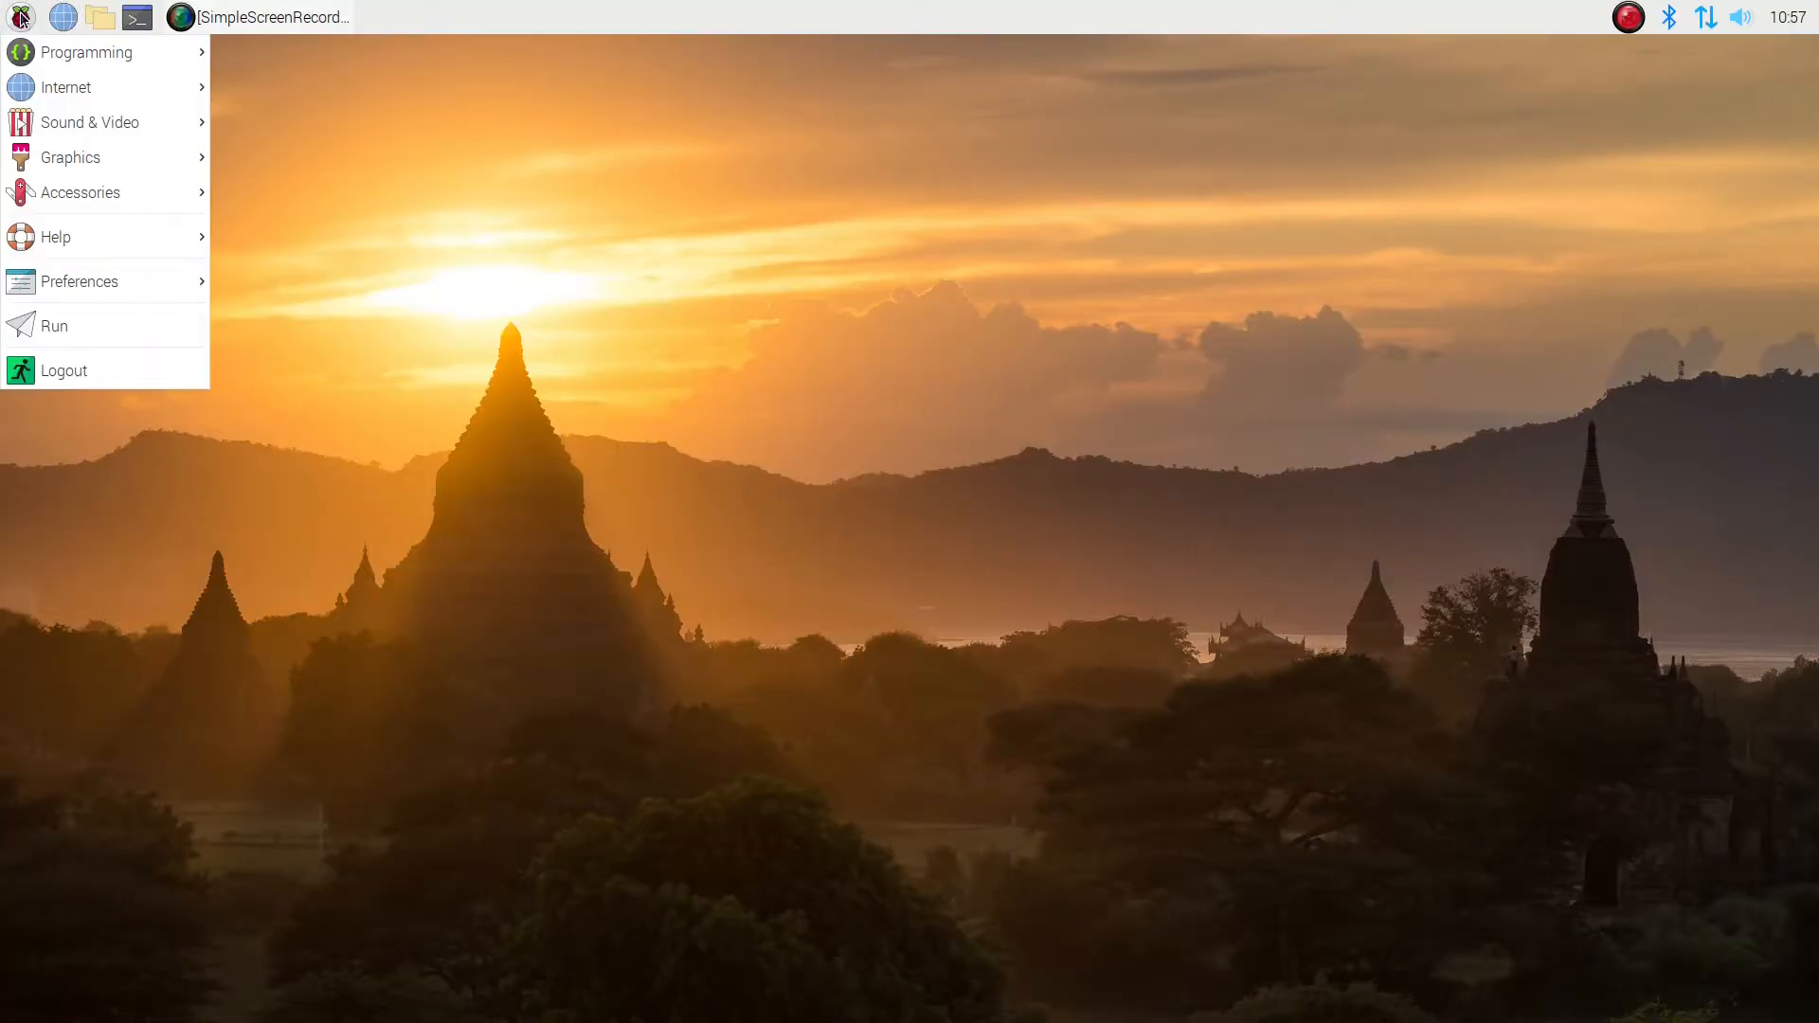
Search Add / Remove Software for cqrlog and mark the CQRLOG package for installation
left_click(80, 280)
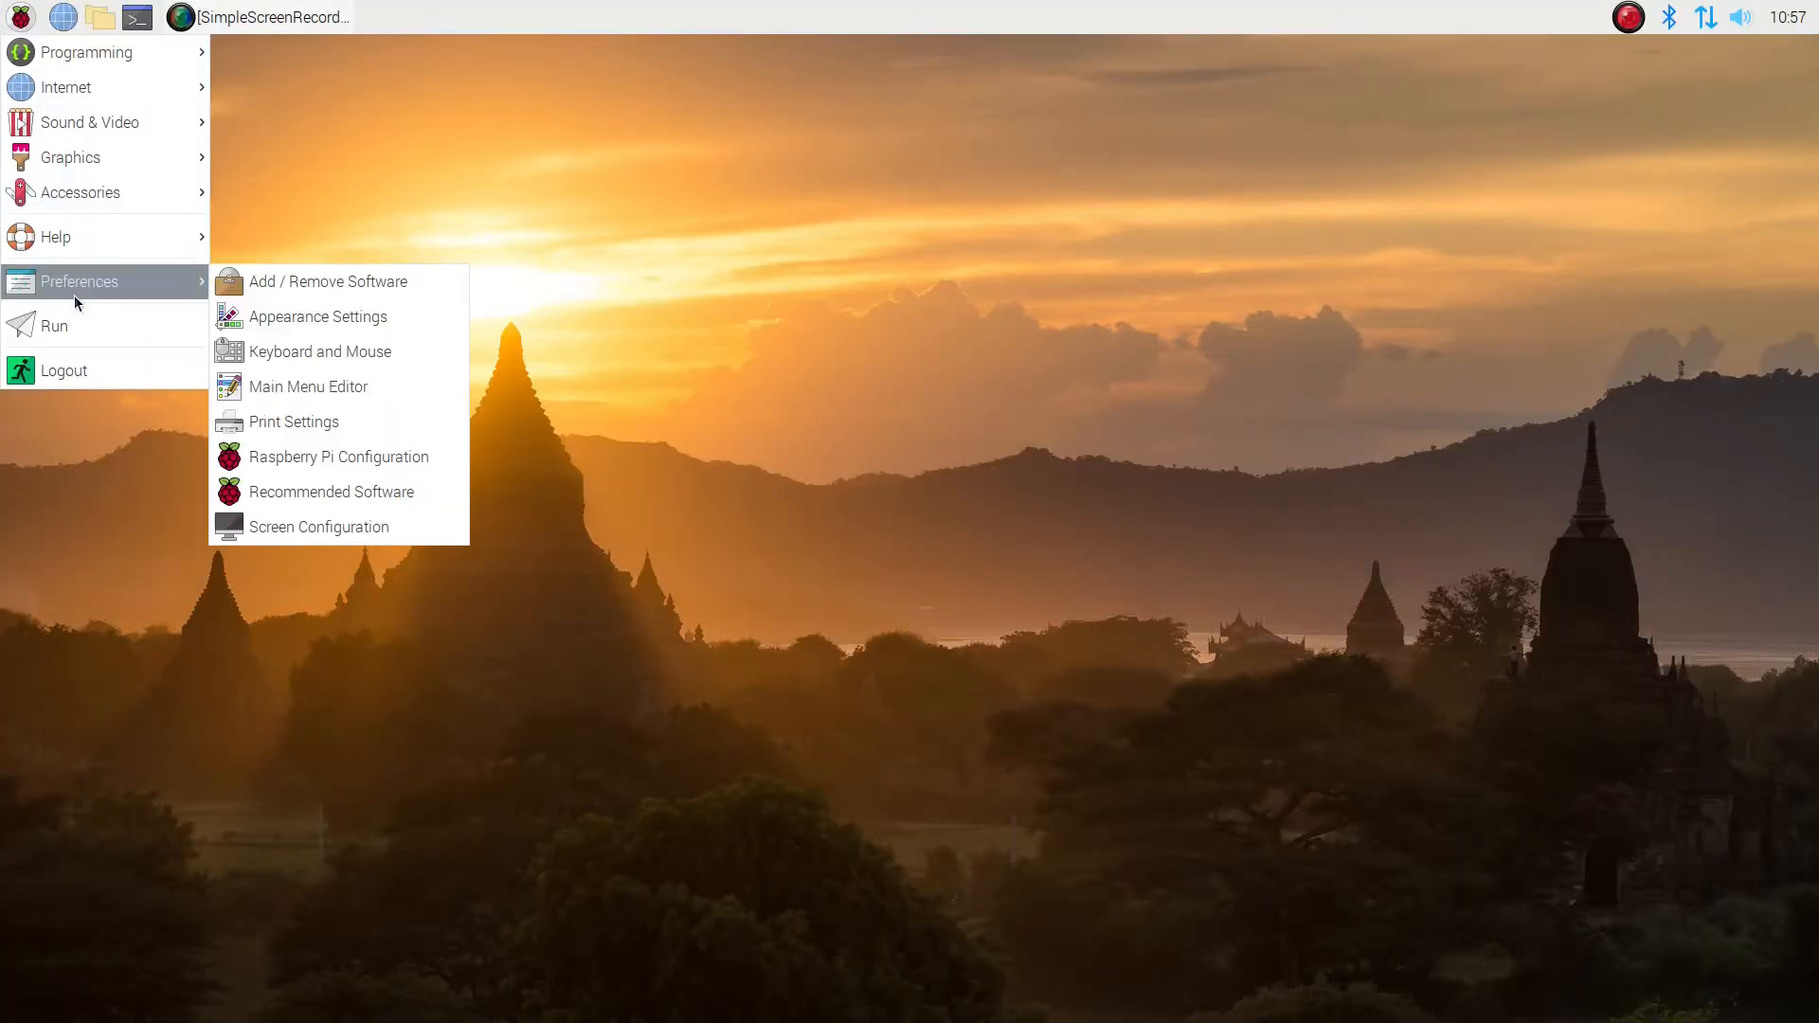
left_click(812, 464)
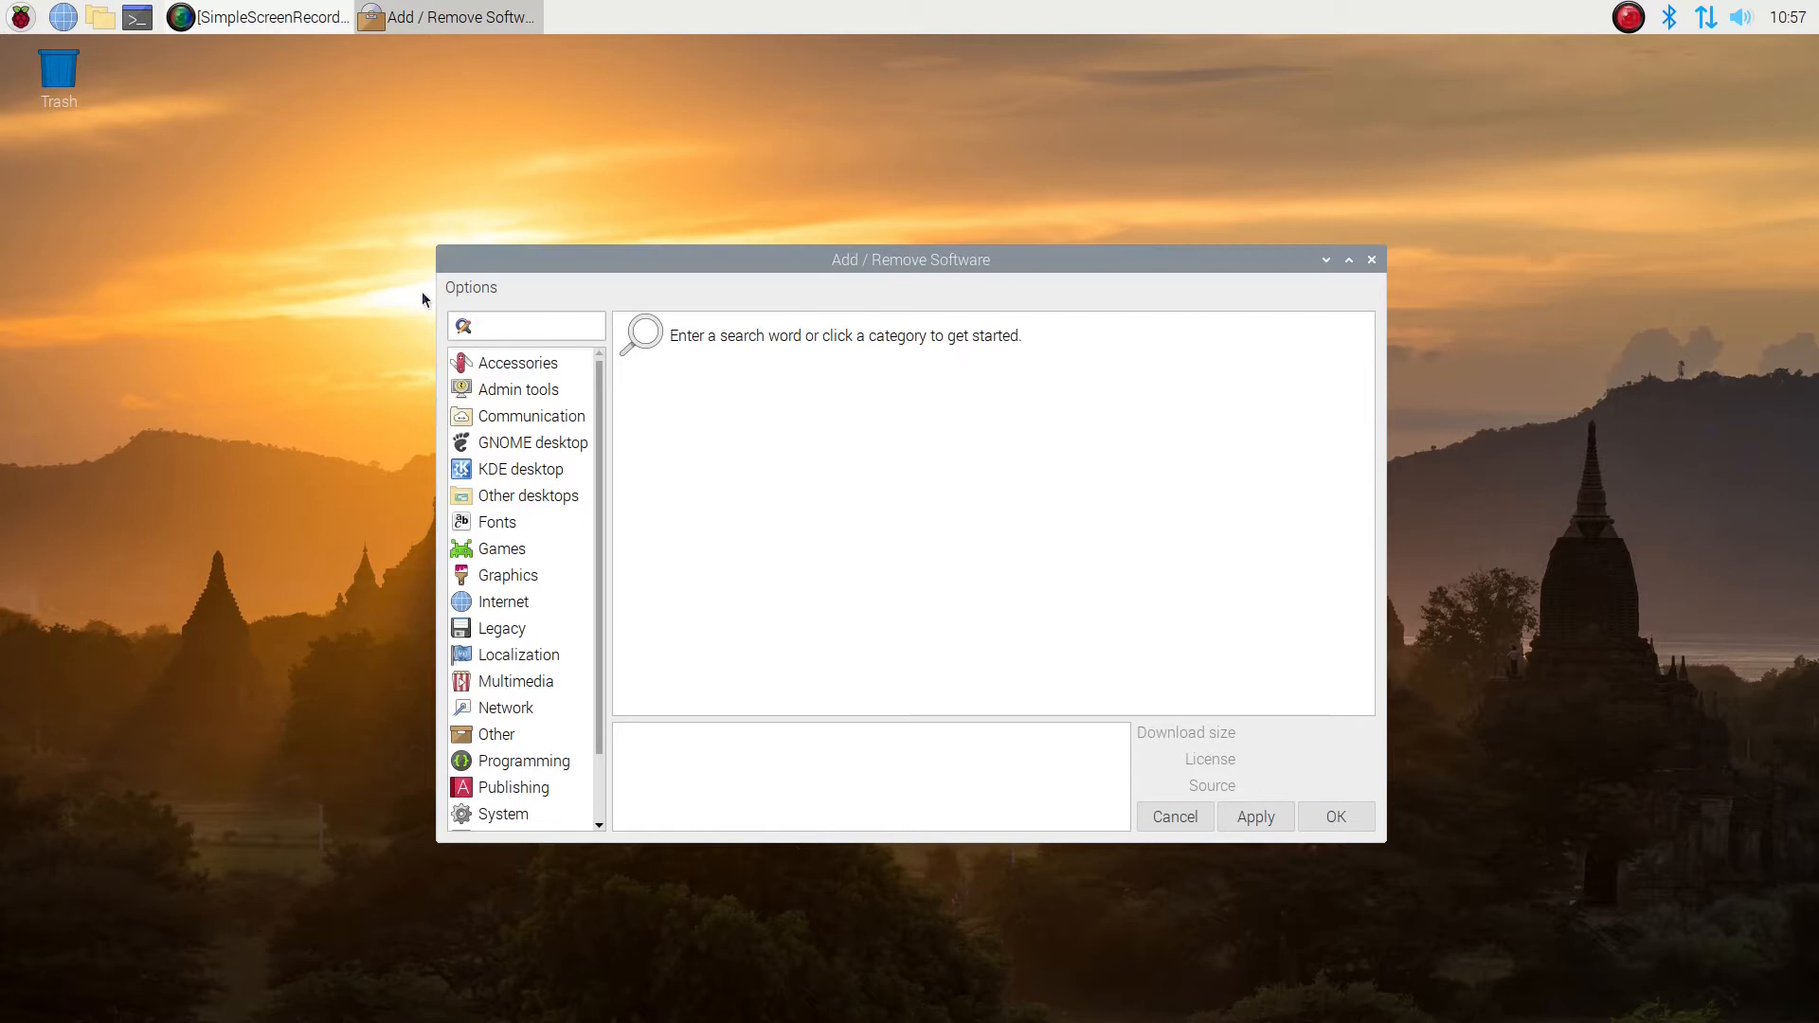
type("cqrlog")
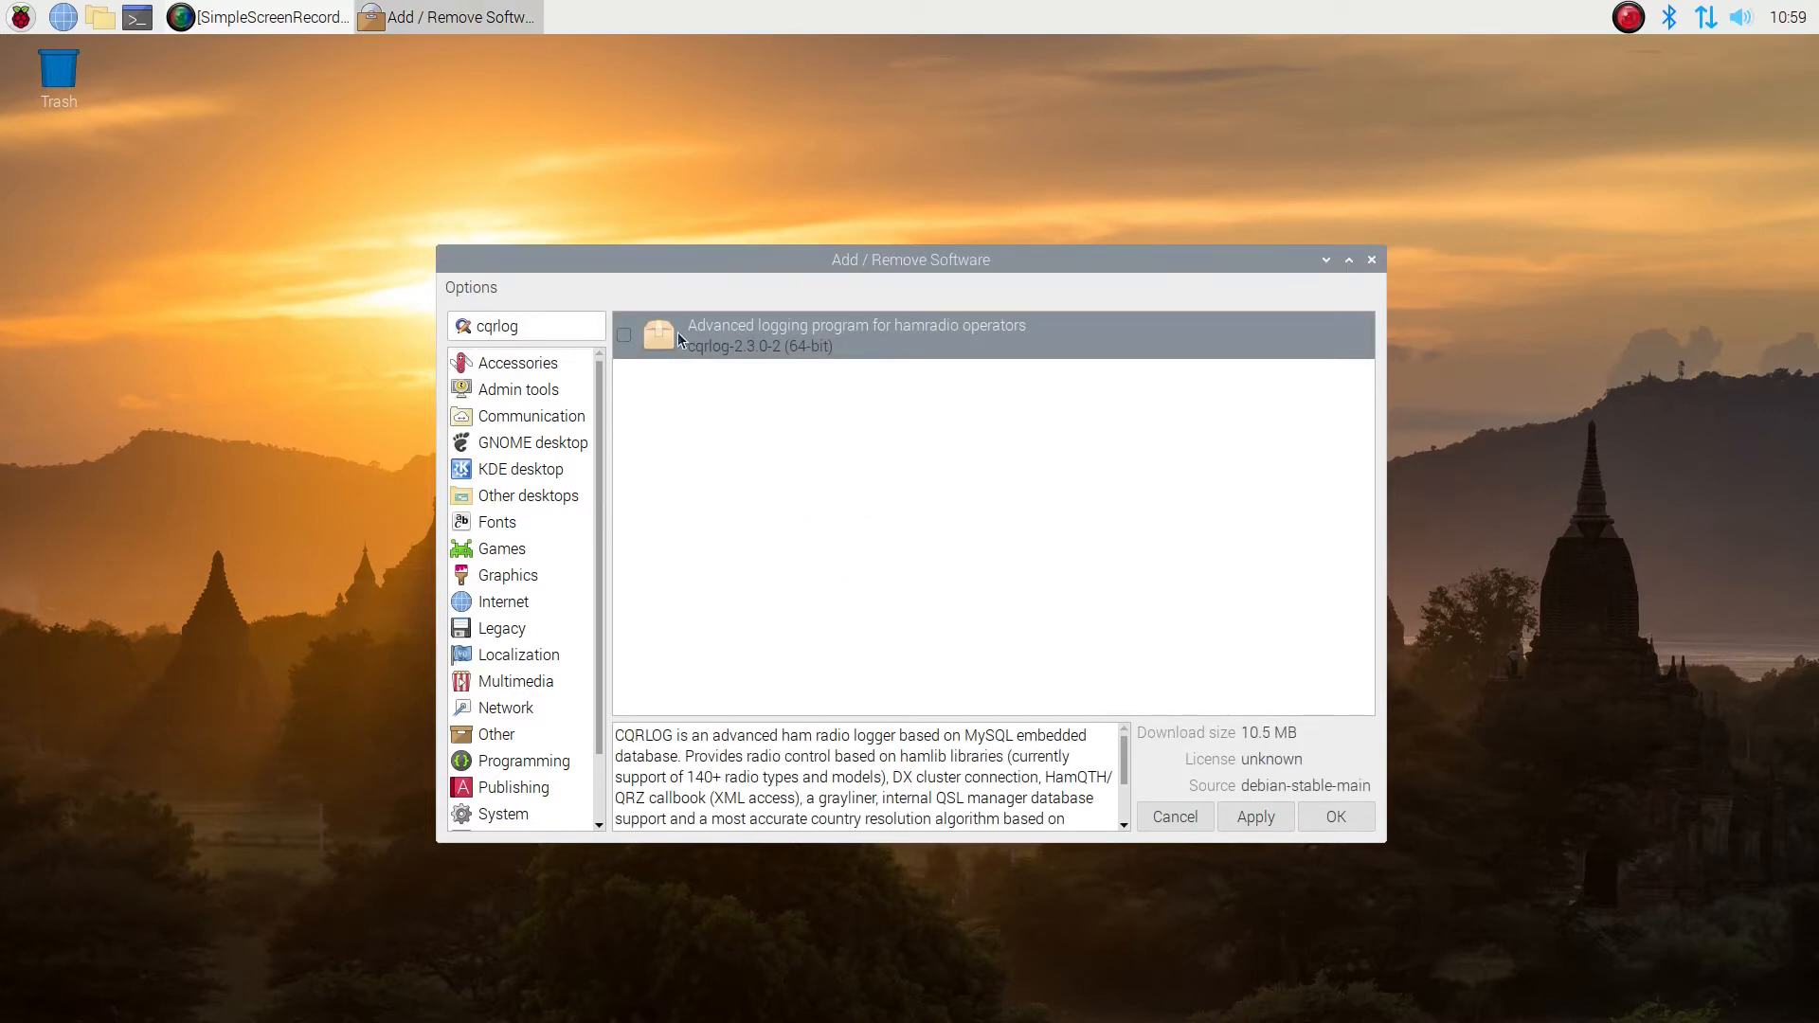
left_click(624, 333)
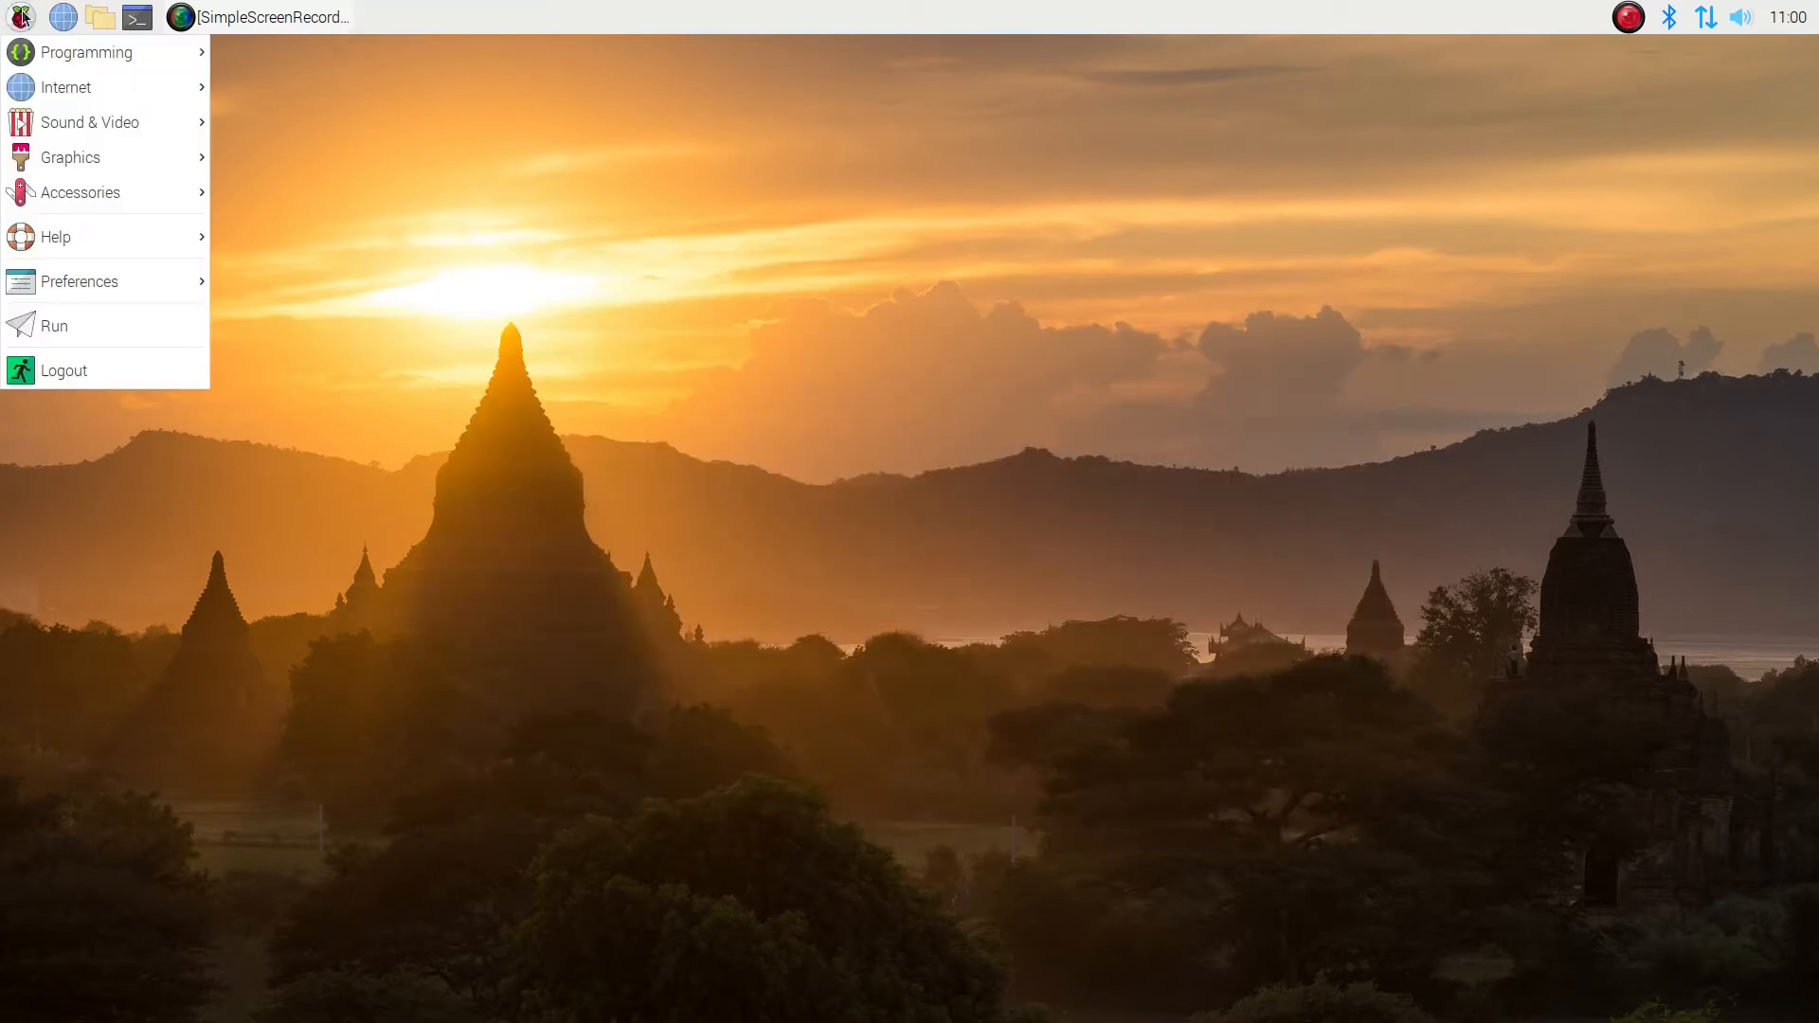
mouse_move(53, 193)
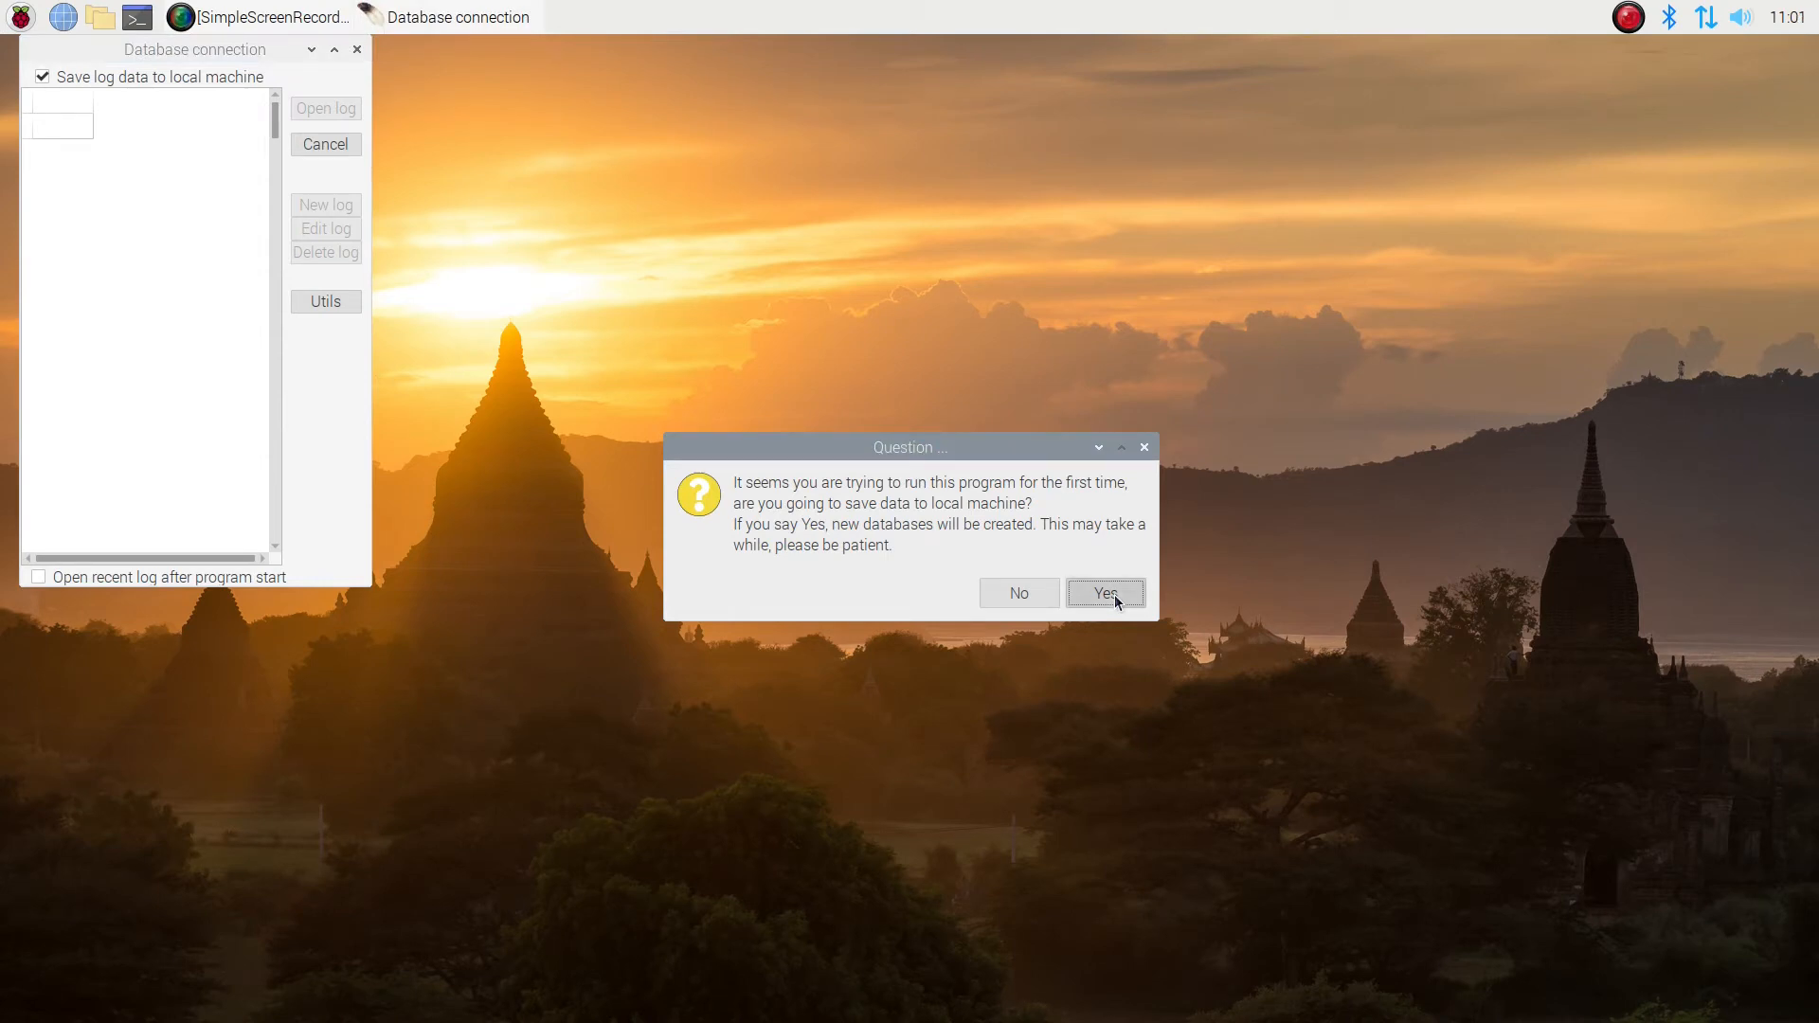
Agree to create CQRLOG's local databases on first launch
left_click(1103, 594)
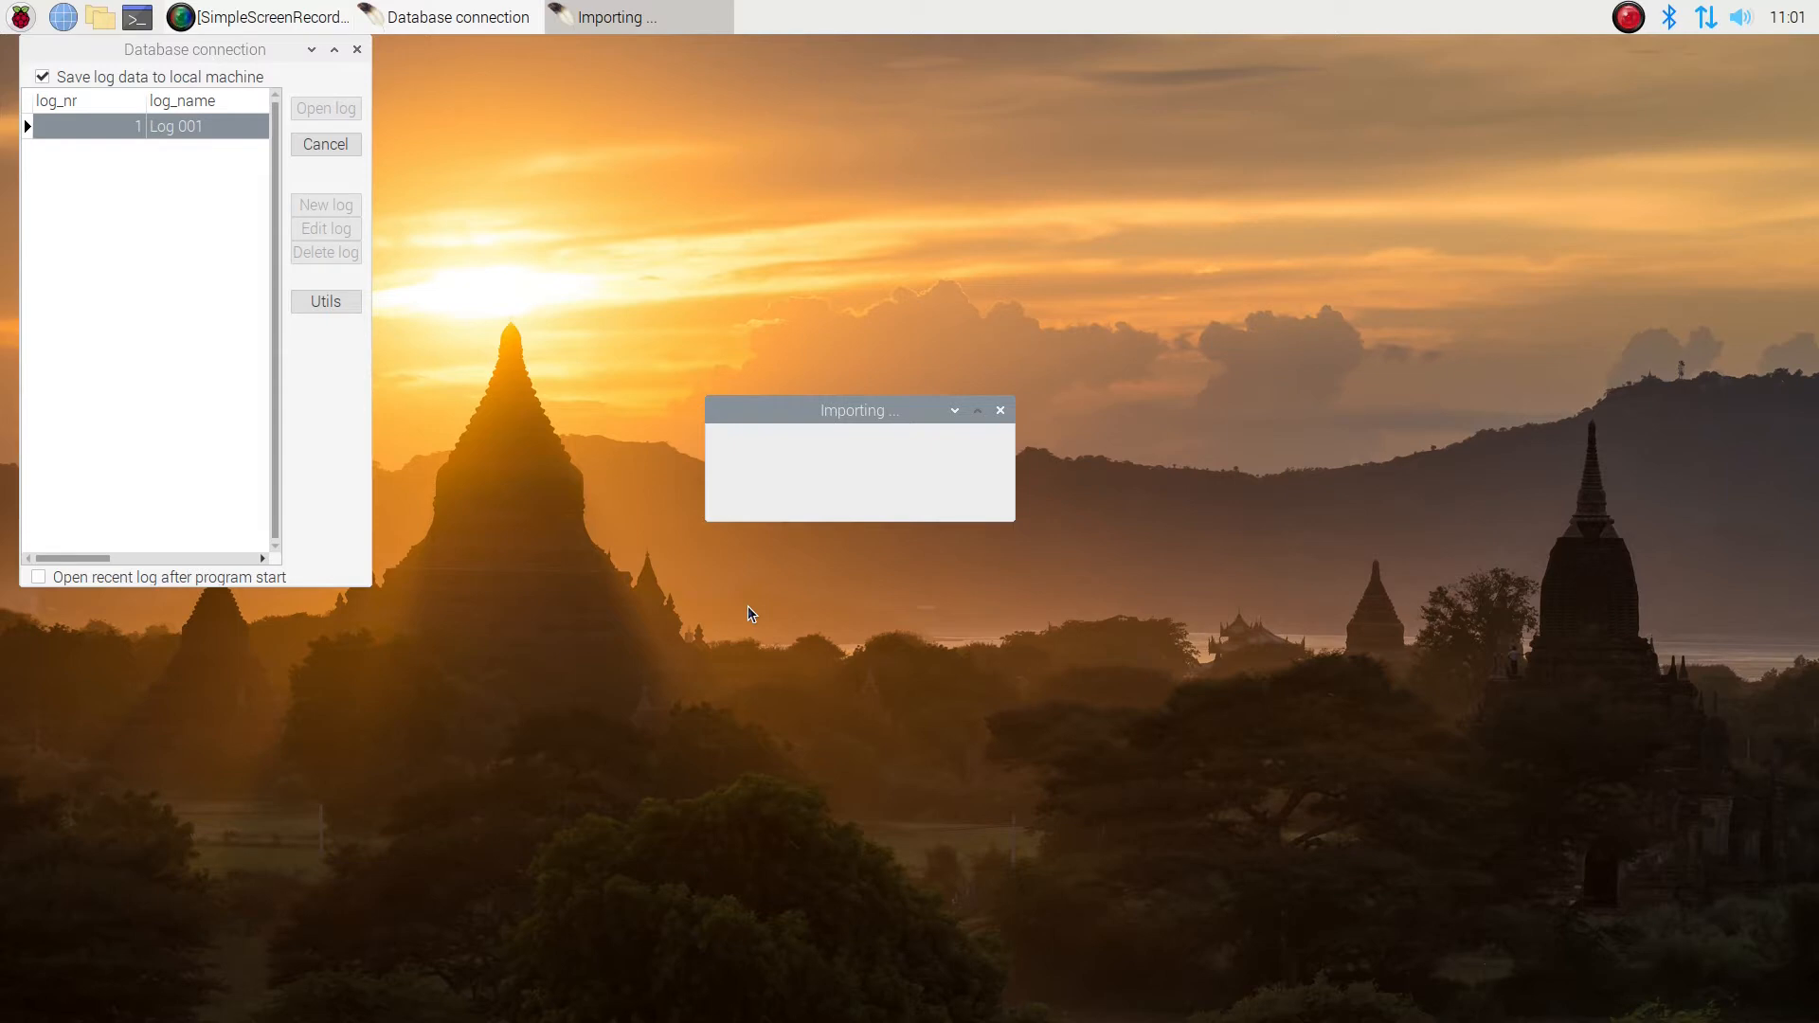
mouse_move(546, 462)
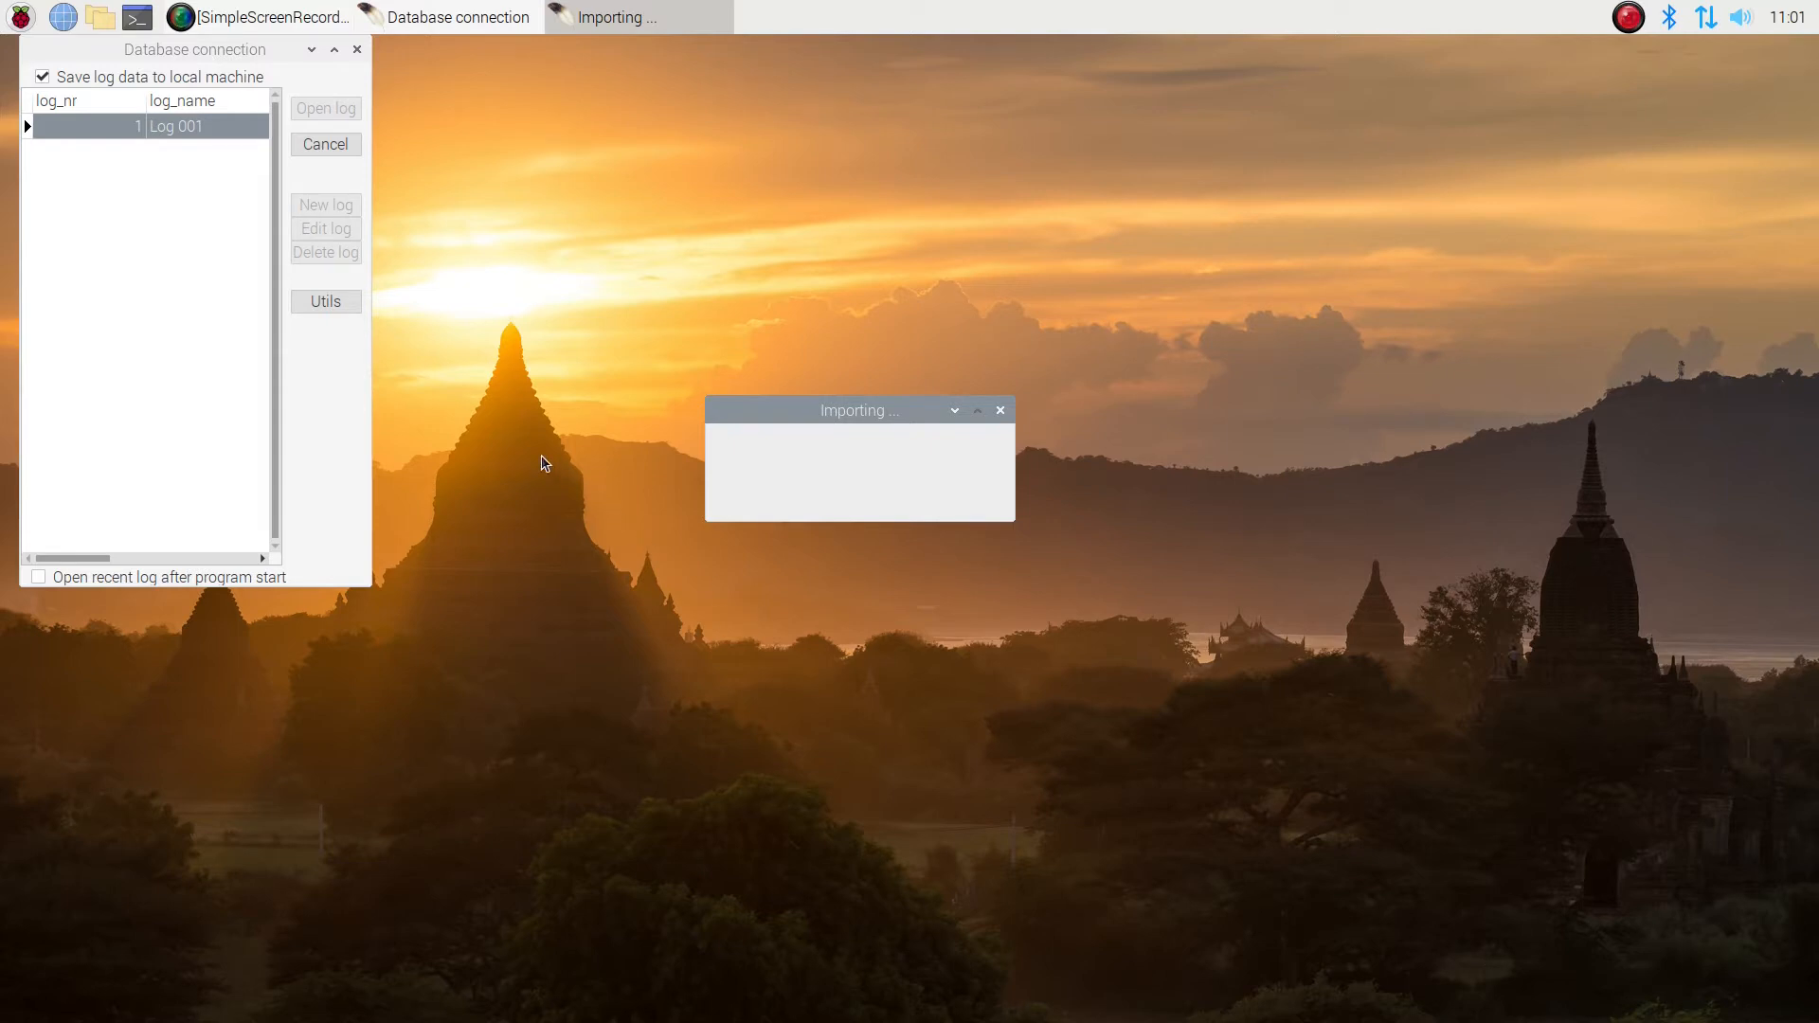
mouse_move(551, 453)
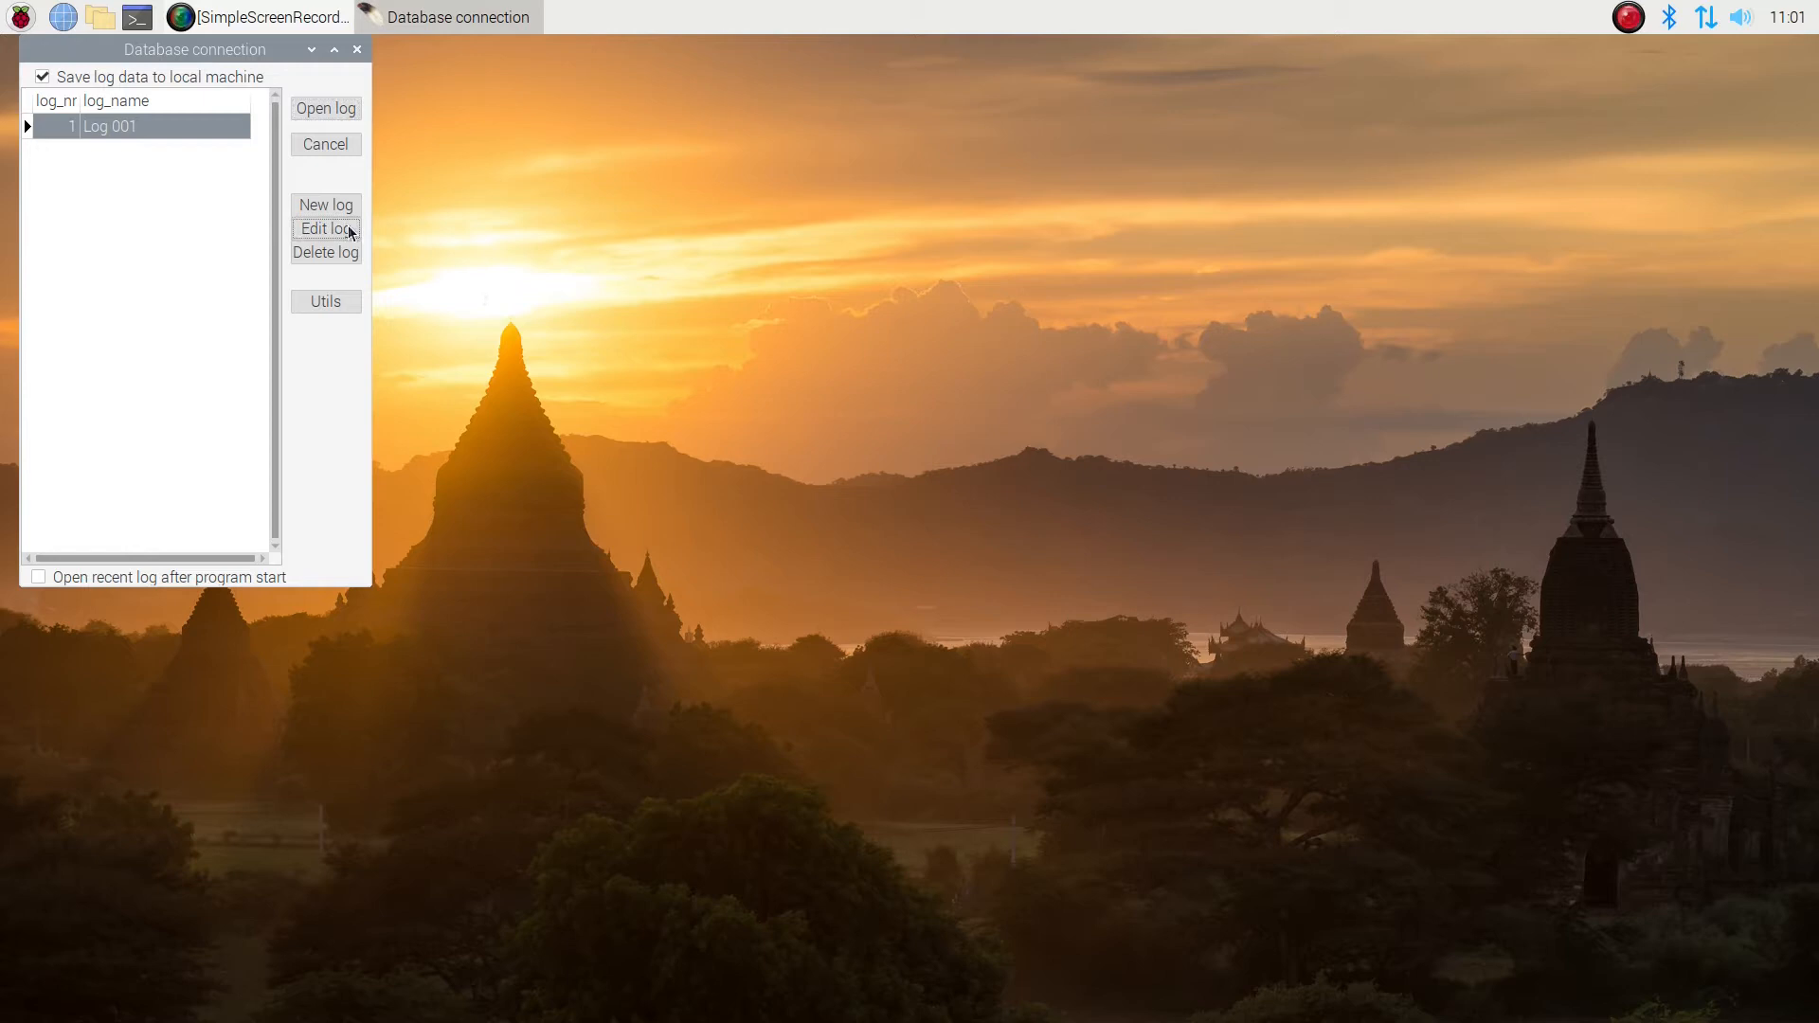
Rename Log 001 to w6bzy, enable opening the recent log at startup, and open it
left_click(324, 229)
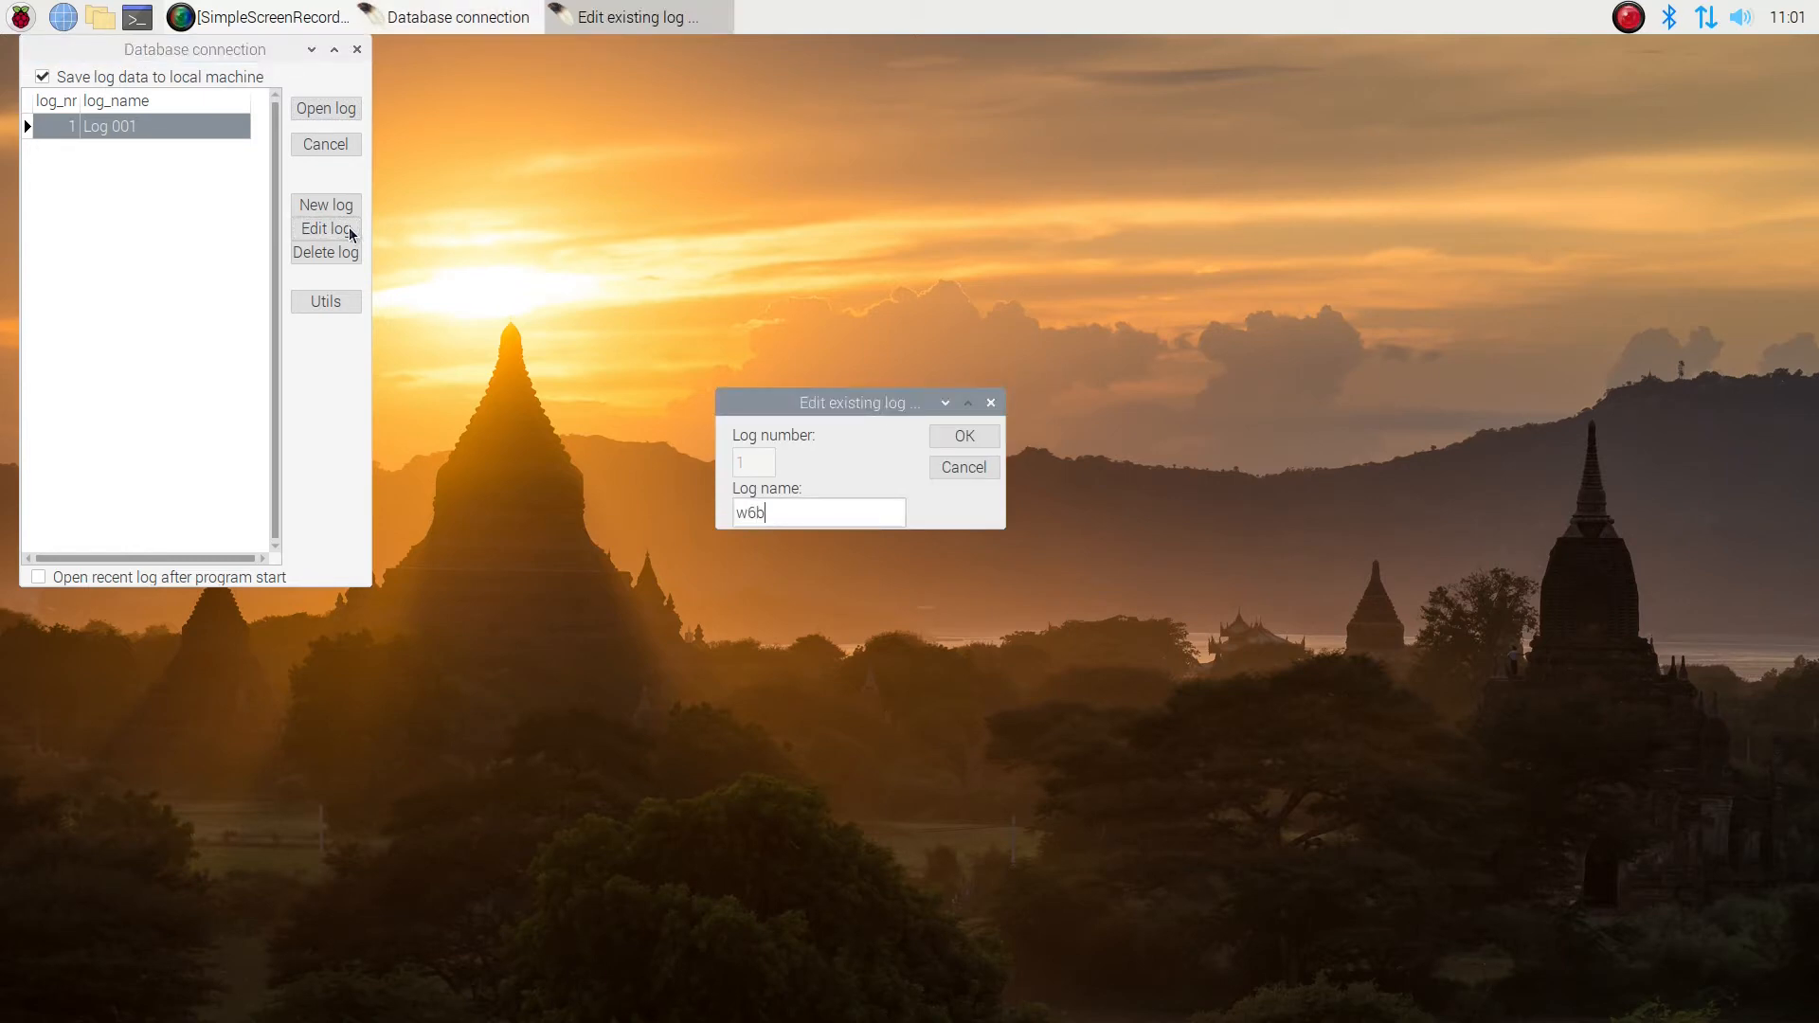
left_click(963, 436)
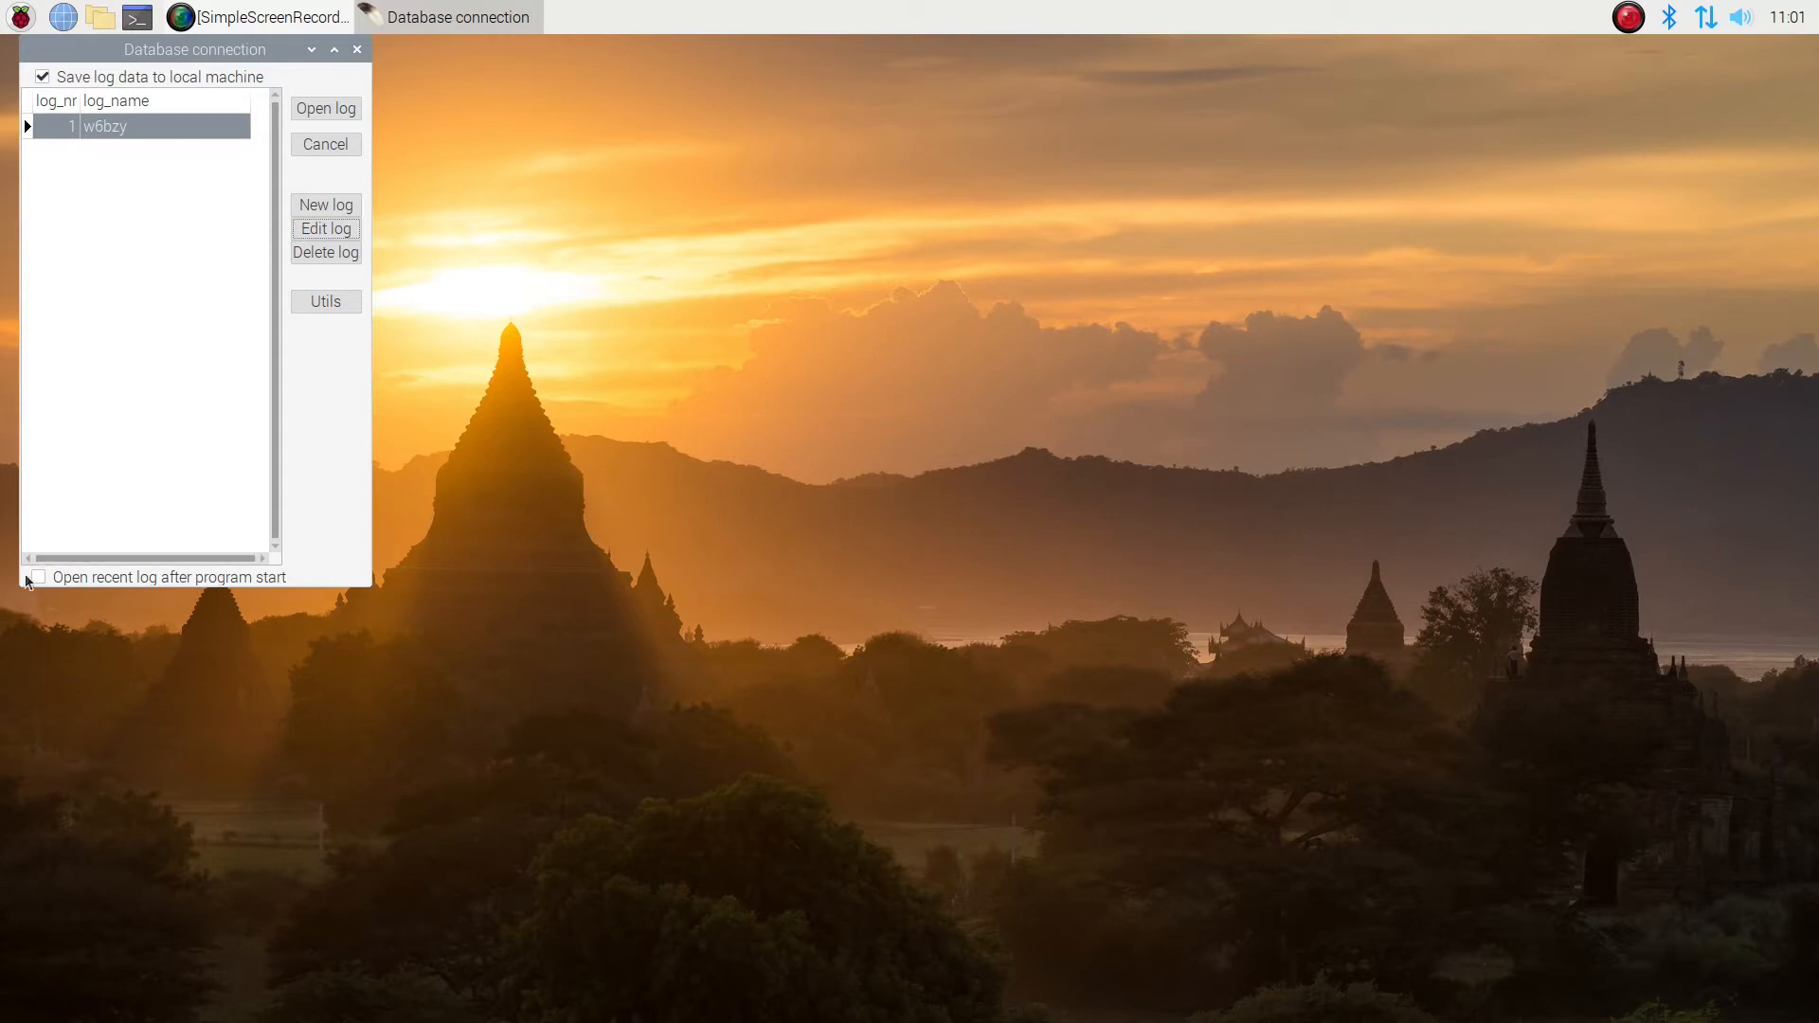
left_click(38, 576)
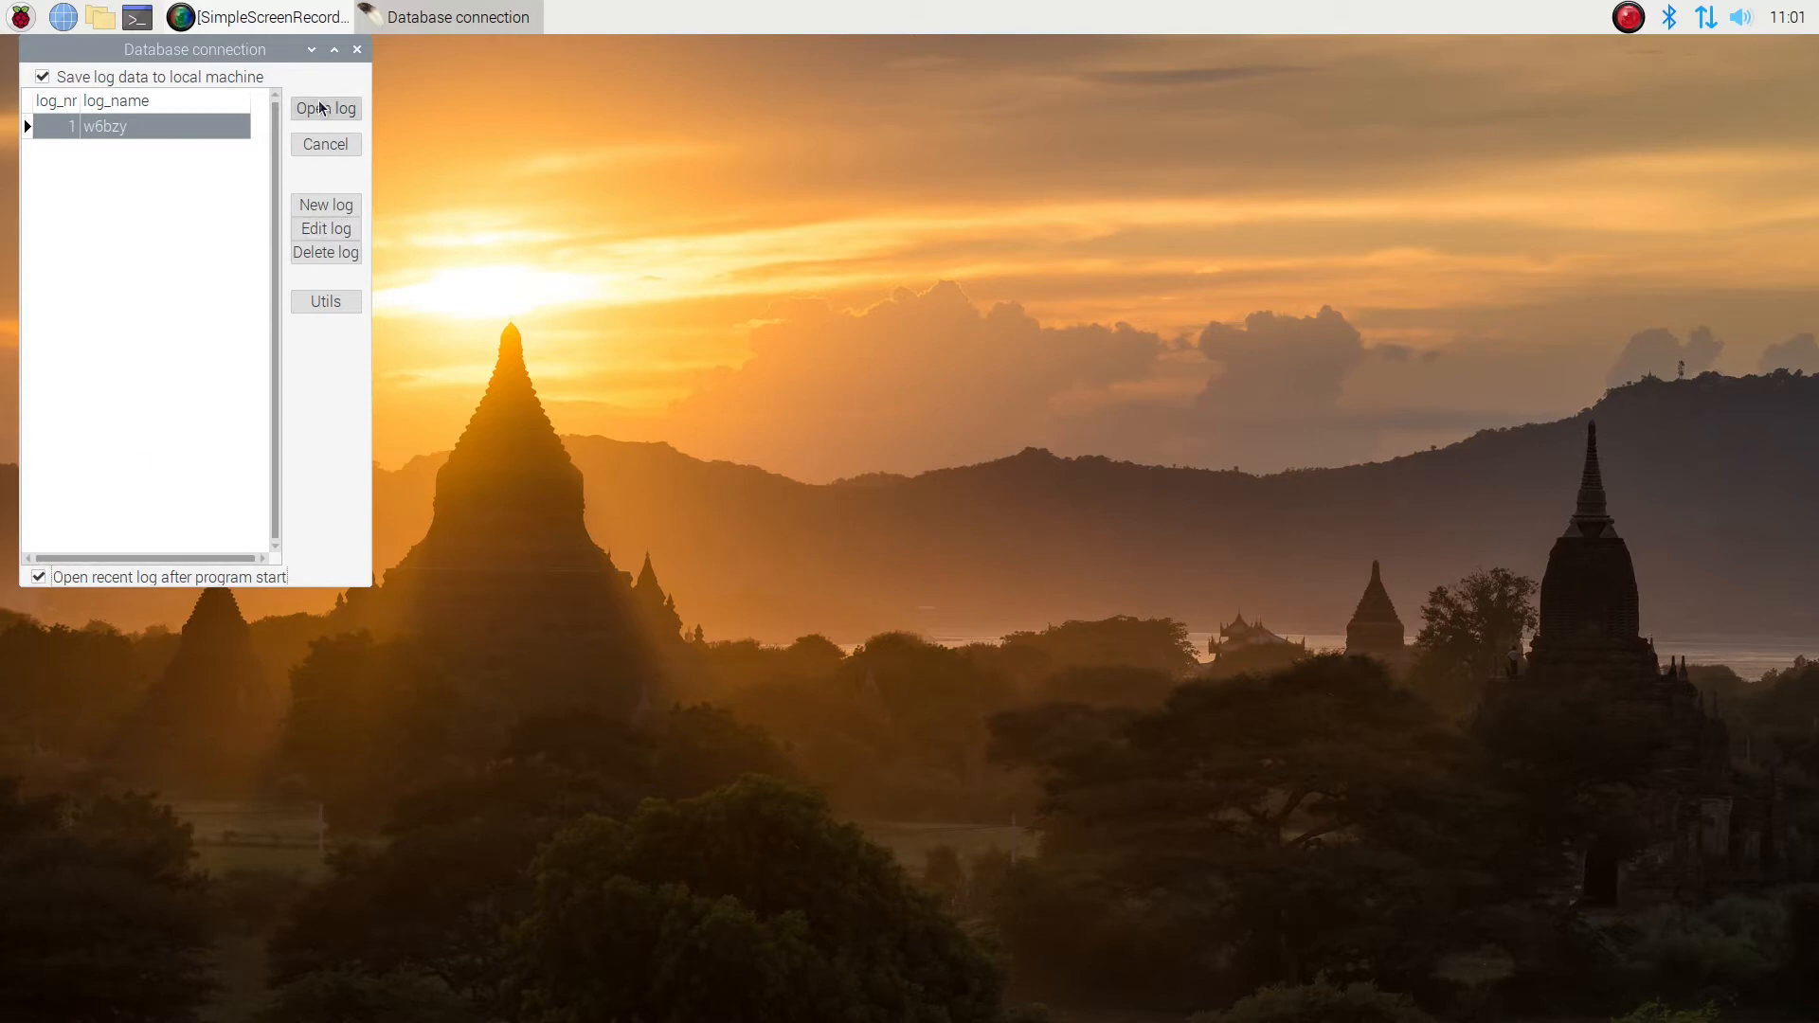
left_click(324, 108)
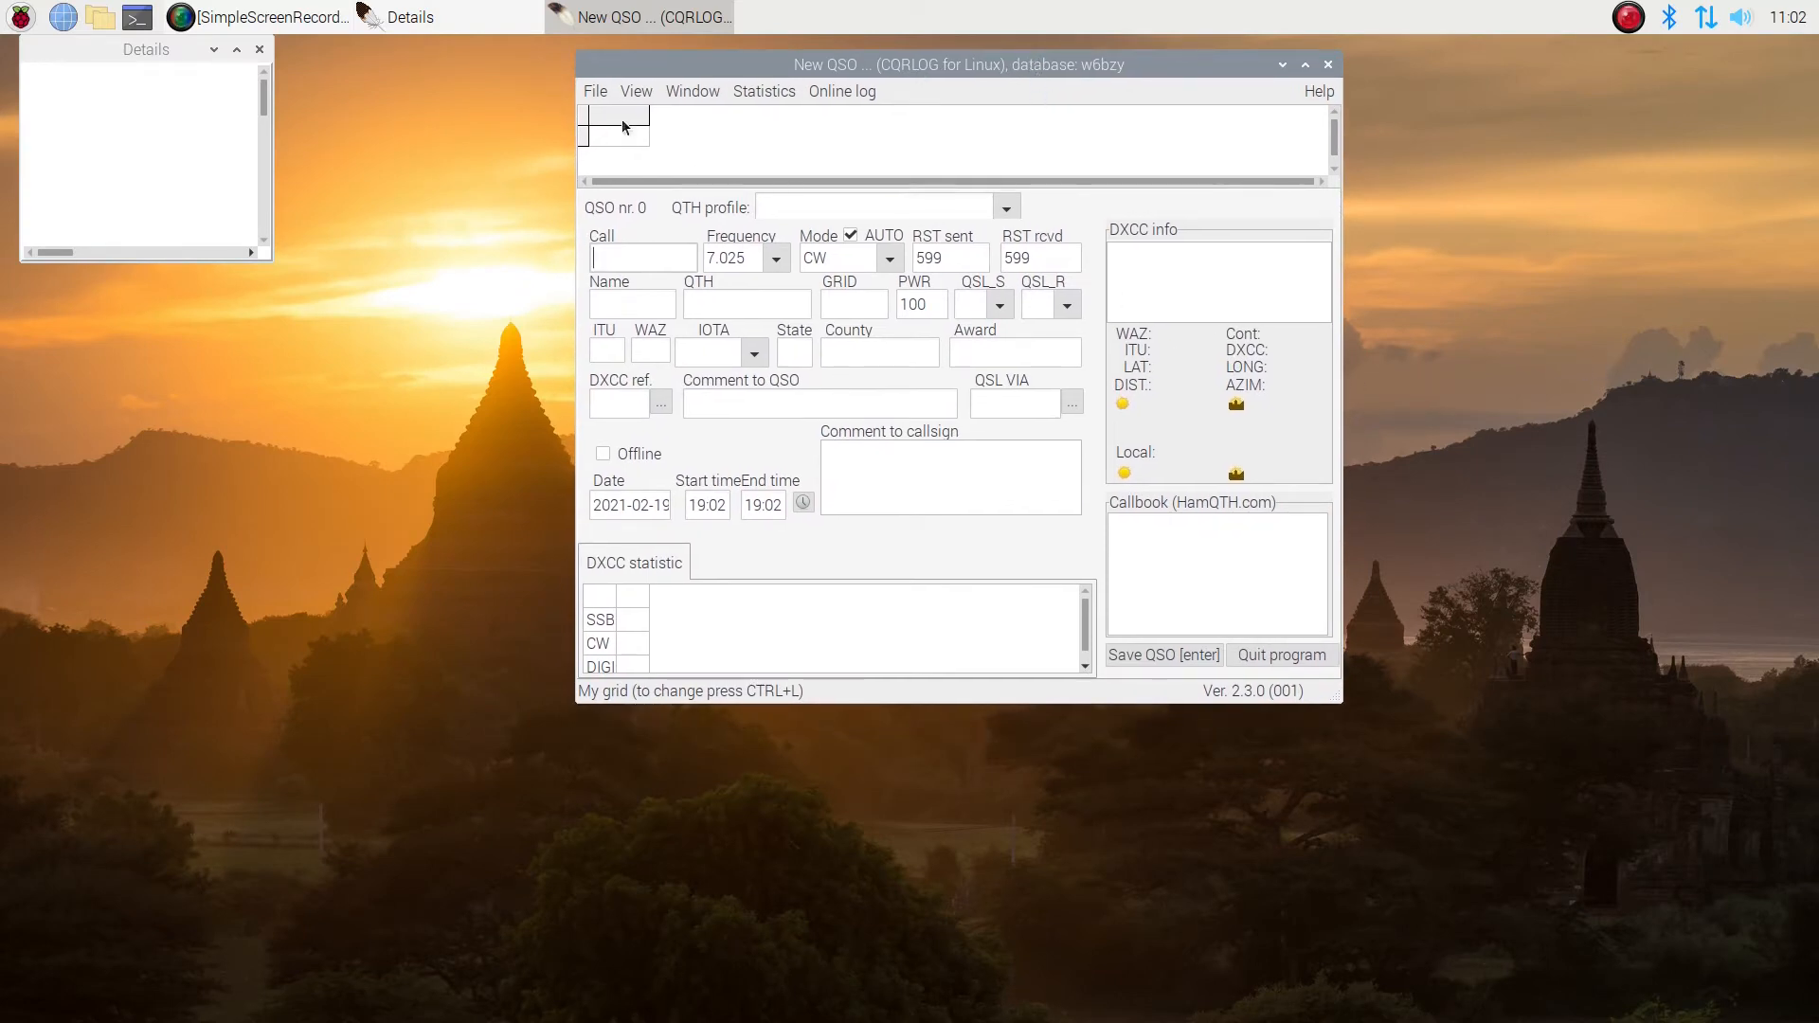
In Preferences, show sunrise/sunset in UTC and distances in miles, then go to Station
left_click(595, 91)
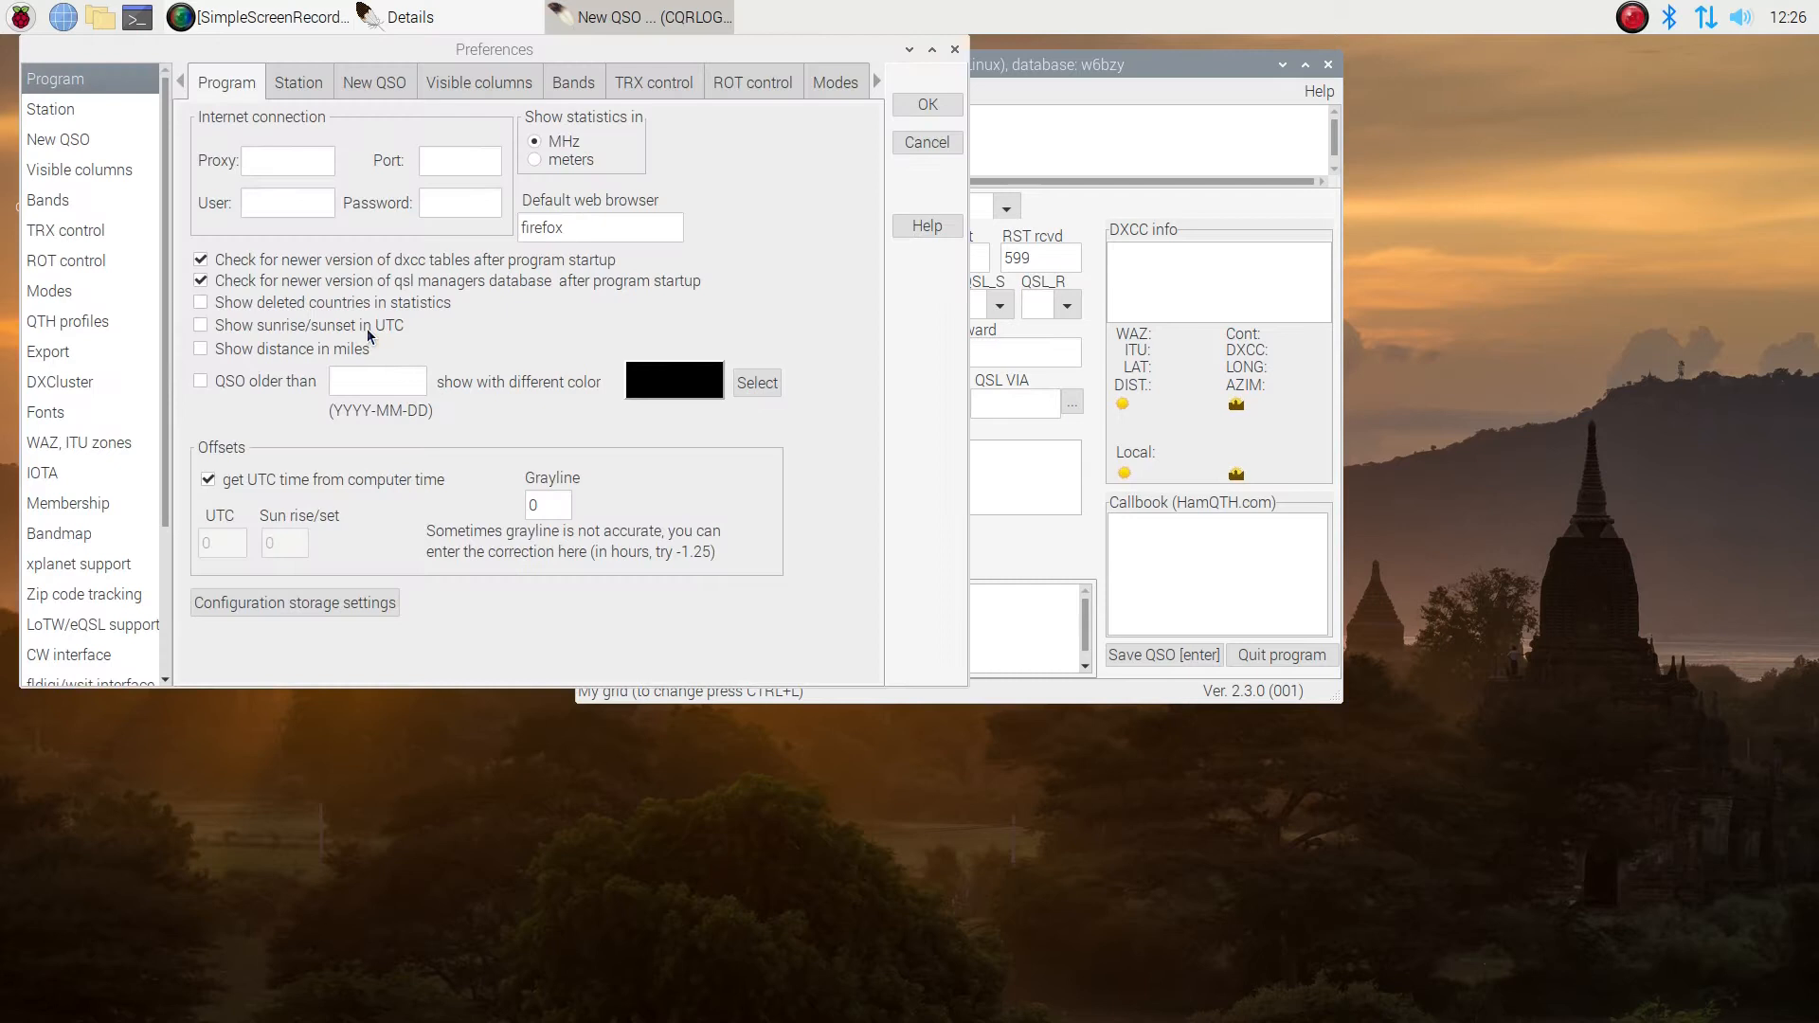
mouse_move(148, 173)
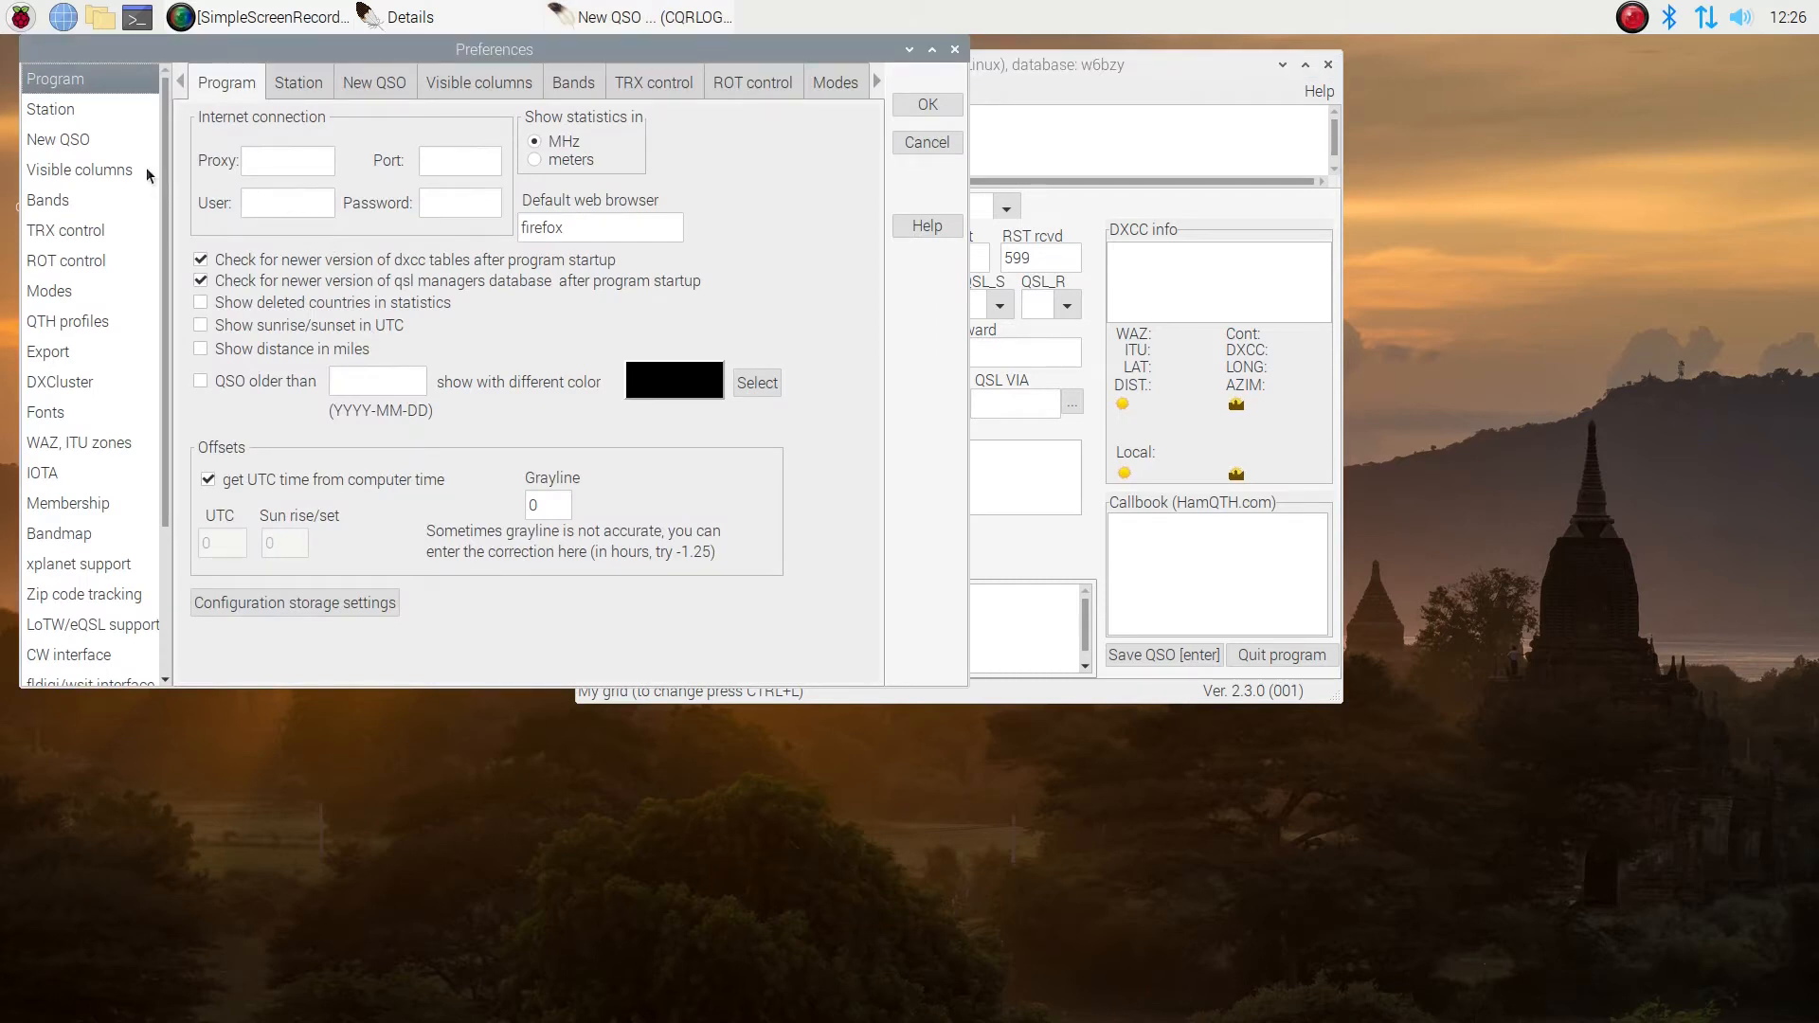
mouse_move(241, 199)
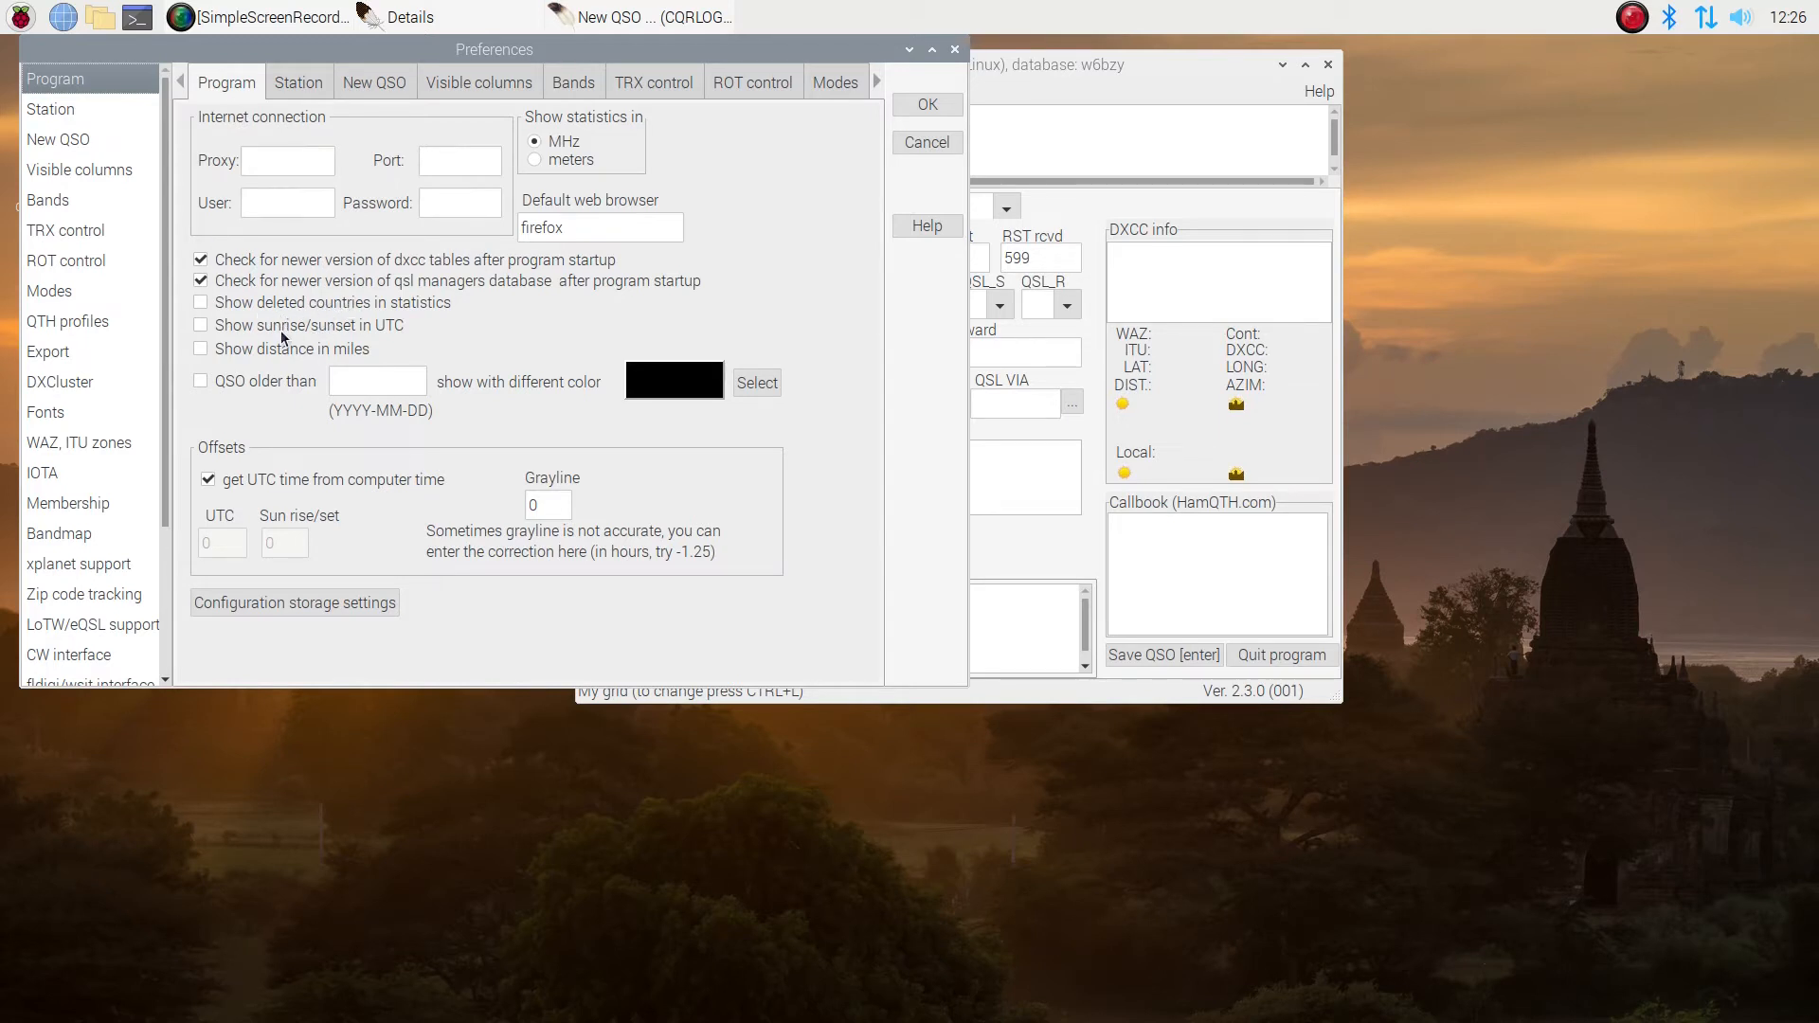
left_click(201, 324)
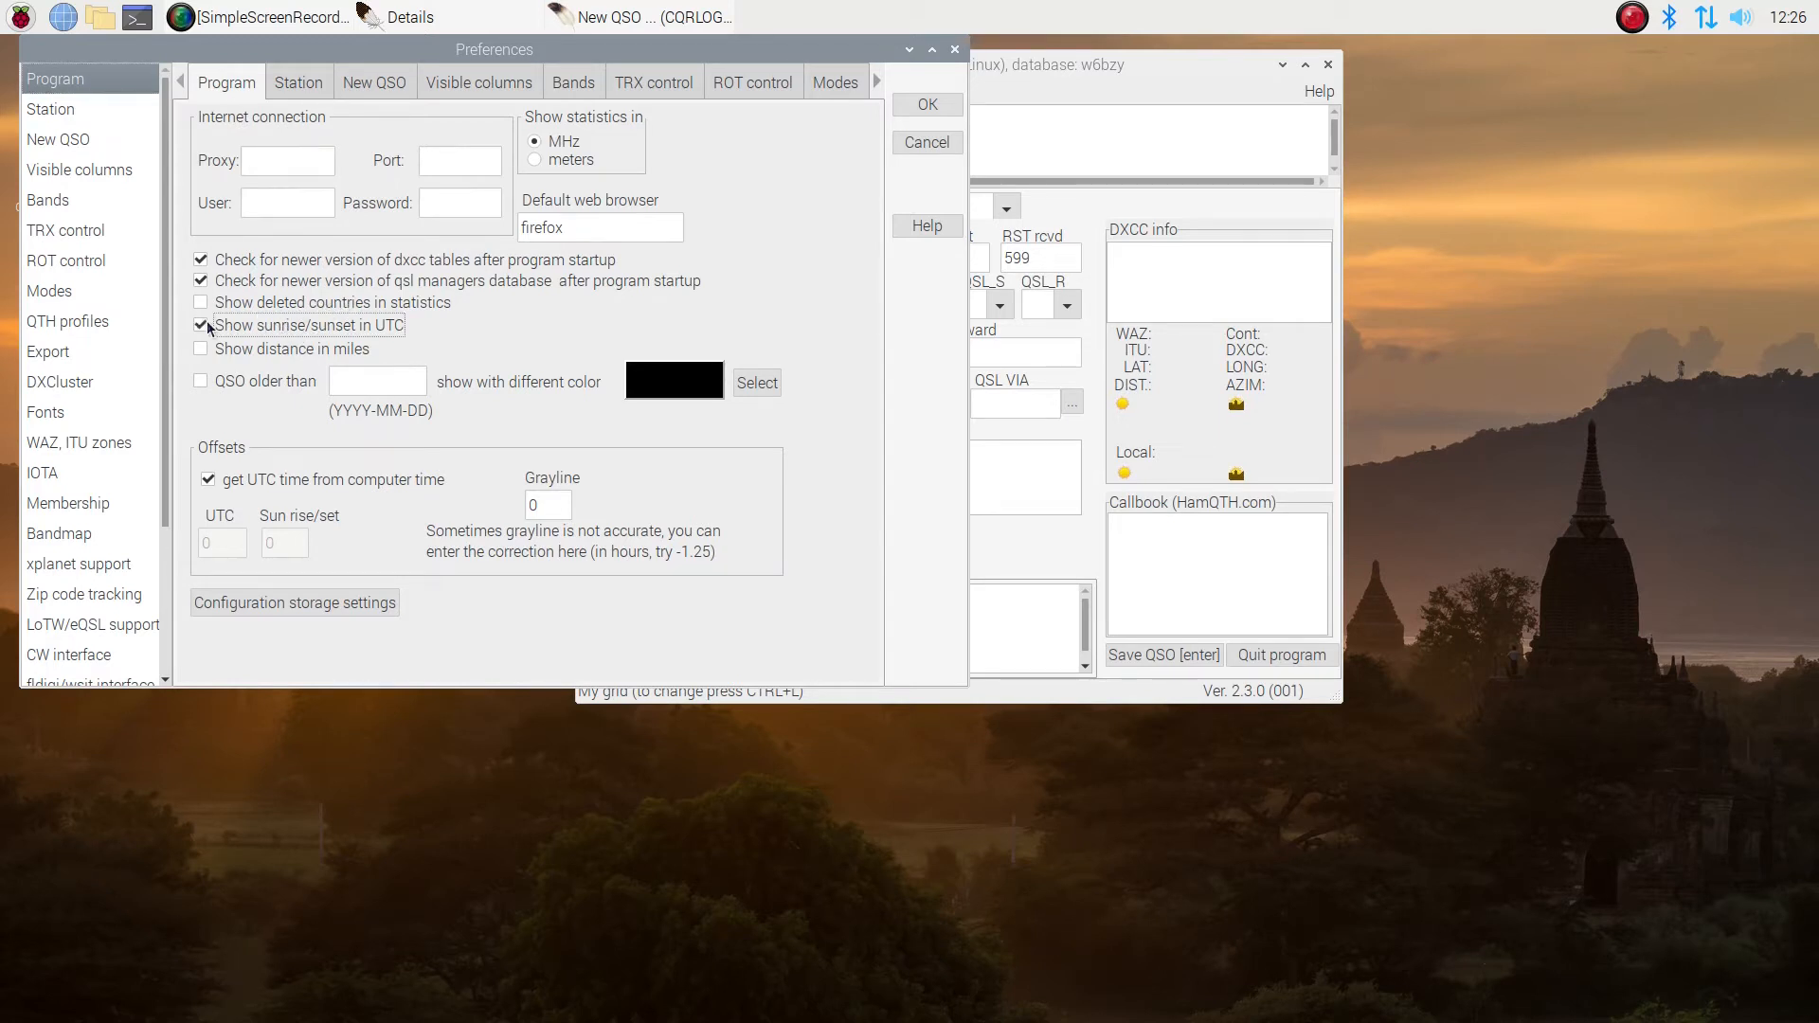
left_click(199, 349)
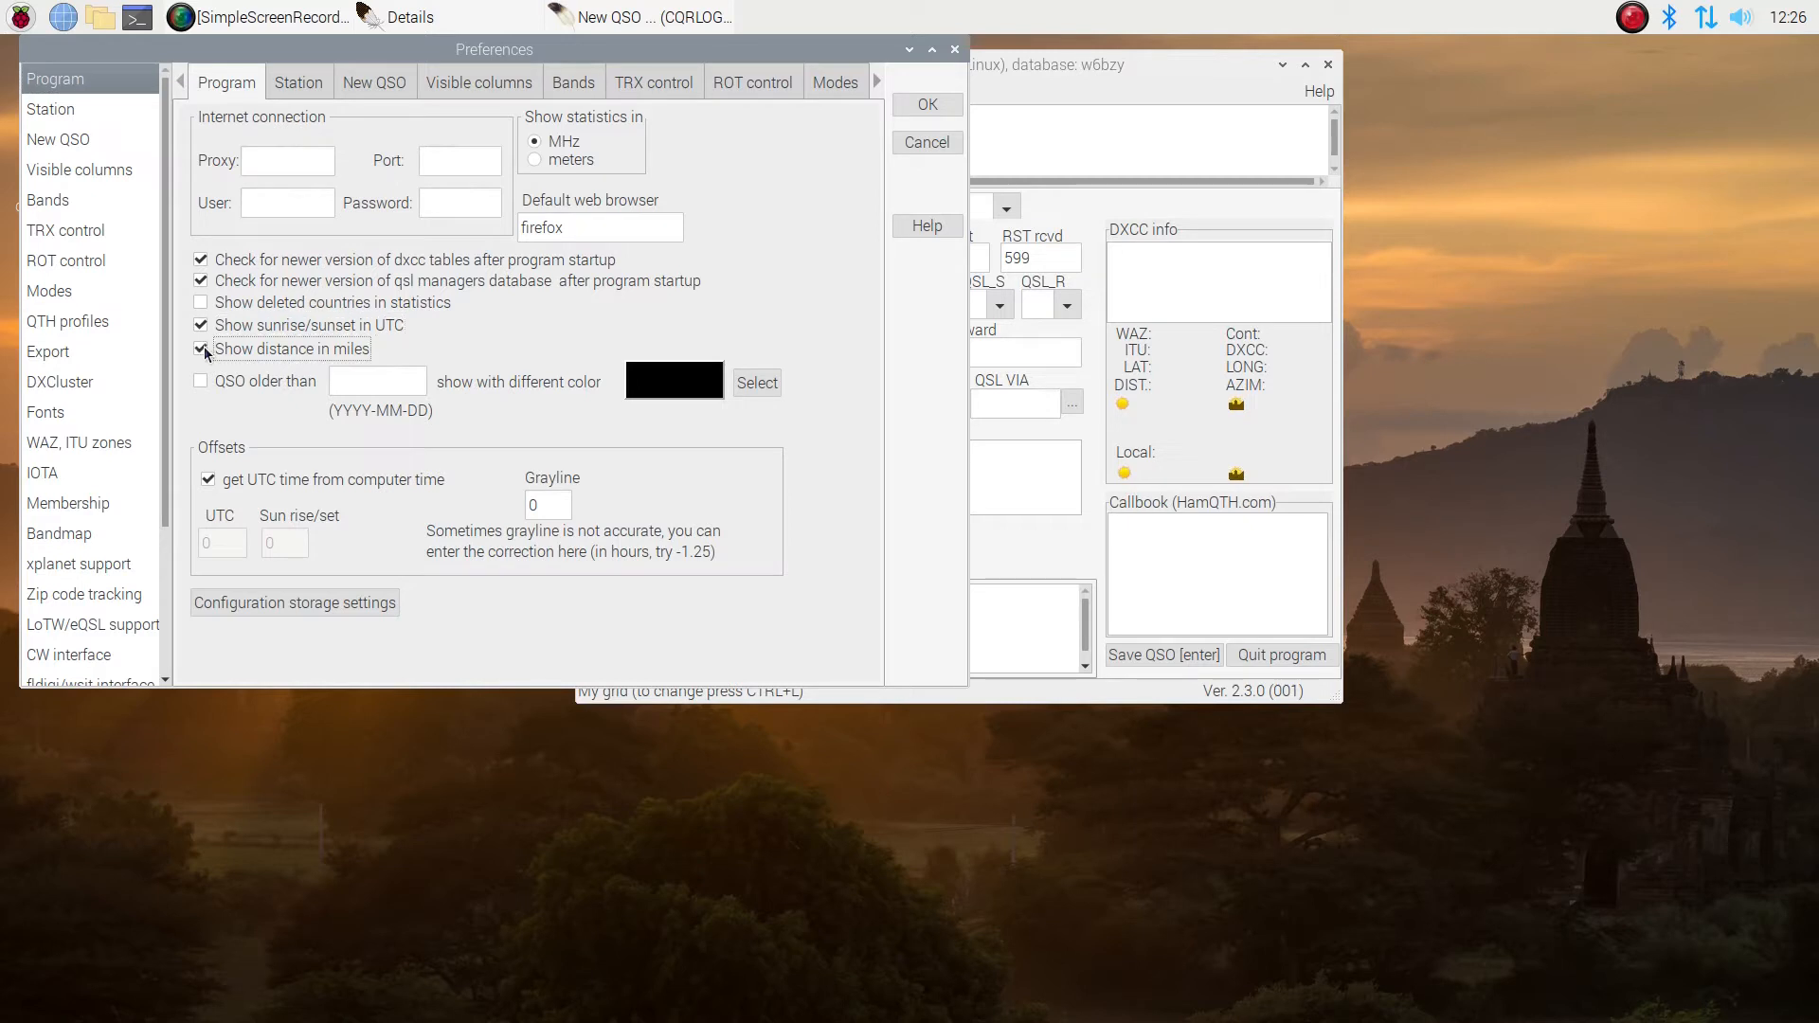
left_click(49, 110)
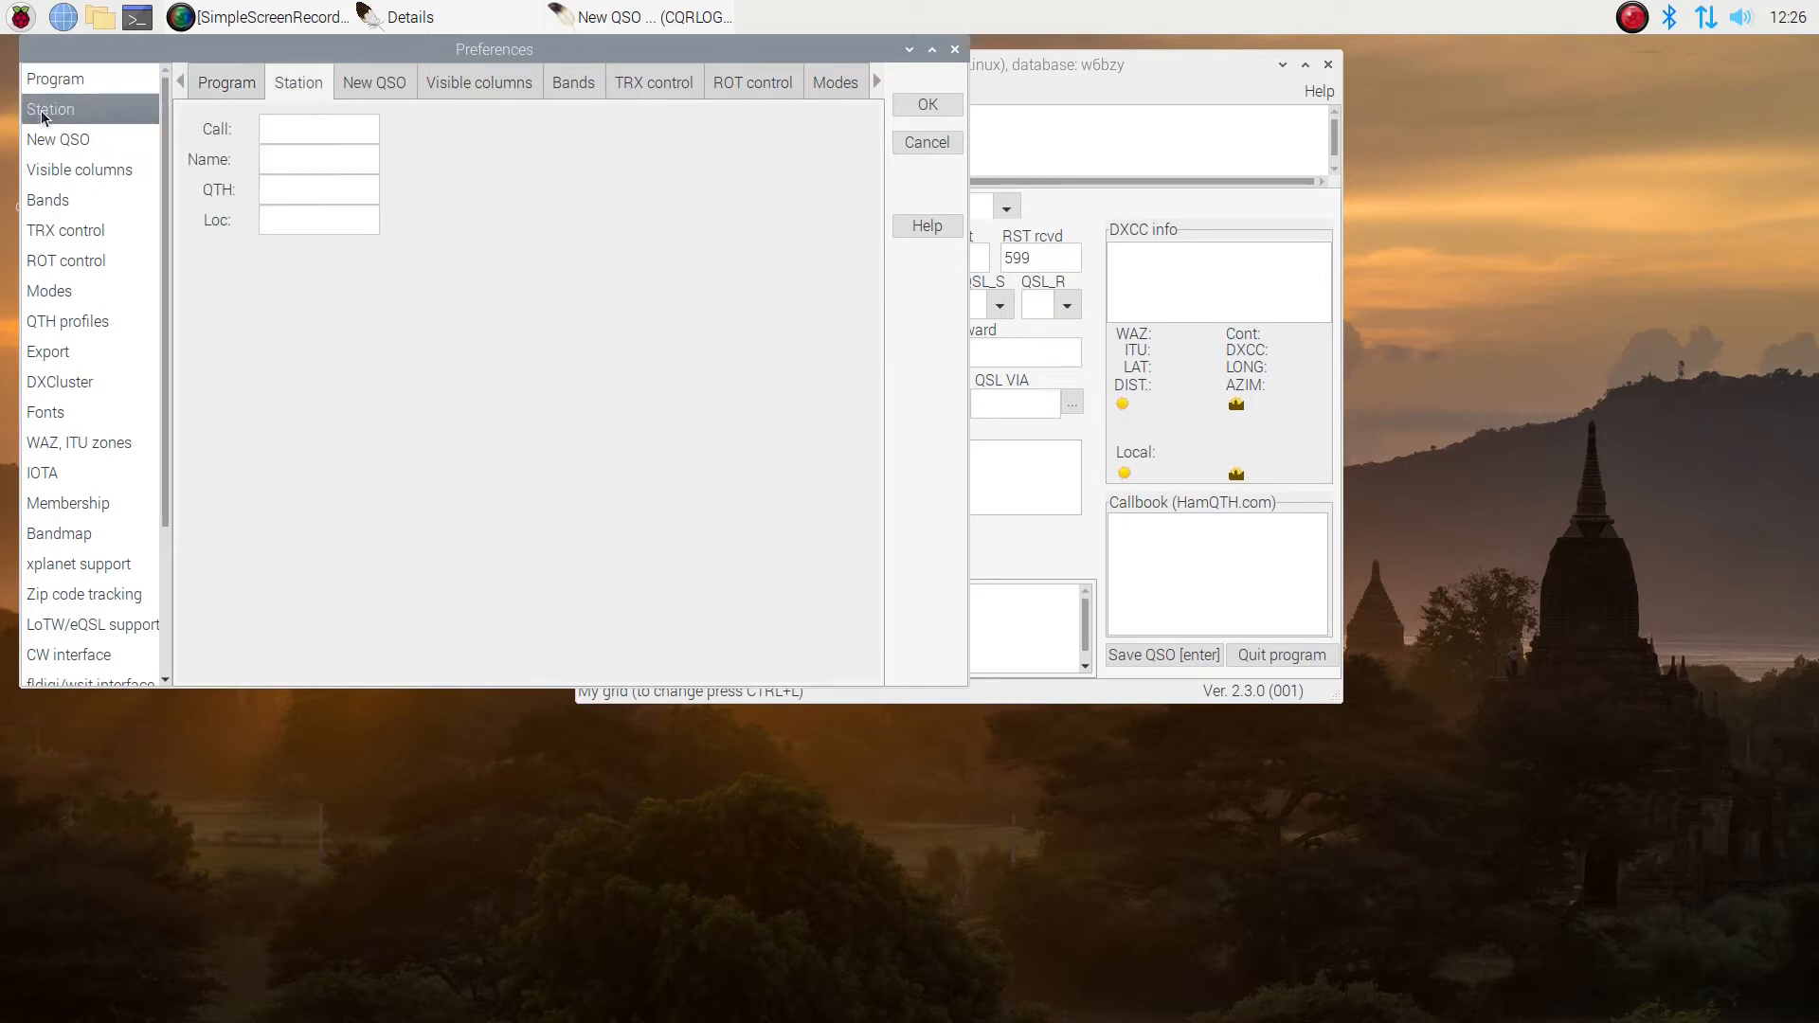
left_click(318, 127)
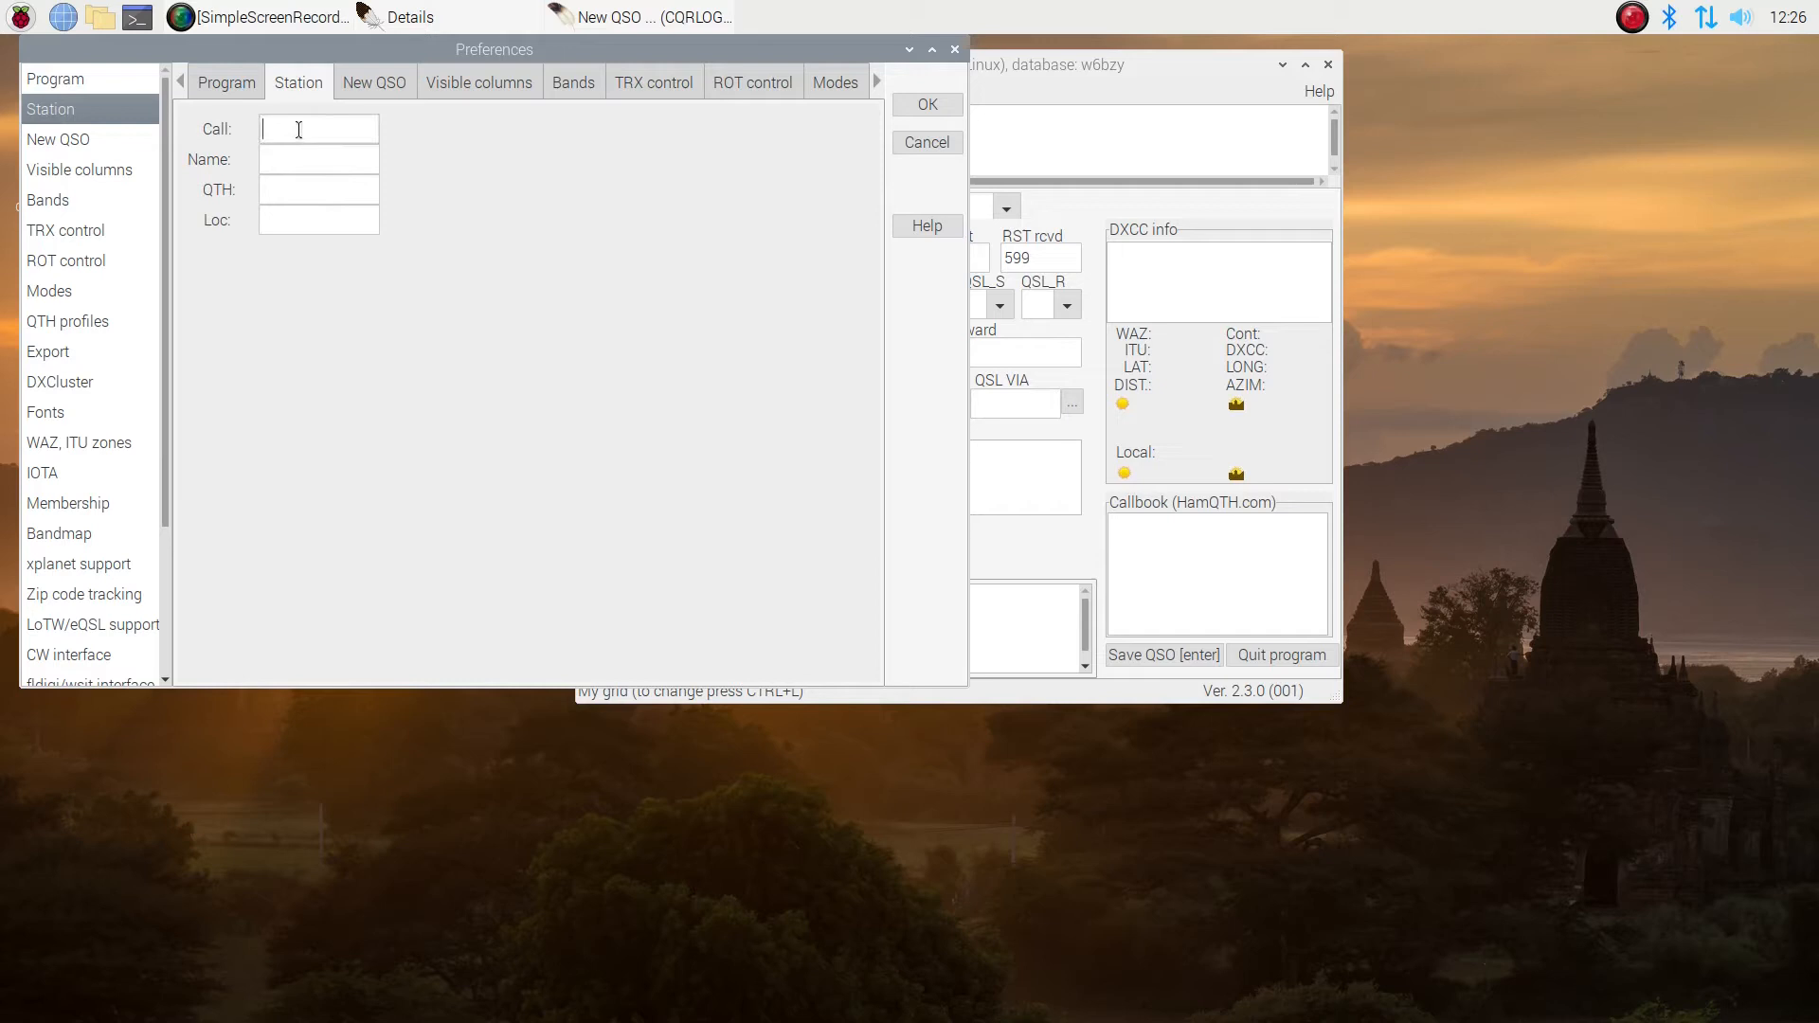
type("W")
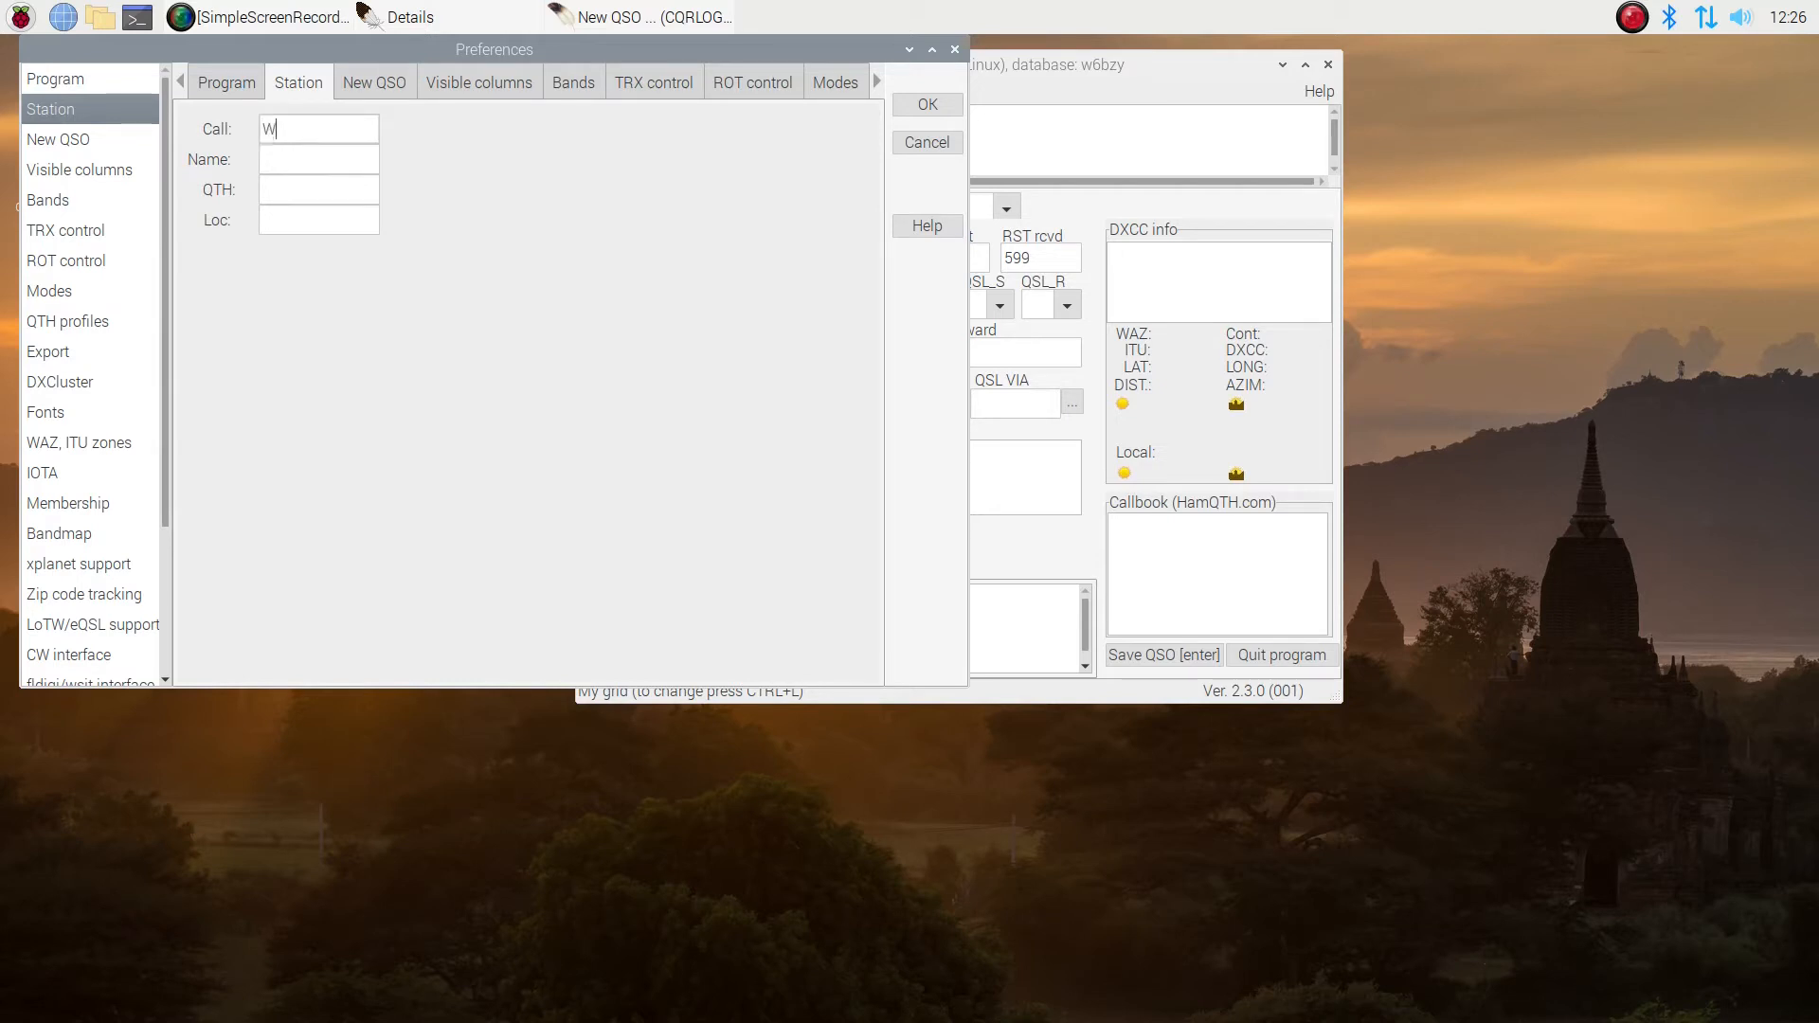
type("6BZ")
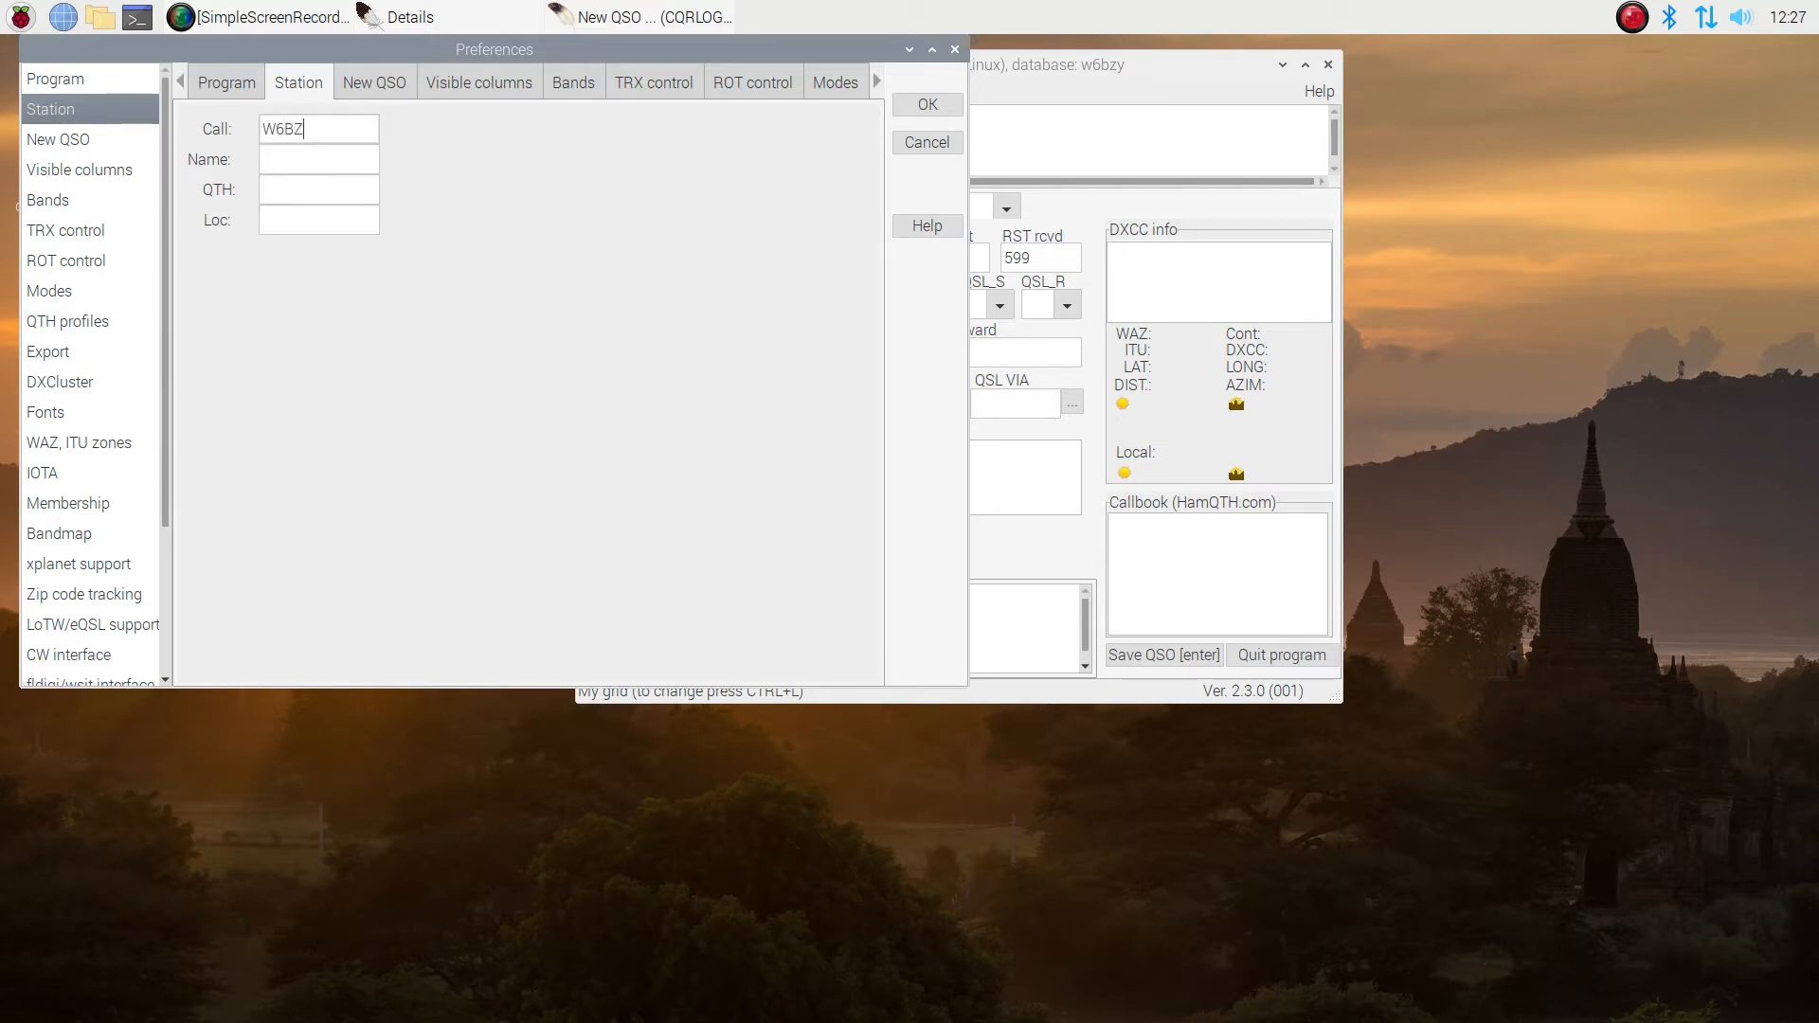
type("Y")
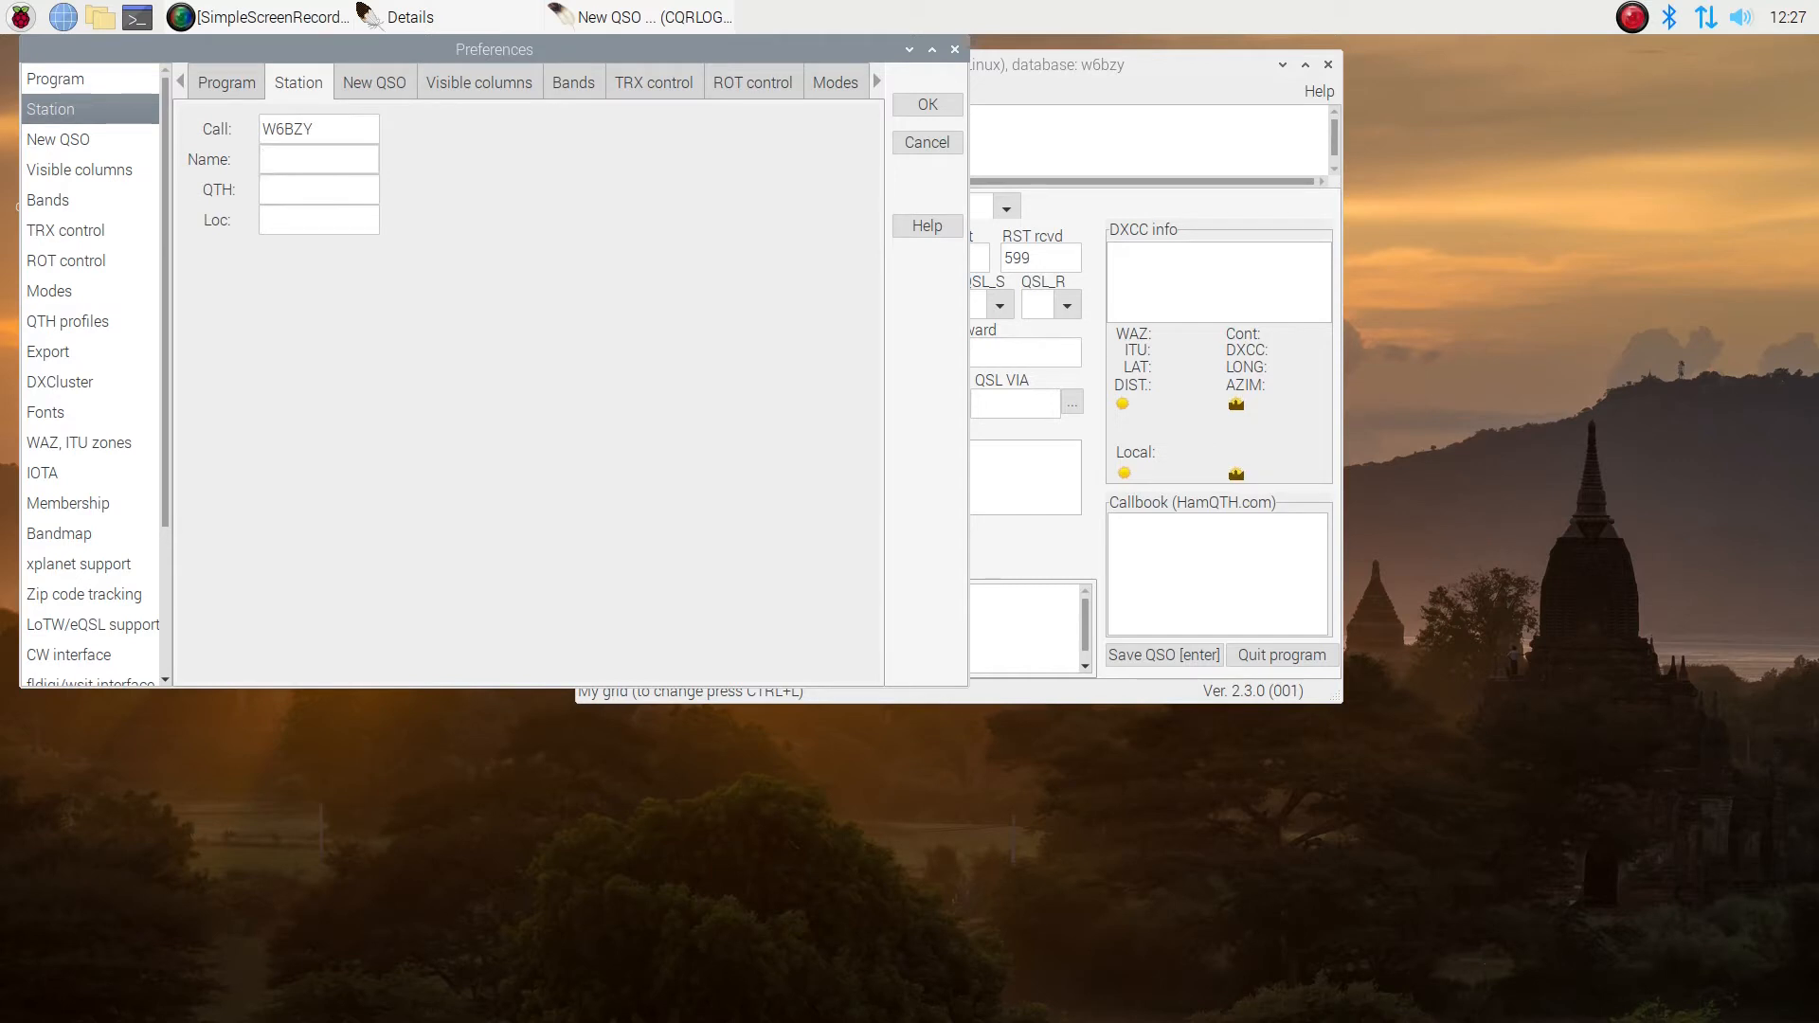
type("Ken Hn")
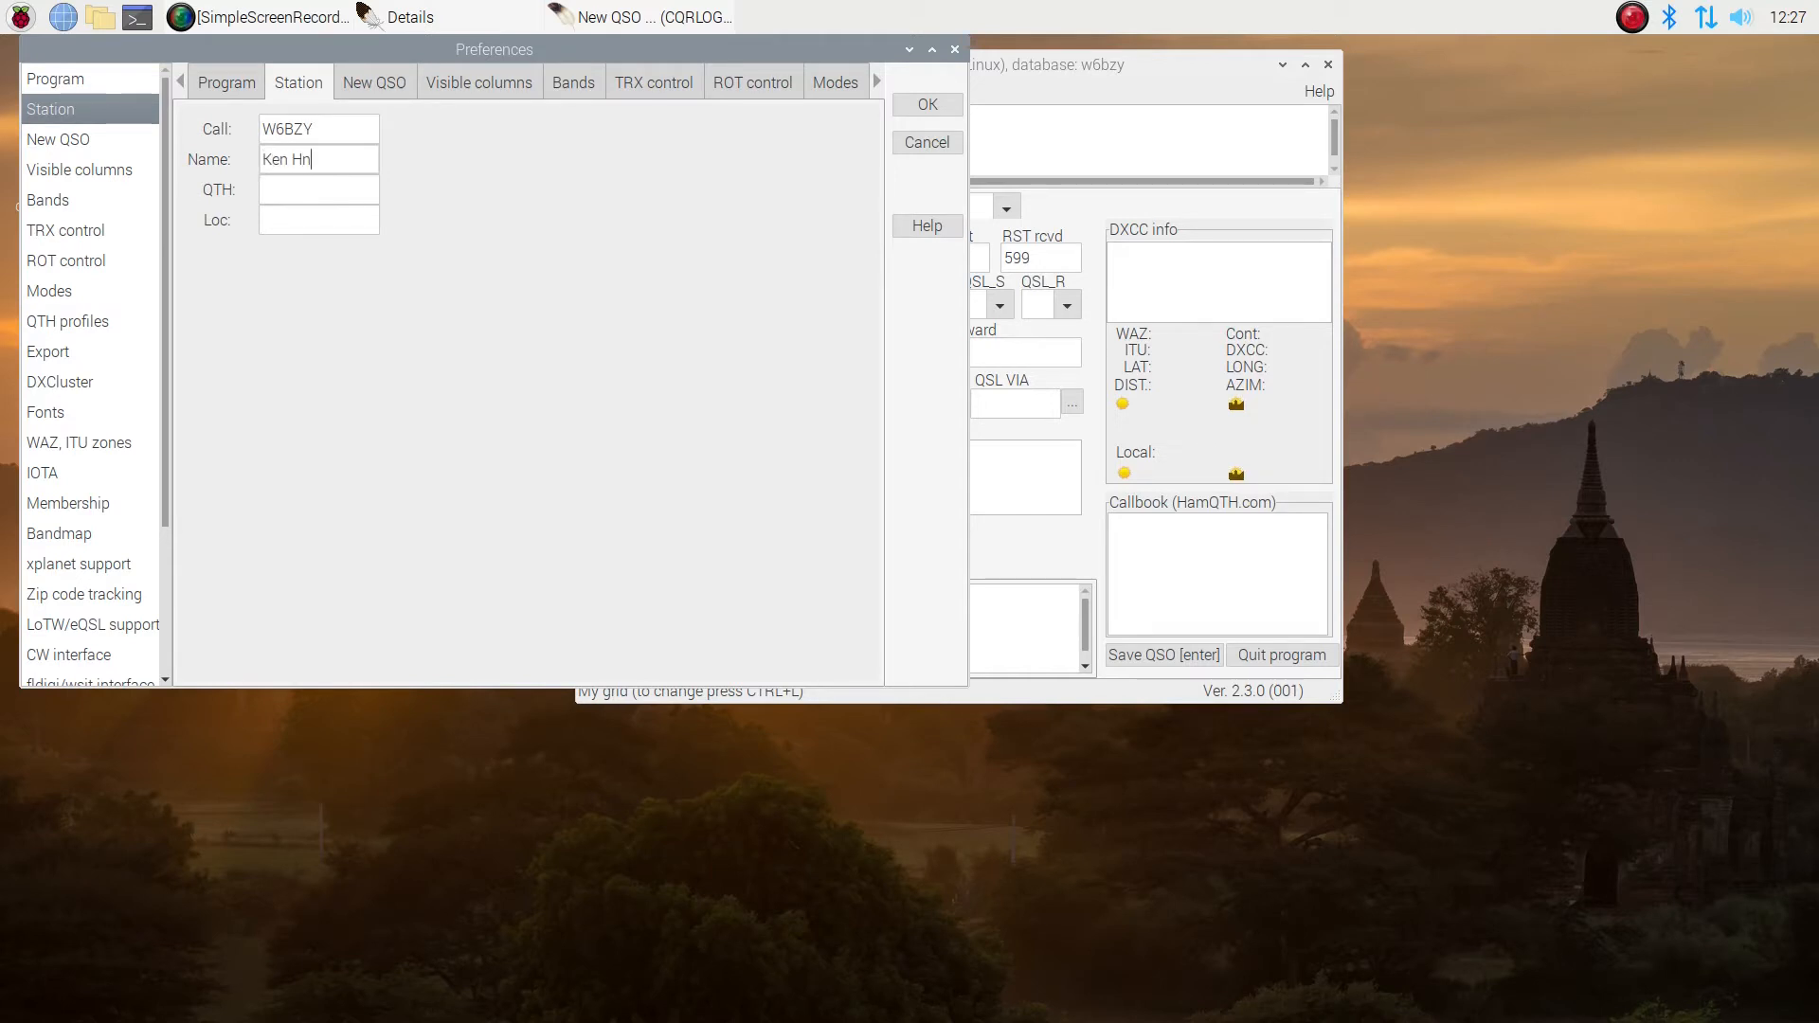
type("endri")
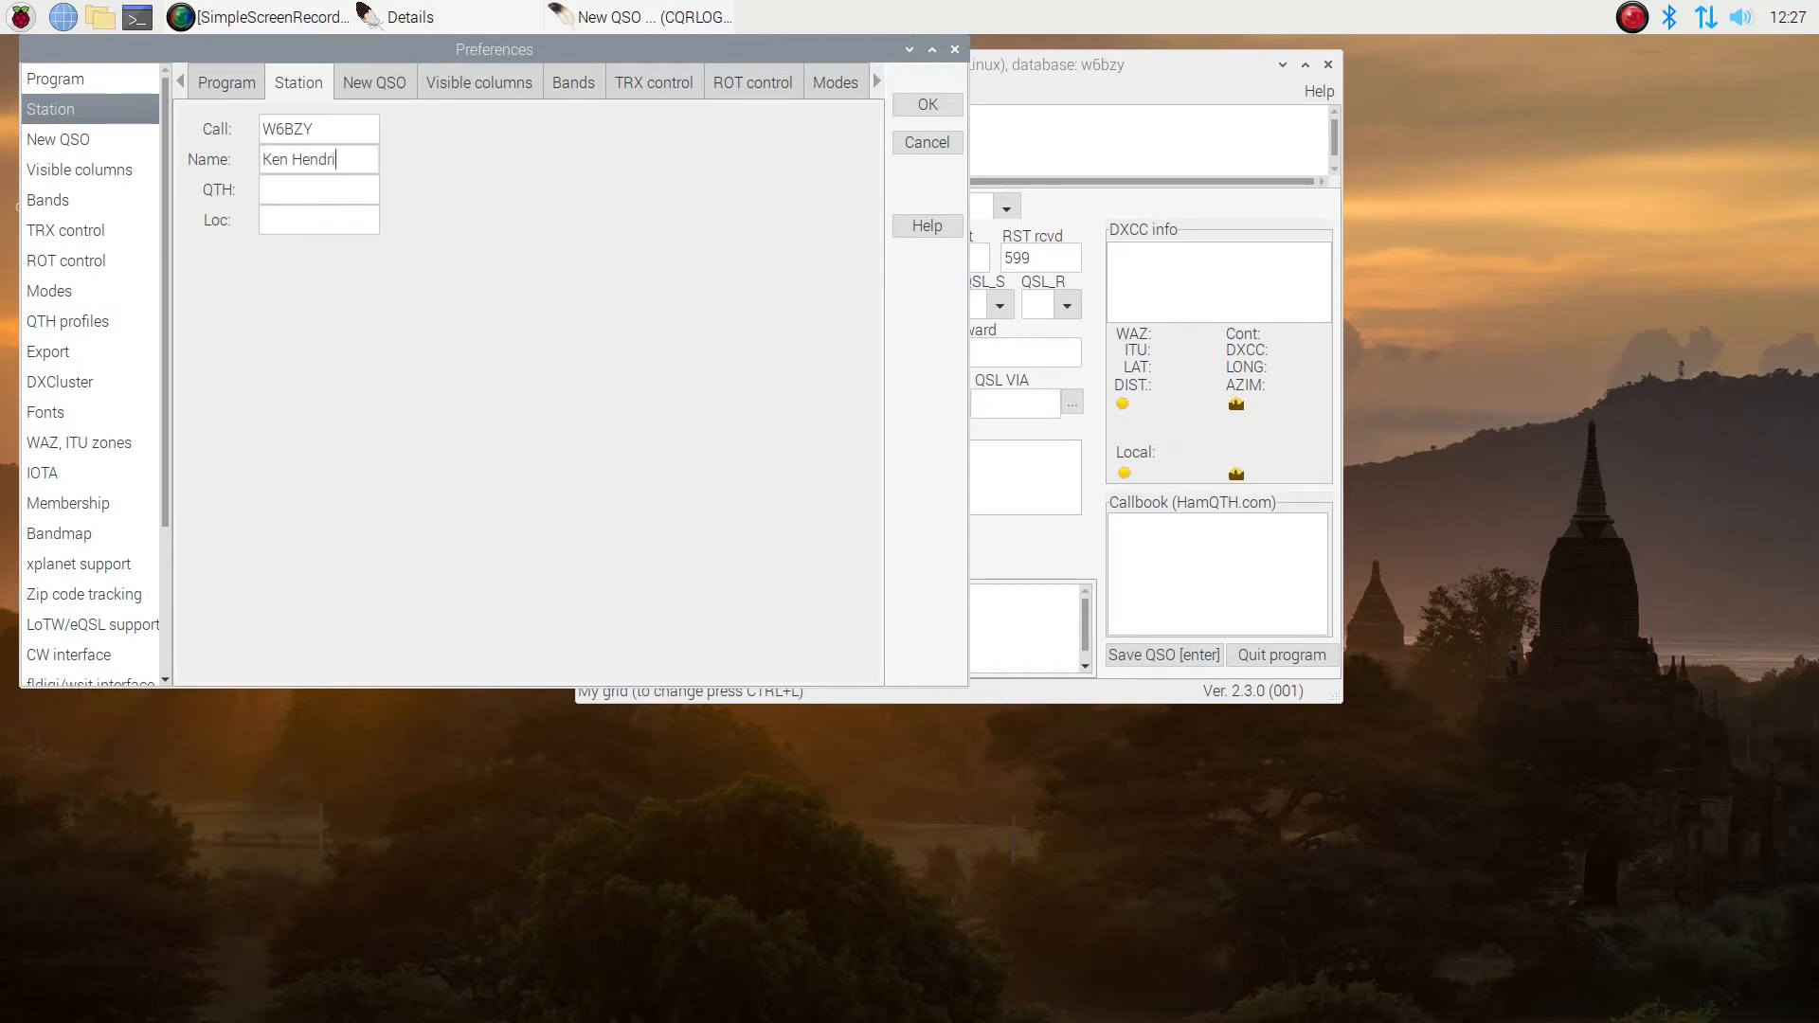
type("ckson")
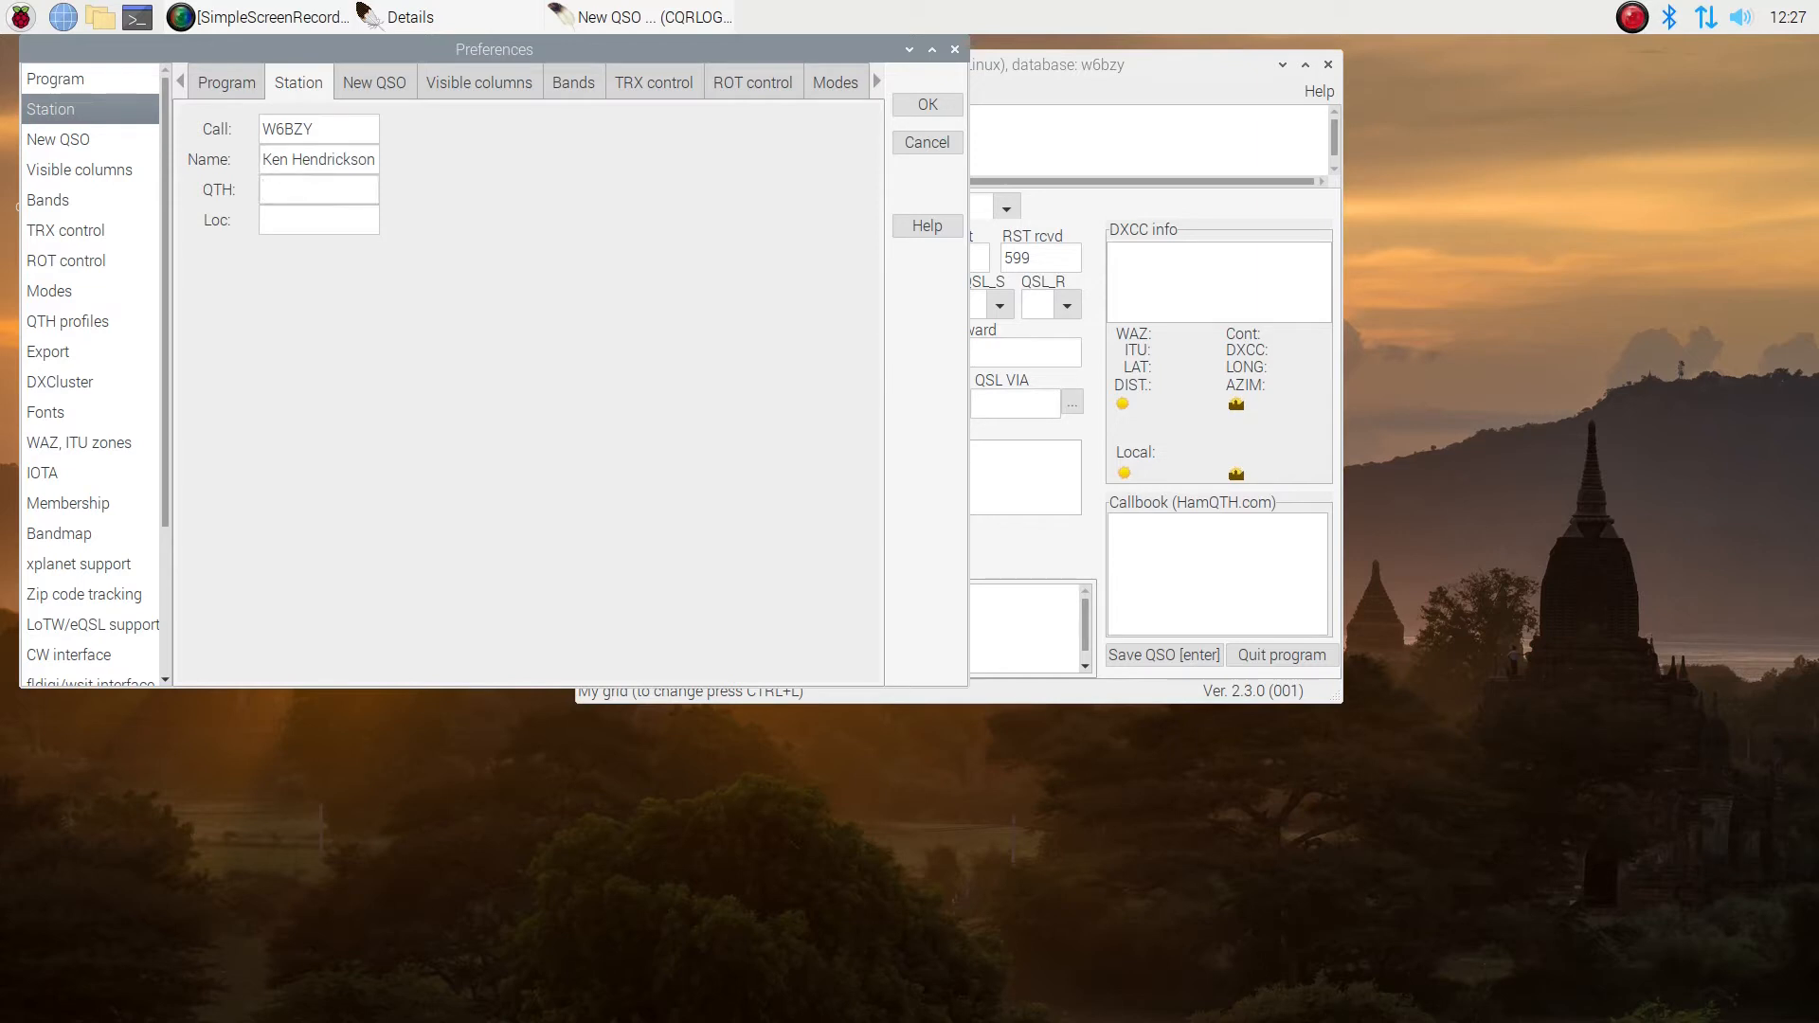
type("Yucca Valley, CA")
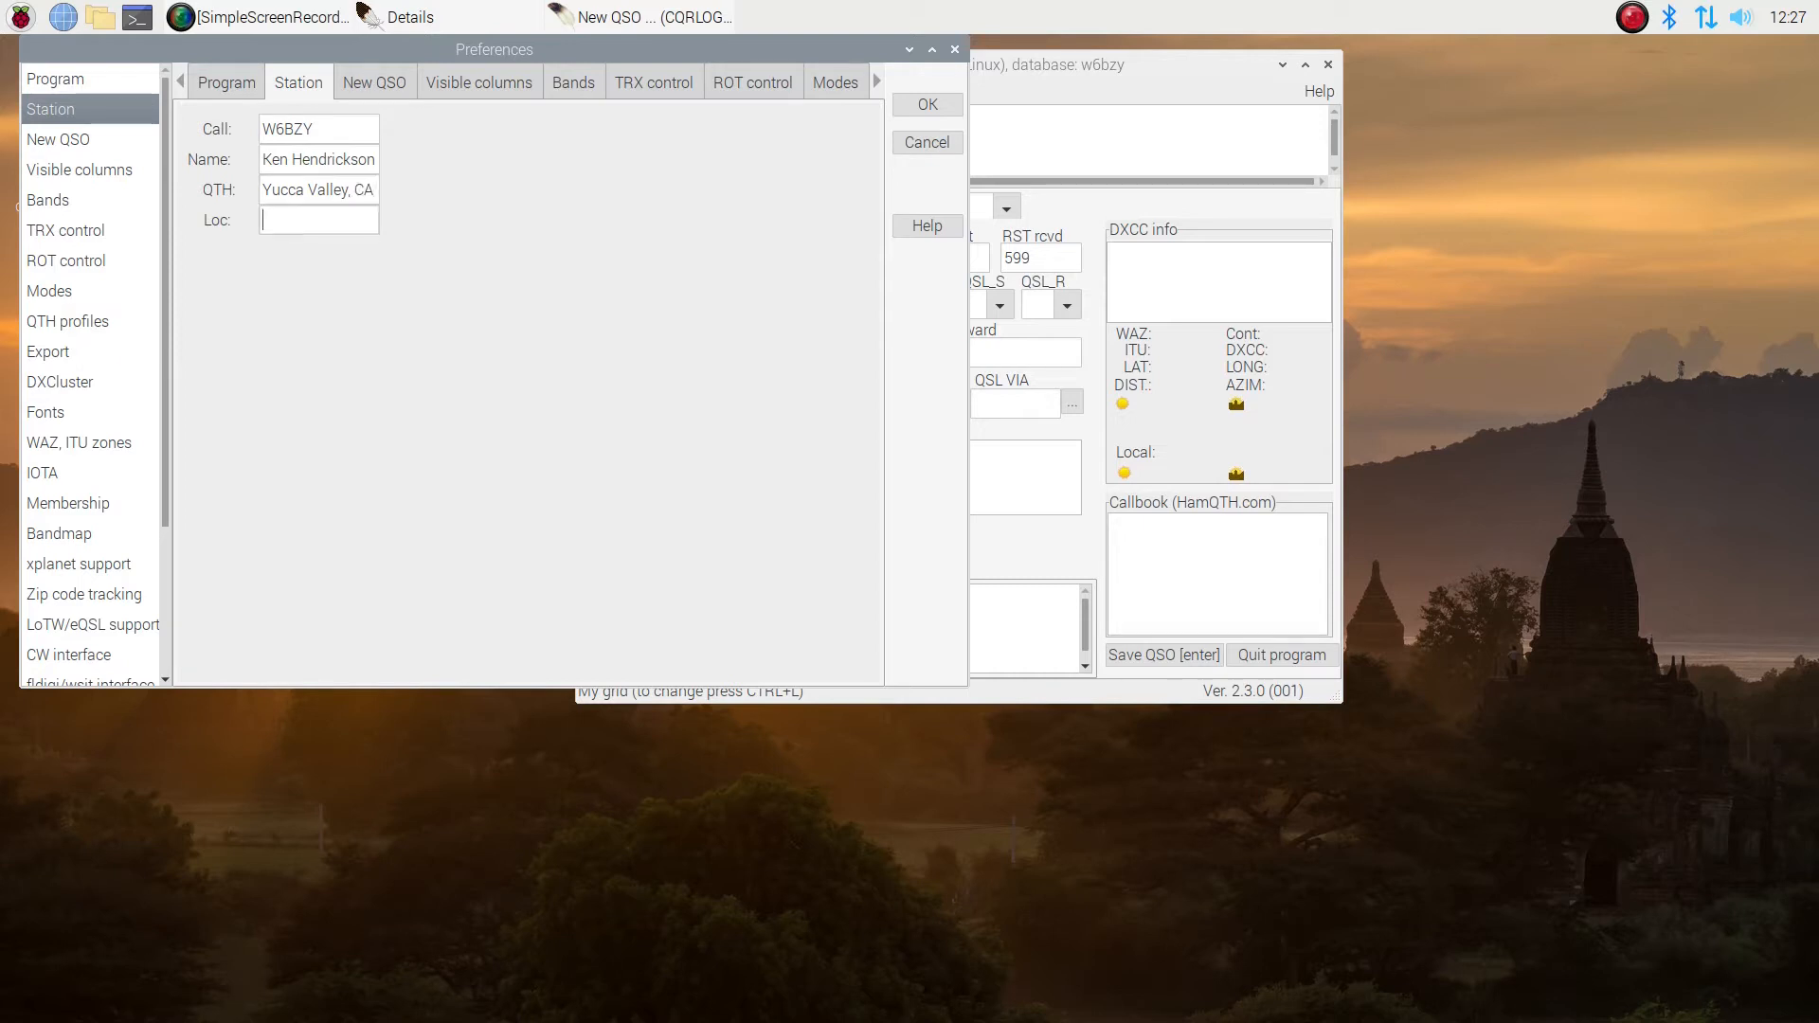
Set the station grid locator to DM14SC and move on to New QSO defaults
type("DM")
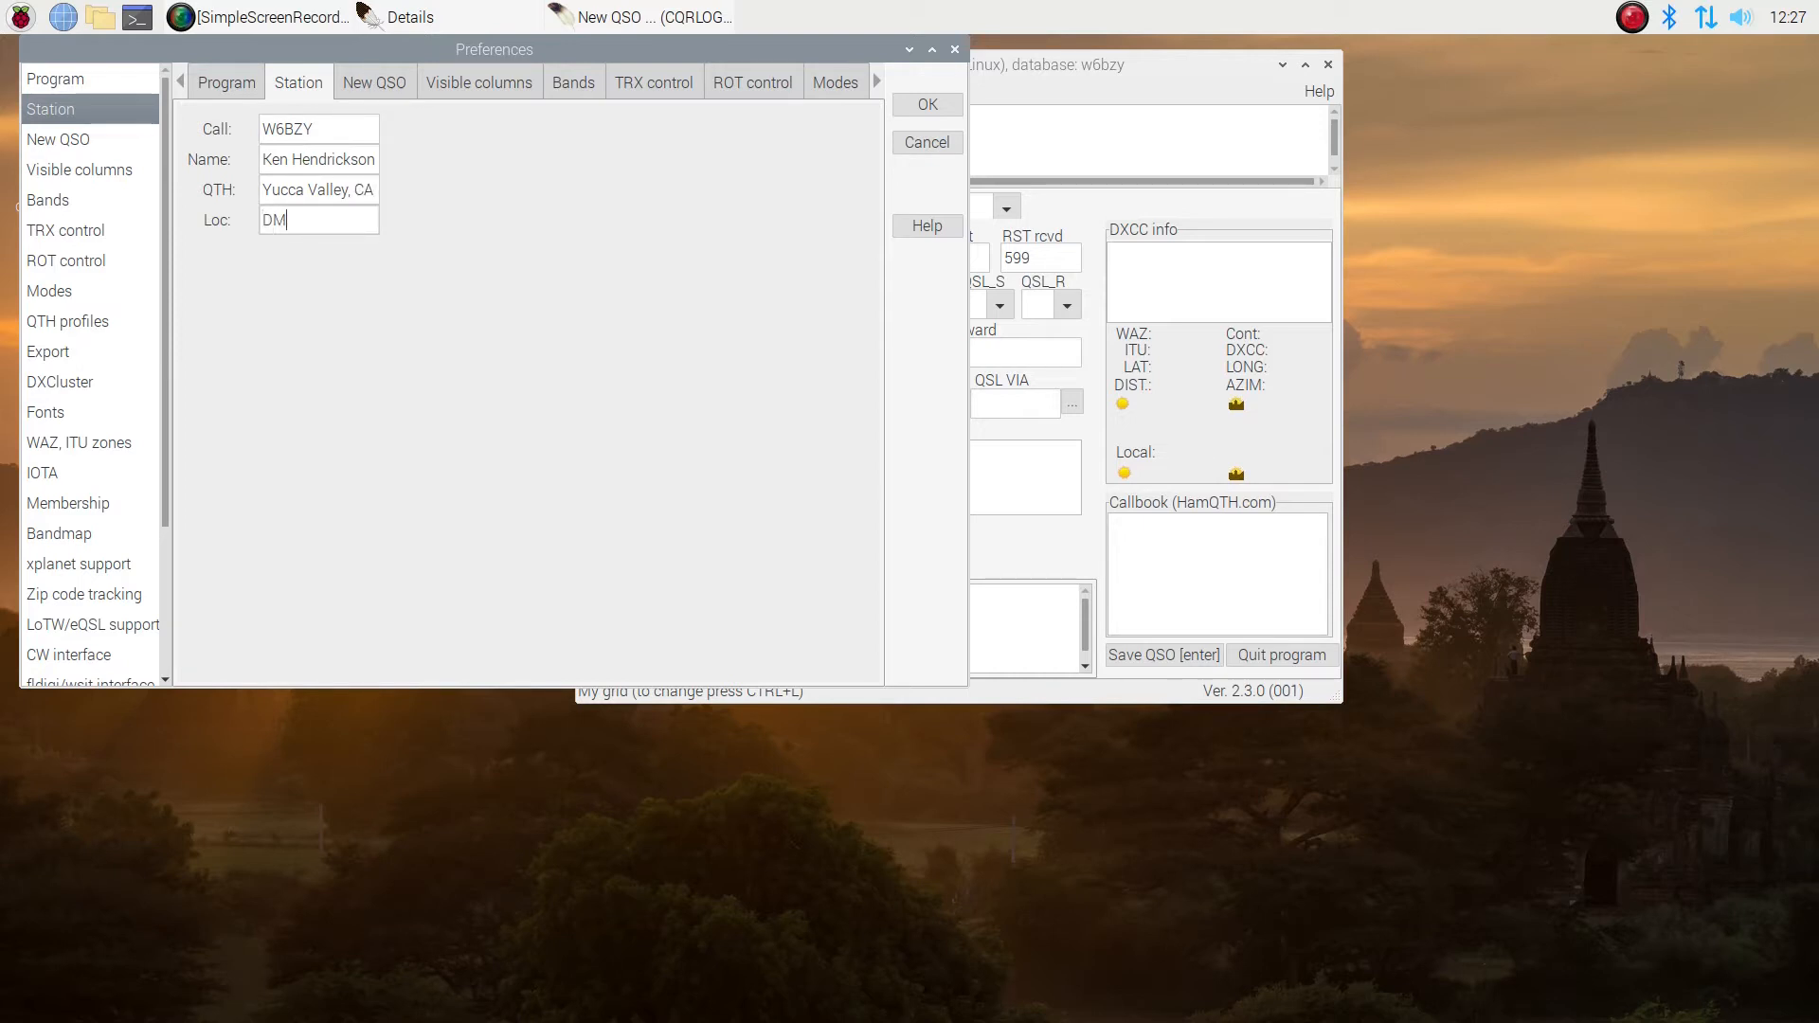
type("14")
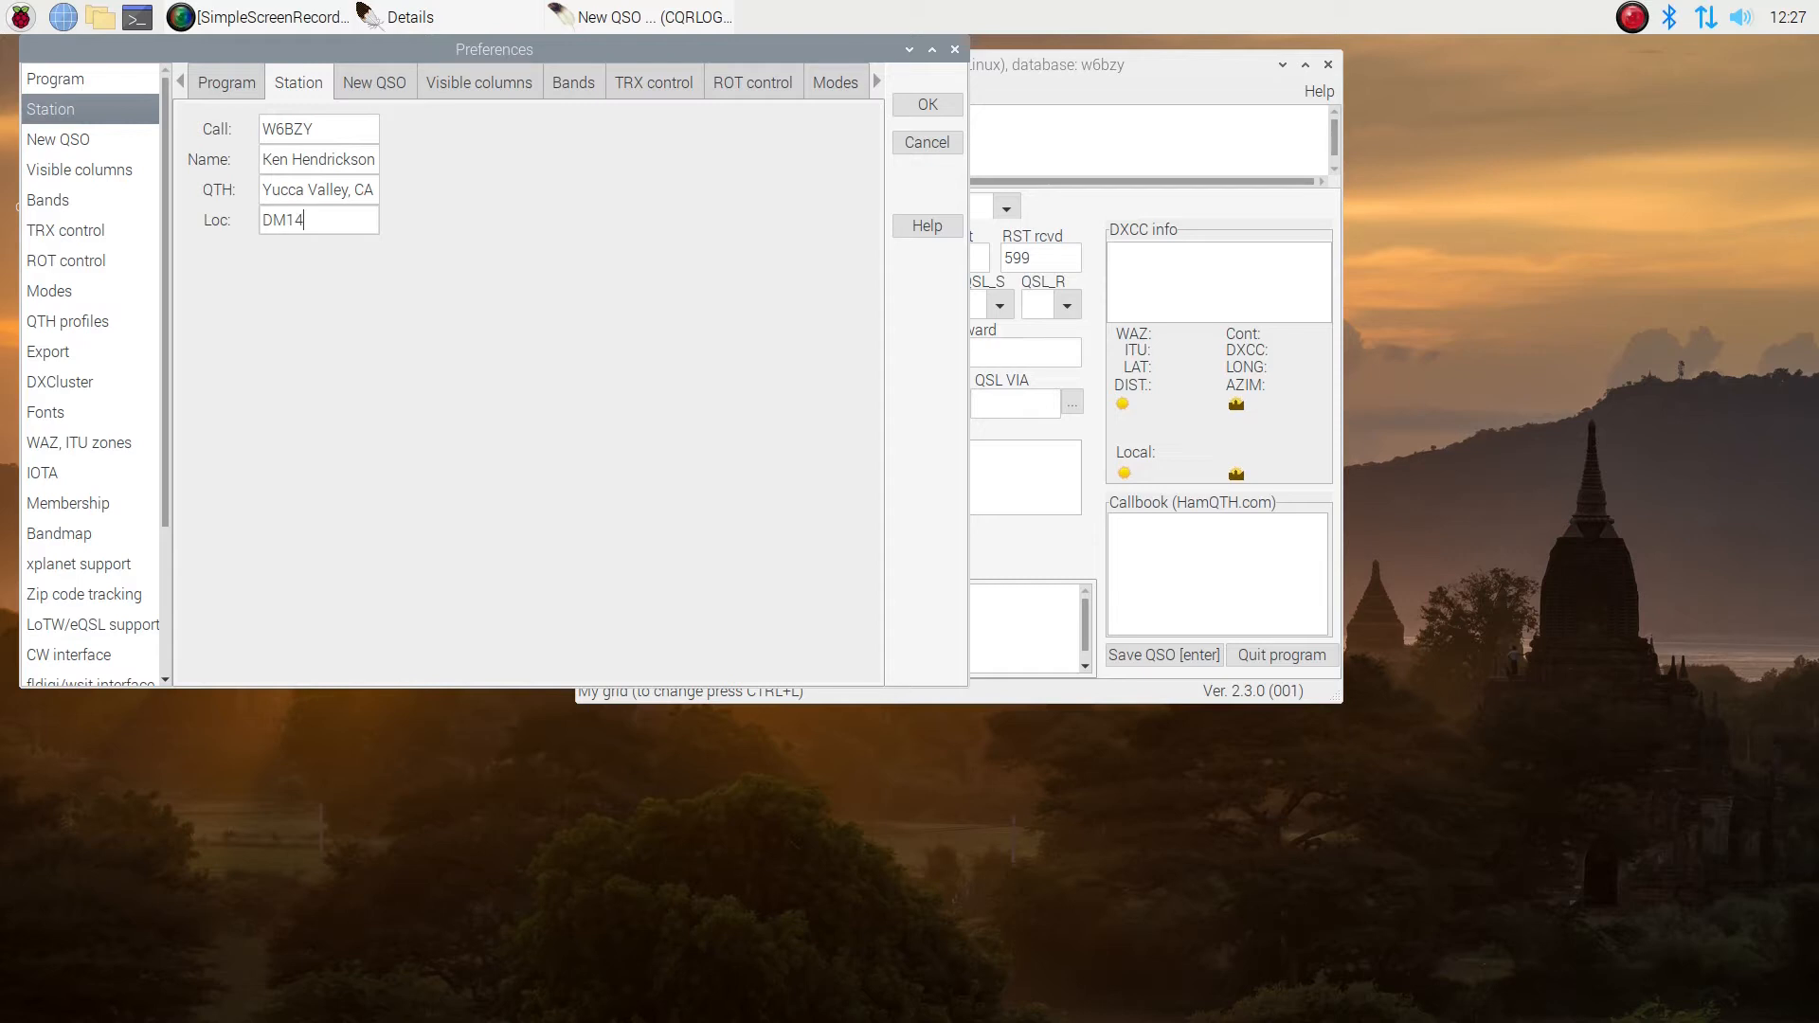
type("SC")
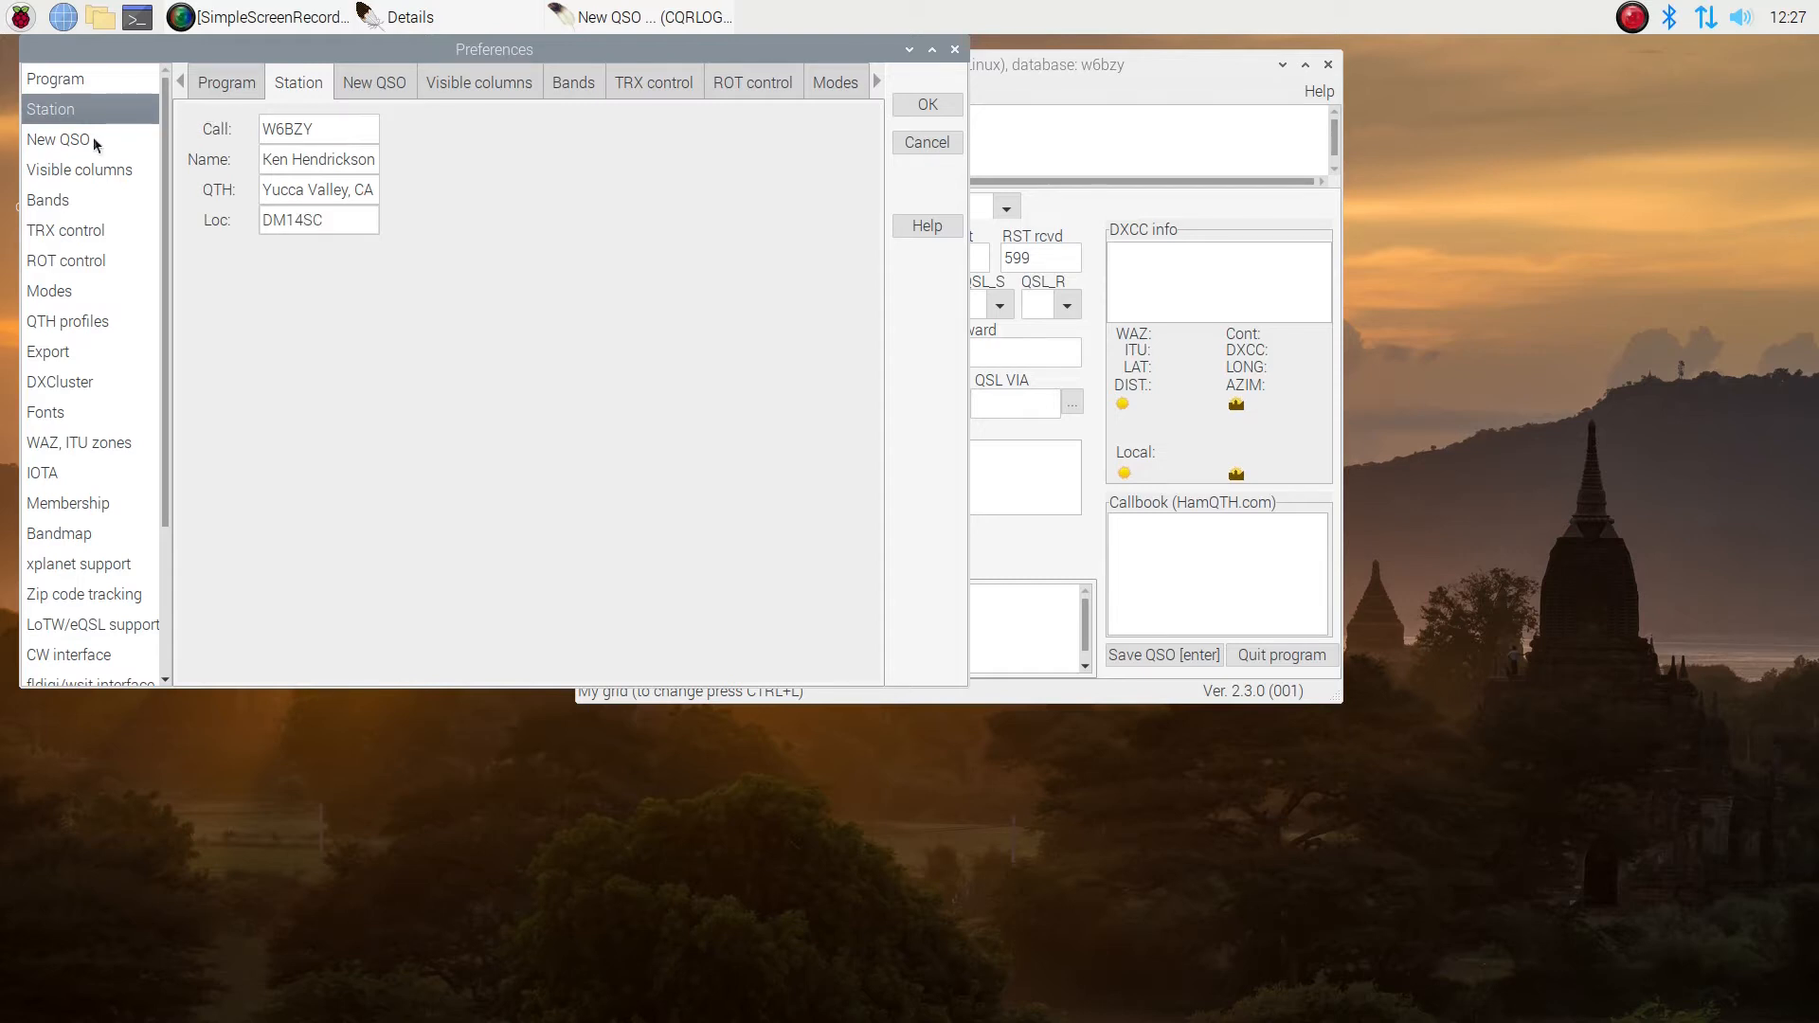
left_click(373, 81)
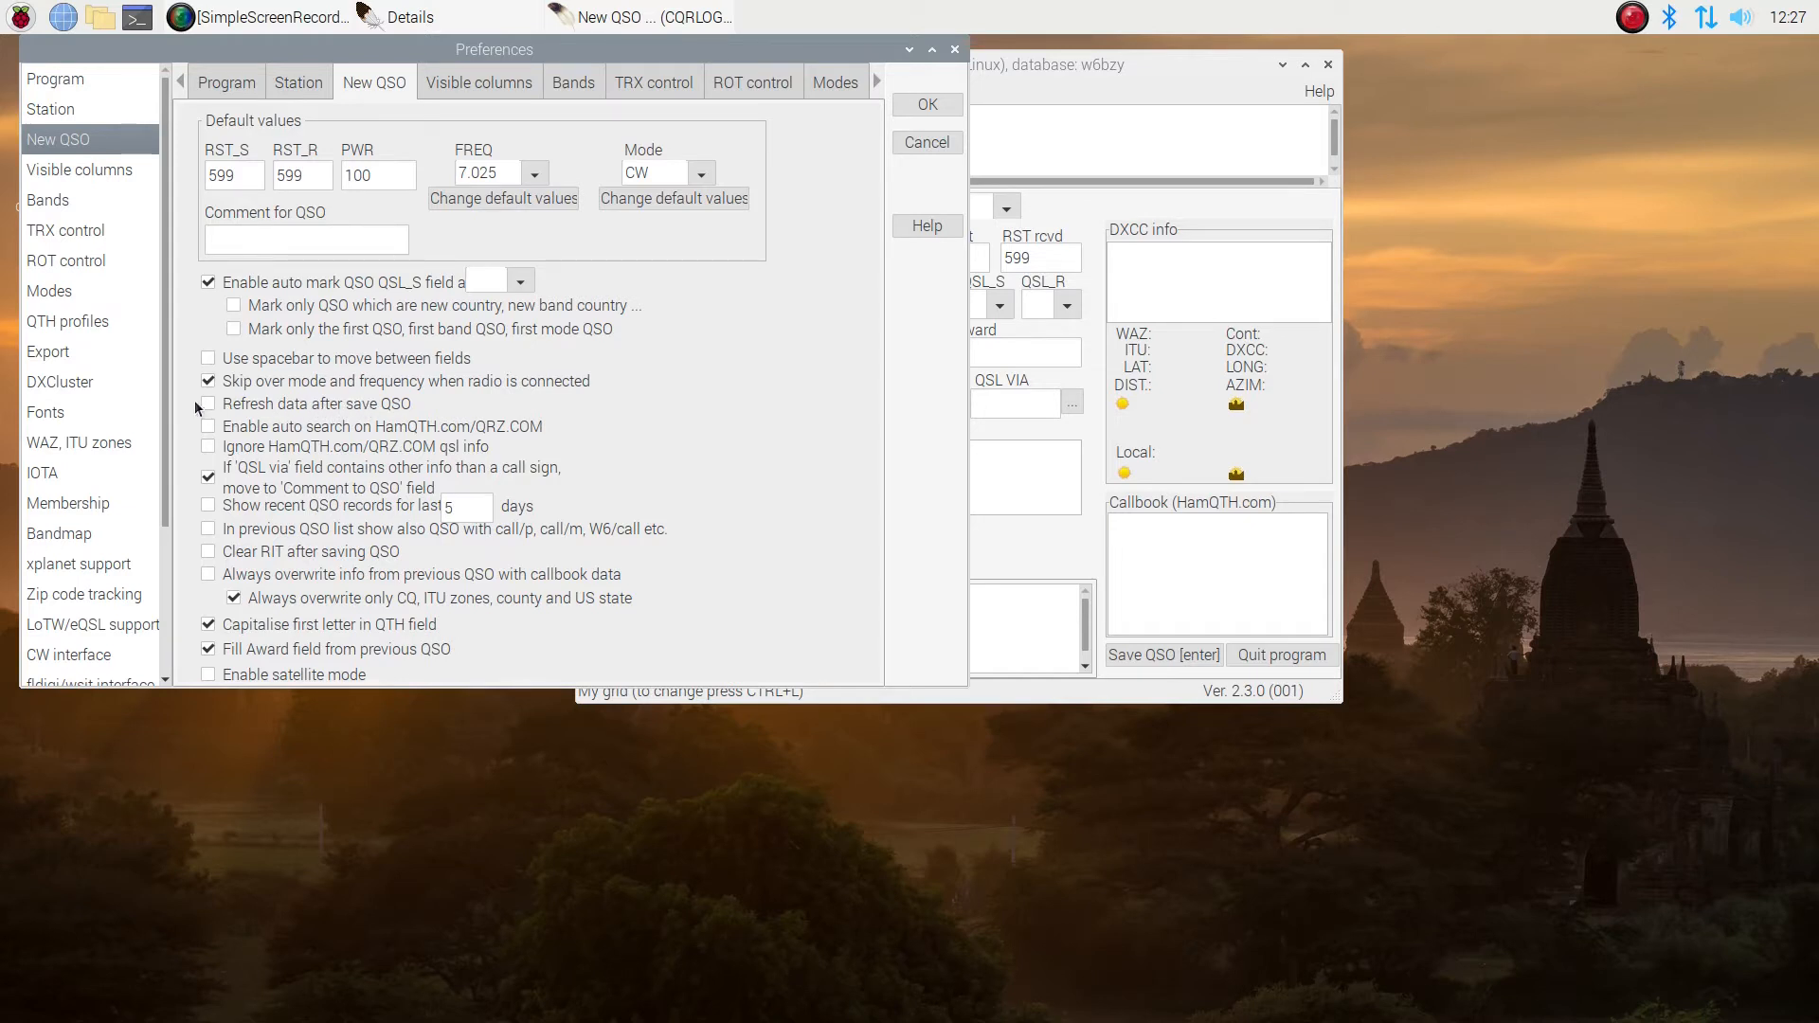
Enable refreshing data after saving a QSO and auto search on HamQTH/QRZ
left_click(208, 404)
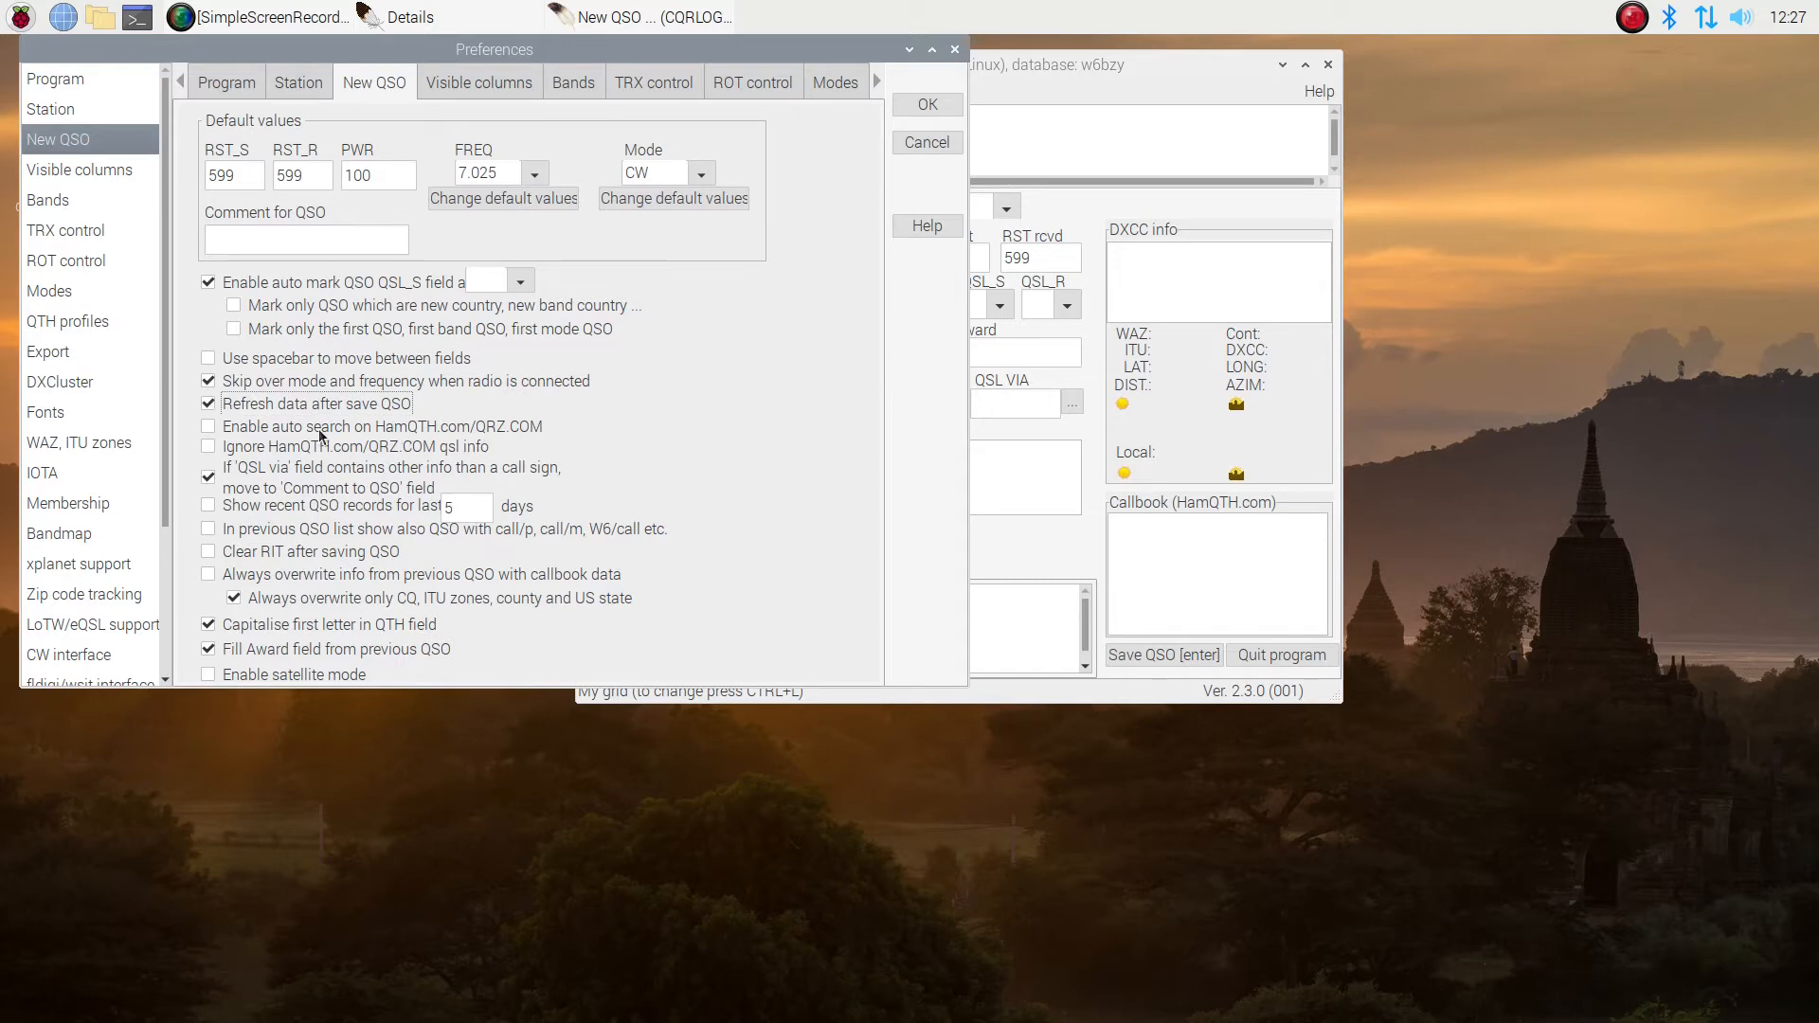
left_click(208, 426)
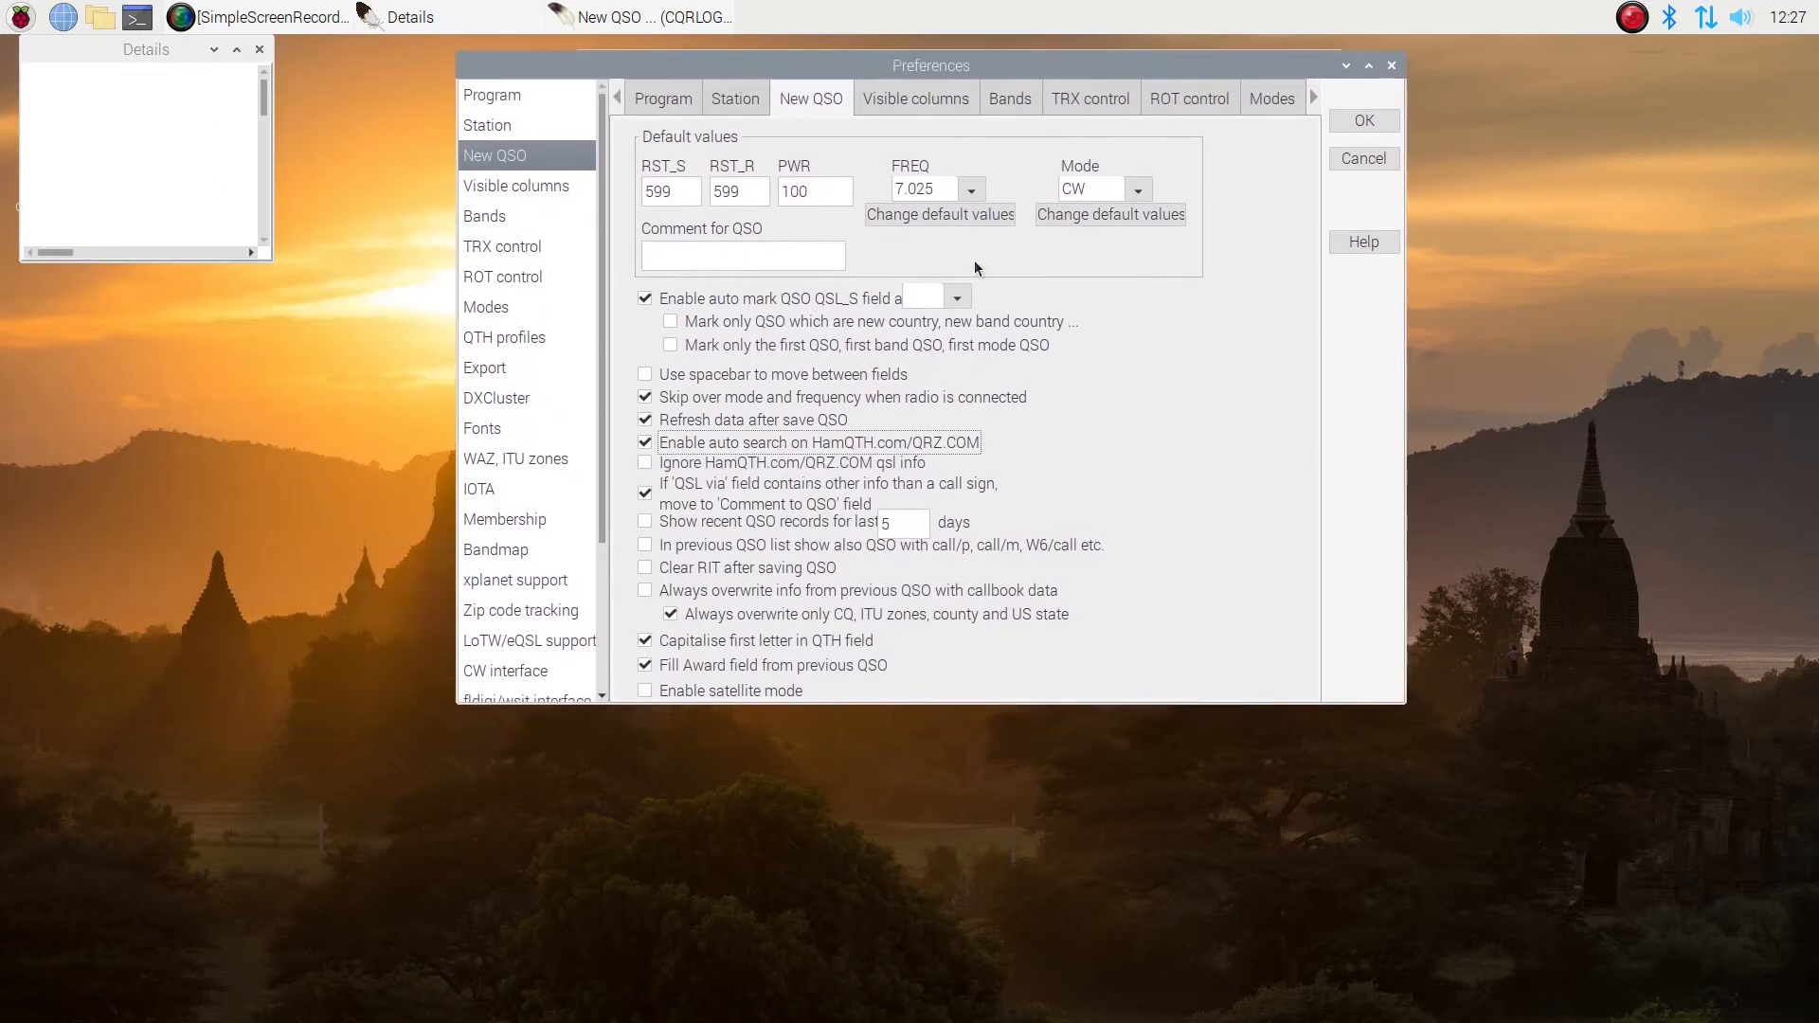
mouse_move(858, 674)
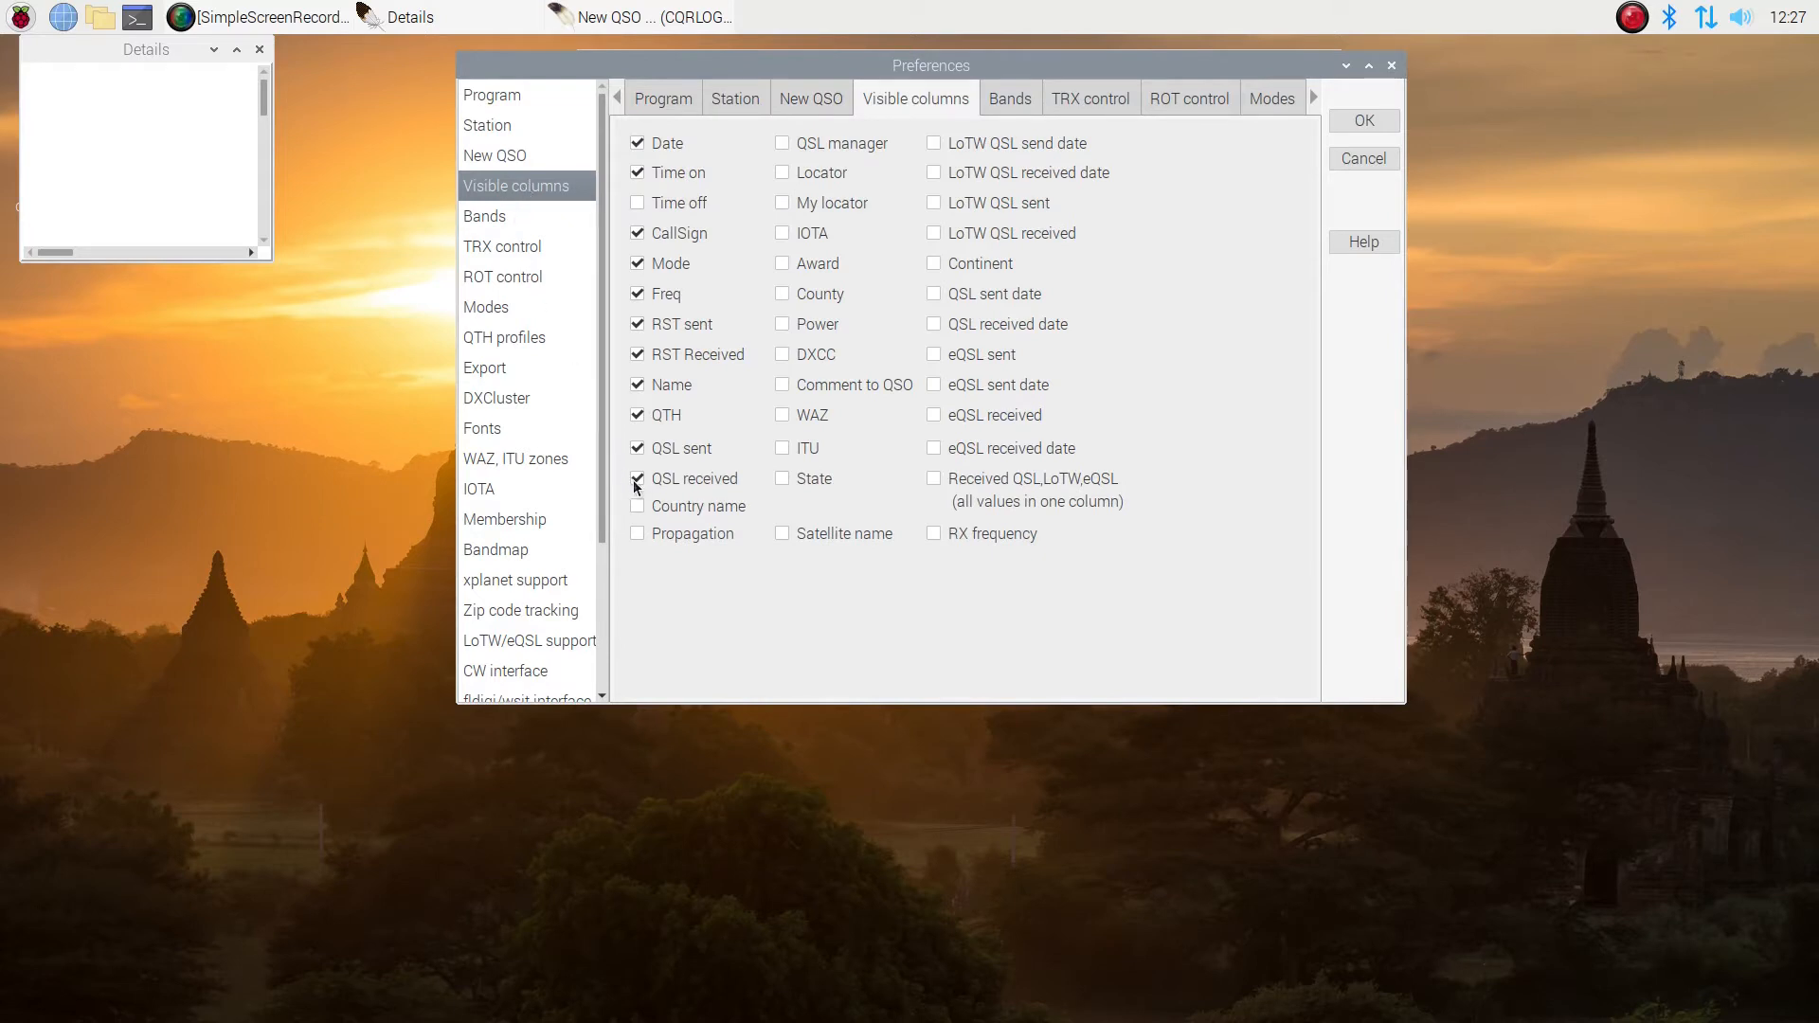
Hide QSL received and show Country name, DXCC, State and LoTW QSL sent columns
left_click(637, 478)
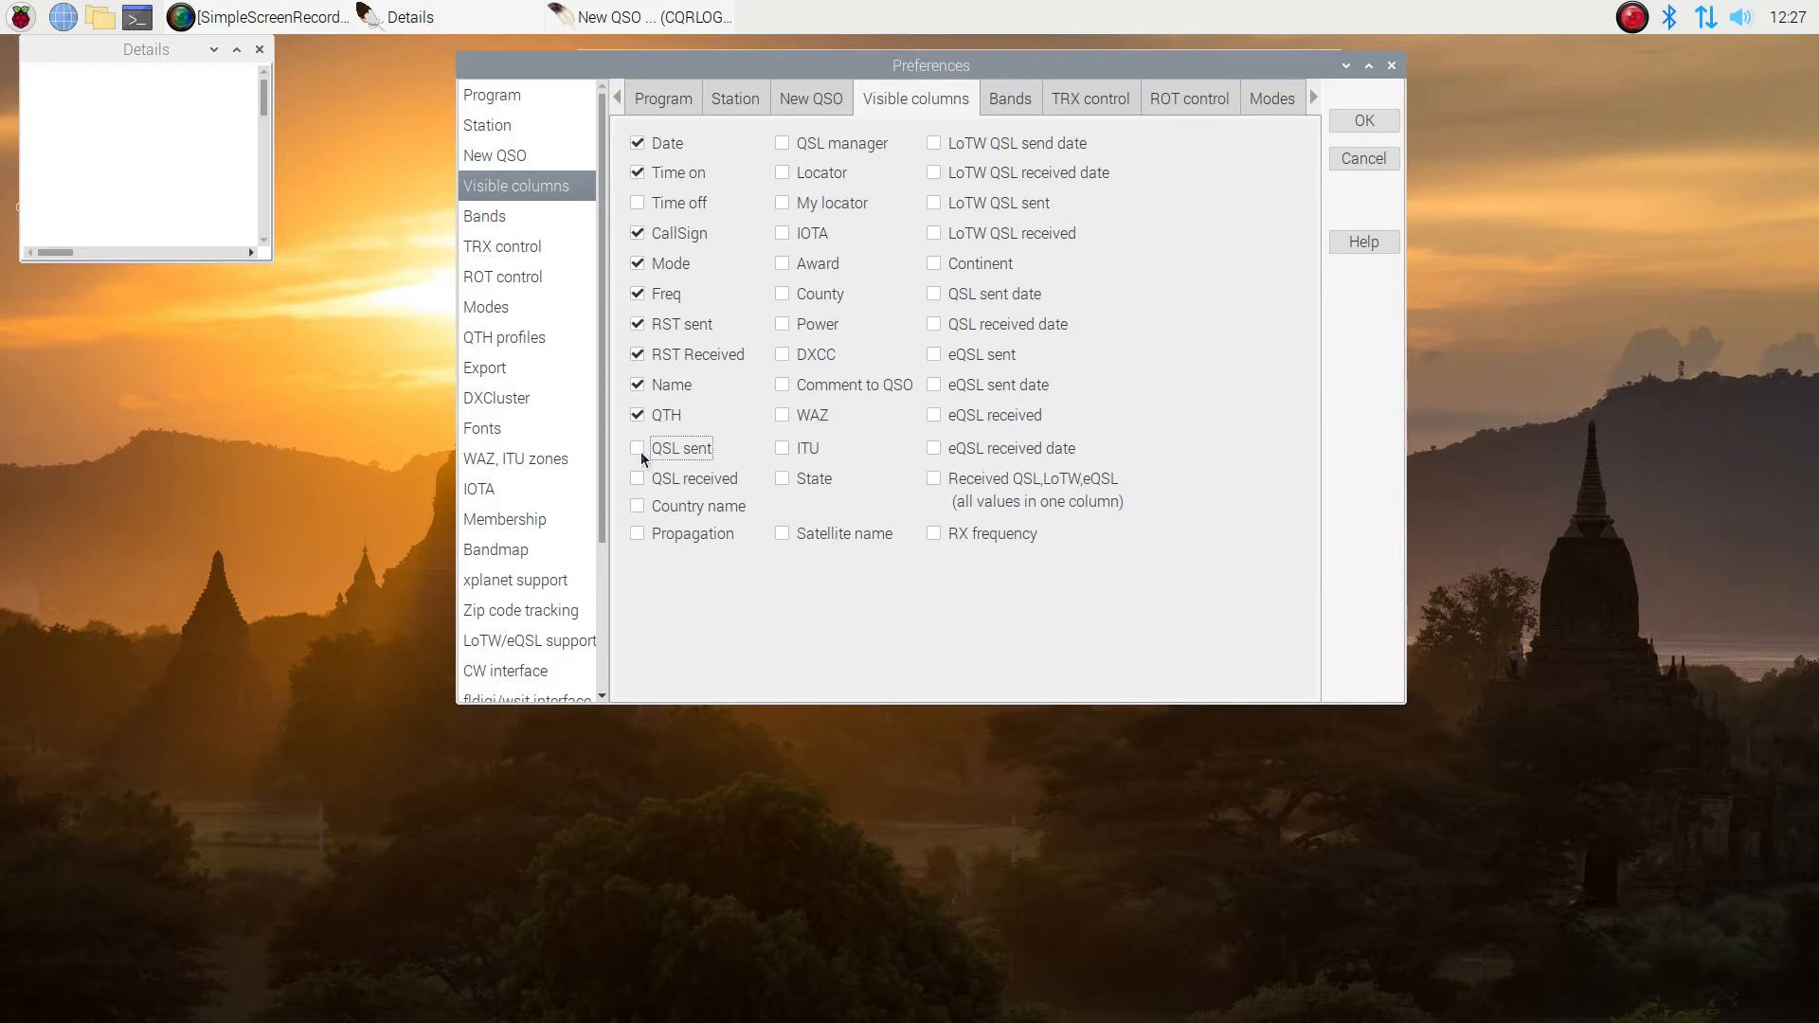
left_click(637, 506)
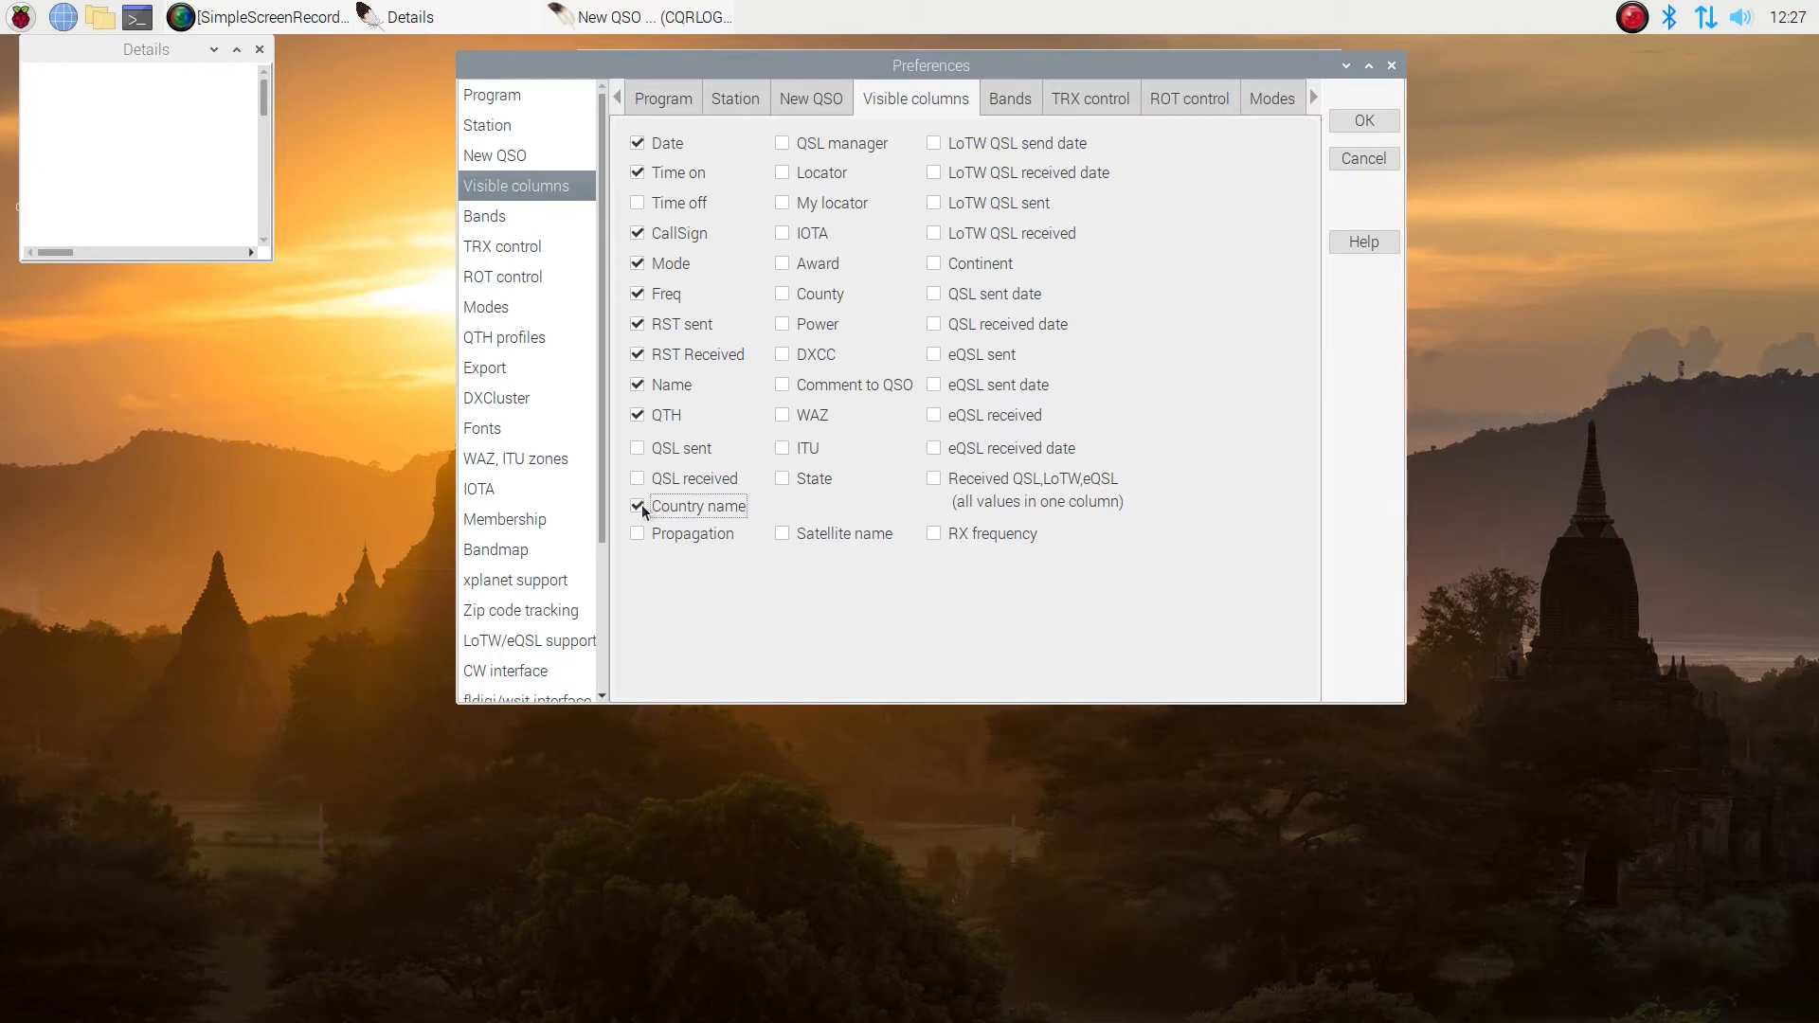
mouse_move(821, 223)
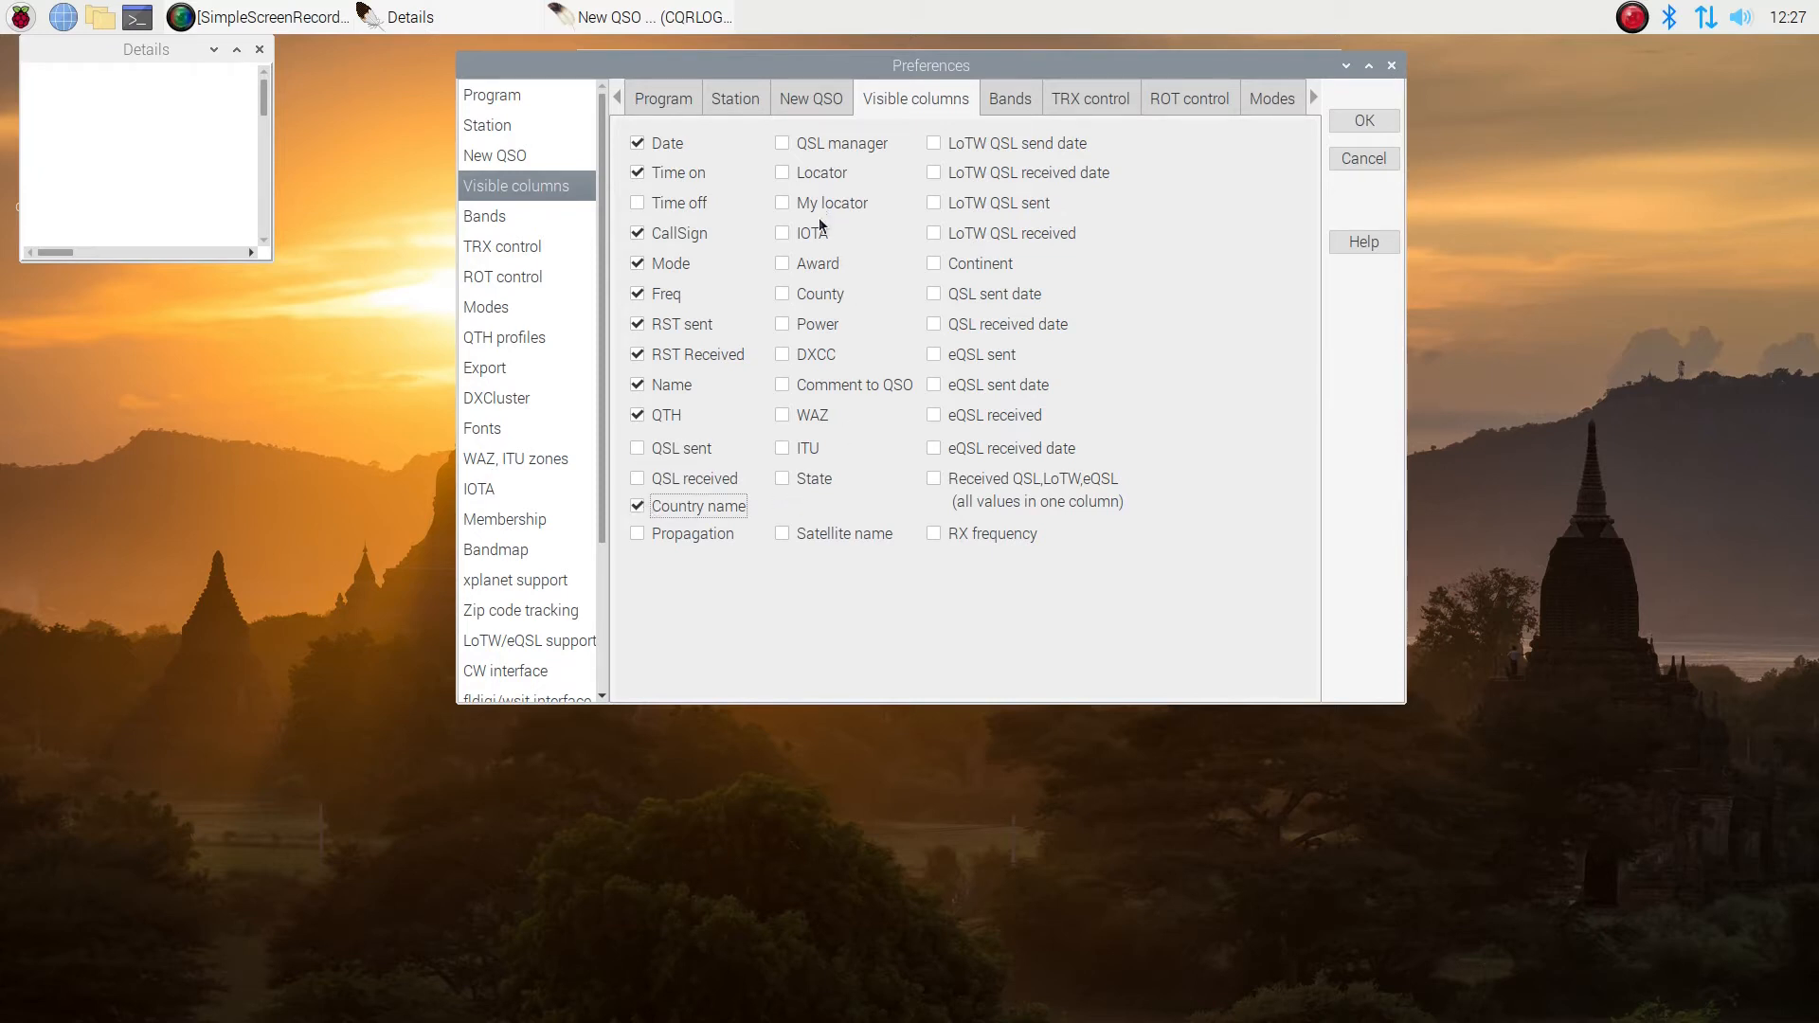
mouse_move(834, 353)
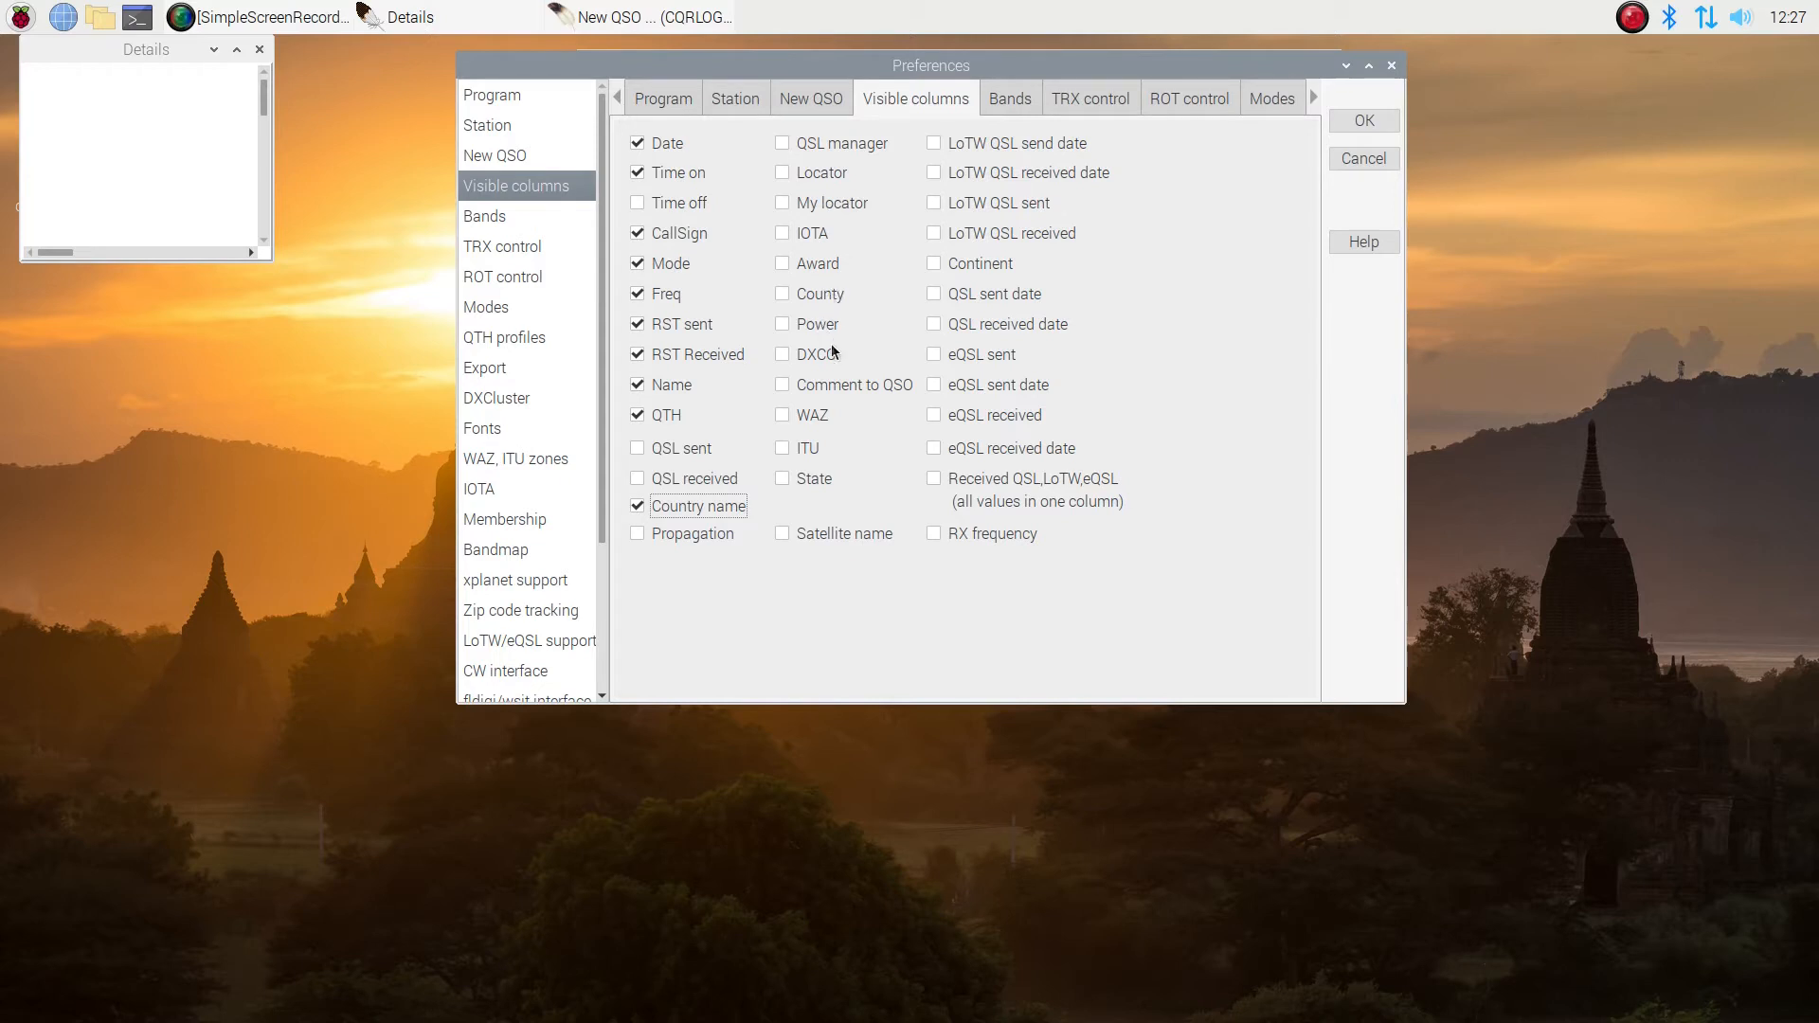
left_click(783, 354)
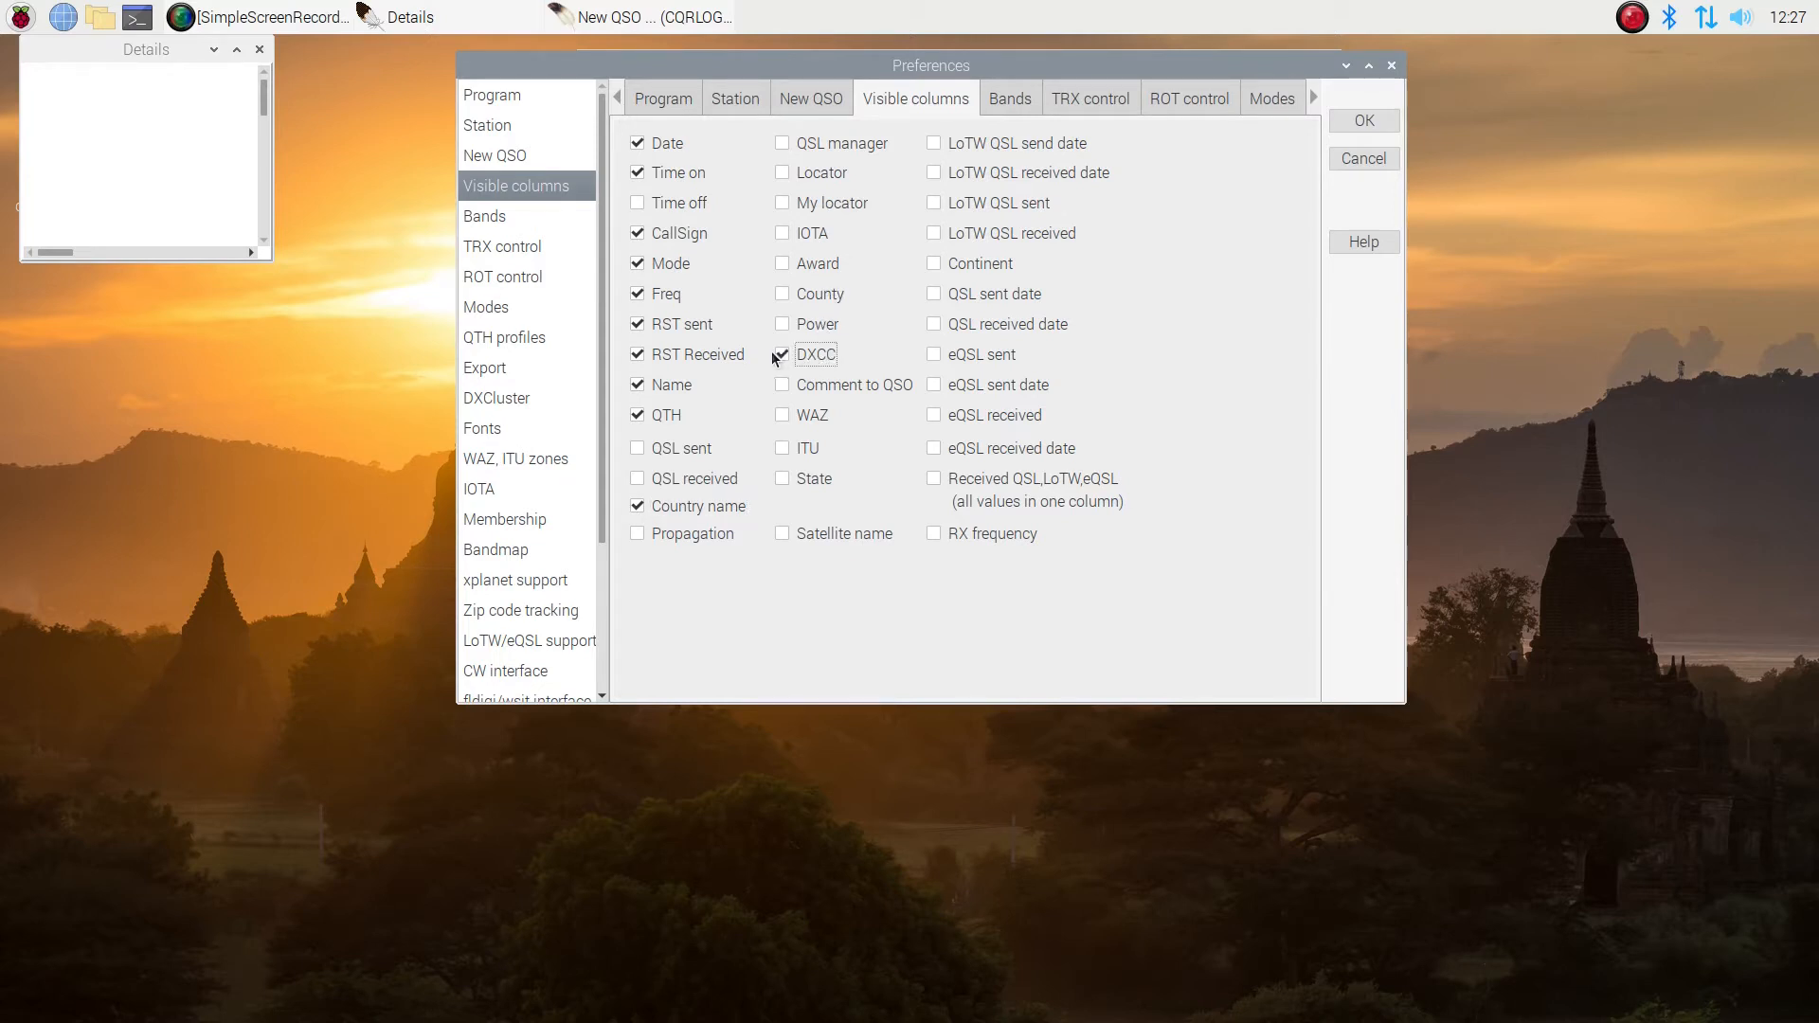
left_click(783, 354)
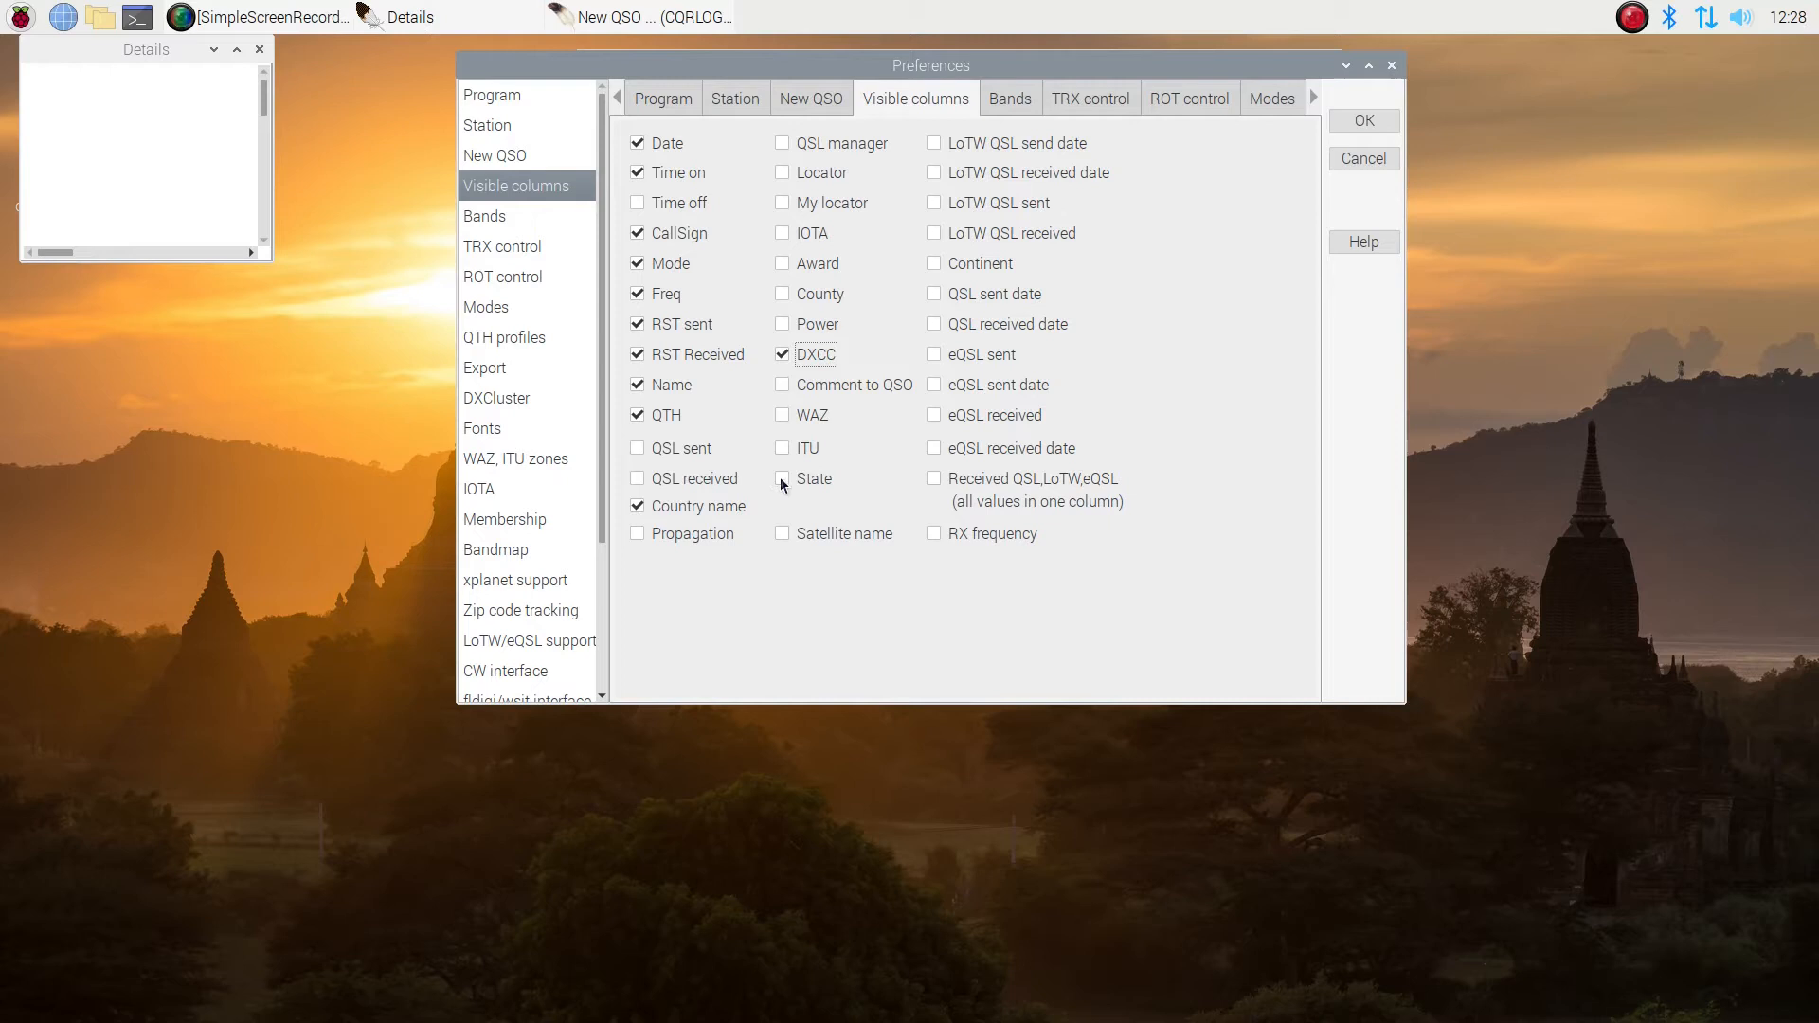
left_click(783, 478)
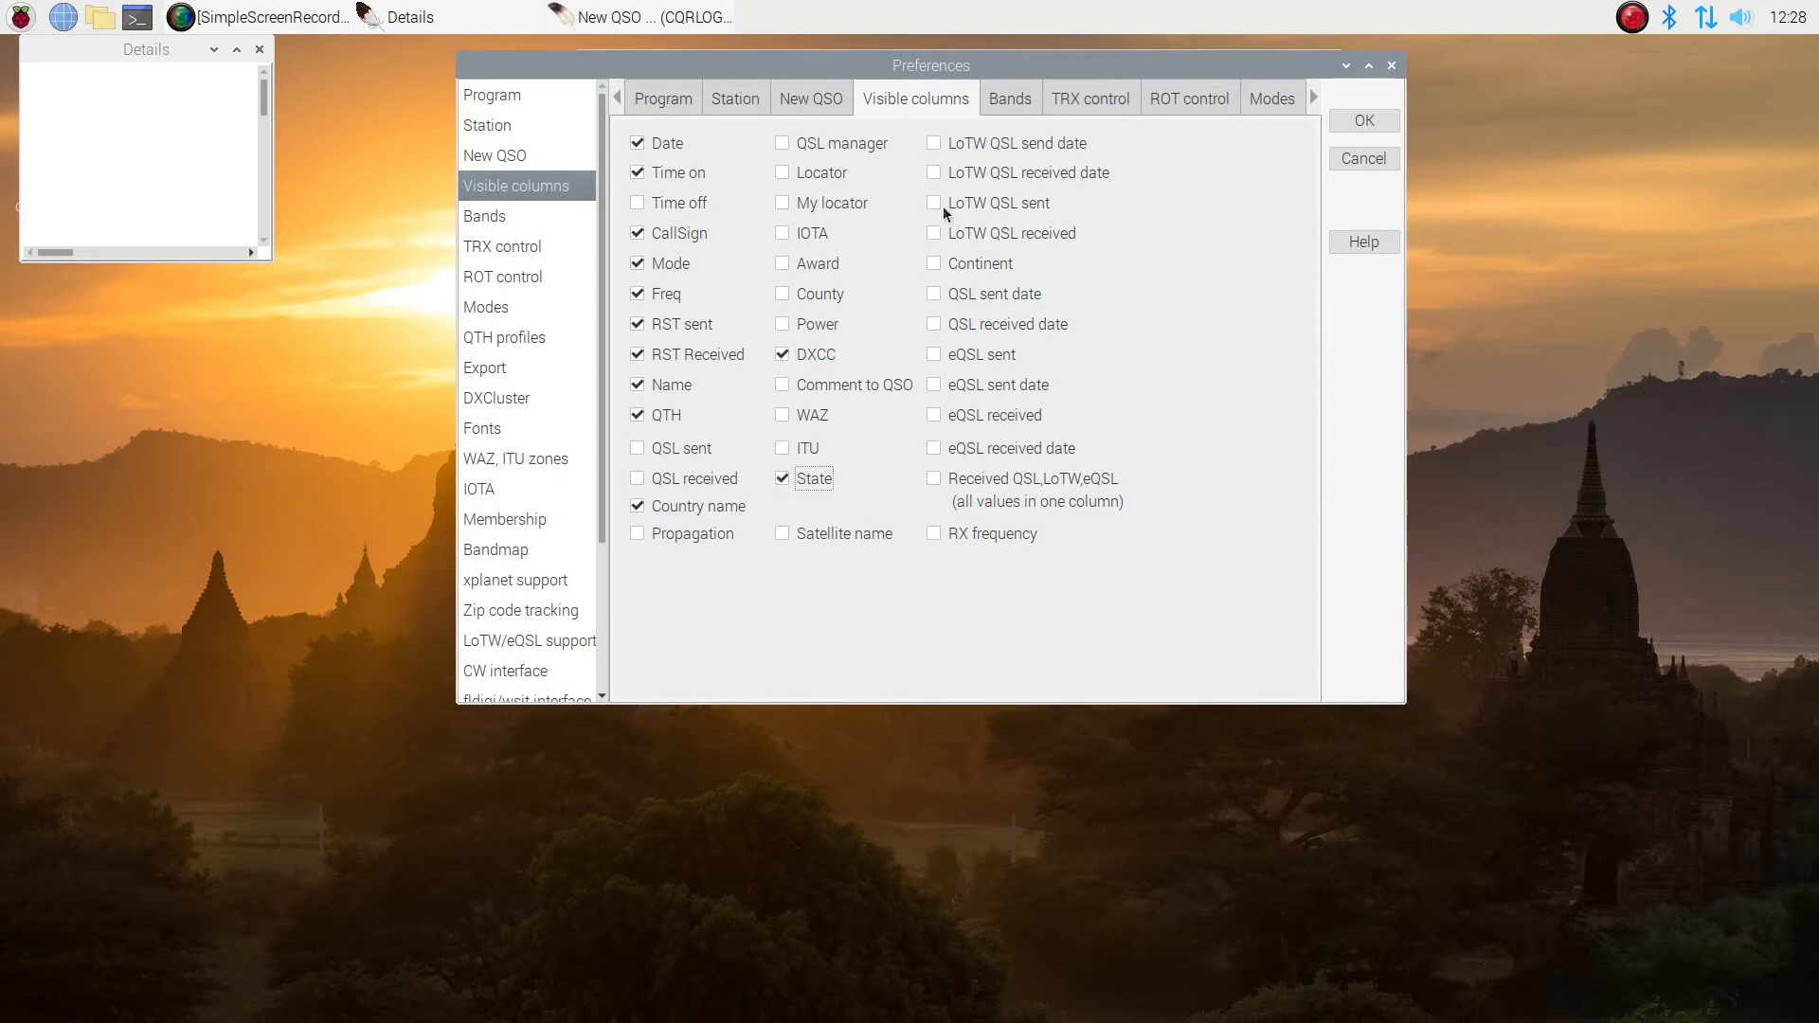
left_click(934, 203)
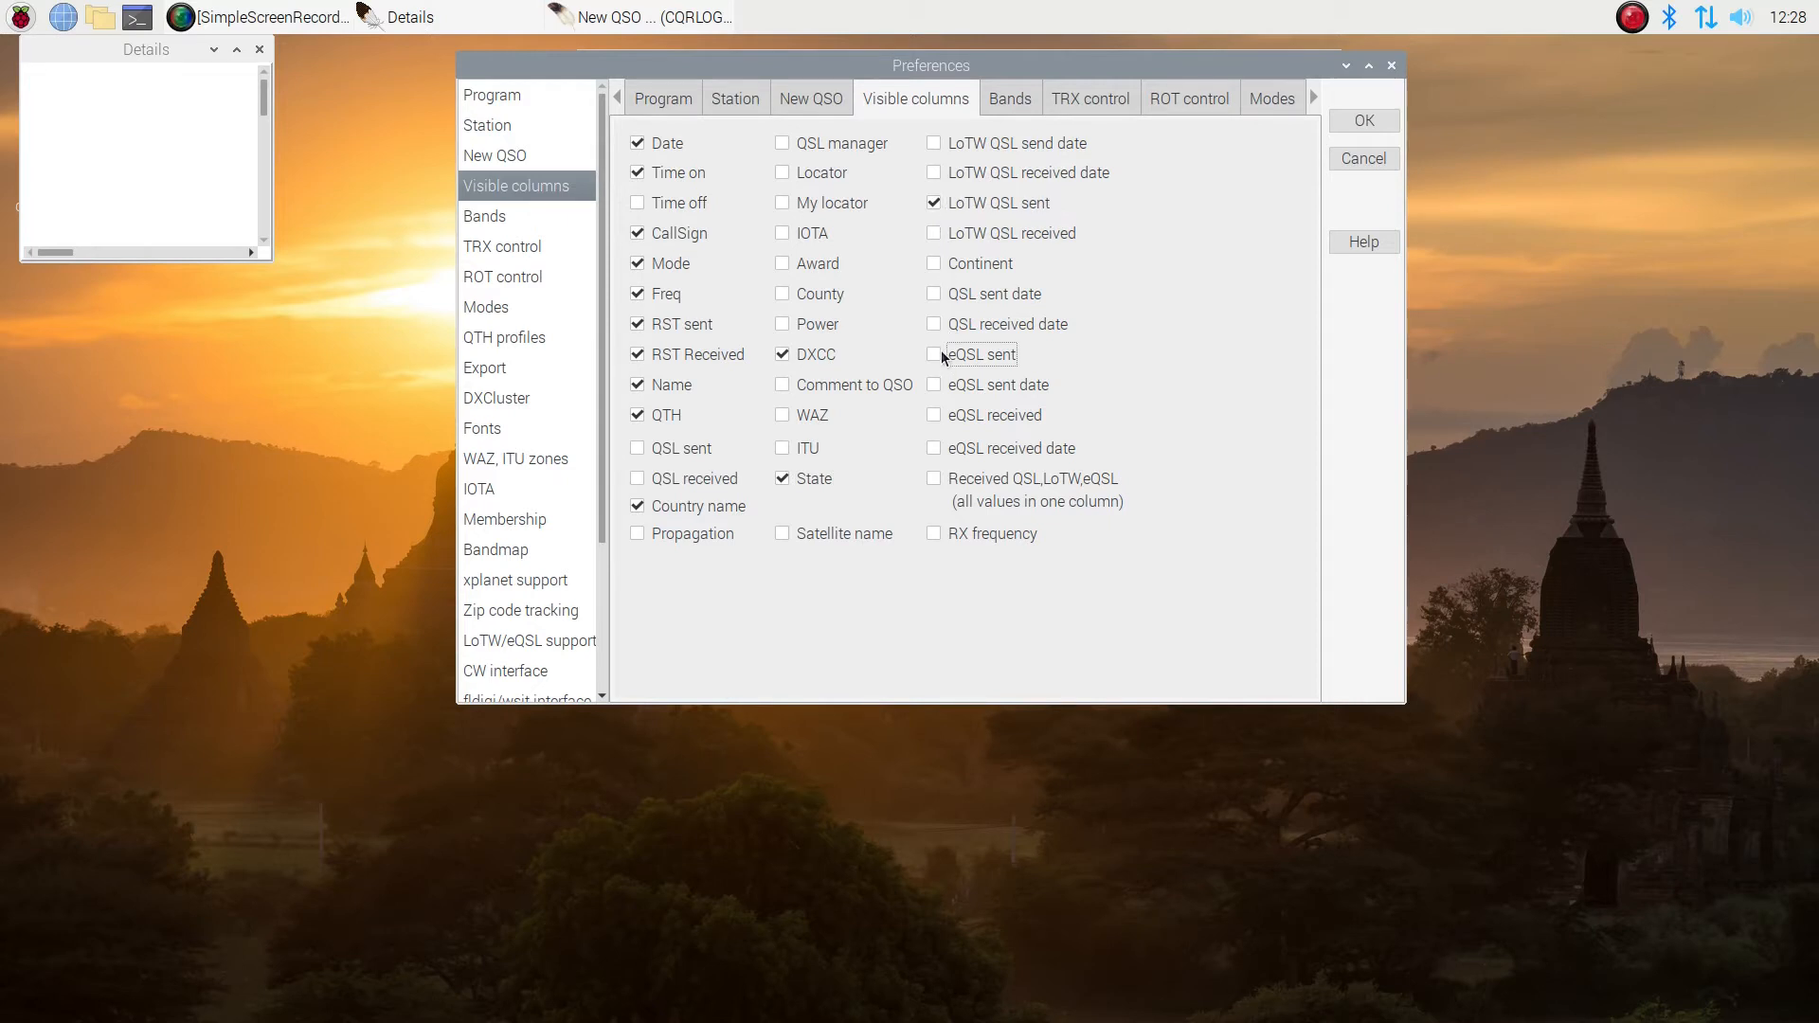
Show the eQSL sent column and turn off the 144 MHz and 430 MHz bands
left_click(934, 354)
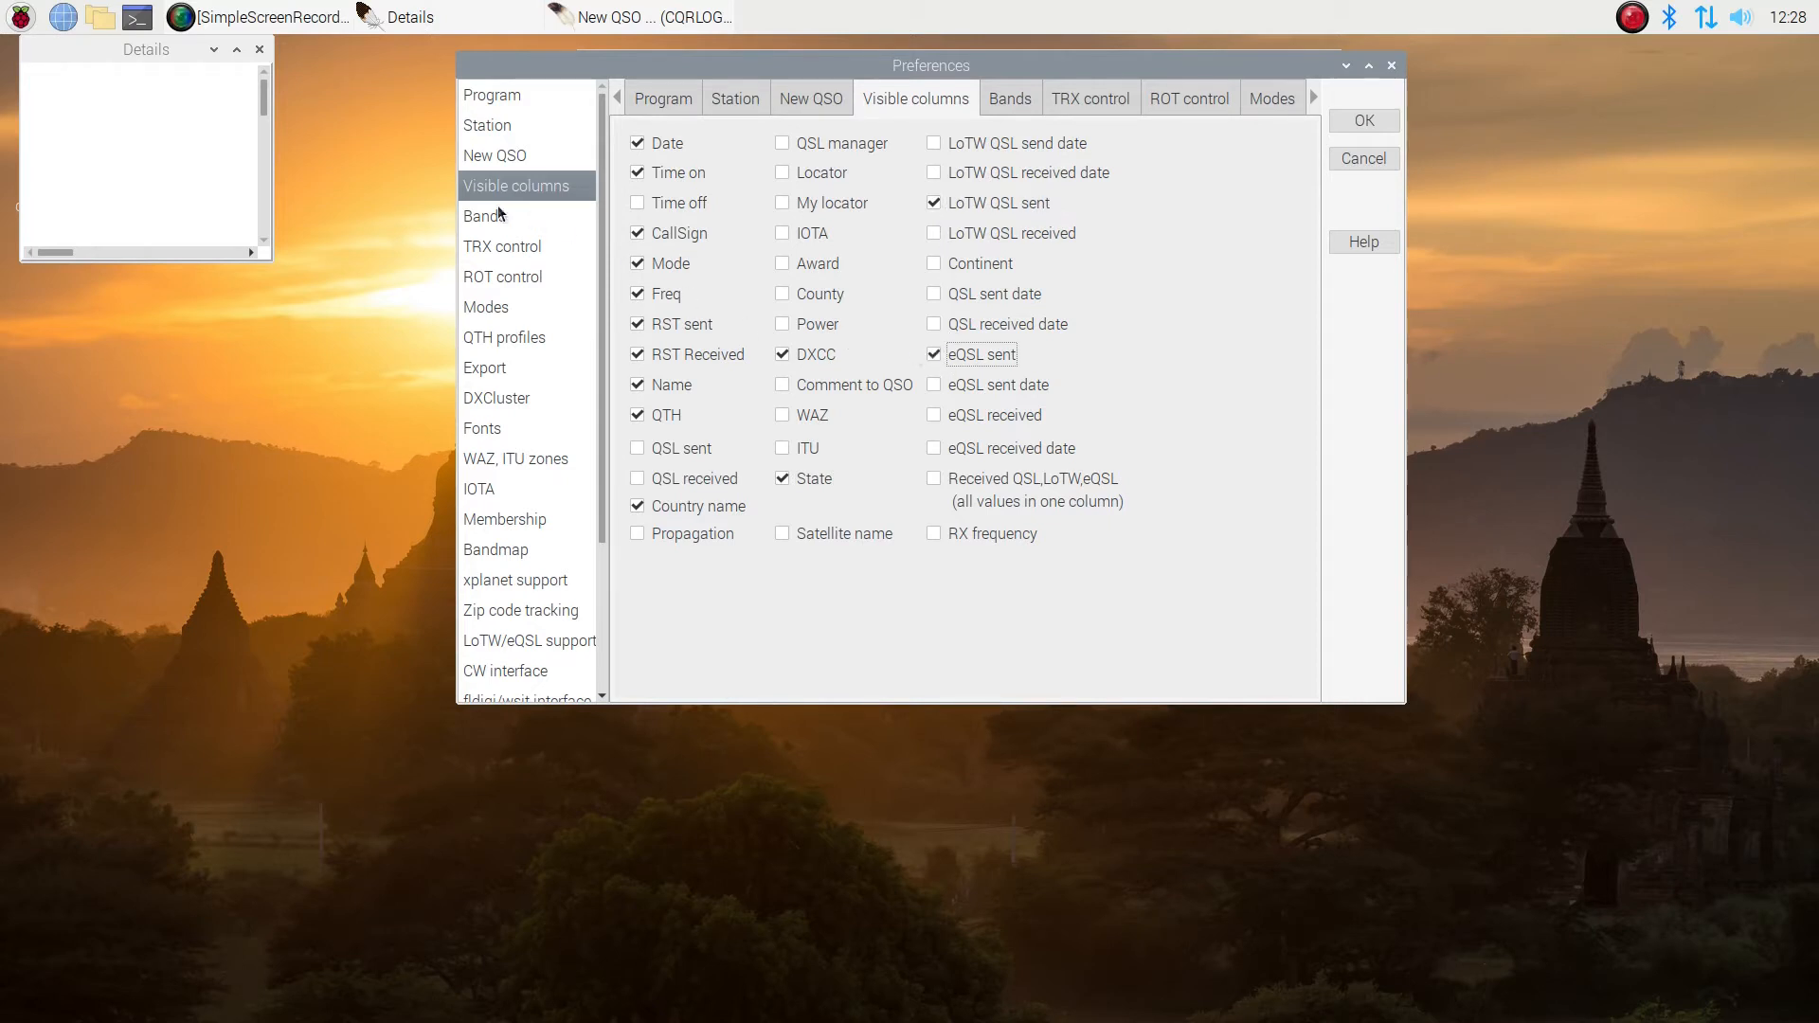
left_click(1009, 97)
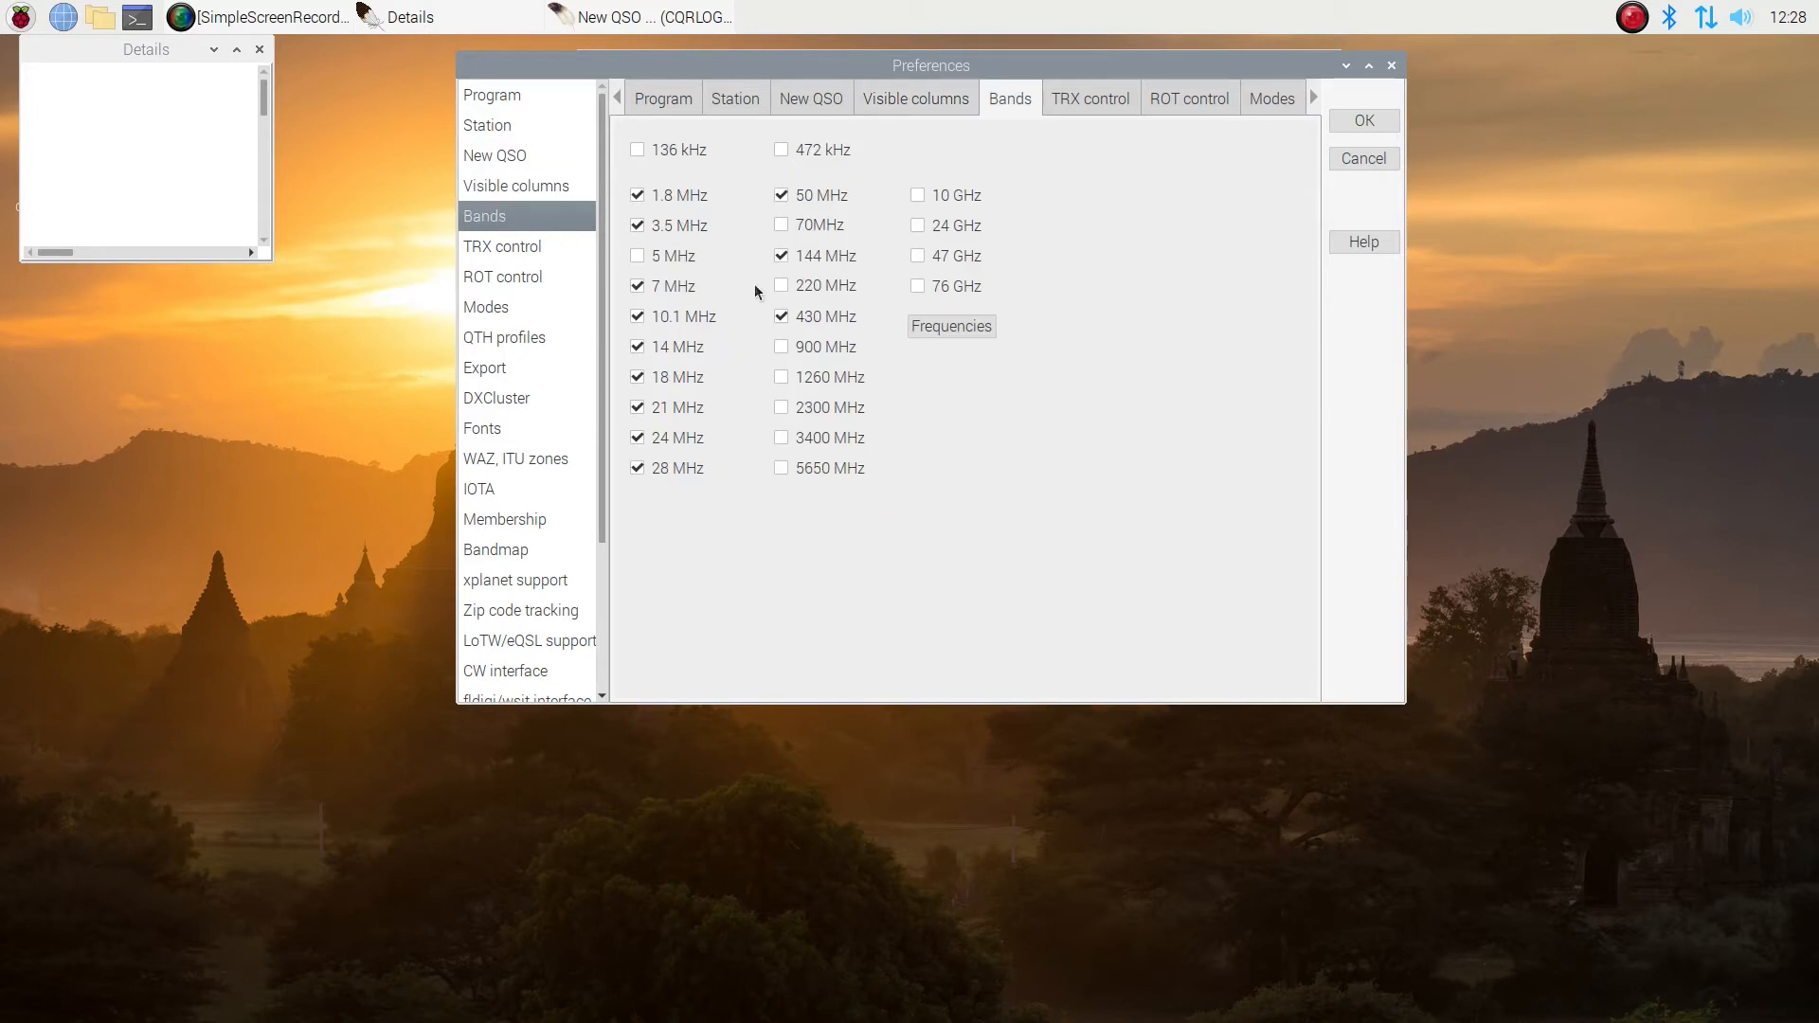
left_click(781, 317)
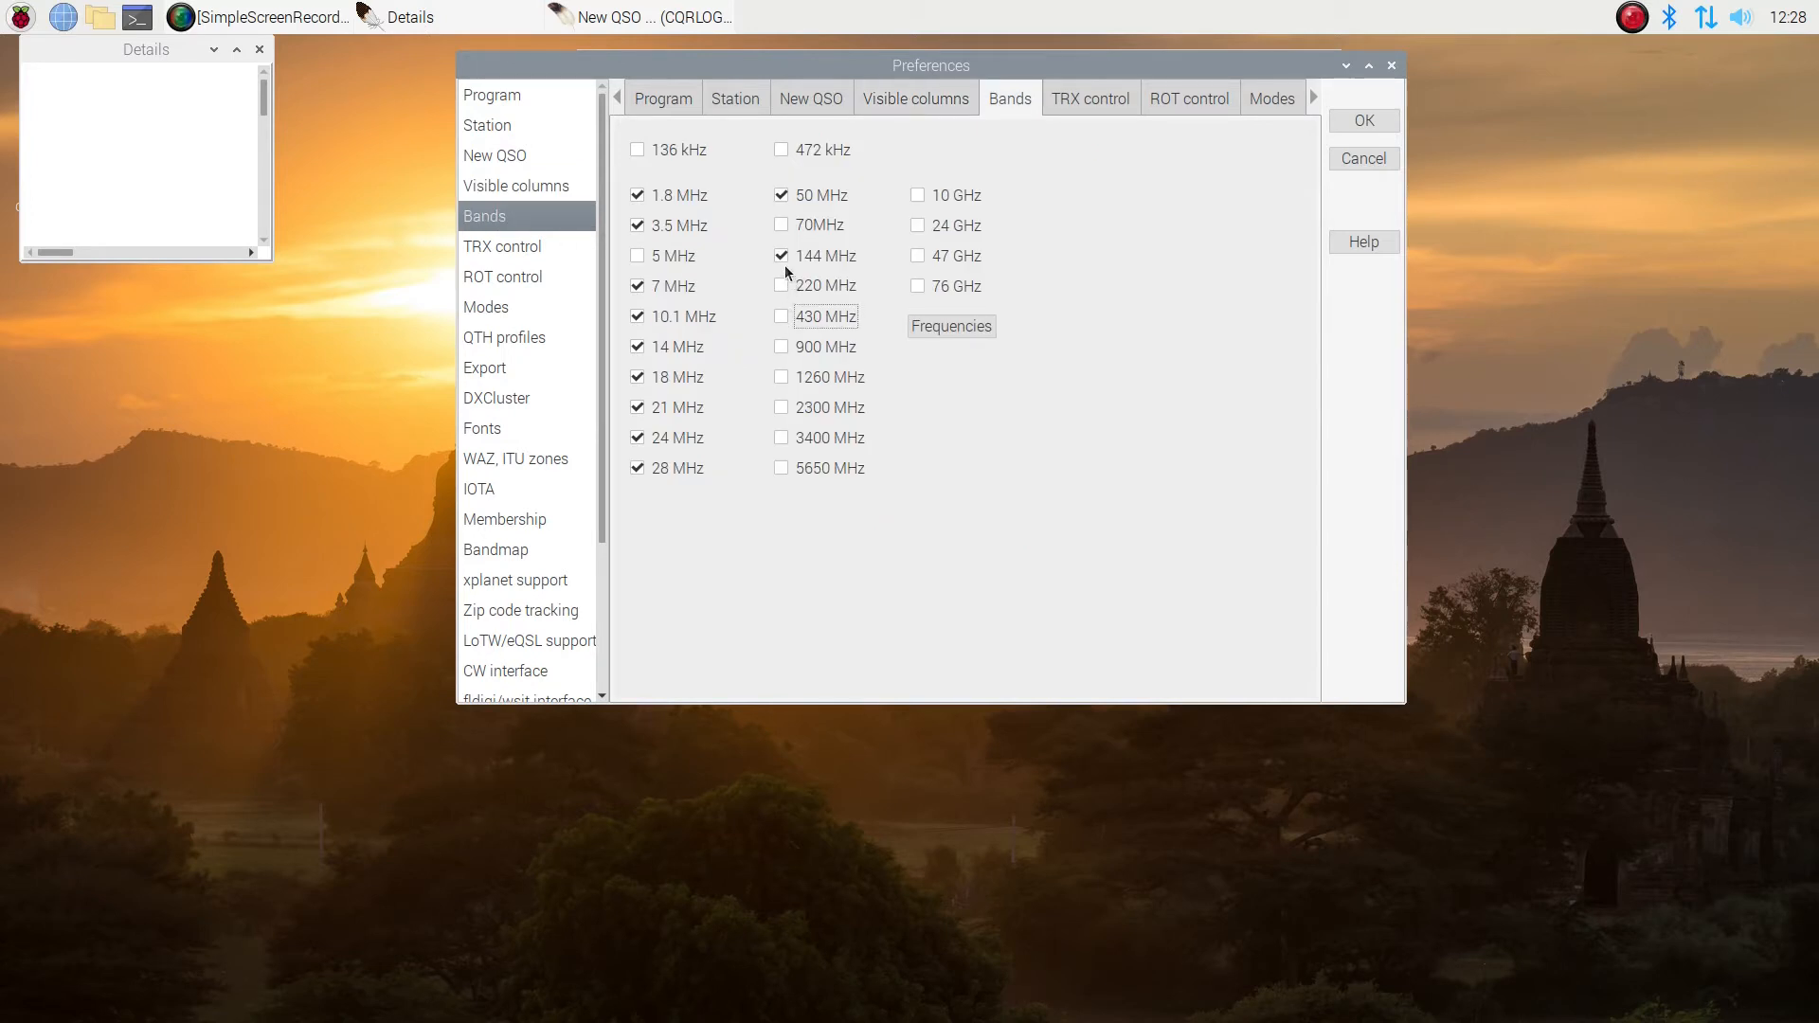
left_click(781, 255)
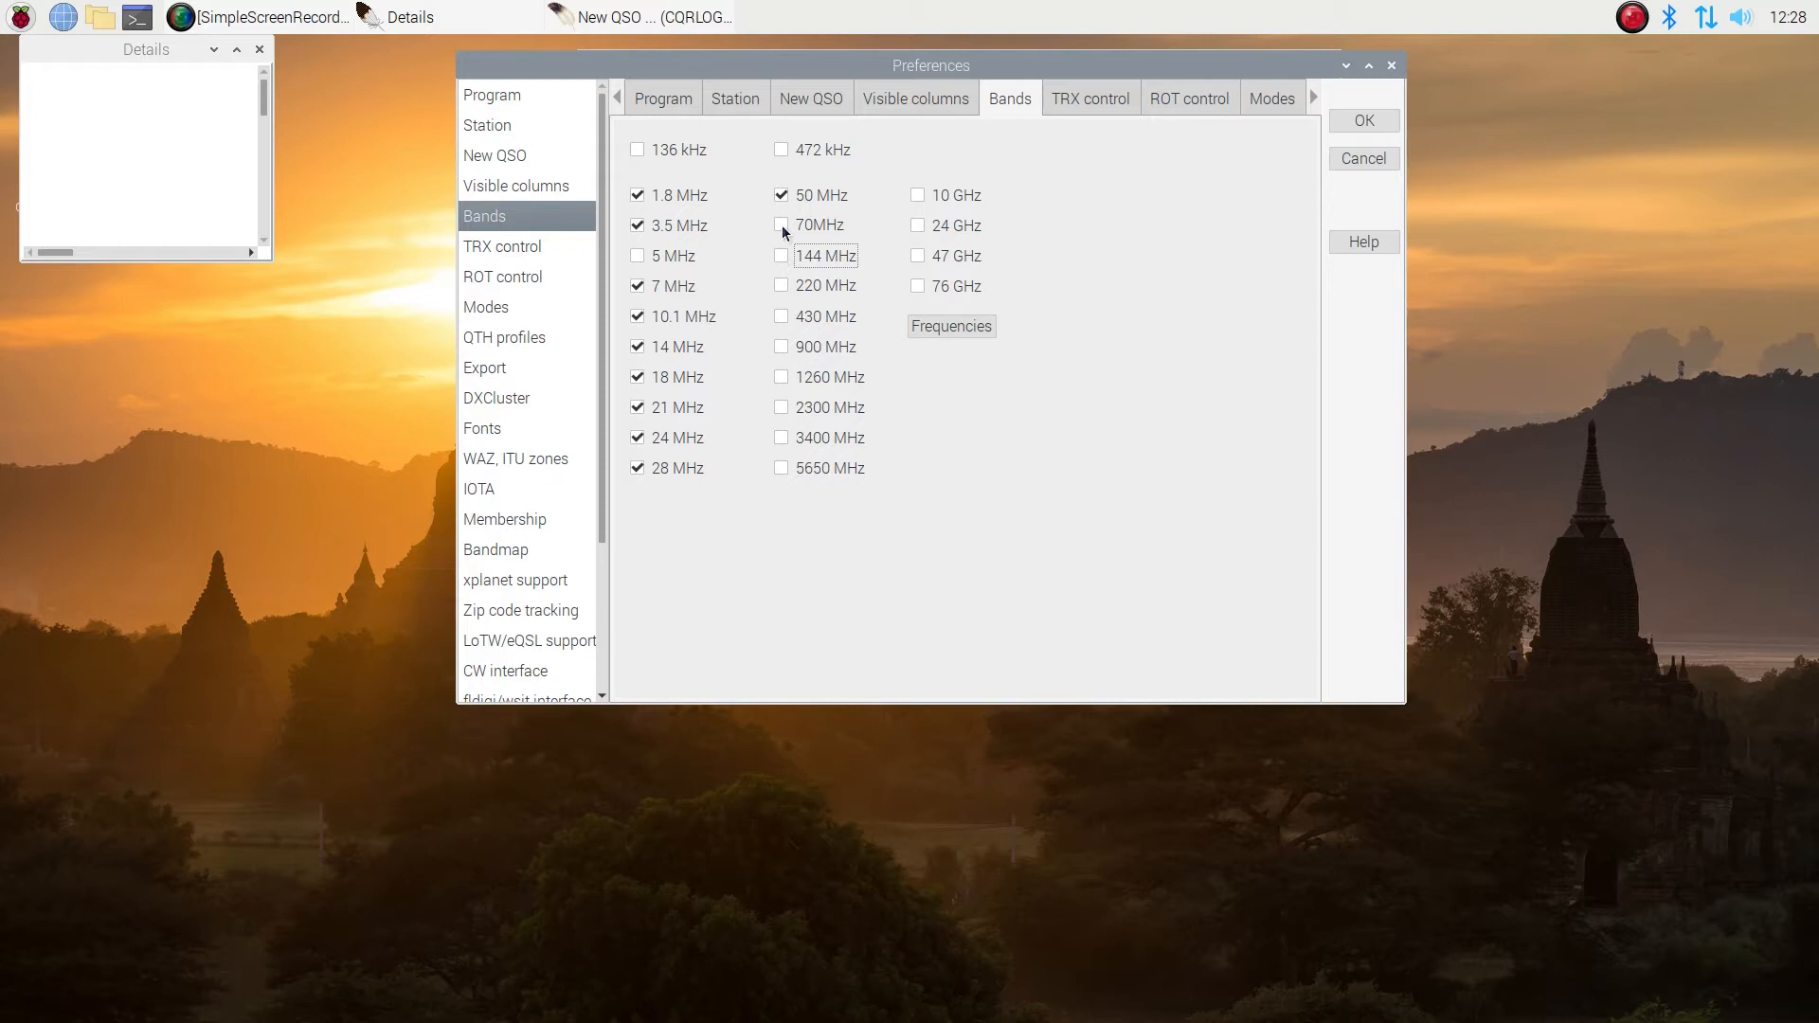
mouse_move(504, 254)
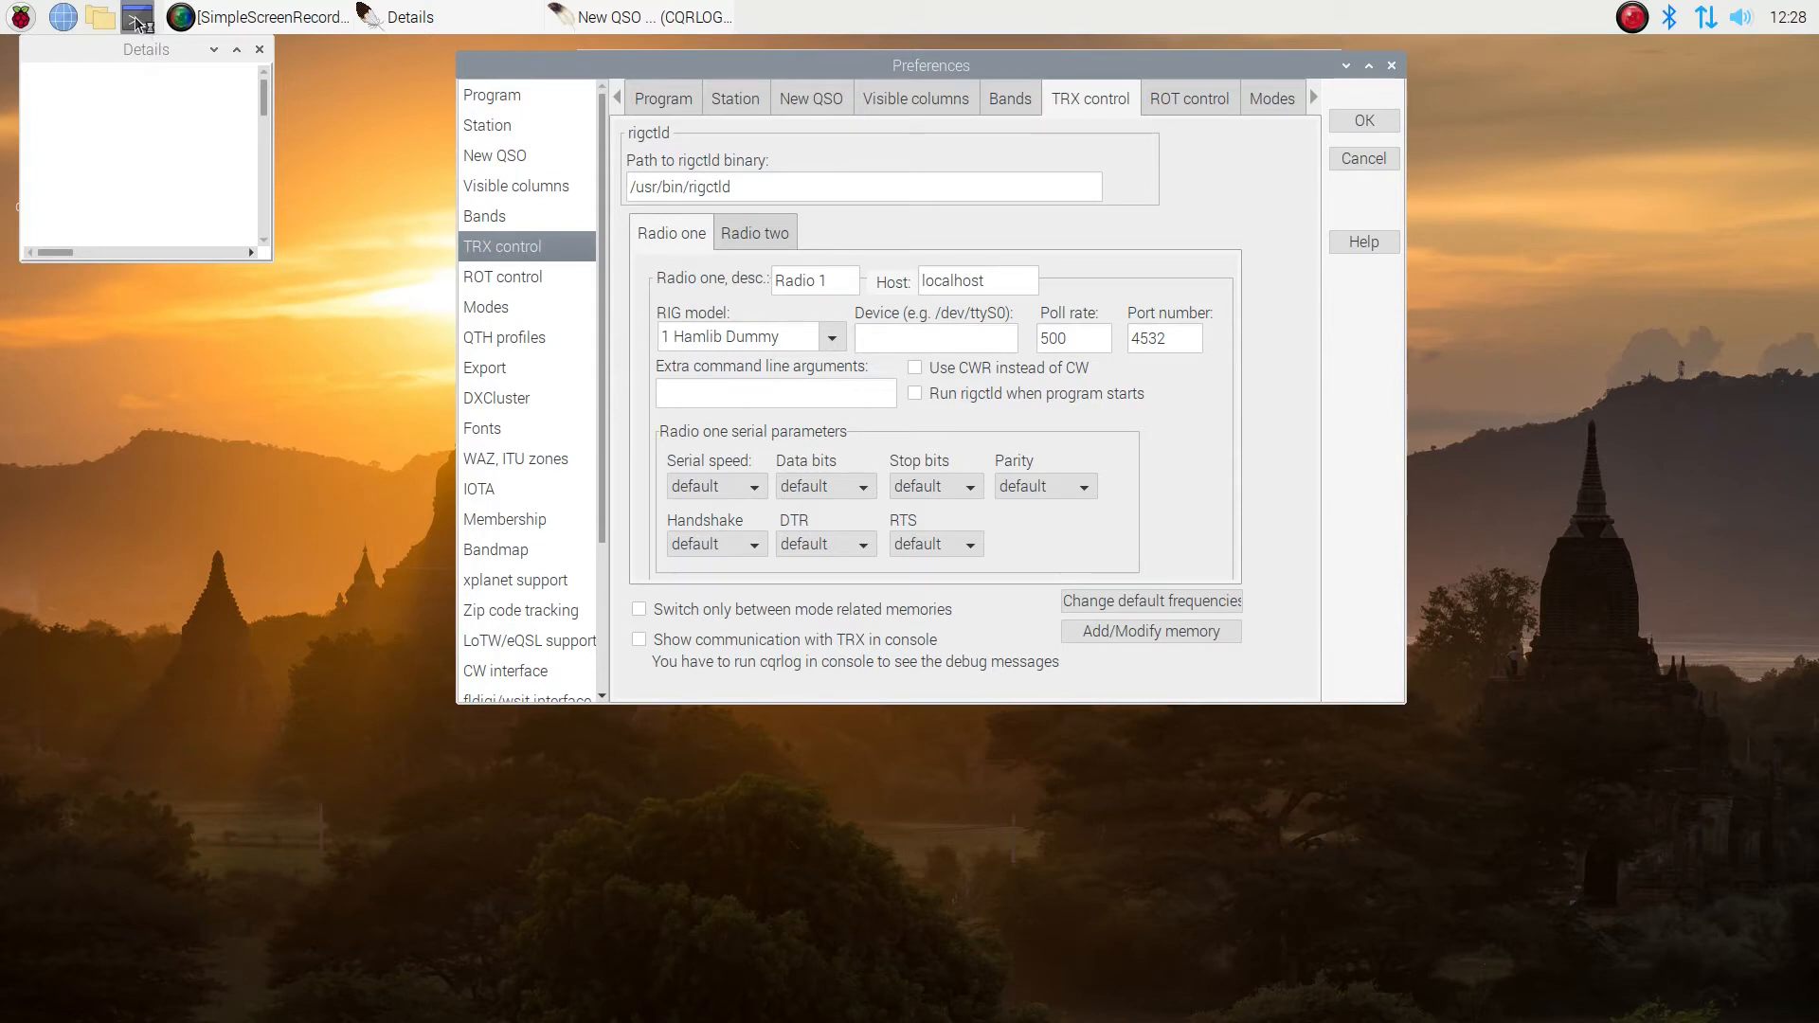
In a terminal, run 'which rigctld' to confirm the binary is at /usr/bin/rigctld
left_click(136, 17)
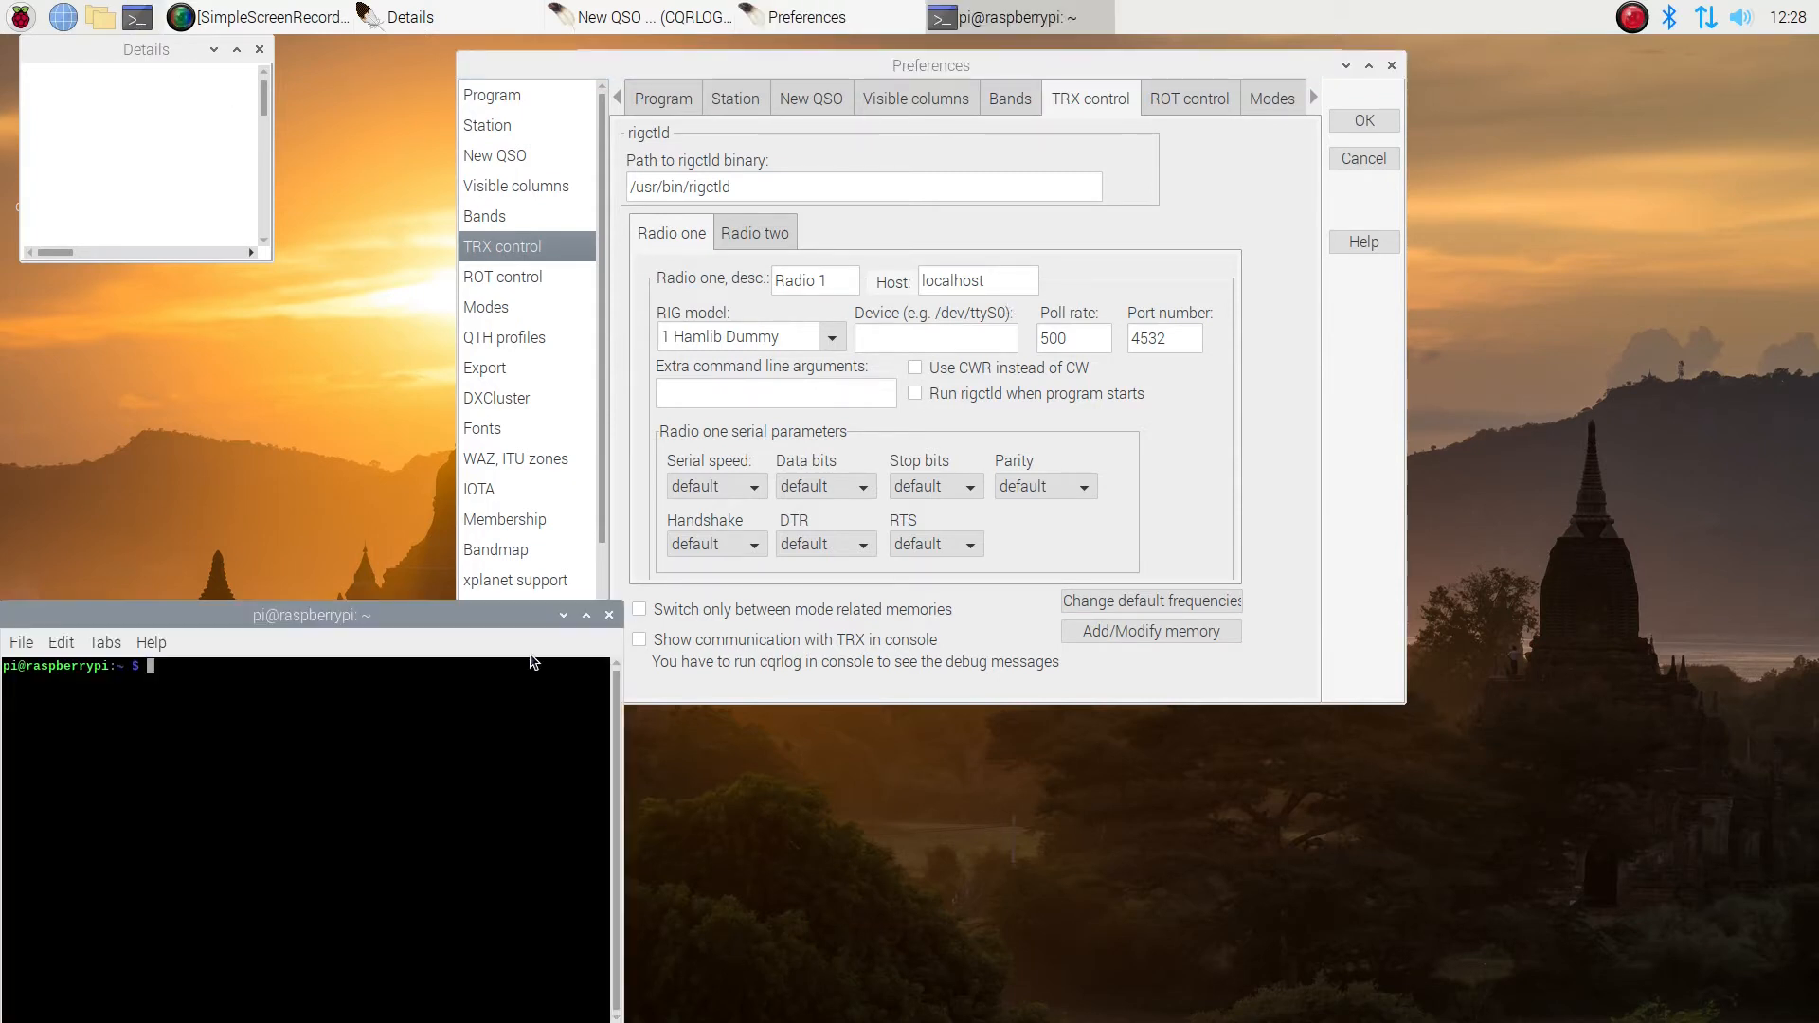
left_click_drag(311, 614, 1408, 205)
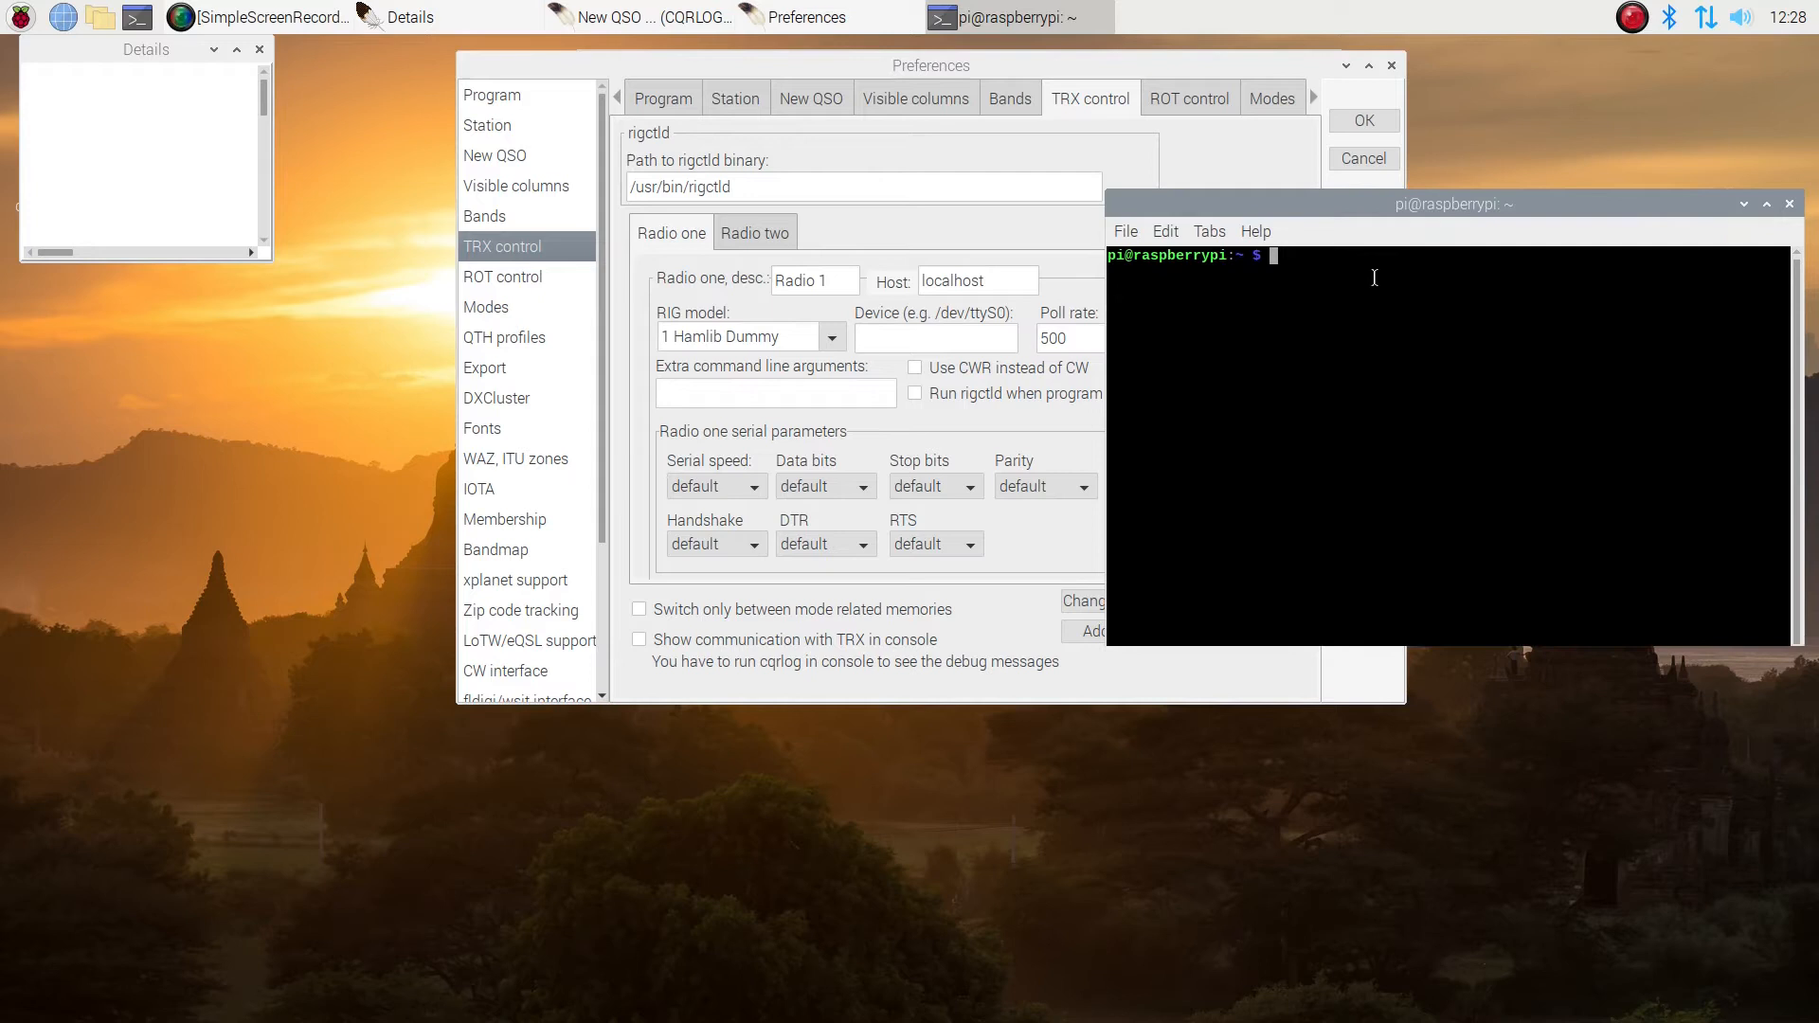
left_click_drag(1449, 205, 1399, 205)
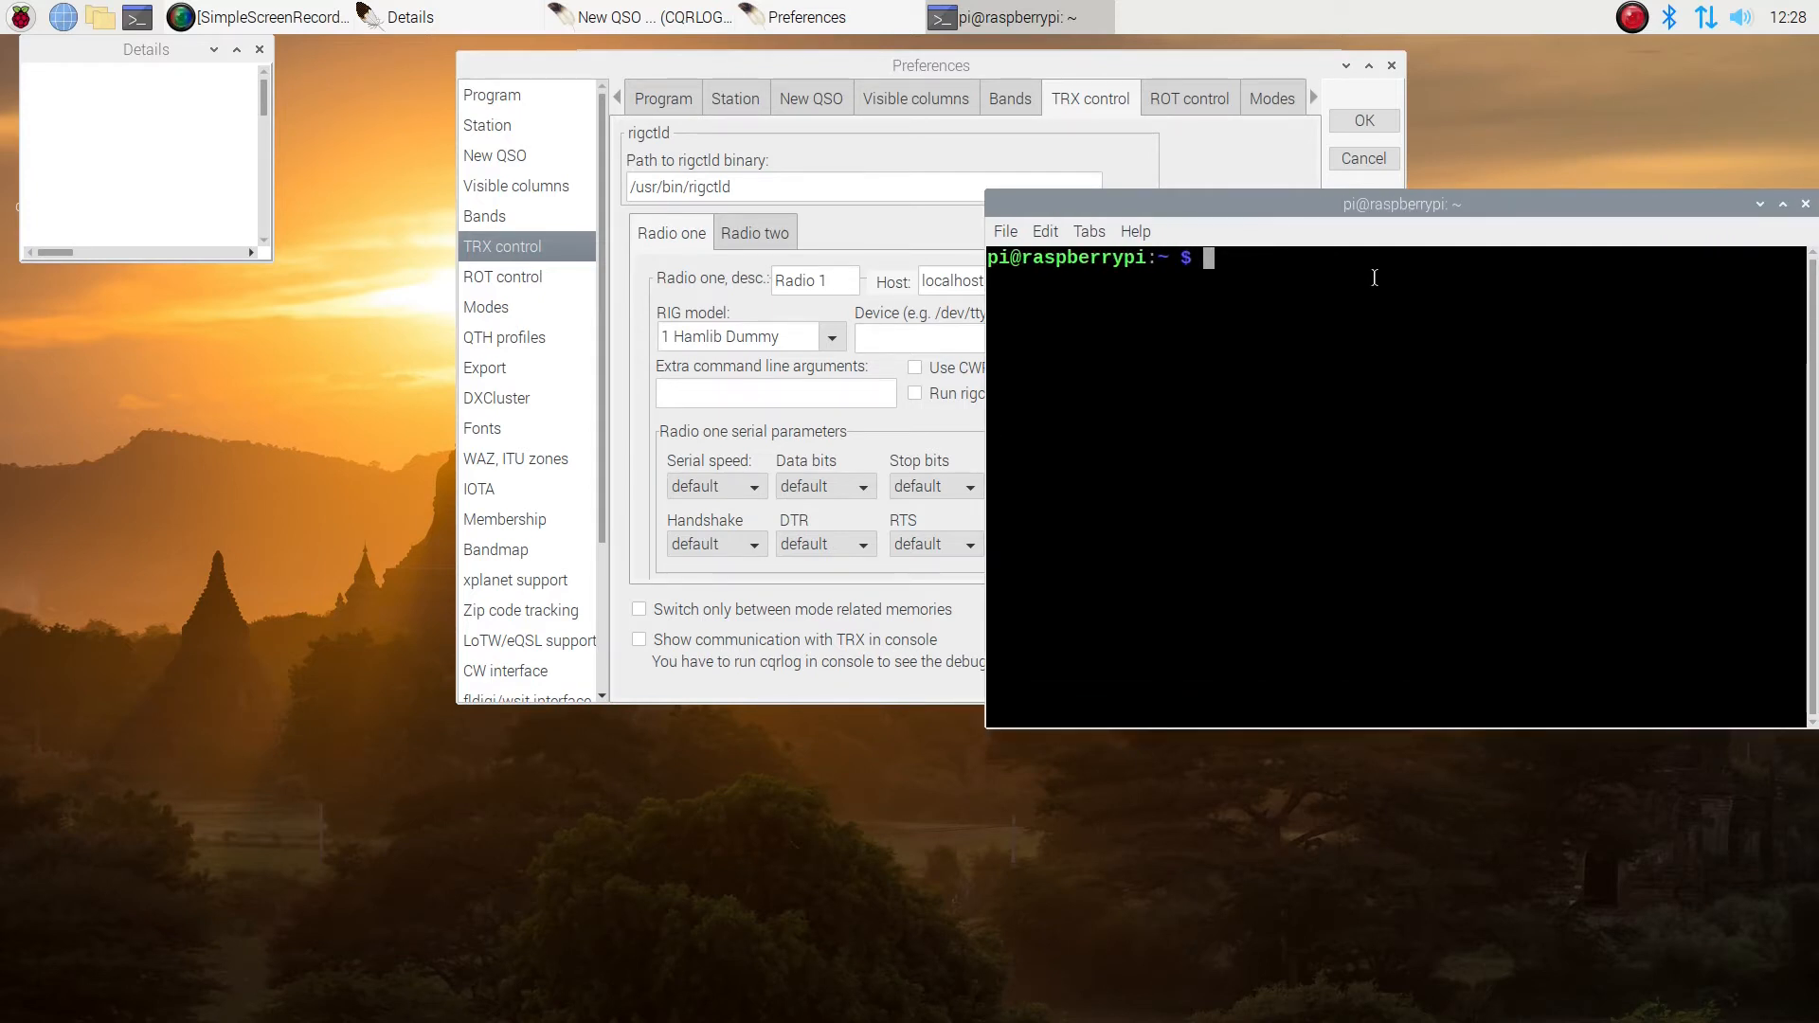
type("which")
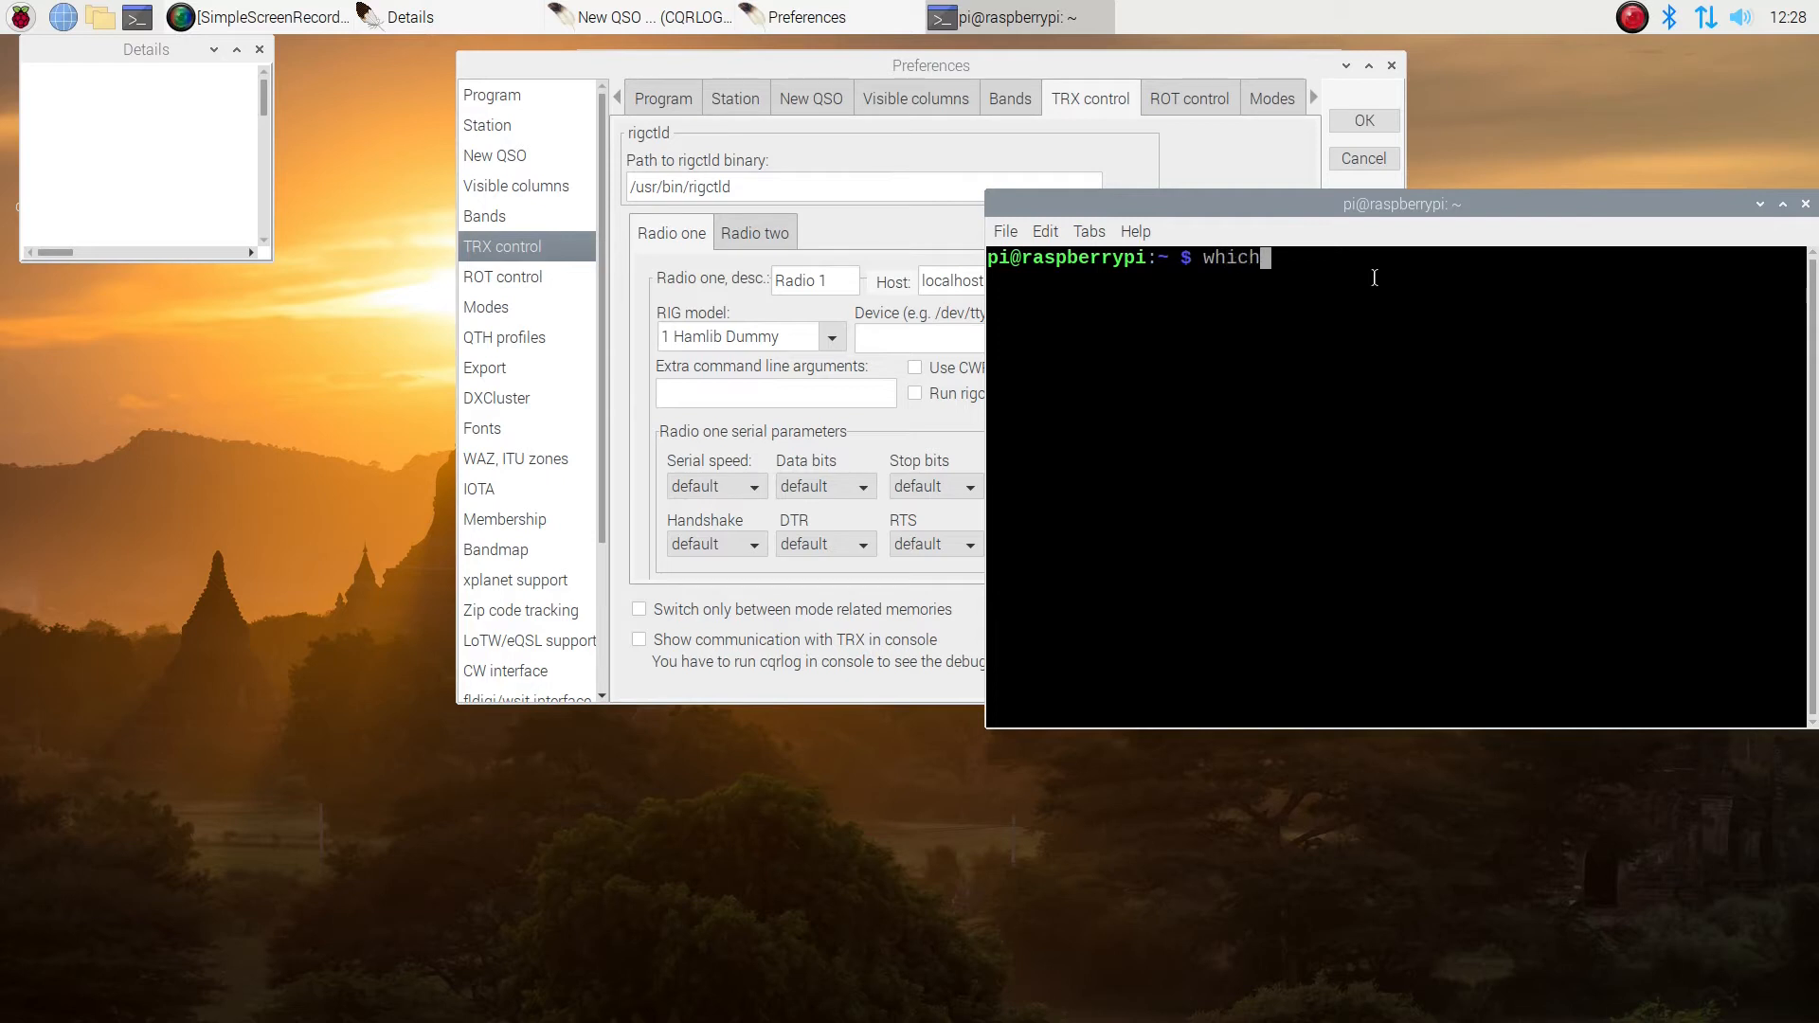
type("ri")
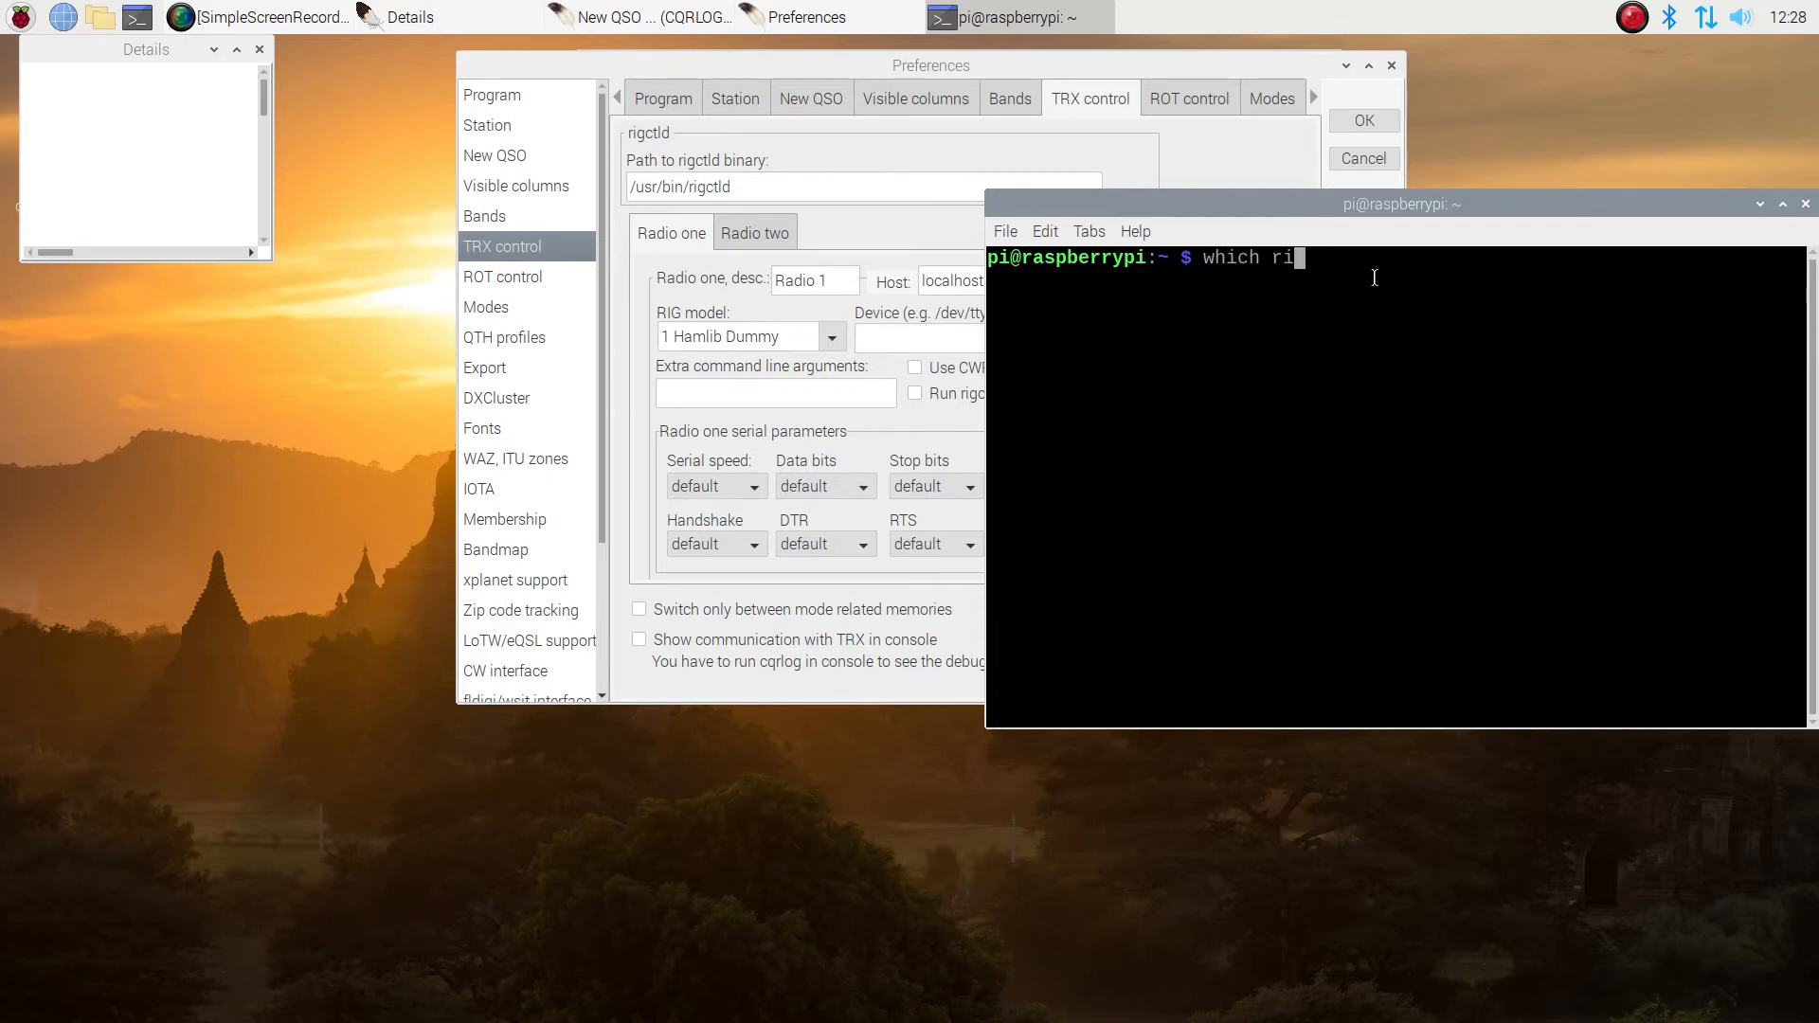
type("ct")
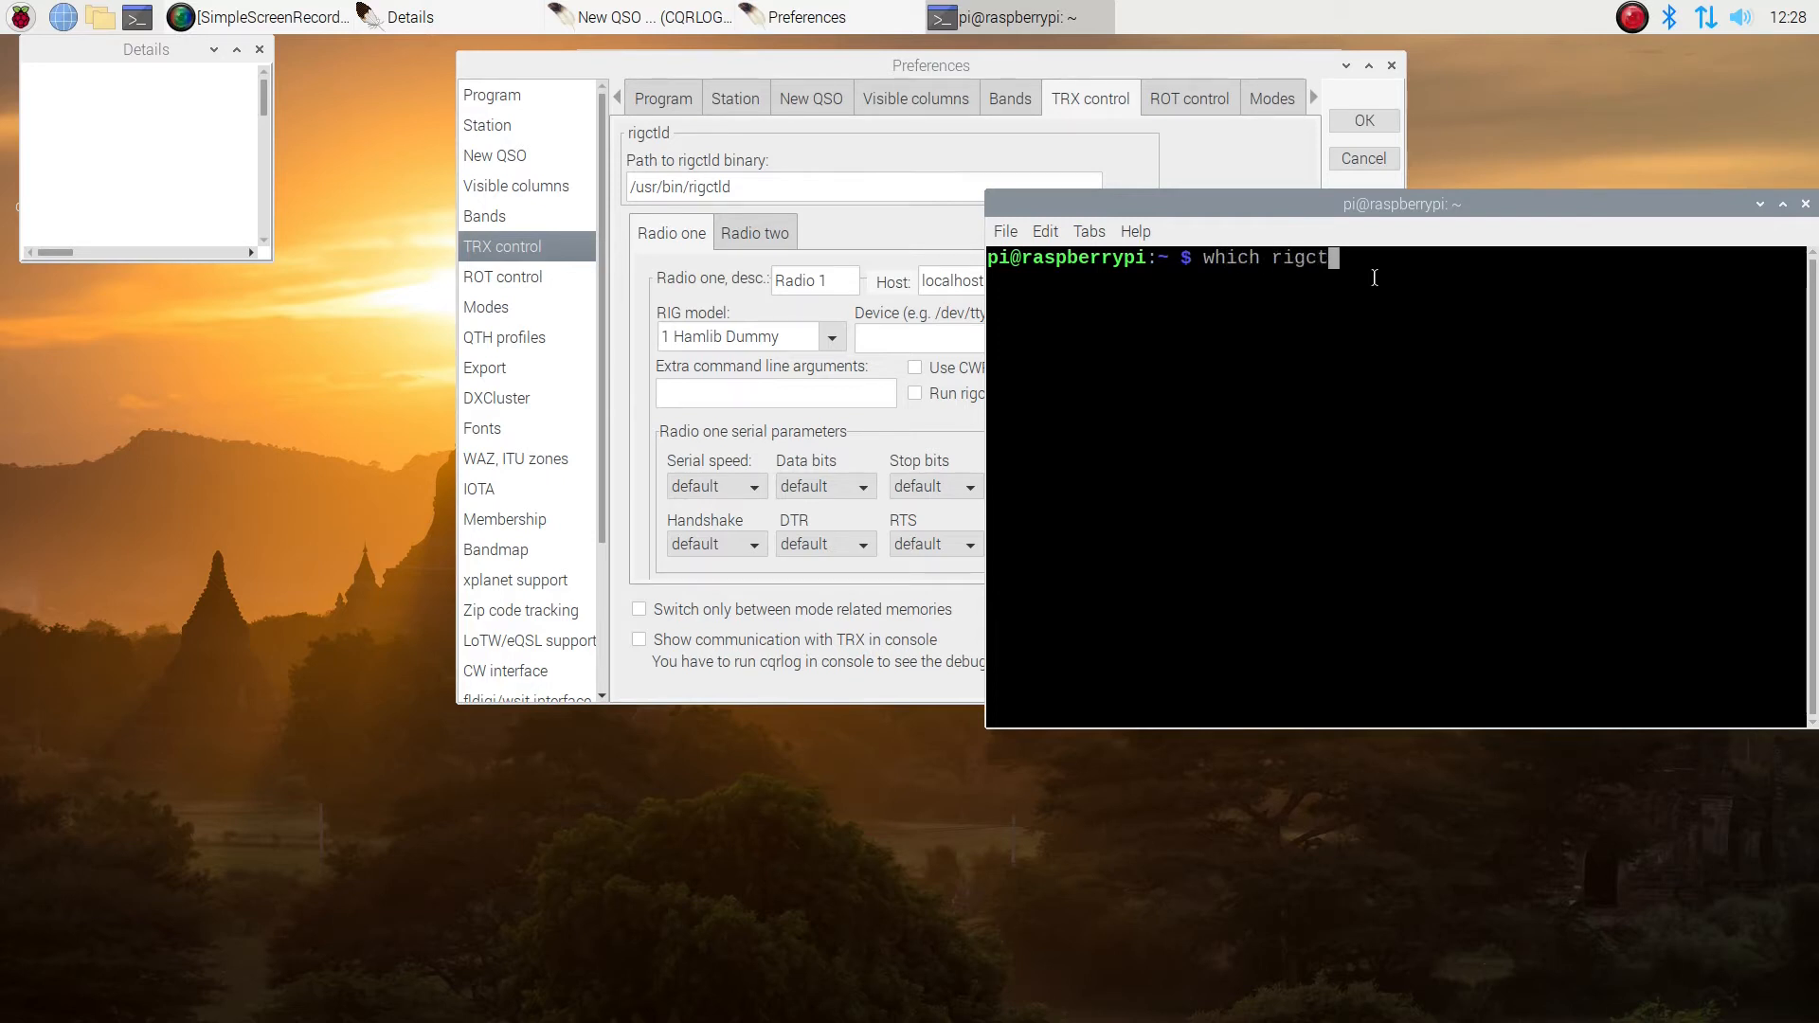
type("ld")
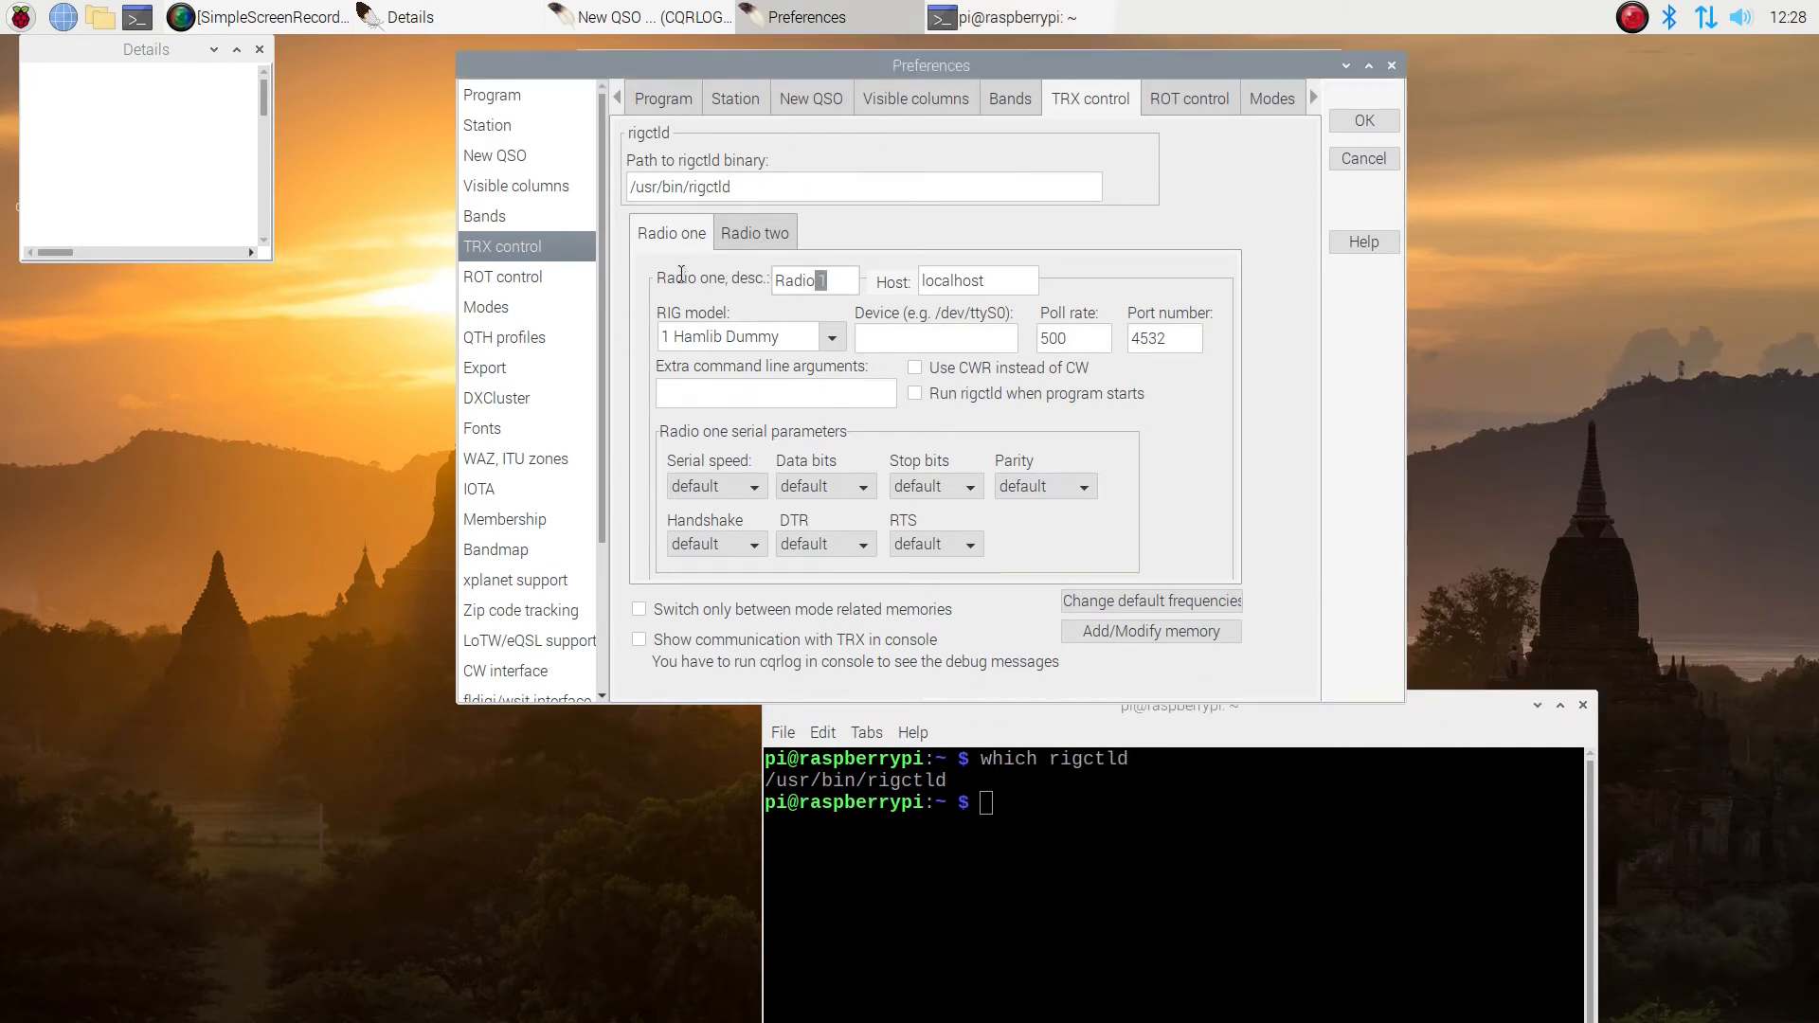
Replace radio one's description with ic-7300
triple_click(813, 280)
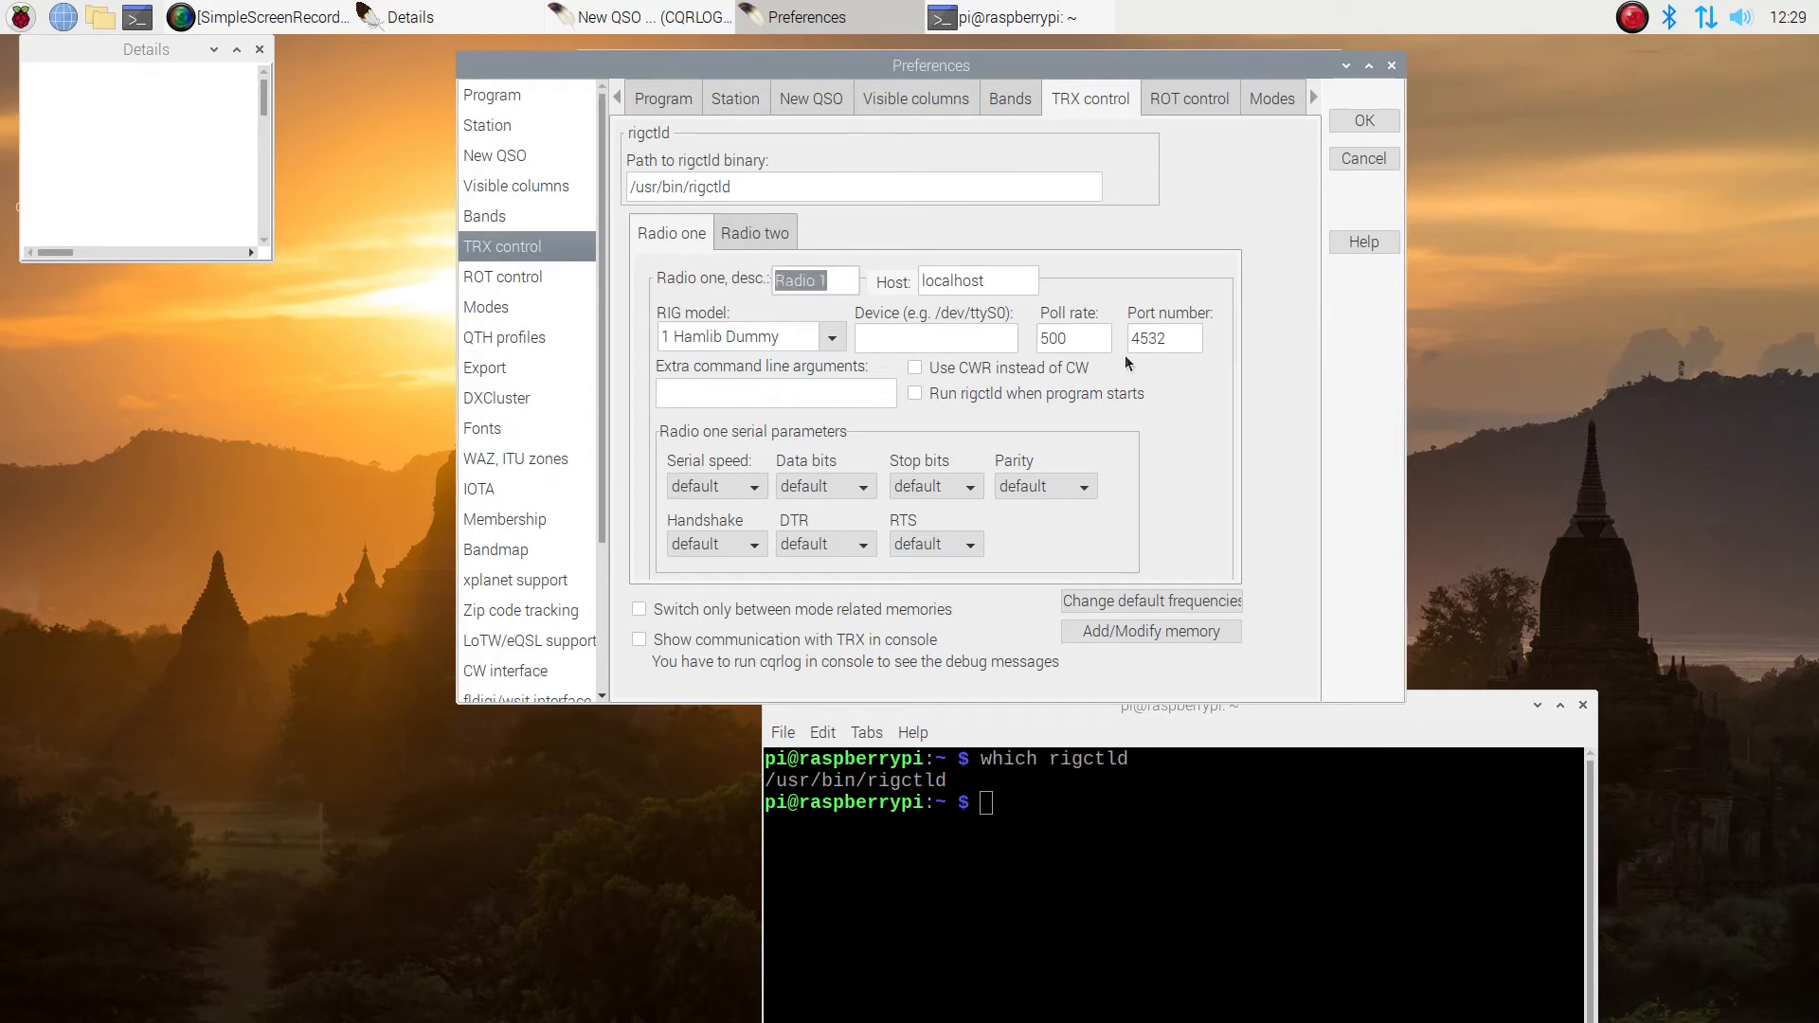
type("ic-73")
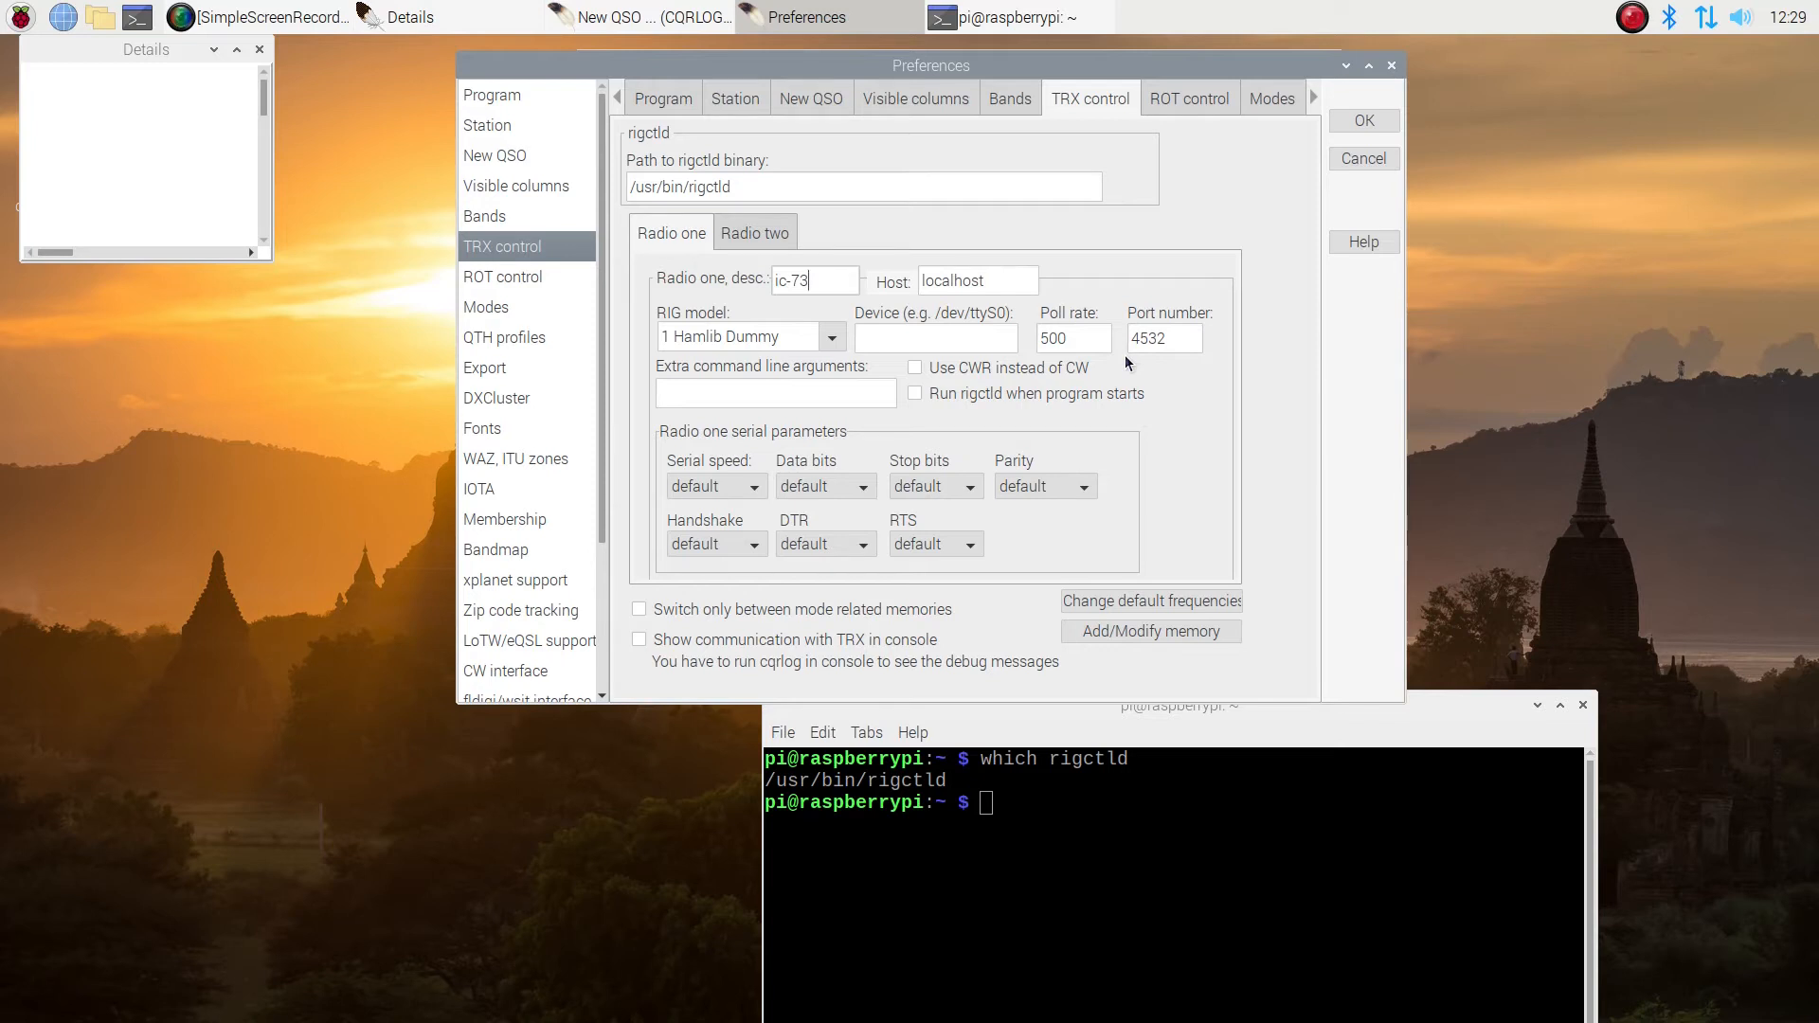
type("00")
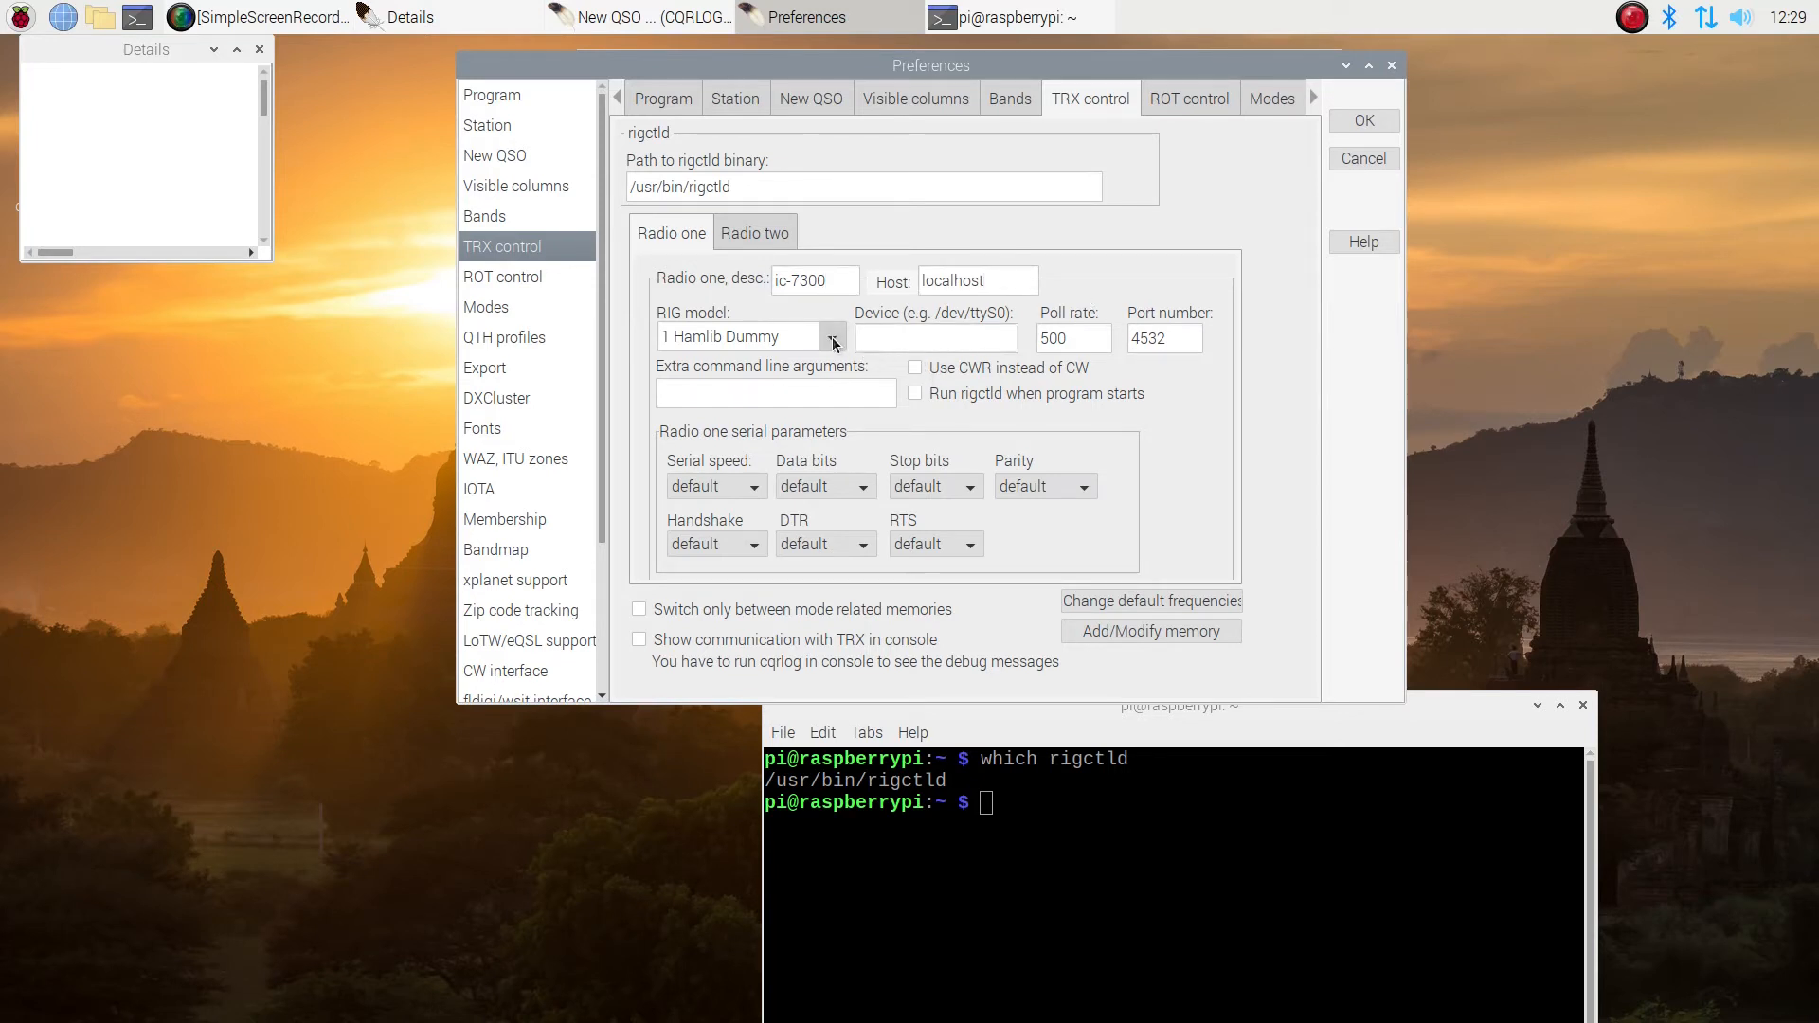
Choose 373 Icom IC-7300 as the Hamlib rig model
left_click(832, 337)
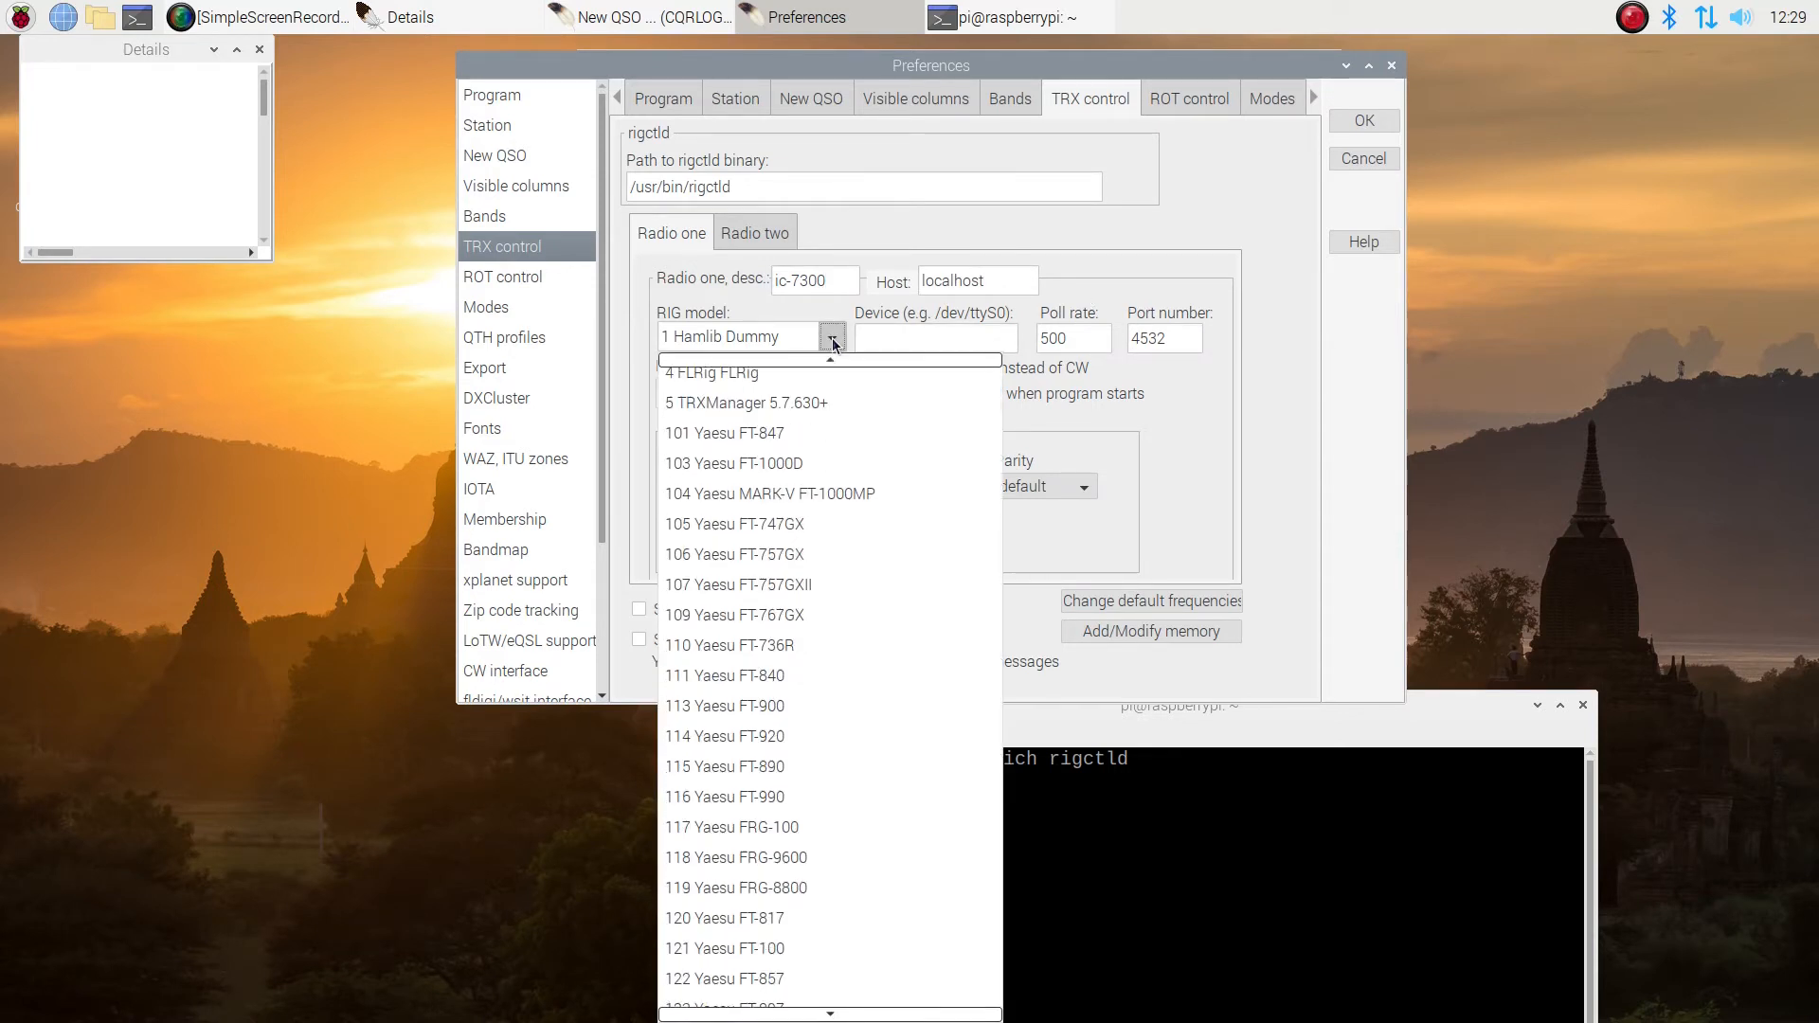
scroll("down", 3)
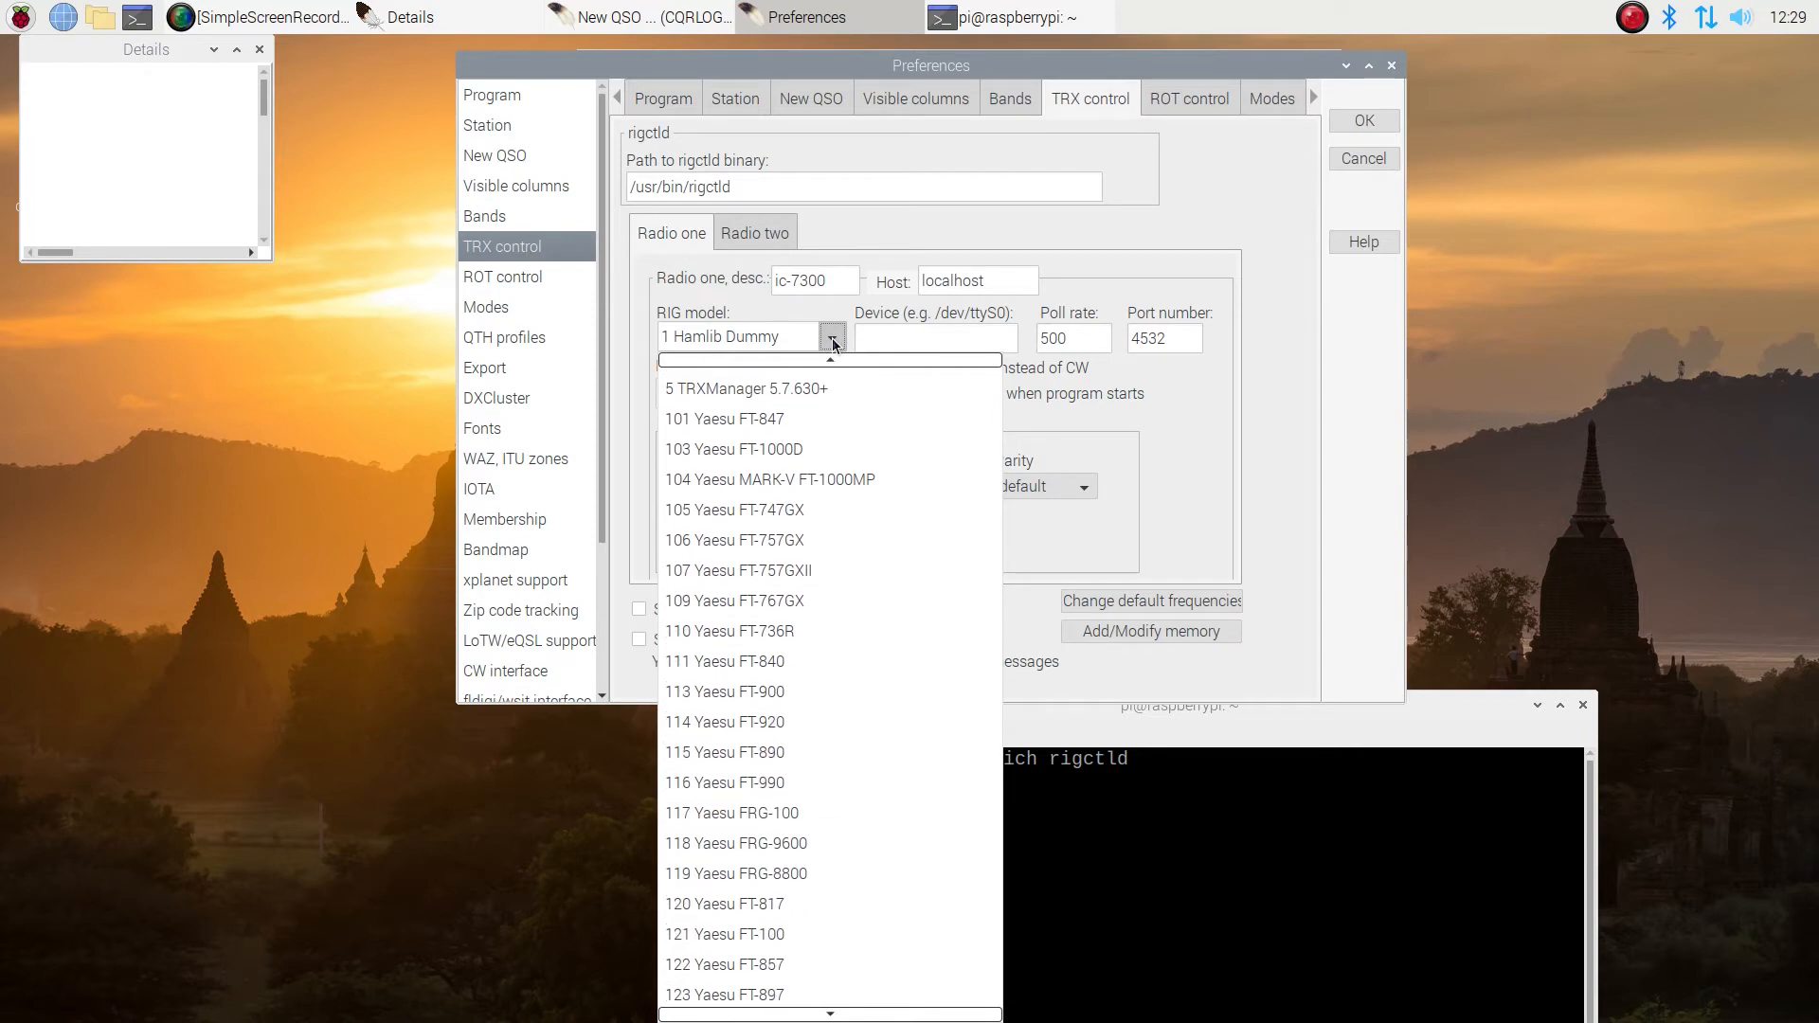
scroll("down", 3)
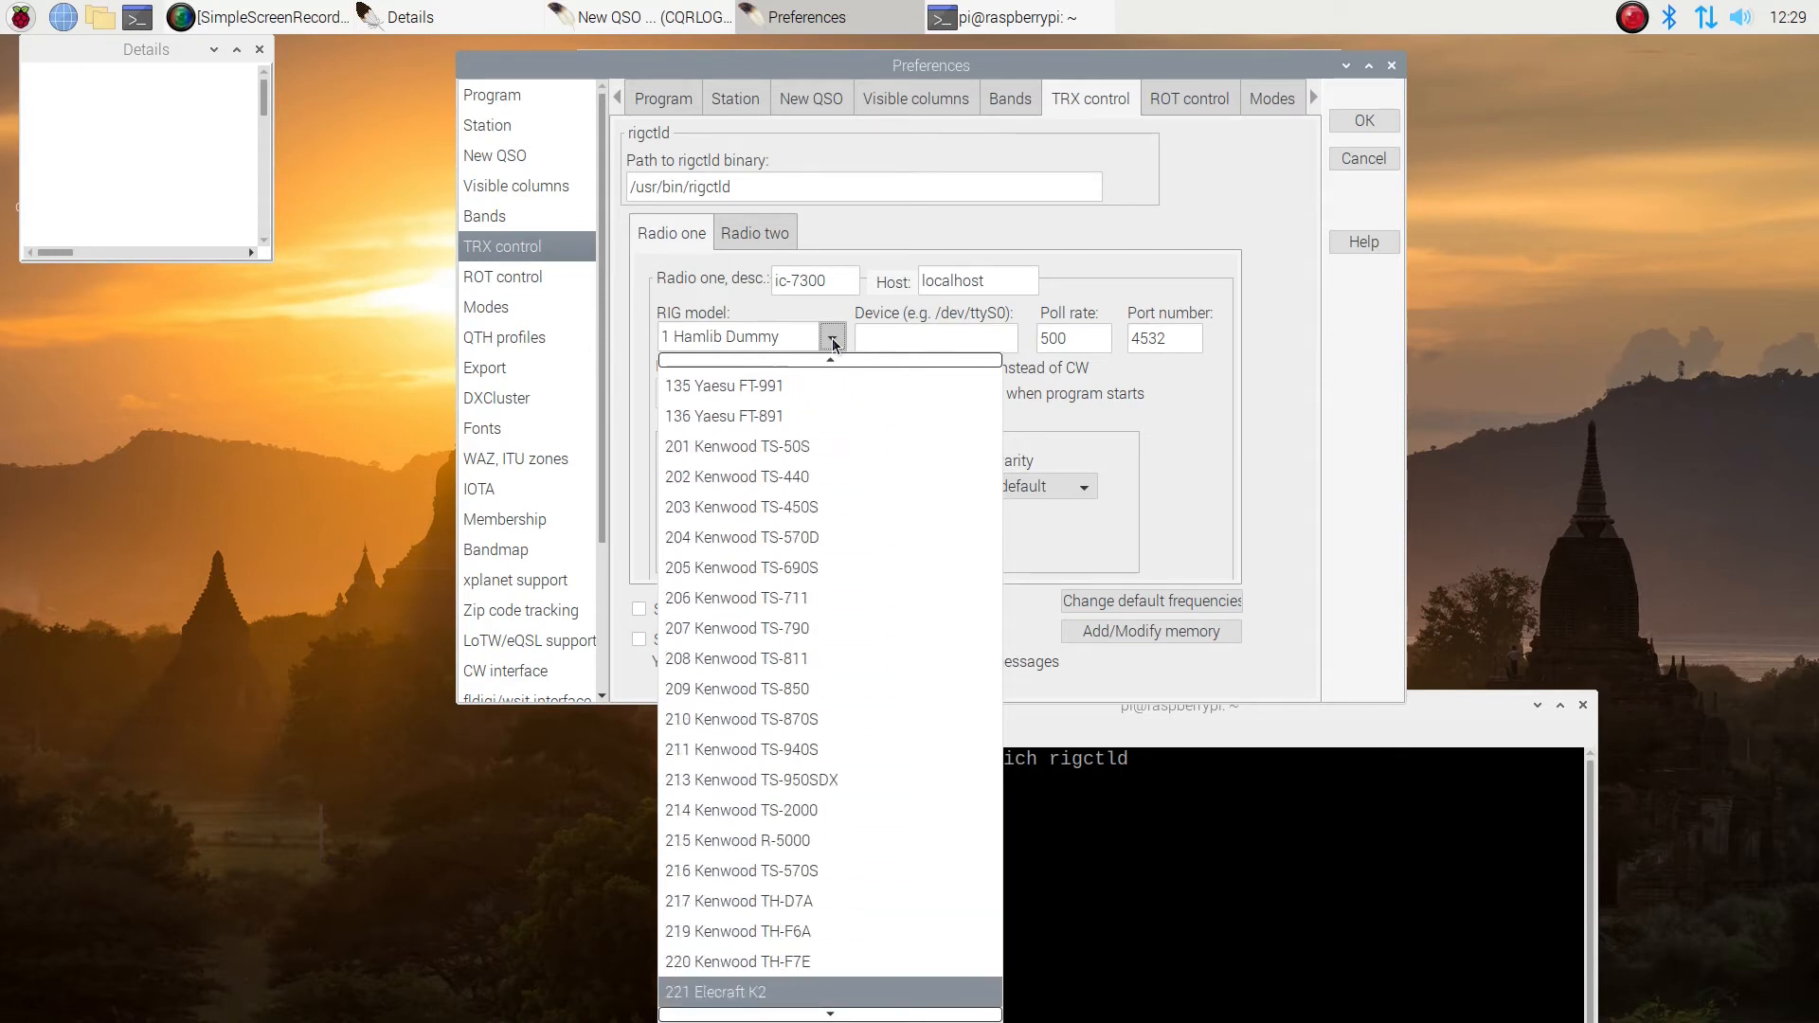
scroll("down", 3)
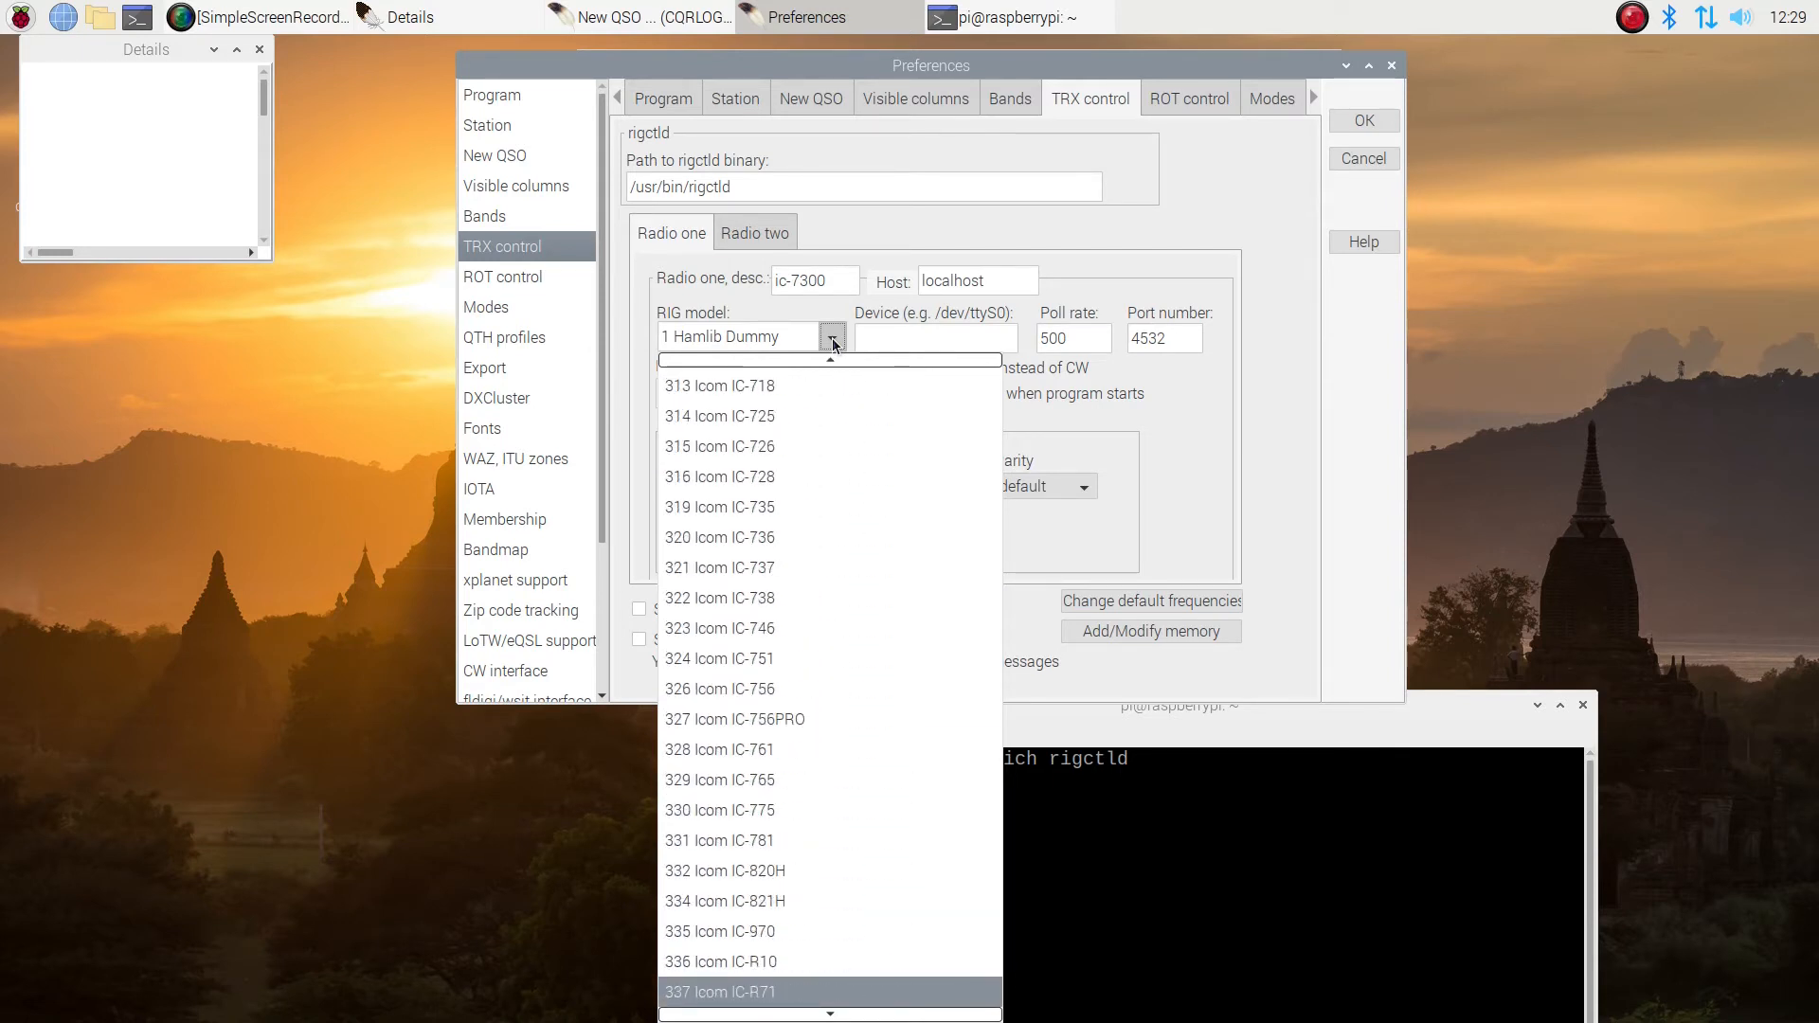
scroll("down", 3)
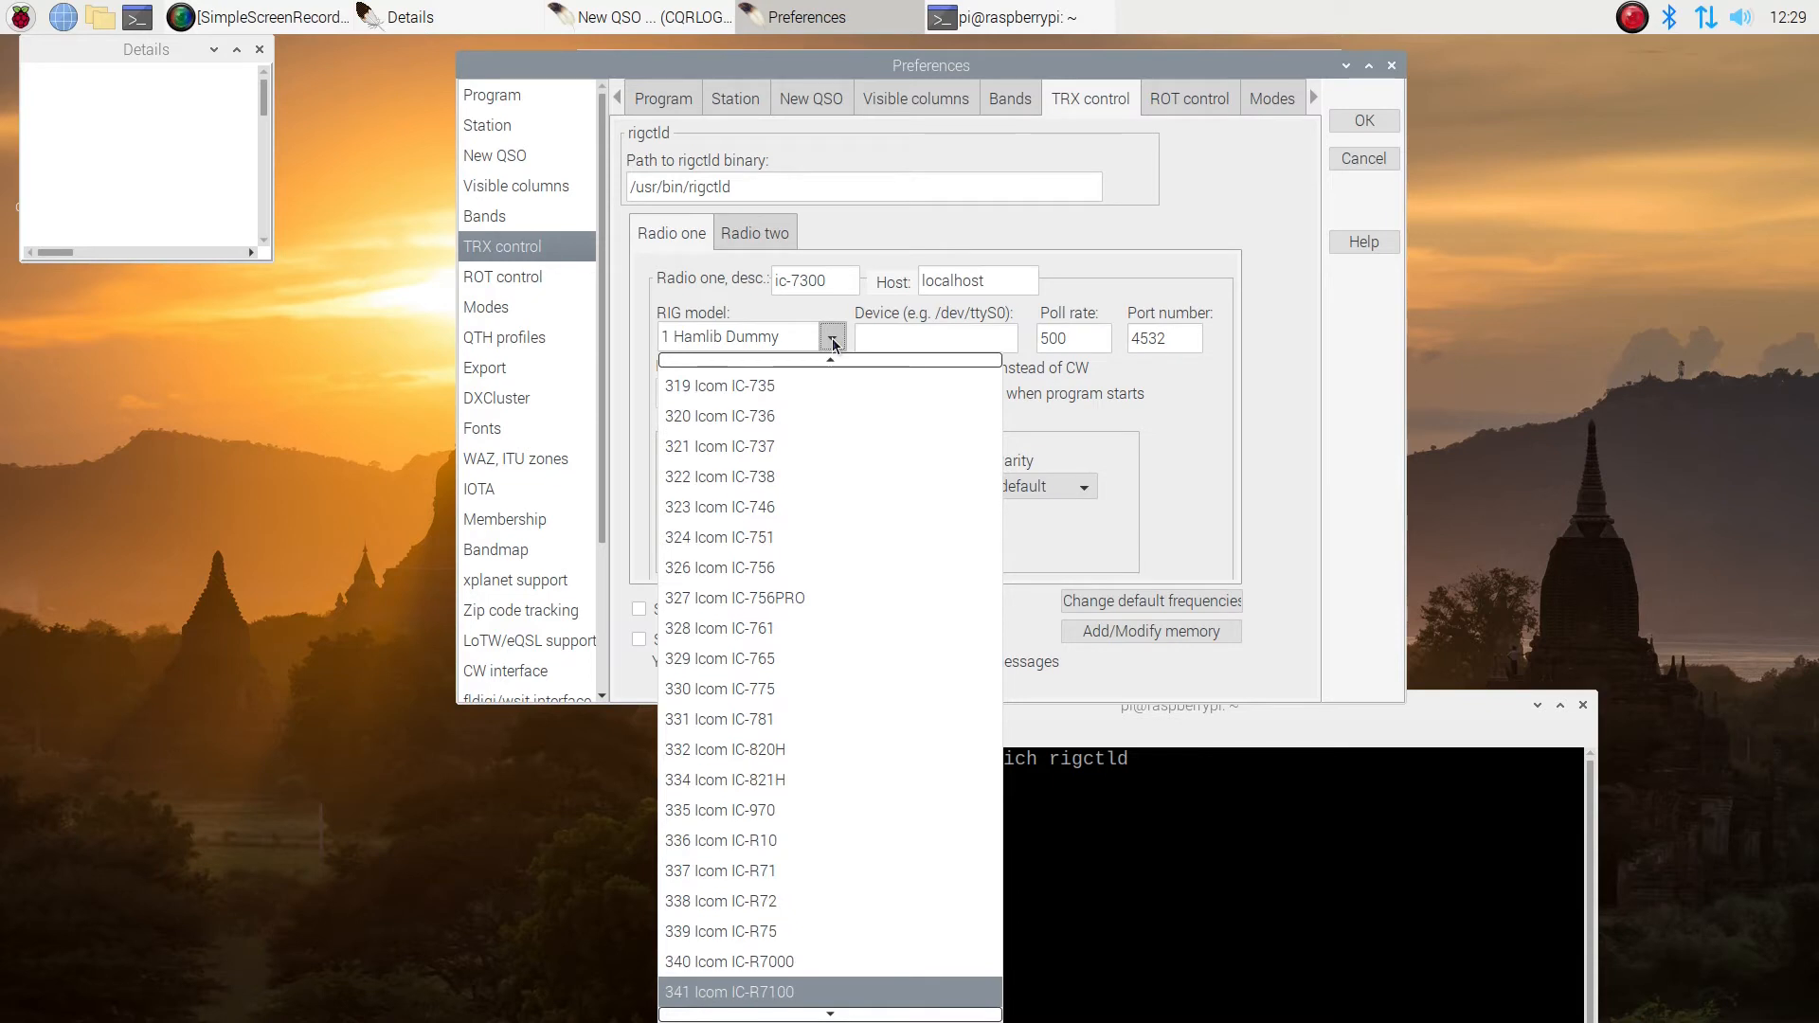
scroll("down", 3)
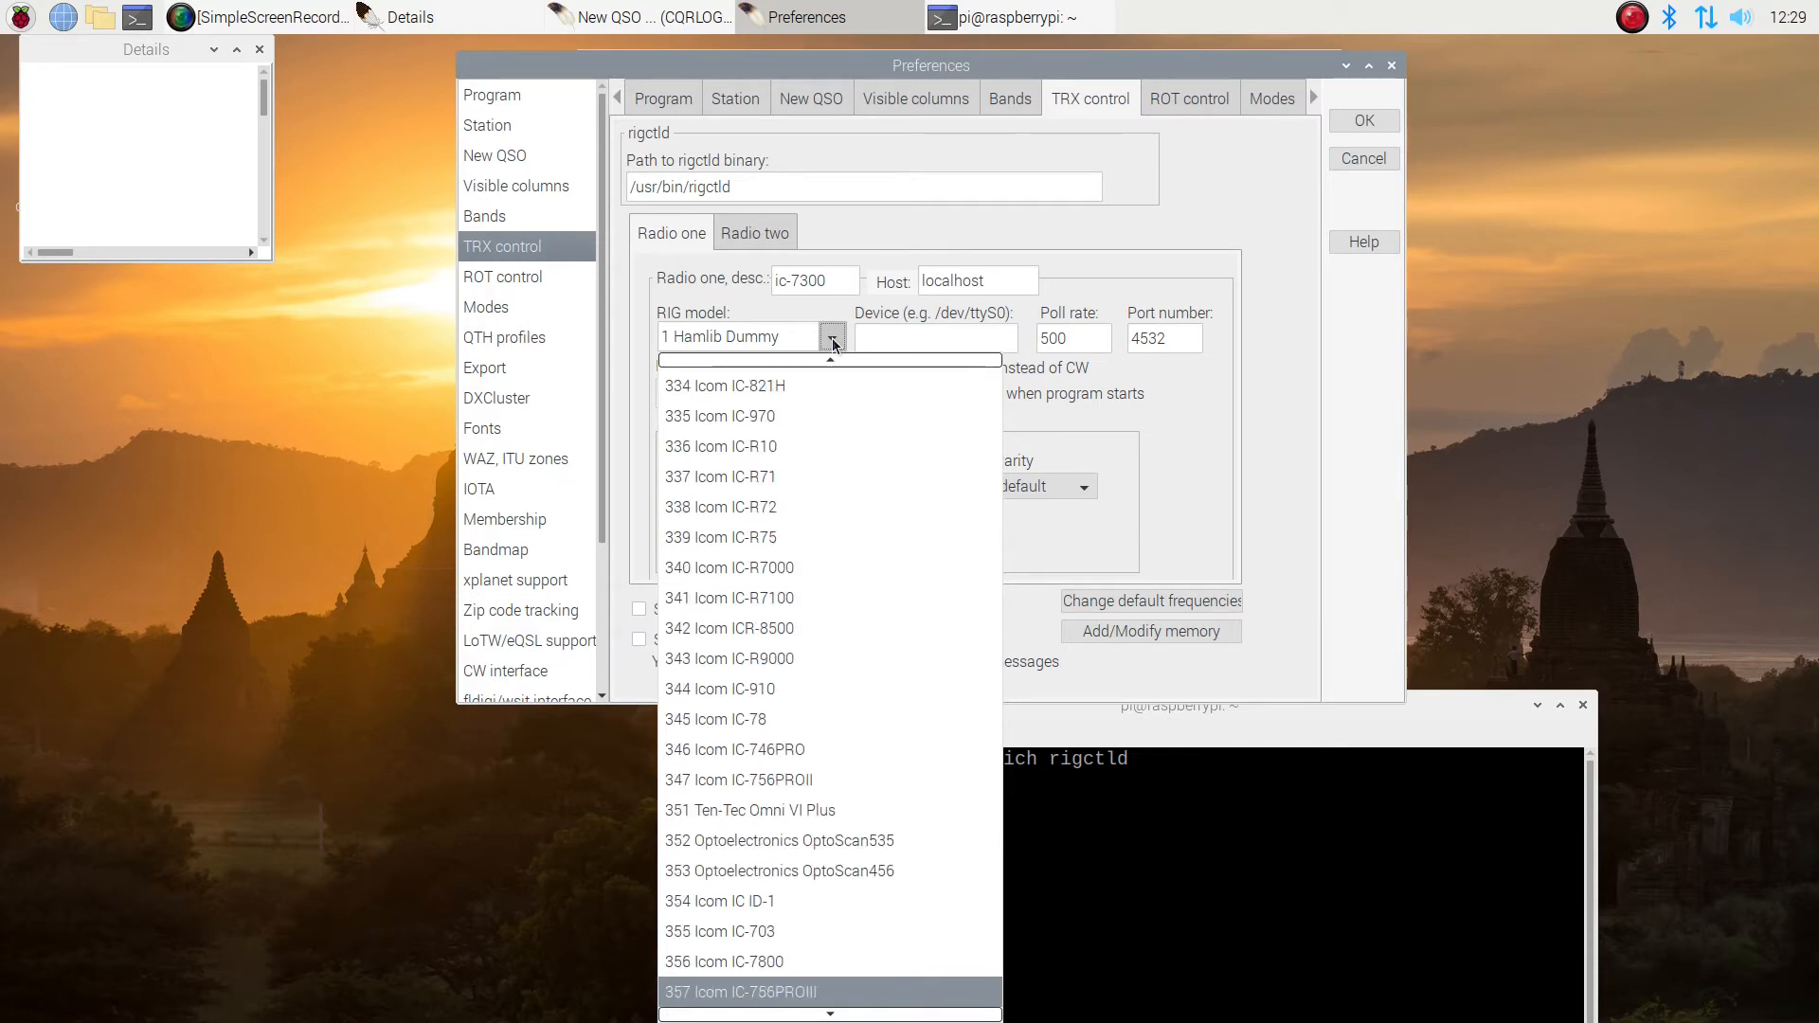
scroll("down", 3)
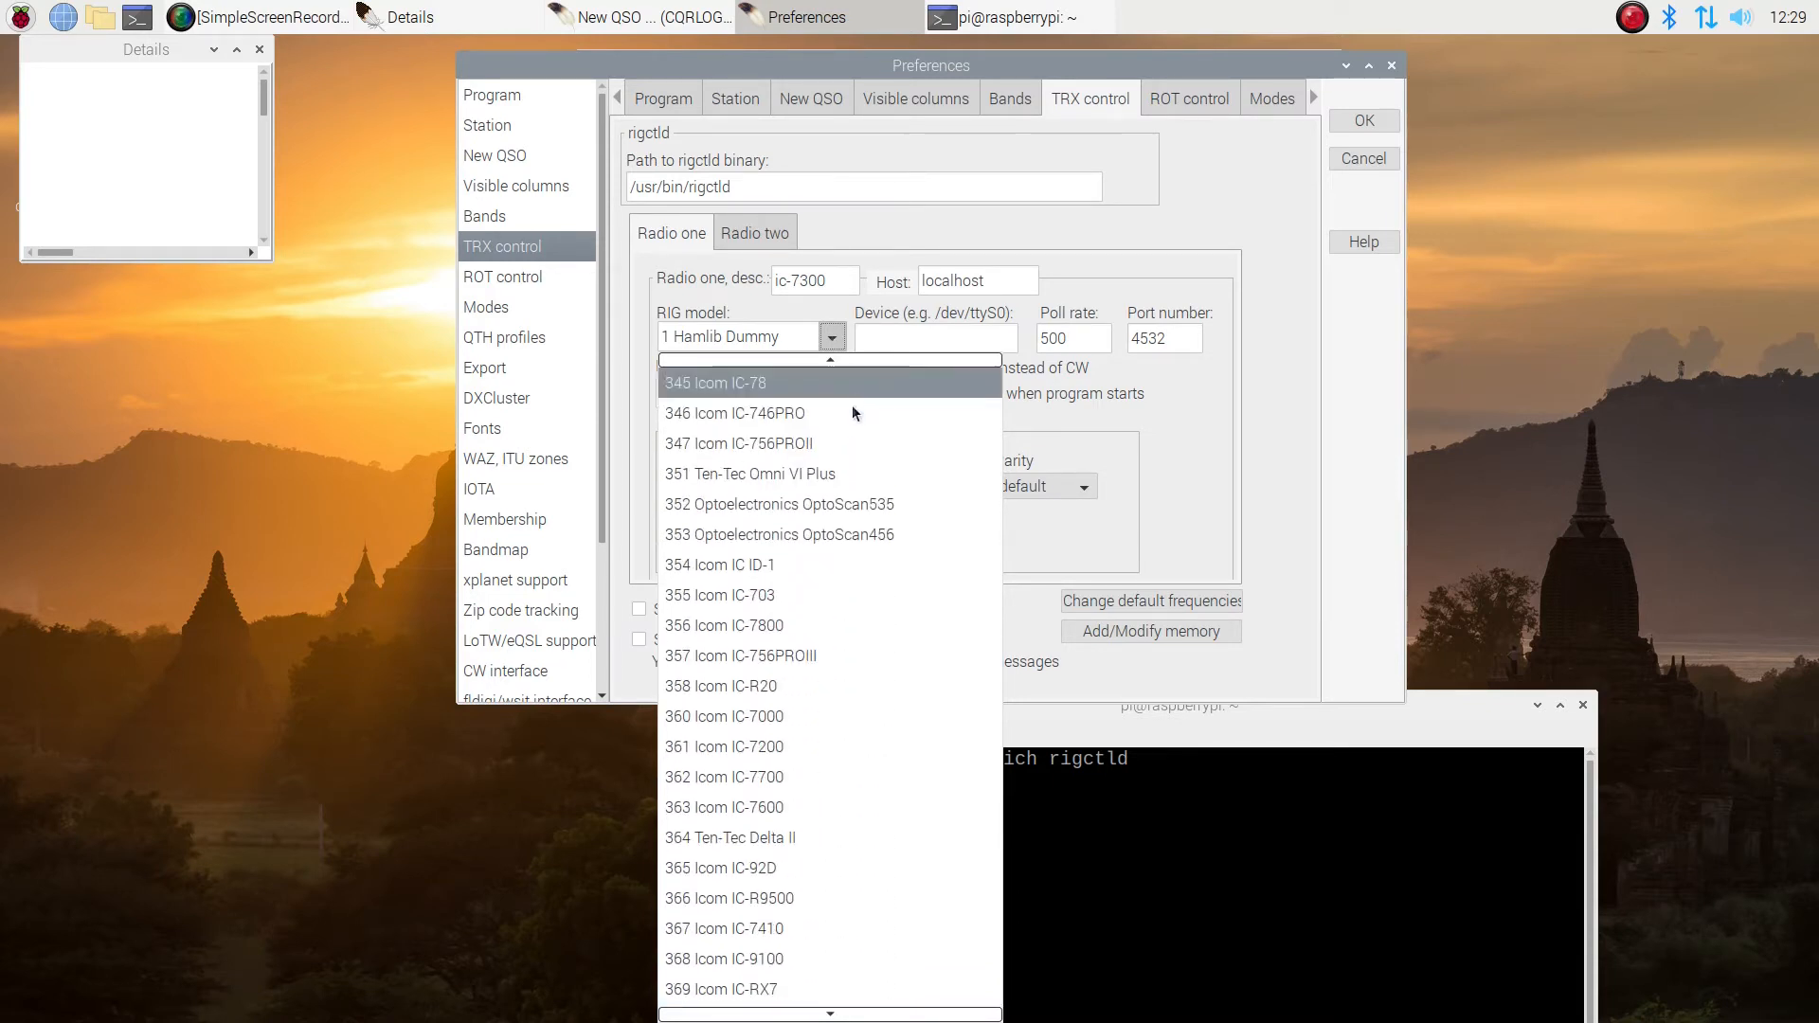
mouse_move(876, 686)
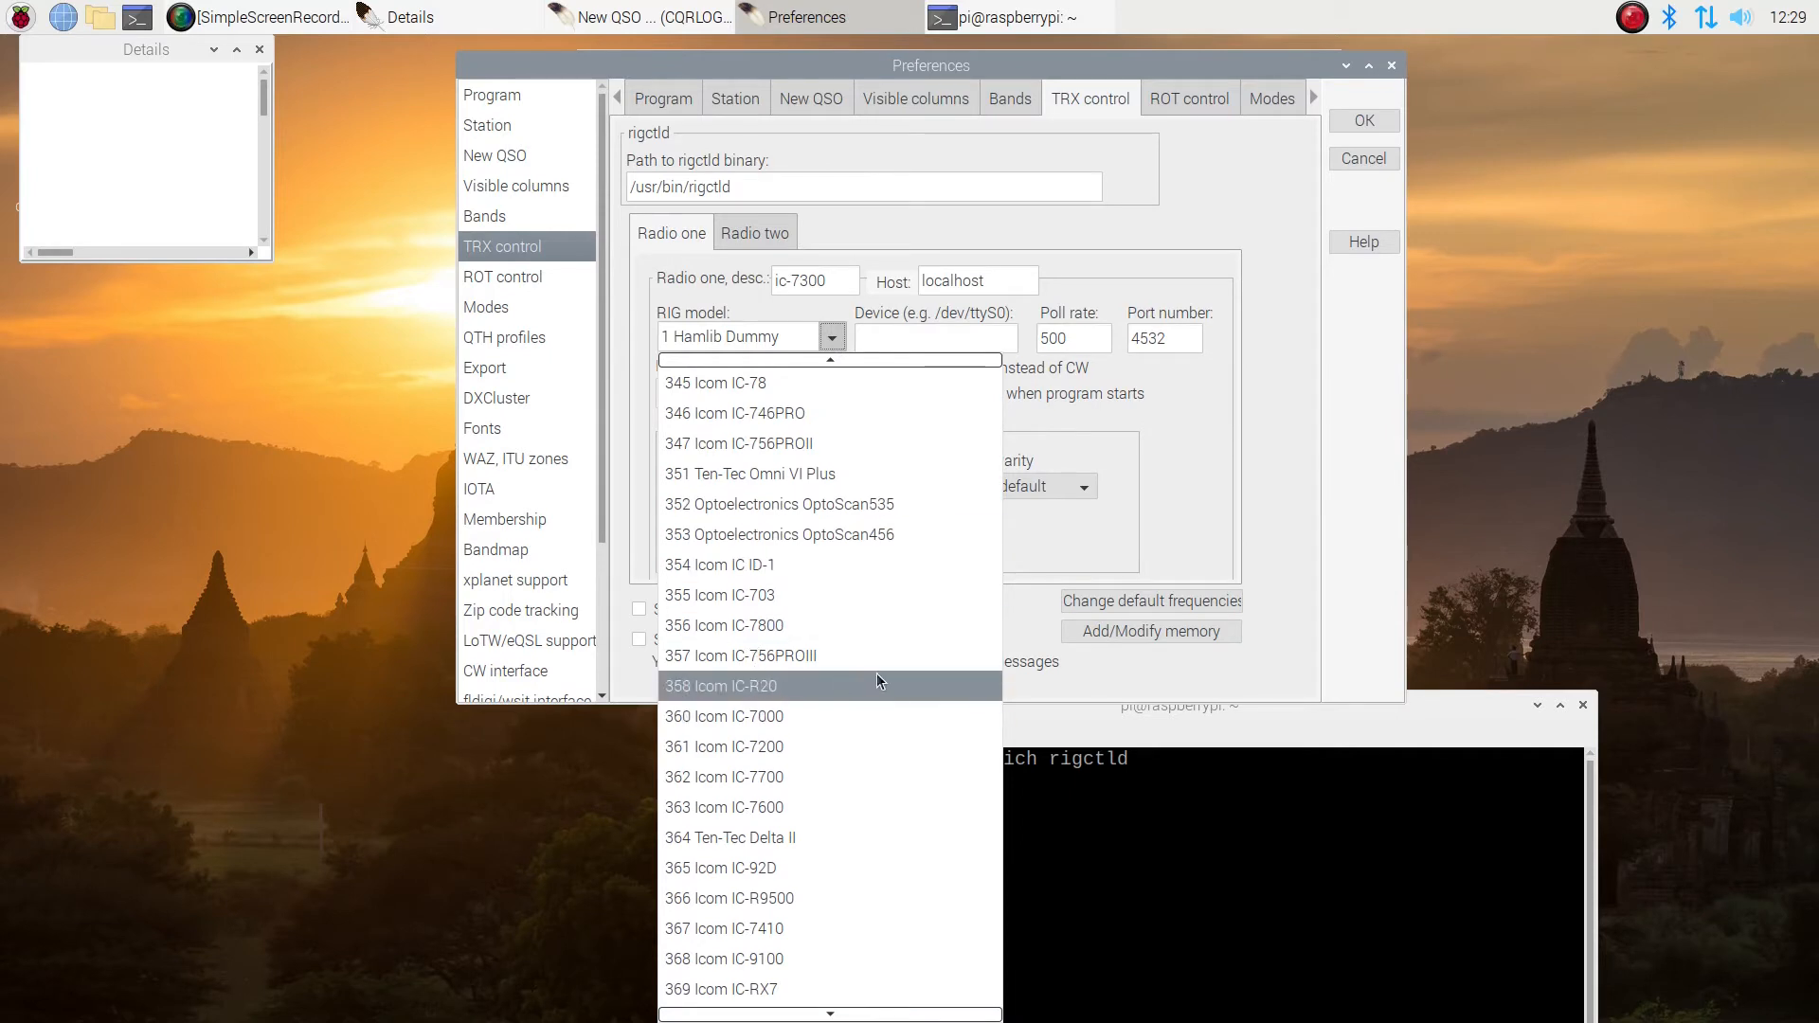
scroll("down", 3)
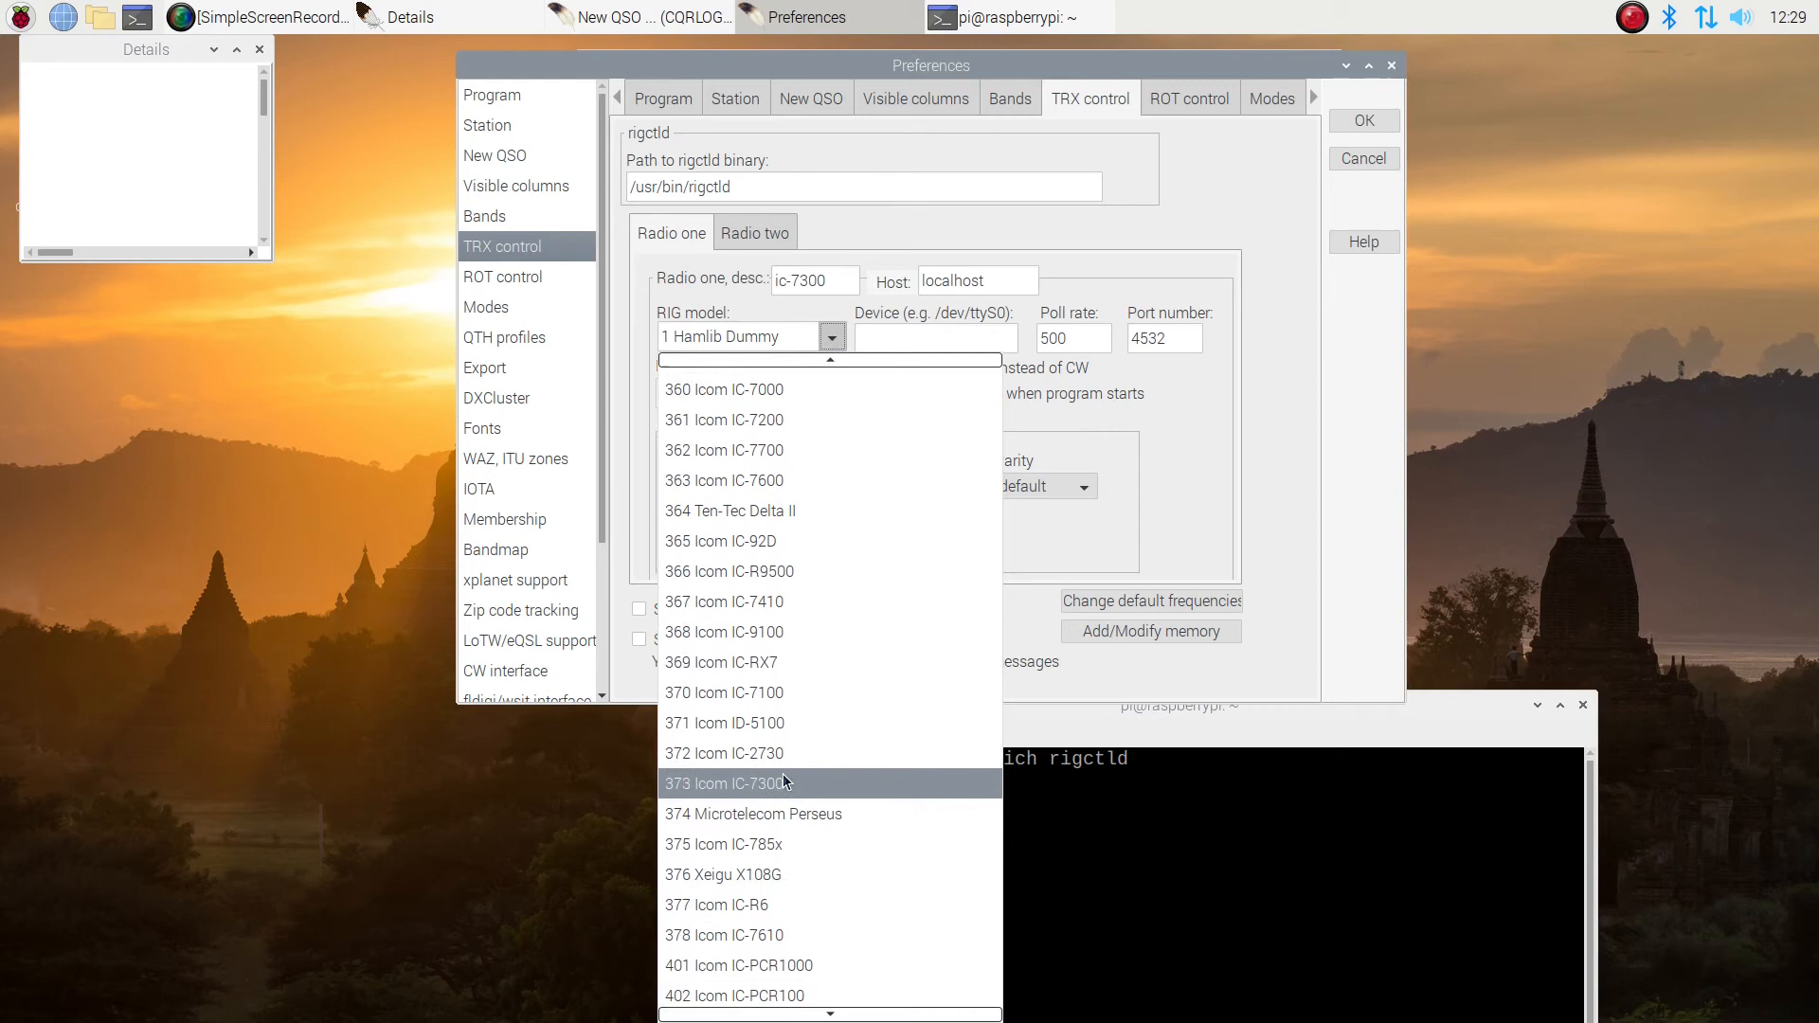
scroll("down", 3)
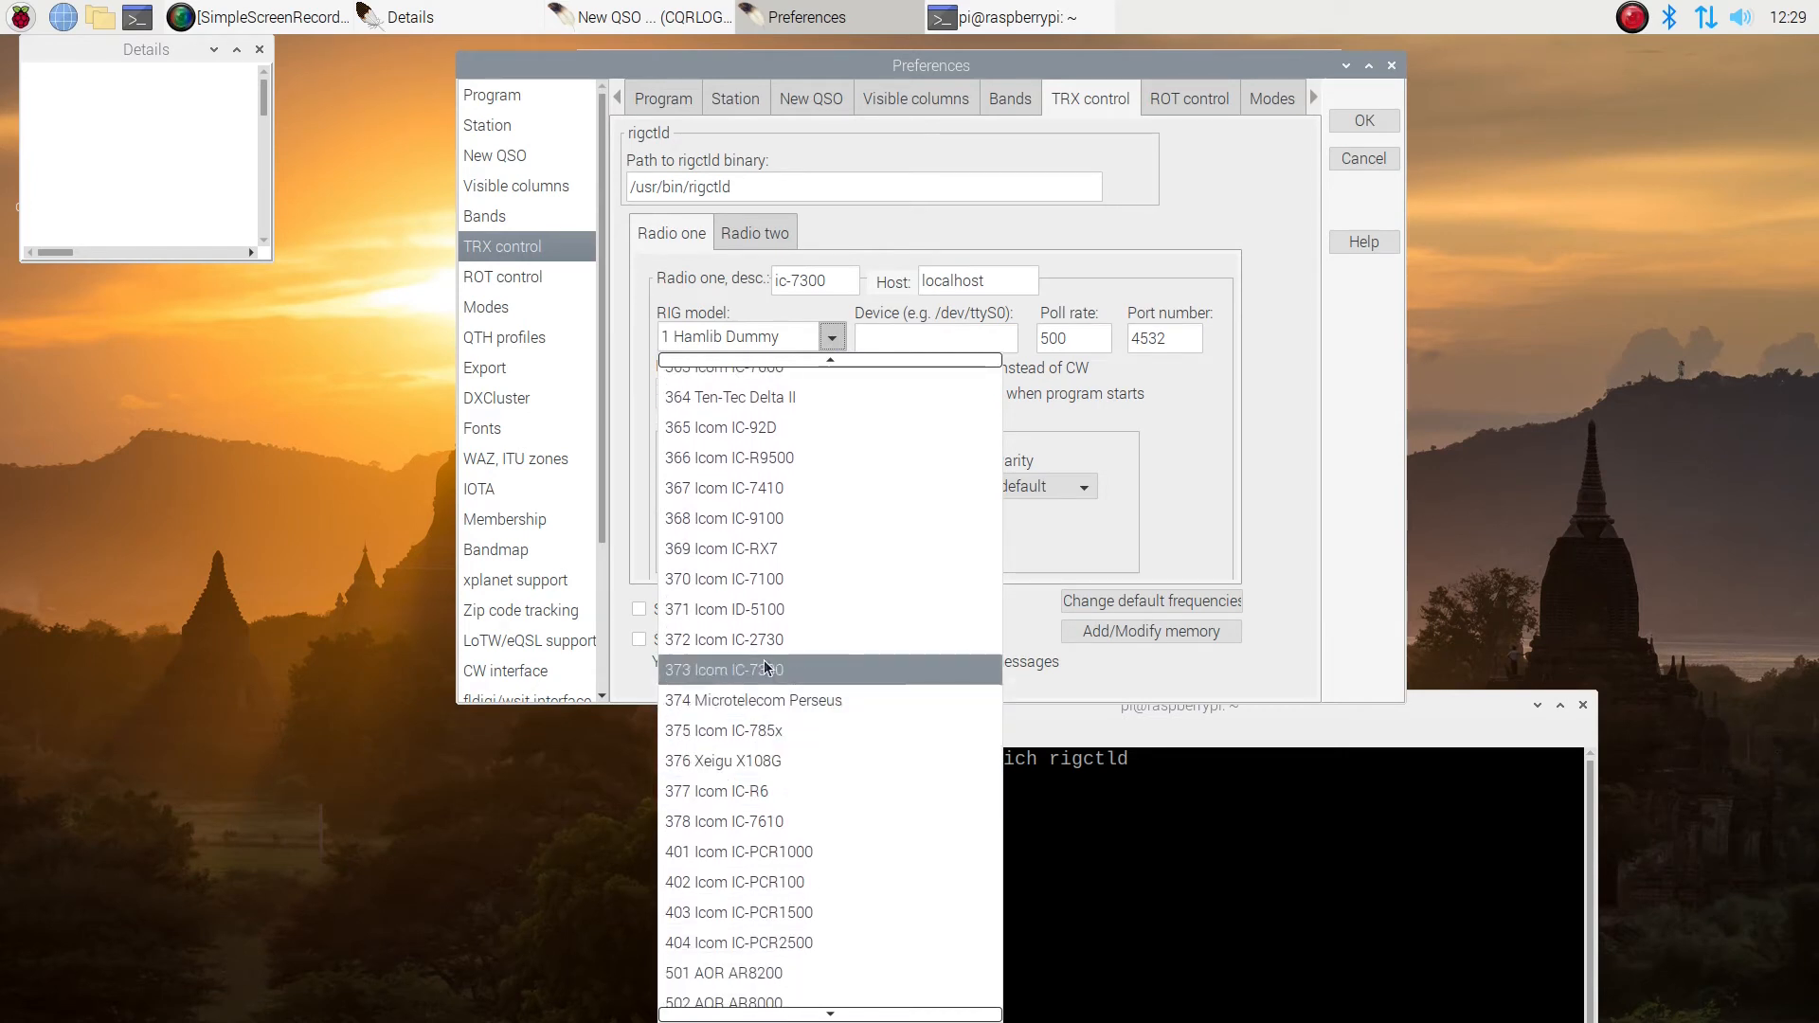
left_click(724, 669)
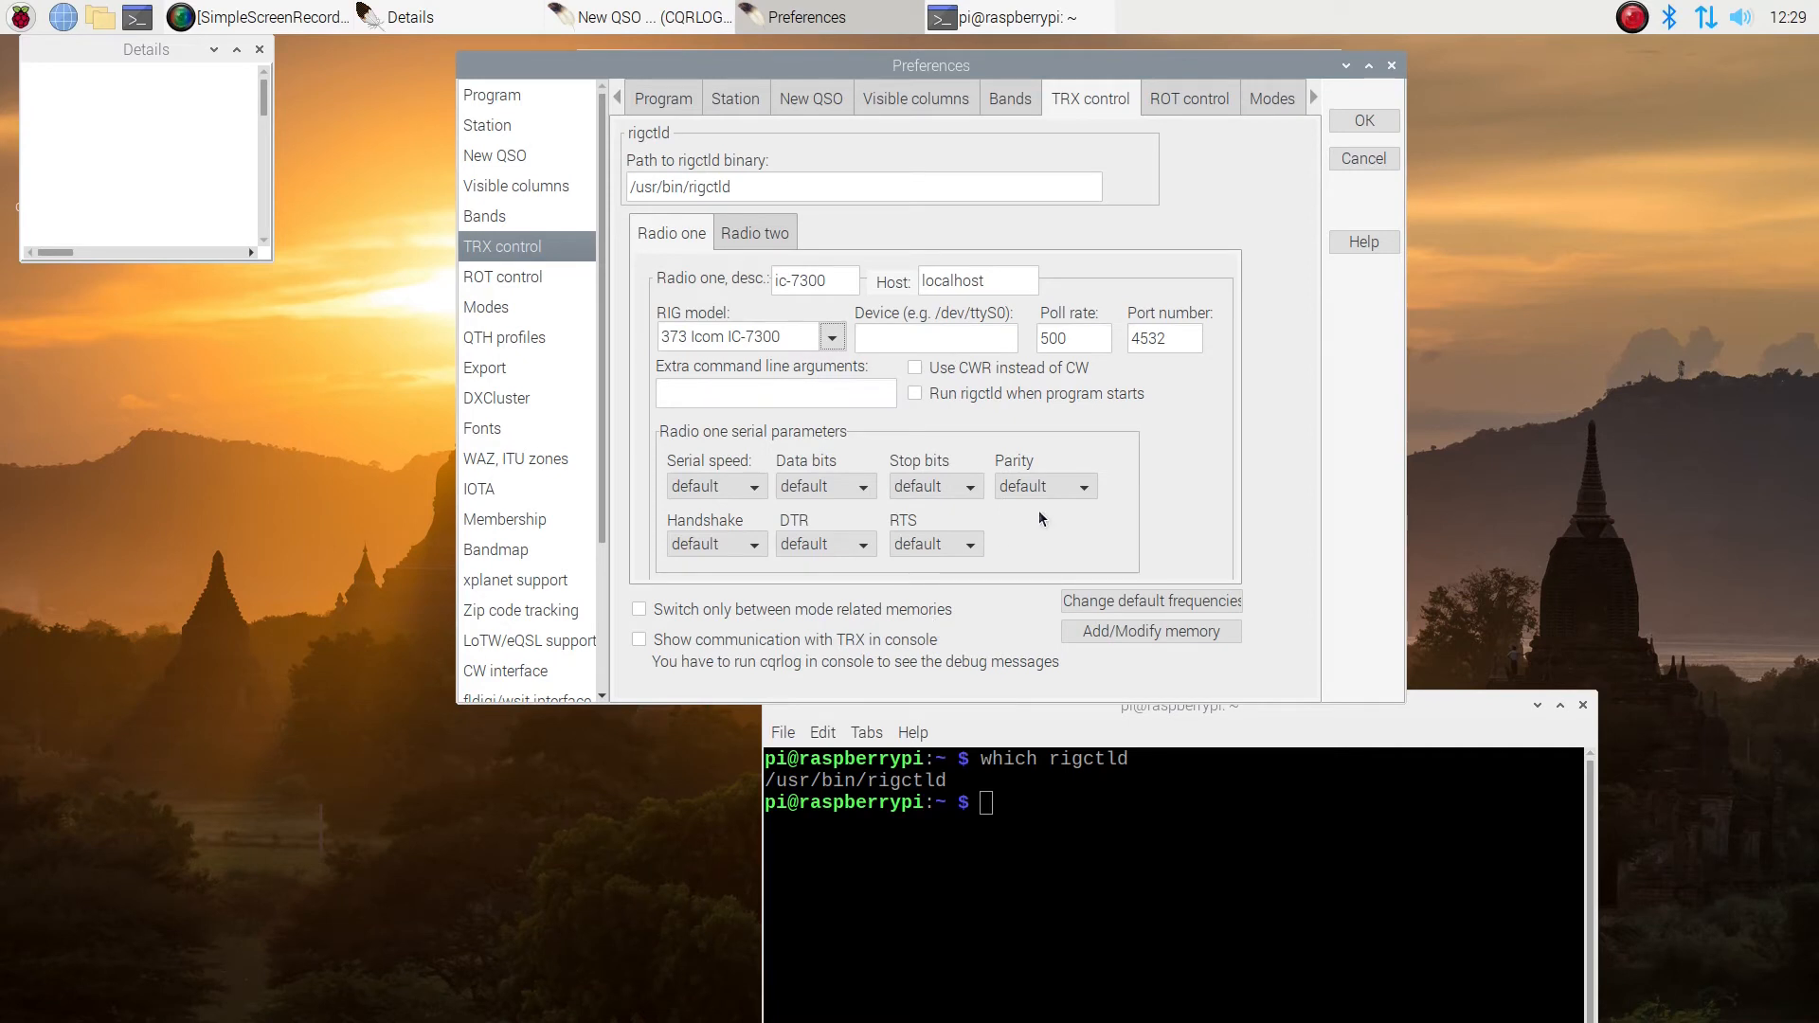
Set radio one's device to /dev/ttyUSB0 and enable running rigctld at program start
left_click(934, 338)
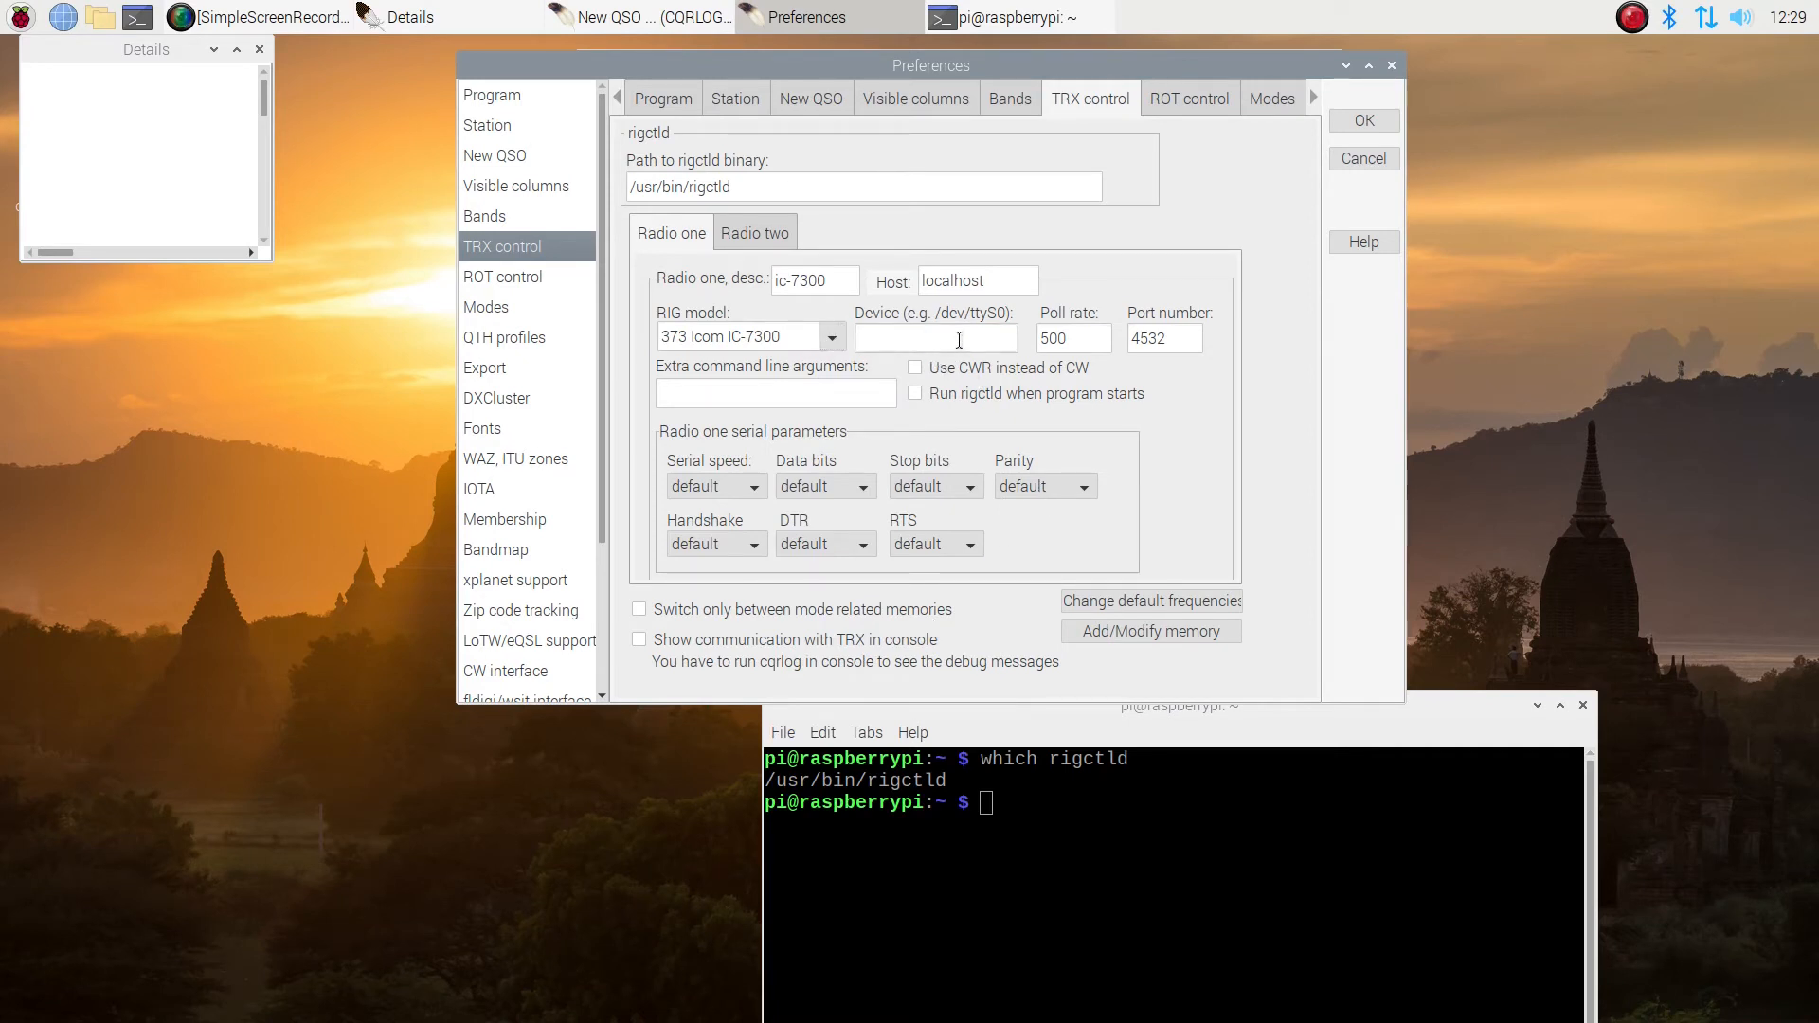
type("/de/tt")
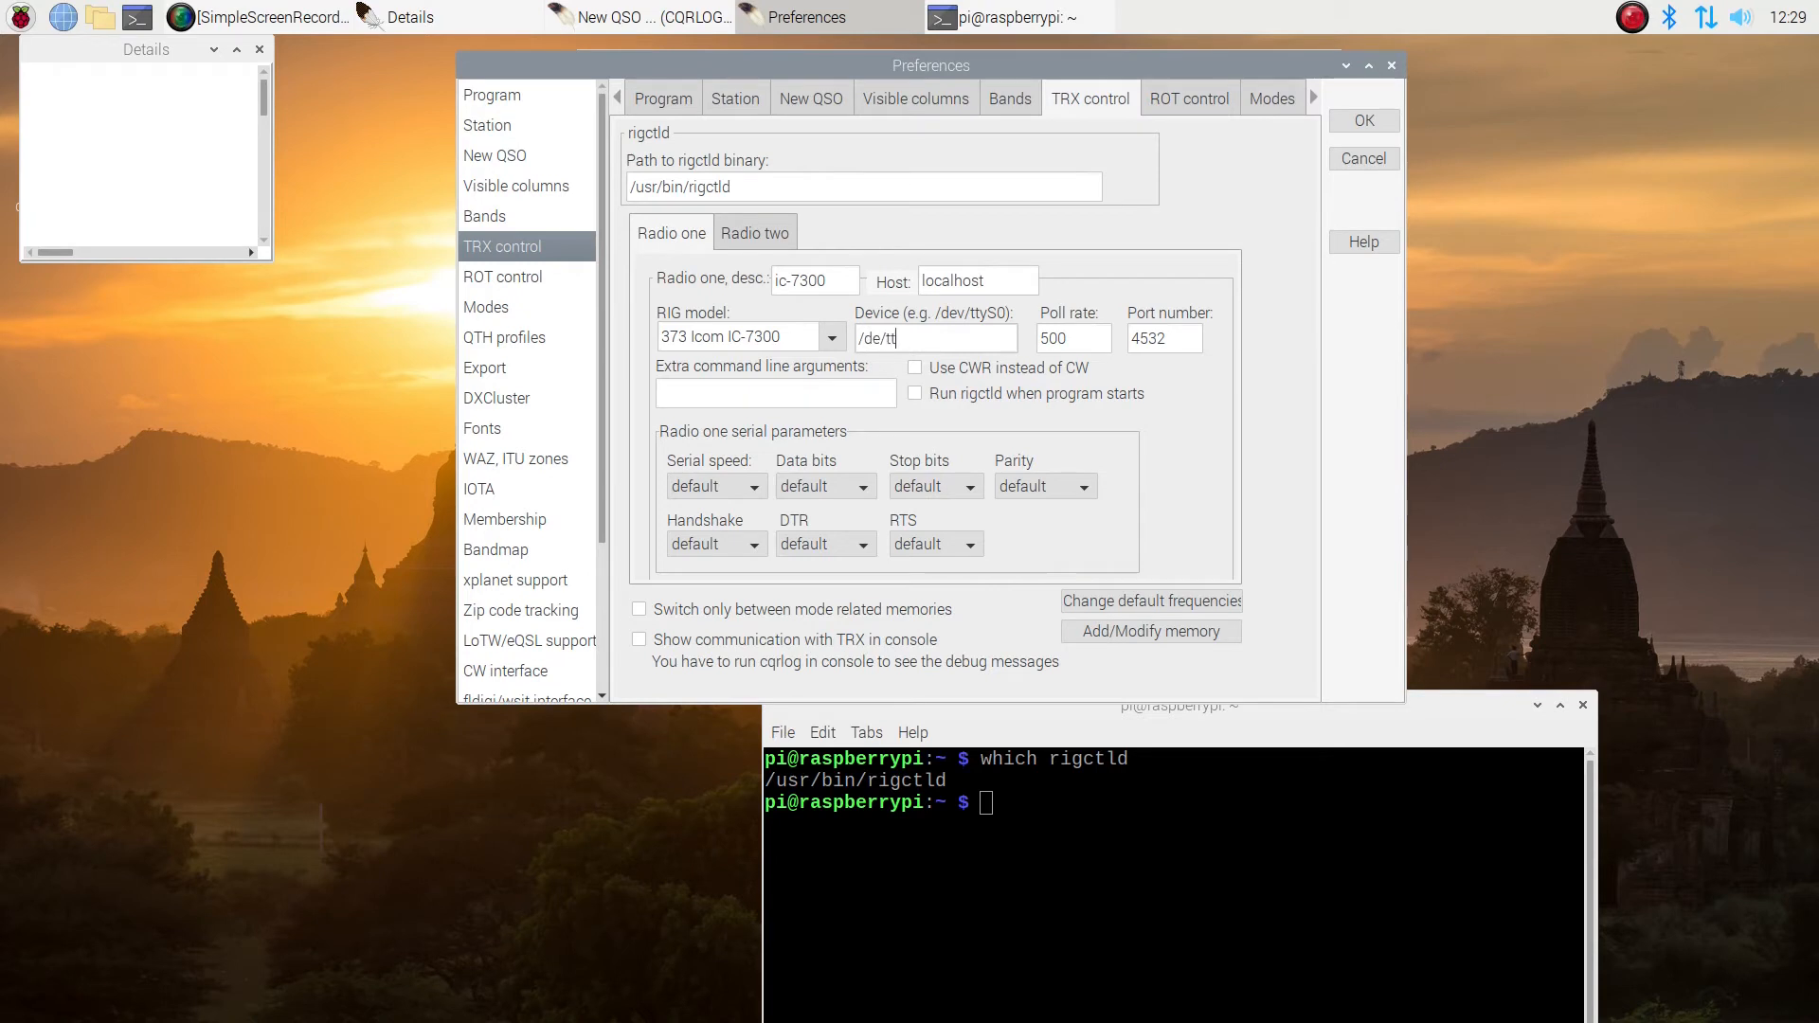
type("yU")
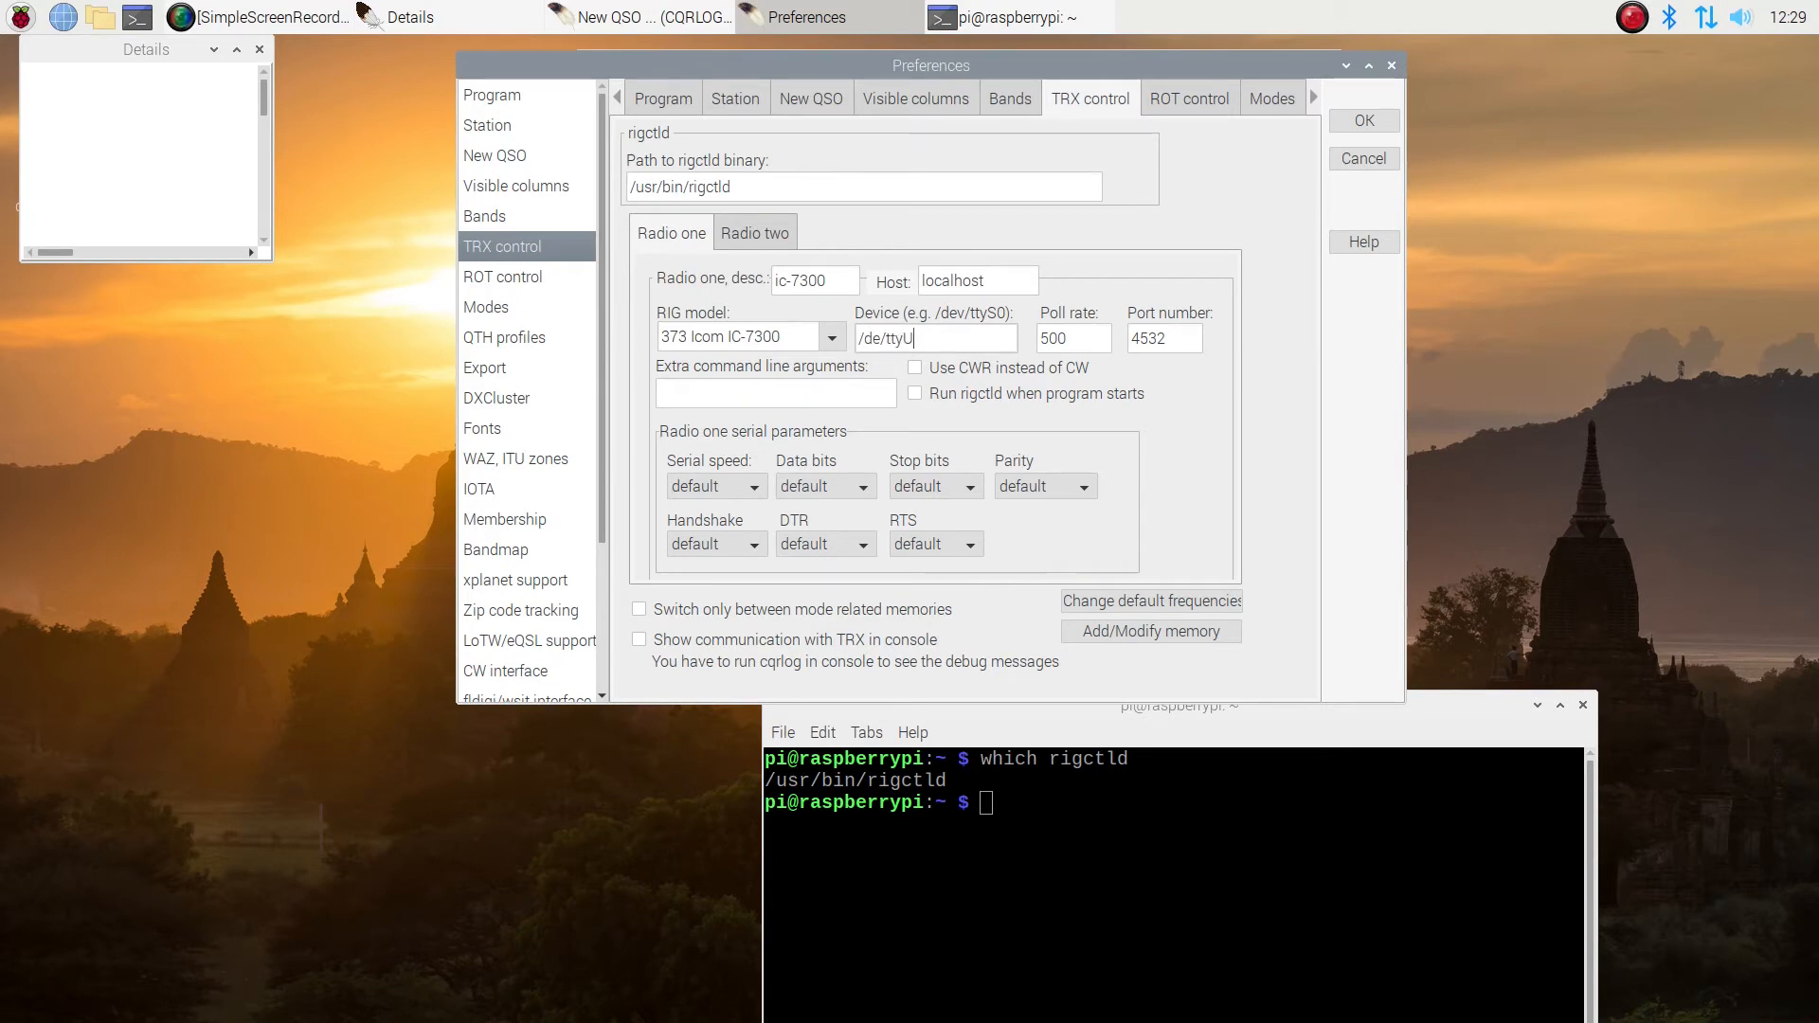
type("SB0")
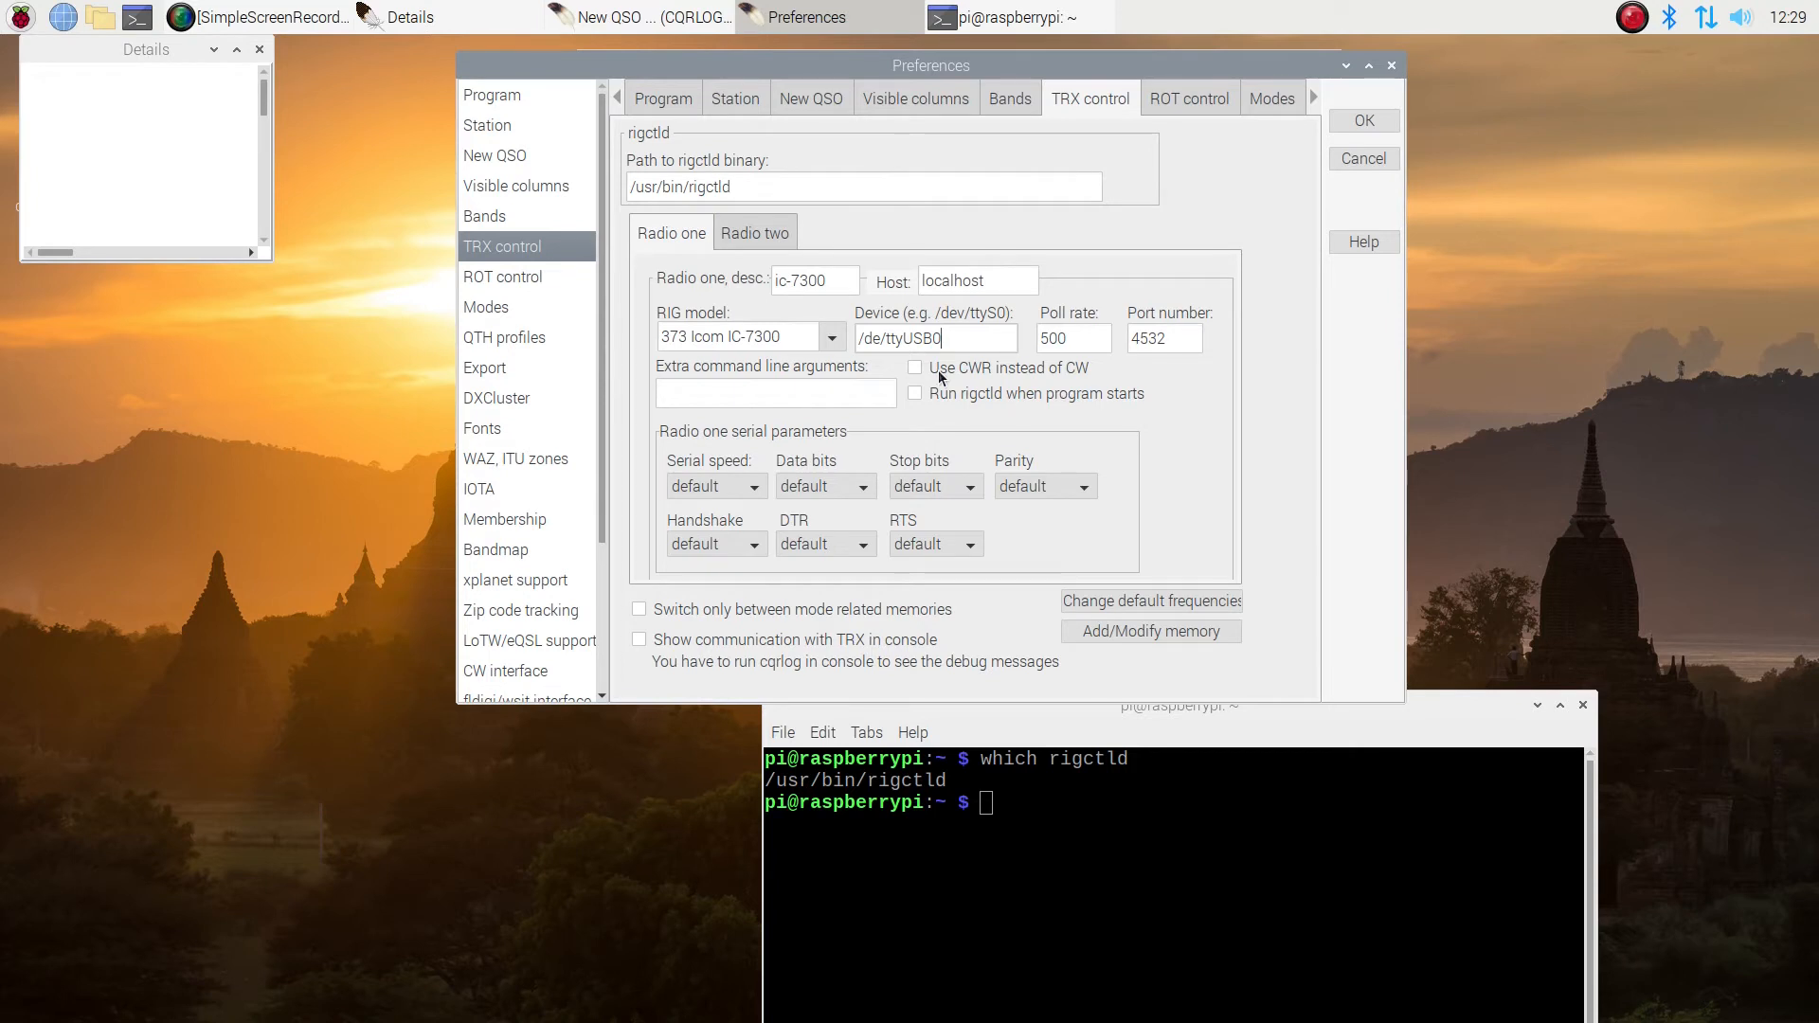
left_click(915, 394)
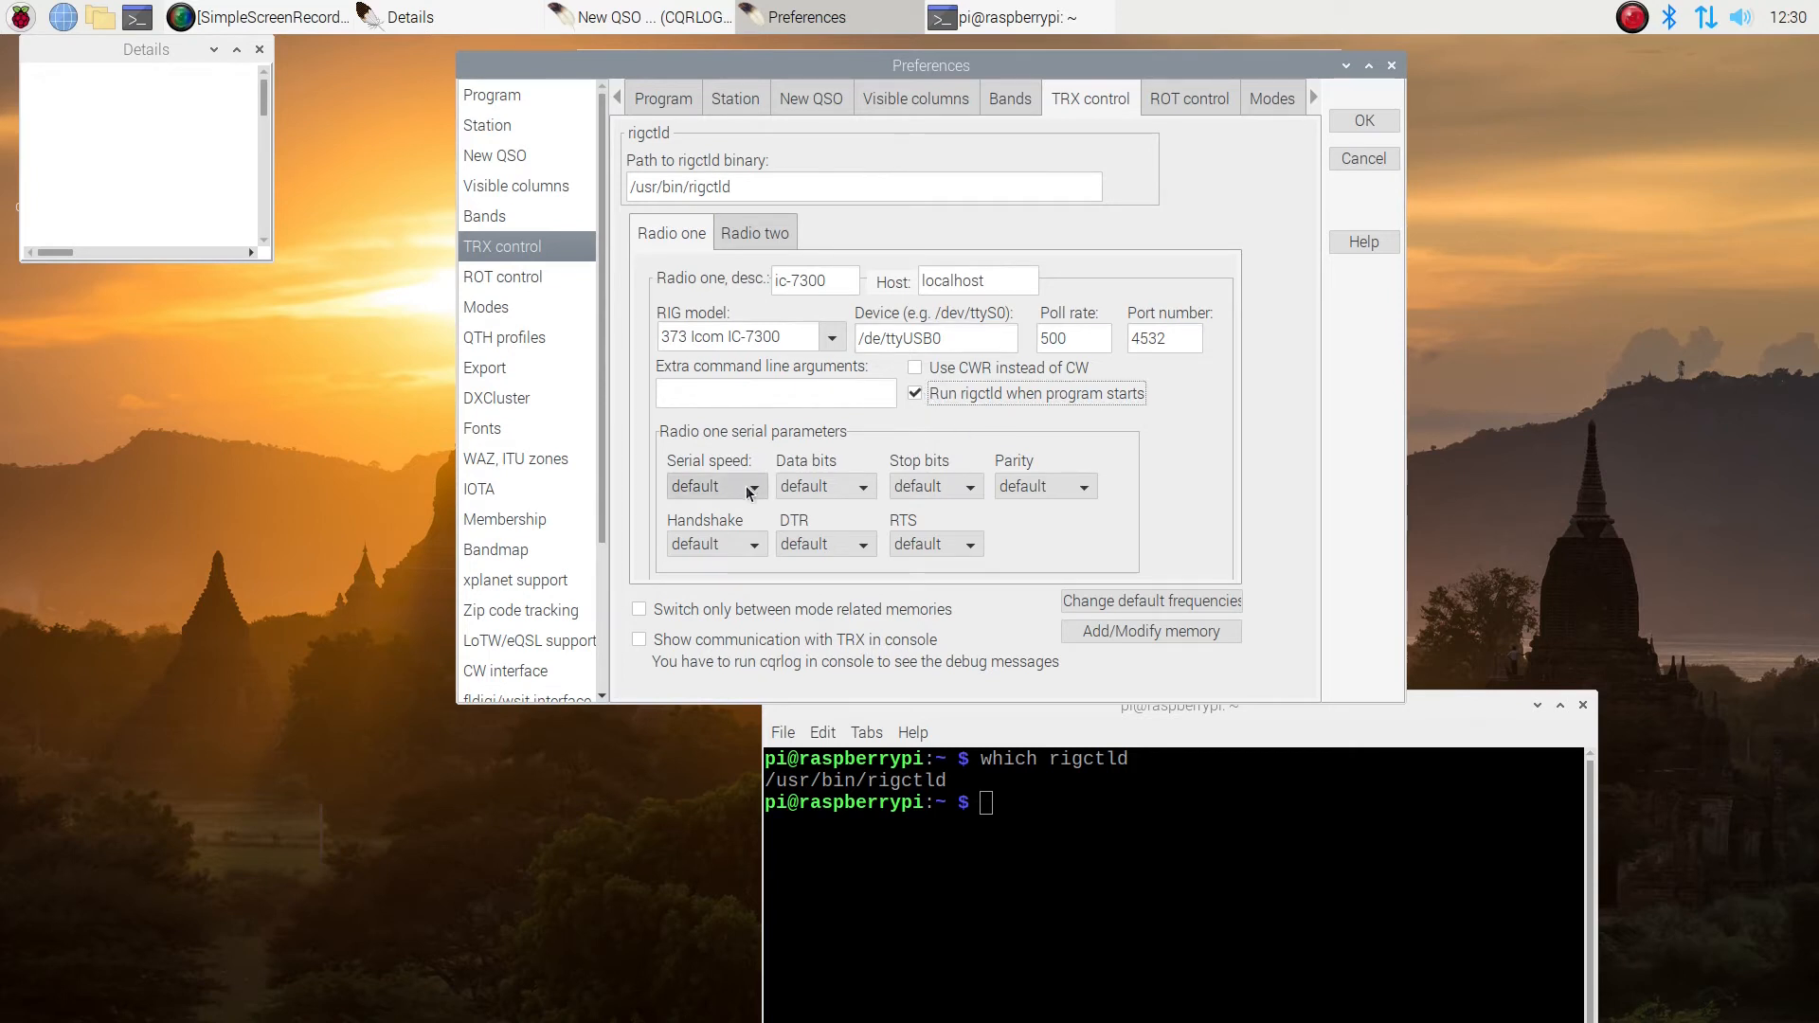
Set serial speed 19200, 8 data bits, 2 stop bits and handshake None
left_click(714, 485)
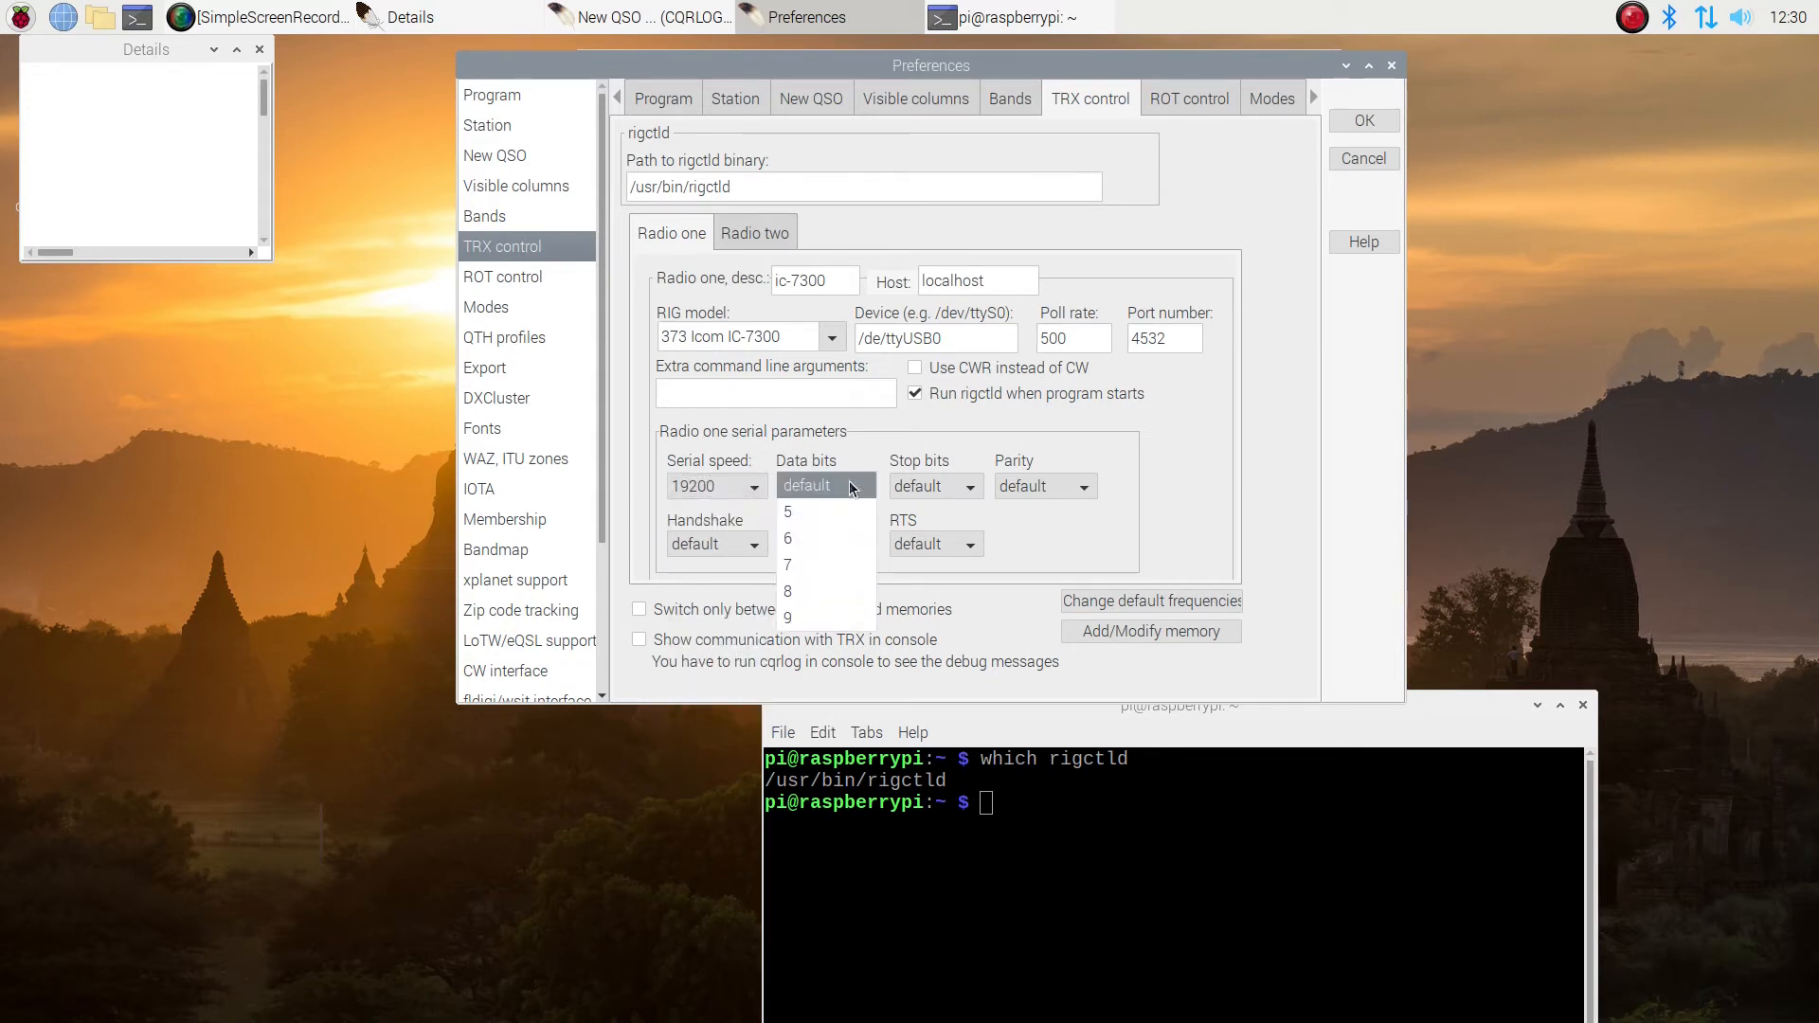
left_click(788, 591)
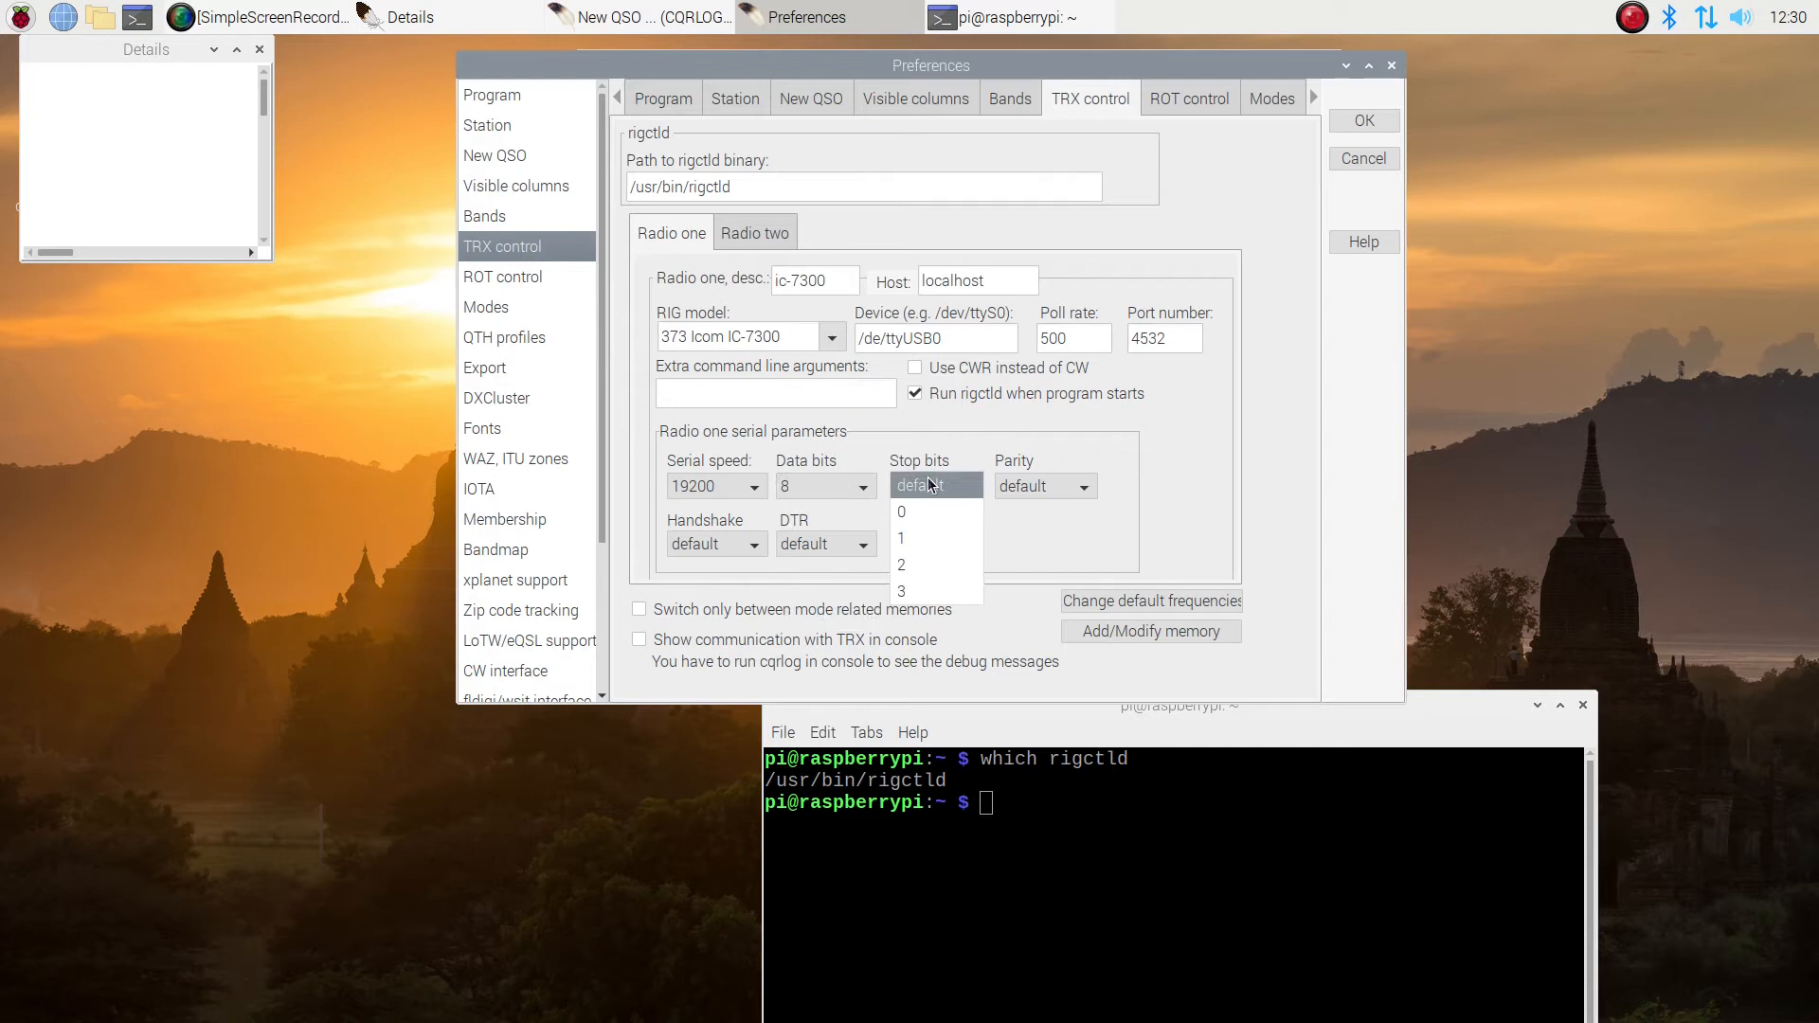
left_click(902, 565)
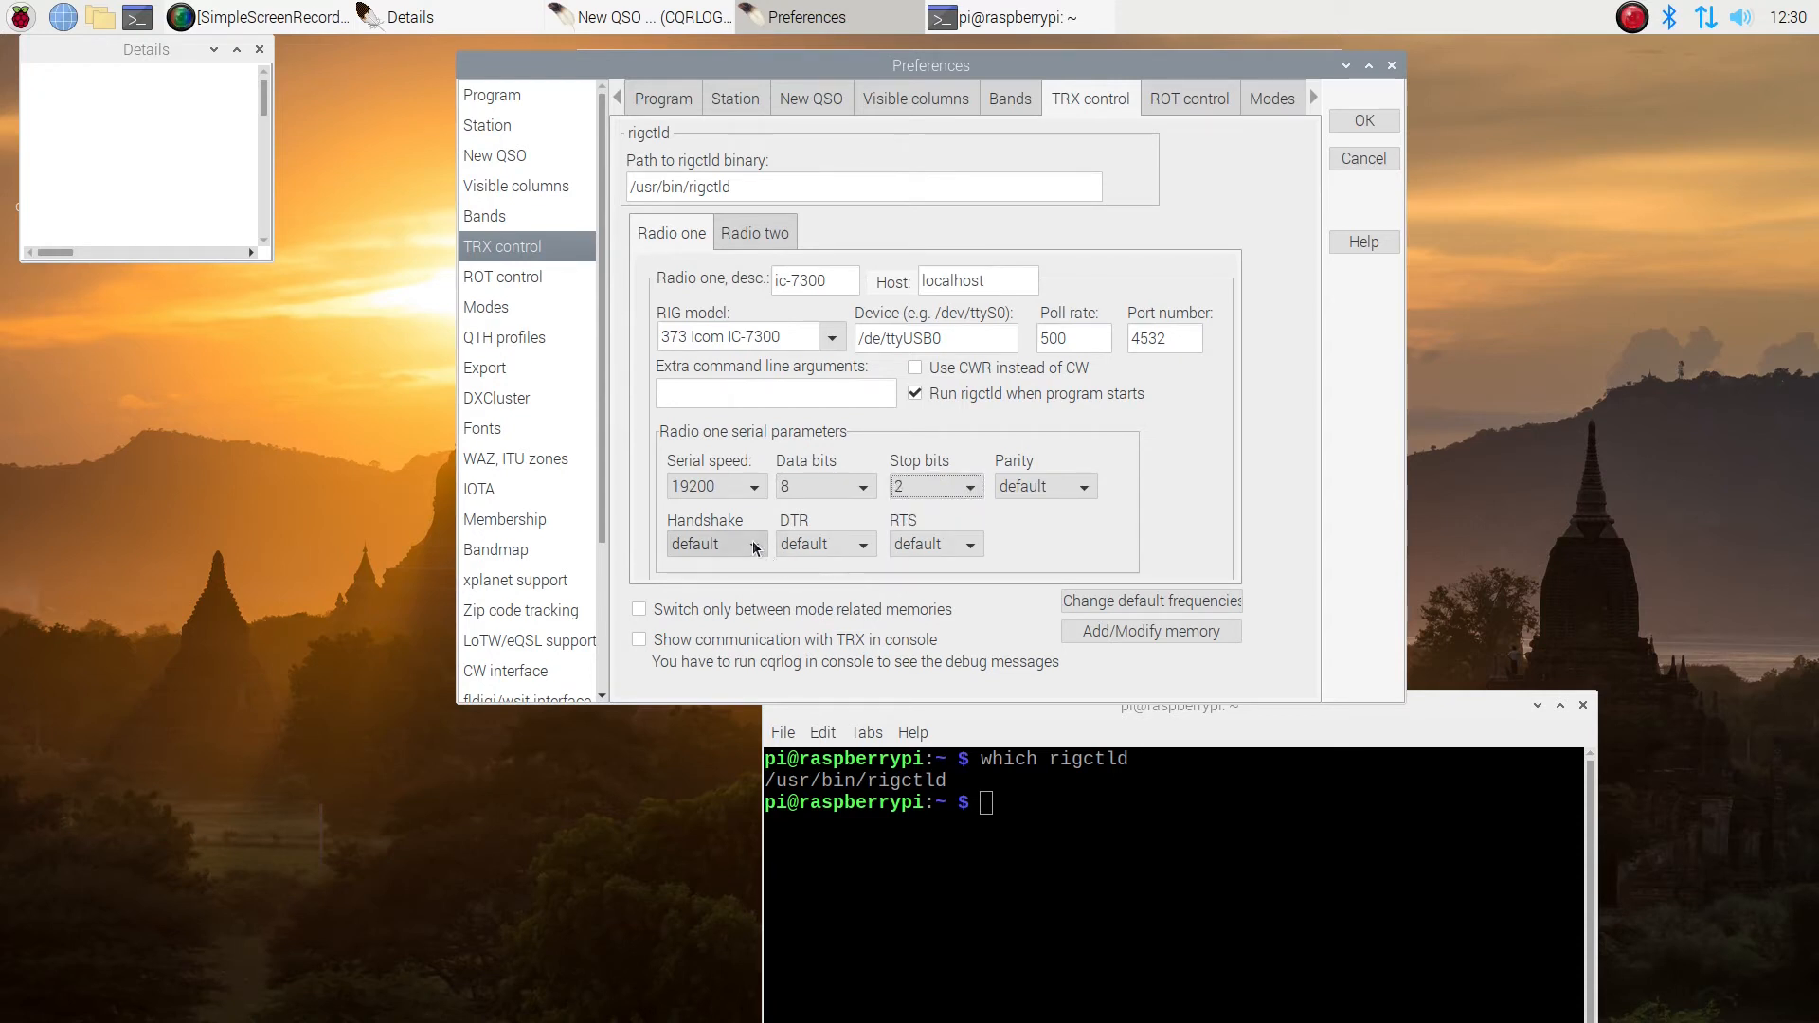
left_click(715, 544)
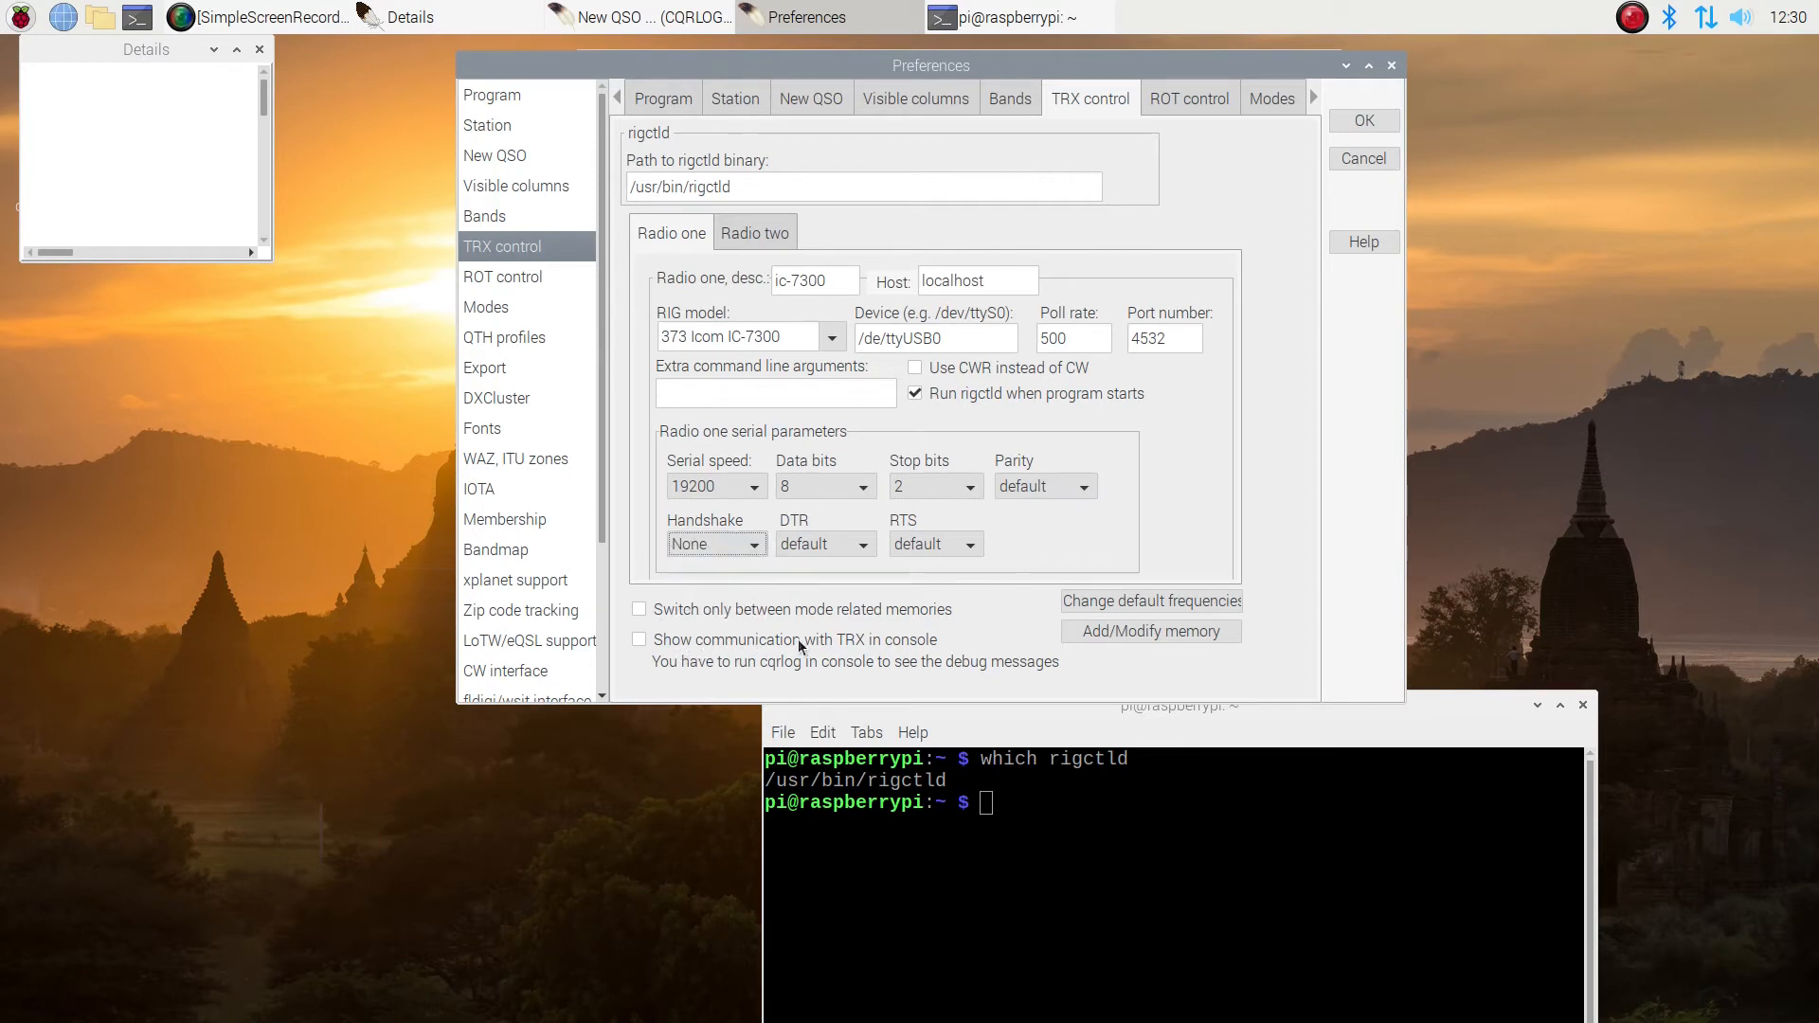
mouse_move(965, 570)
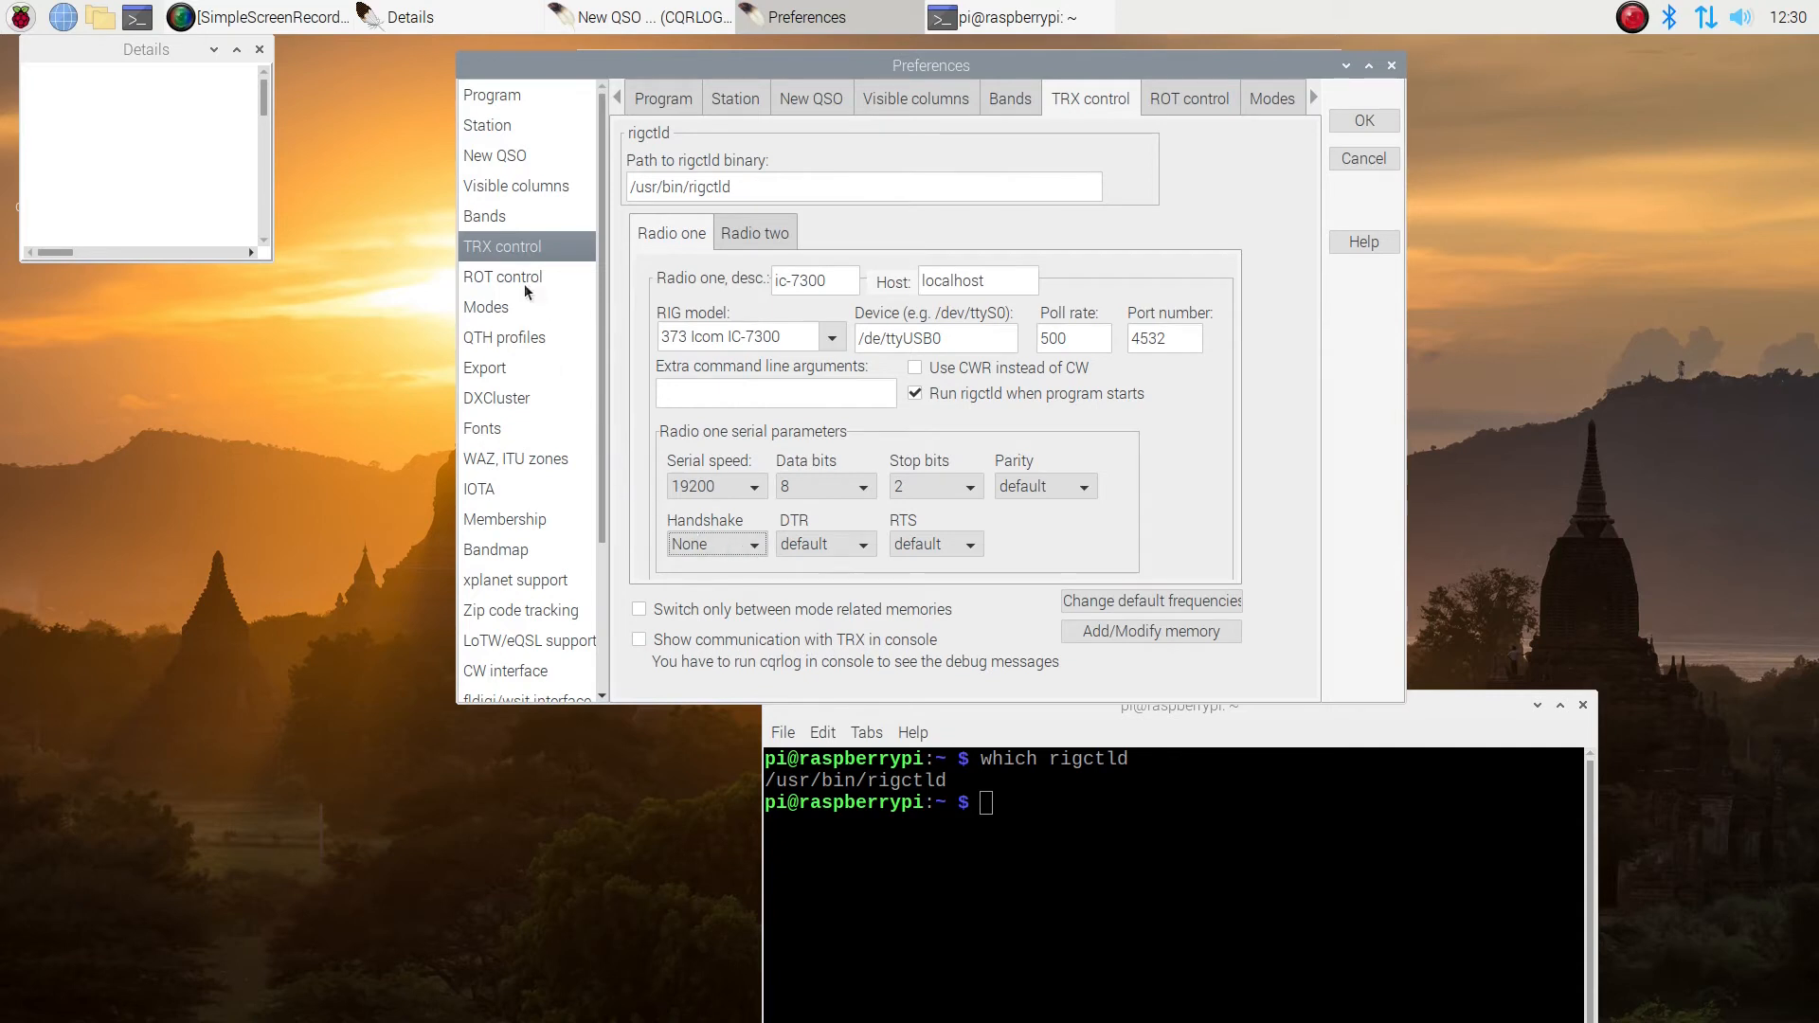
Browse the ROT control and Modes pages, landing on the QTH profiles page
left_click(501, 277)
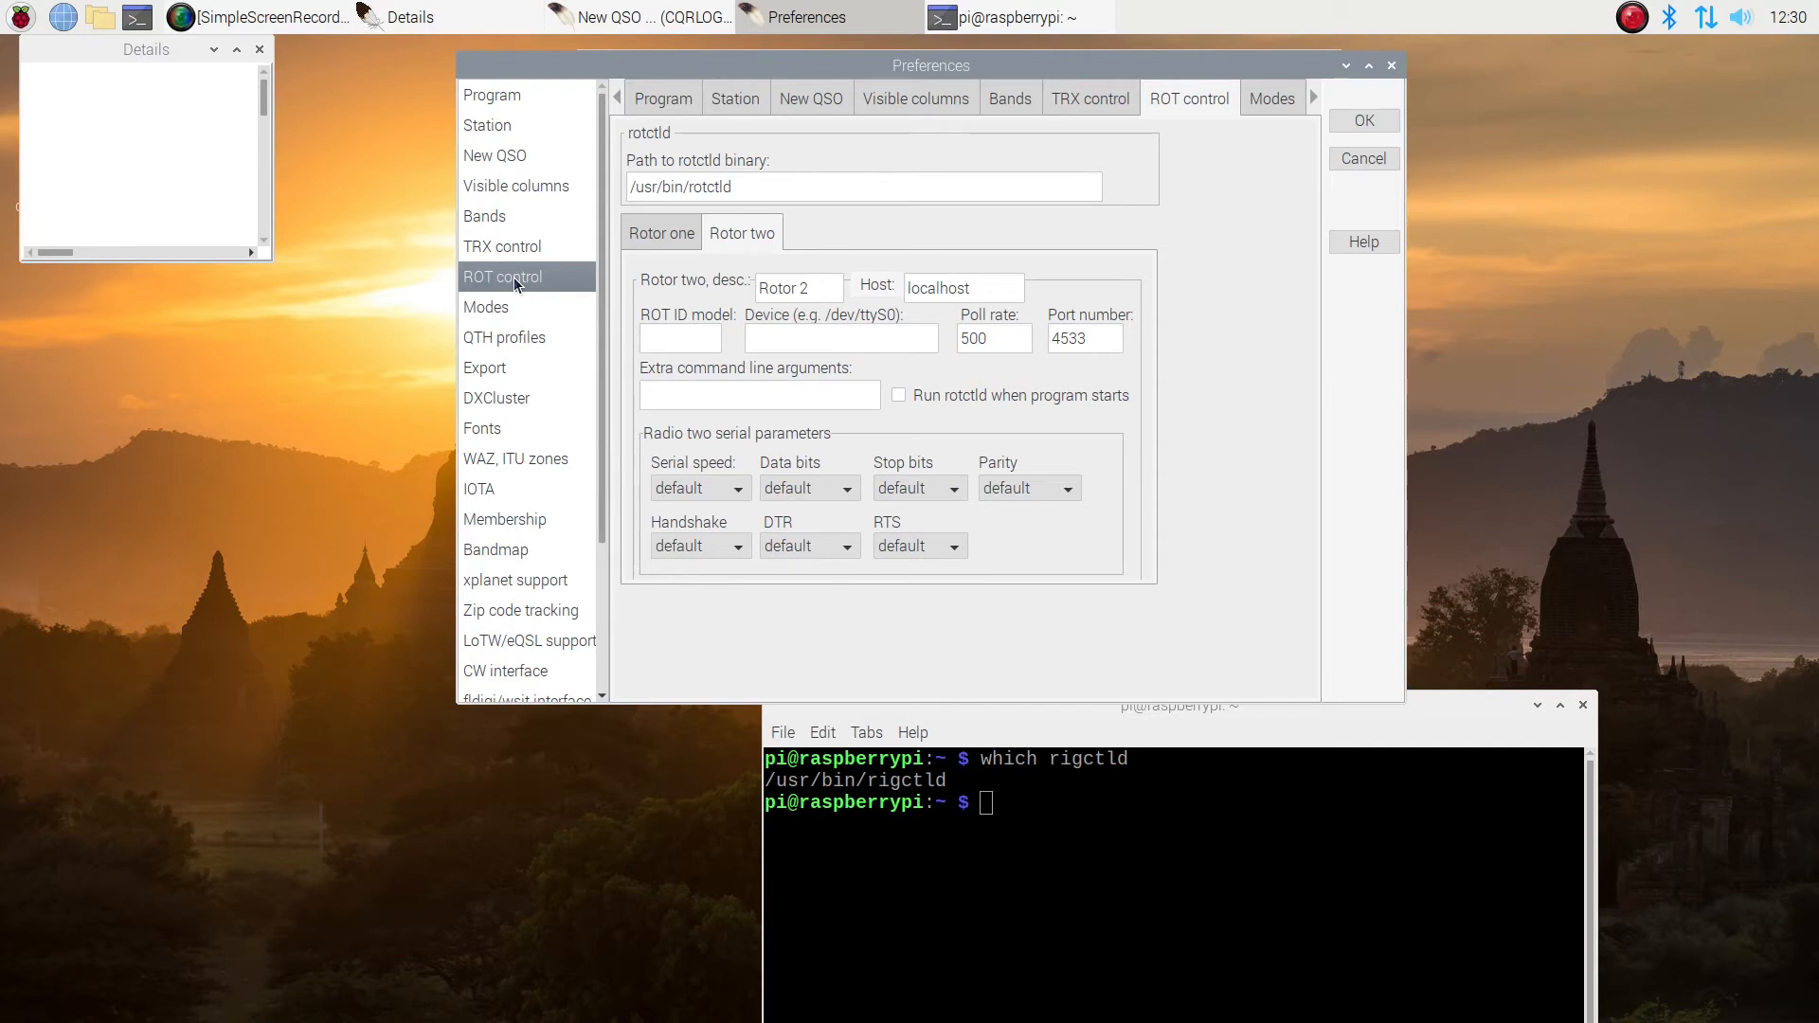
left_click(487, 307)
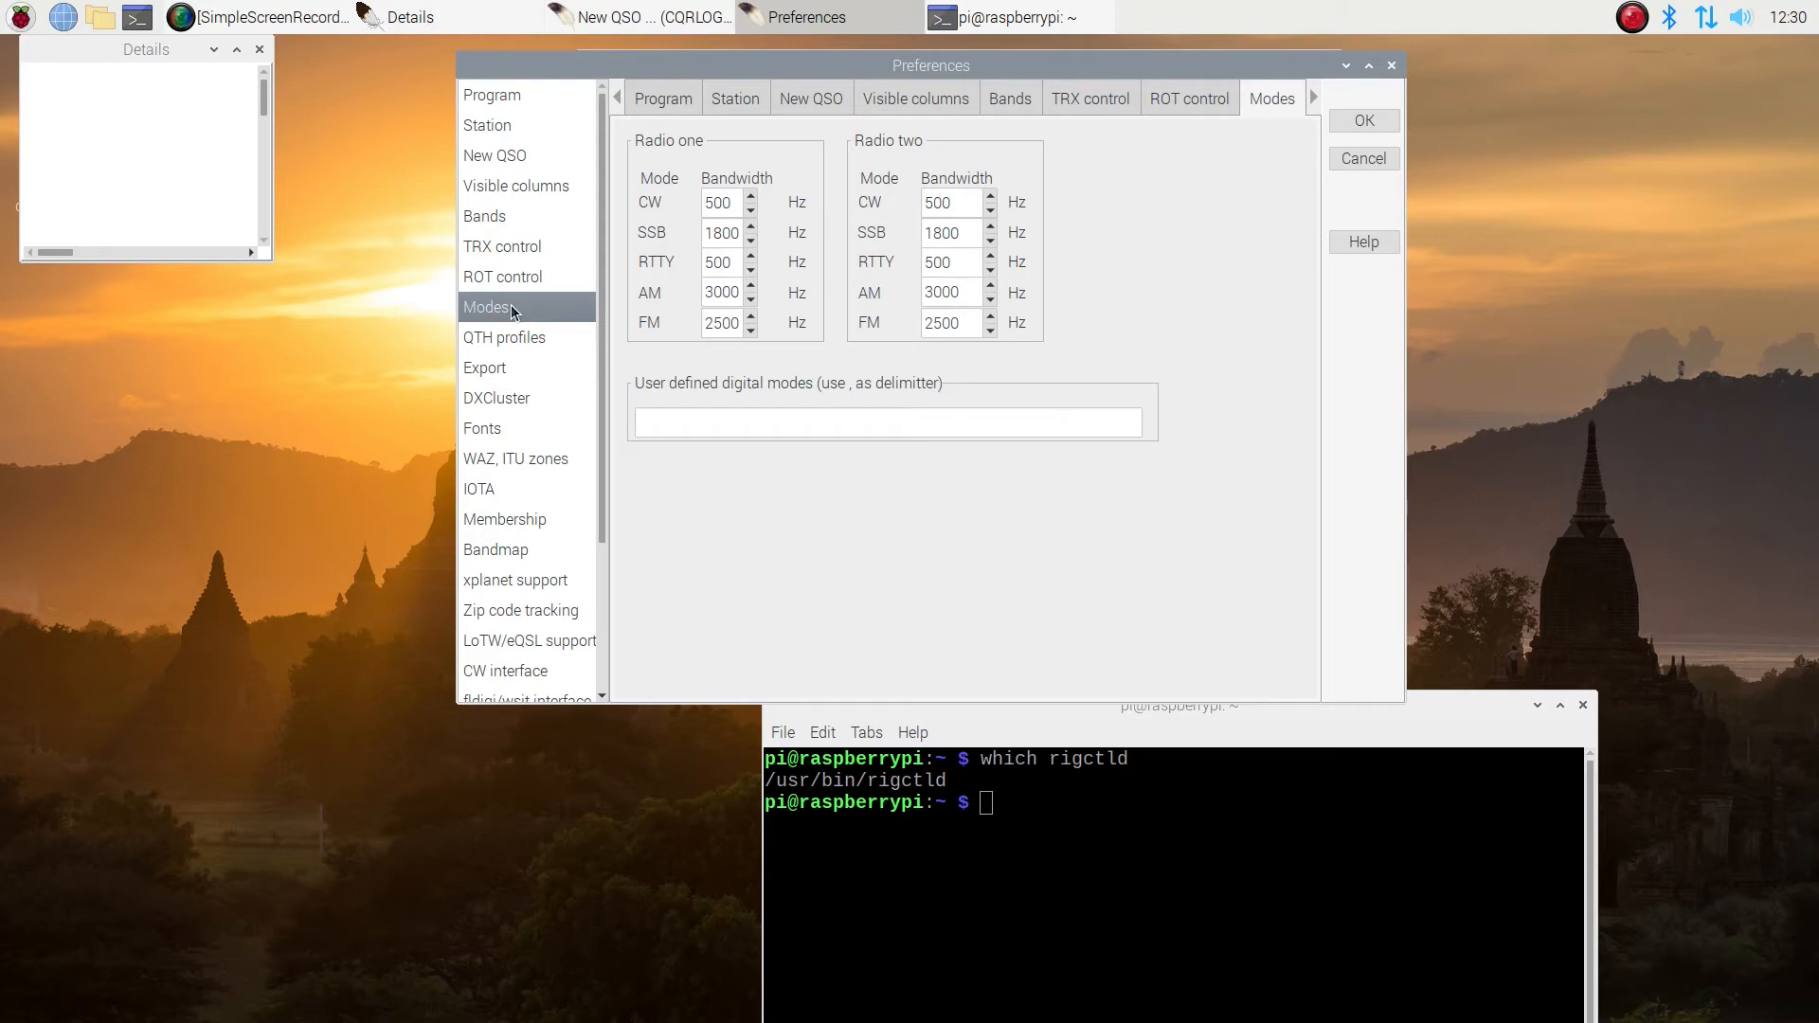
mouse_move(504, 338)
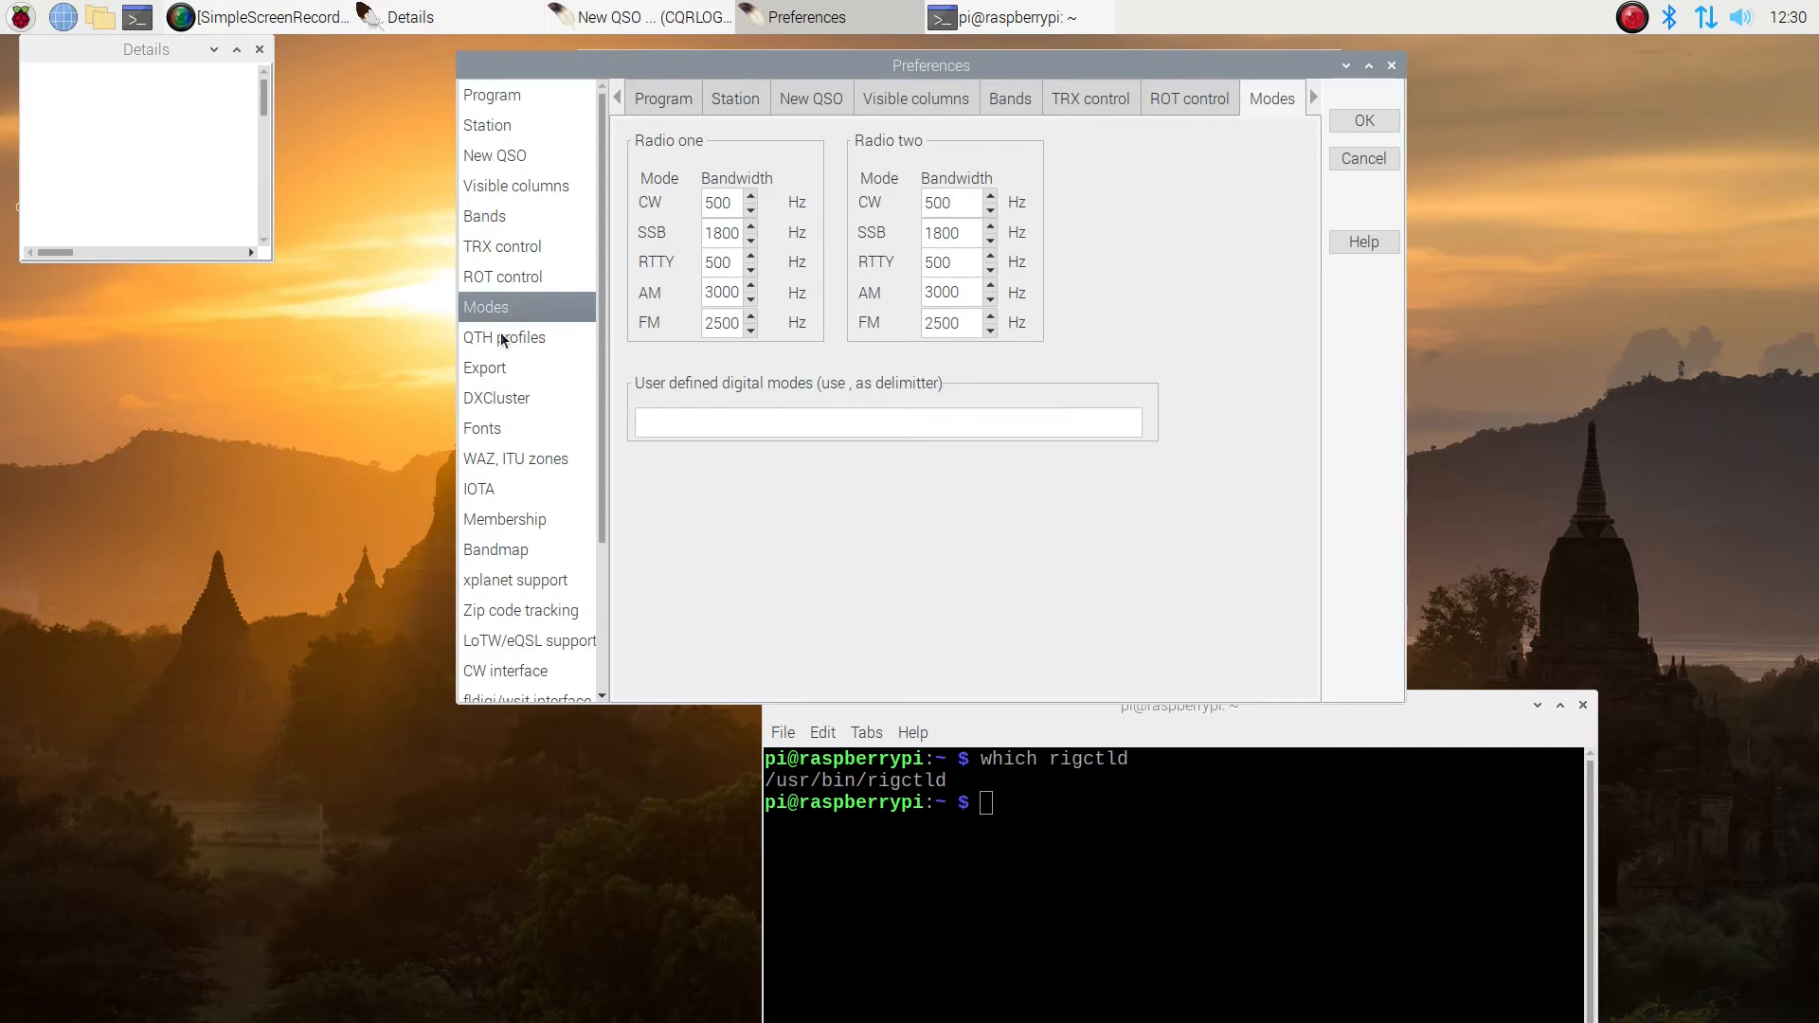
left_click(504, 337)
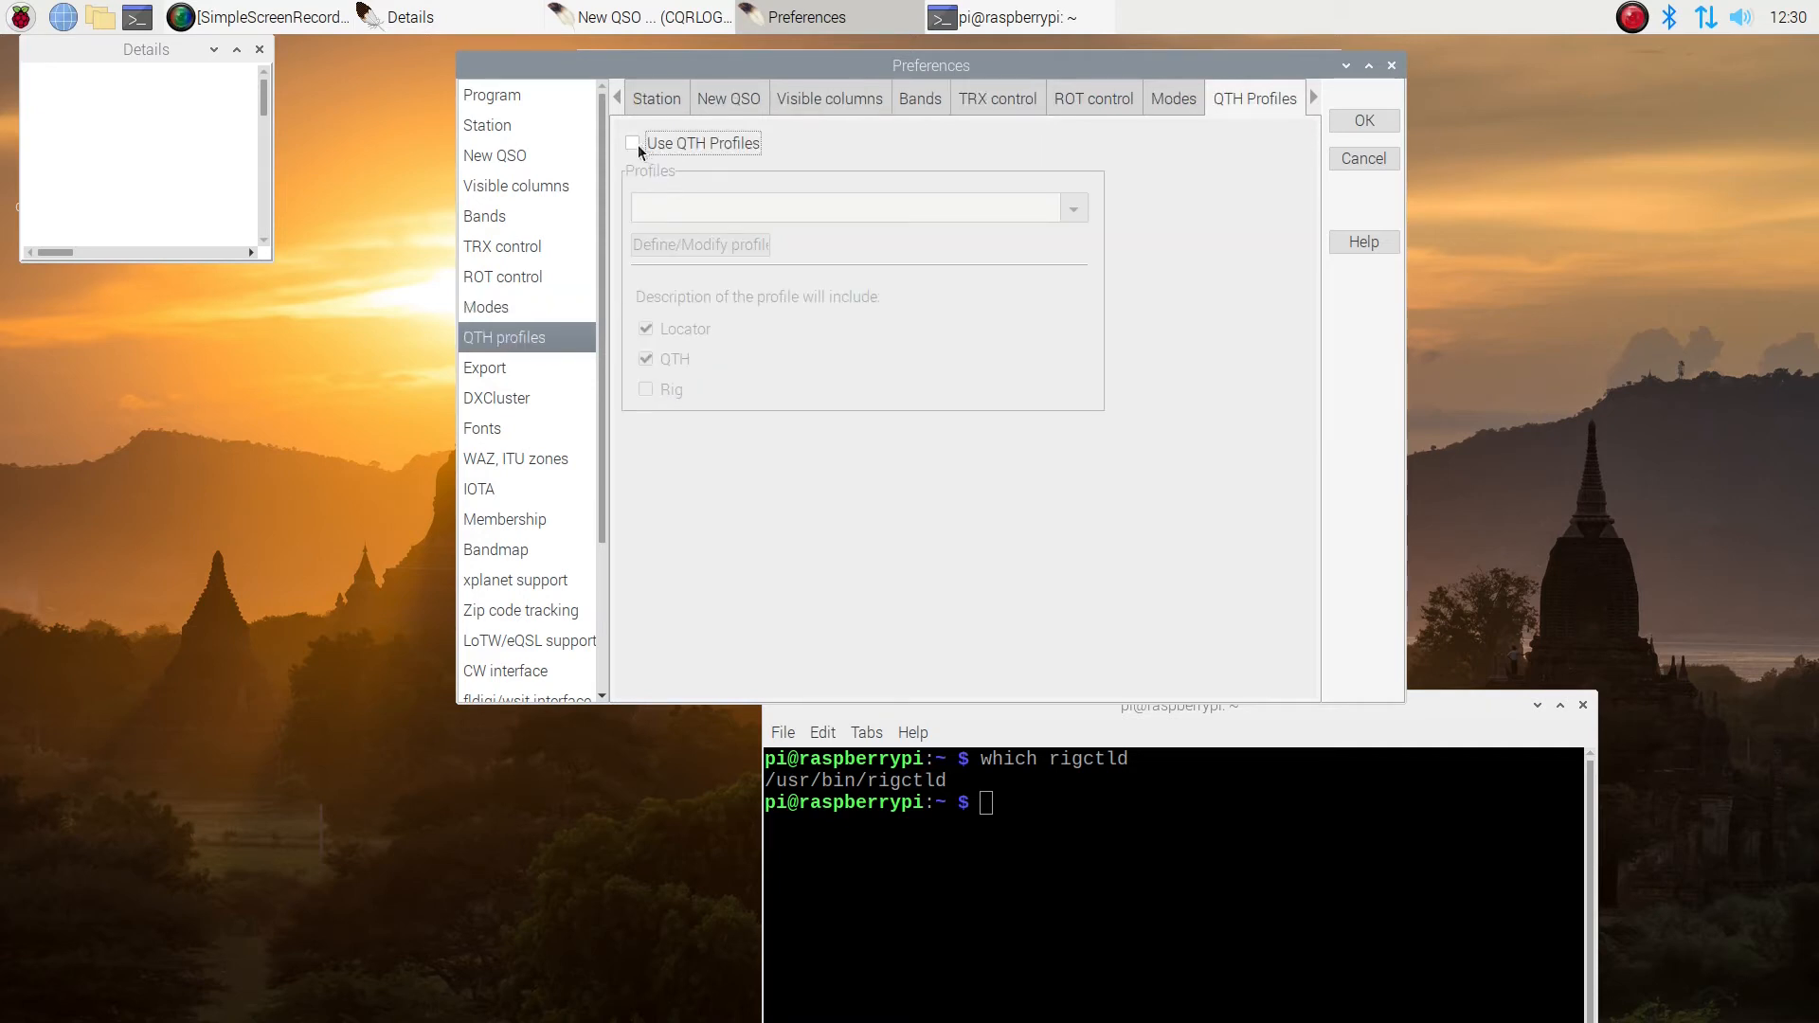
Enable QTH profiles and start new profile number 1 with locator DM14SC
left_click(633, 142)
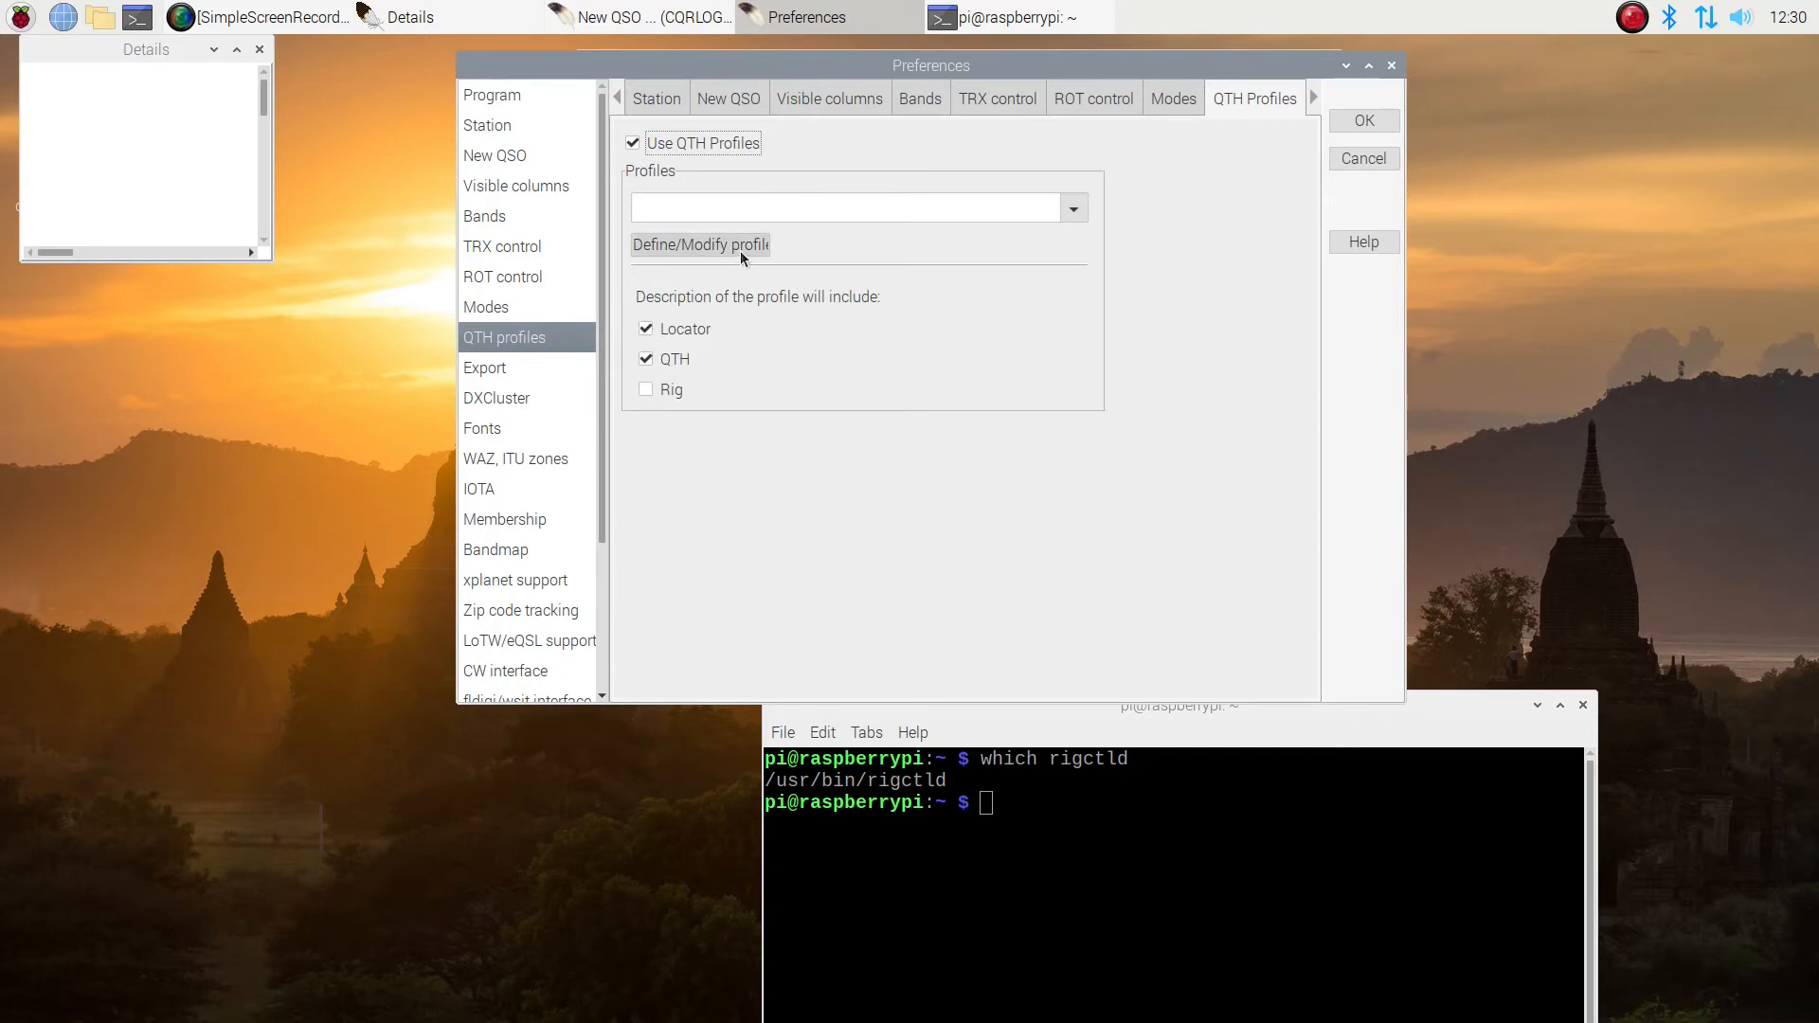
left_click(702, 245)
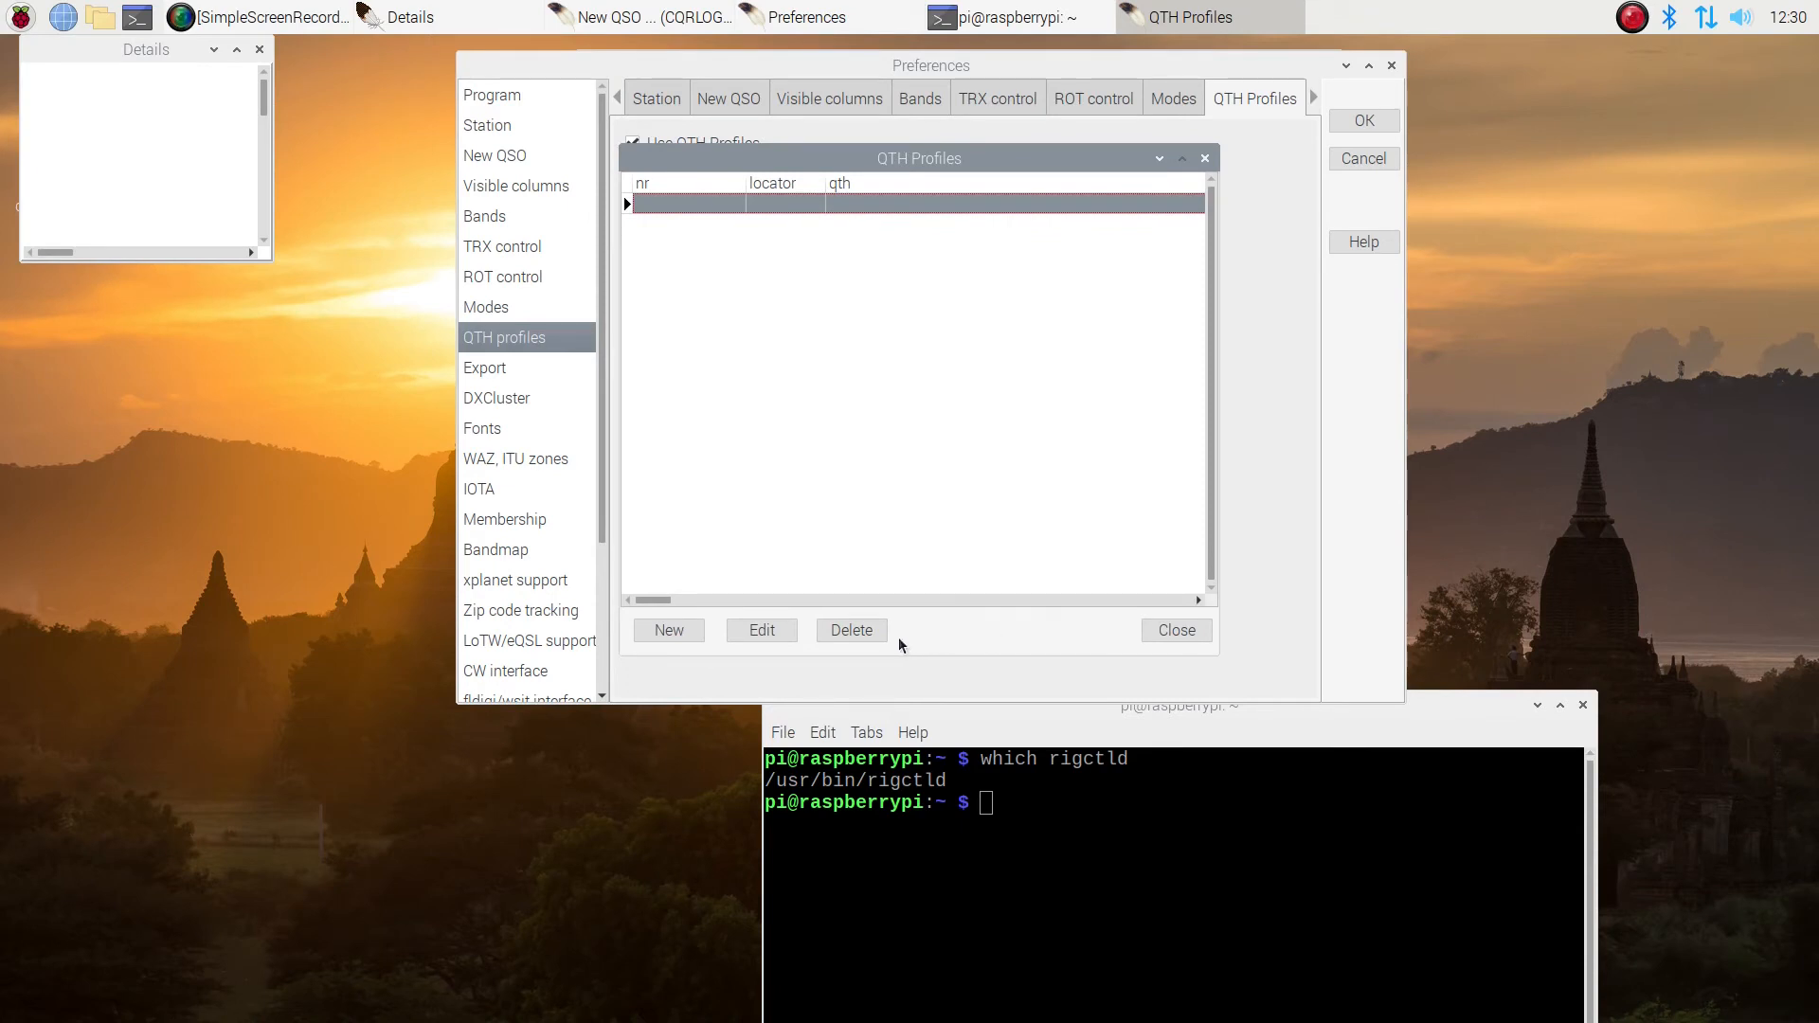
left_click(669, 629)
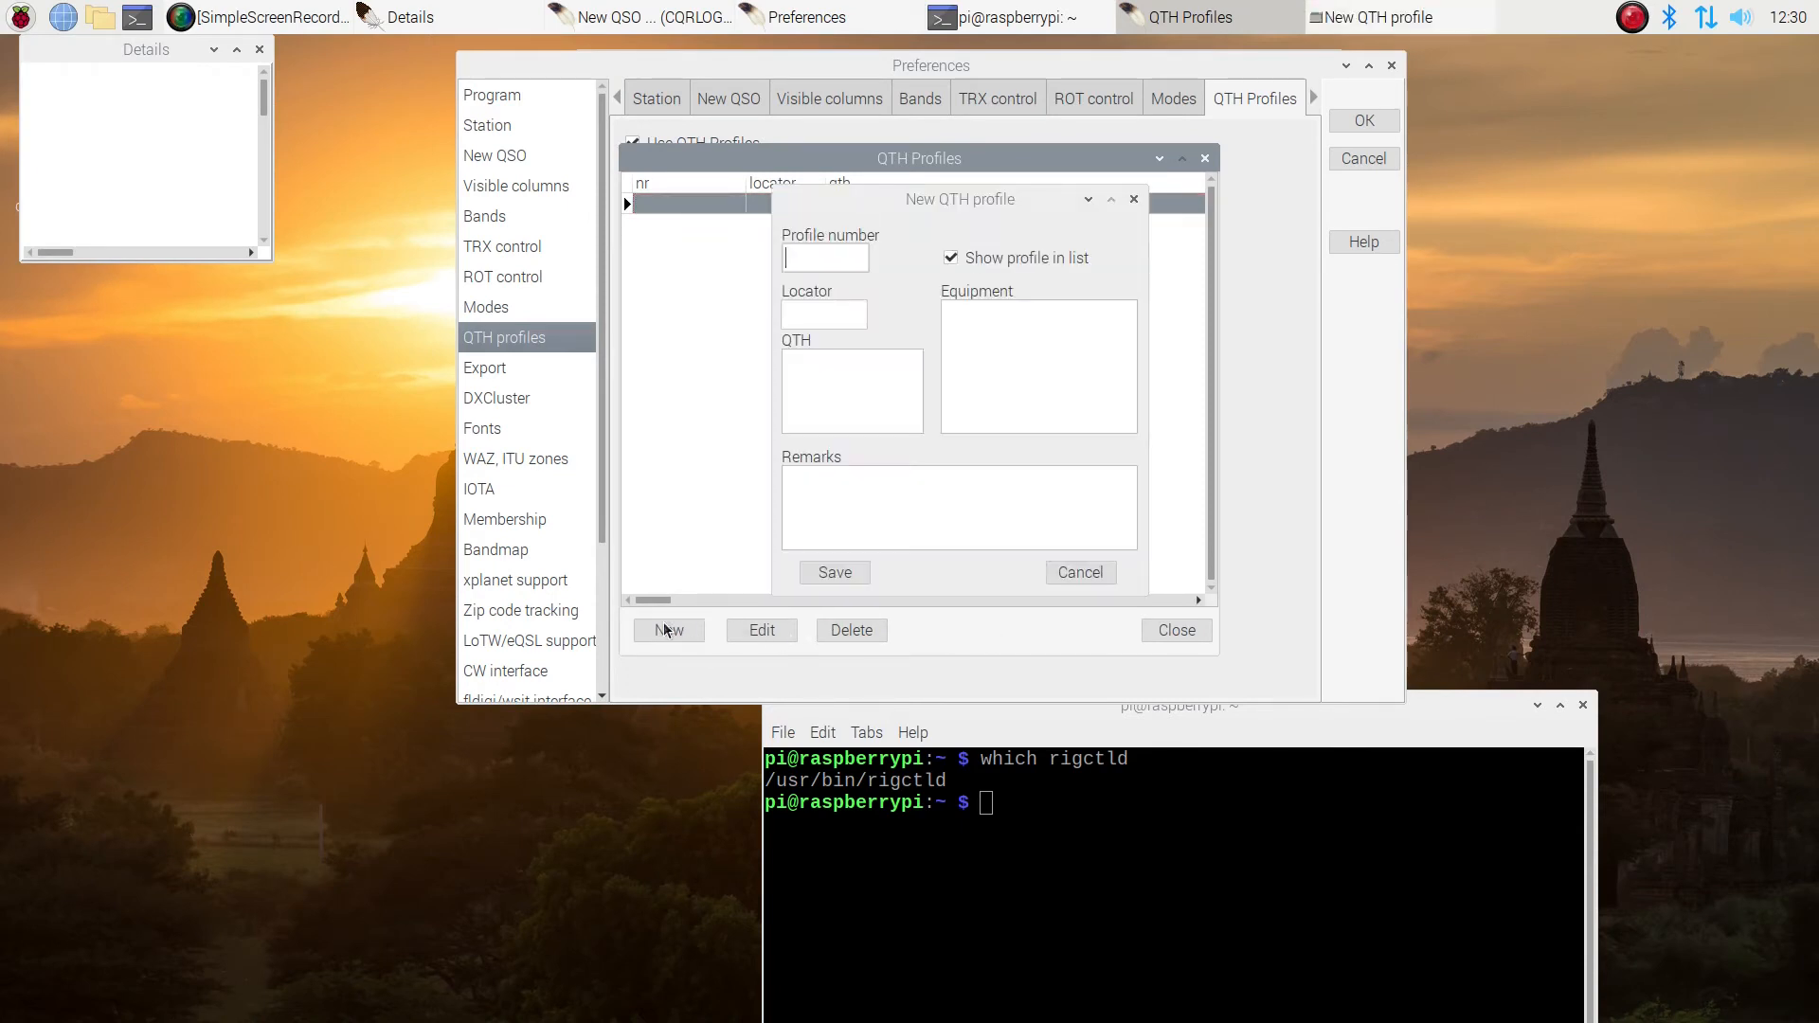
type("1")
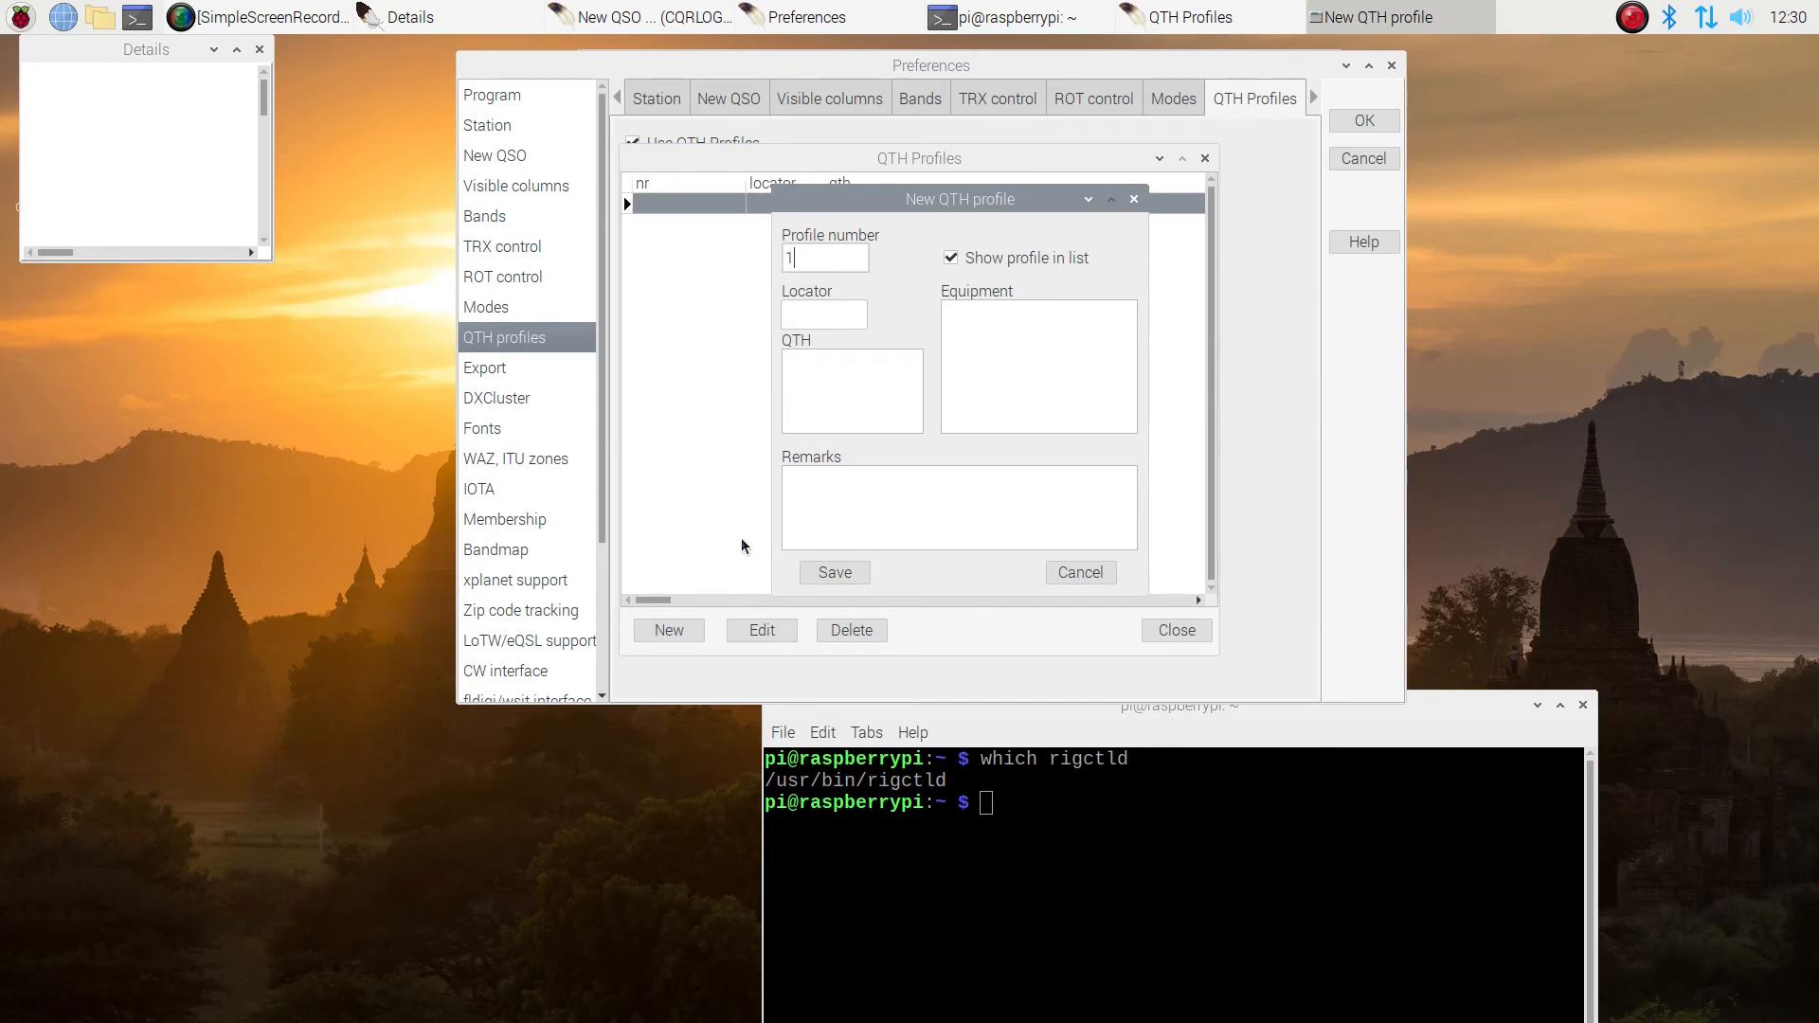
left_click(823, 315)
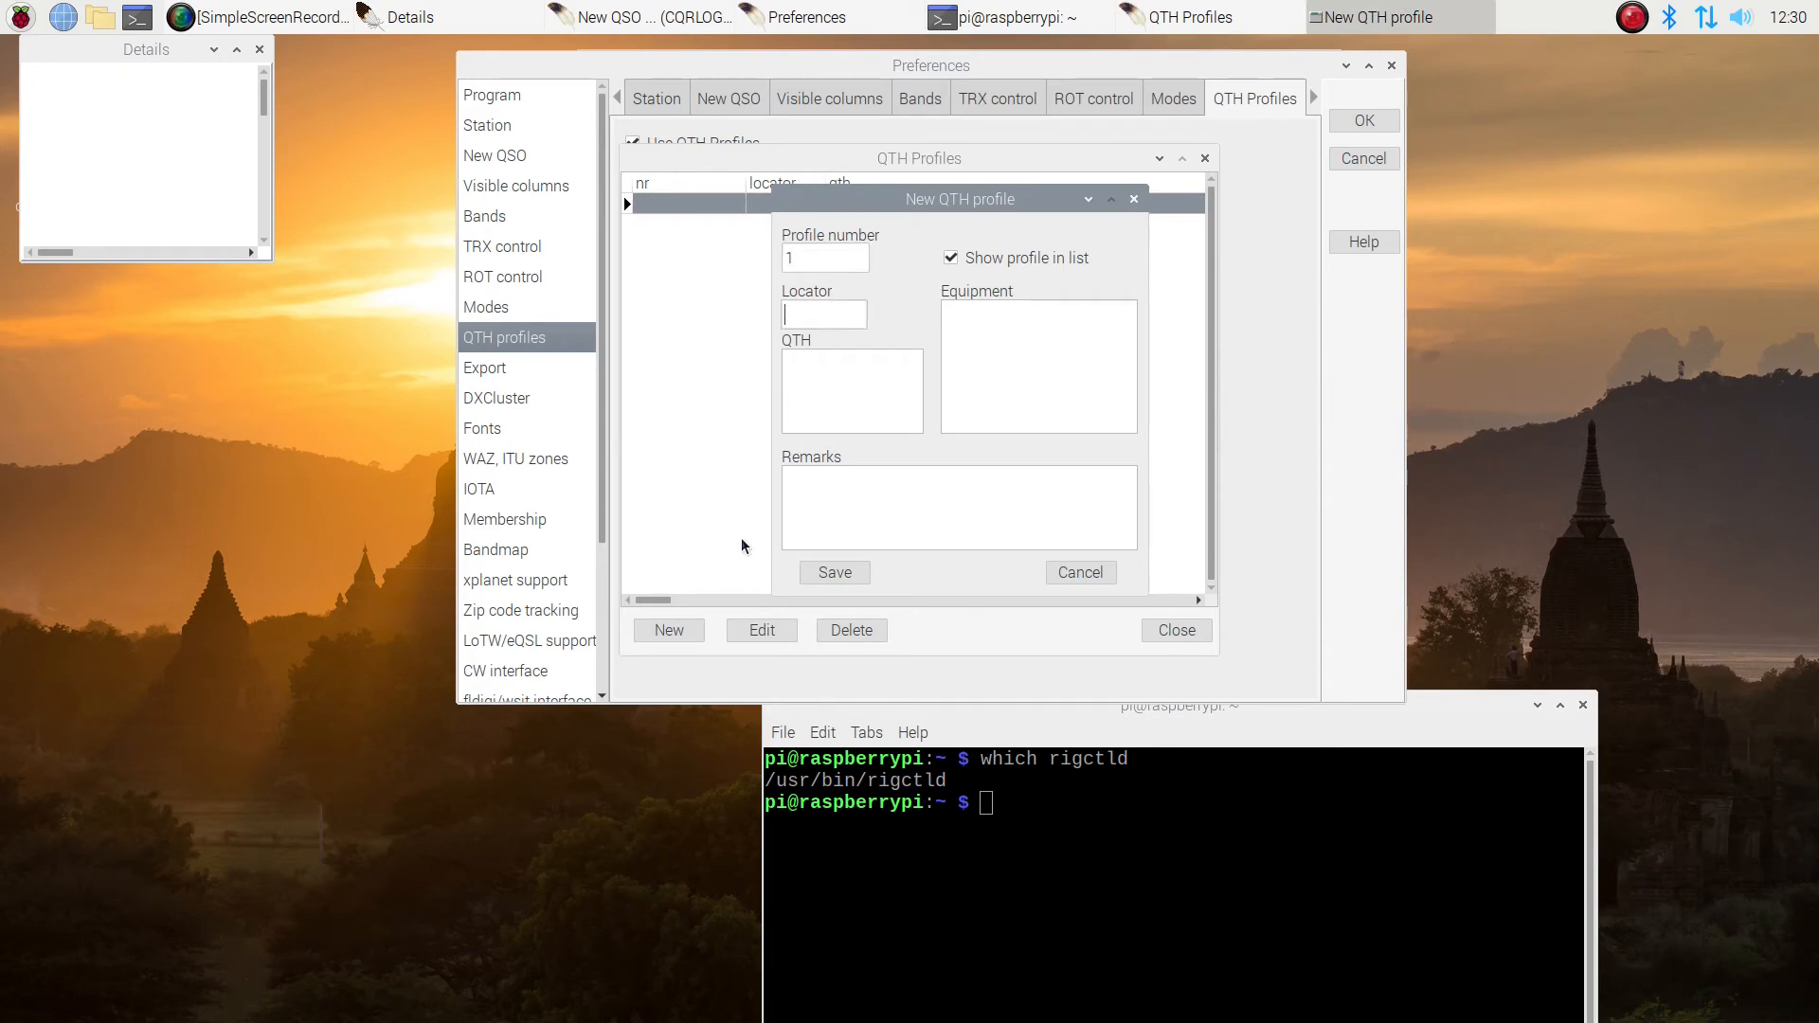
type("DM14")
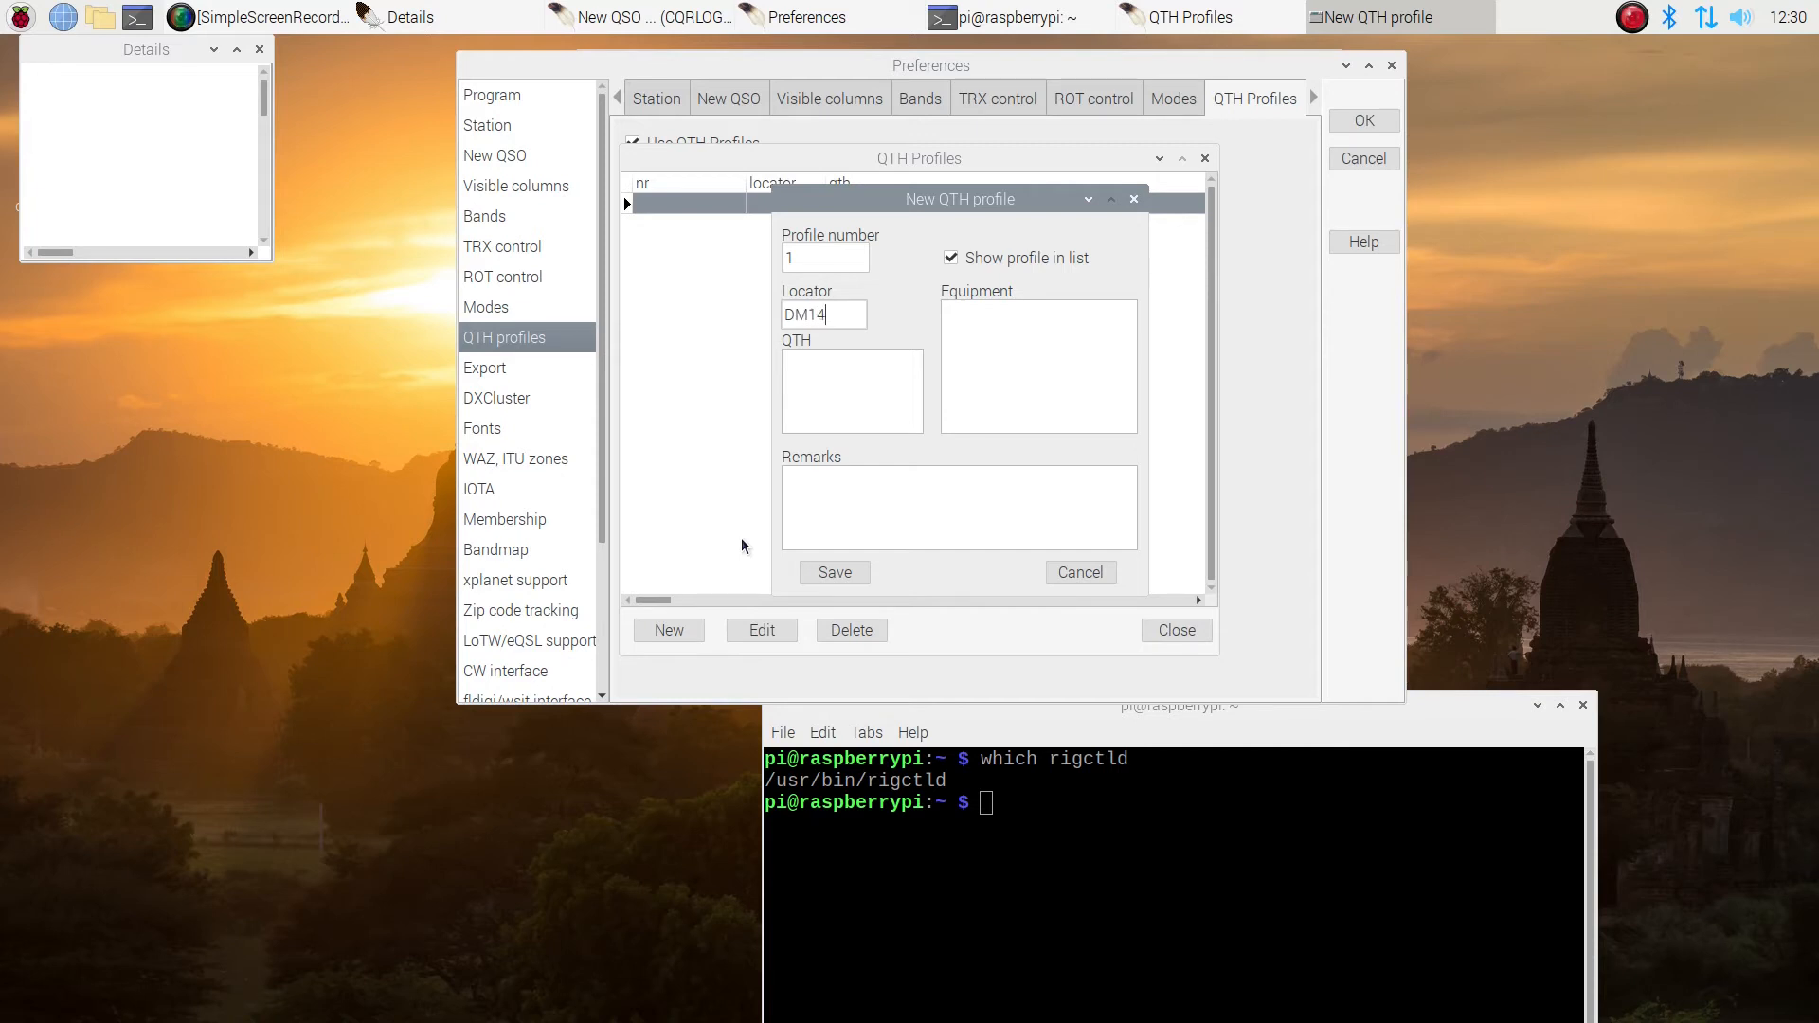
type("SC")
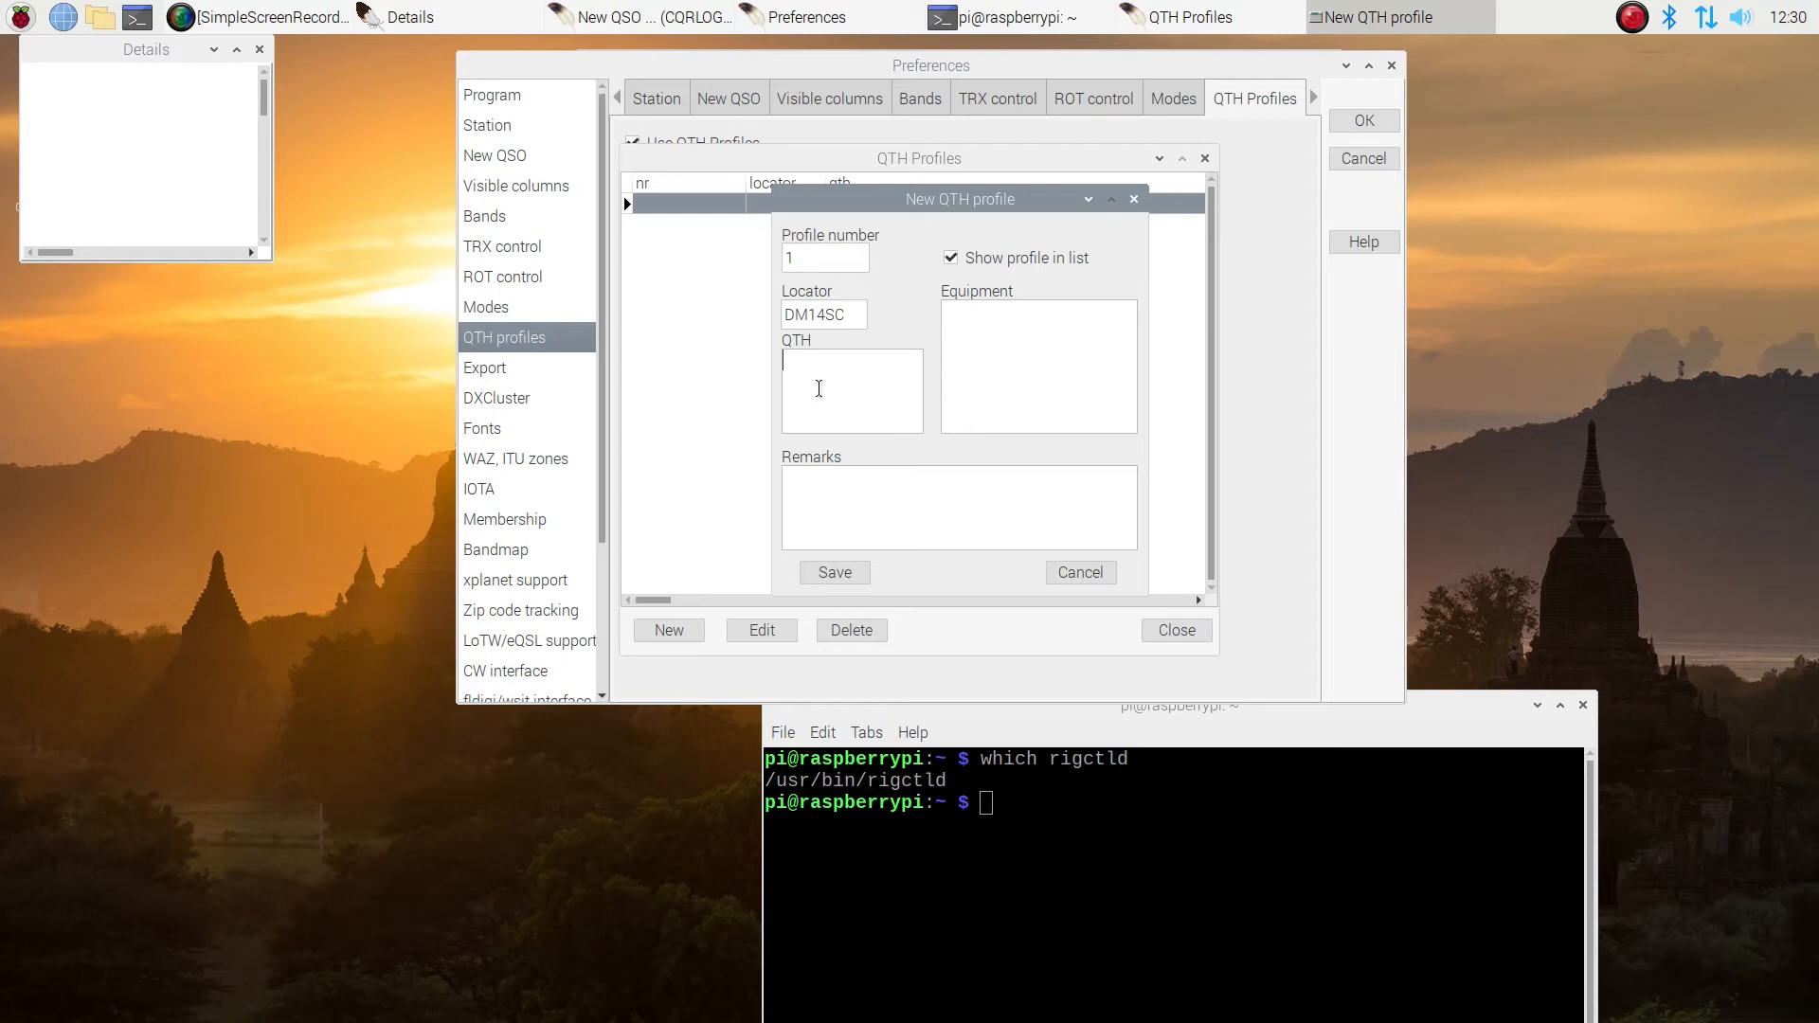
Enter QTH Yucca Valley, CA, save the profile and close the profile list
type("Yucca Va")
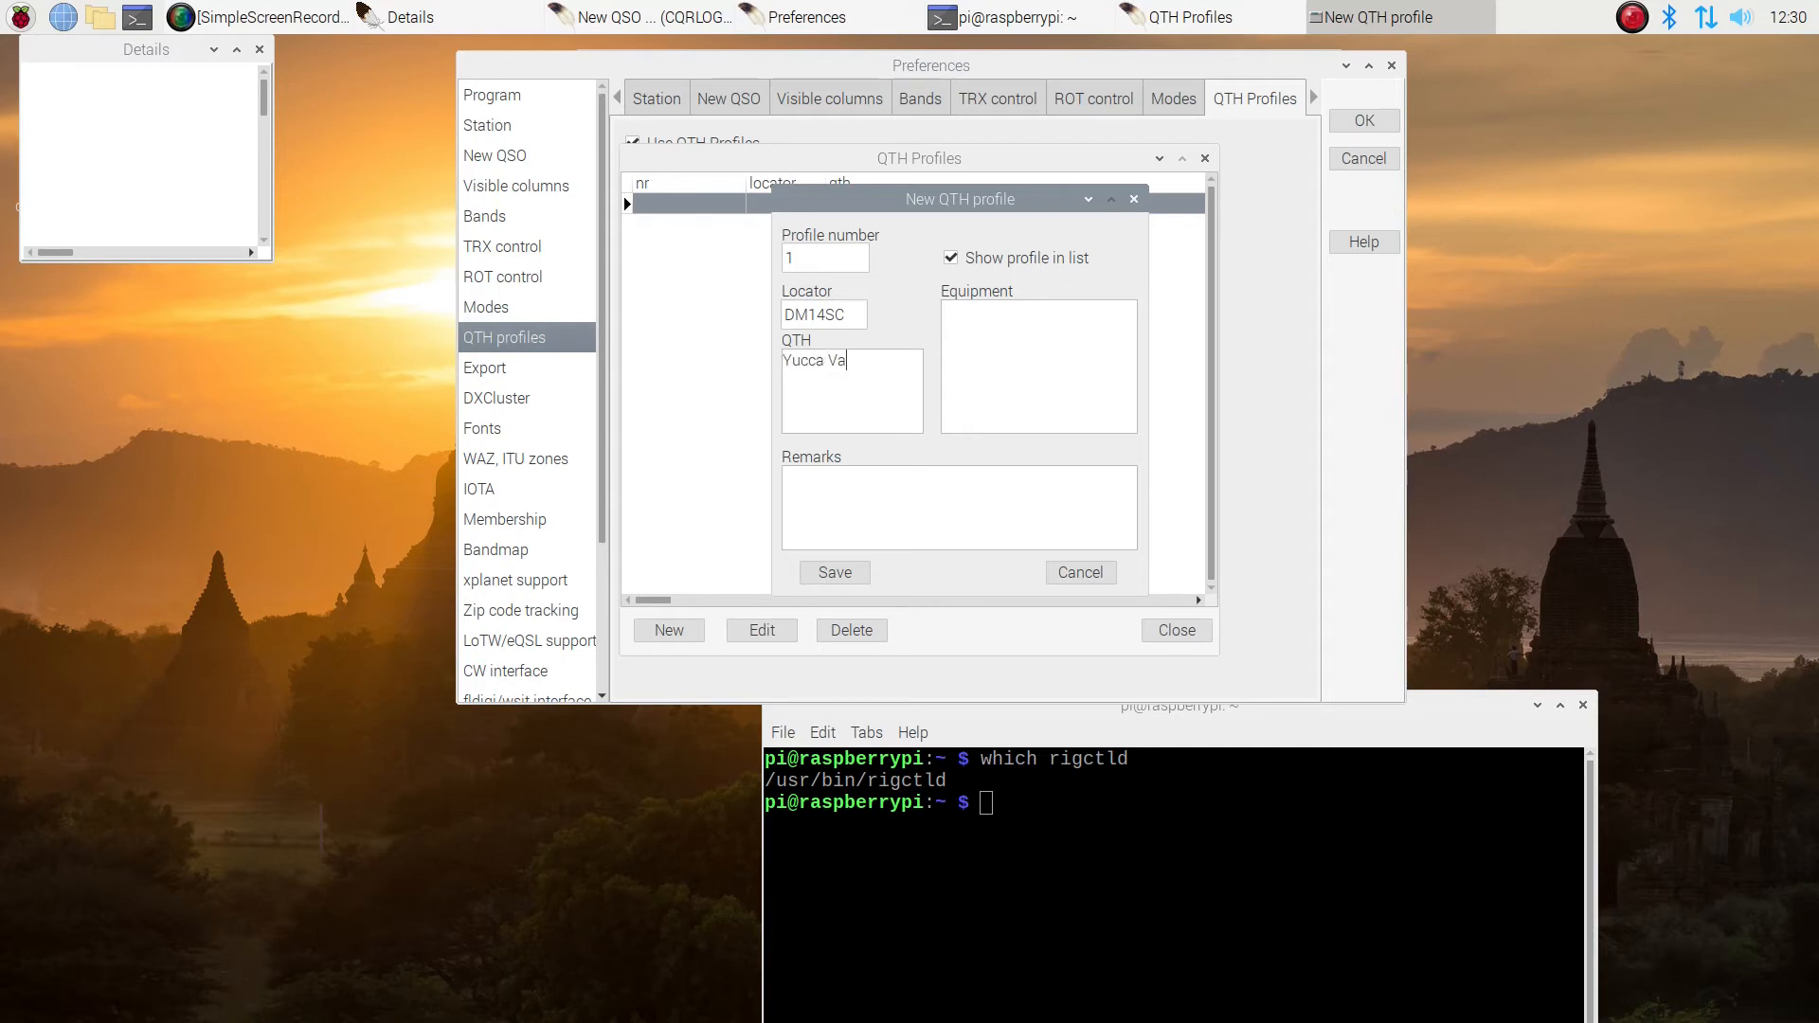
type("lley,")
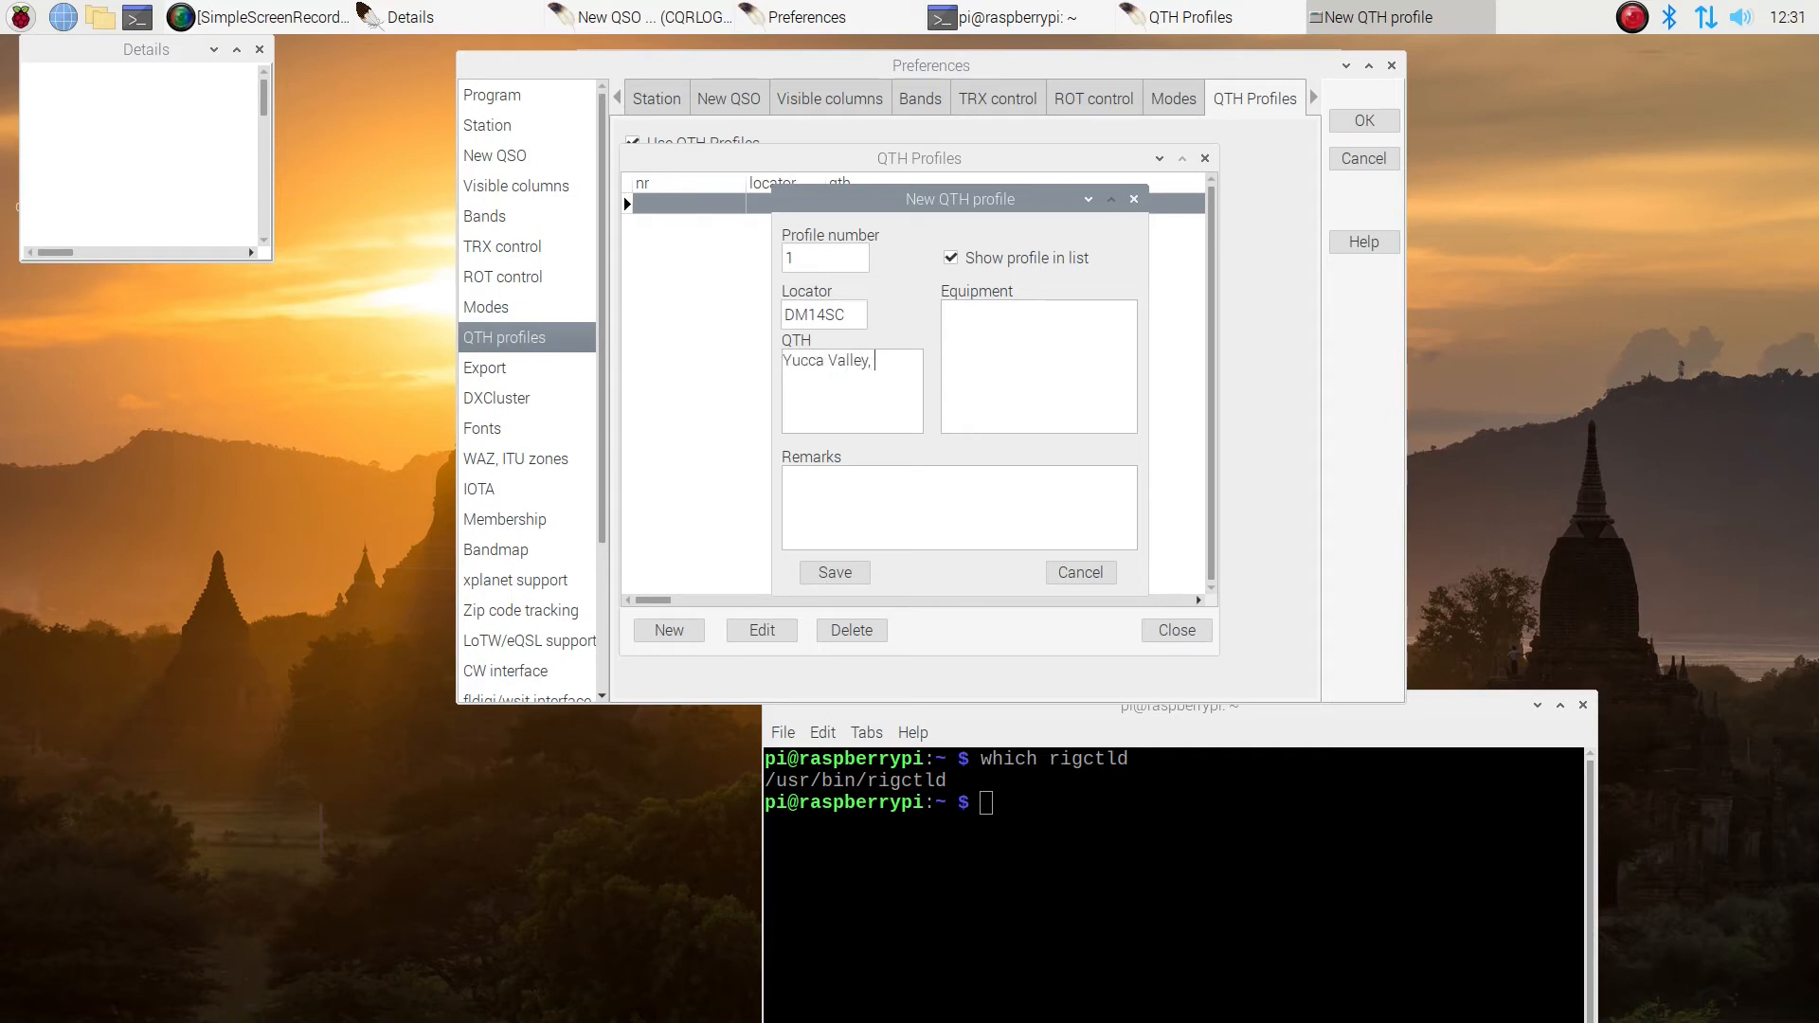
type("CA")
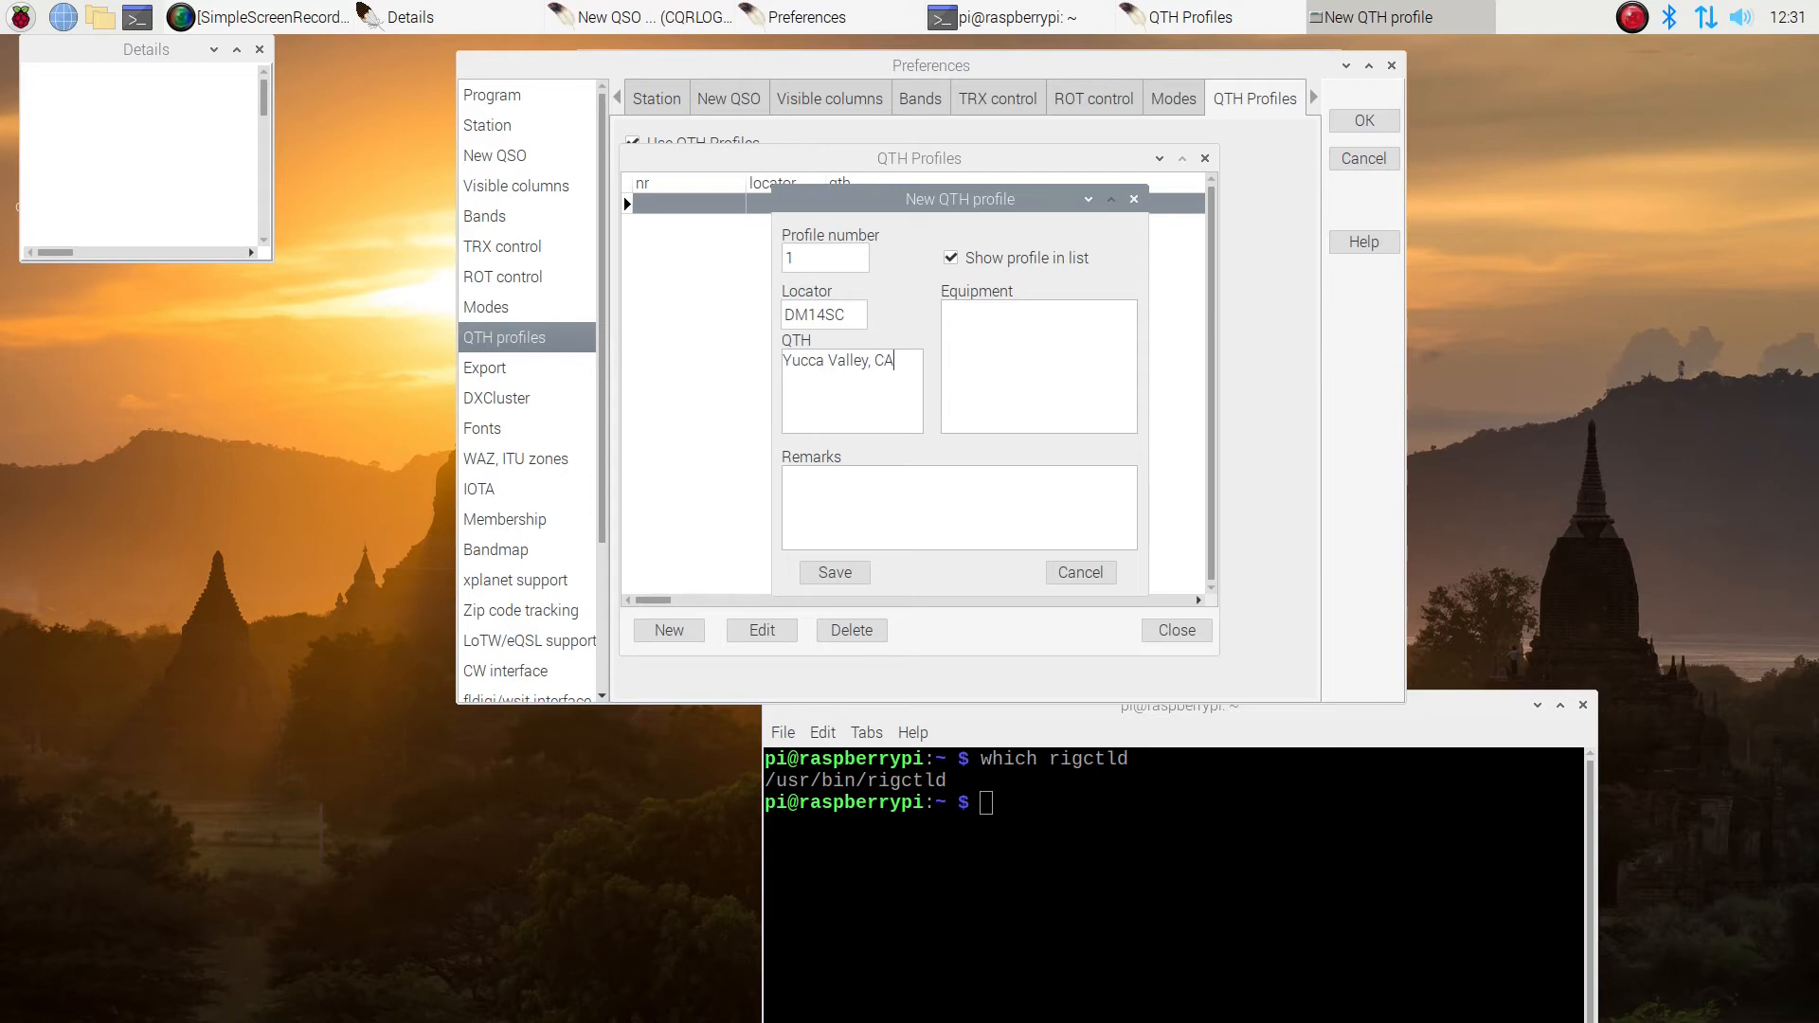
left_click(834, 572)
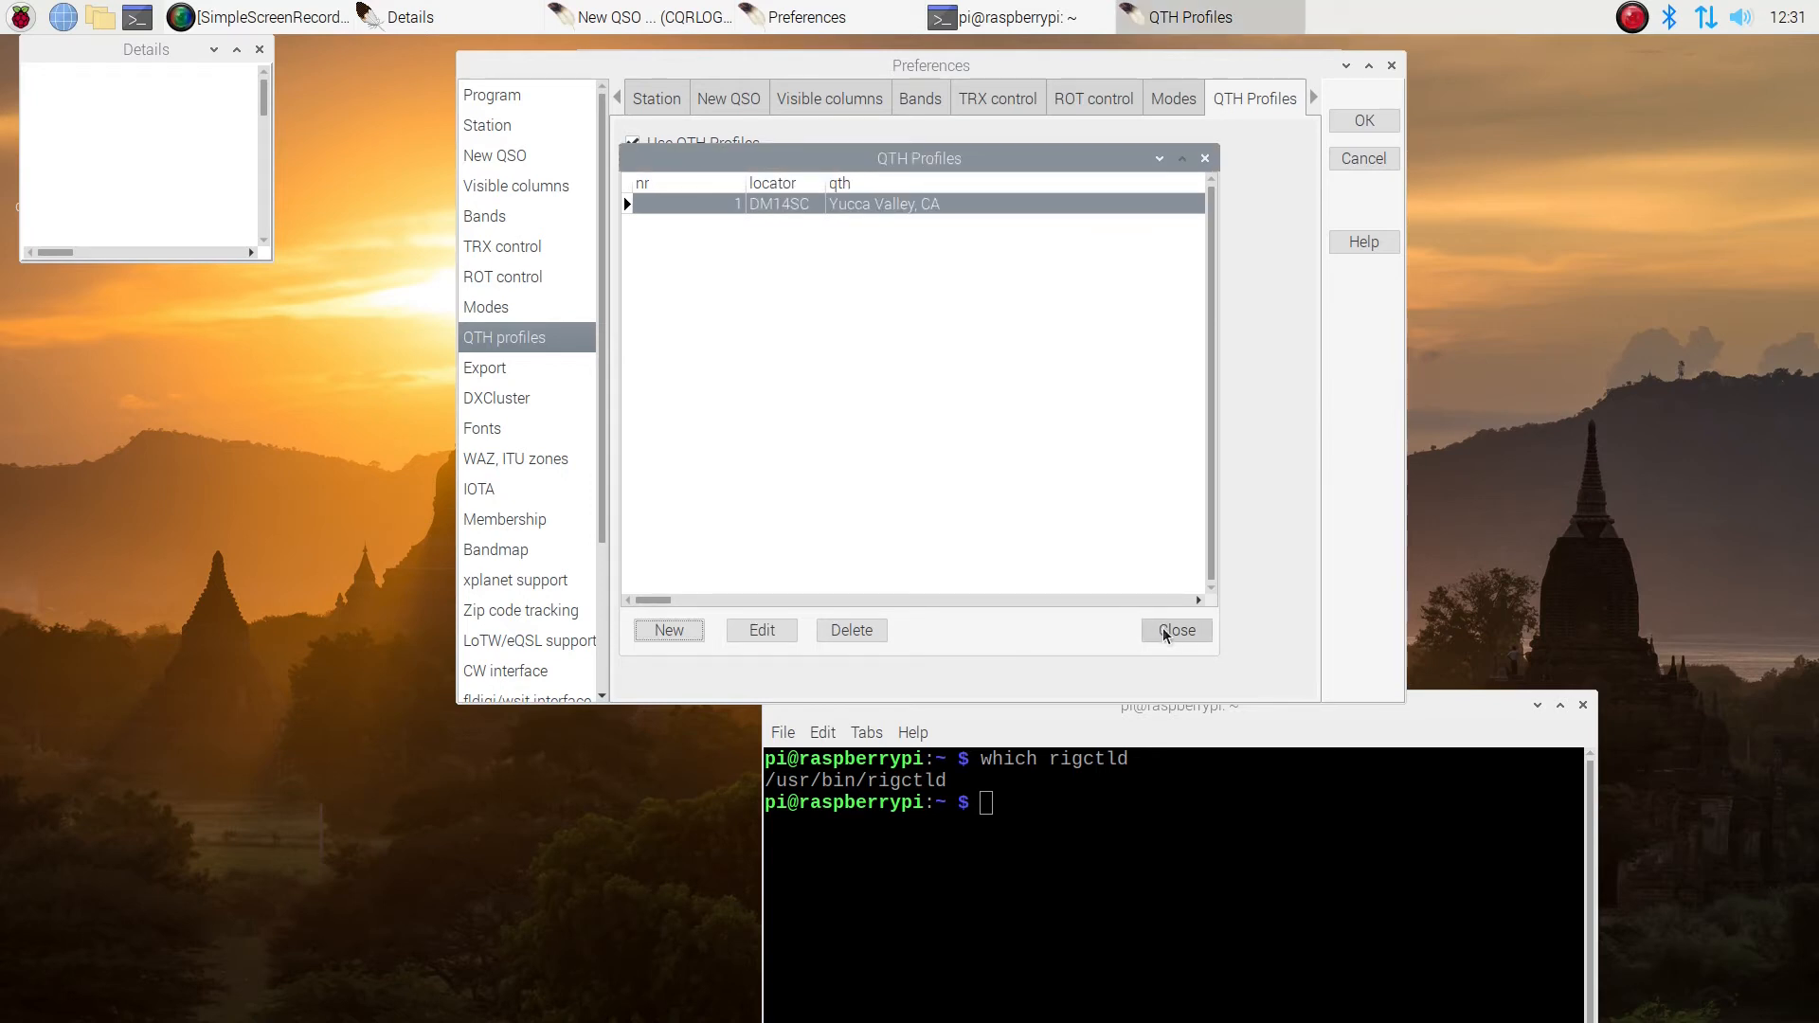
left_click(1175, 629)
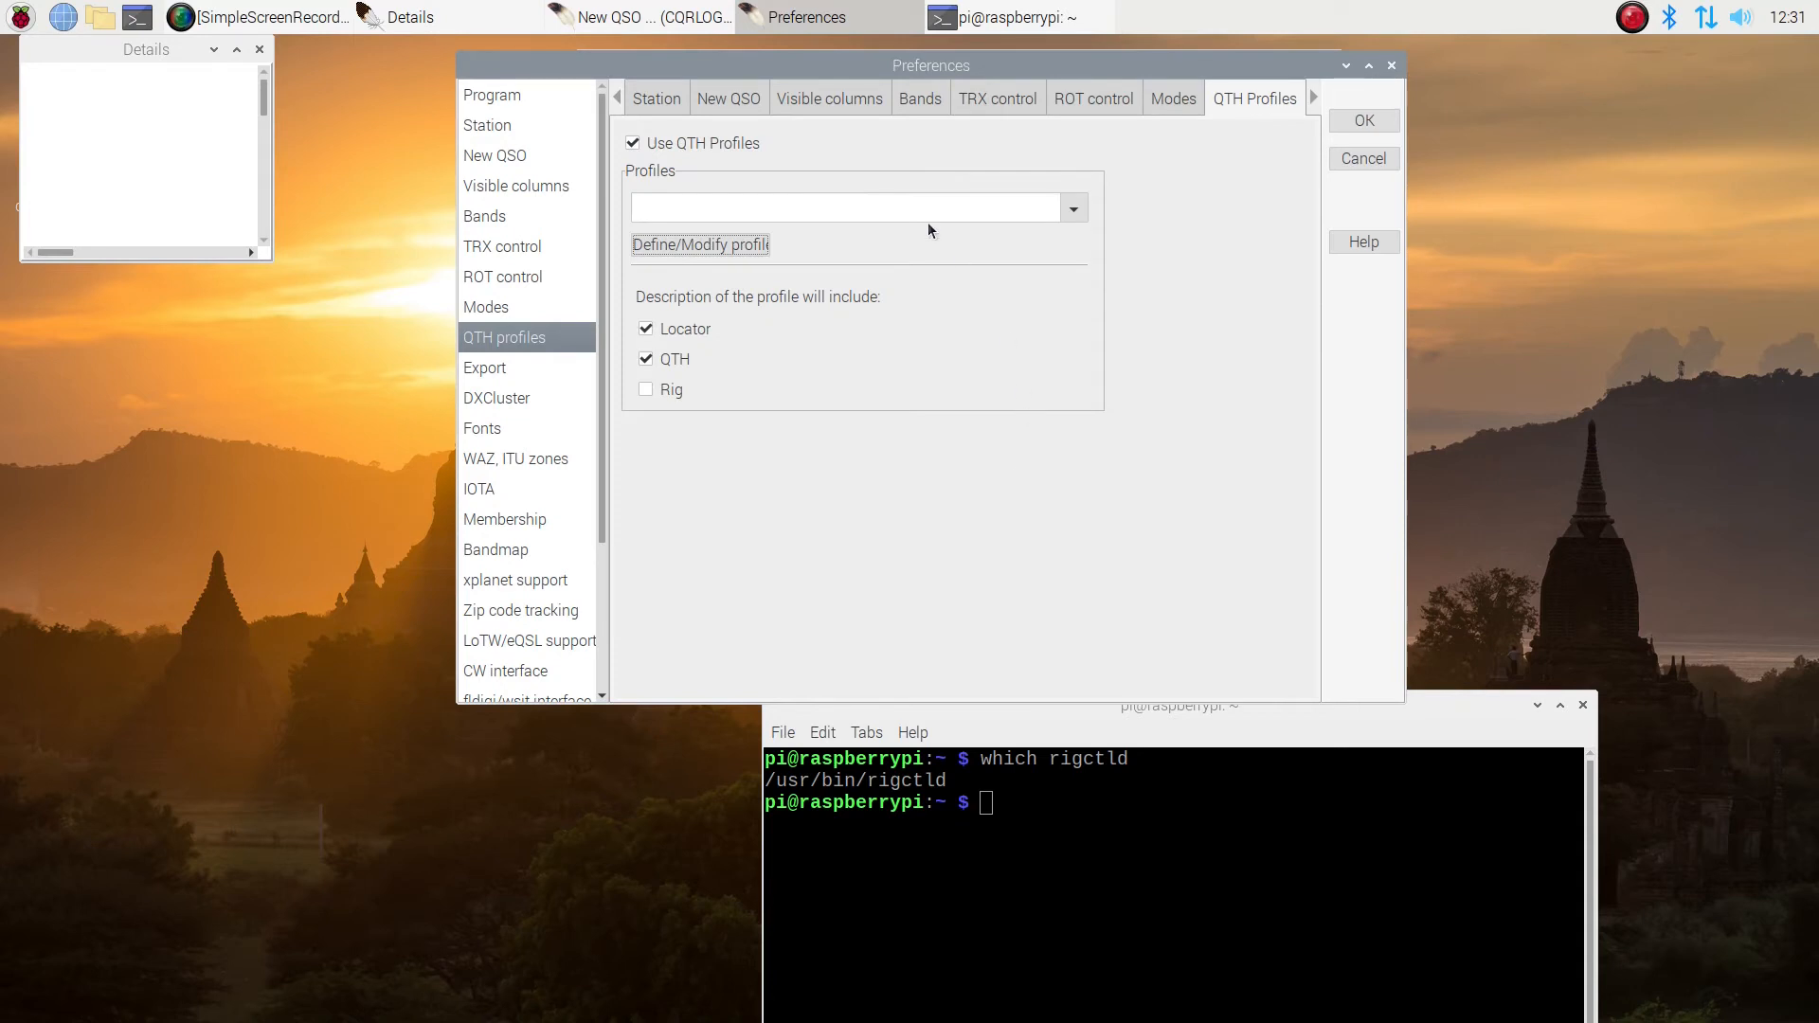
Select 1-DM14SC;Yucca Valley, CA; as the active profile, then move to Export settings
left_click(1069, 209)
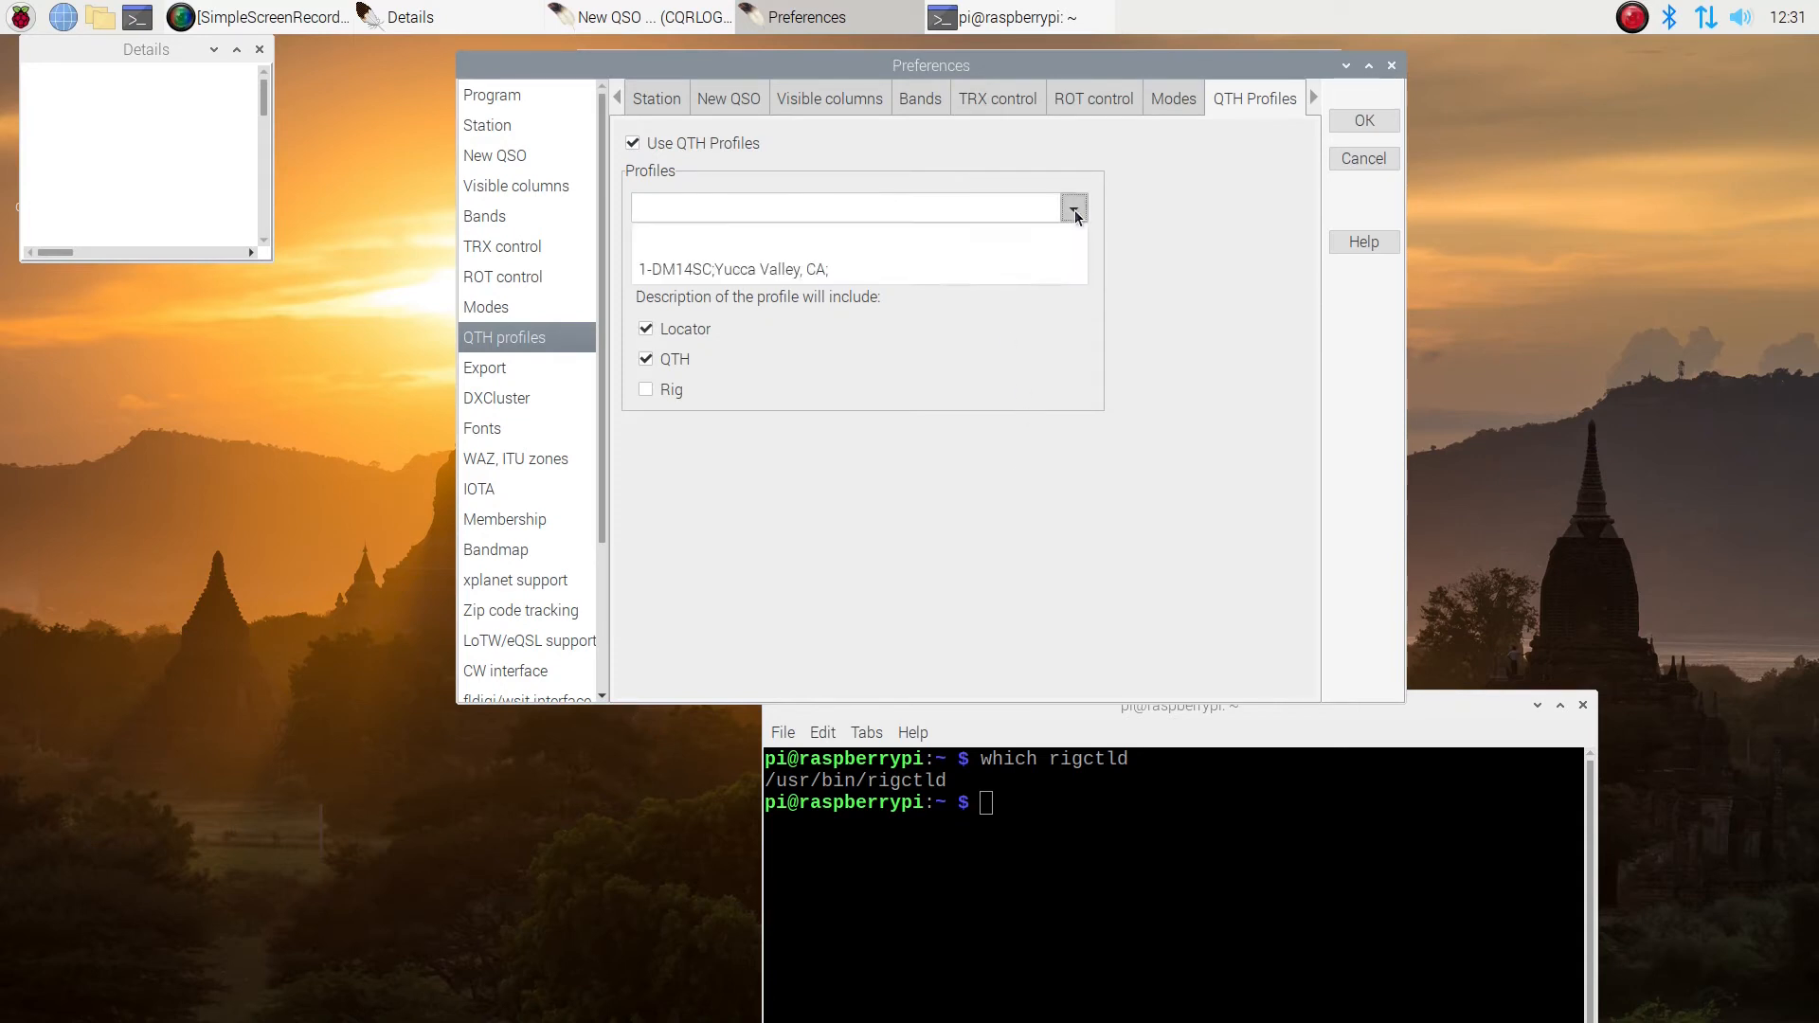
left_click(1072, 208)
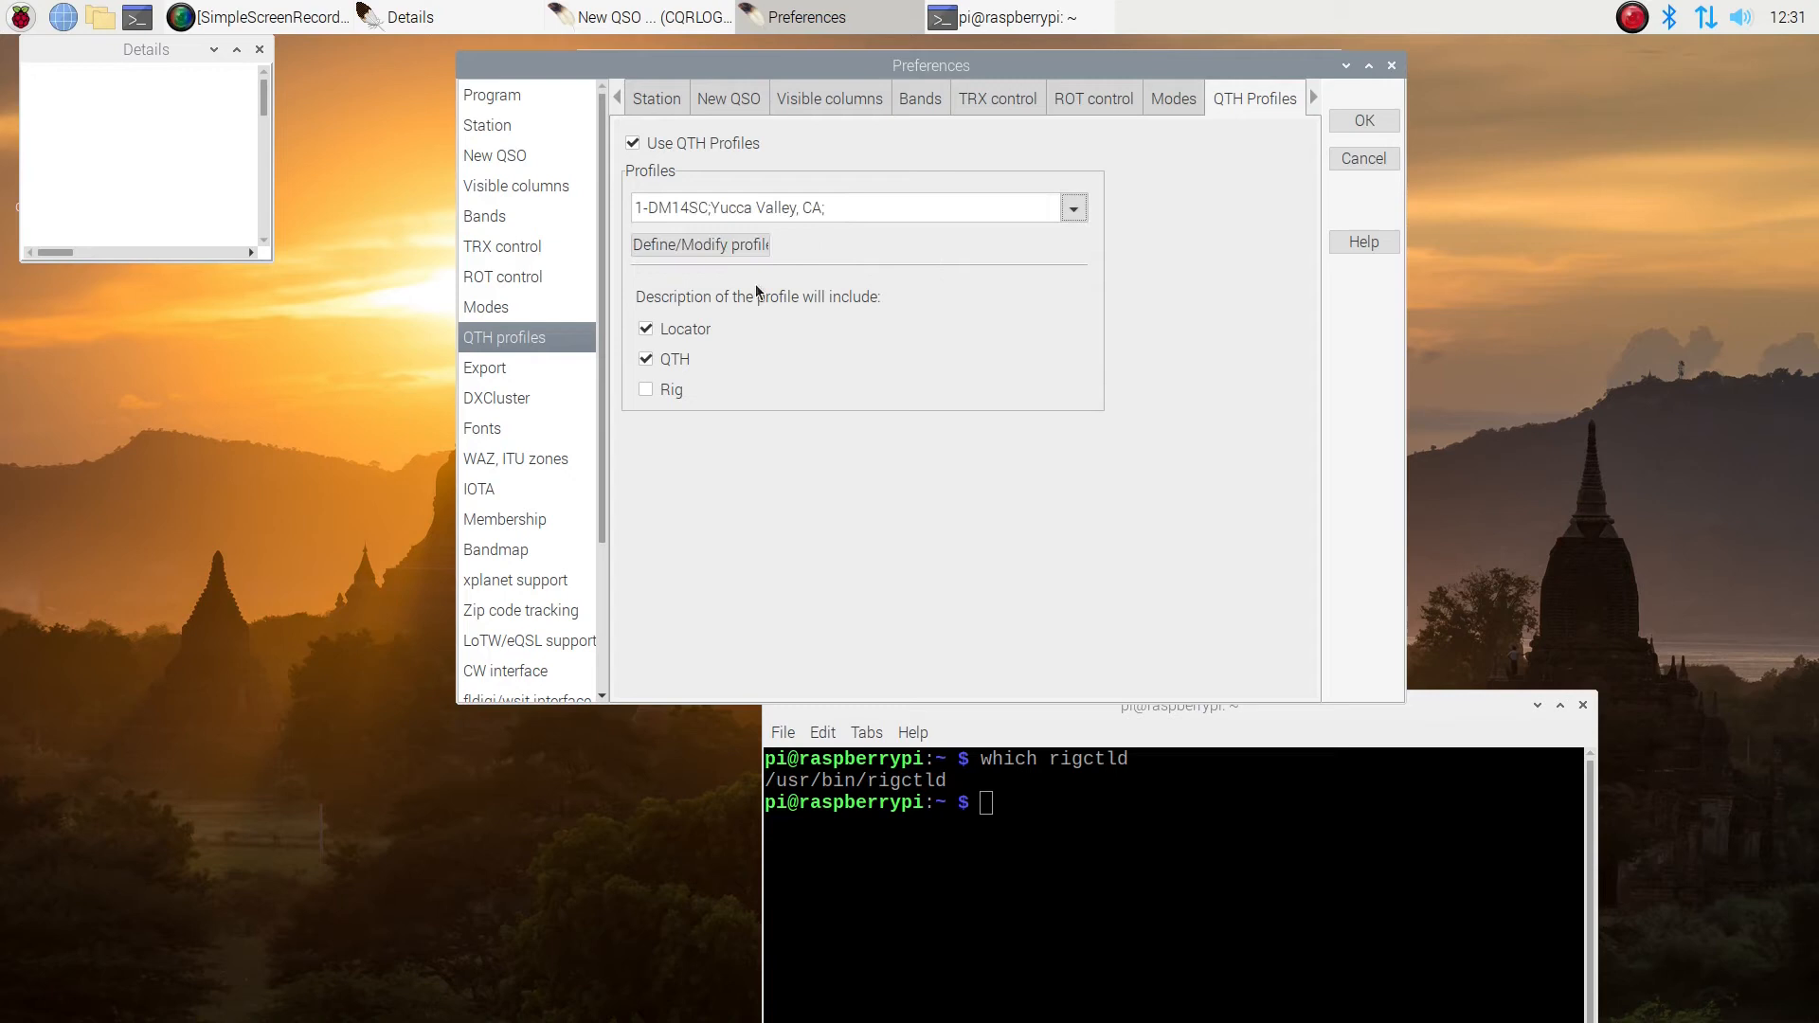
left_click(486, 368)
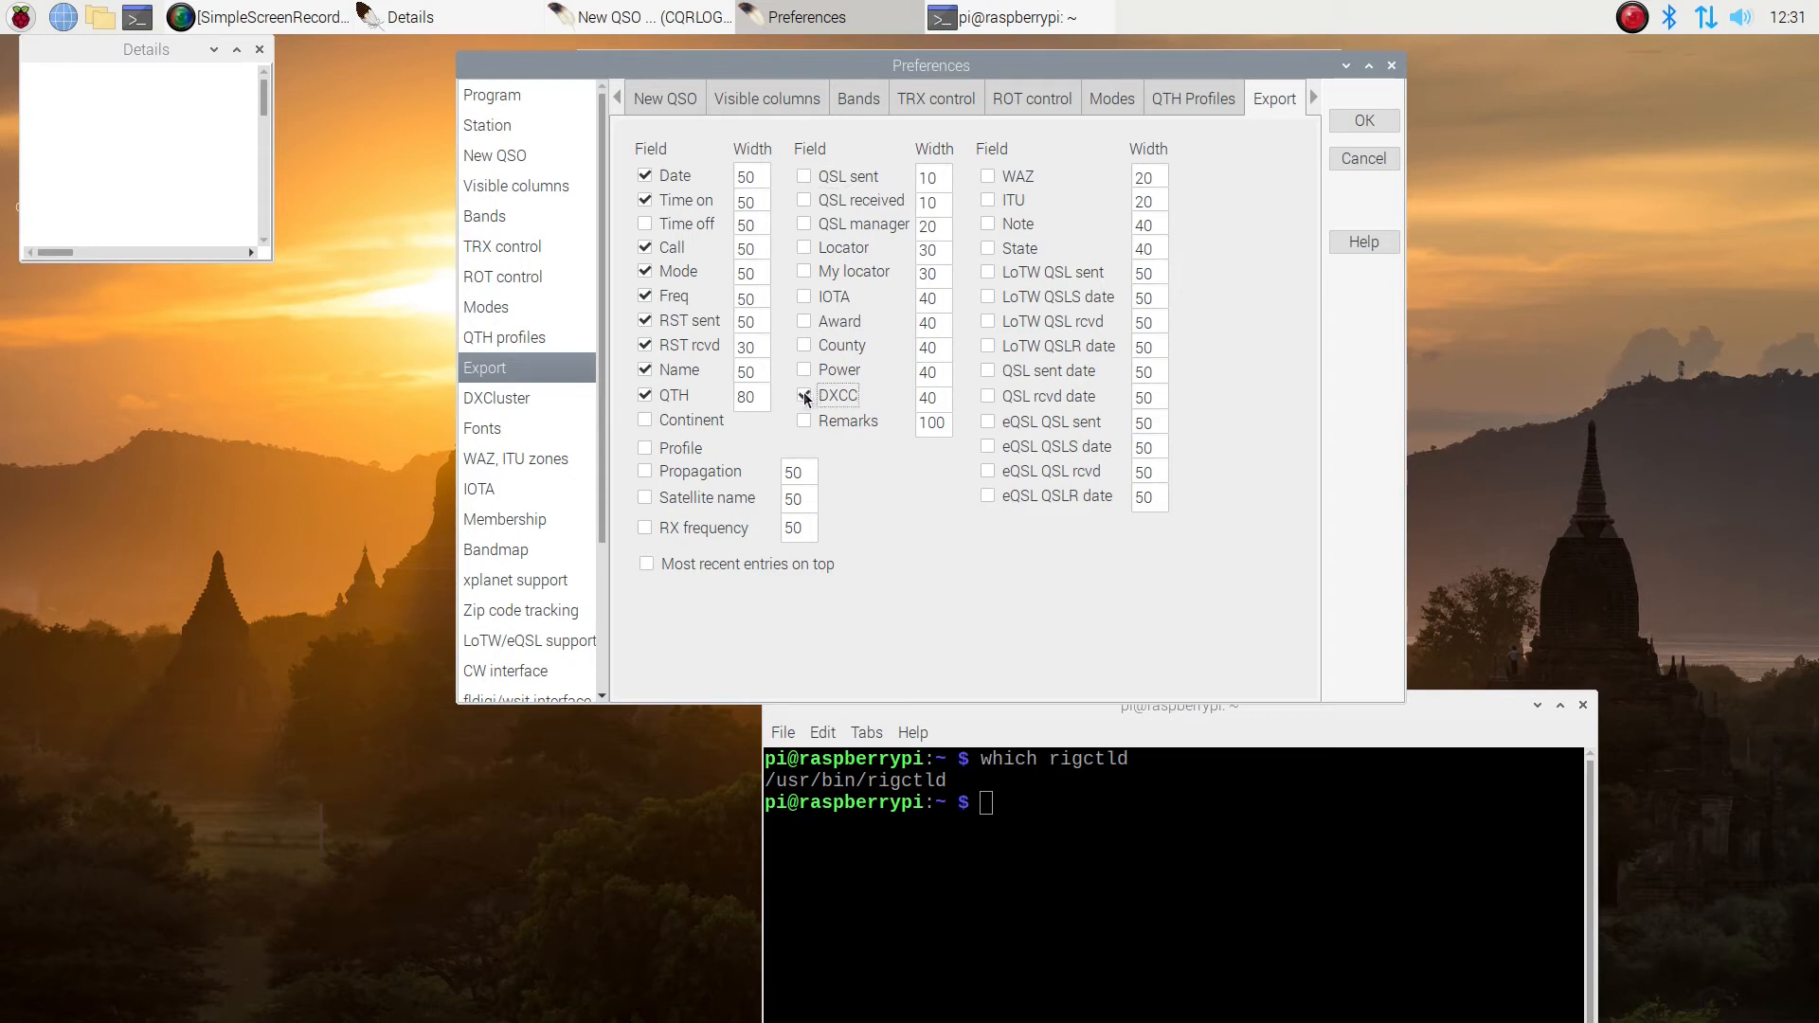
Add DXCC, State, LoTW QSL sent and eQSL QSL sent to exported fields; go to DXCluster
left_click(803, 396)
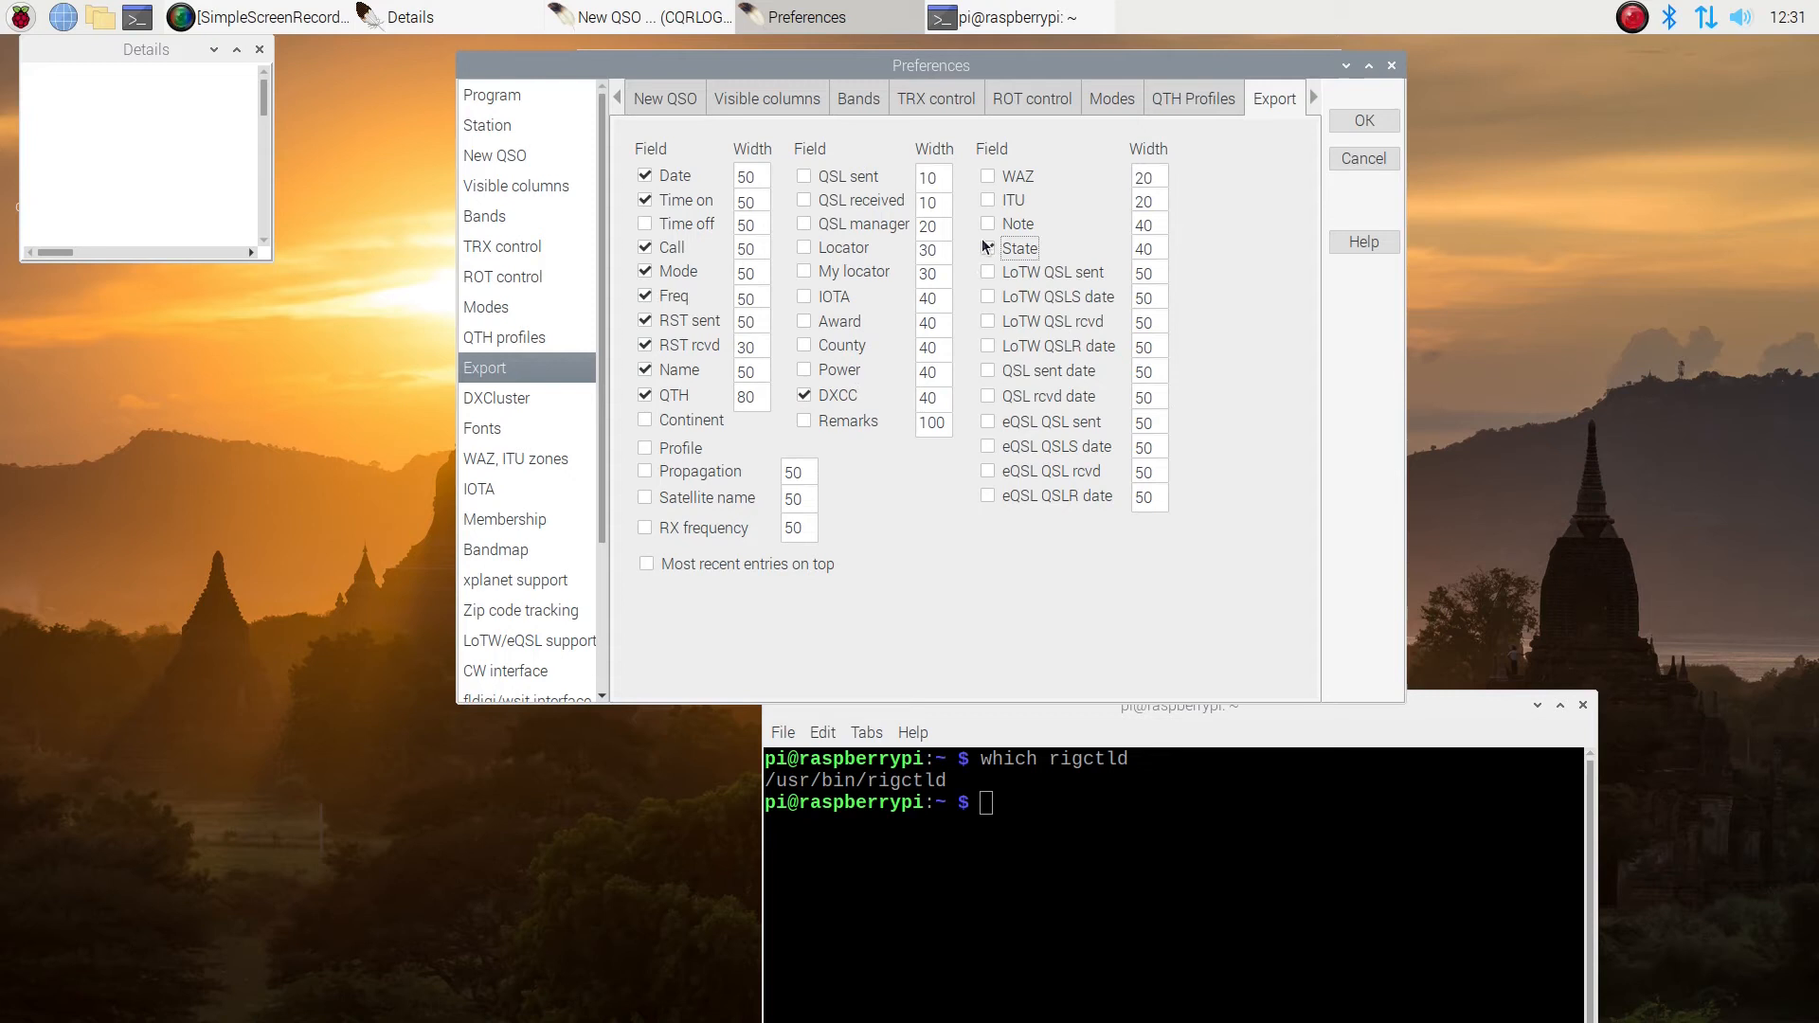
left_click(988, 249)
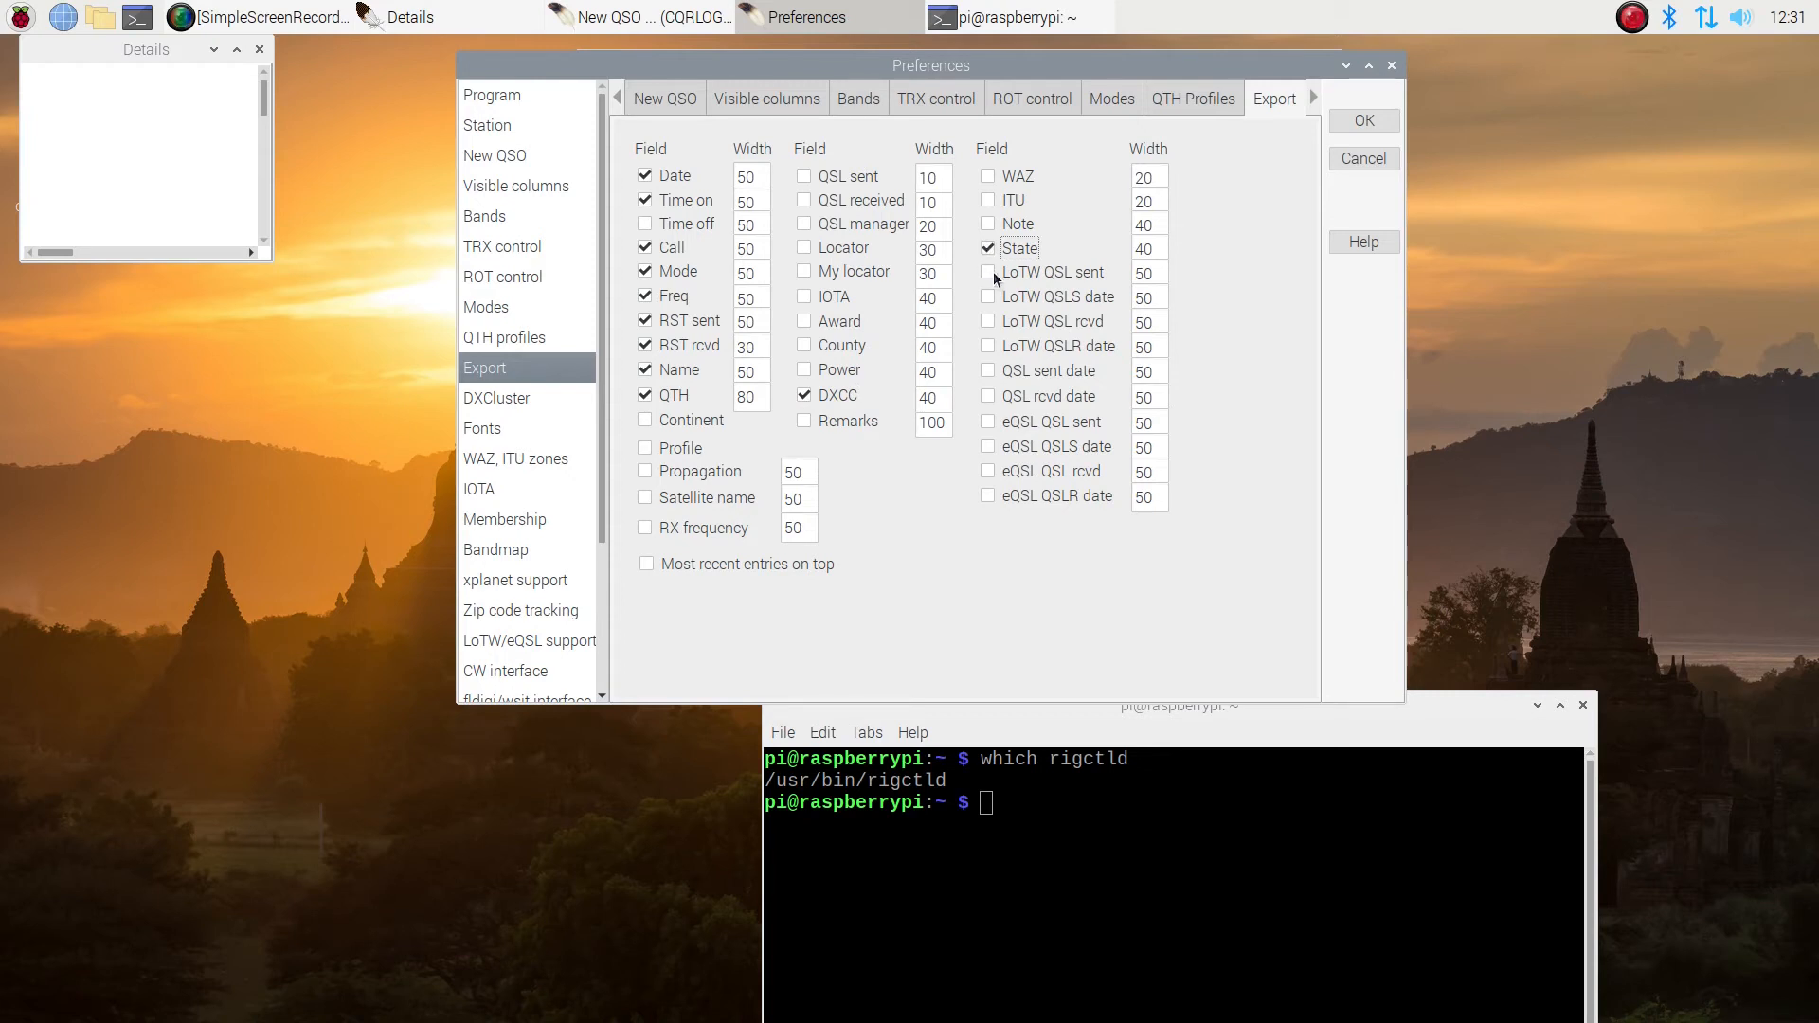
left_click(987, 273)
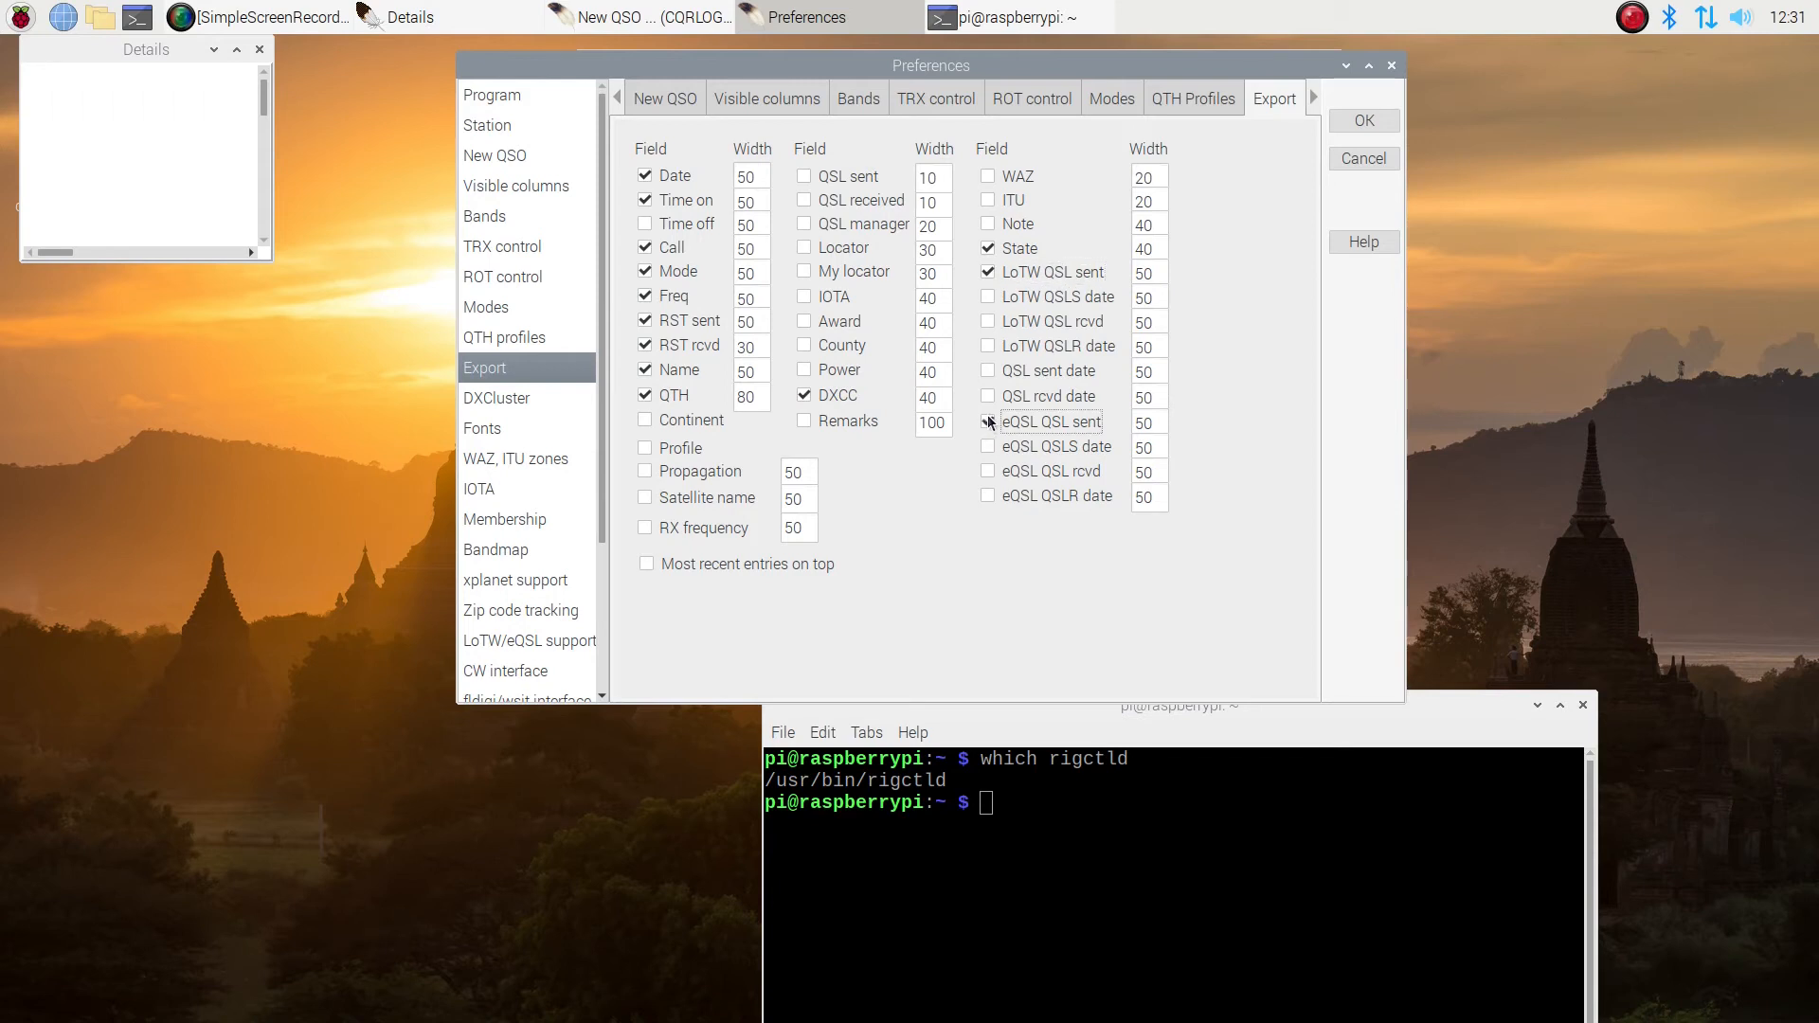
left_click(987, 421)
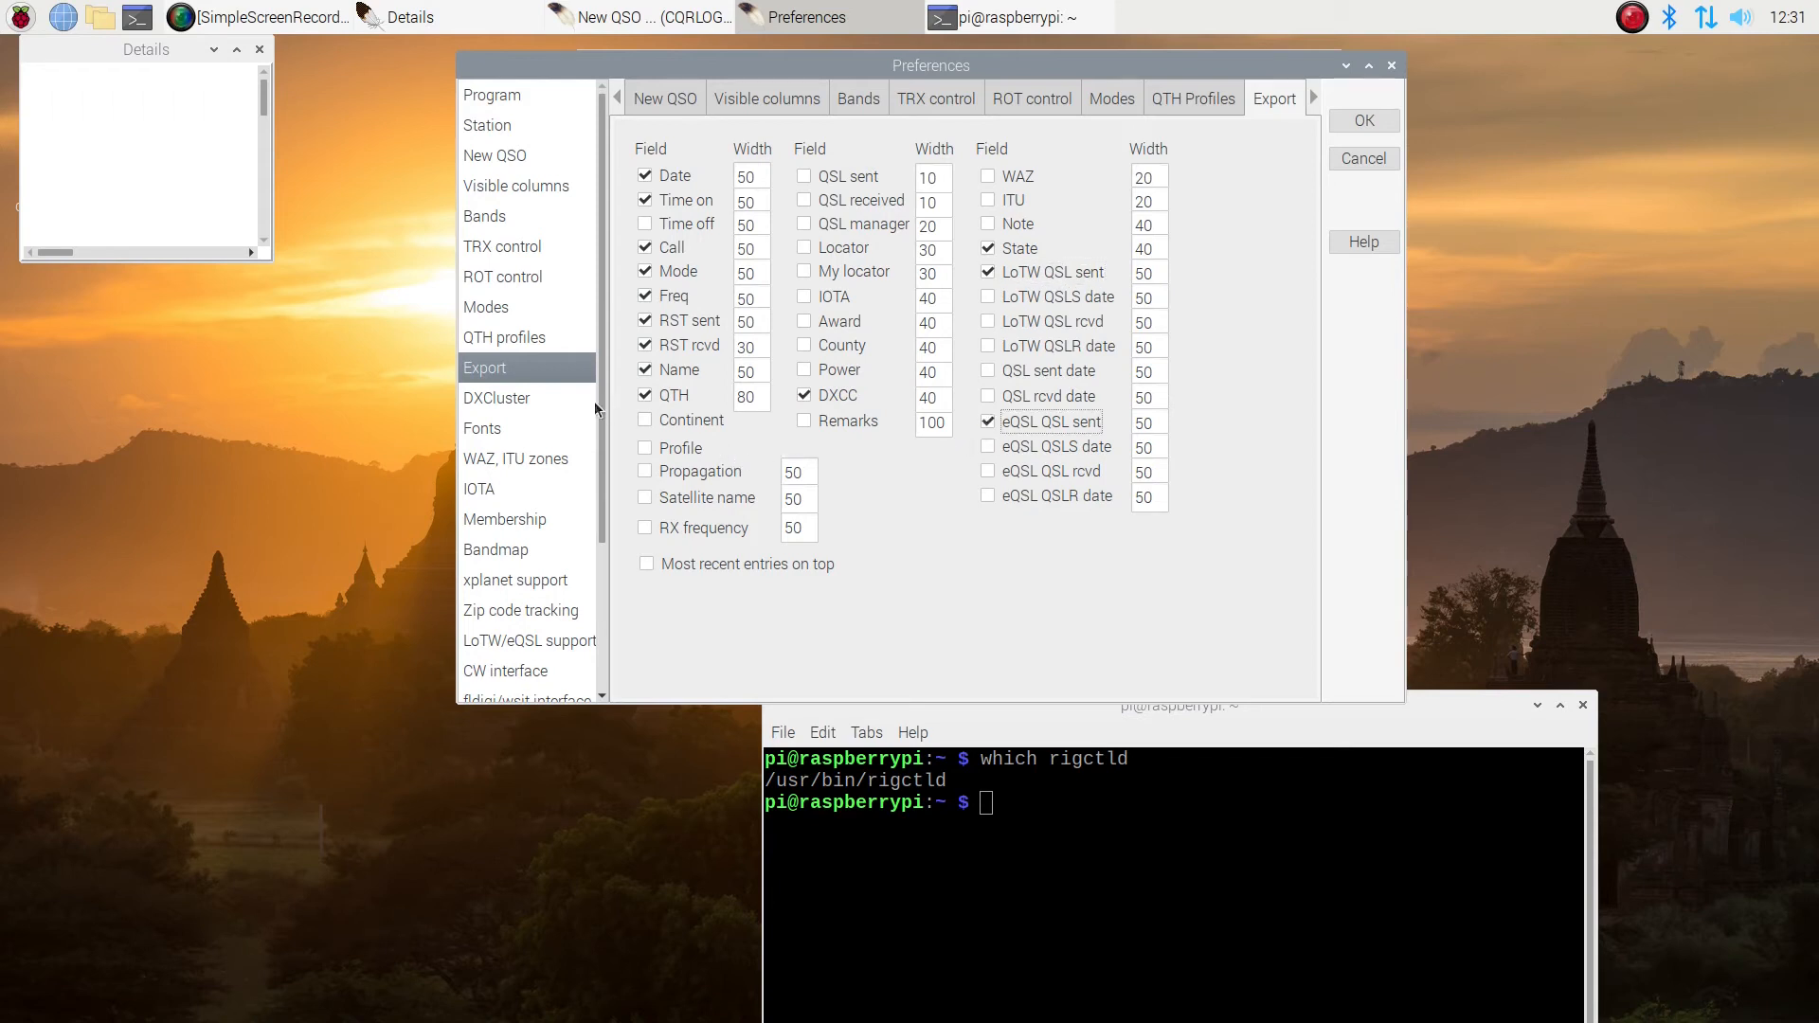
left_click(496, 398)
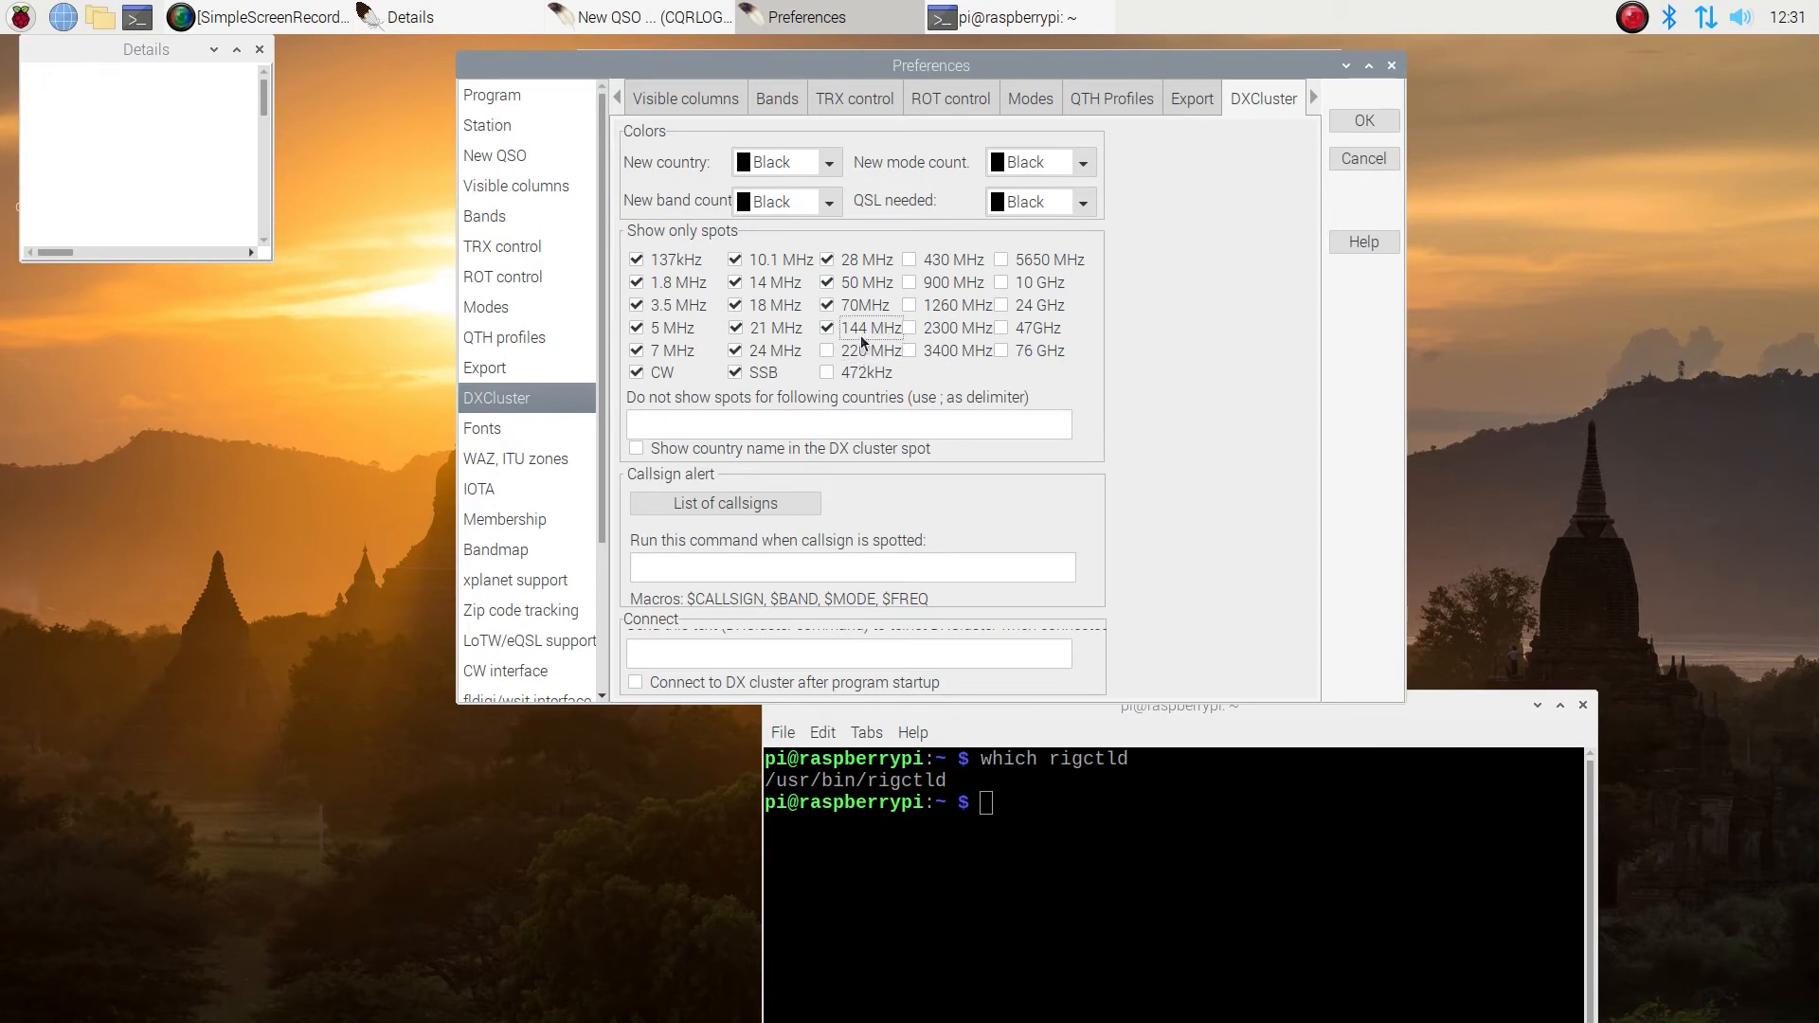
Untick 144 MHz and 70MHz spots, show country names in spots, then move to Fonts
left_click(824, 328)
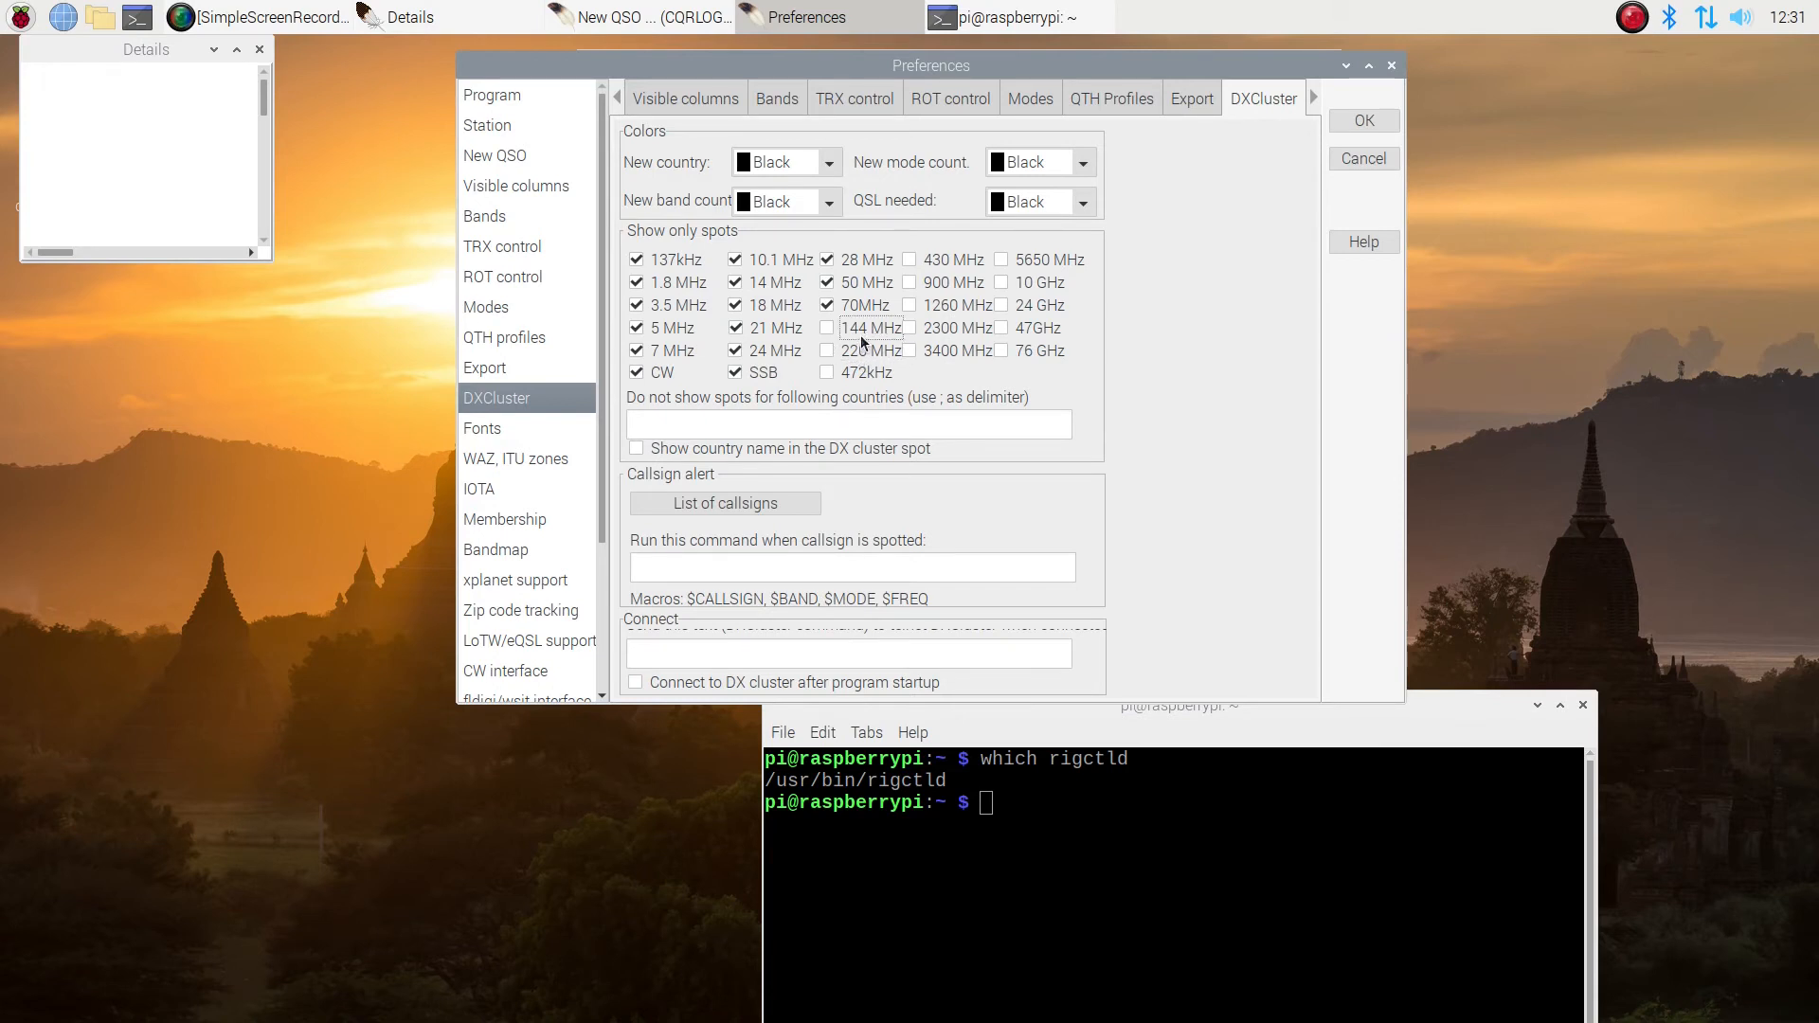
left_click(826, 305)
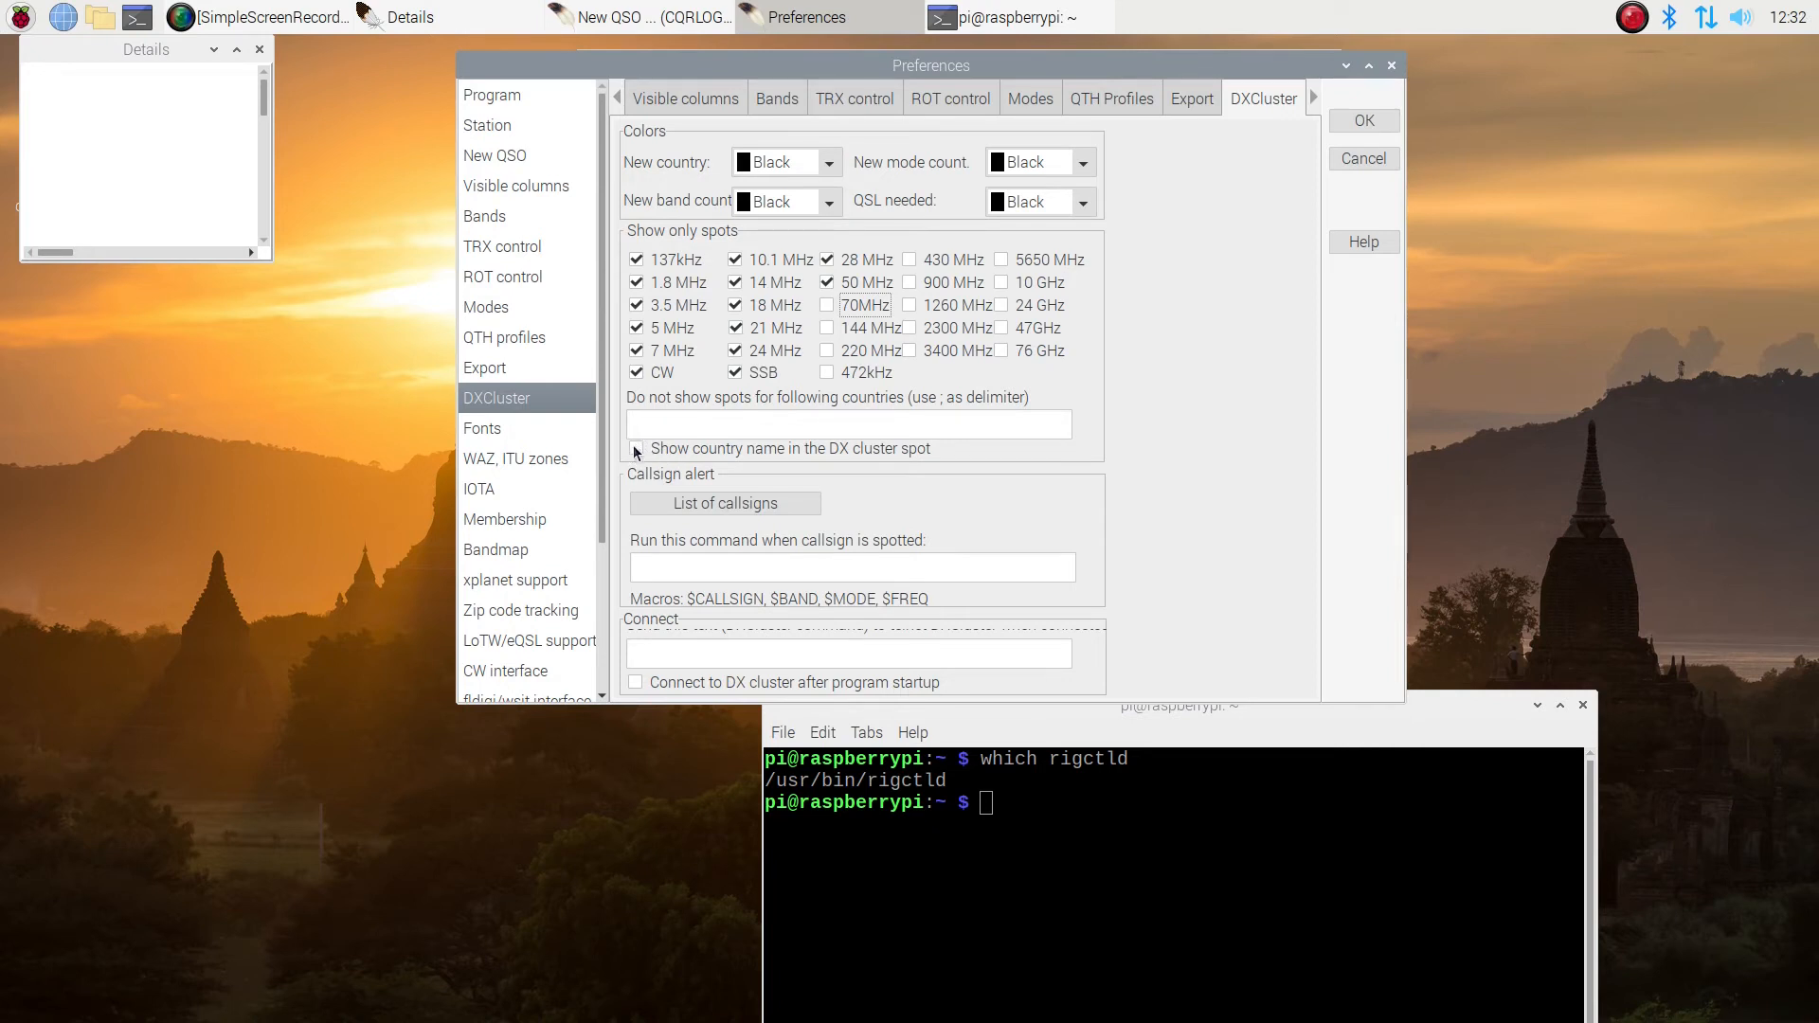
left_click(637, 447)
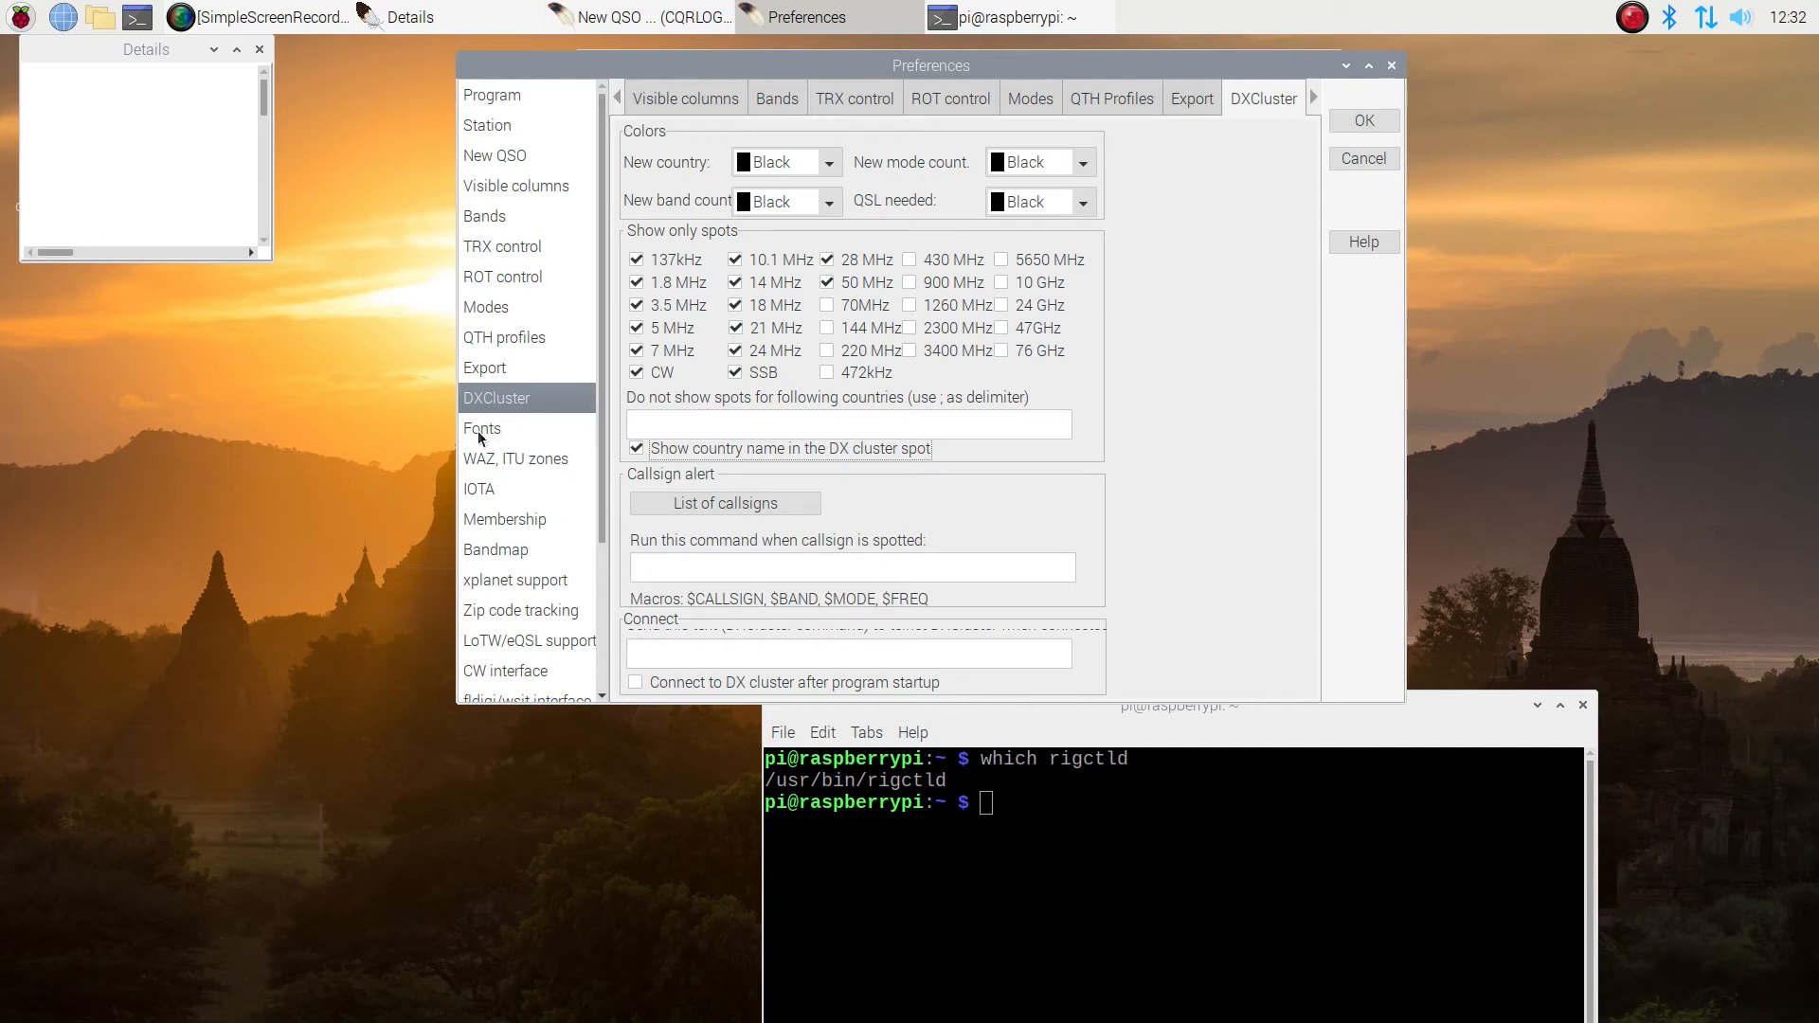
left_click(483, 428)
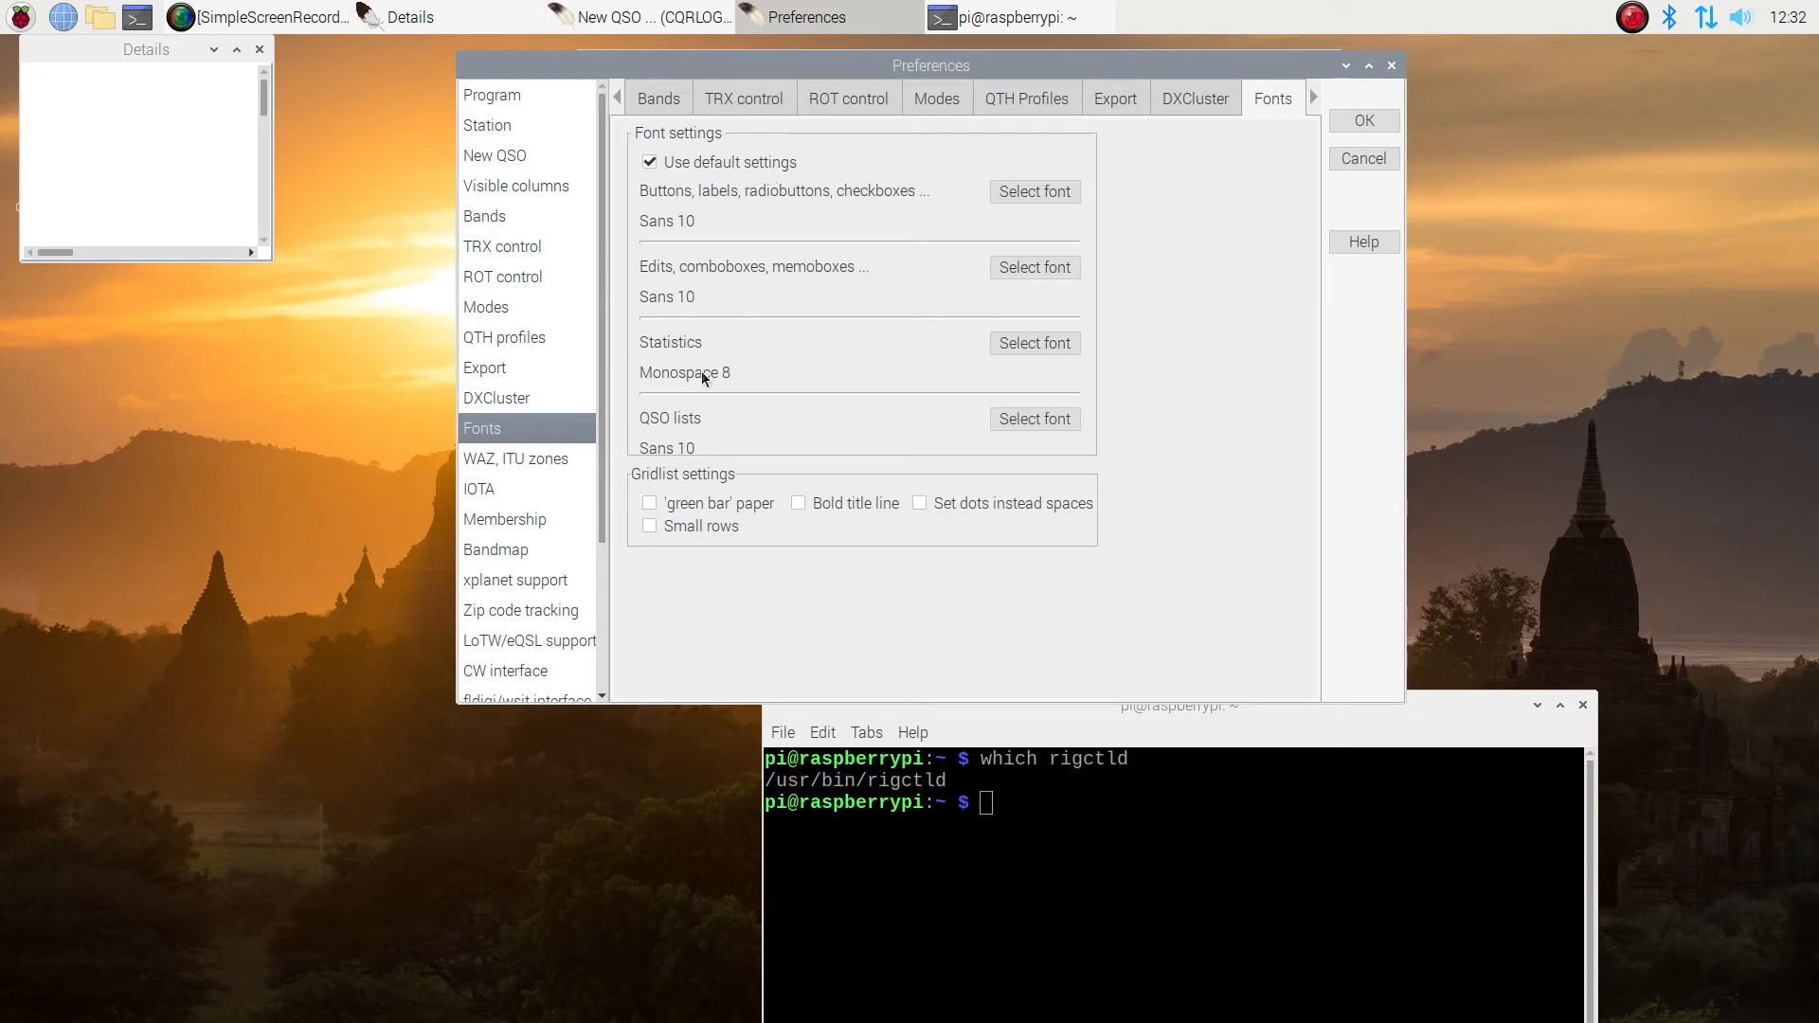
mouse_move(657, 339)
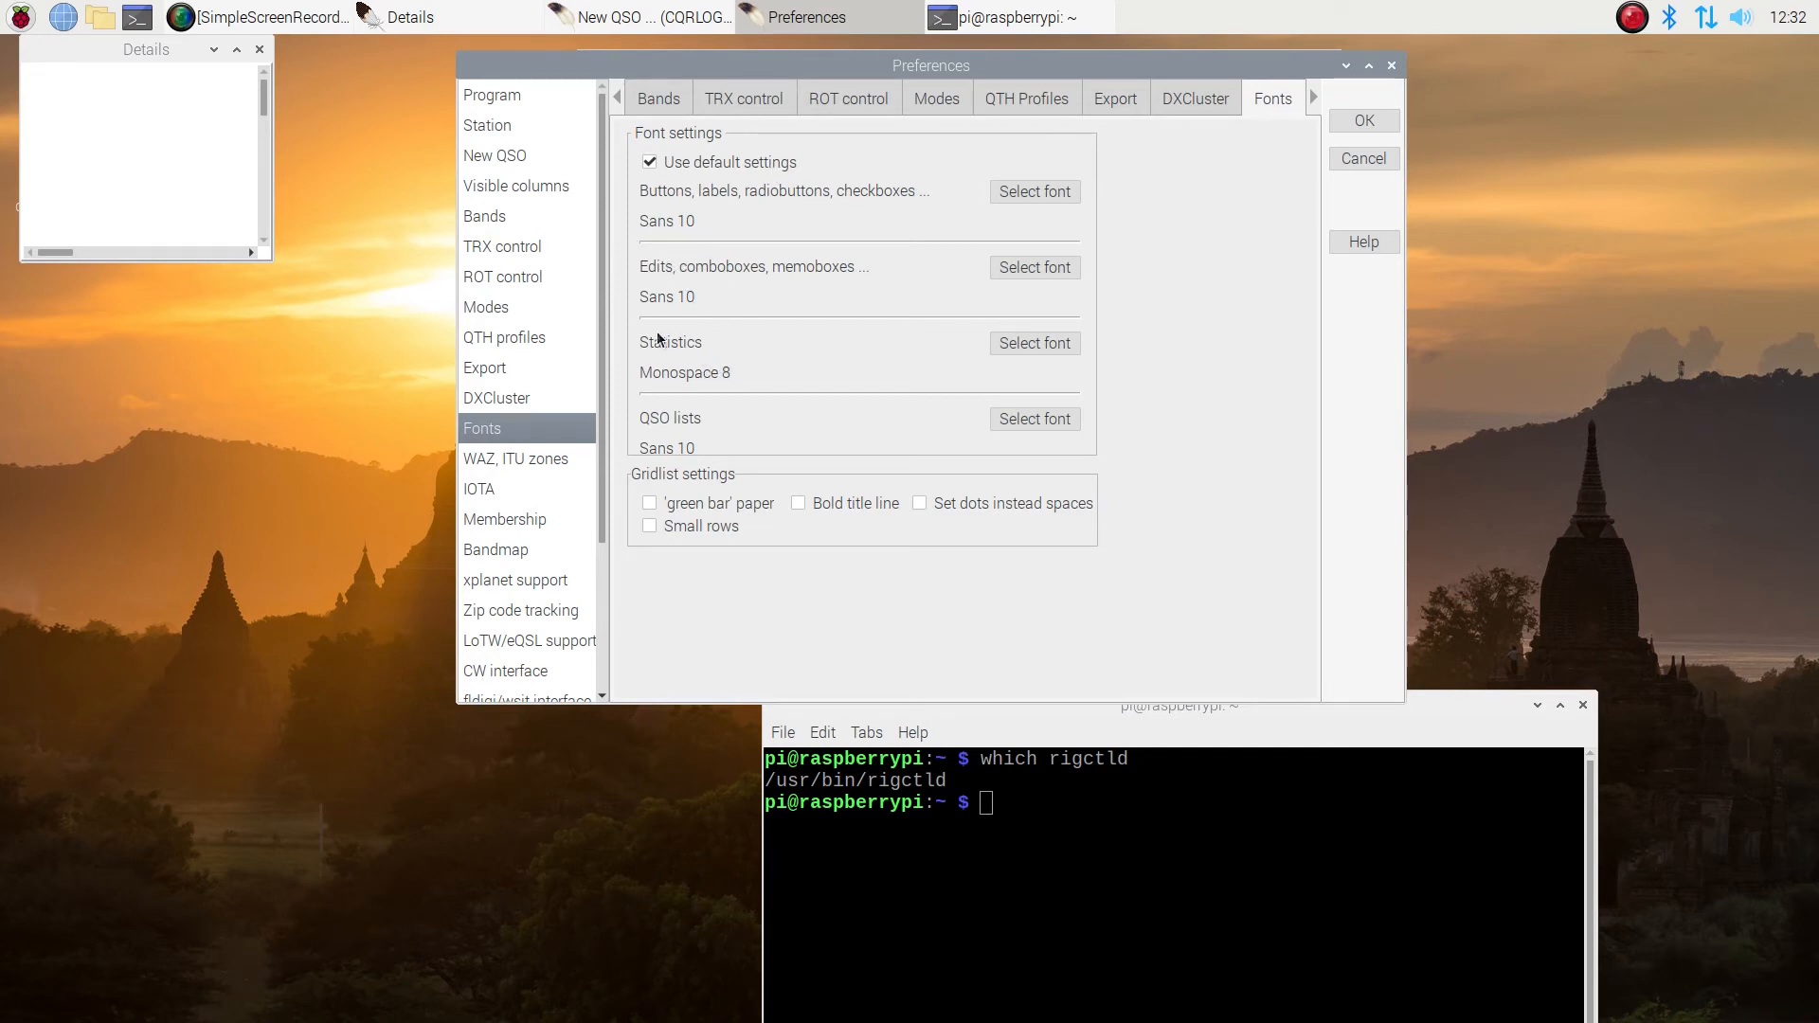
mouse_move(684, 481)
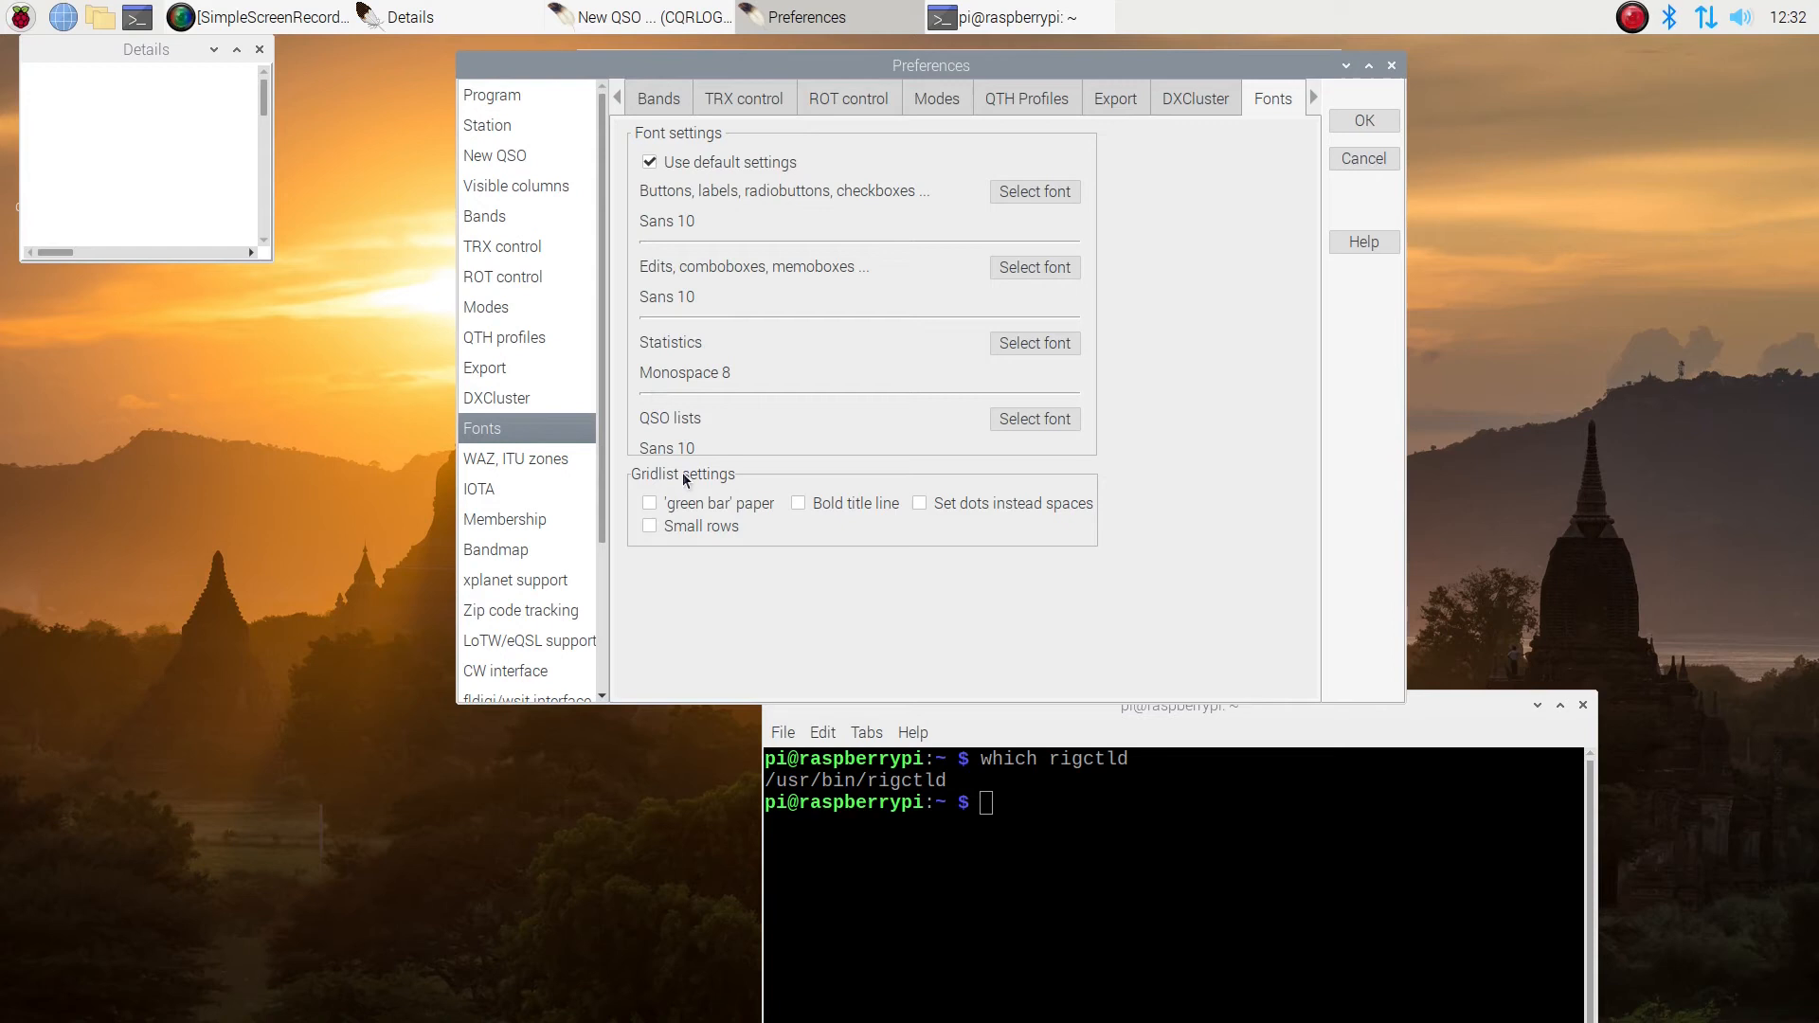
mouse_move(648, 485)
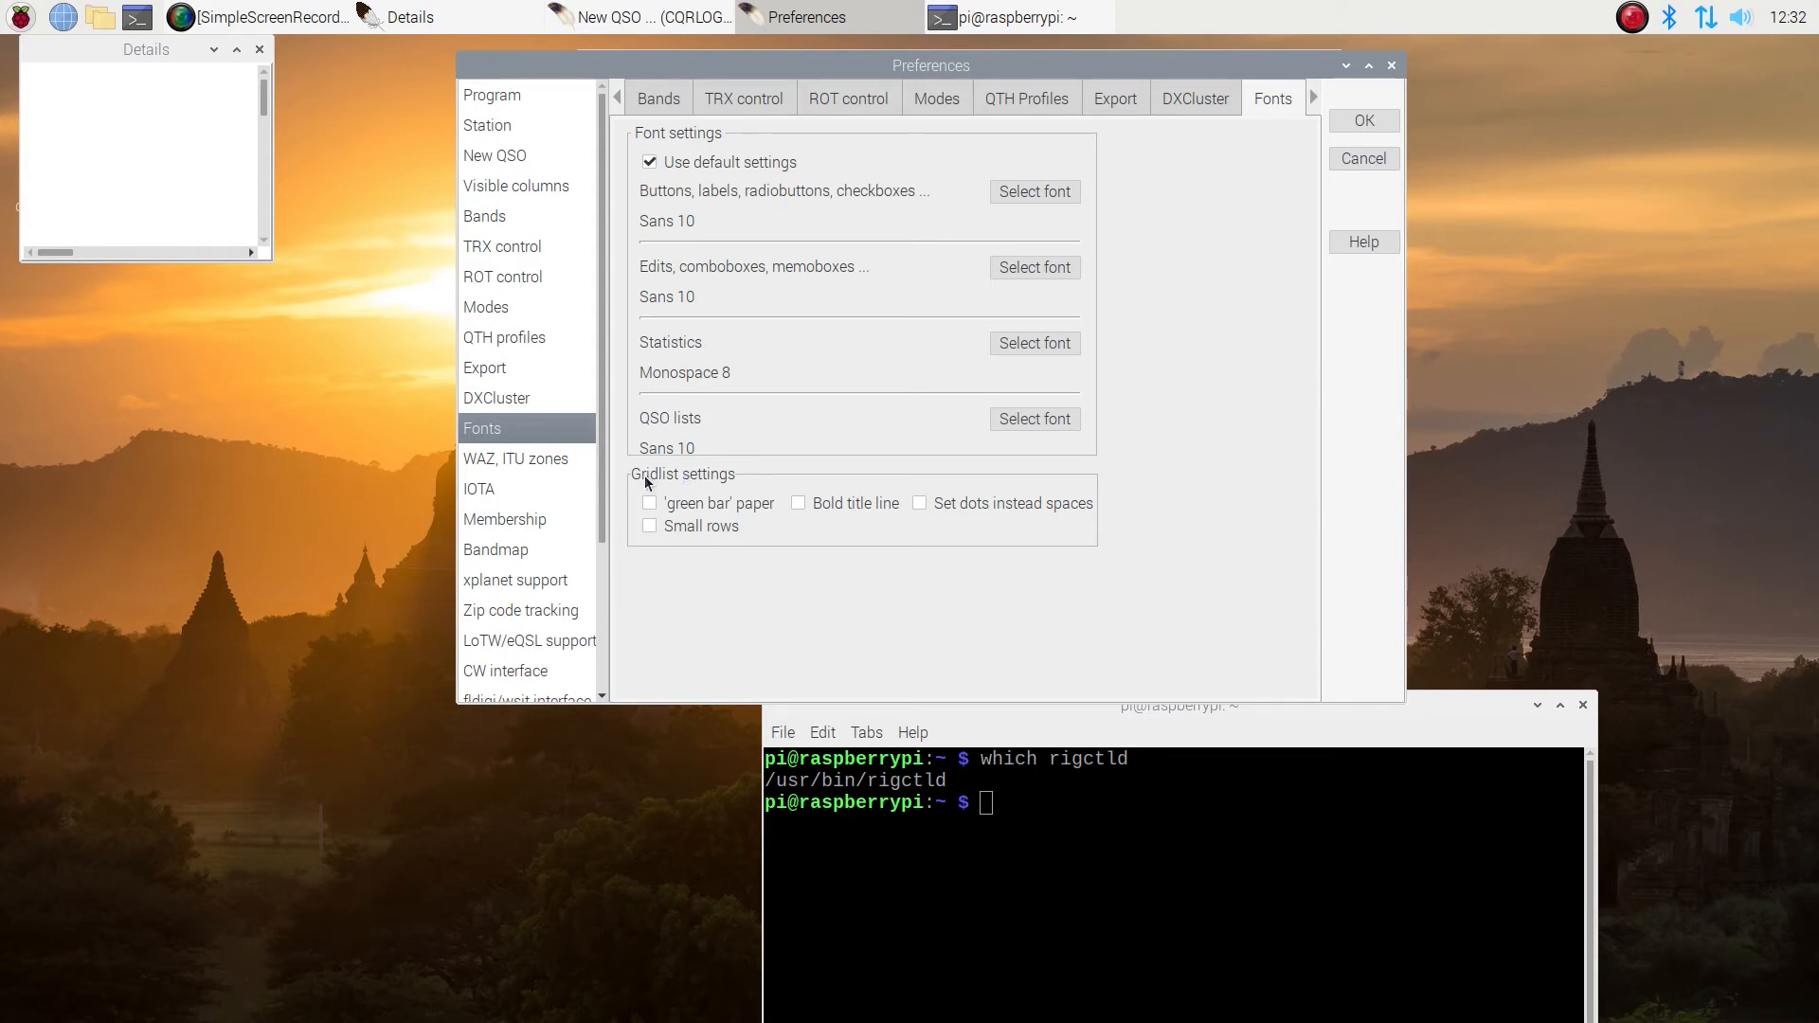
mouse_move(529, 466)
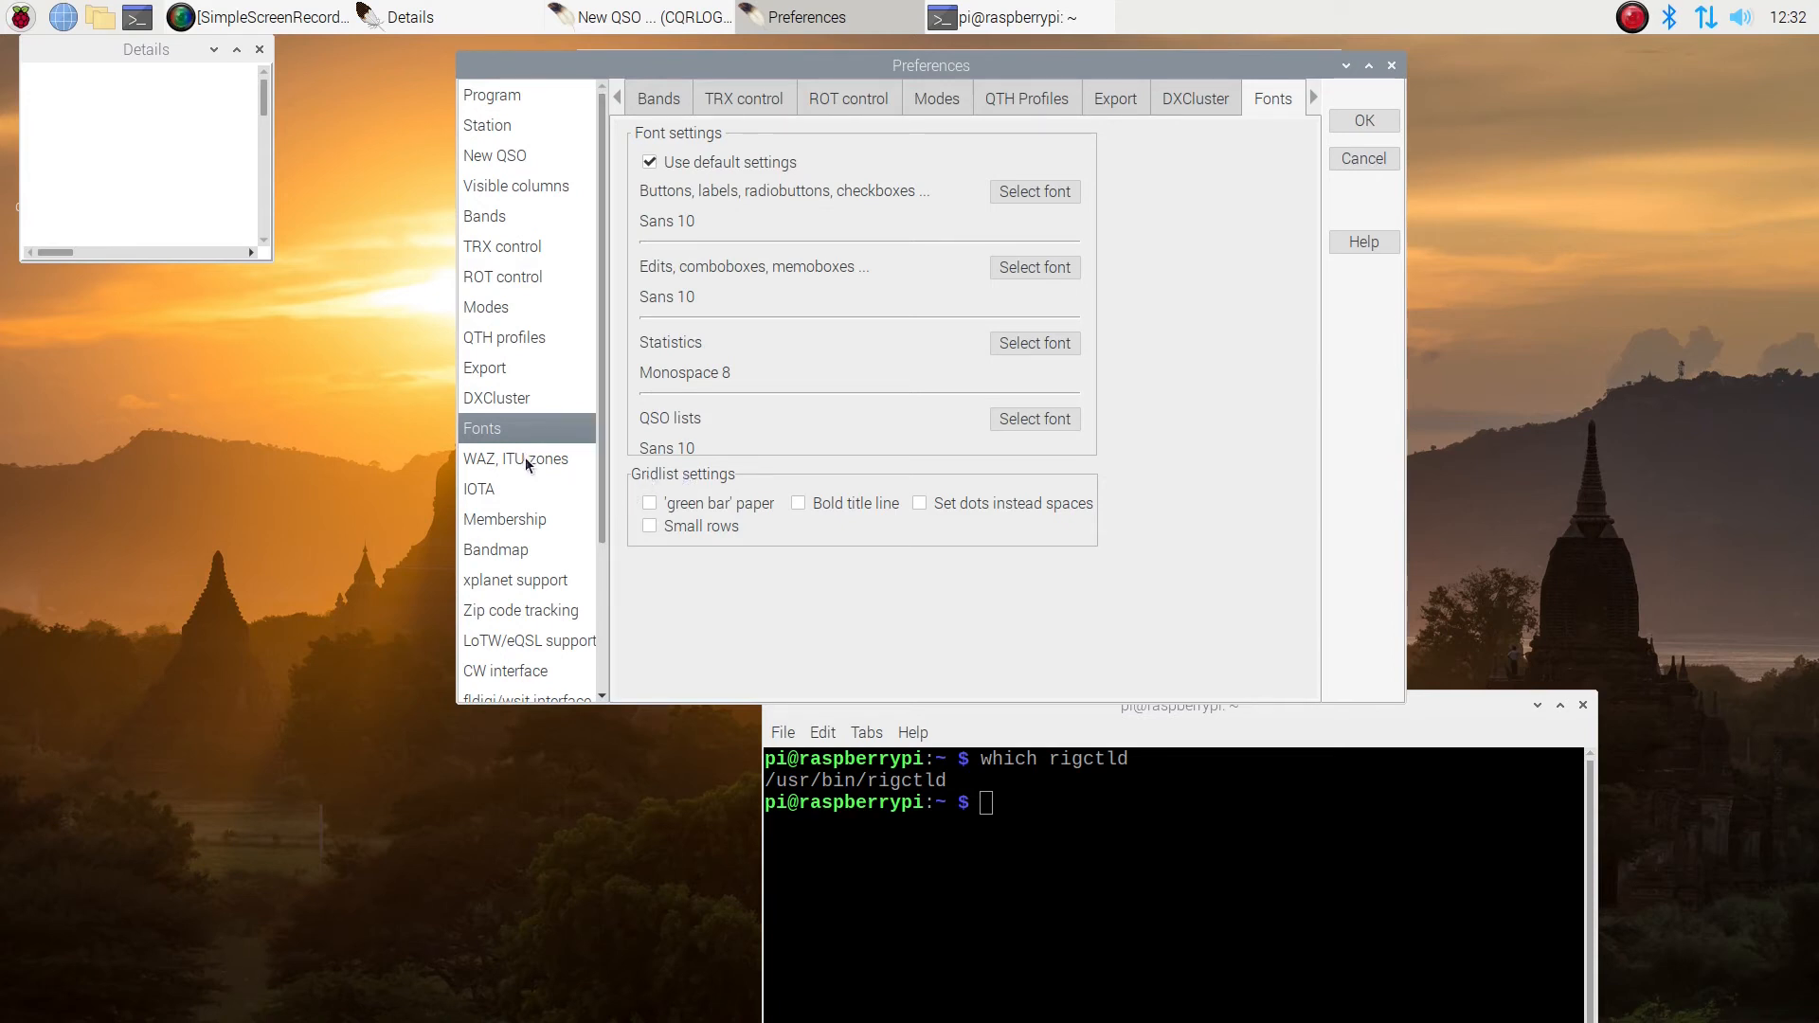
Browse the WAZ/ITU zones, IOTA and Membership pages, then move to the Bandmap page
left_click(517, 458)
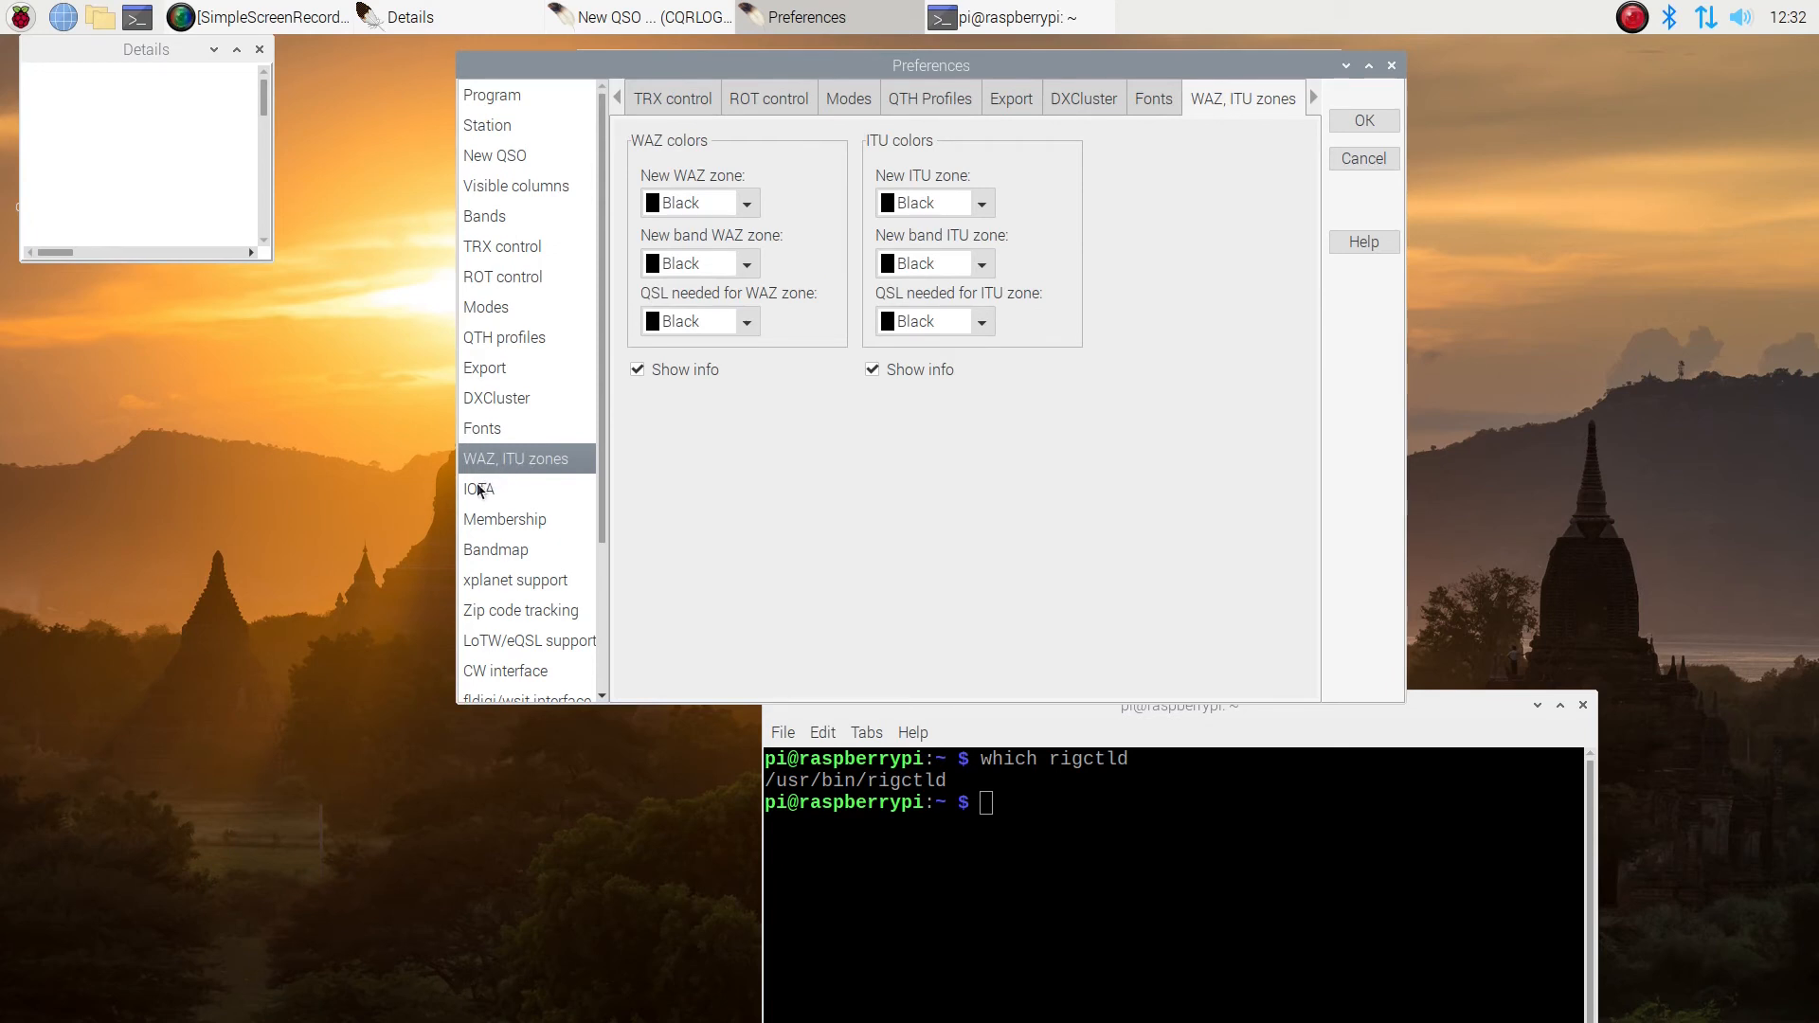
left_click(478, 489)
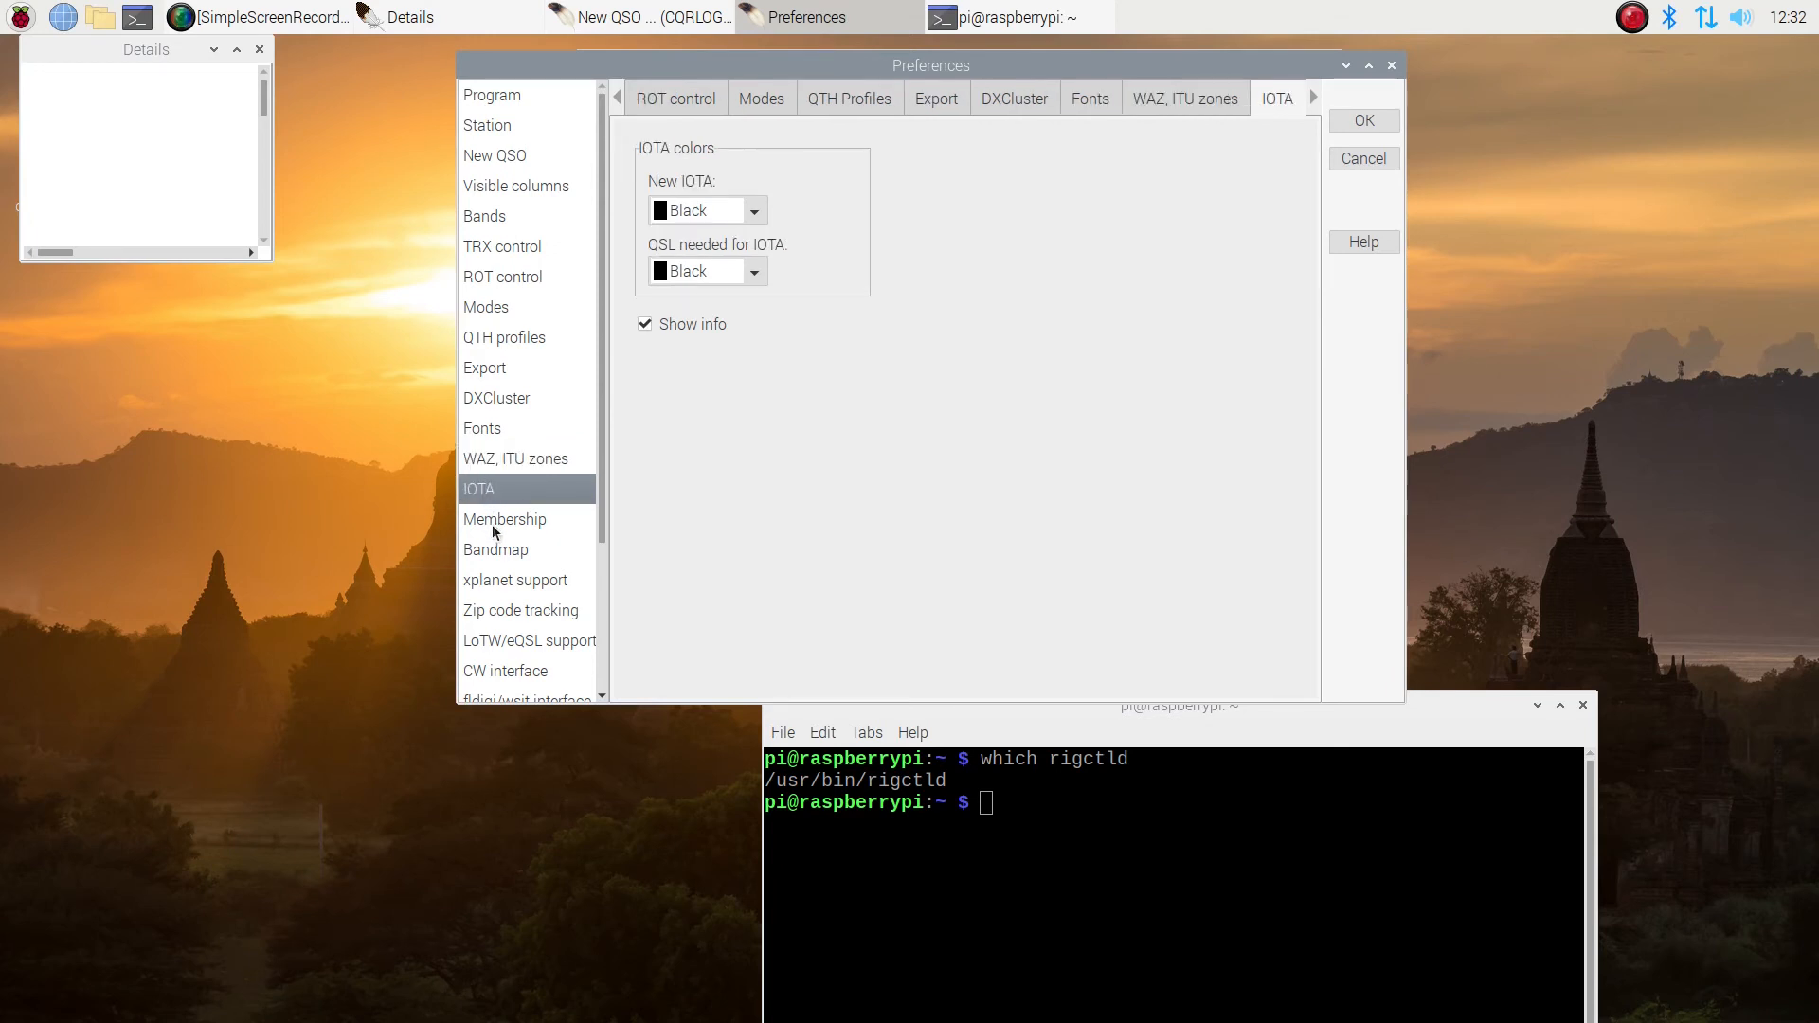
left_click(504, 519)
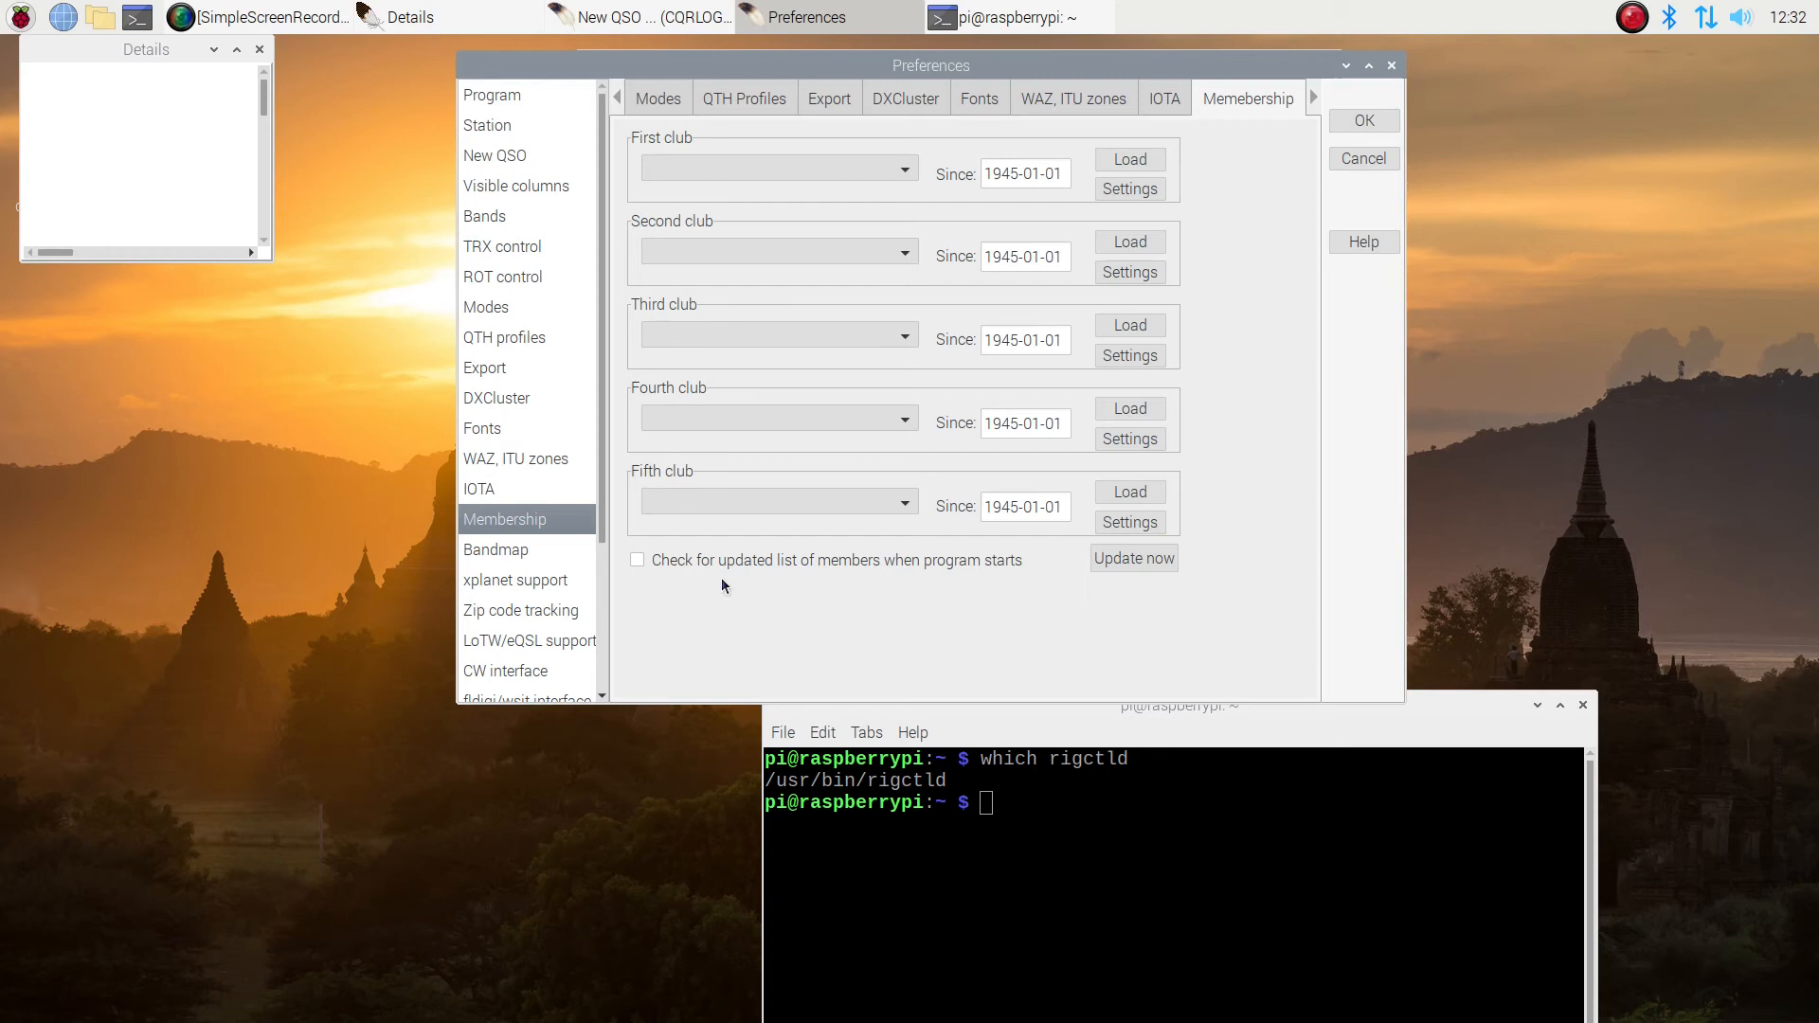
mouse_move(520, 549)
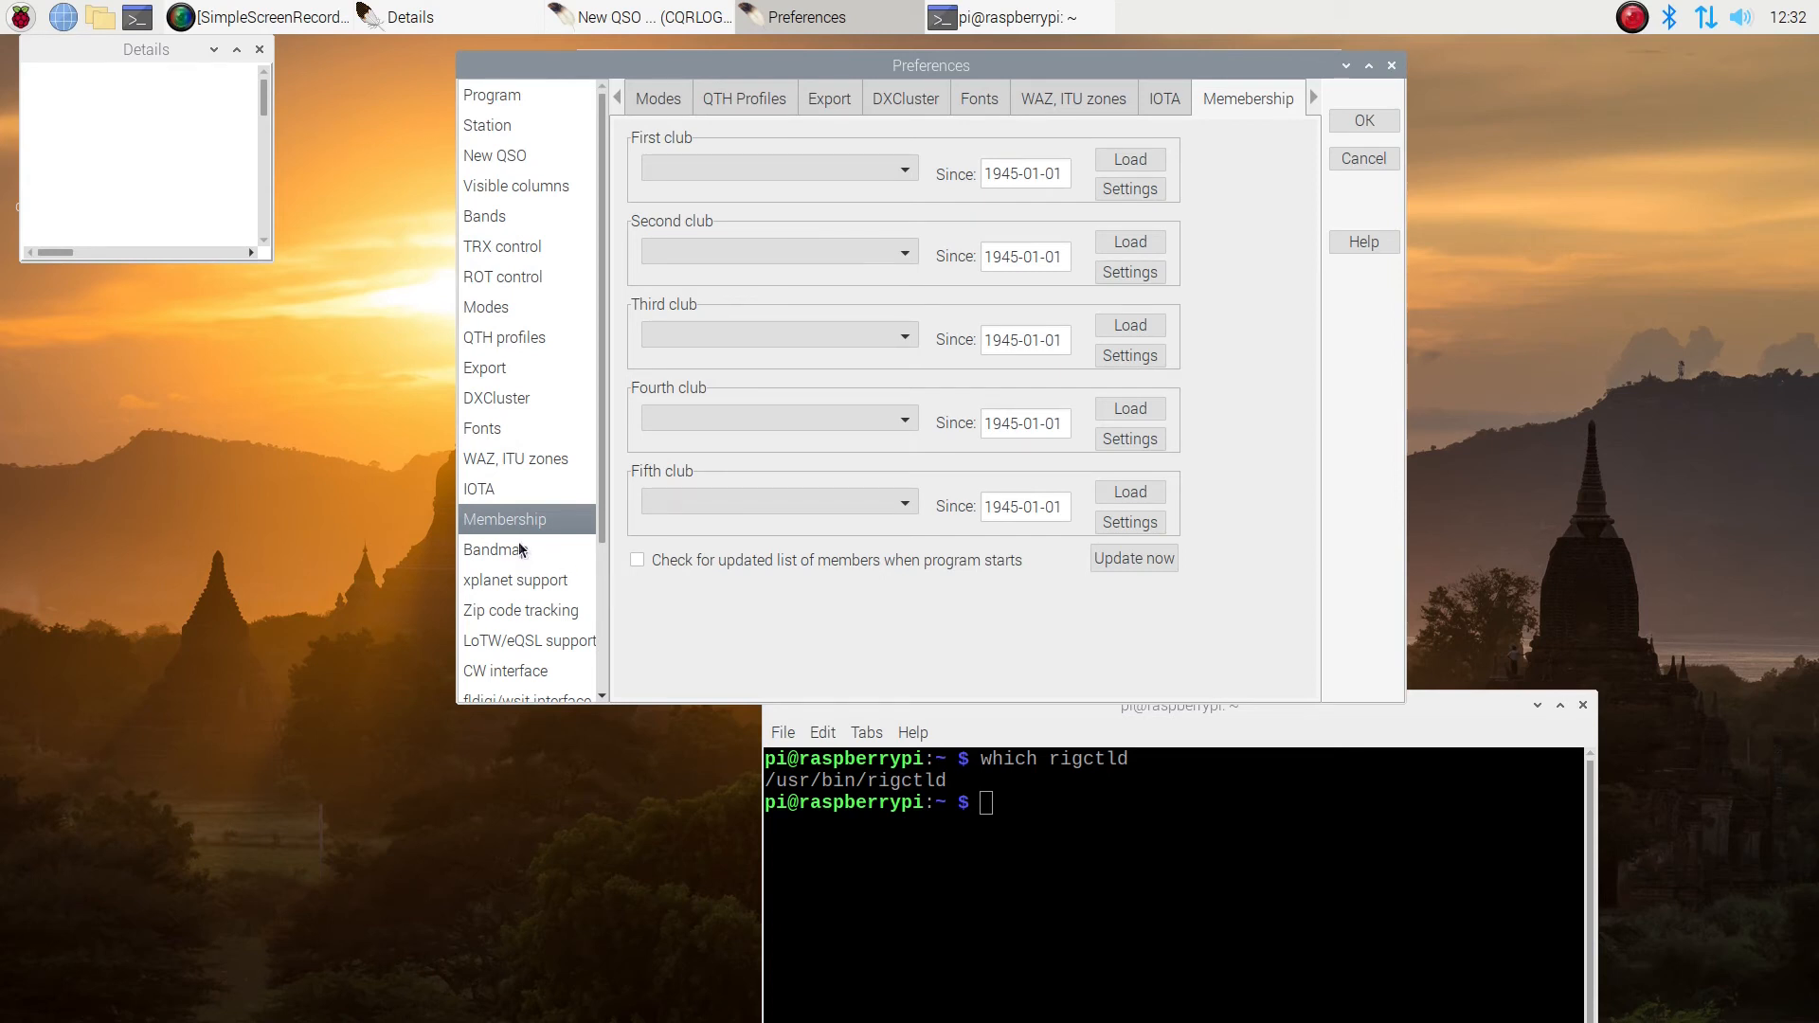
left_click(902, 166)
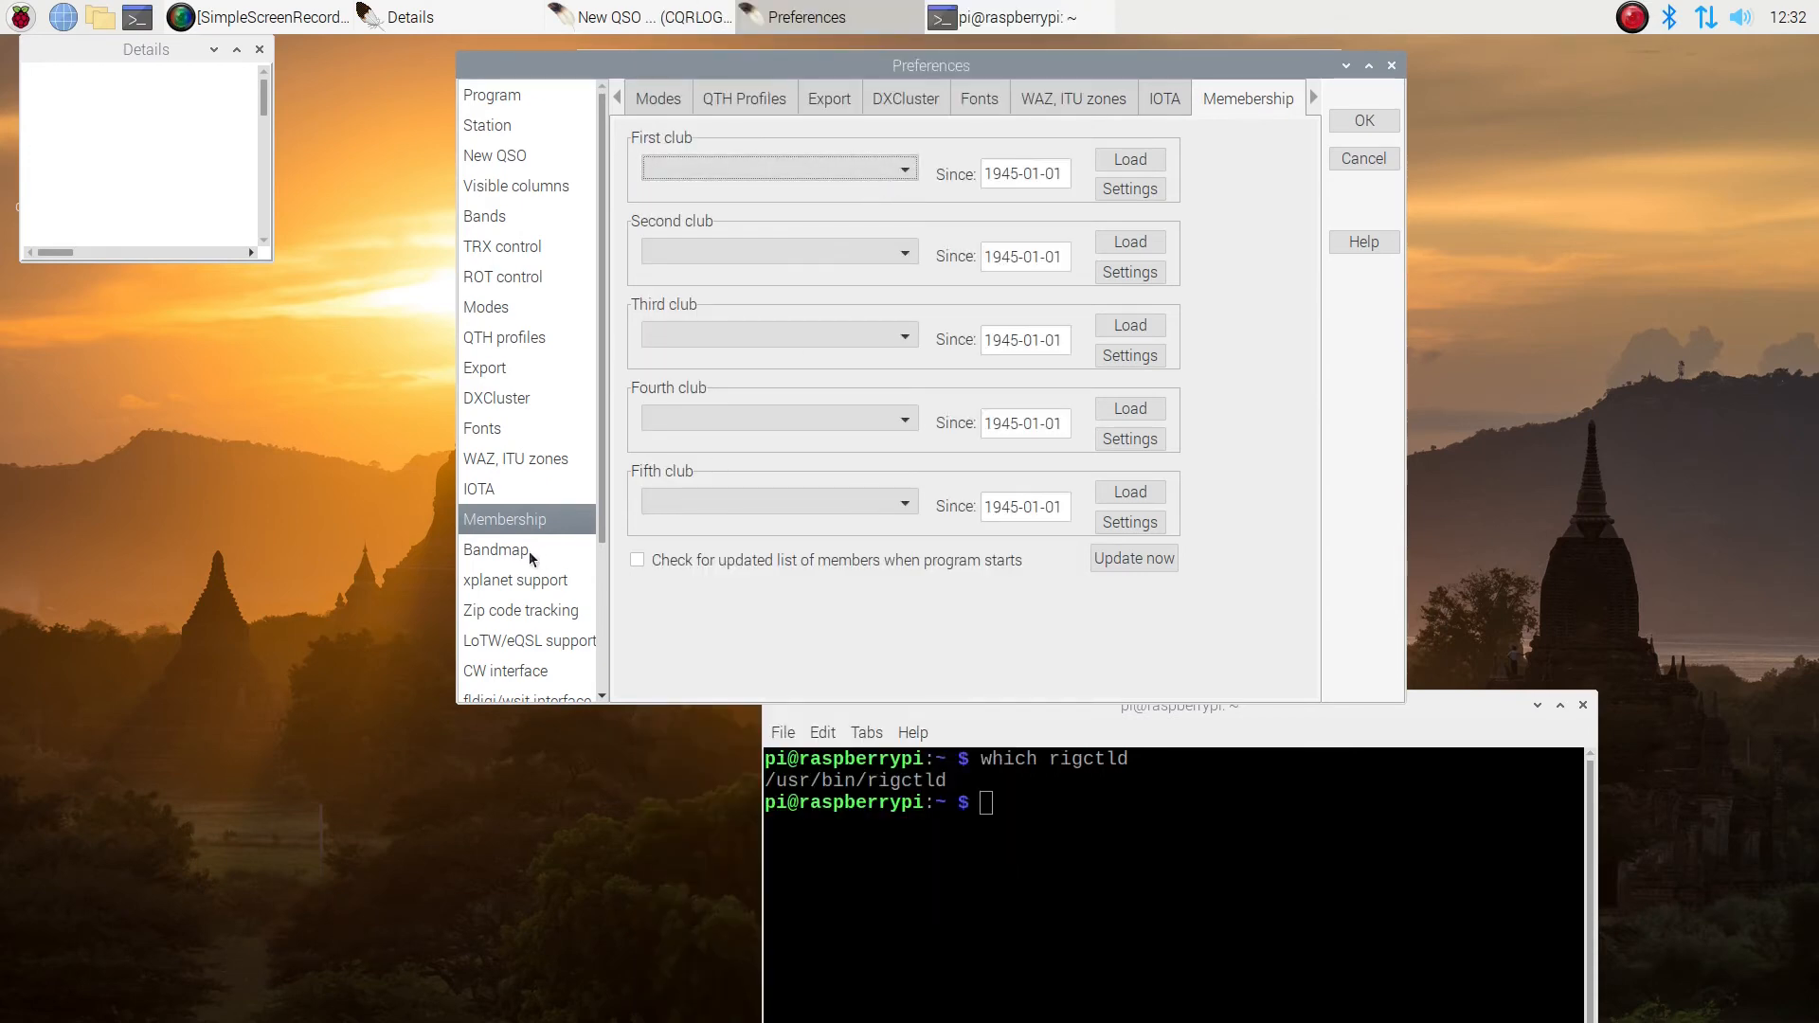
left_click(497, 550)
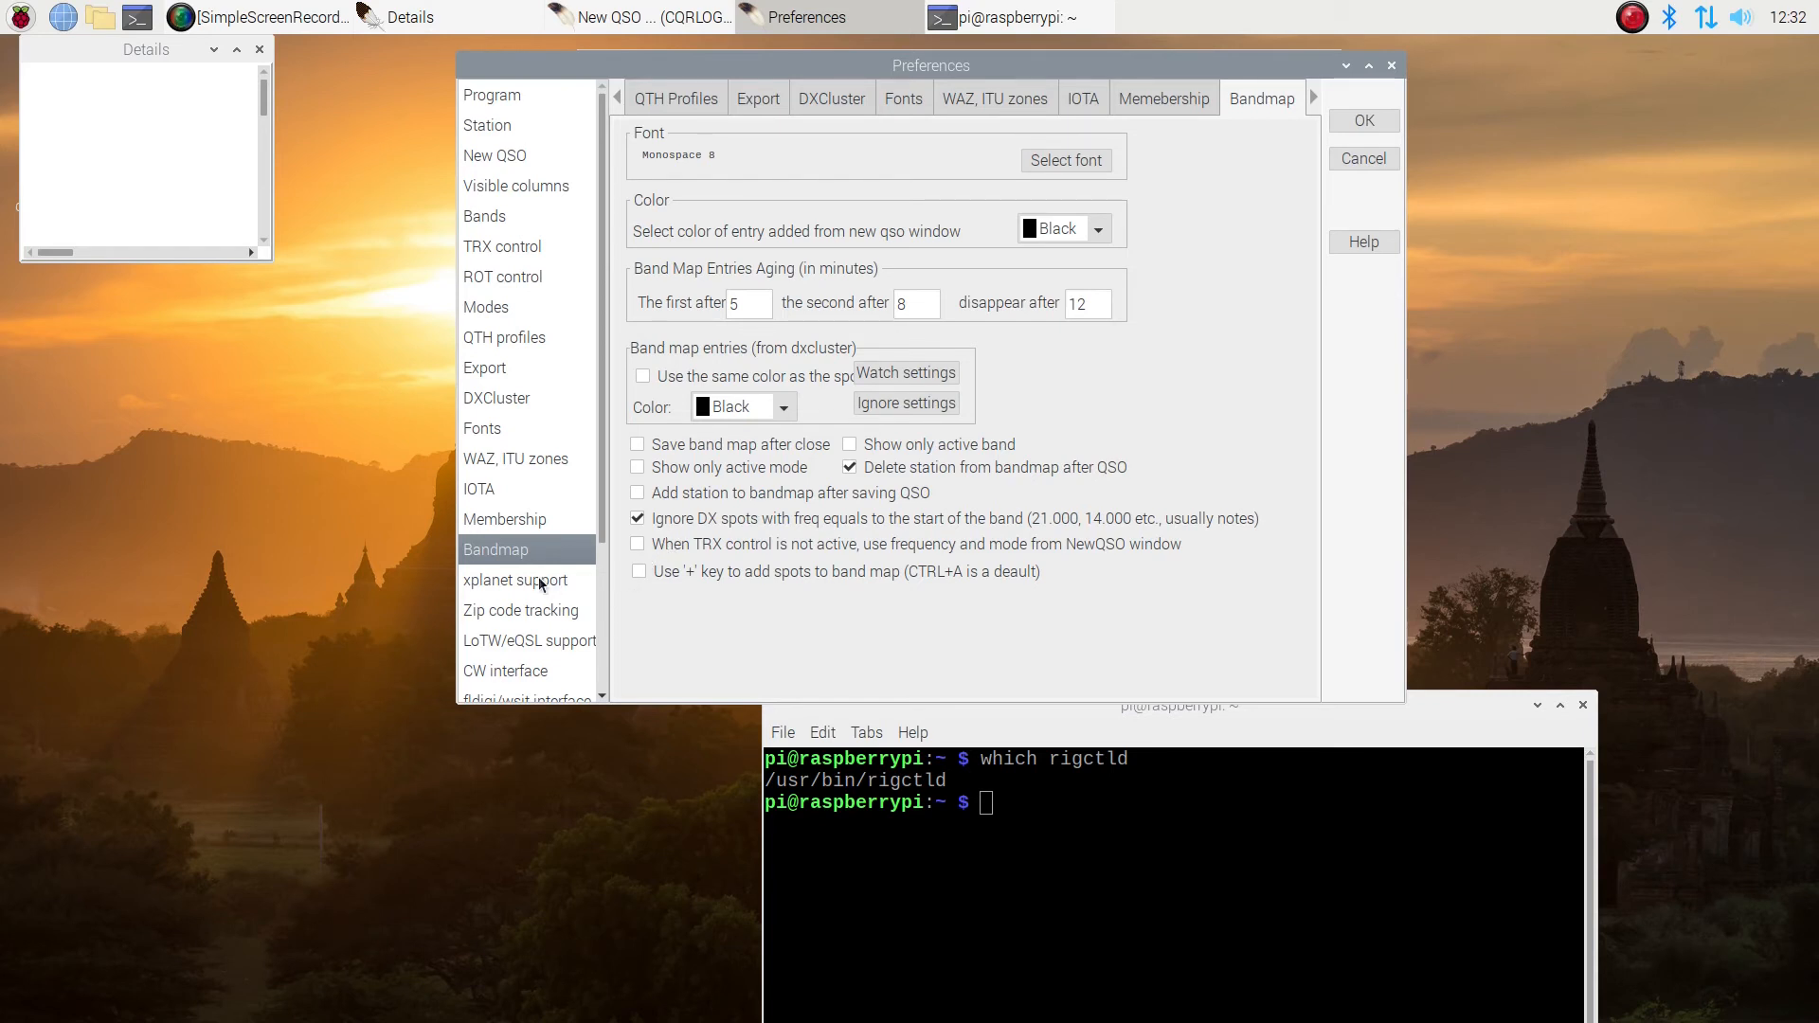
Switch to the xplanet support page in the Preferences sidebar
left_click(514, 580)
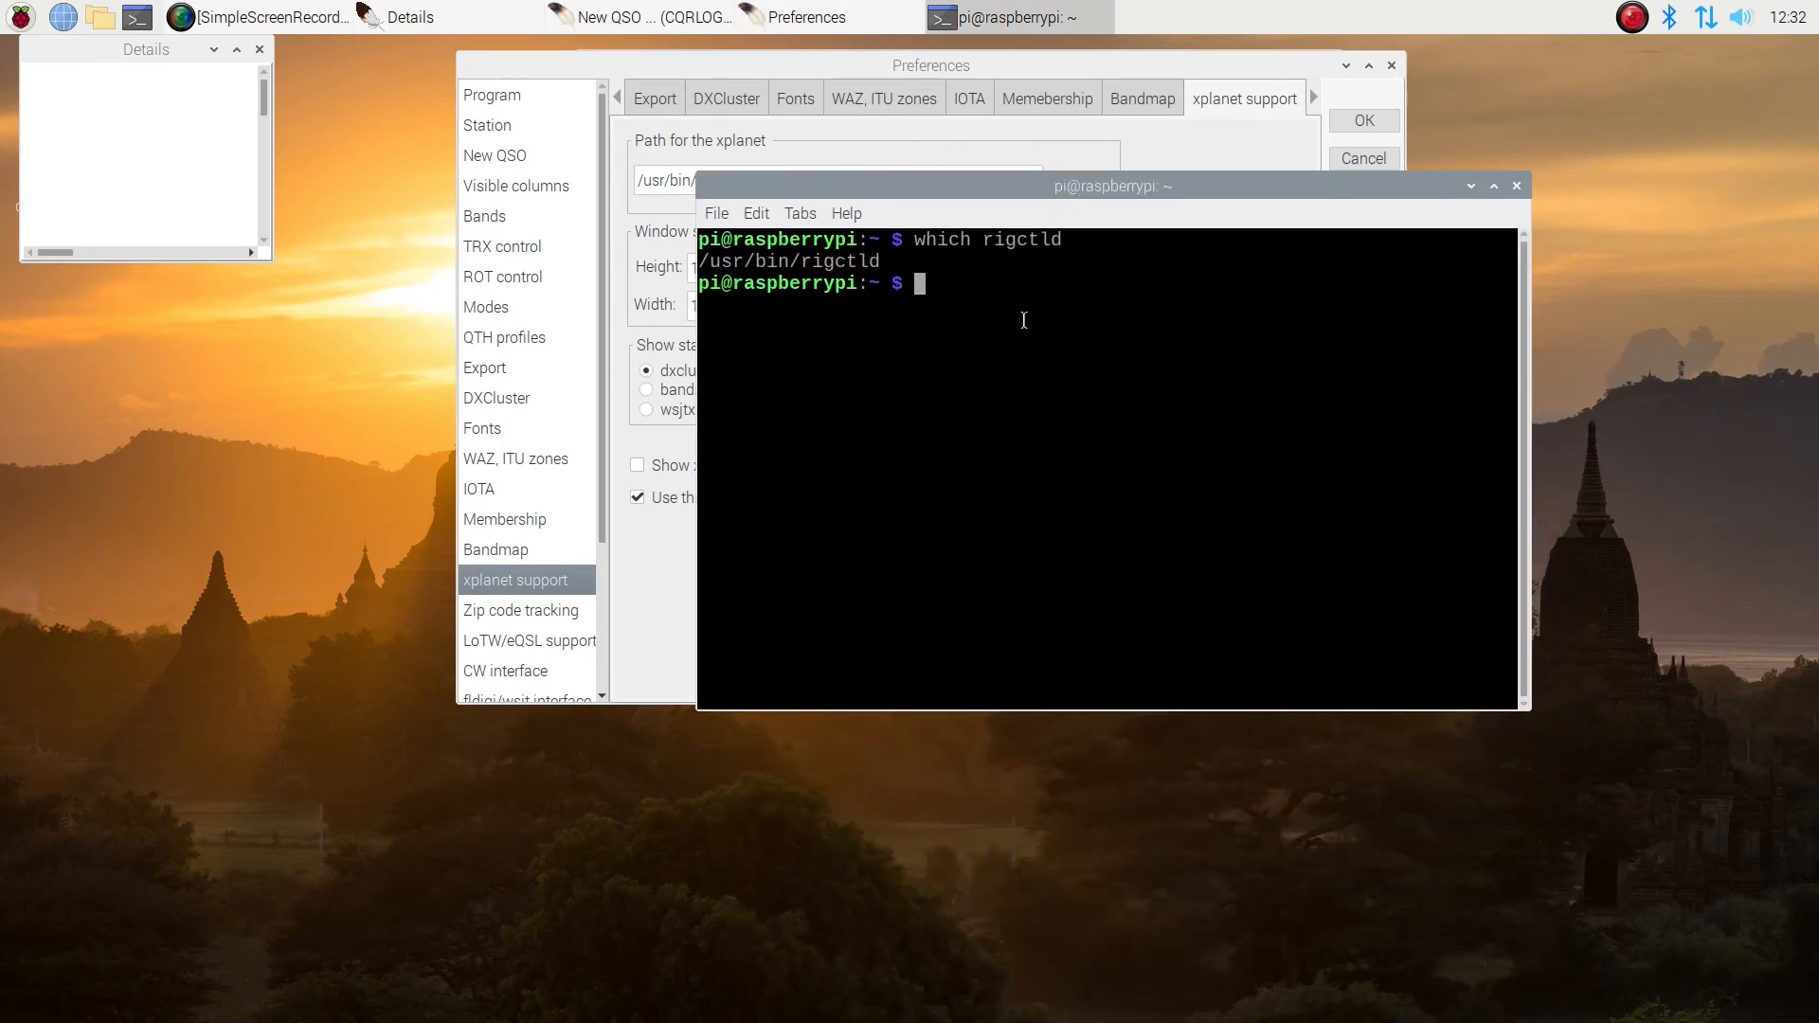
Run 'which xplanet' confirming /usr/bin/xplanet, then bring Preferences back to the front
type("which xplaet")
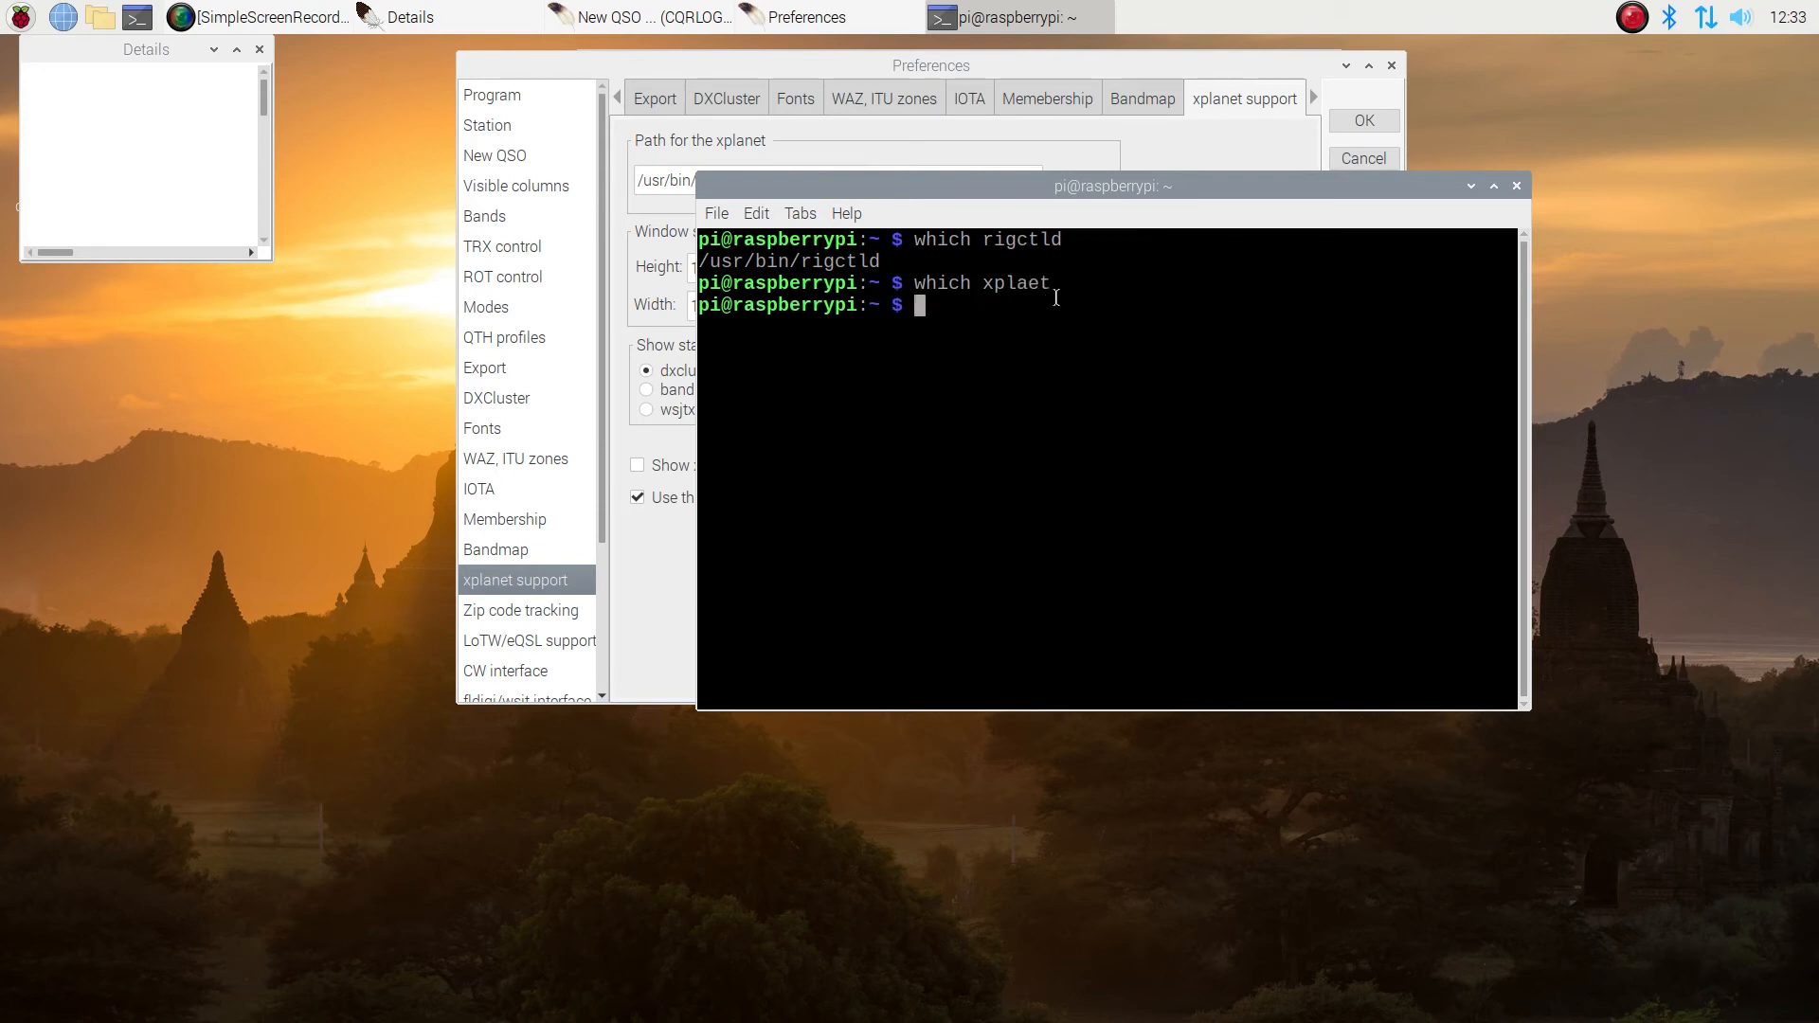
type("which x")
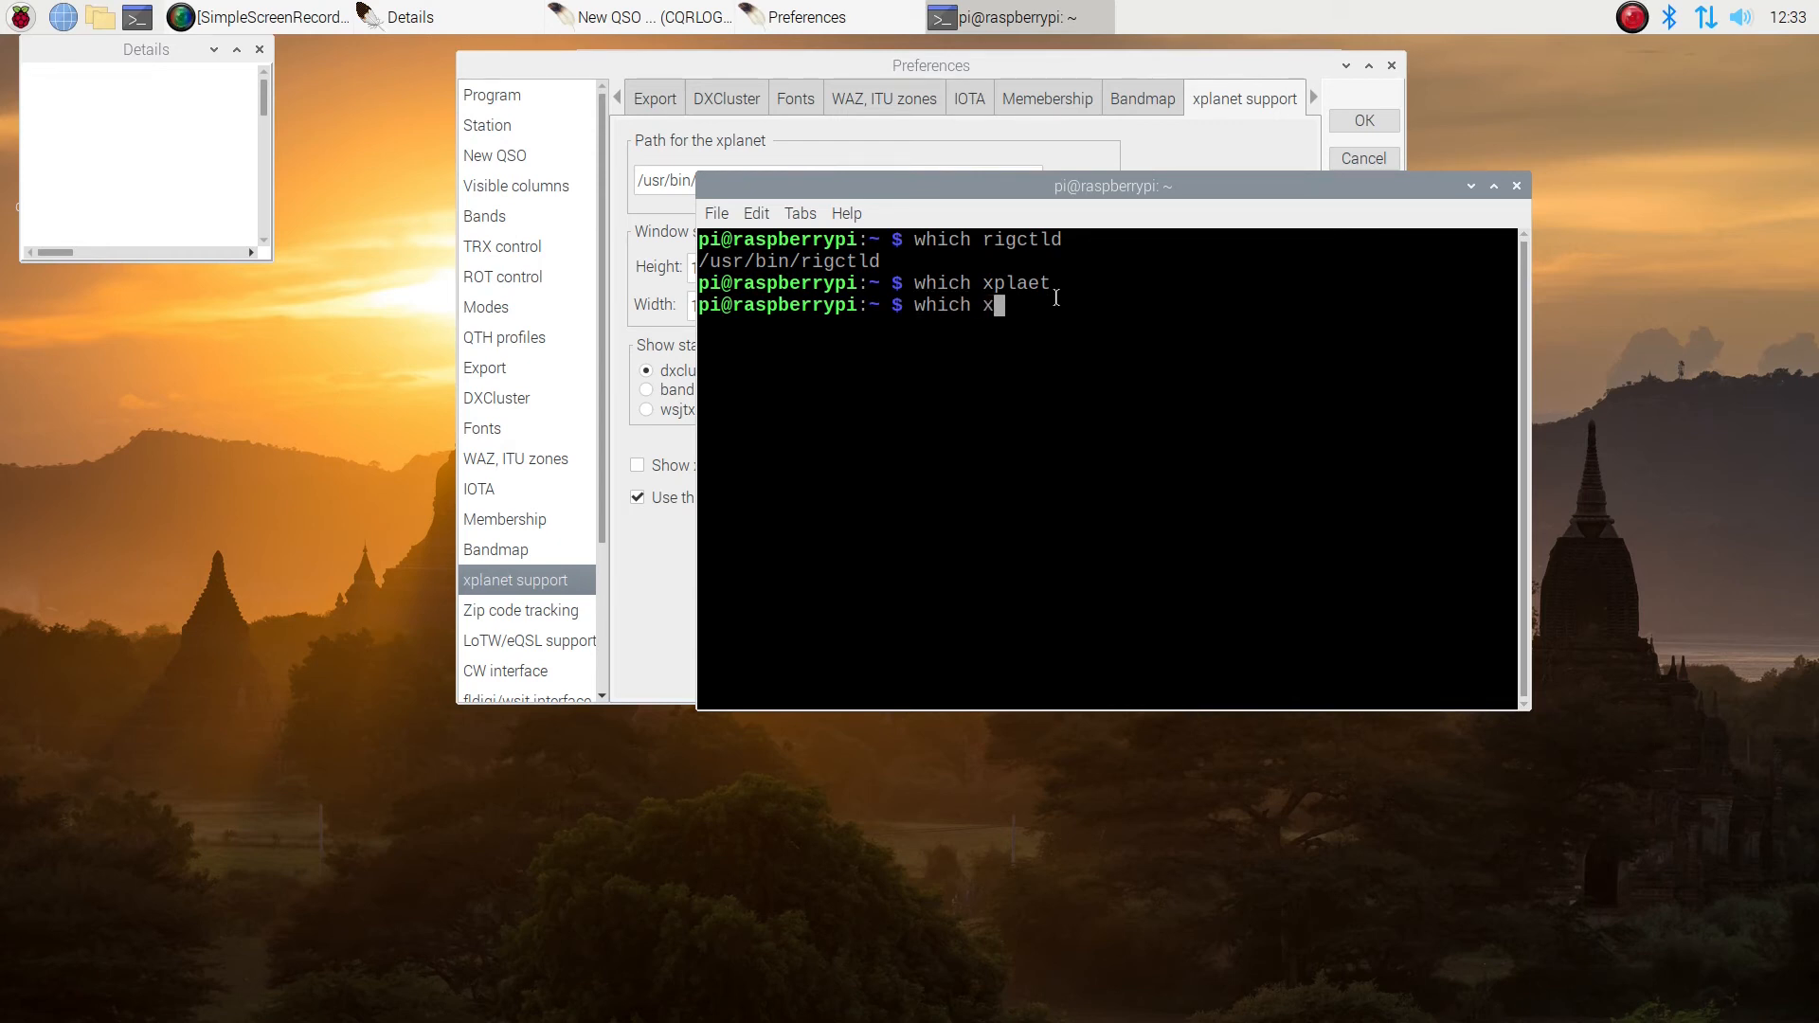
type("planet")
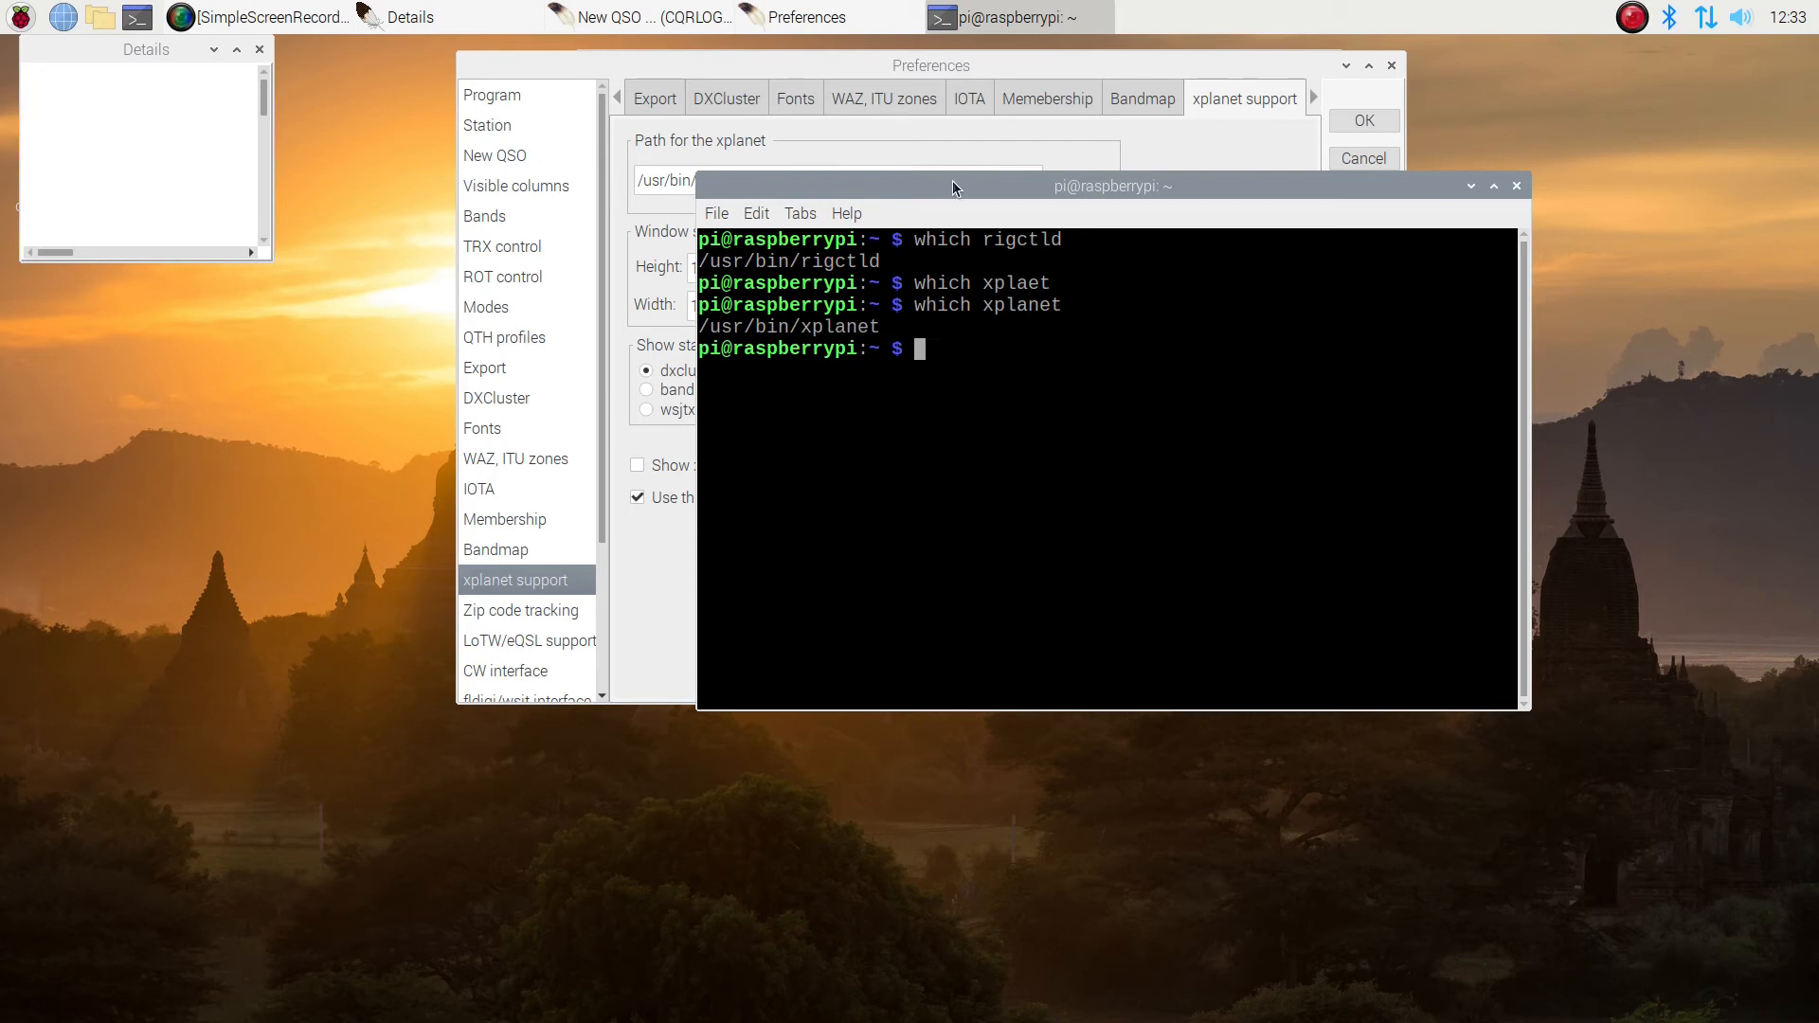
left_click_drag(1112, 186, 1158, 241)
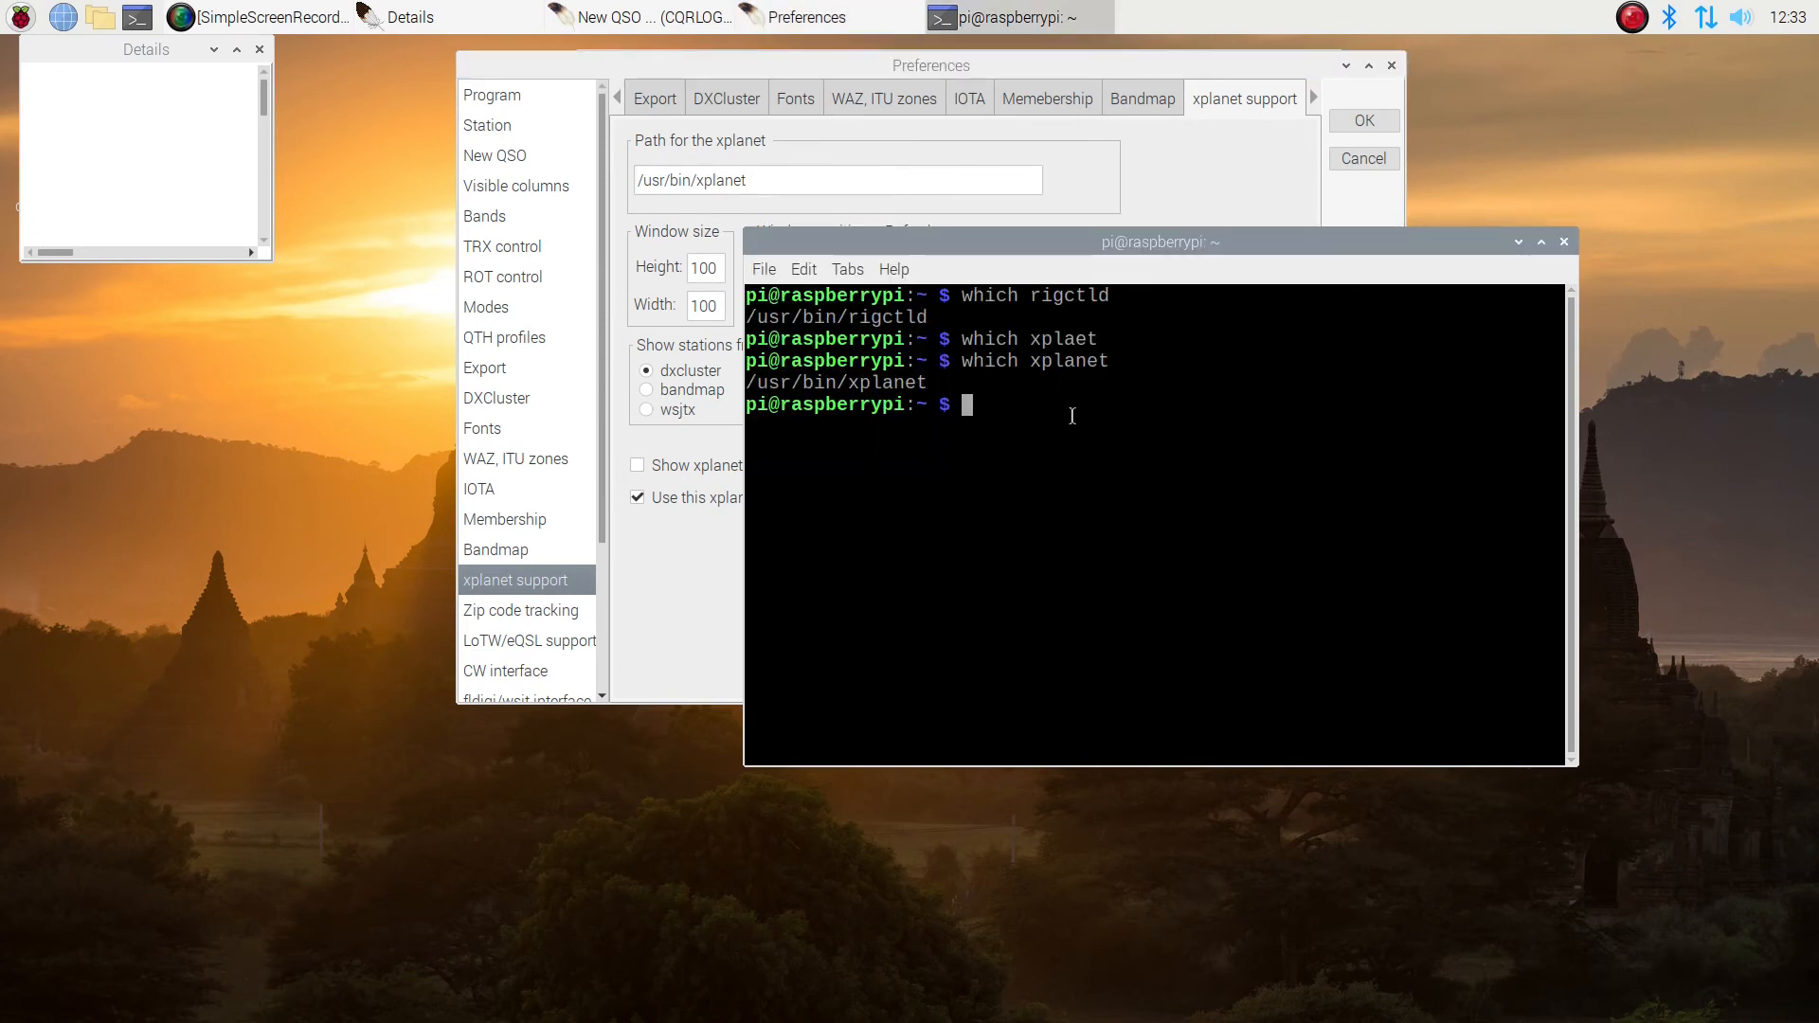
mouse_move(1204, 218)
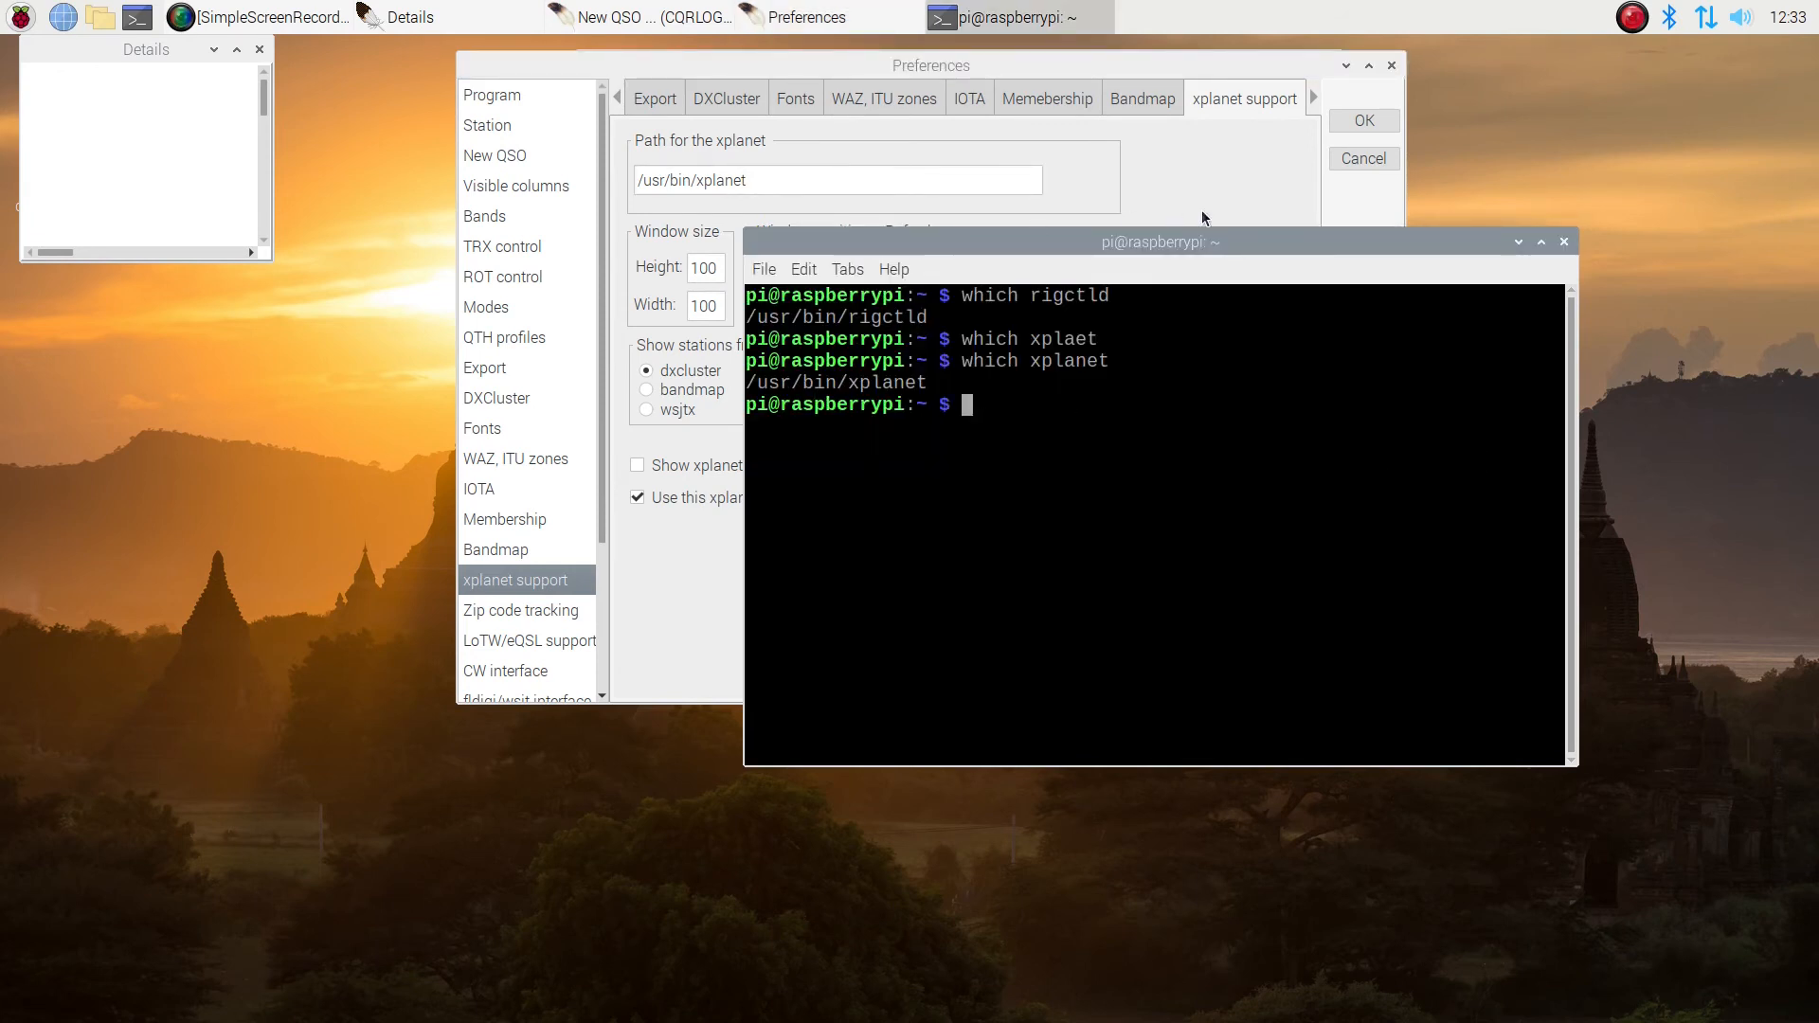
left_click(929, 65)
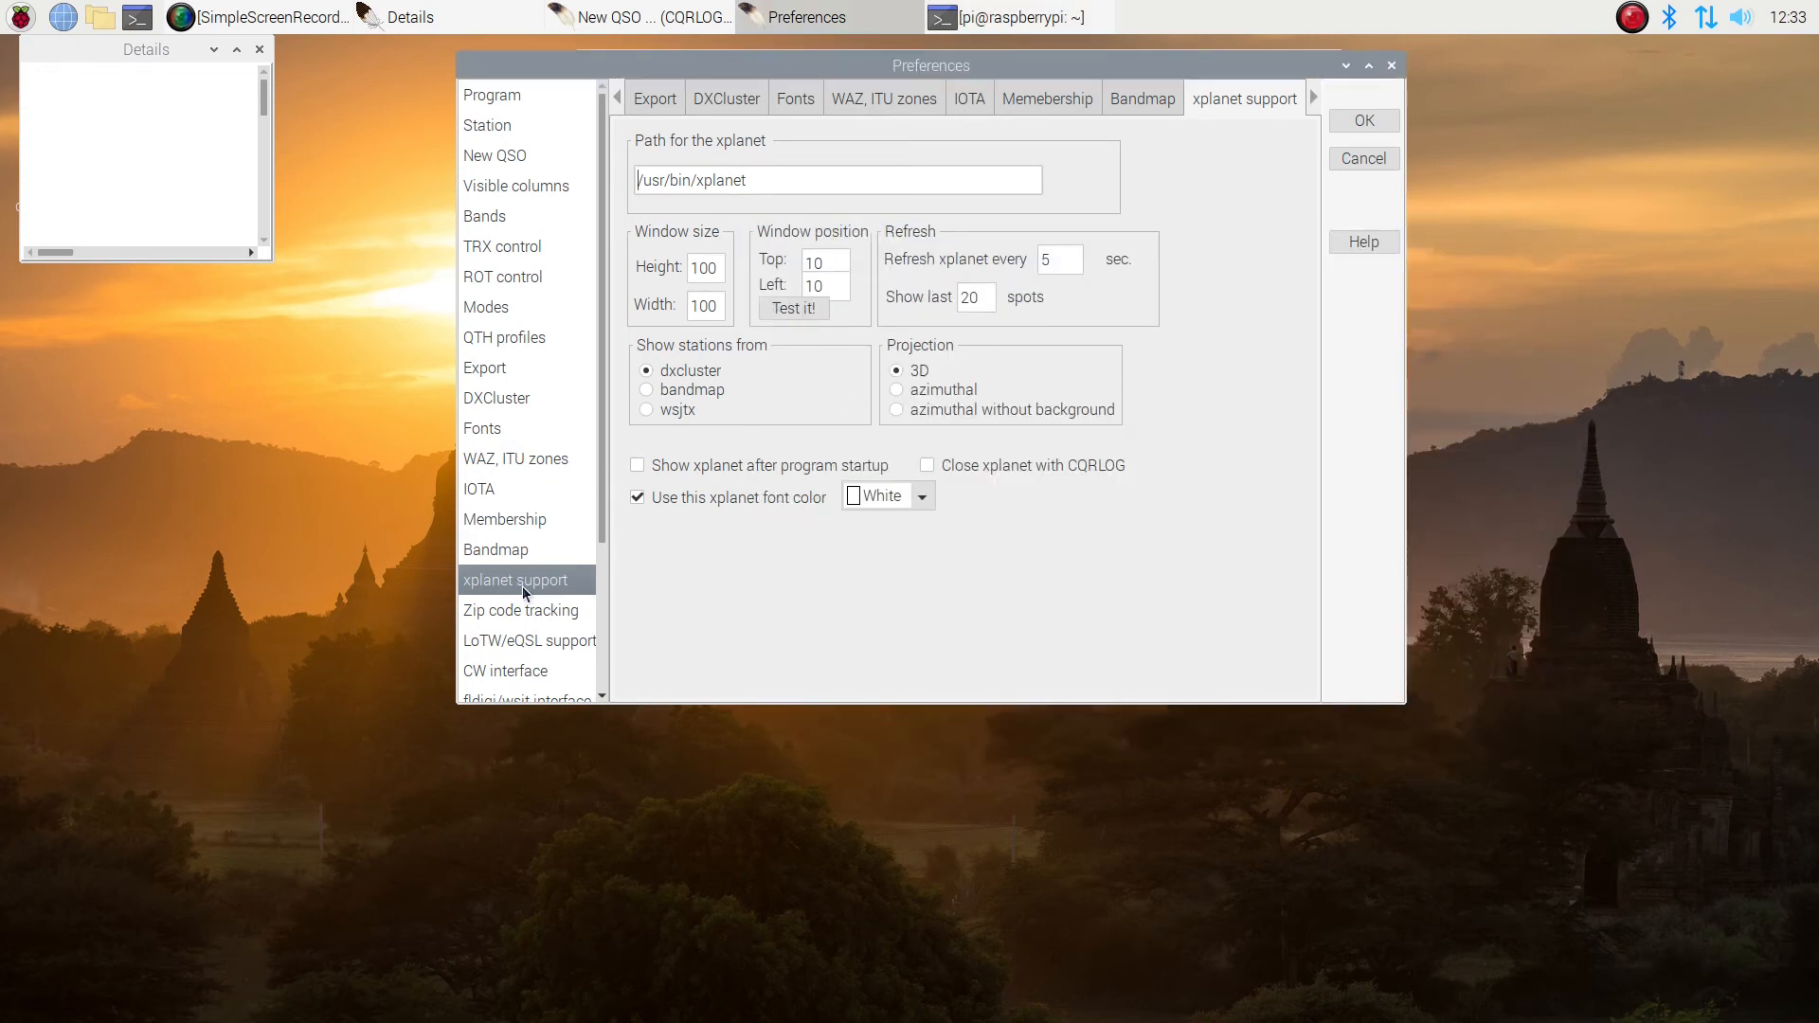
Scroll the sidebar down and switch to the Zip code tracking page
scroll("down", 3)
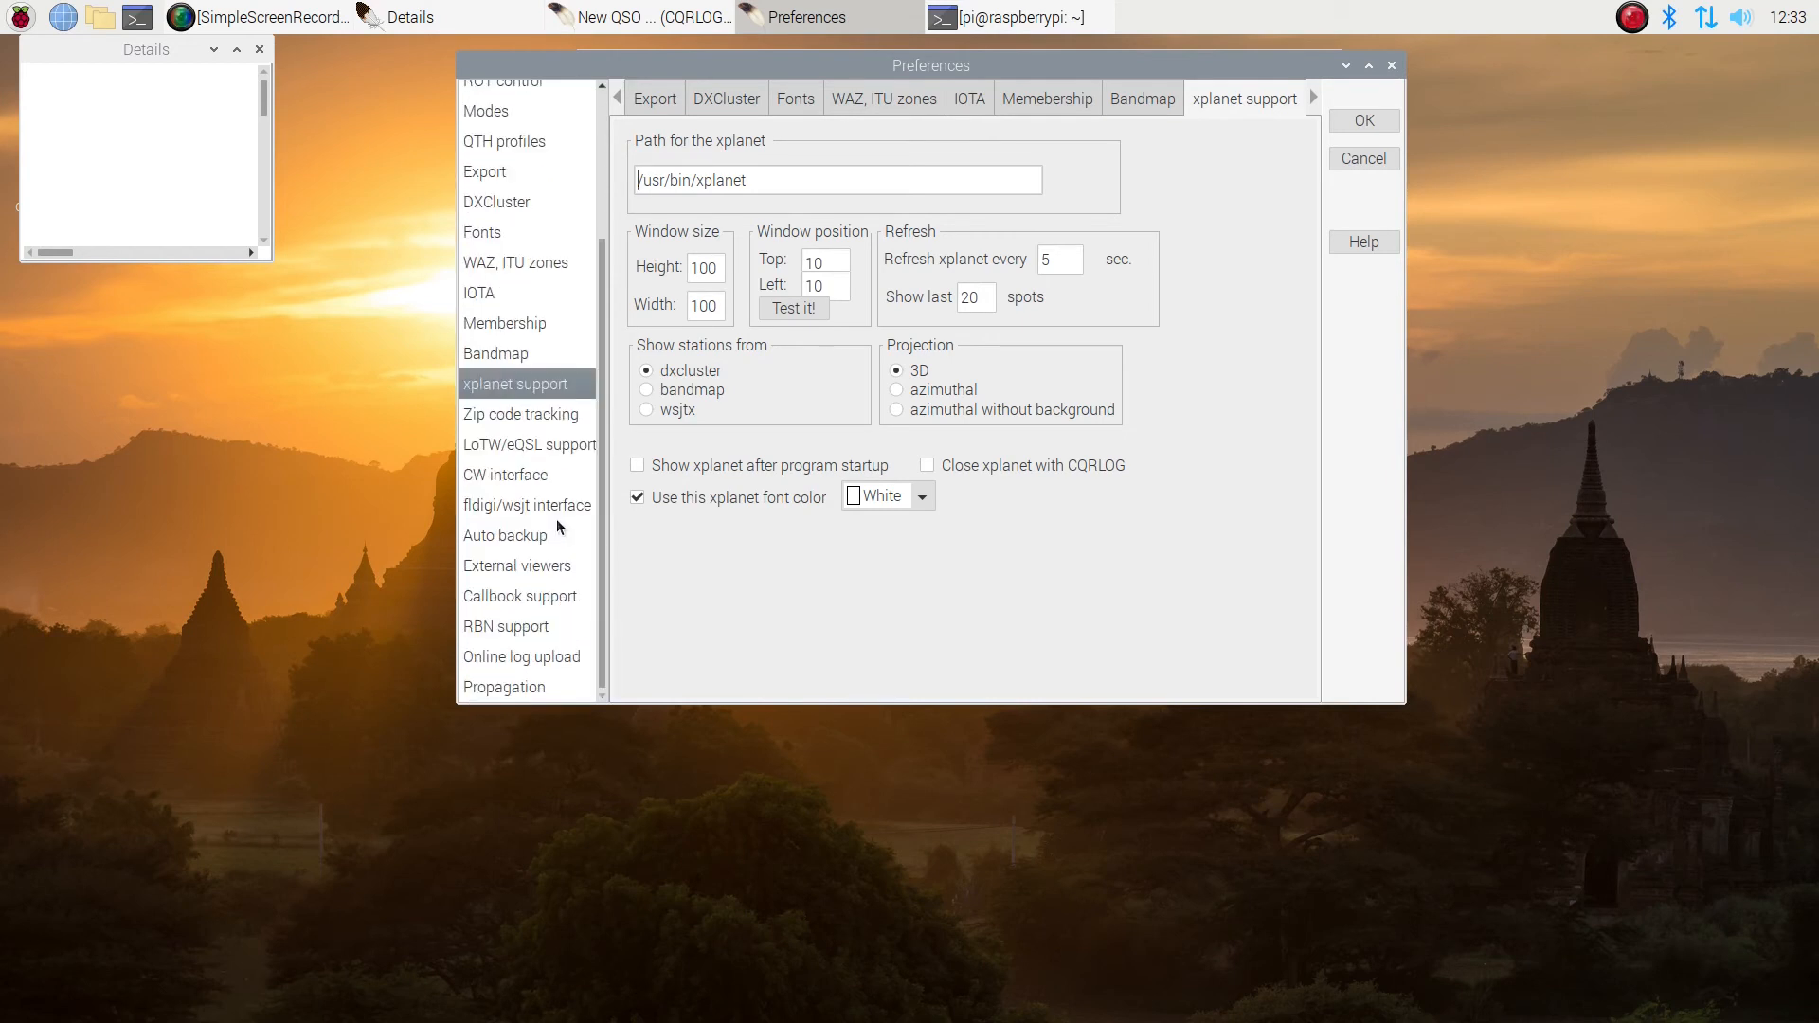
left_click(521, 415)
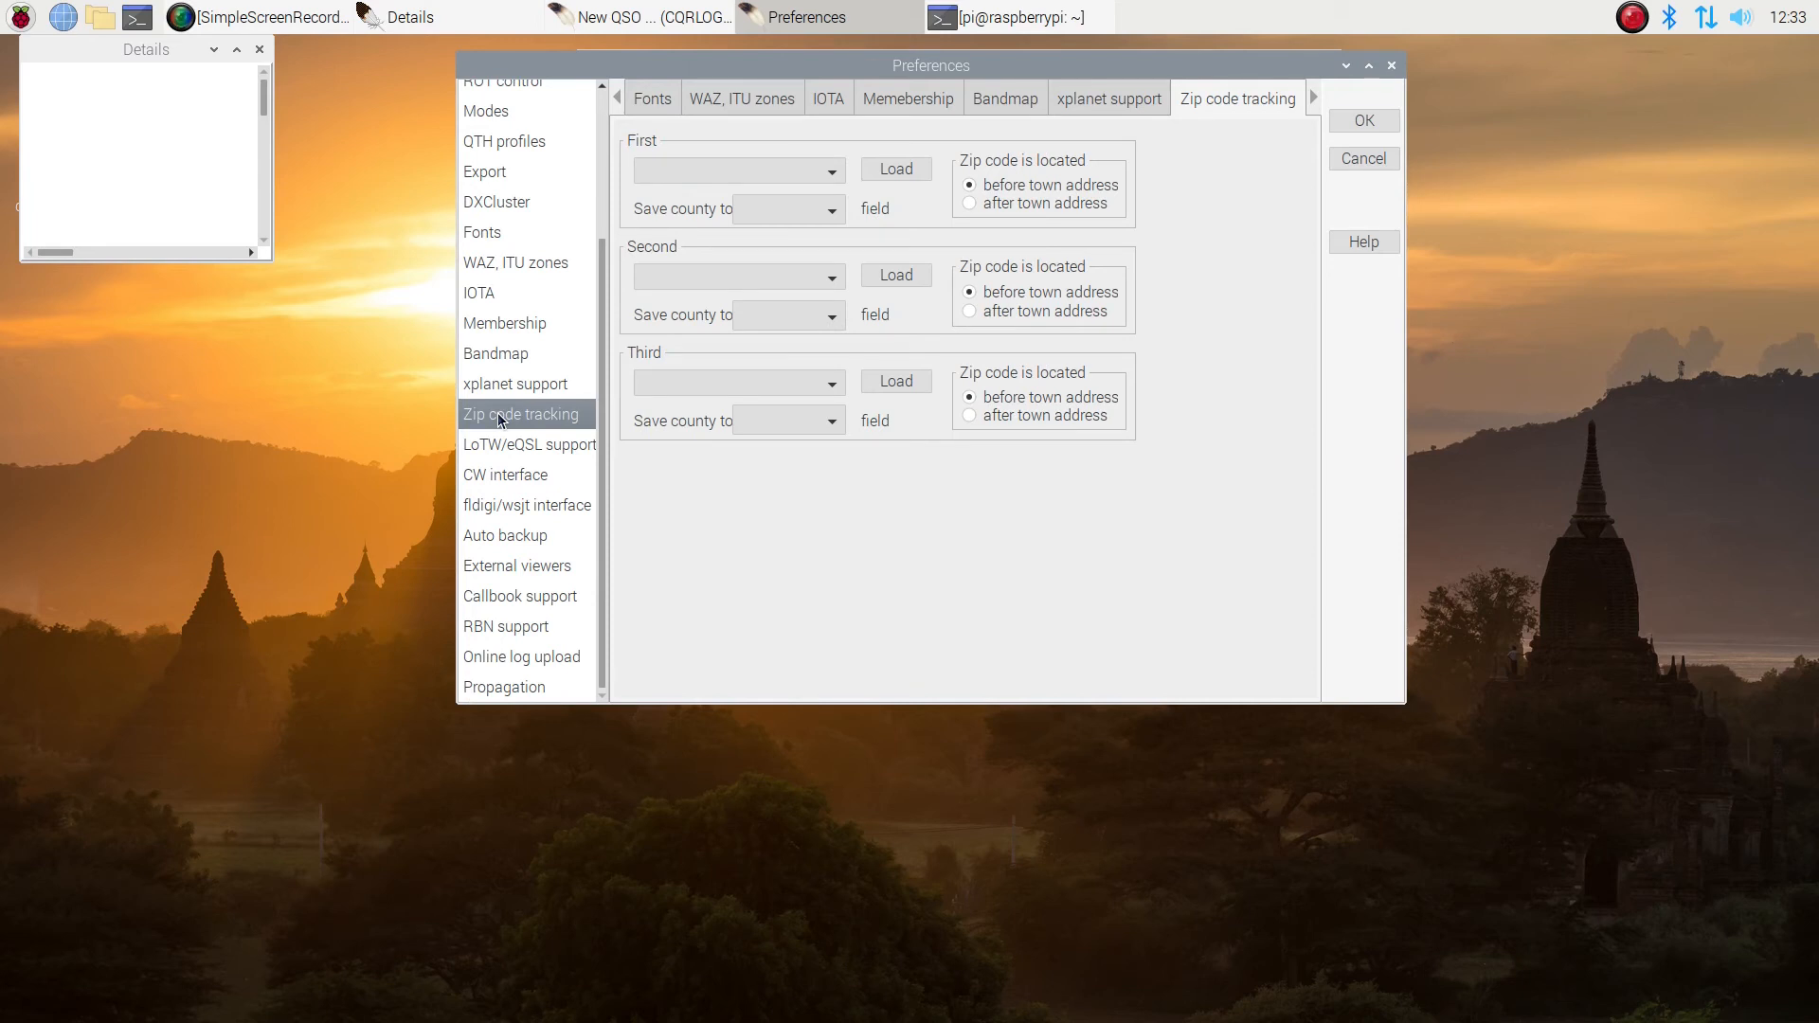
mouse_move(1071, 191)
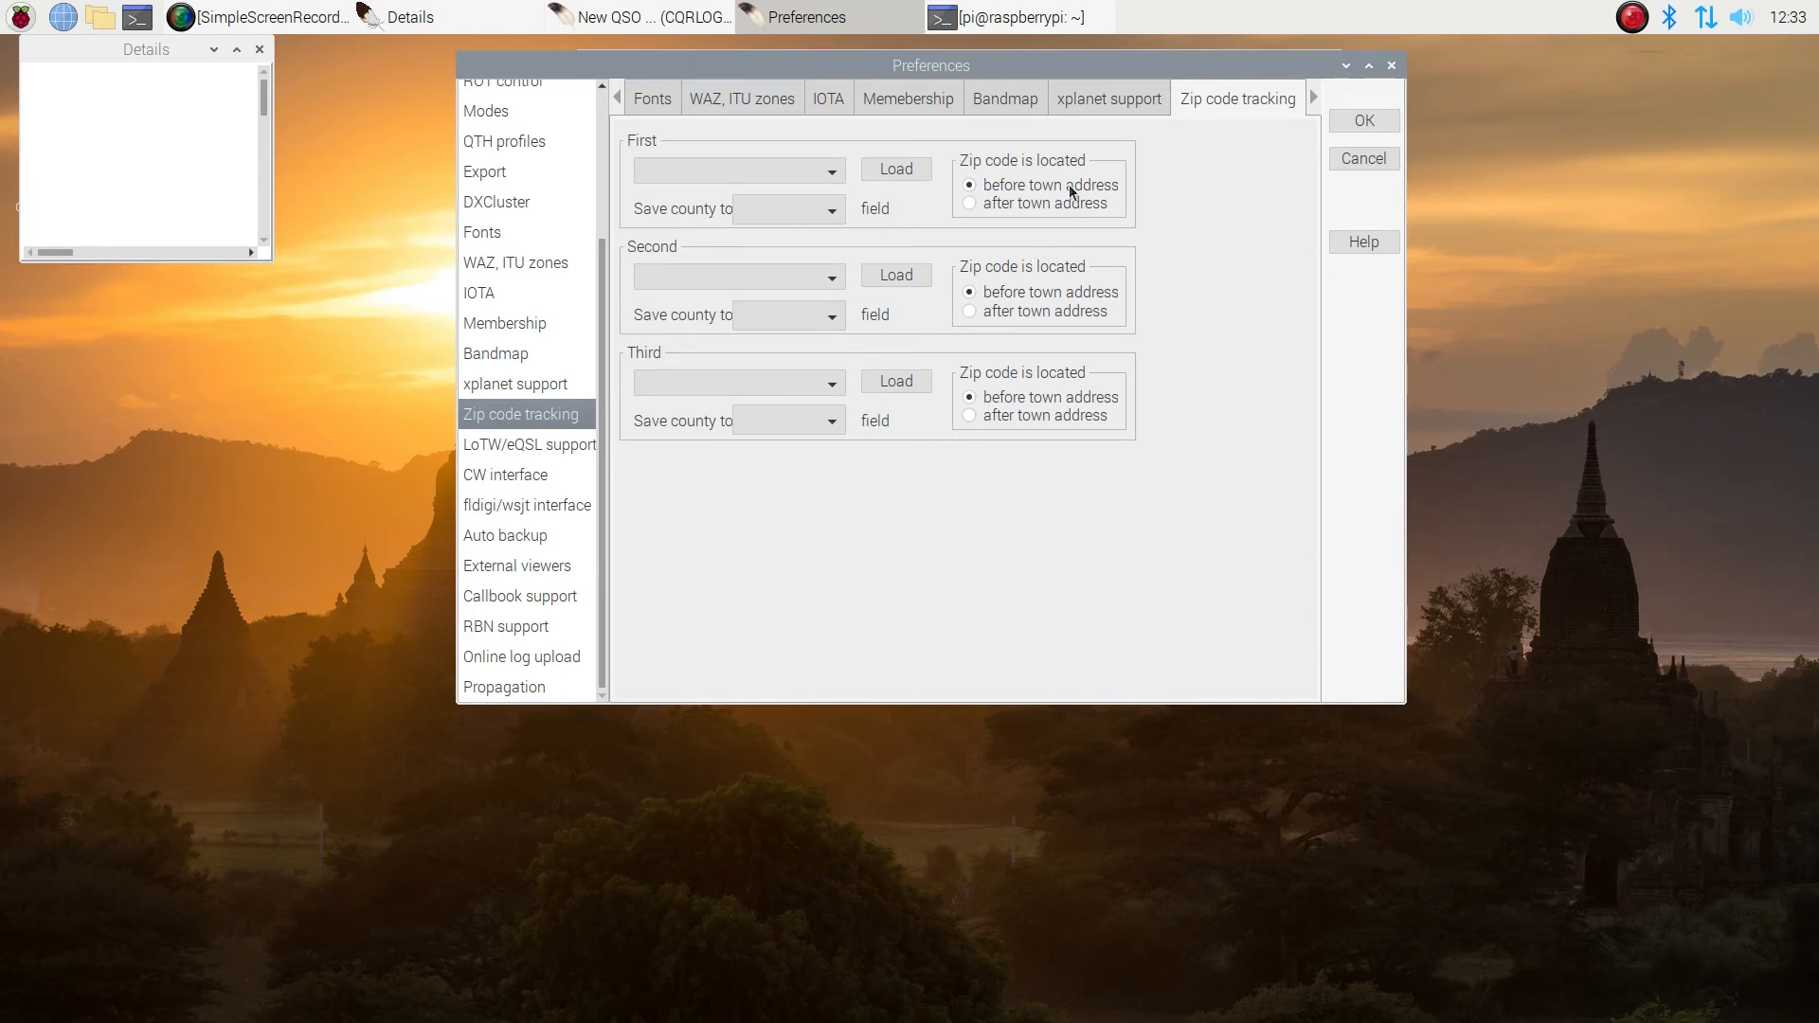
mouse_move(510, 453)
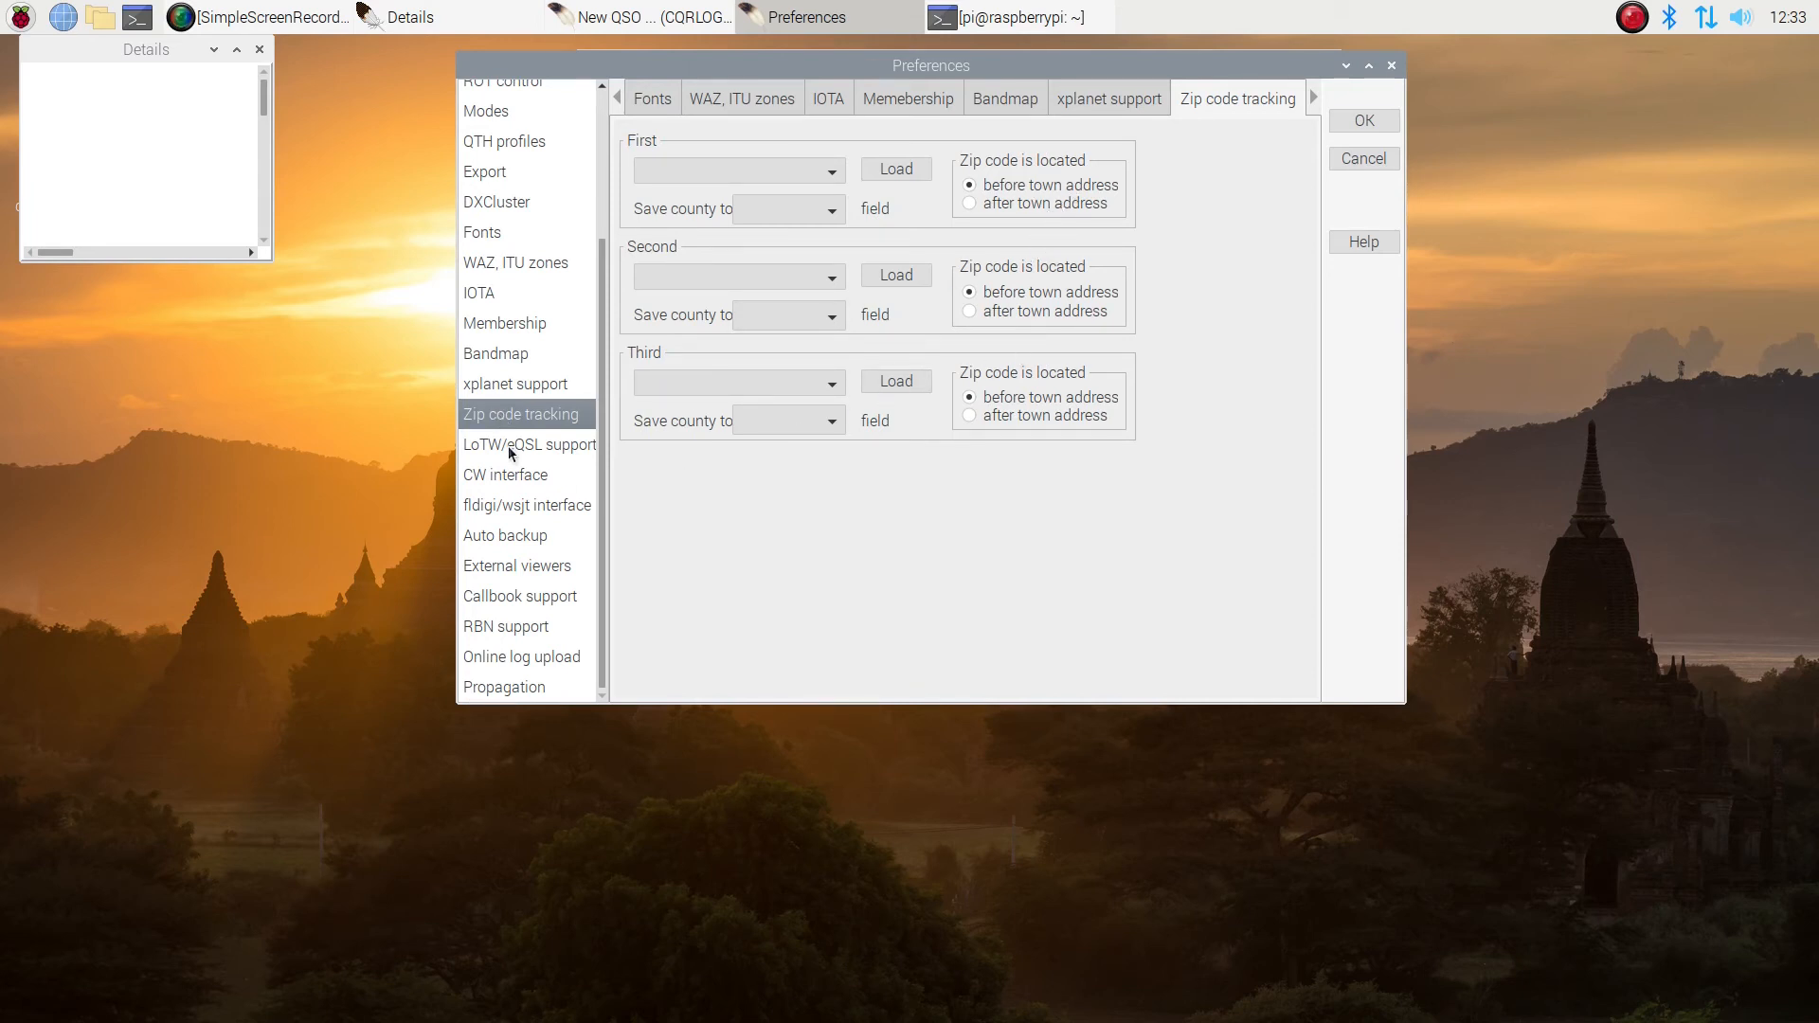
Enter the LoTW and eQSL user names (w6b...) and passwords and tick both confirmed-countries options
left_click(529, 444)
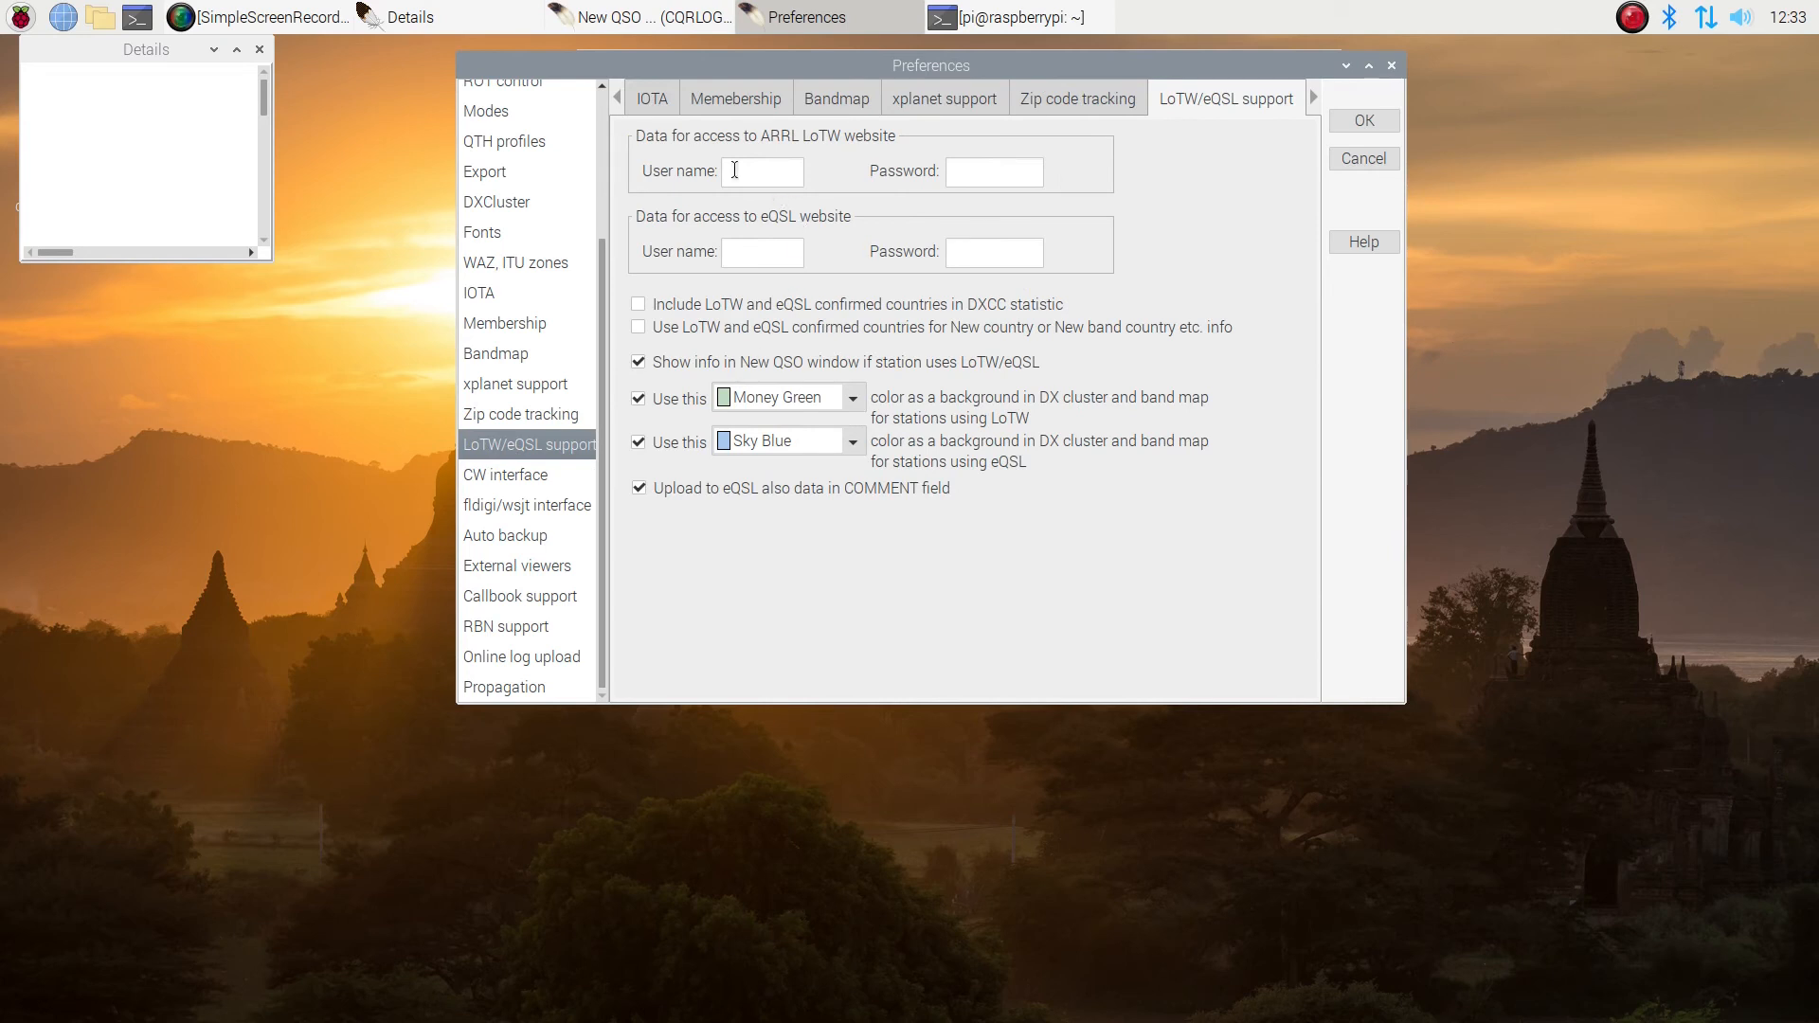
type("w")
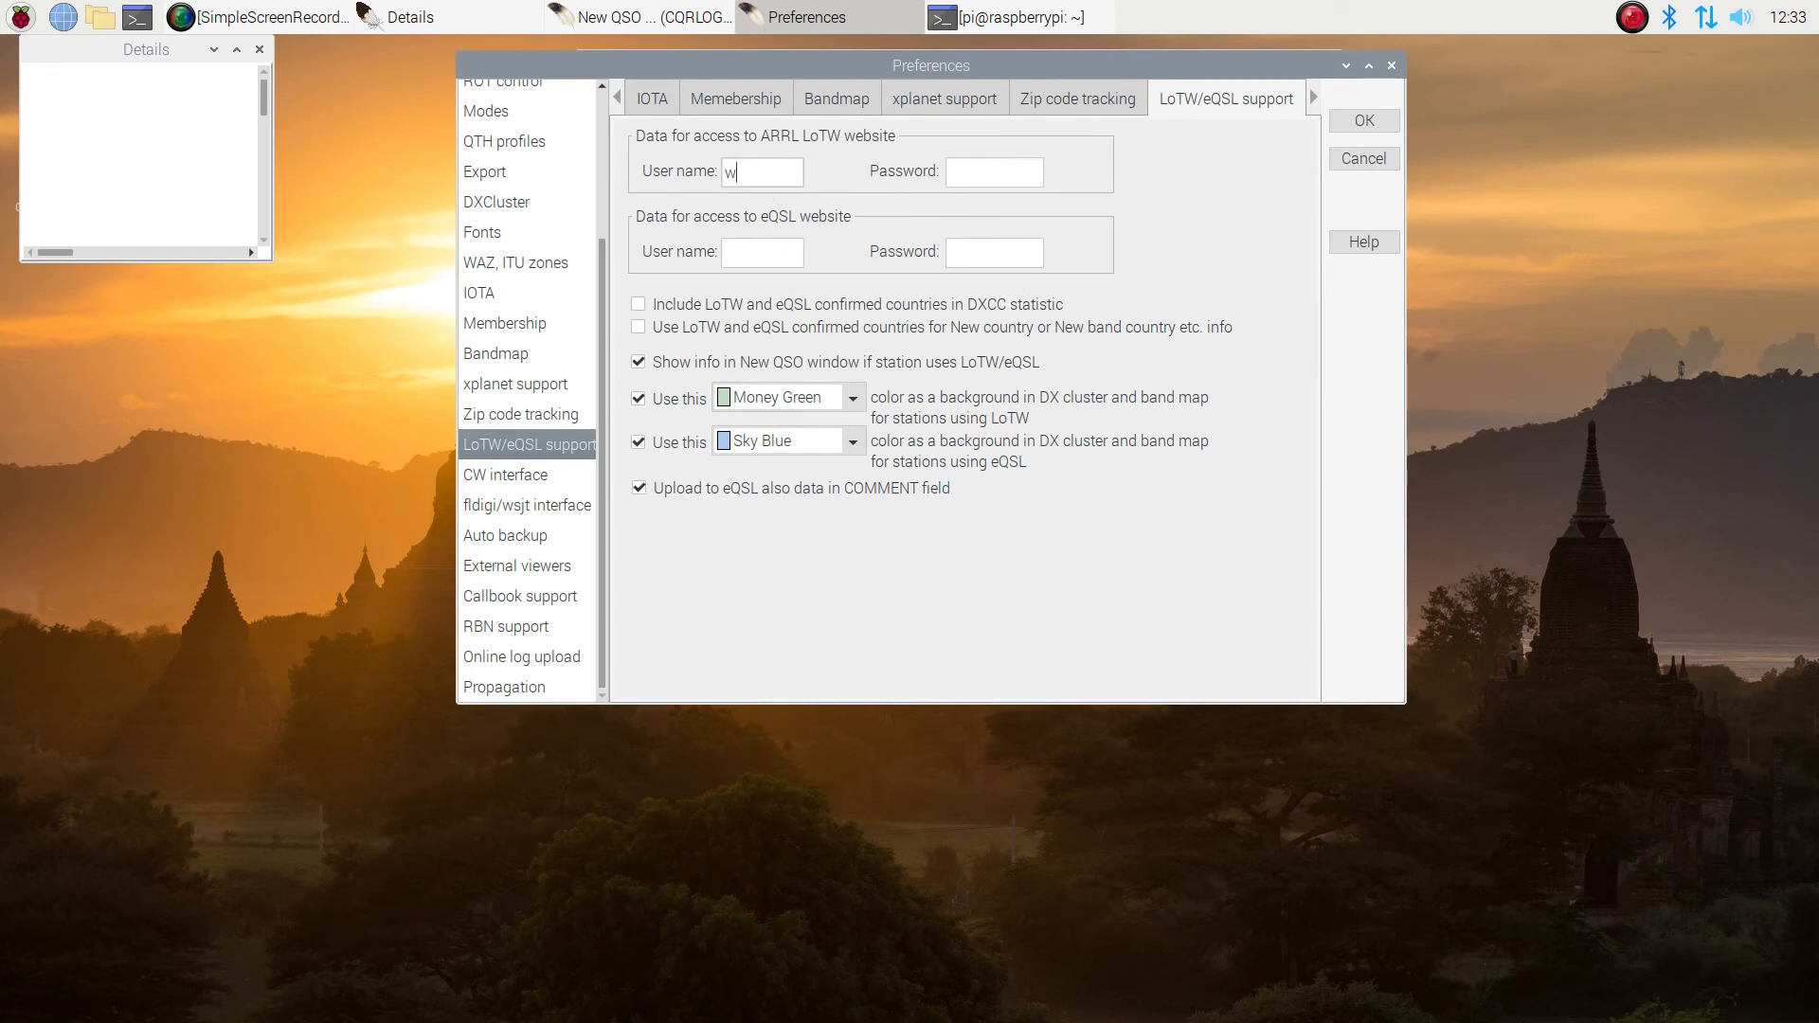
type("6bzy")
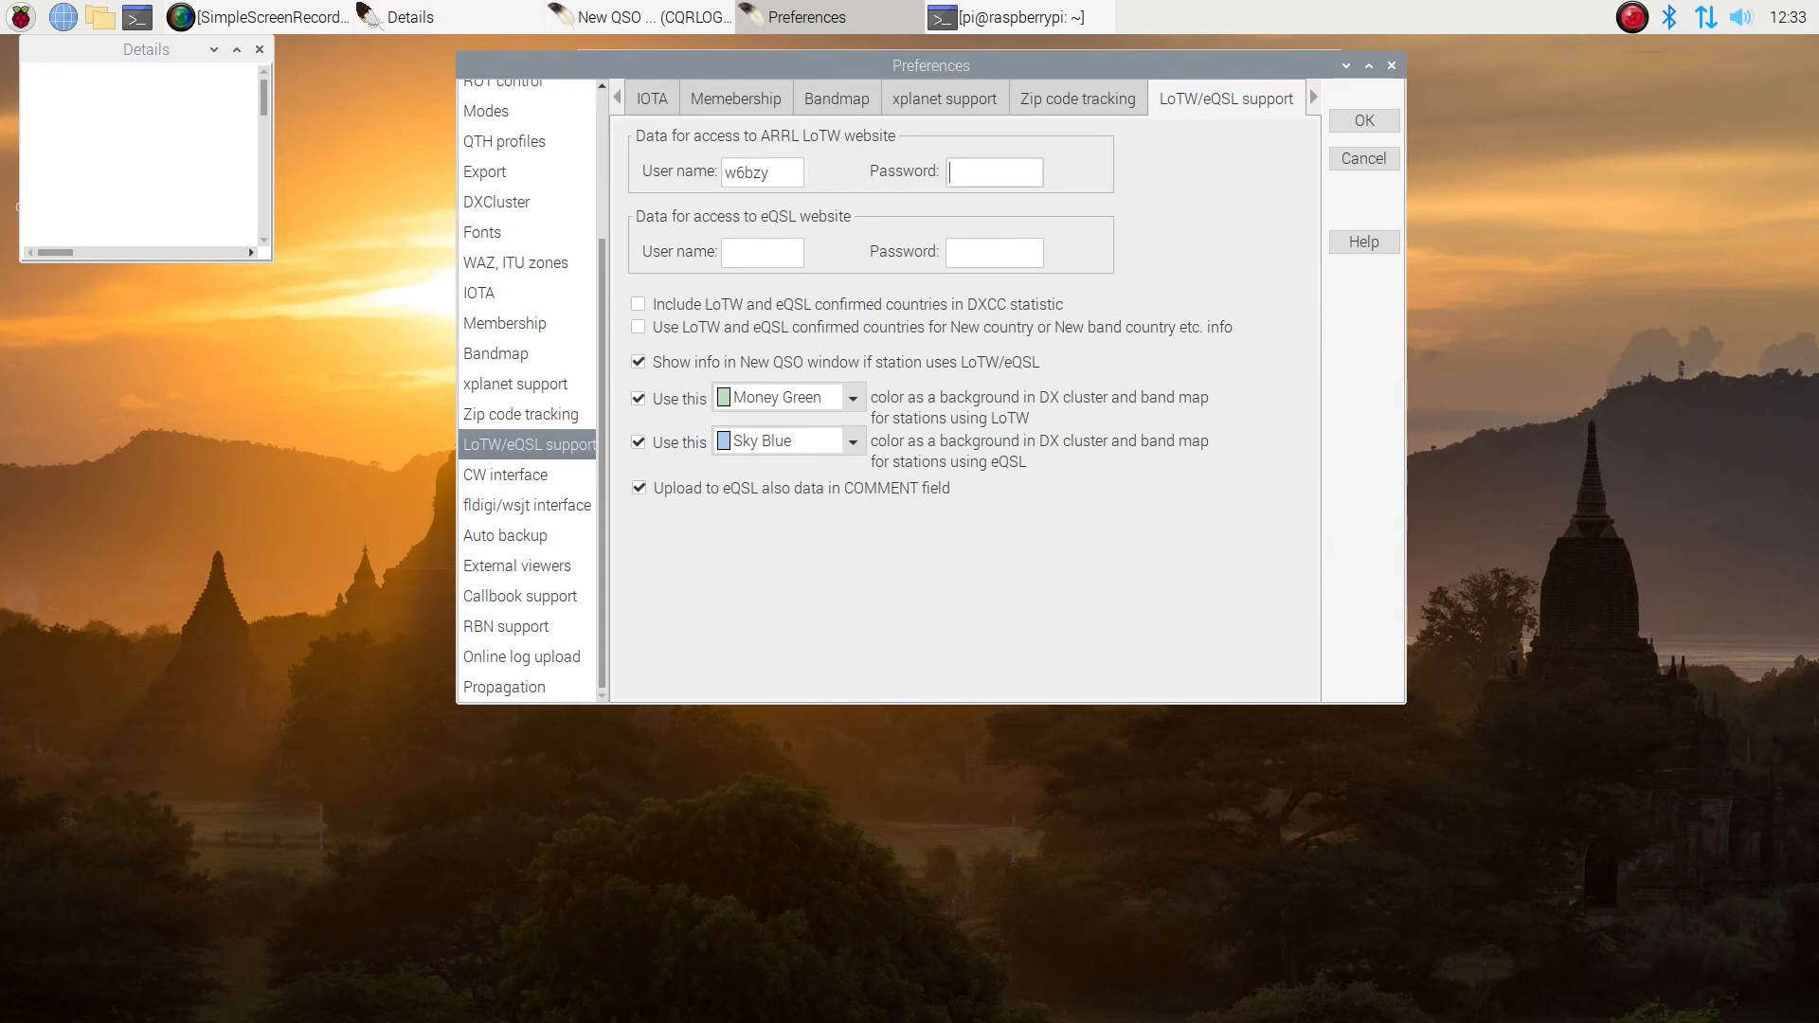
type("••••")
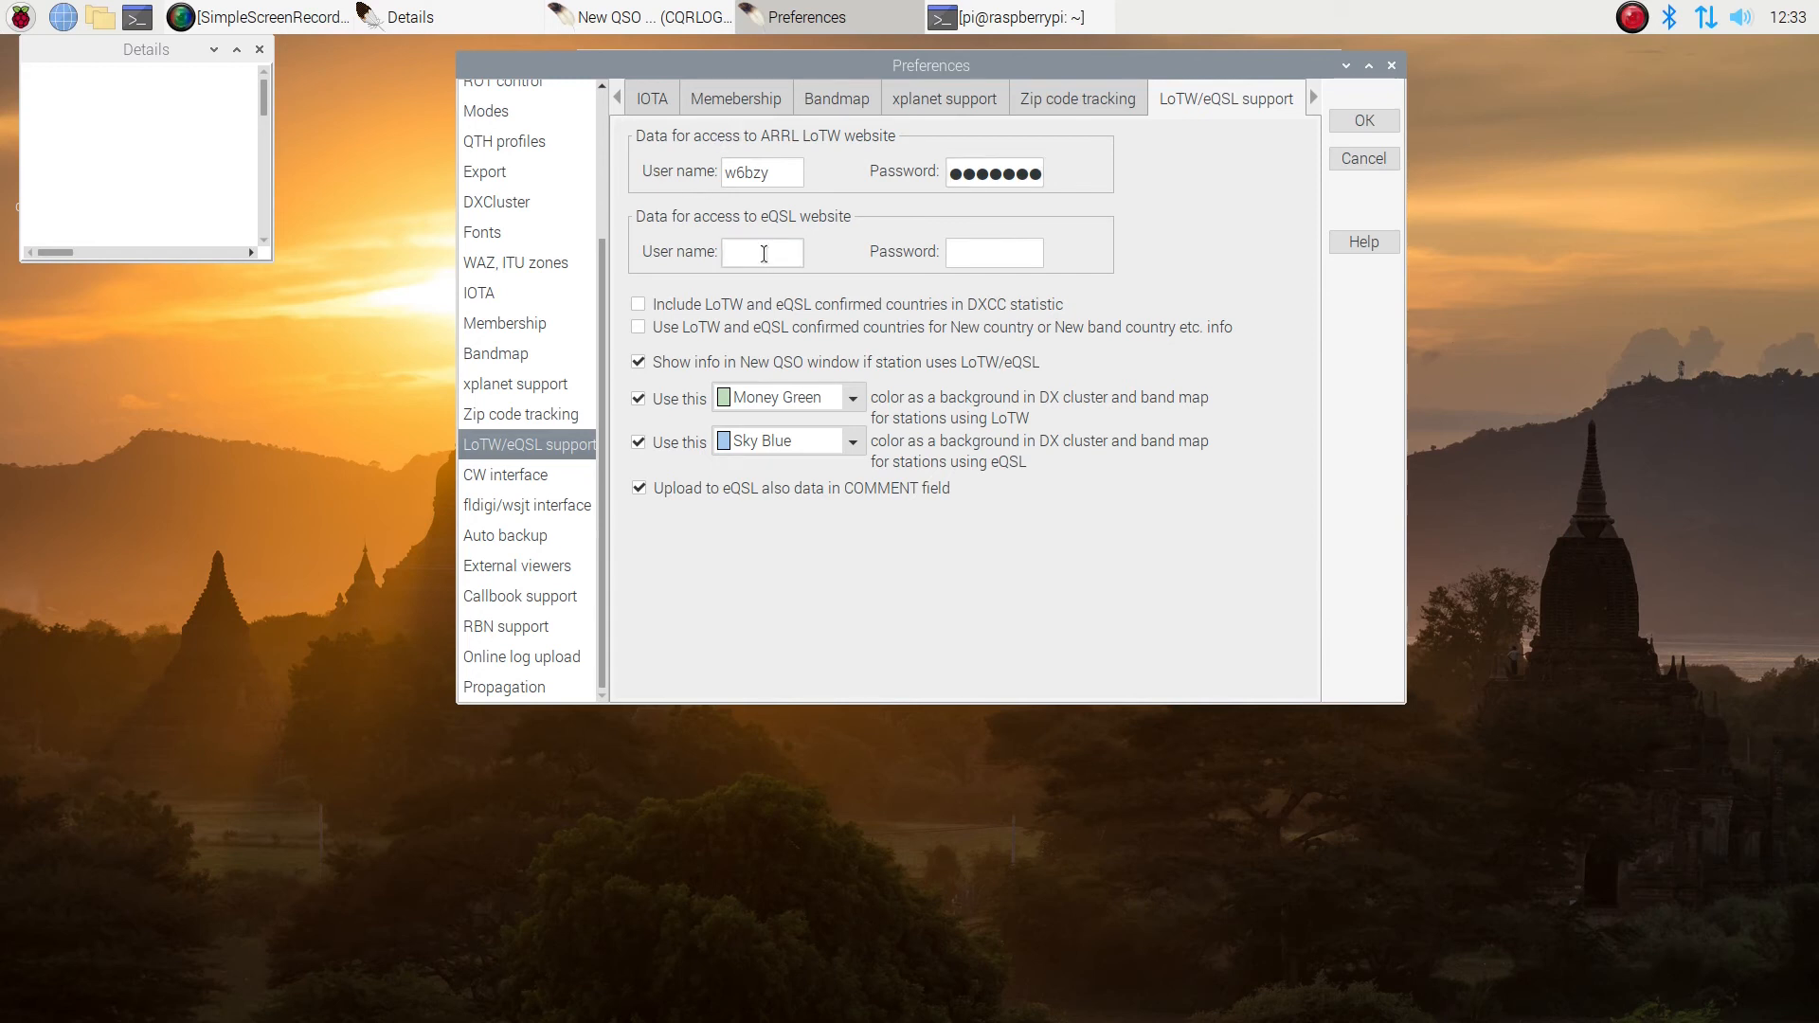
type("w6bzy")
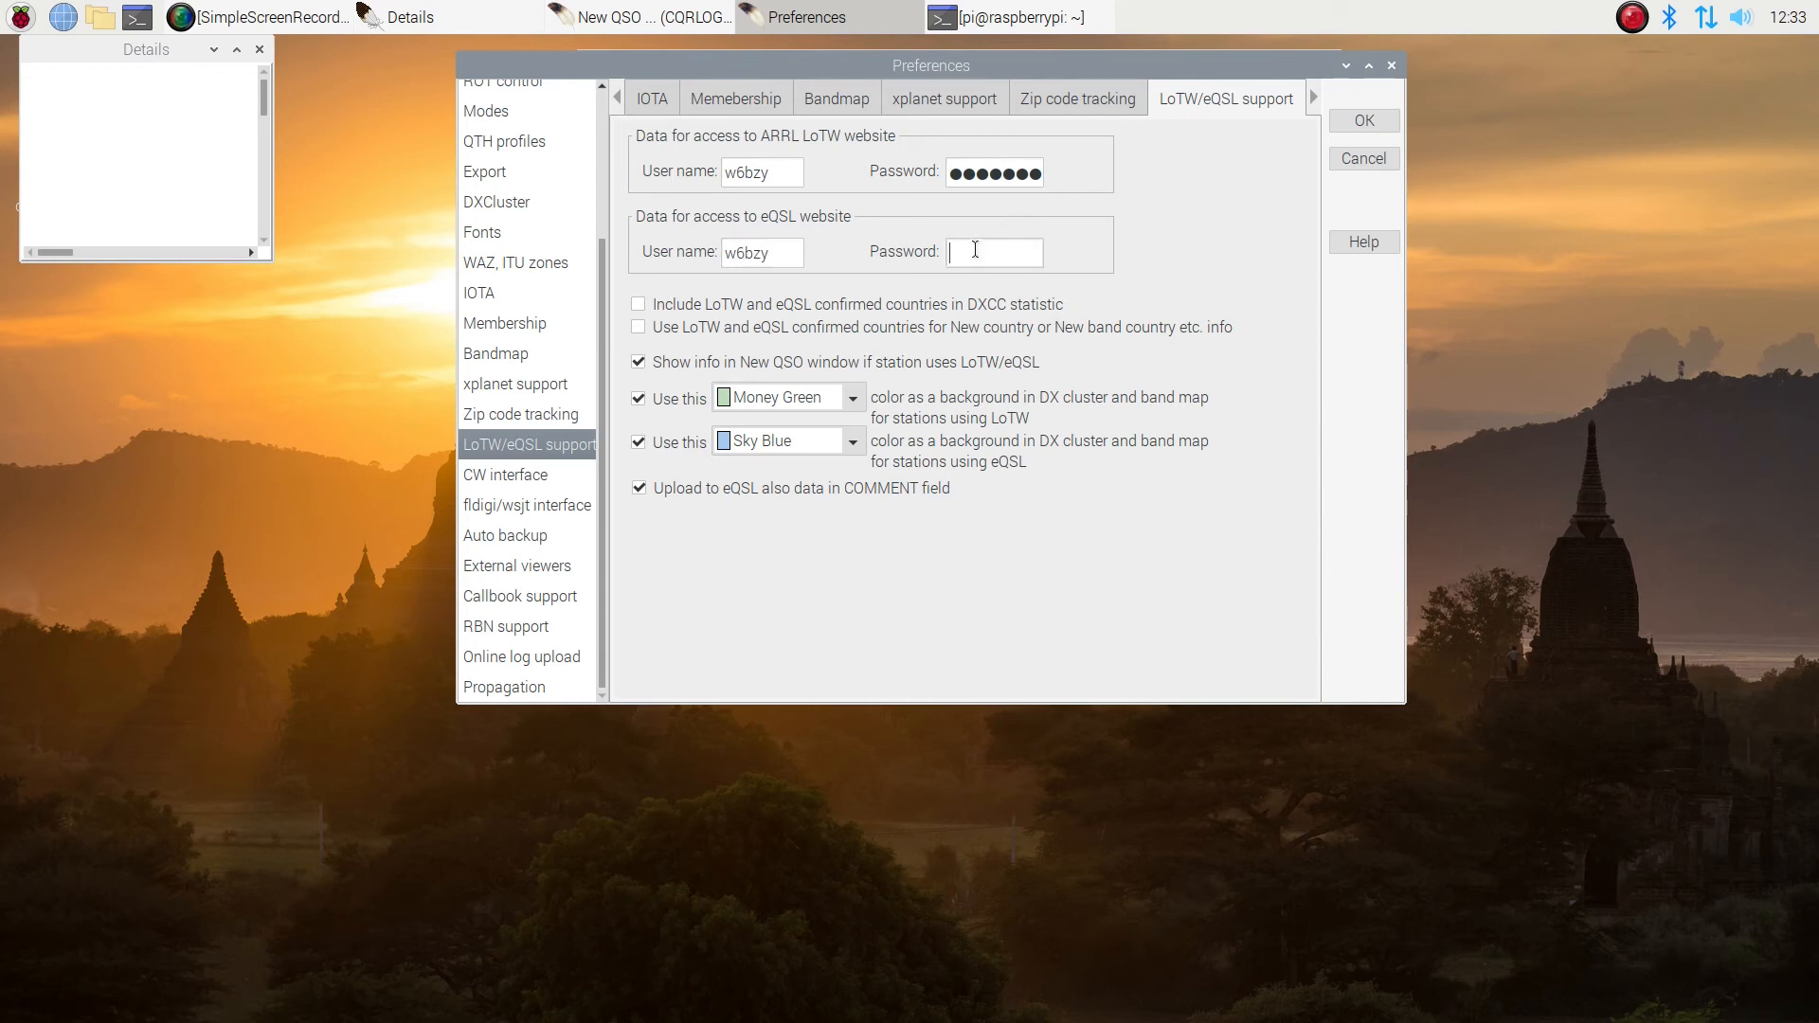
type("•")
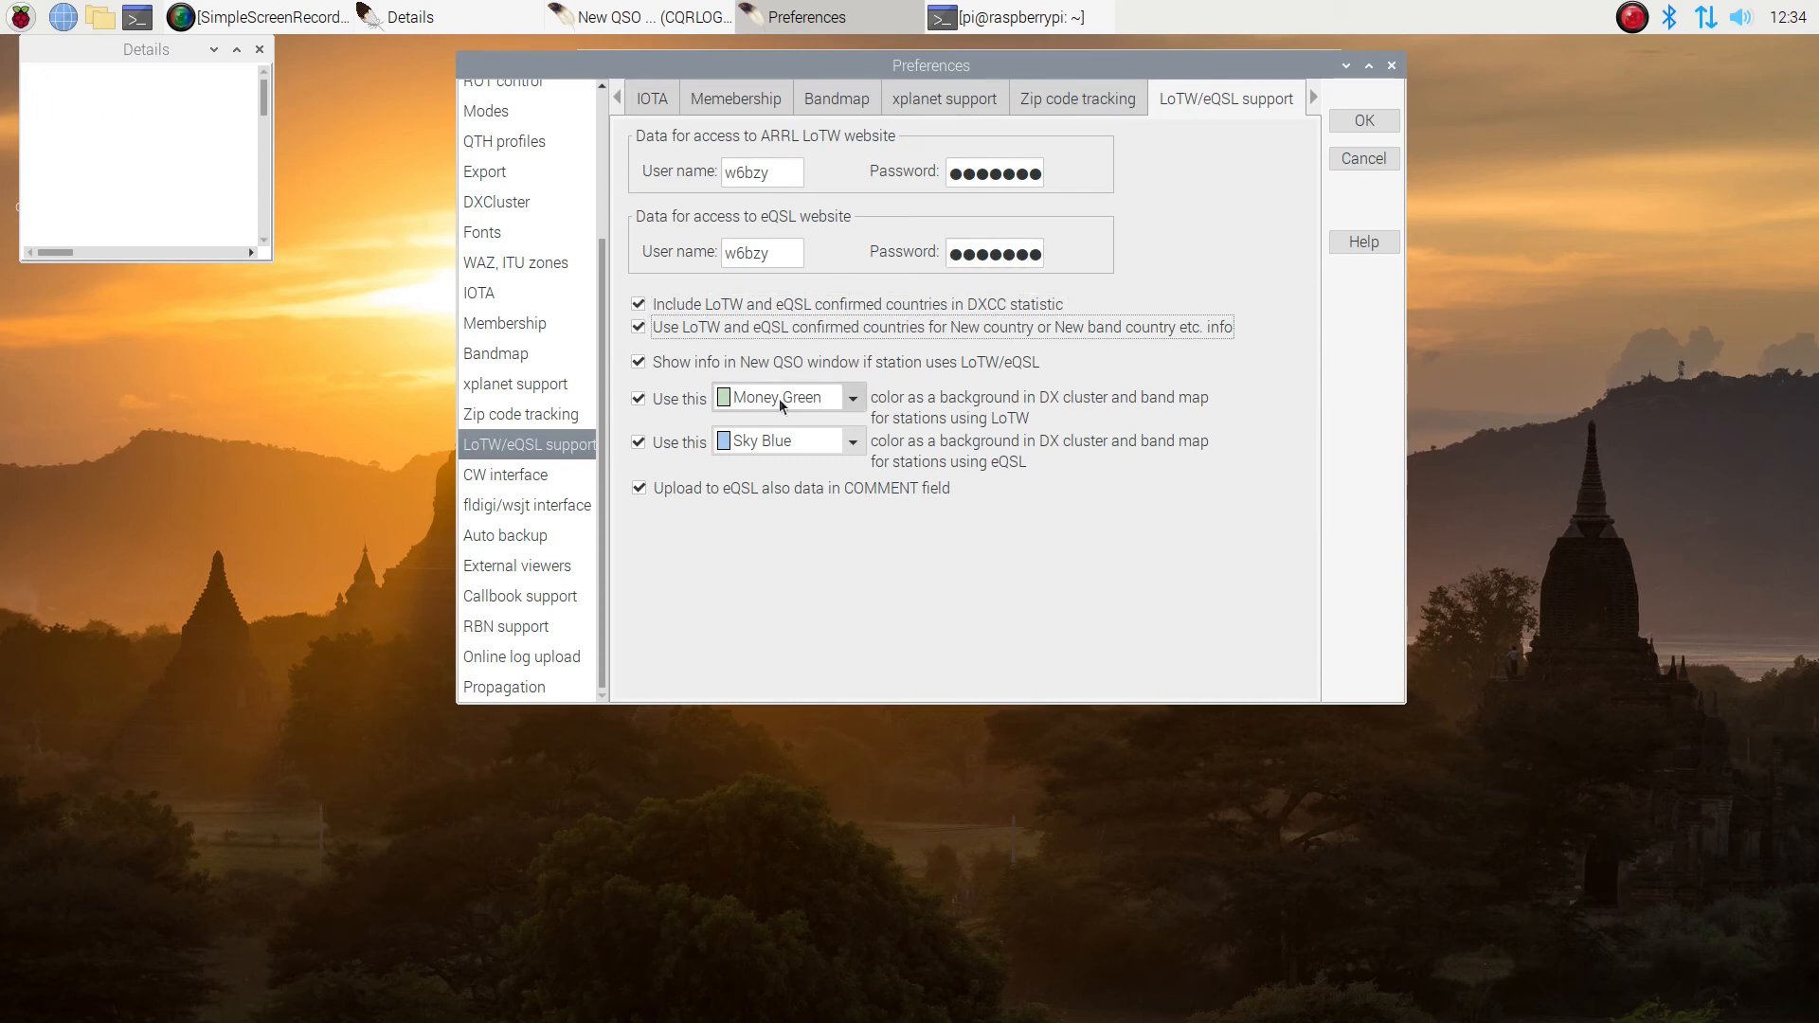
Review the CW interface types, then enable 'Run wsjtx after entering to Remote mode' in fldigi/wsjt interface
left_click(506, 474)
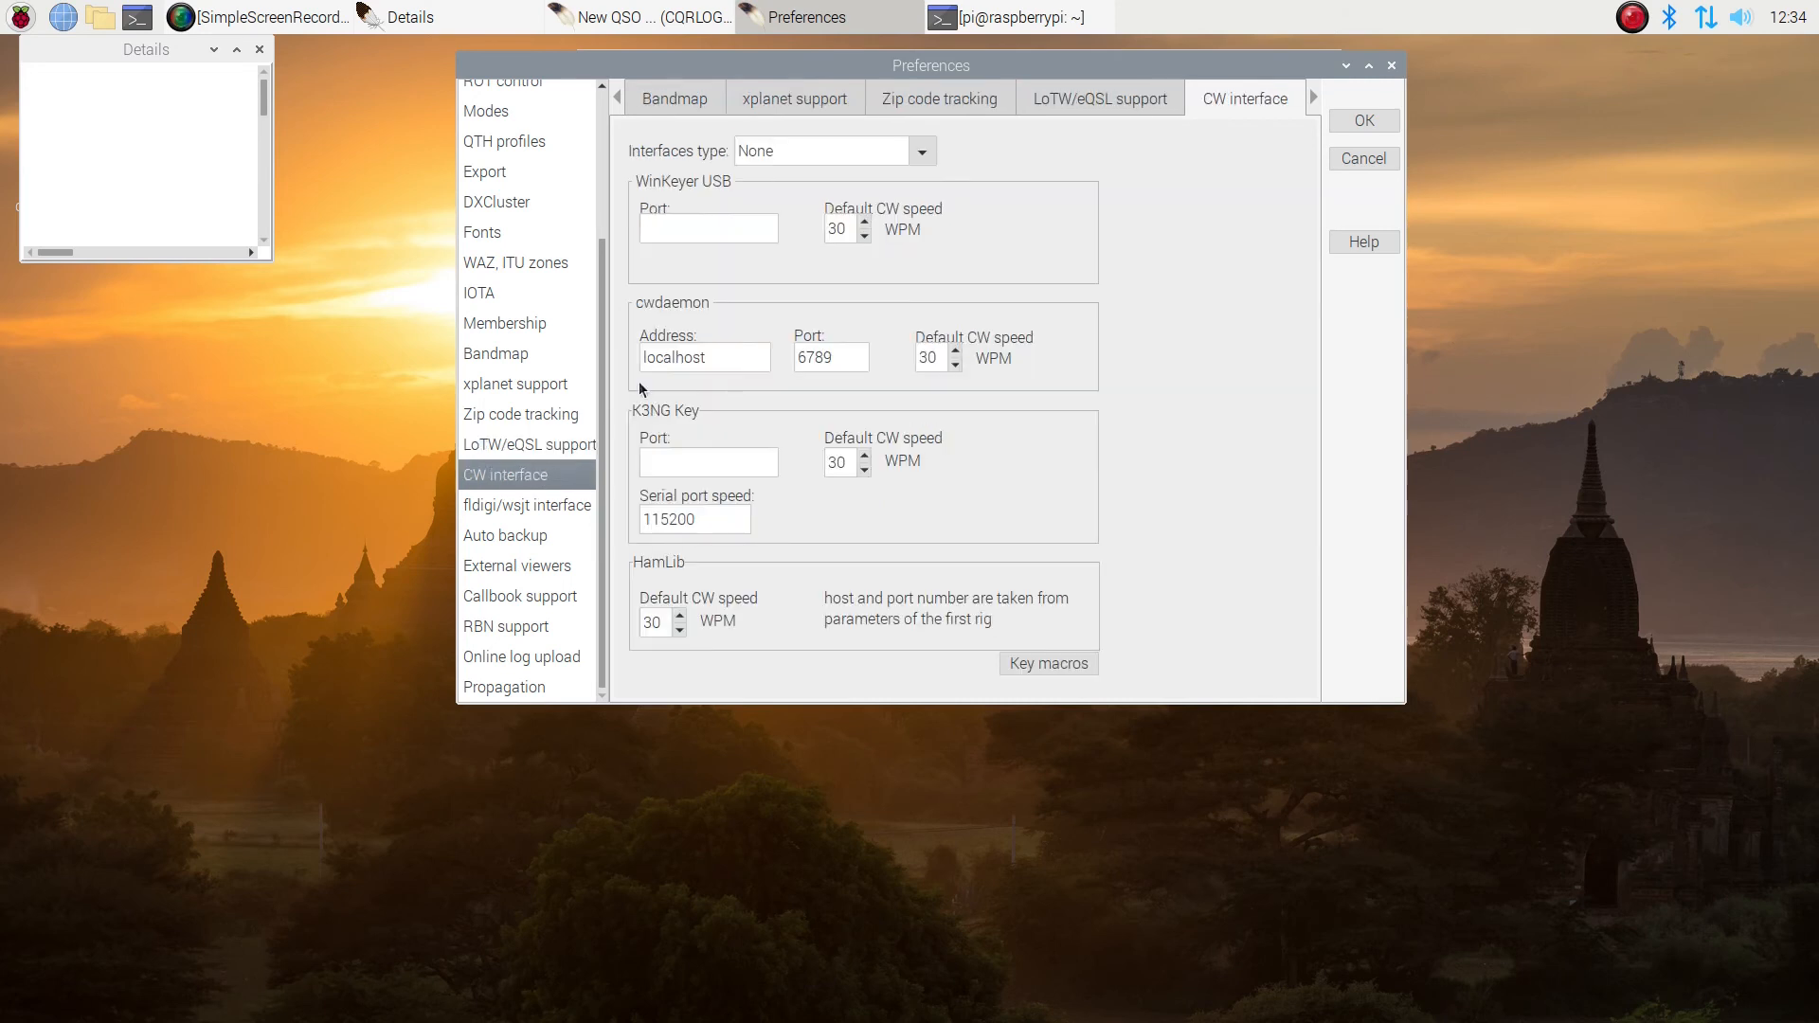
mouse_move(942, 166)
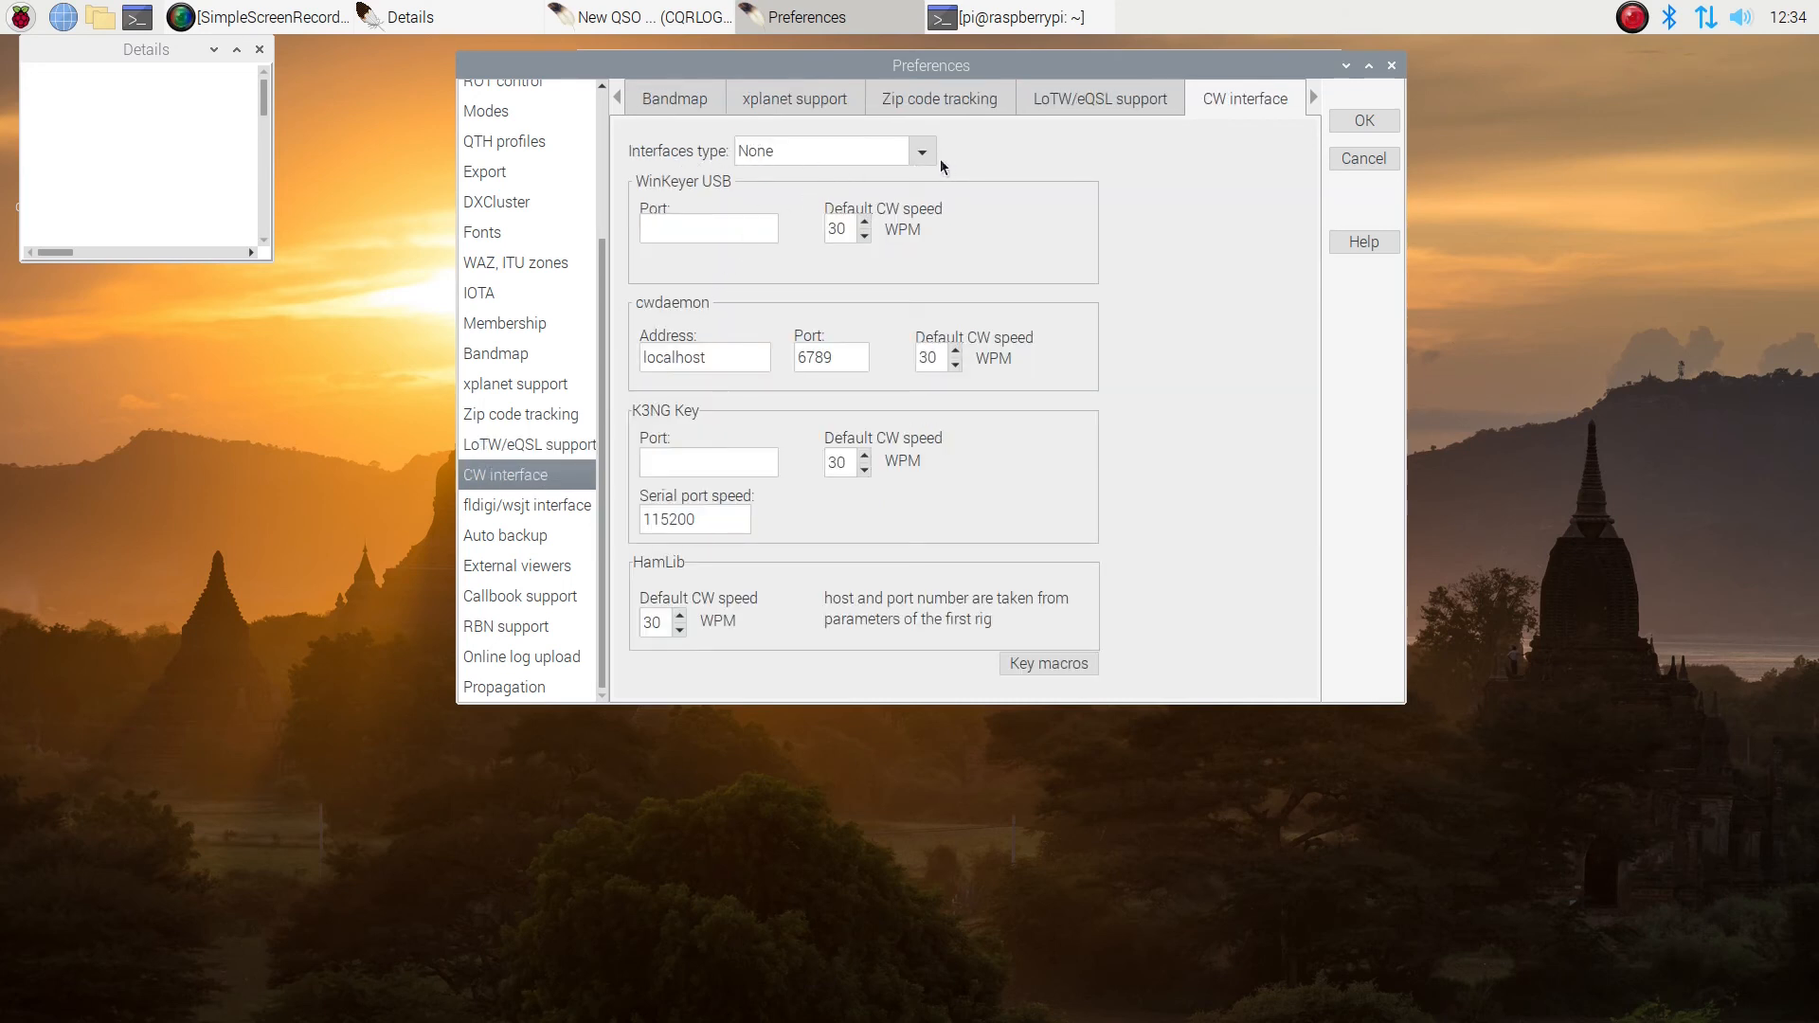
left_click(923, 151)
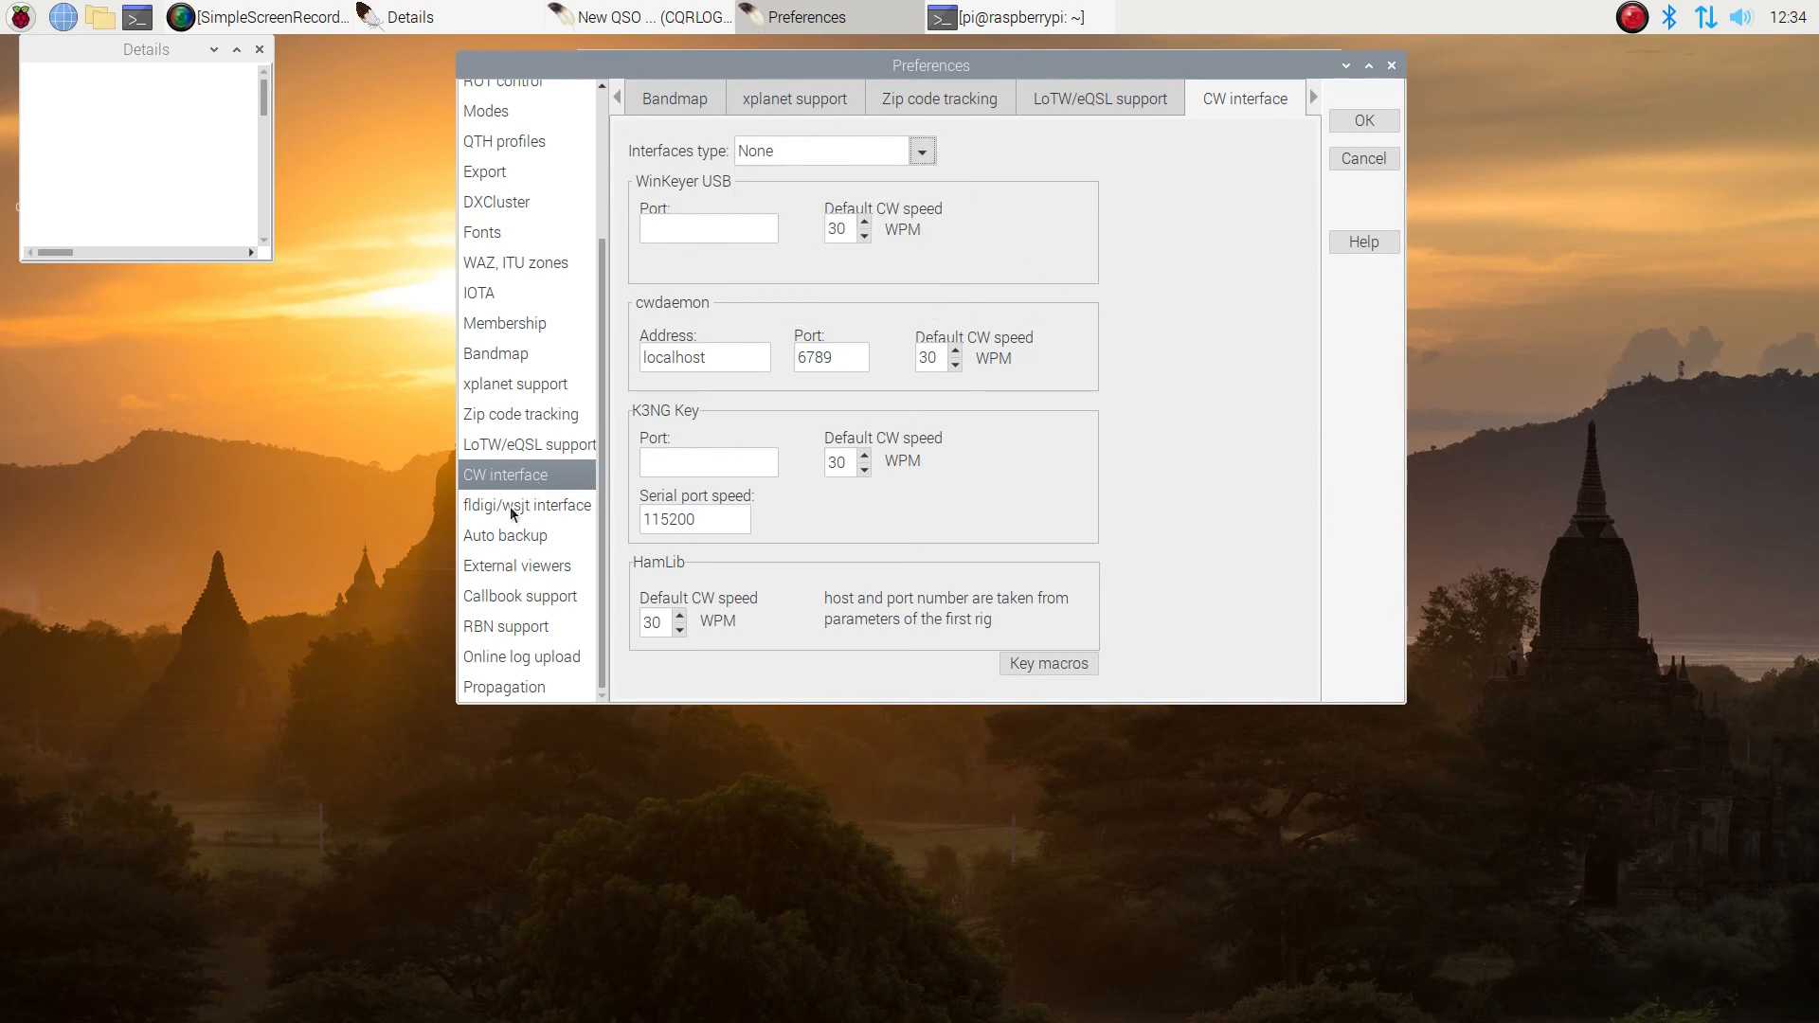
left_click(525, 504)
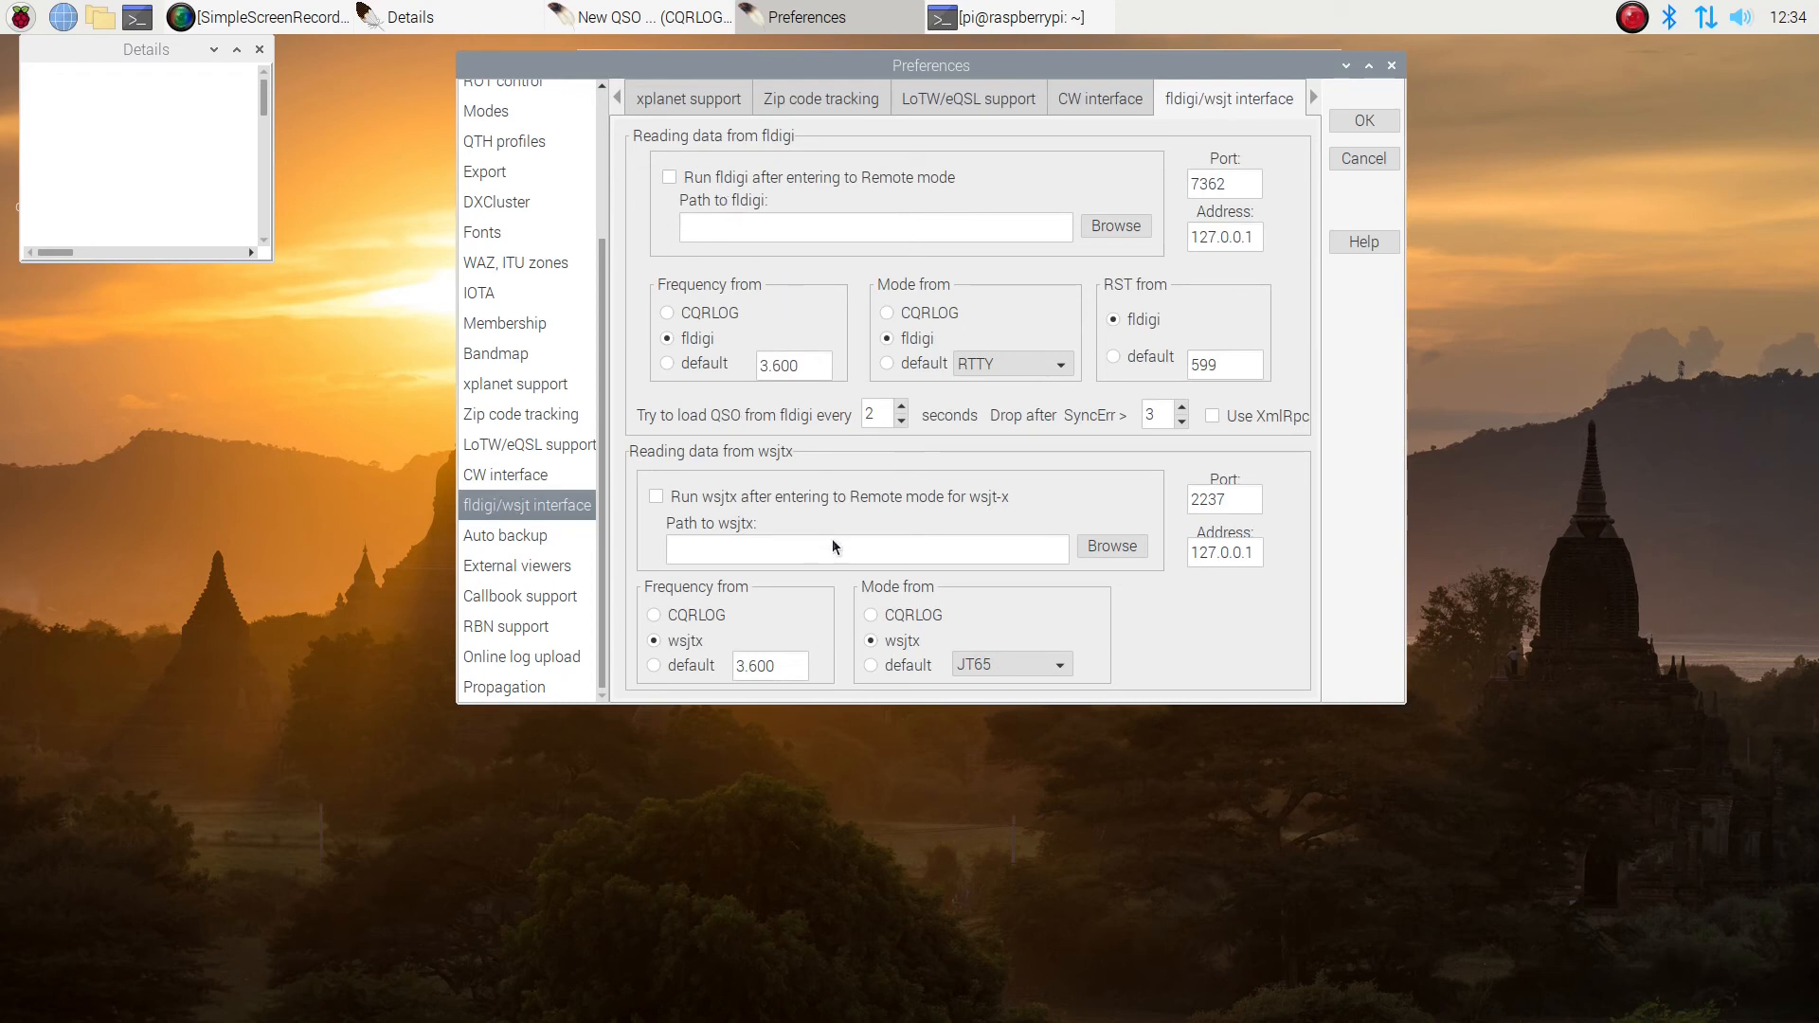
left_click(656, 496)
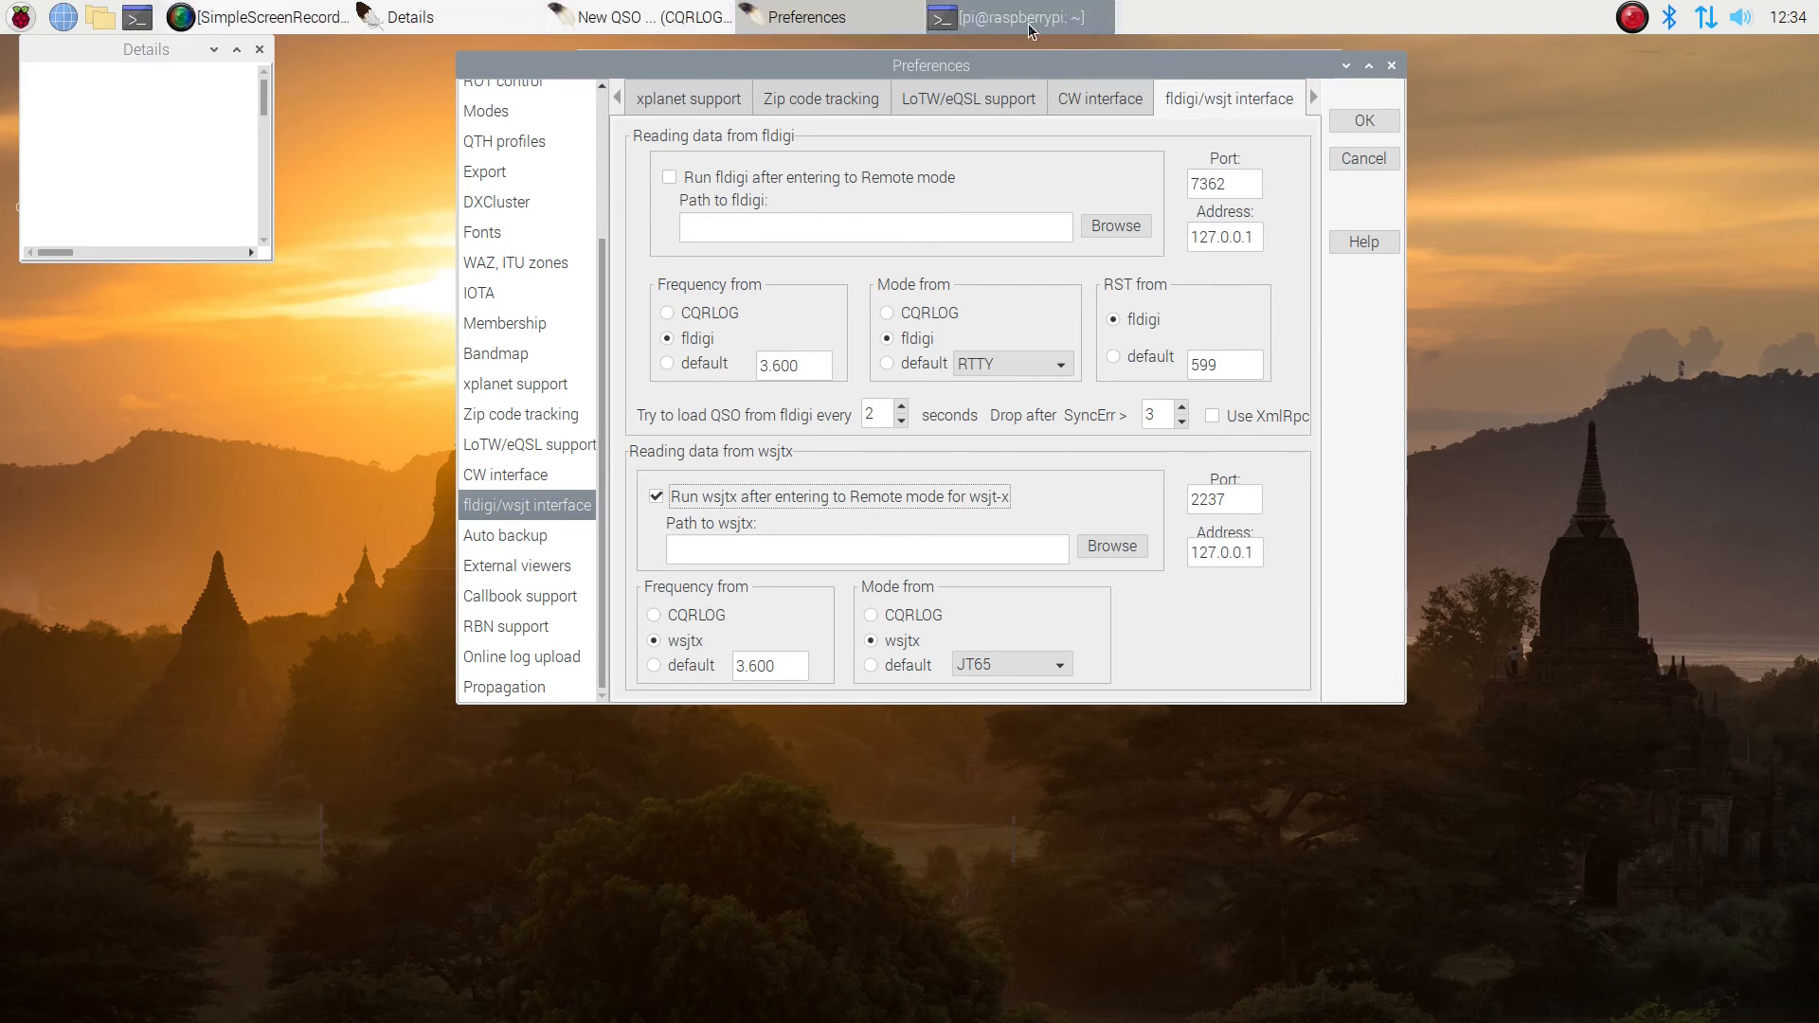
Run 'which wsjtx' in the terminal and copy the reported path /usr/bin/wsjtx
left_click(1016, 17)
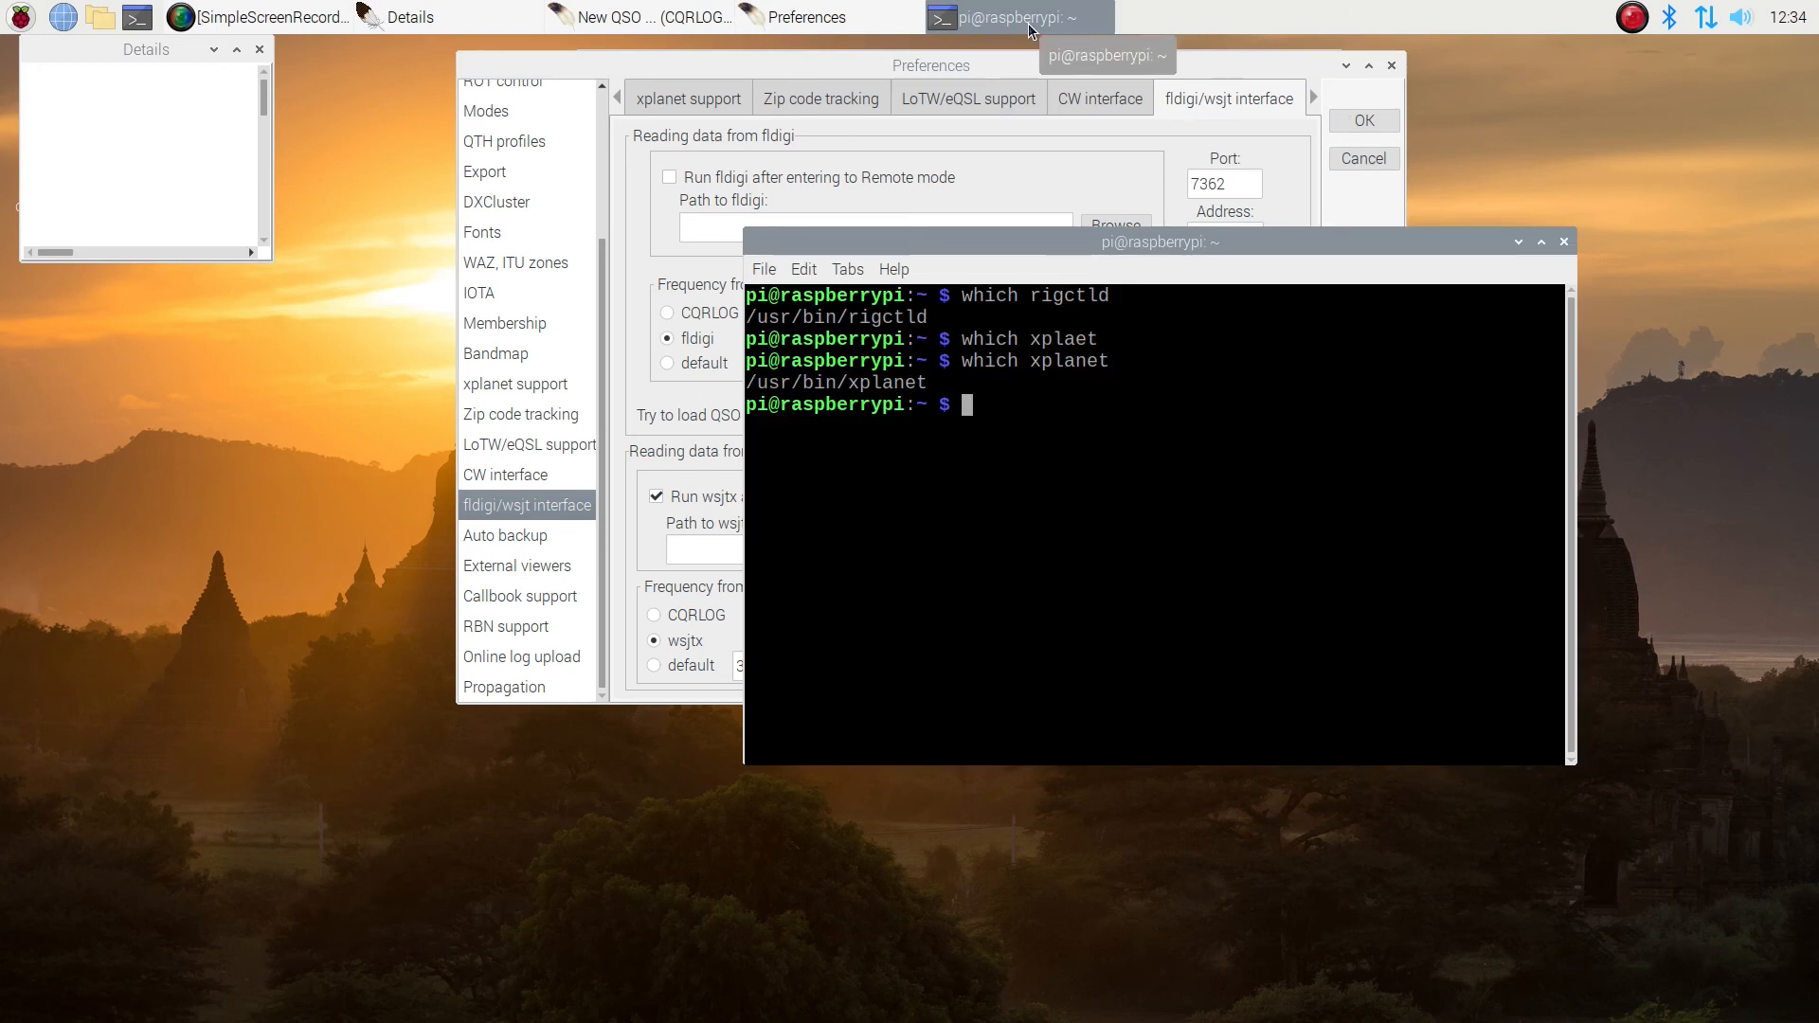
type("wh")
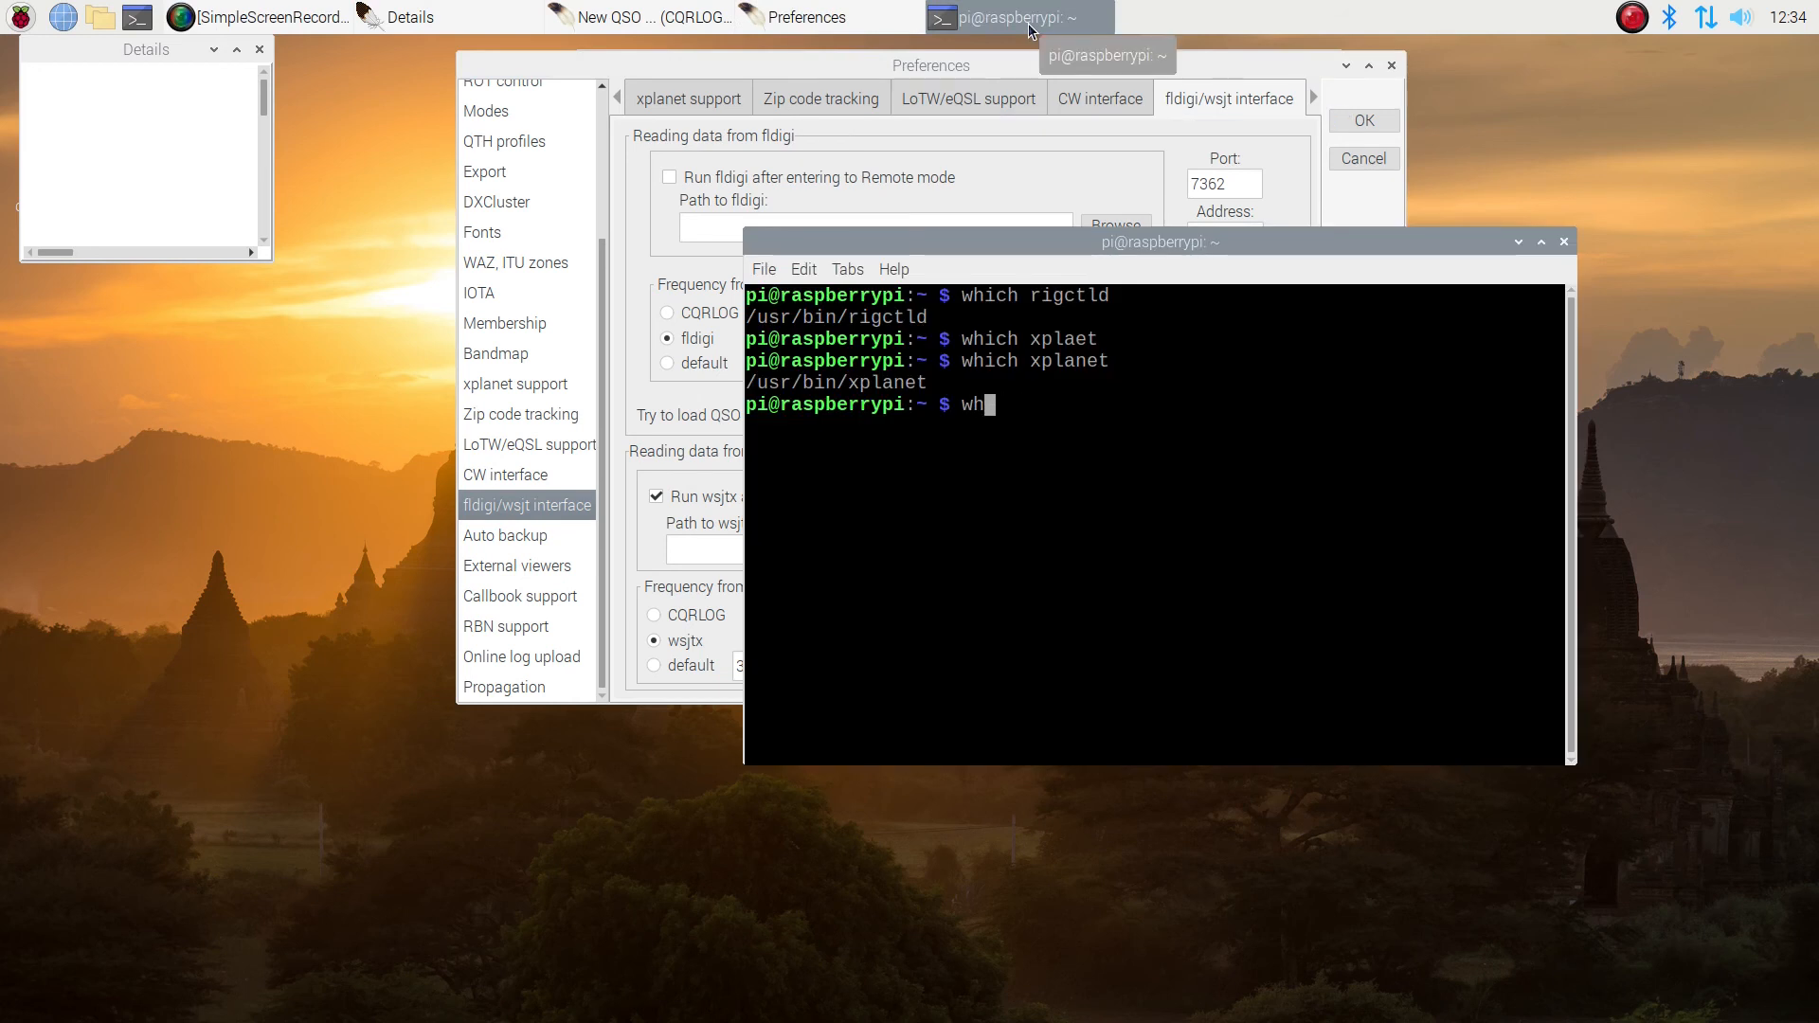
type("ich wsjtx")
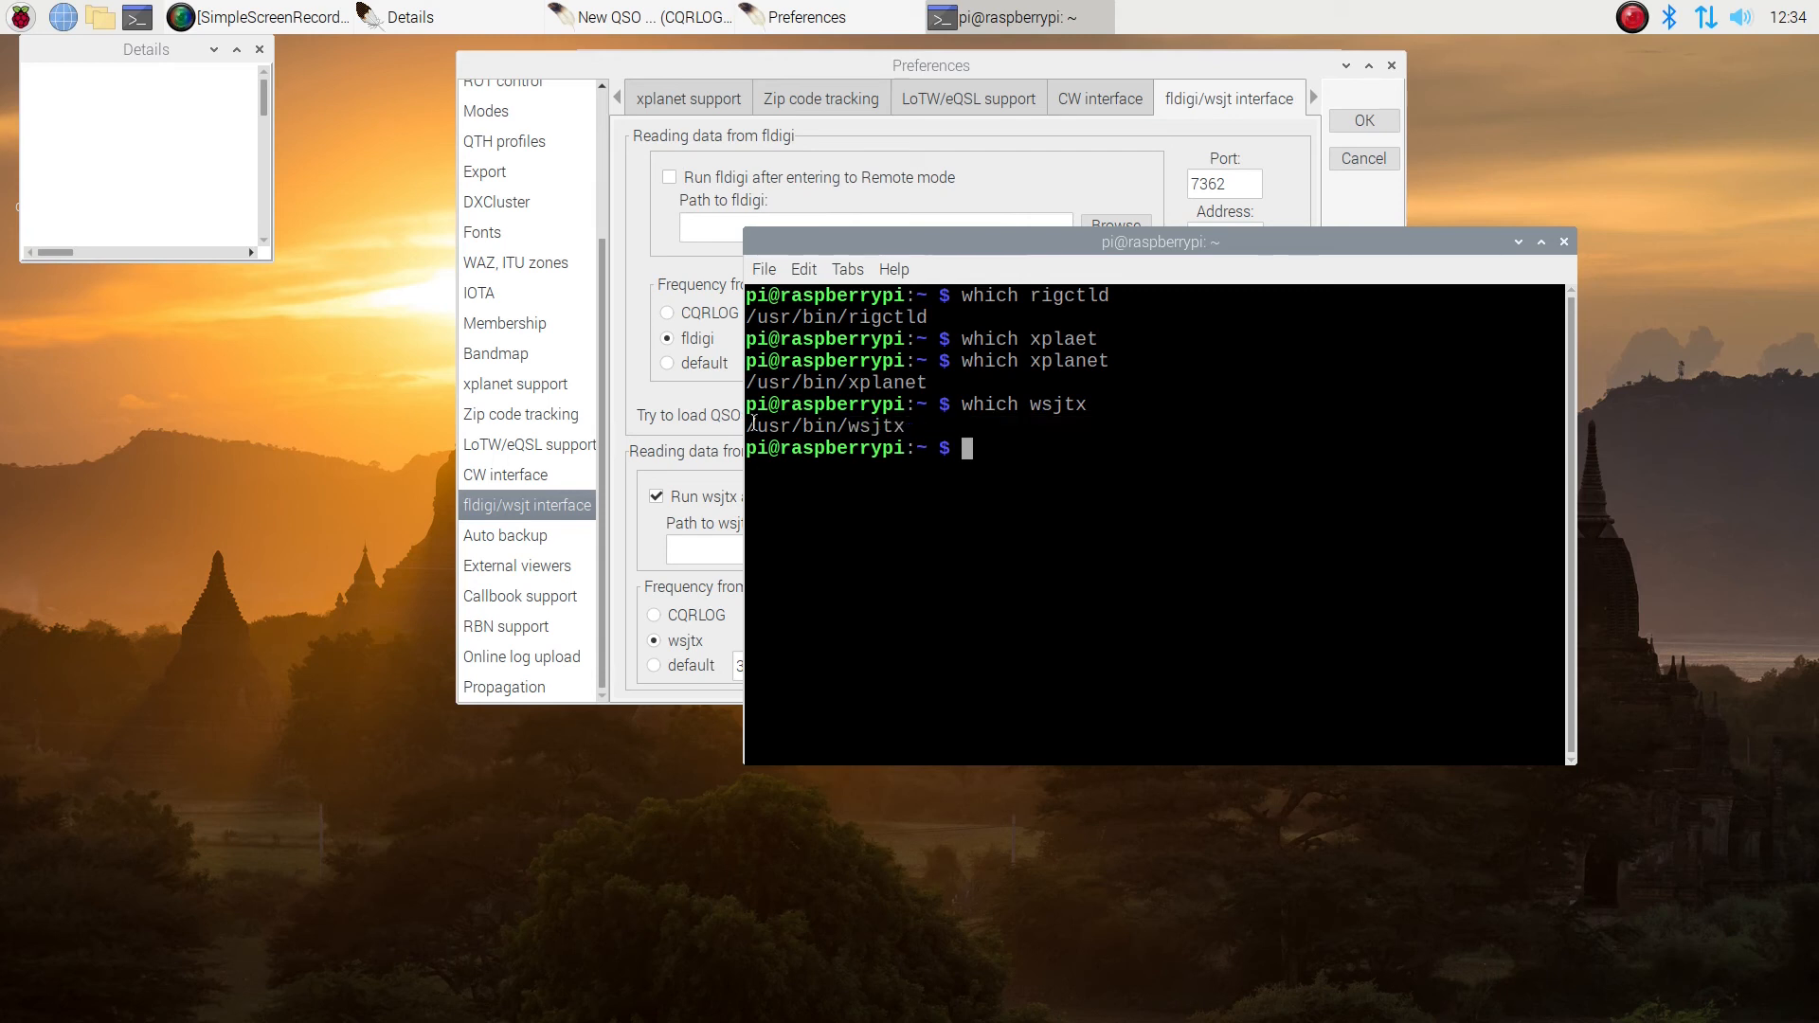
double_click(772, 426)
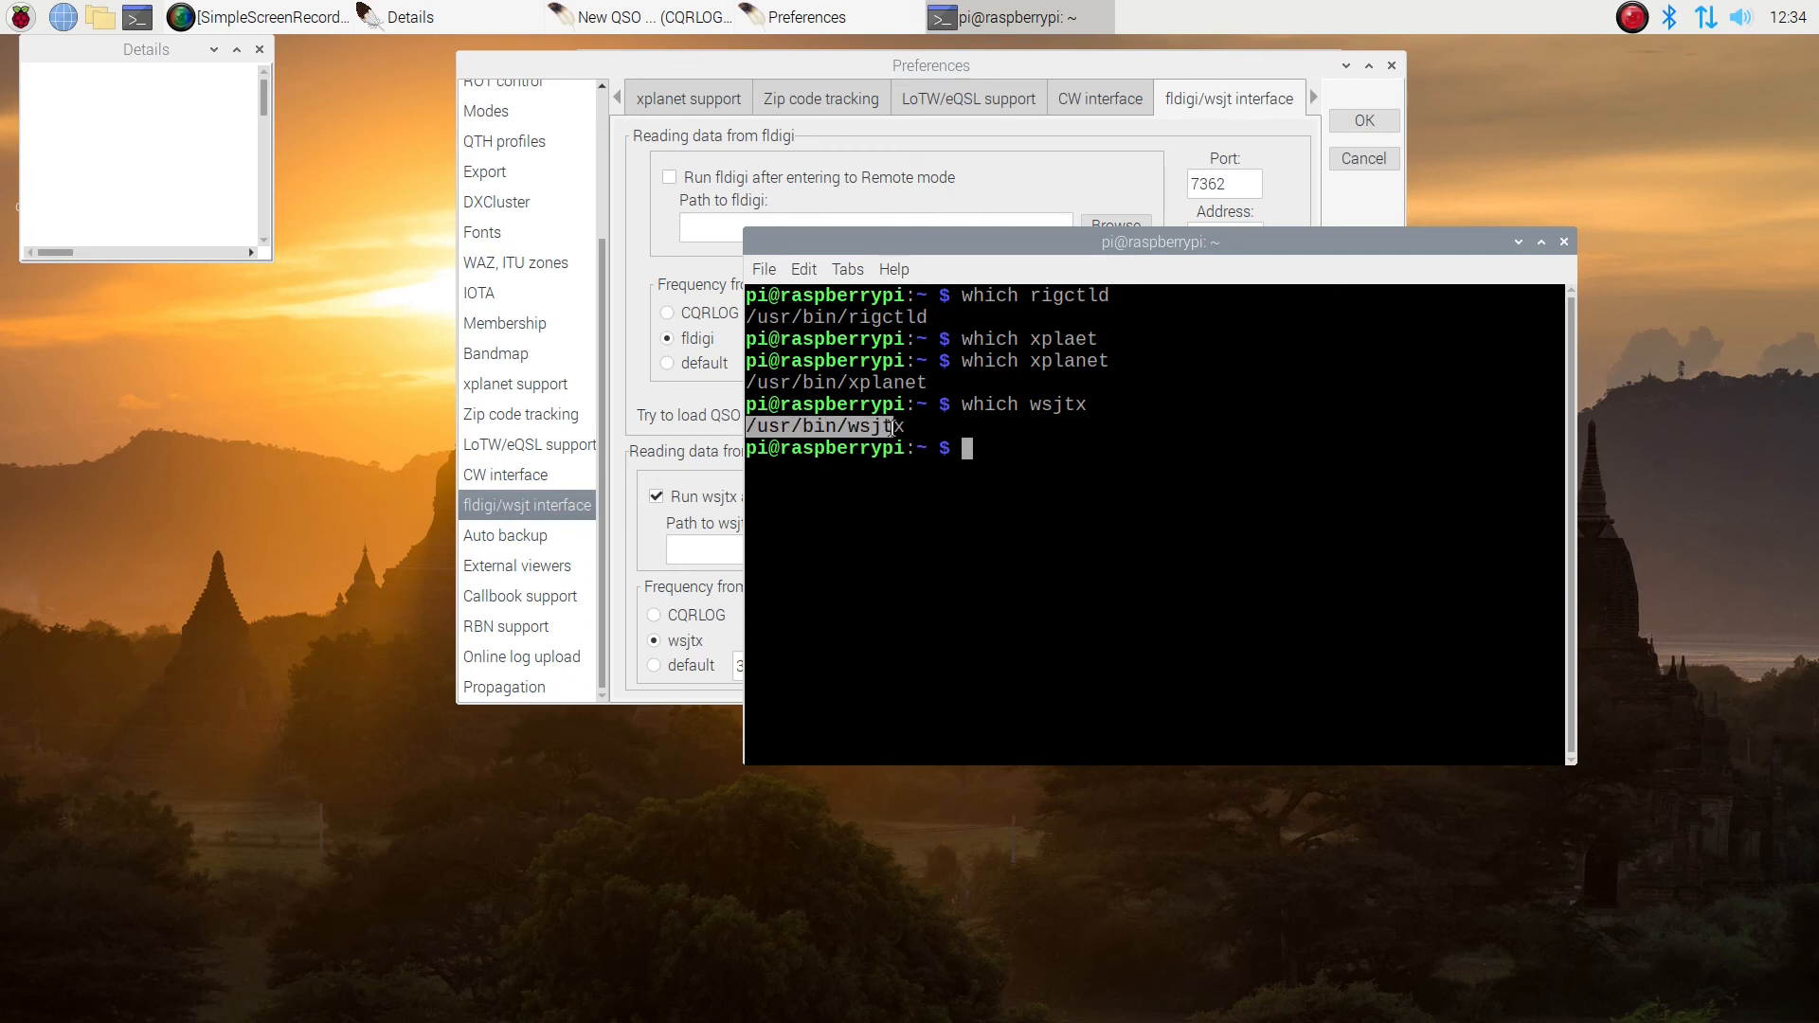
right_click(881, 426)
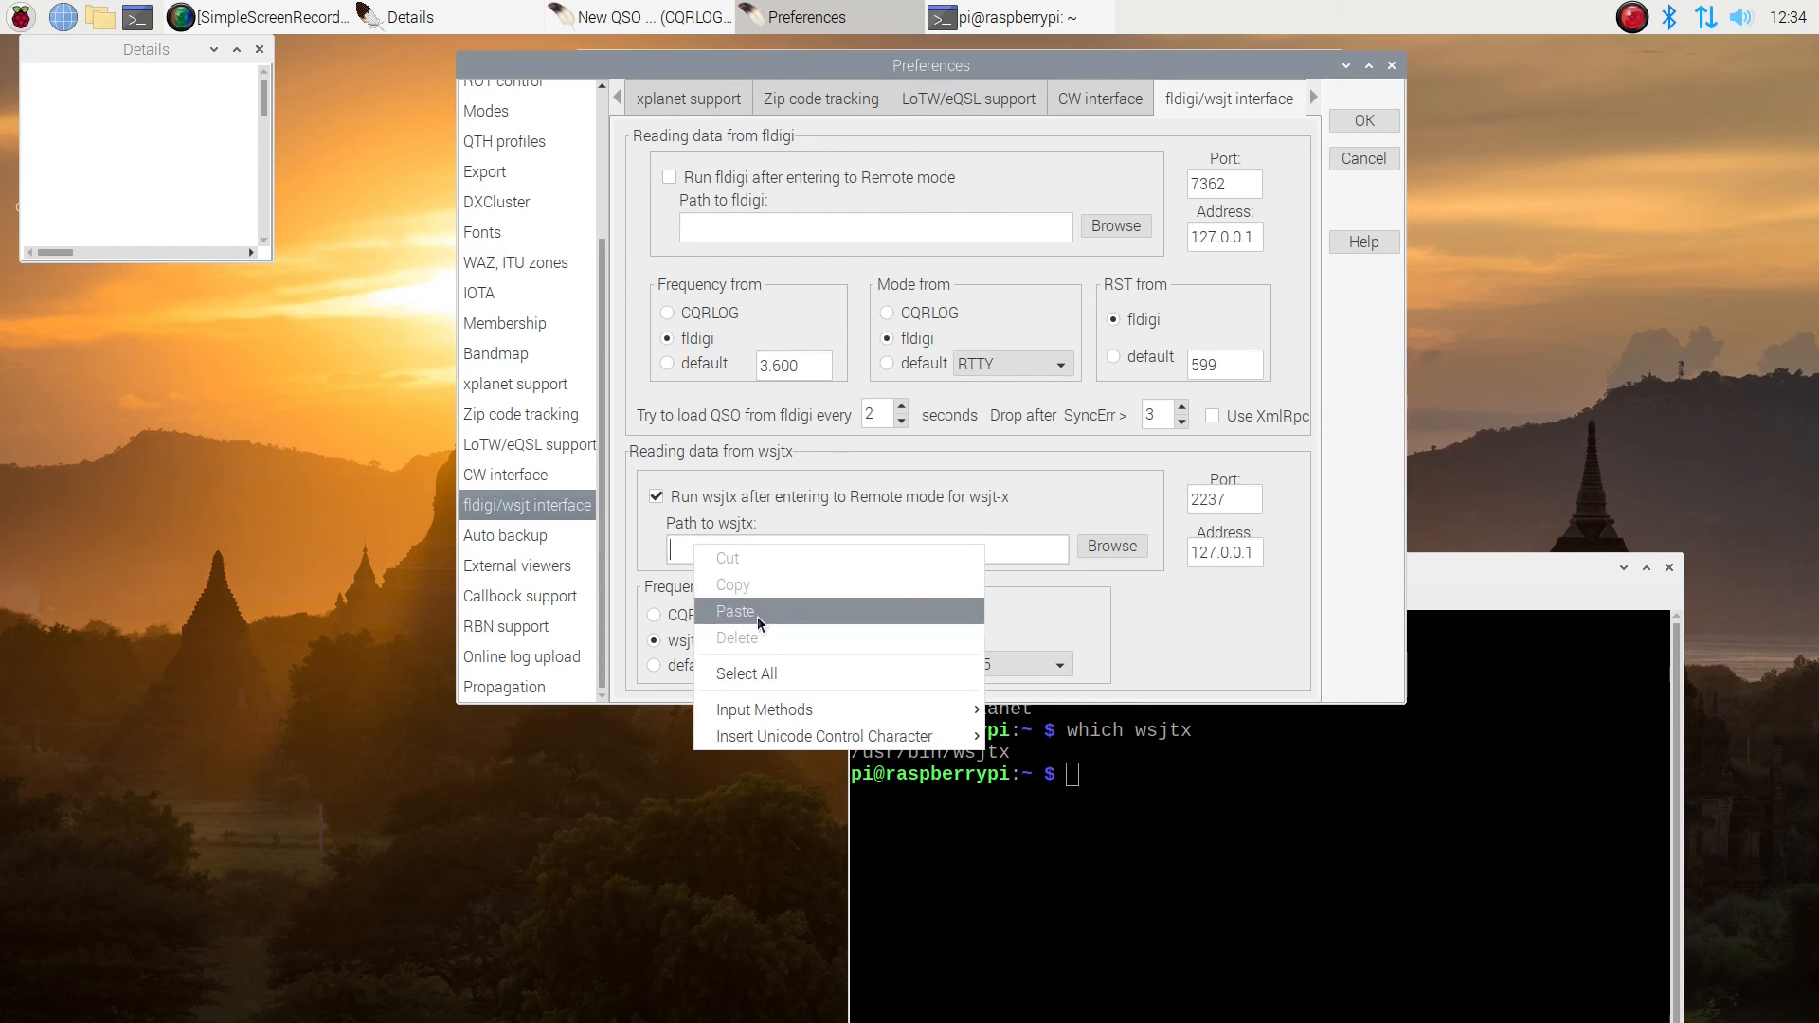
Paste /usr/bin/wsjtx as the wsjtx path and enable autobackup after the program ends
left_click(735, 612)
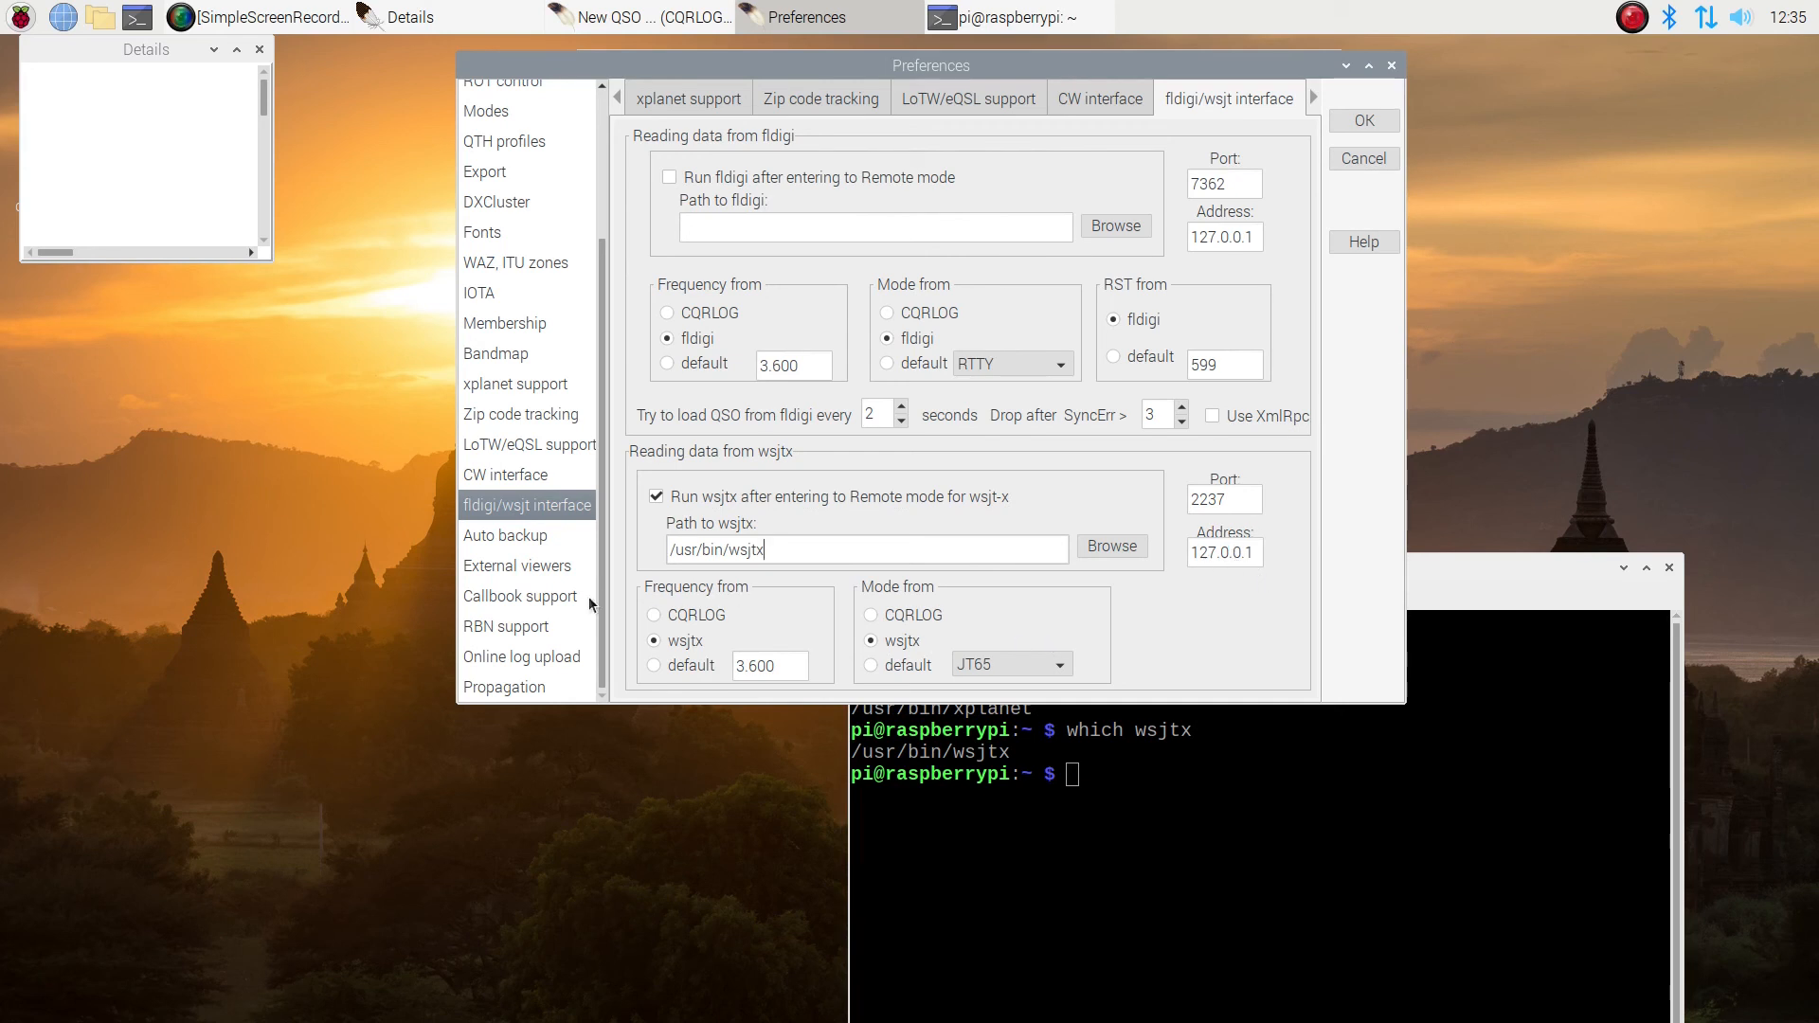
left_click(504, 534)
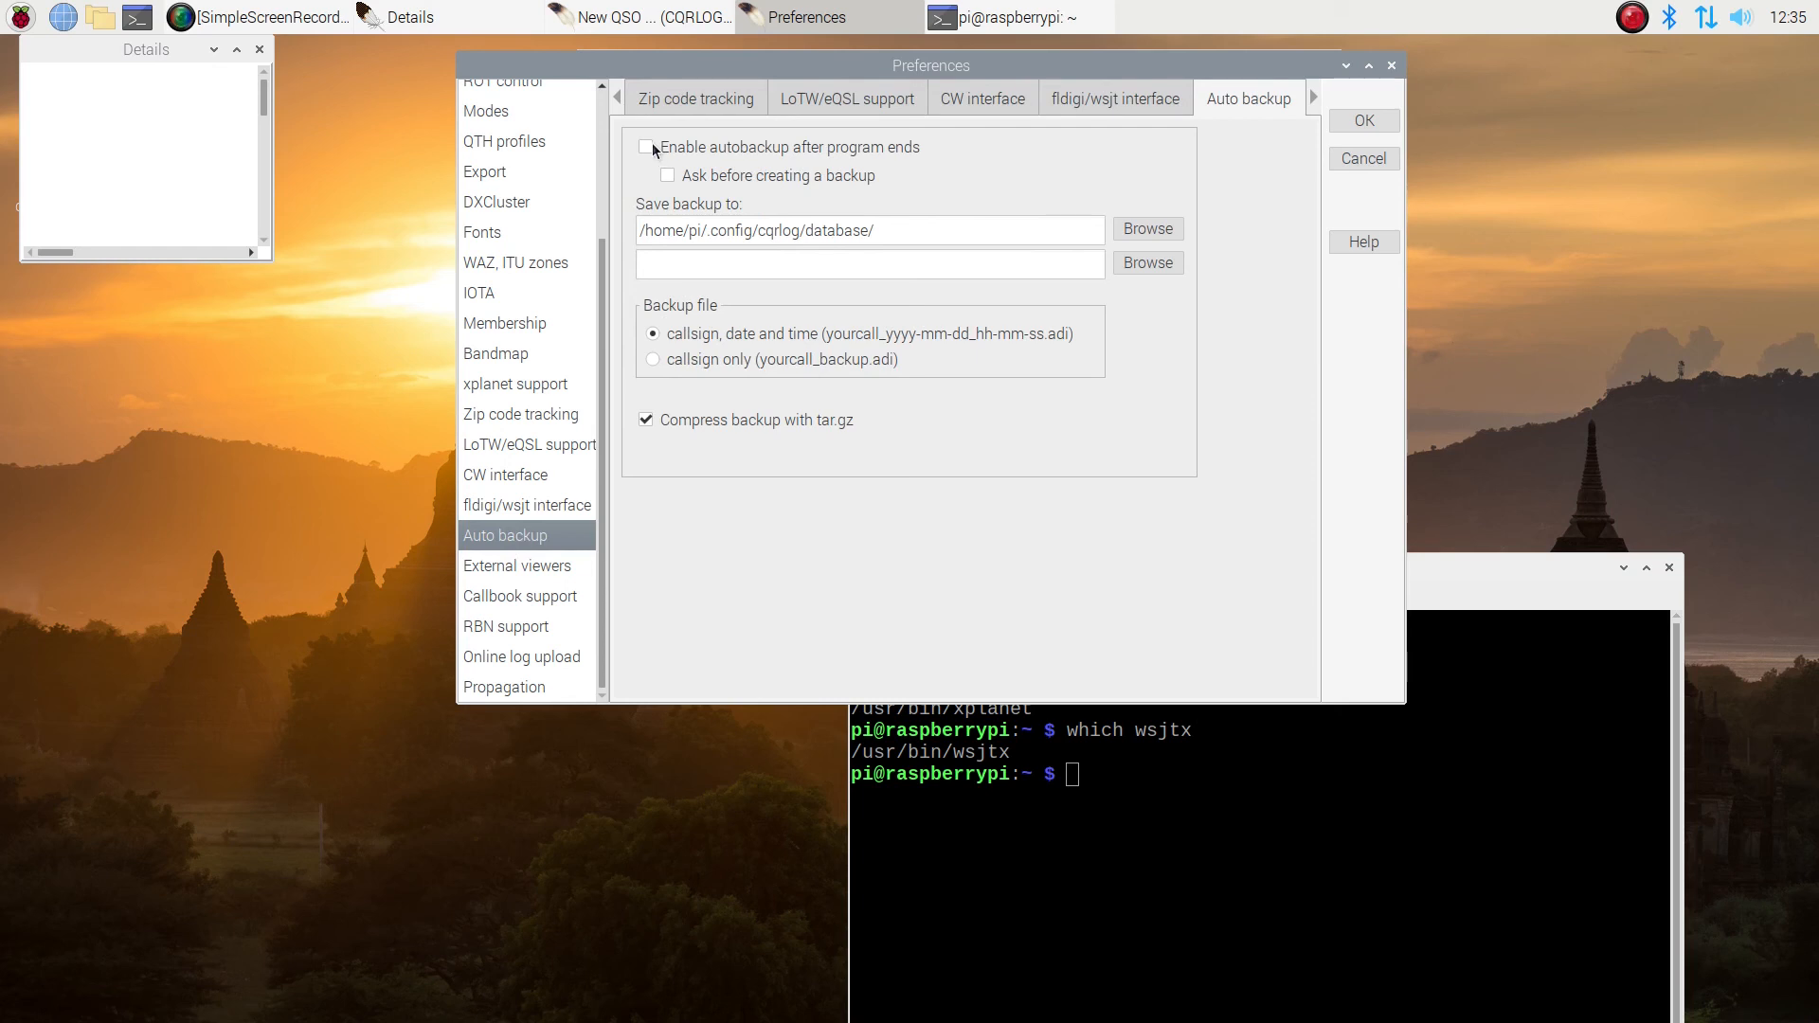
left_click(646, 145)
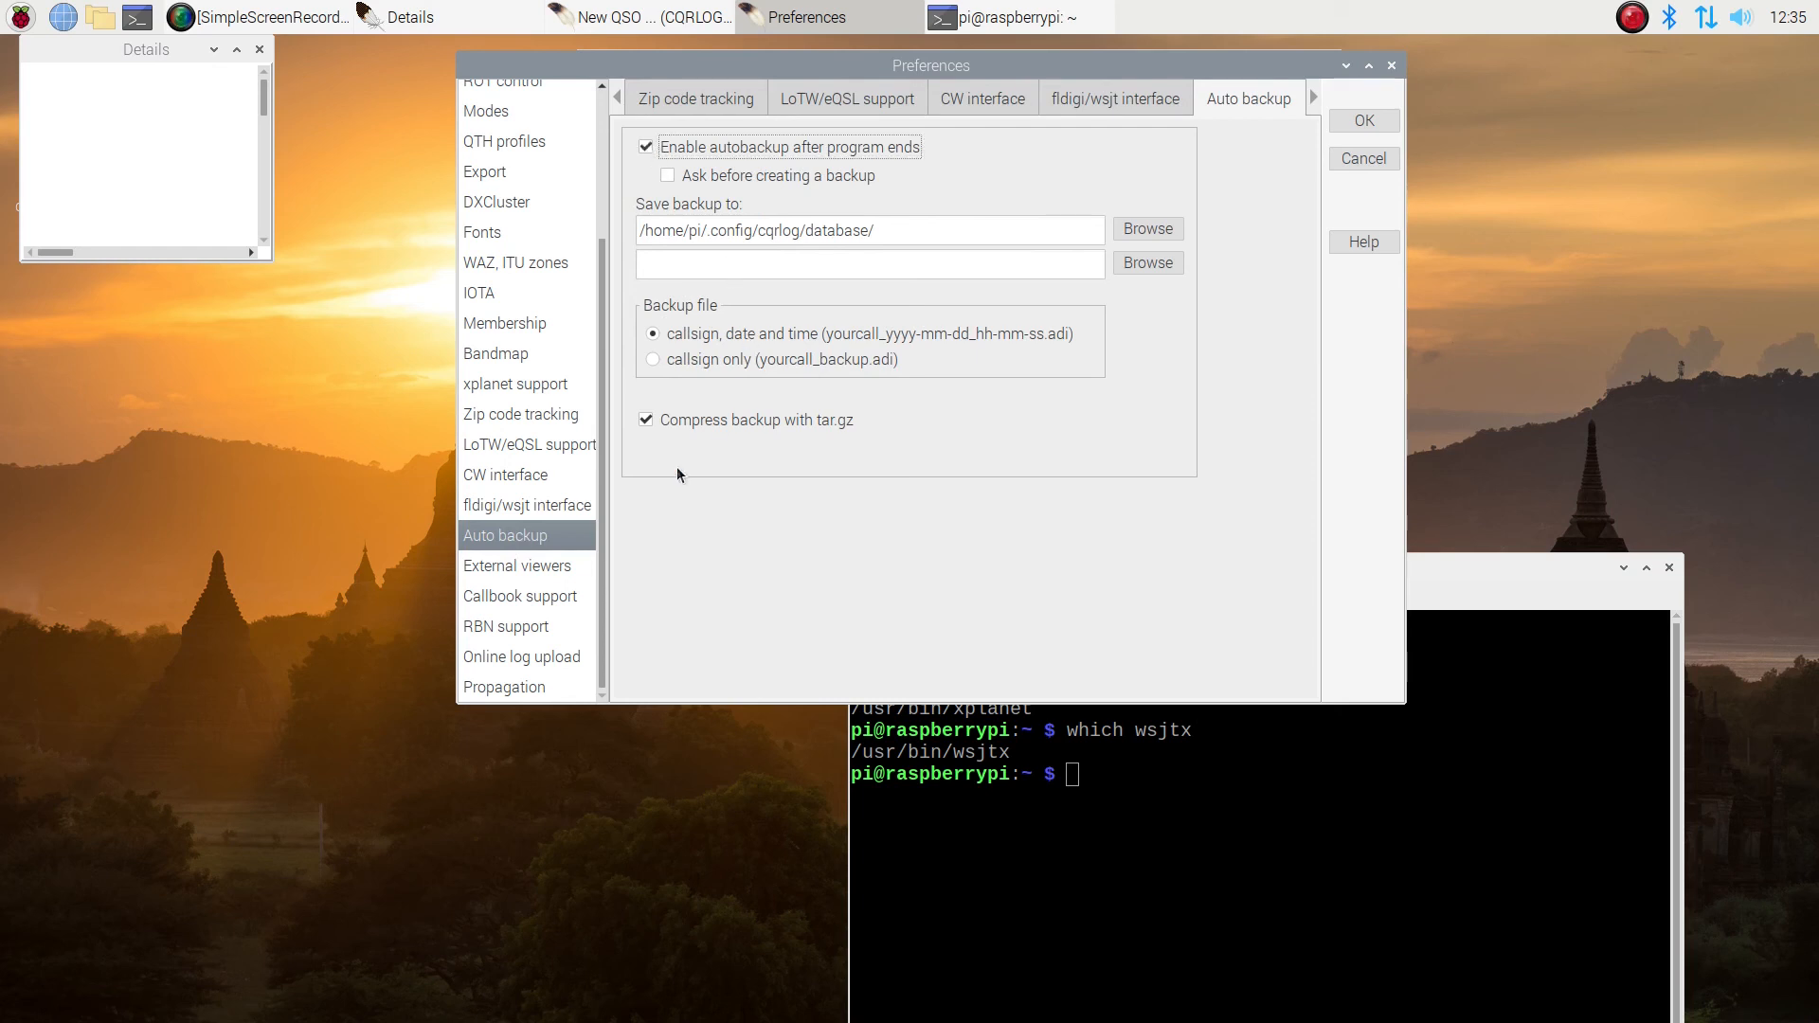
left_click(515, 565)
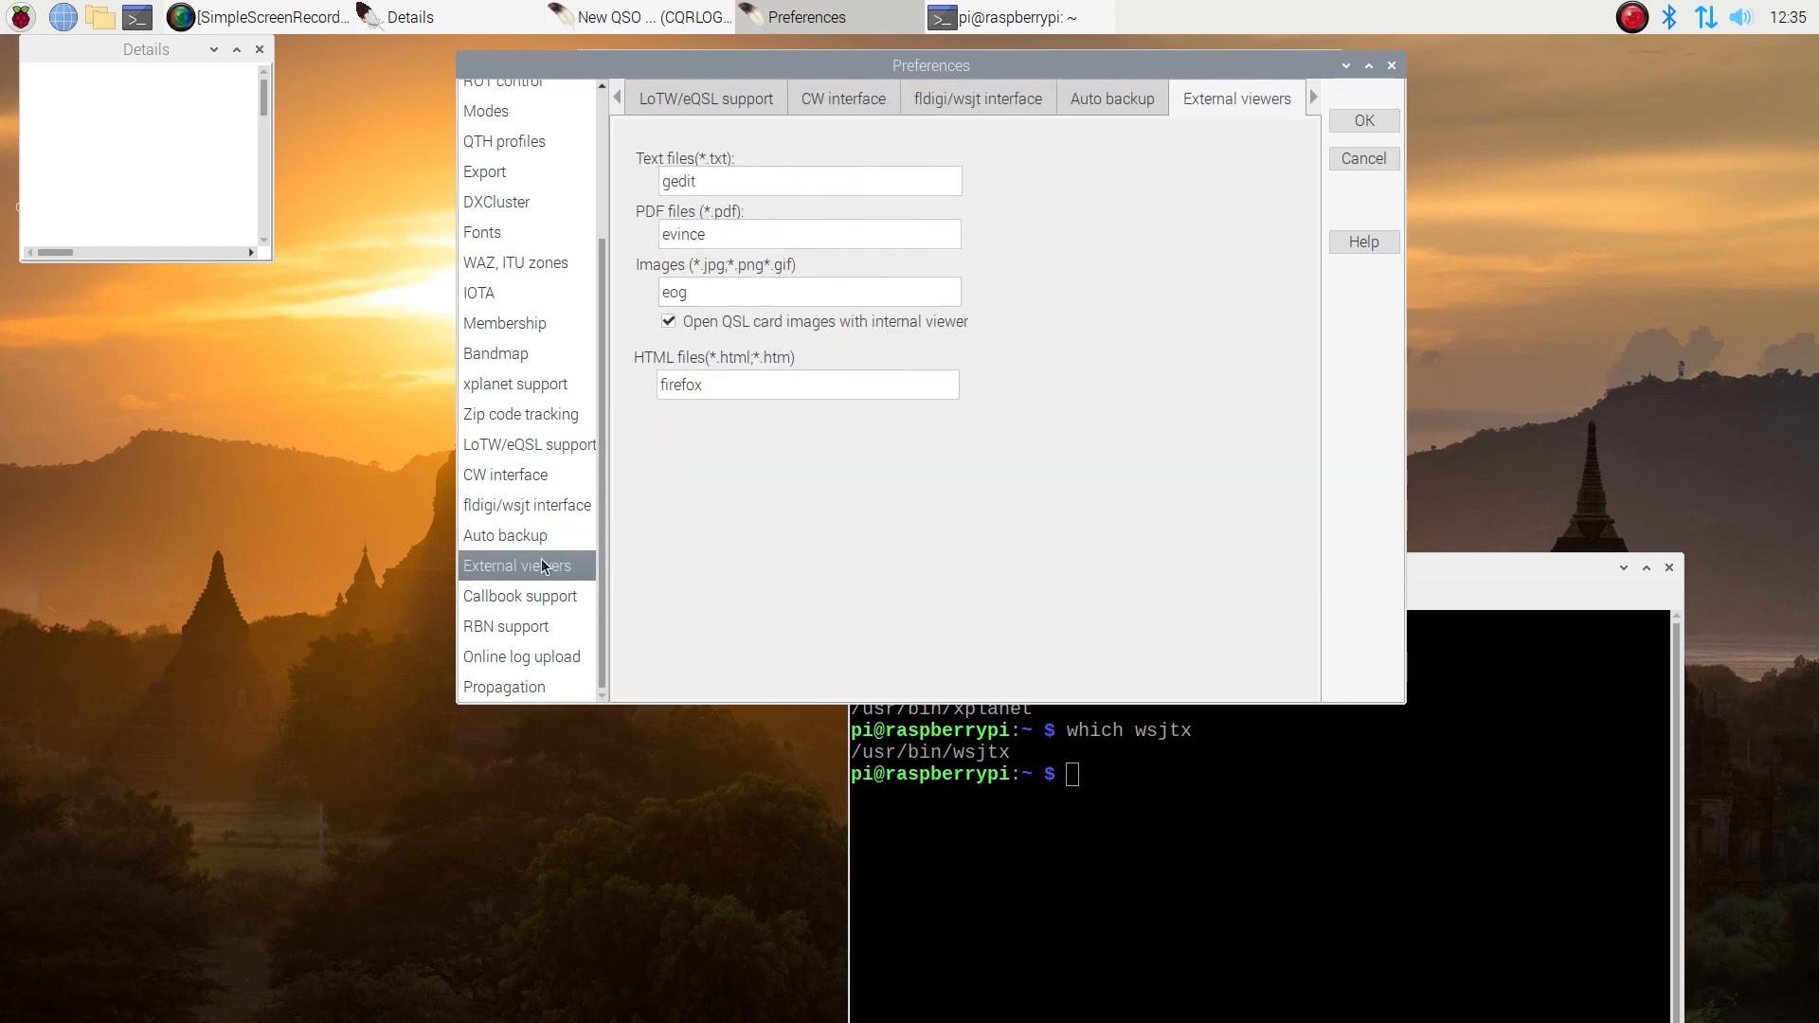
mouse_move(645, 452)
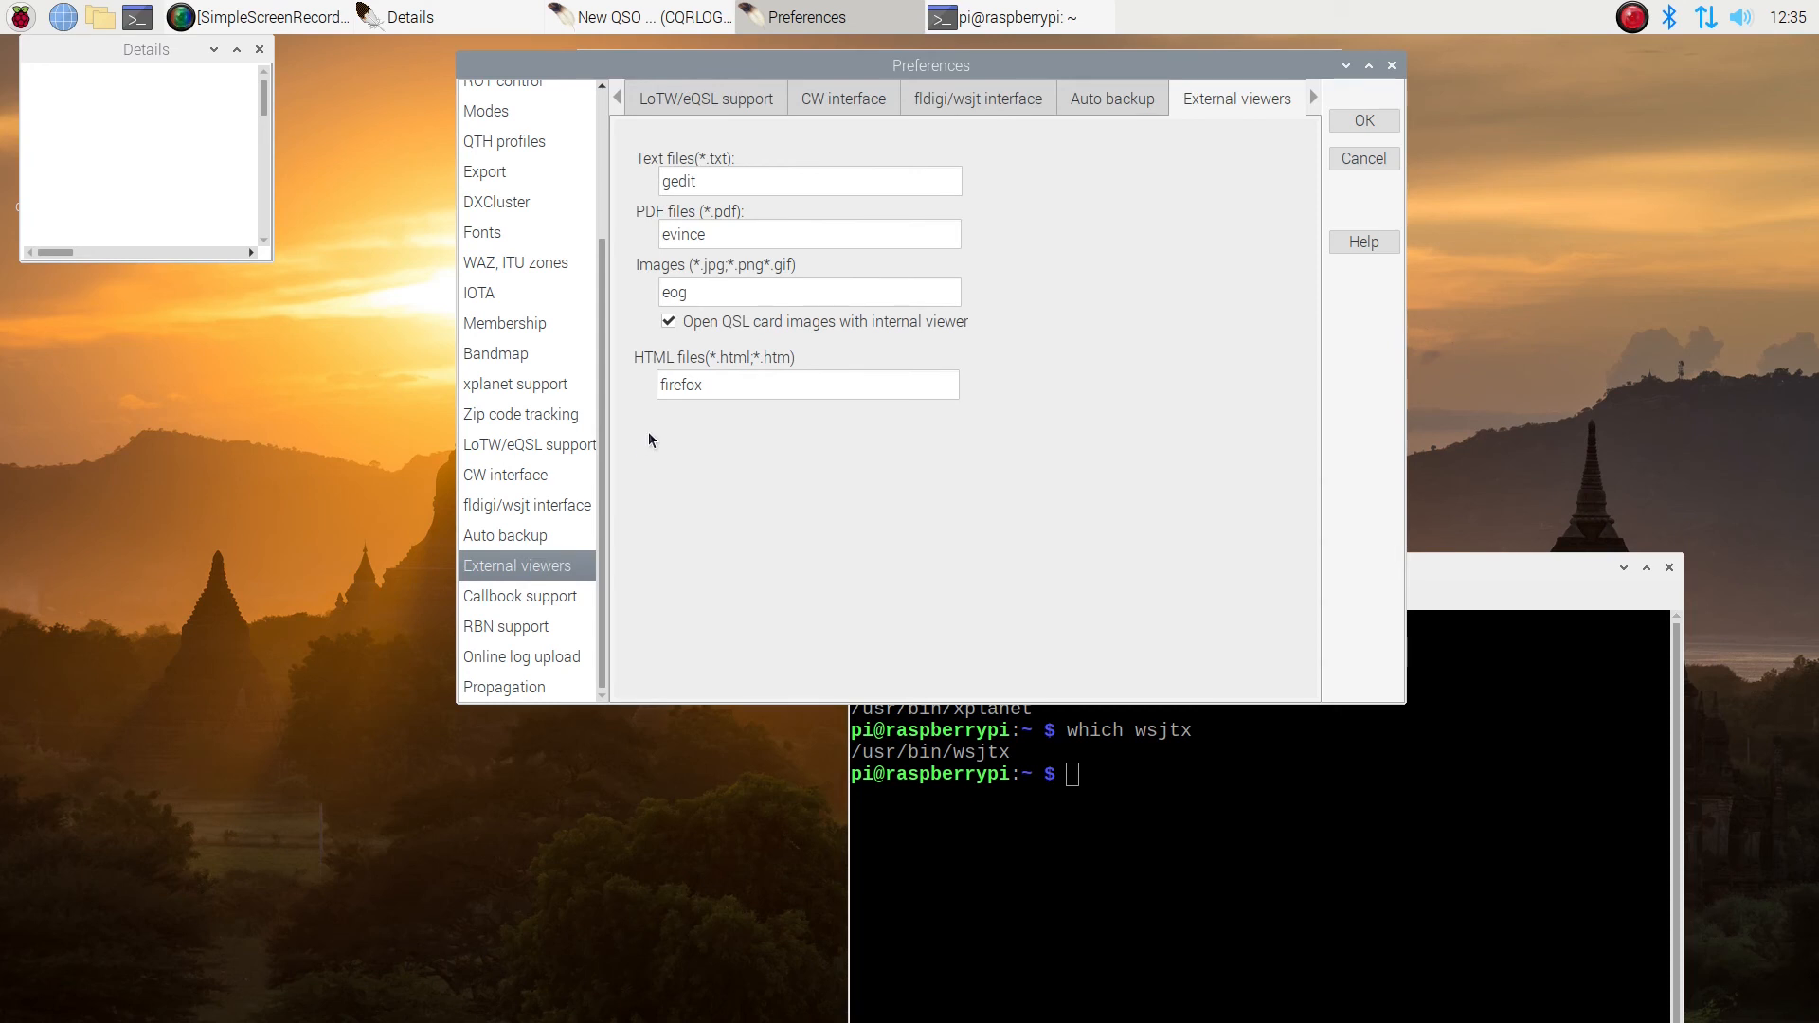
mouse_move(684, 421)
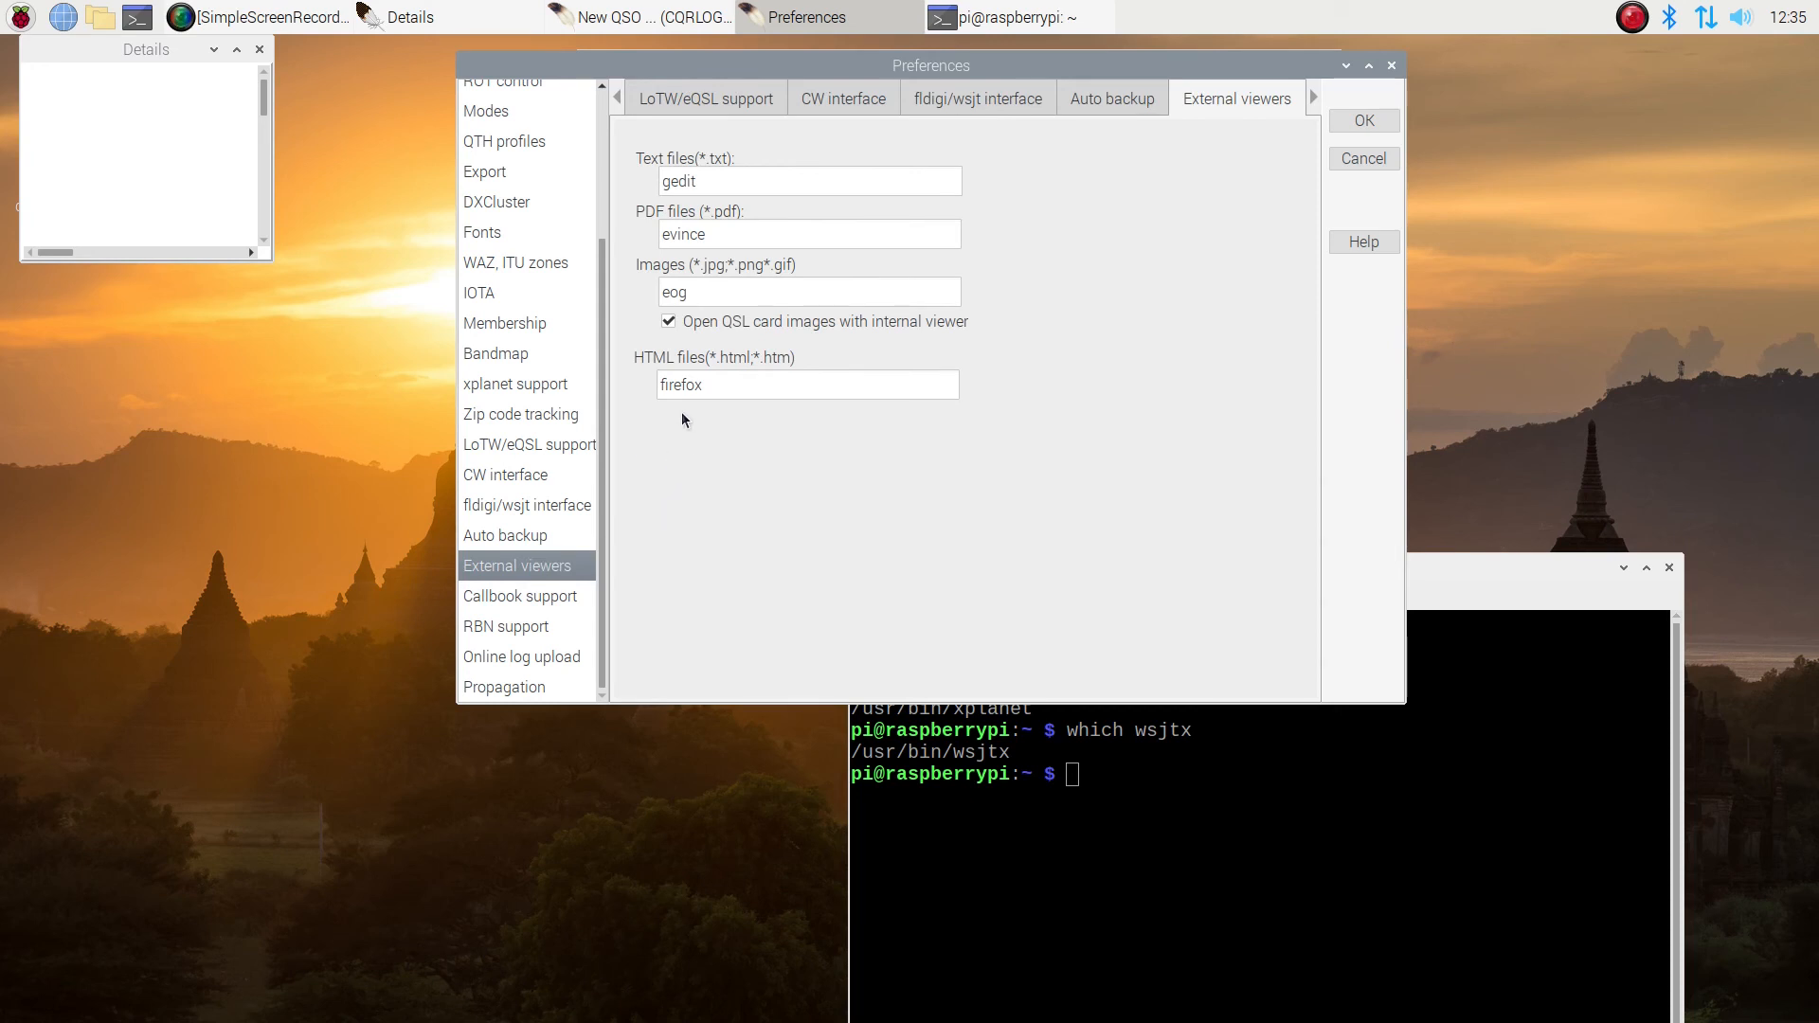
mouse_move(557, 602)
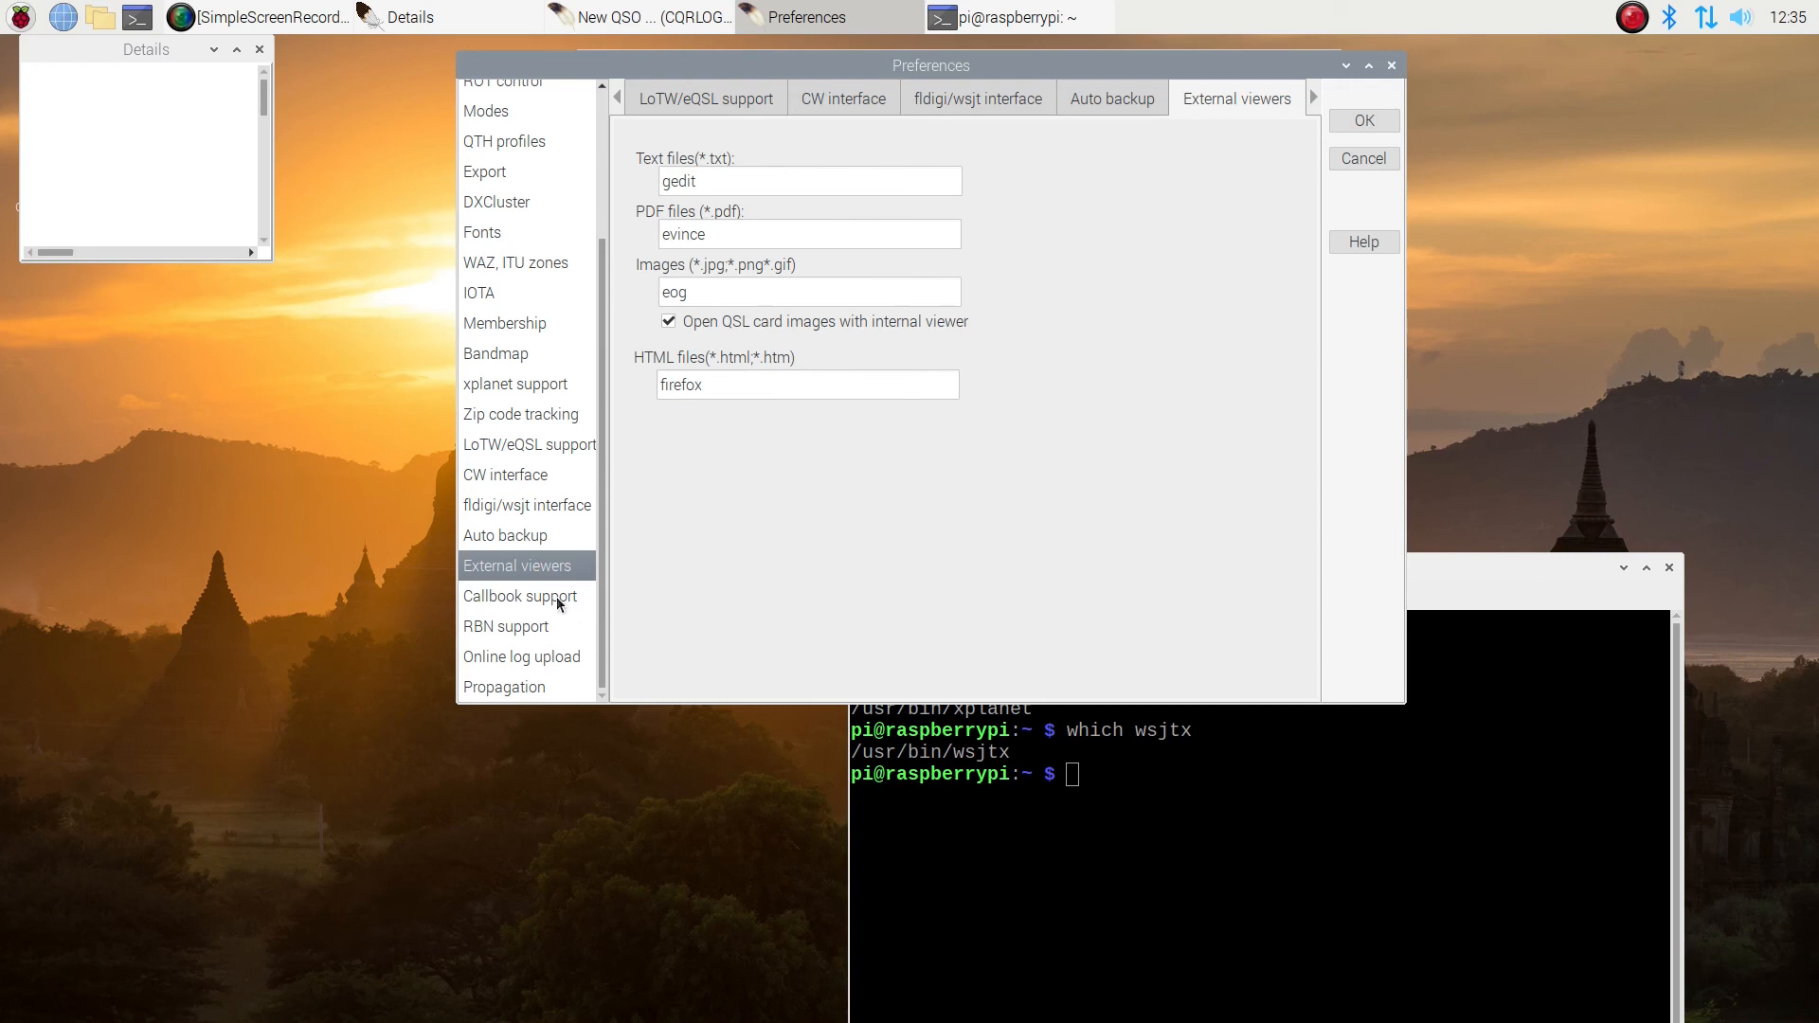
left_click(521, 595)
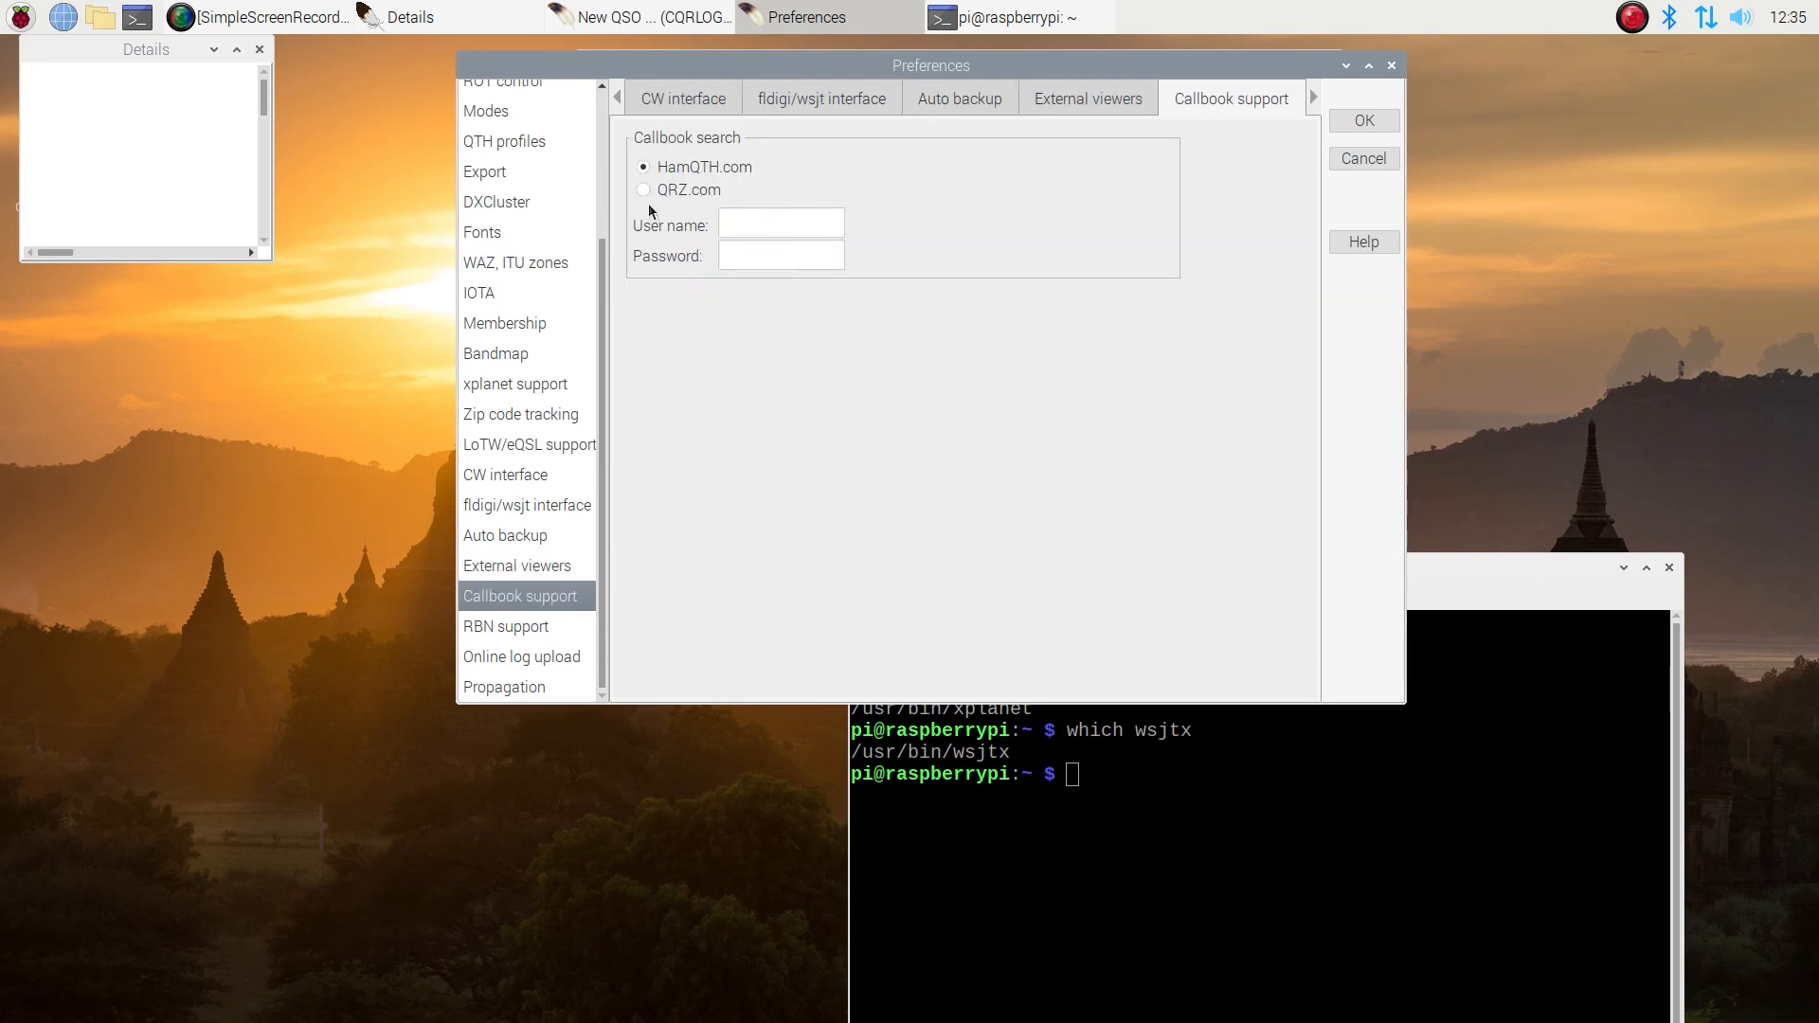
left_click(644, 189)
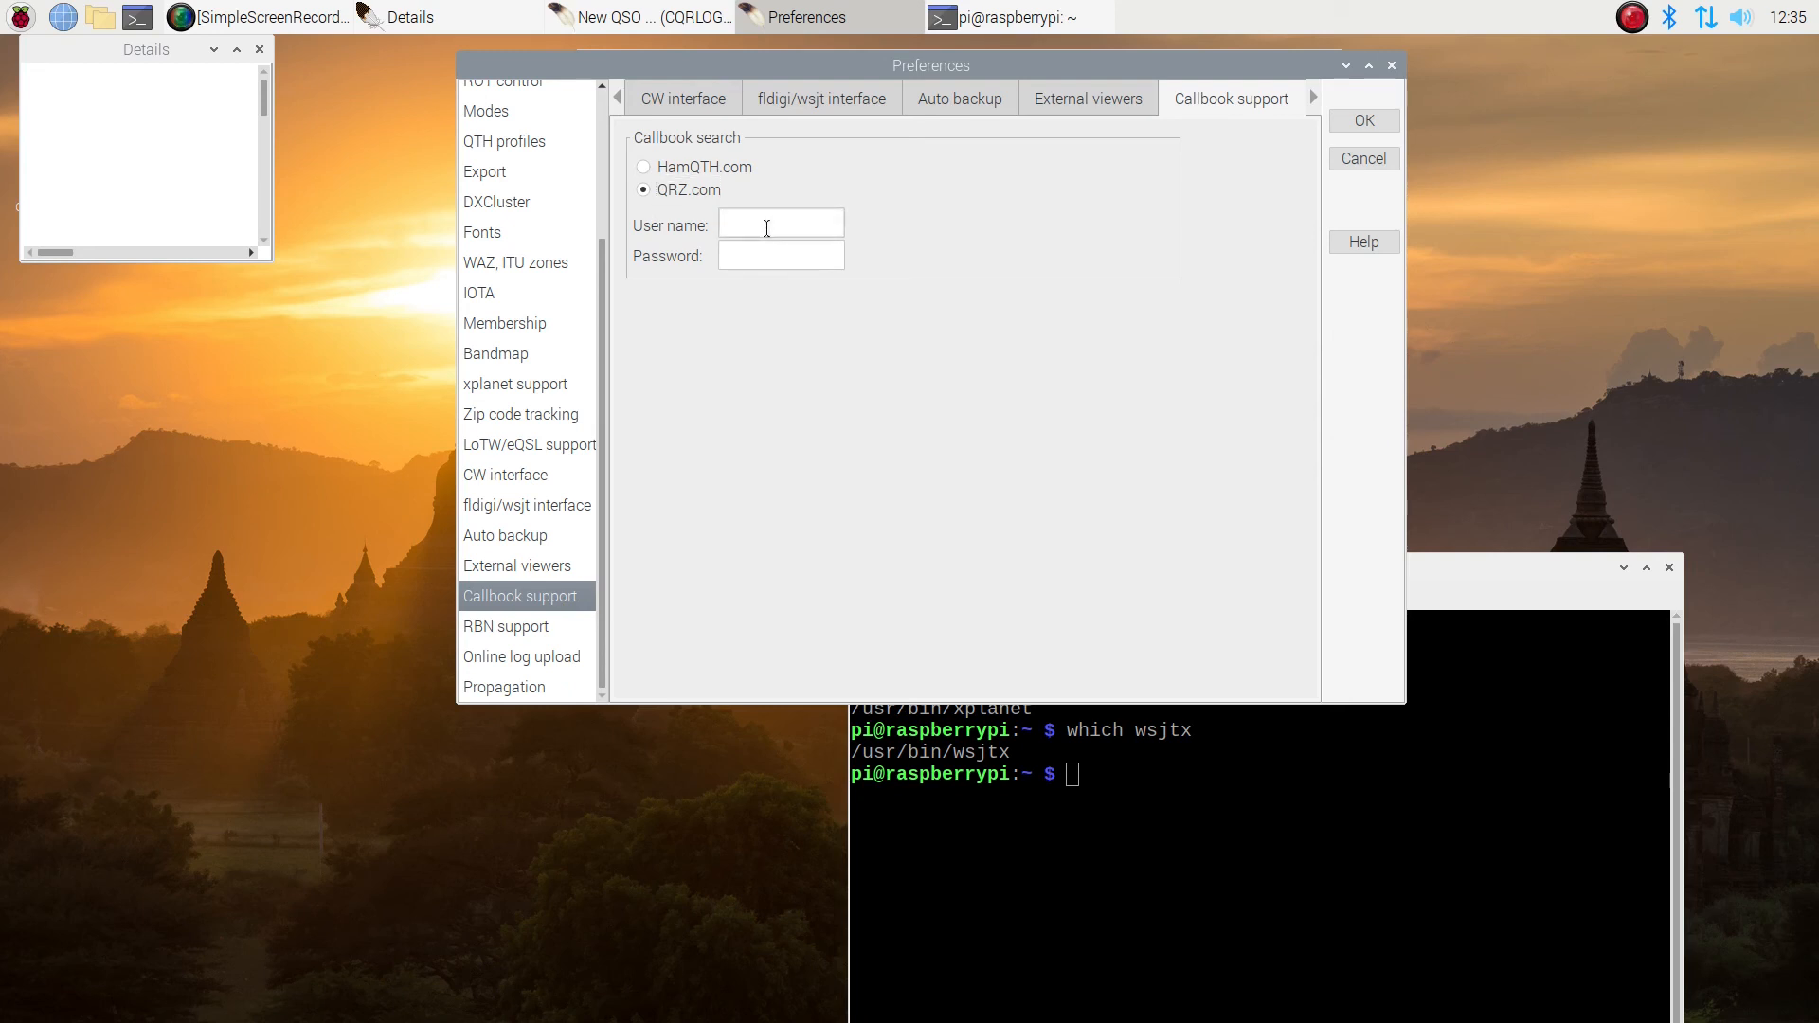
type("w6bzy")
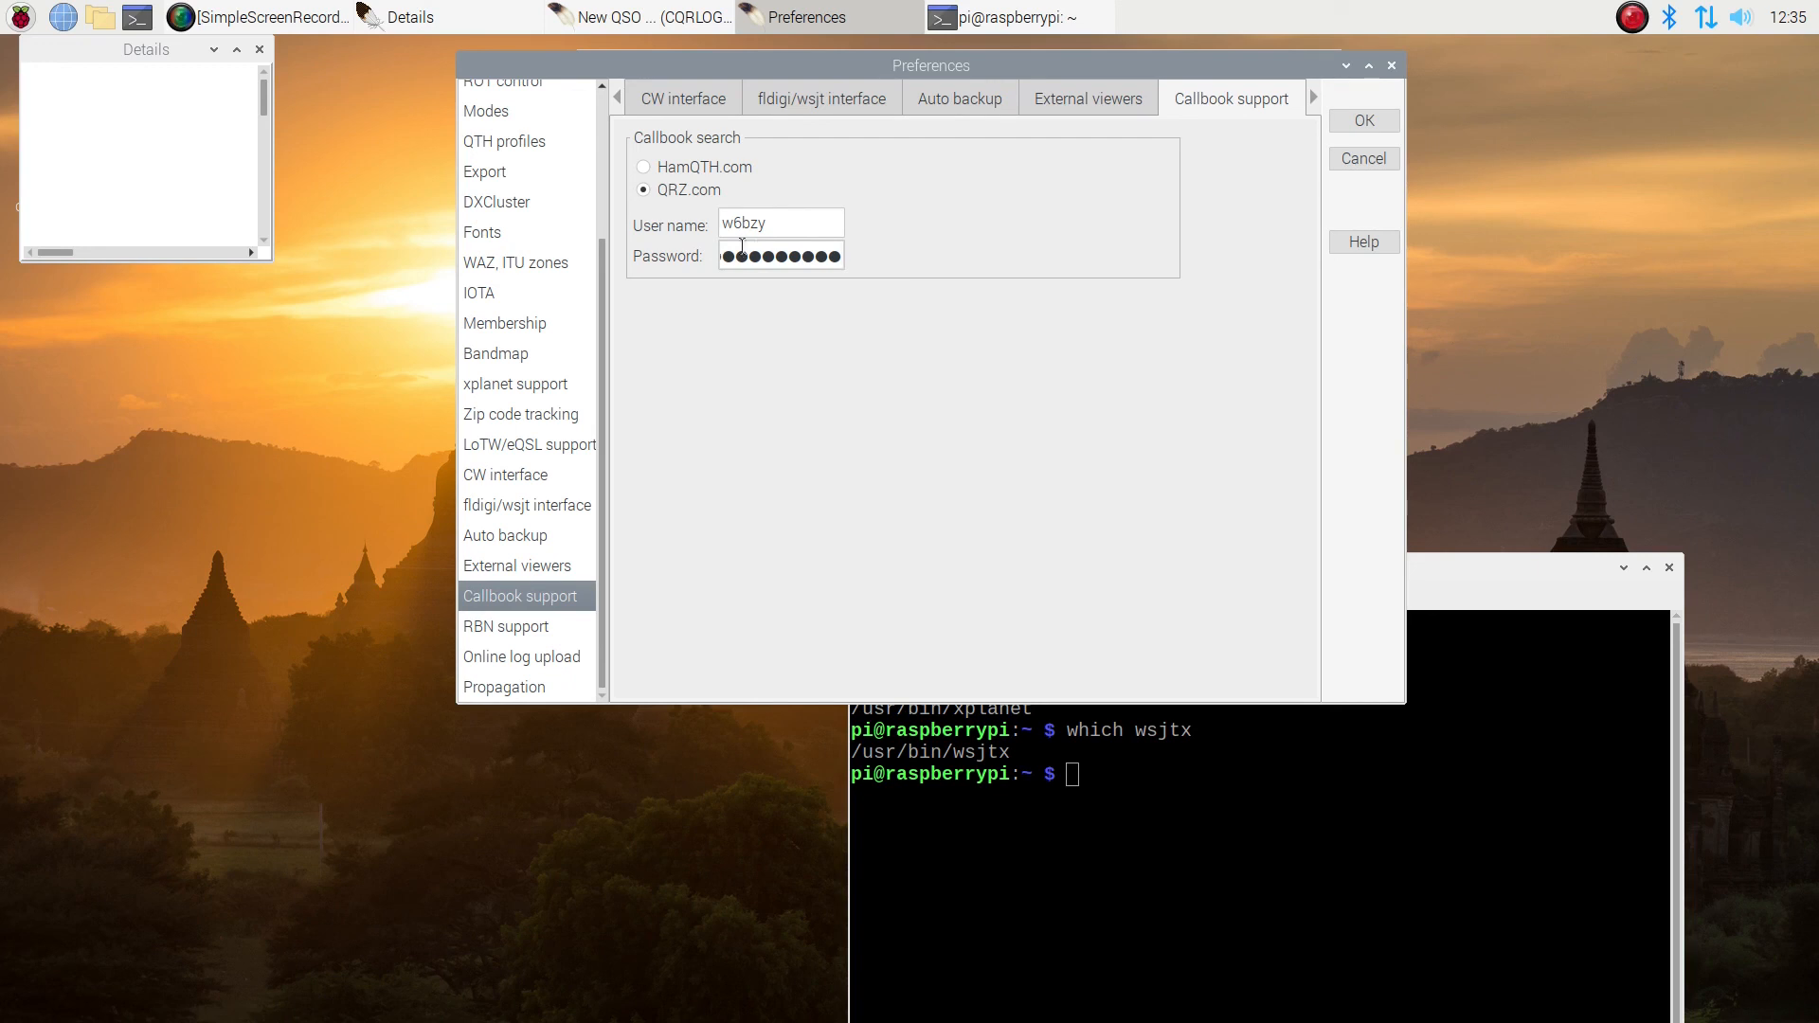
Set W6BZY as both the RBN login and the 'Watch for' callsign
left_click(506, 627)
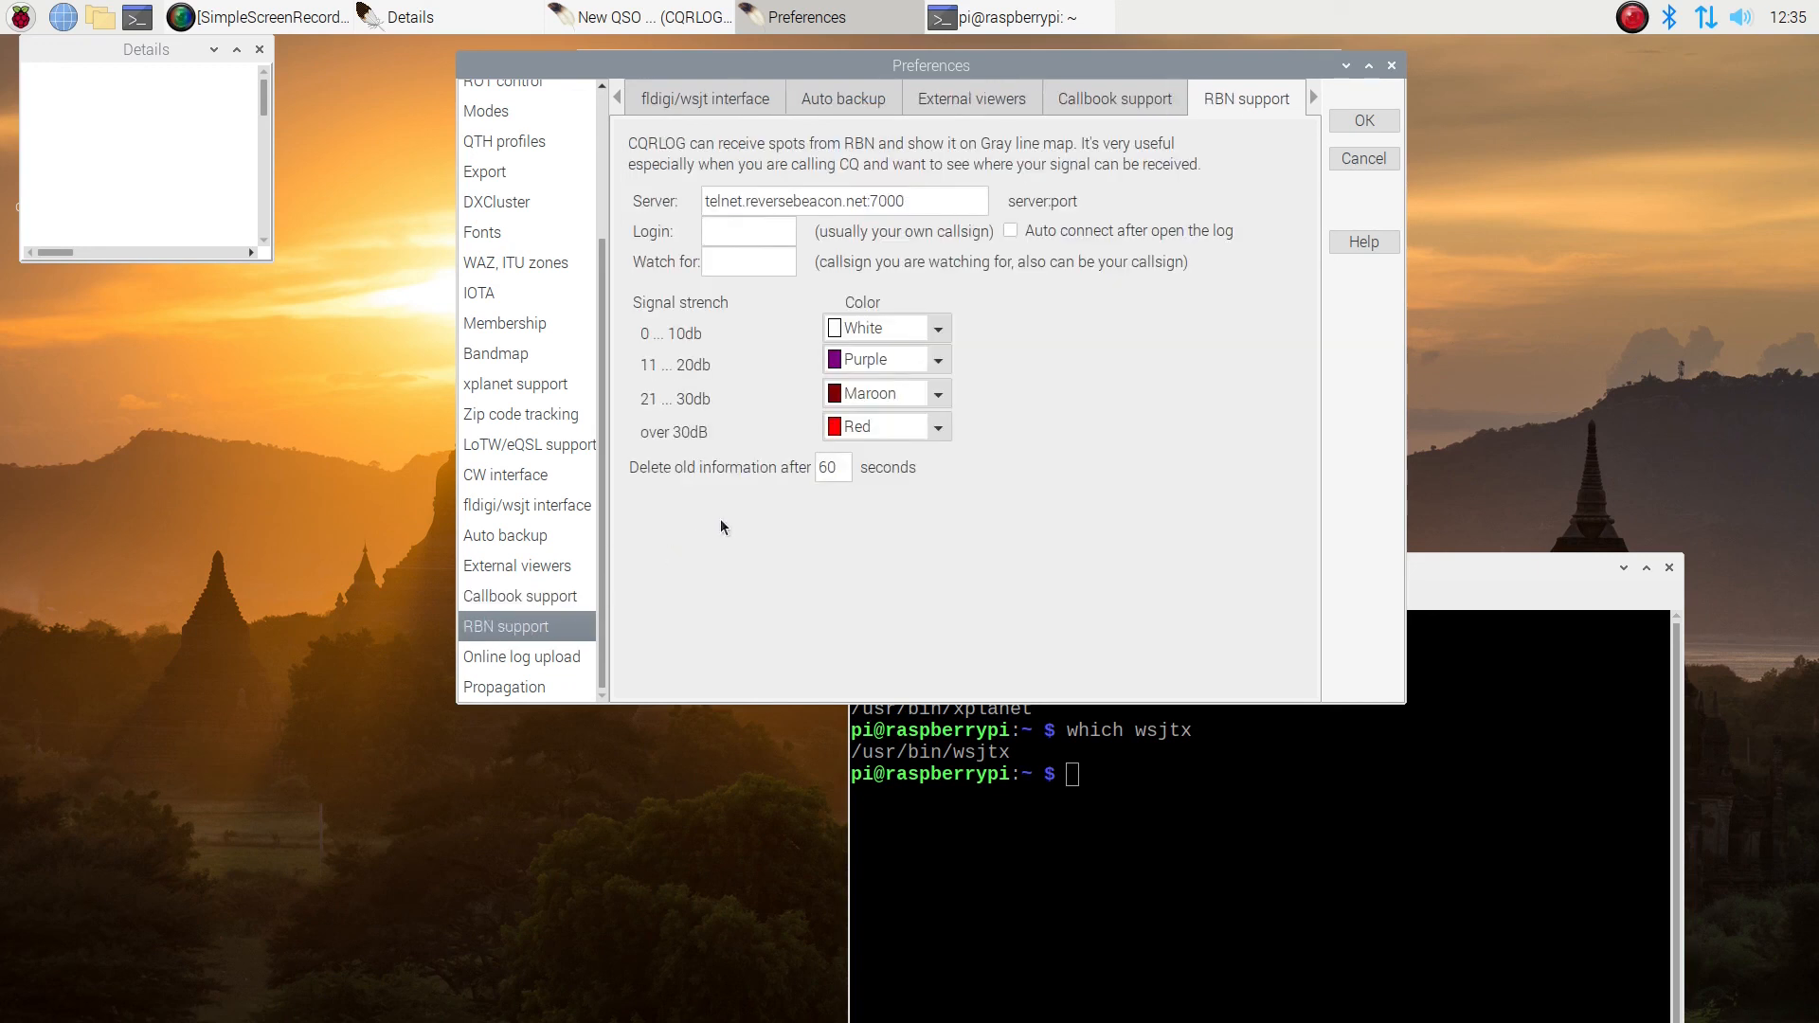
left_click(749, 231)
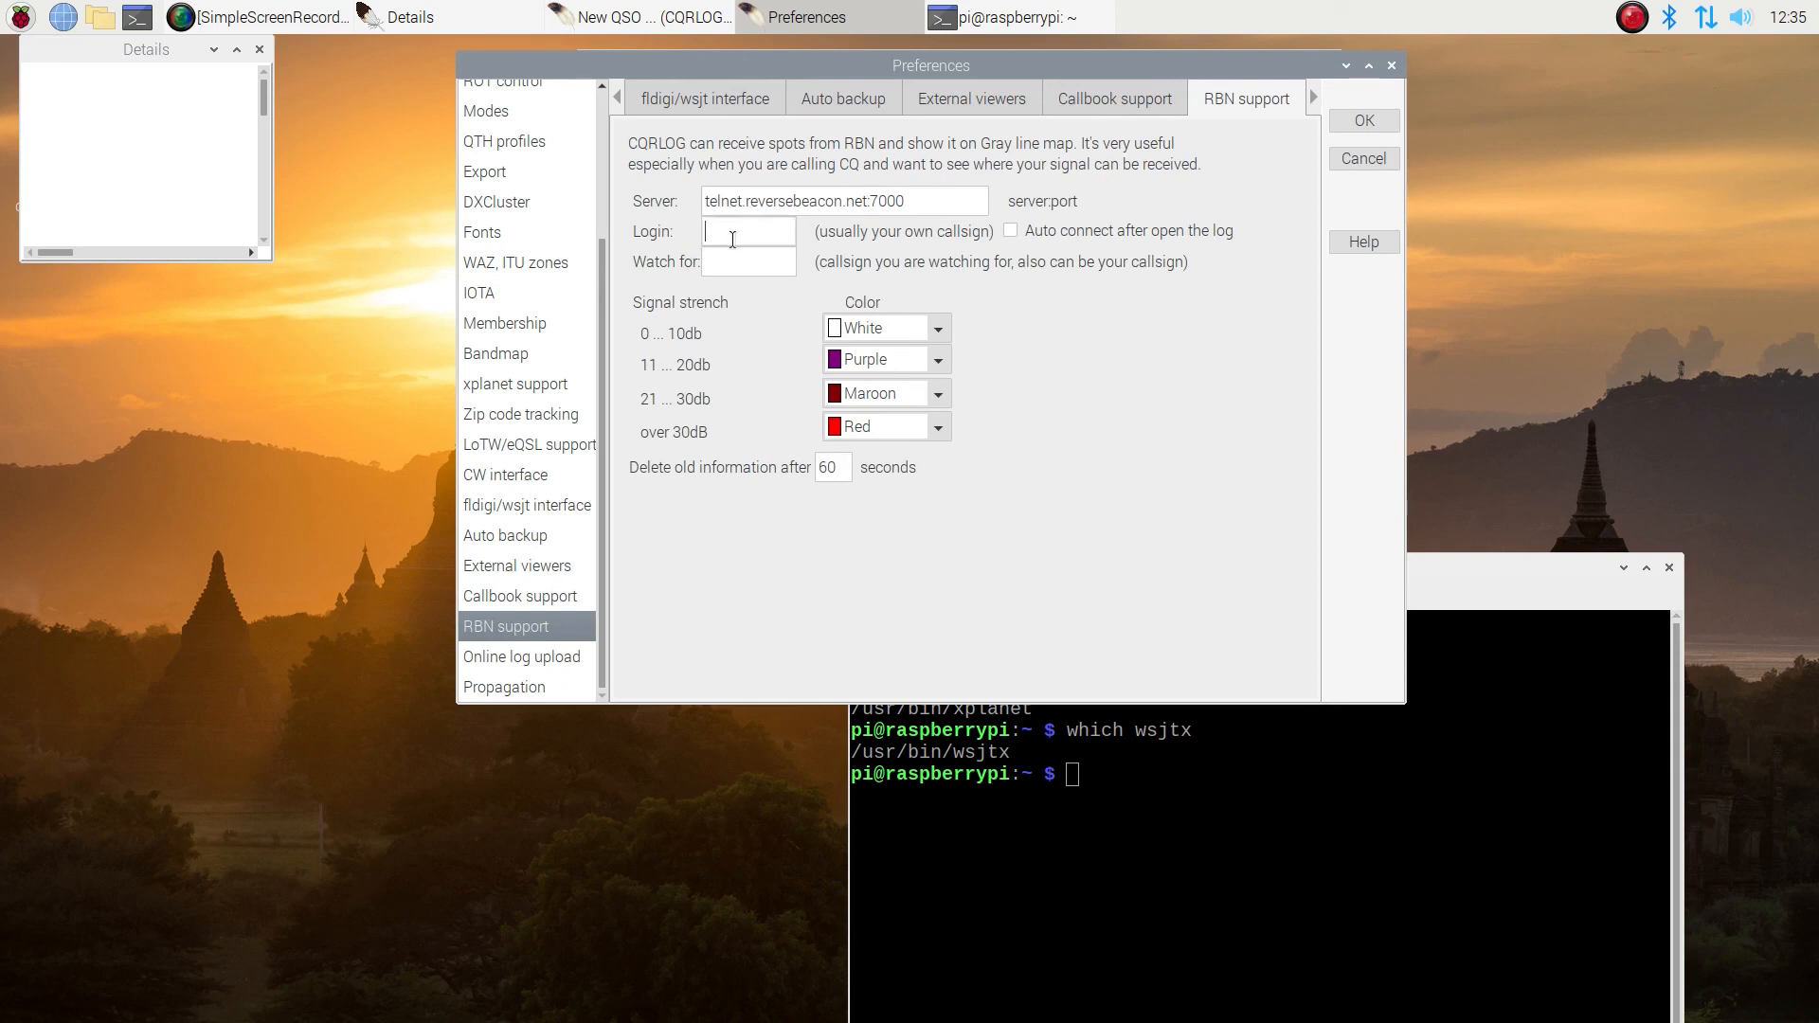
type("W6BZY")
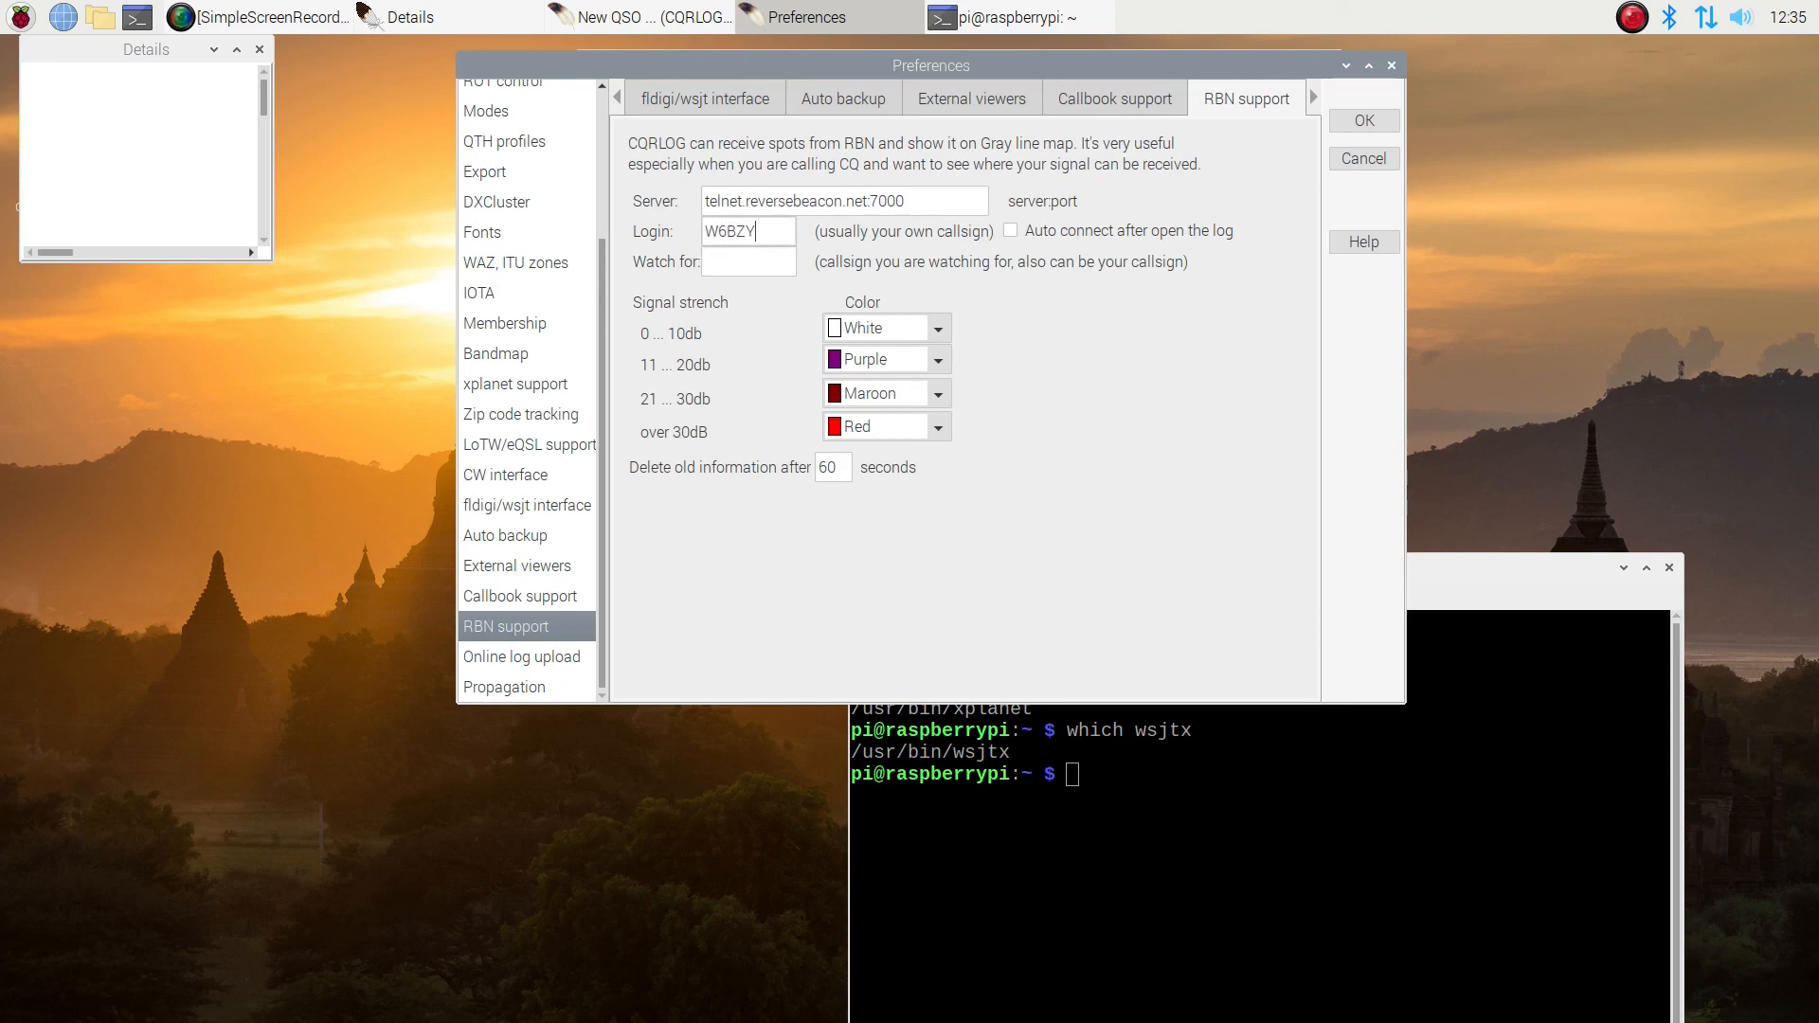
left_click(747, 261)
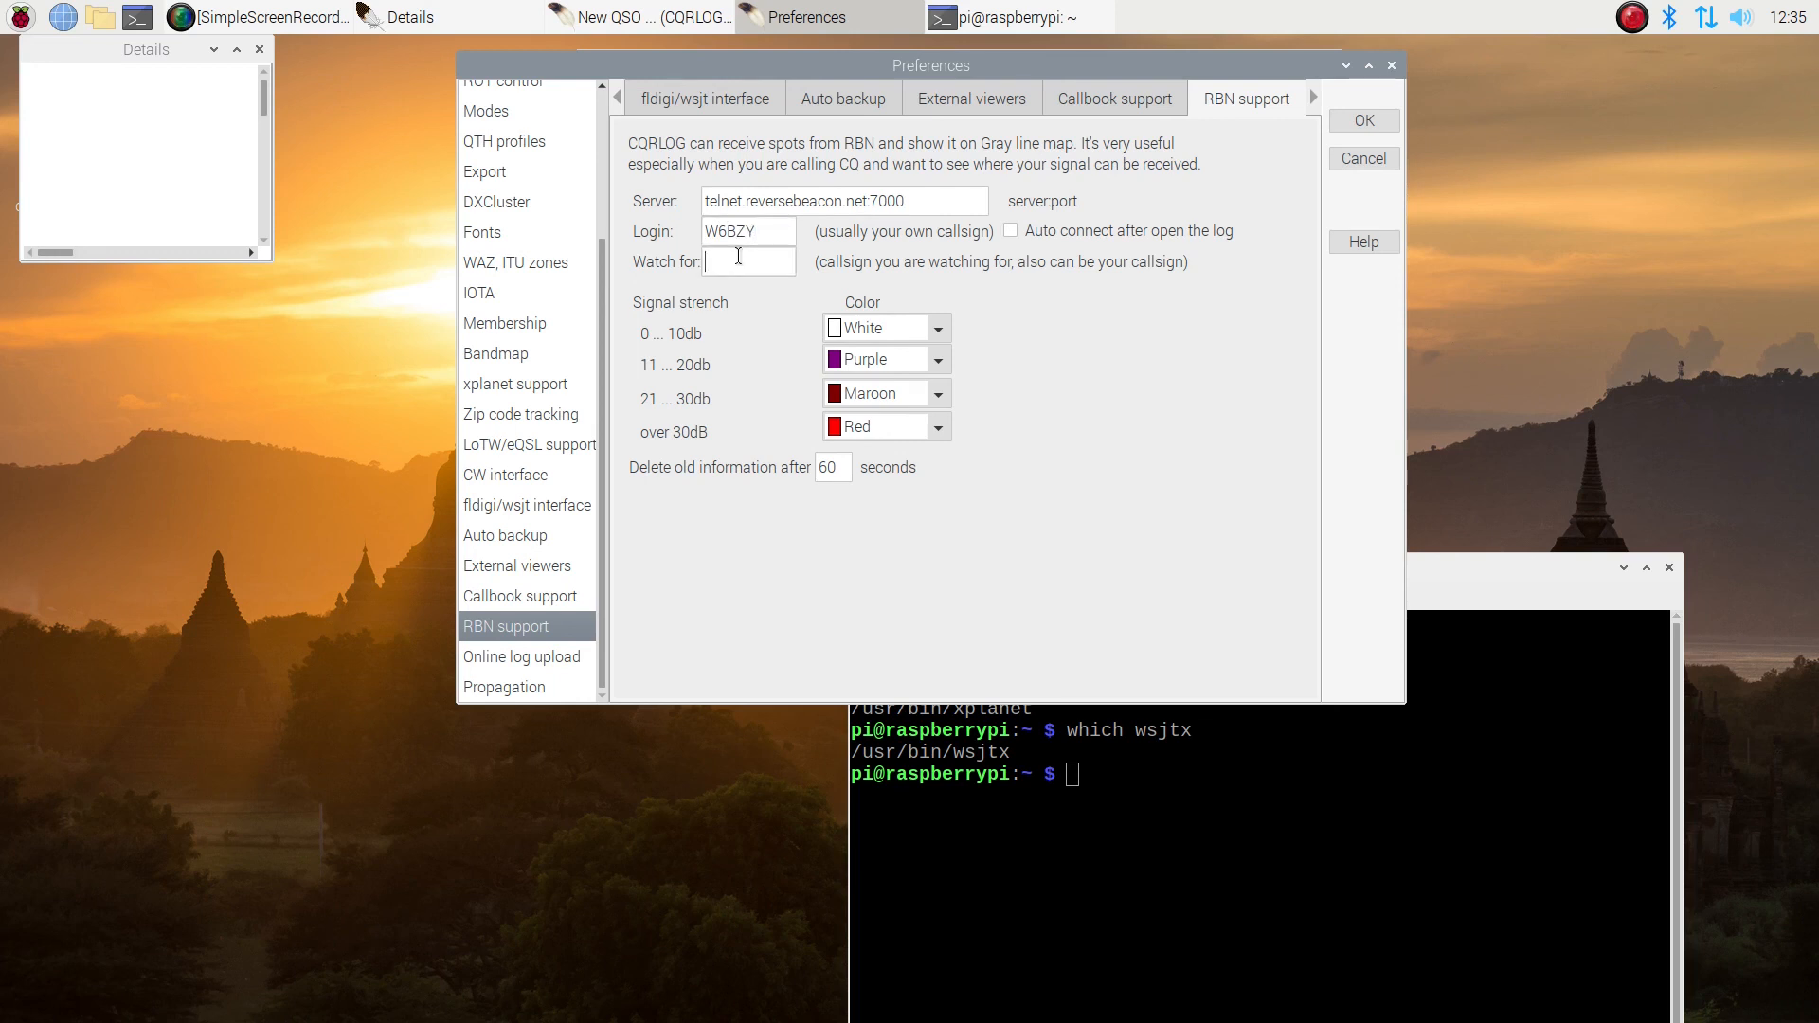
type("W6BZY")
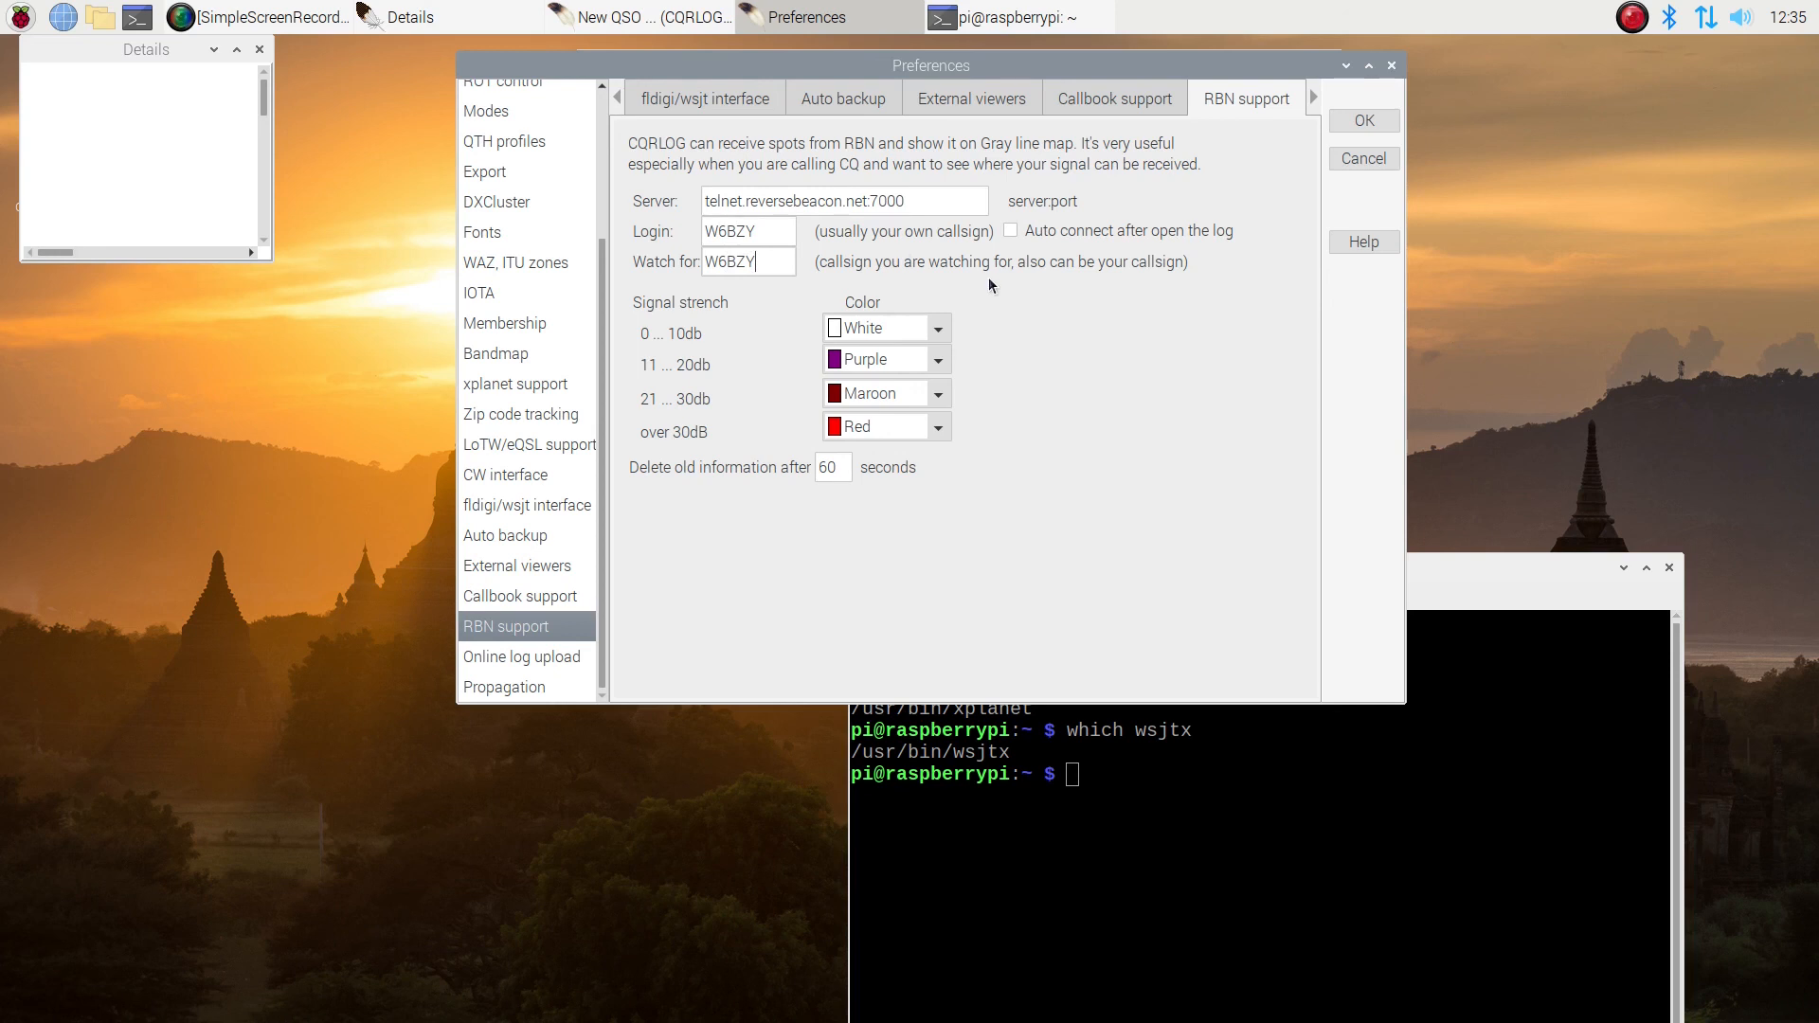
left_click(523, 657)
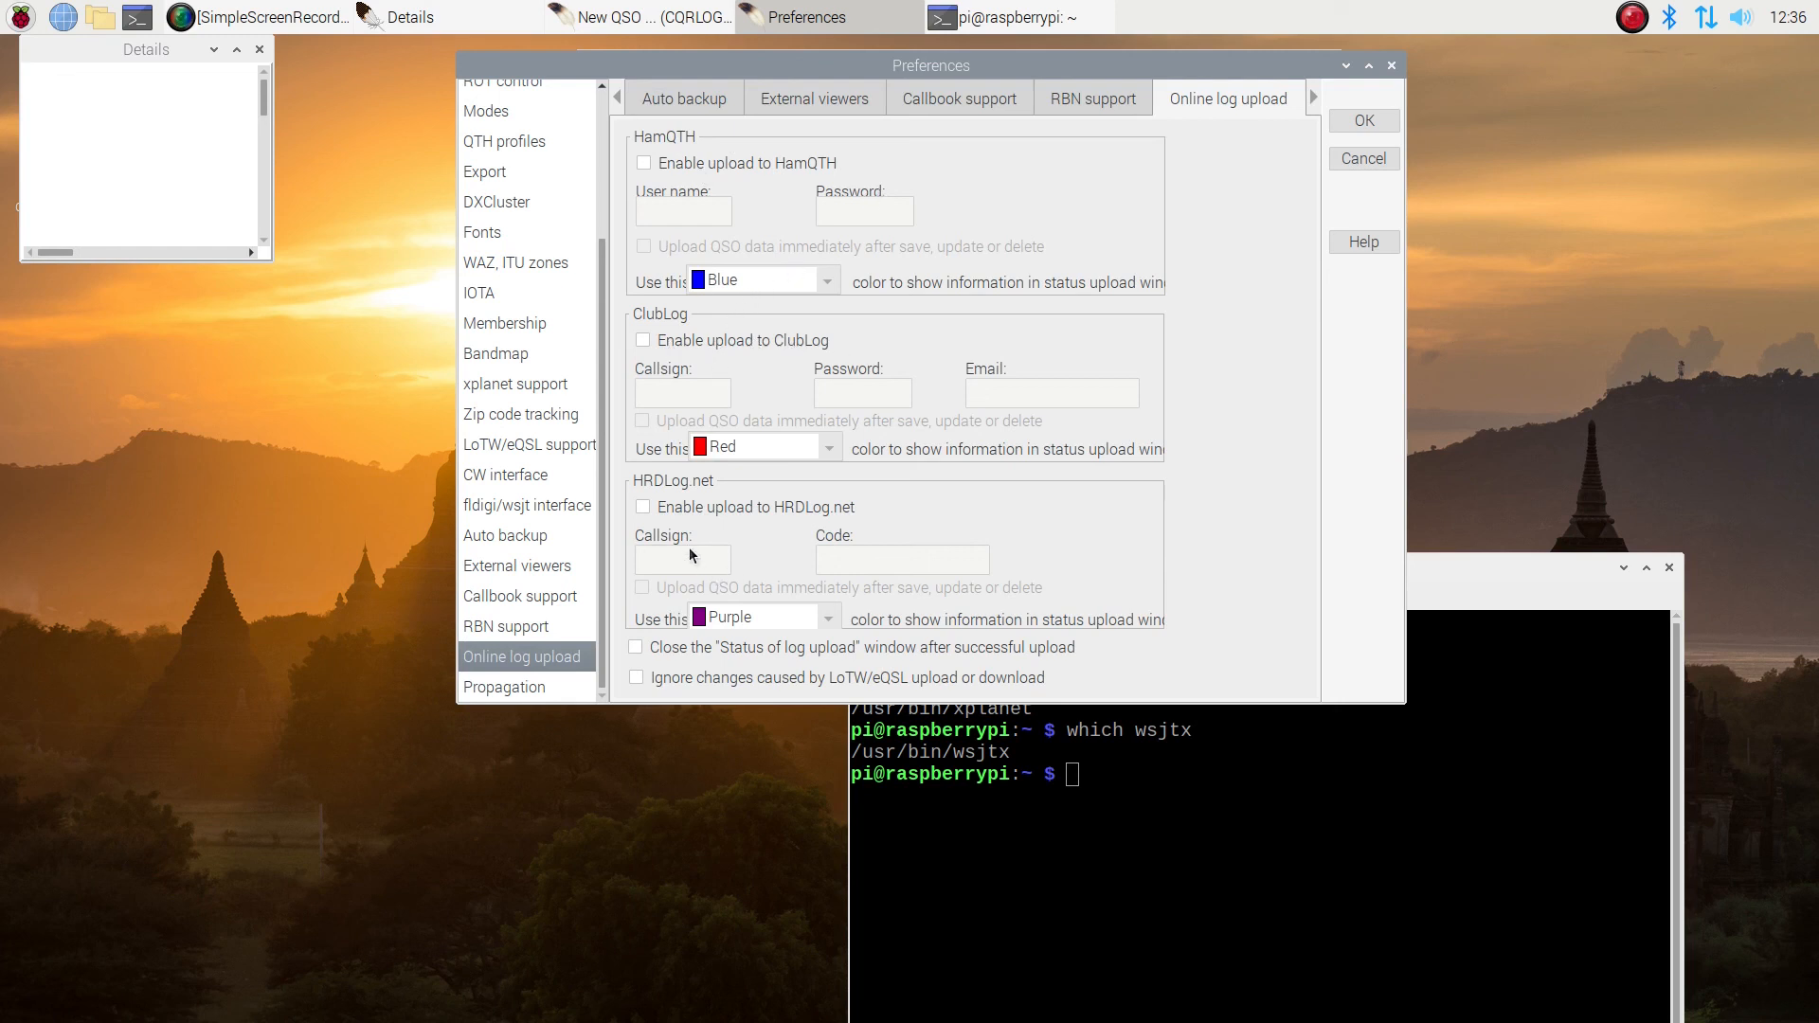
mouse_move(1143, 322)
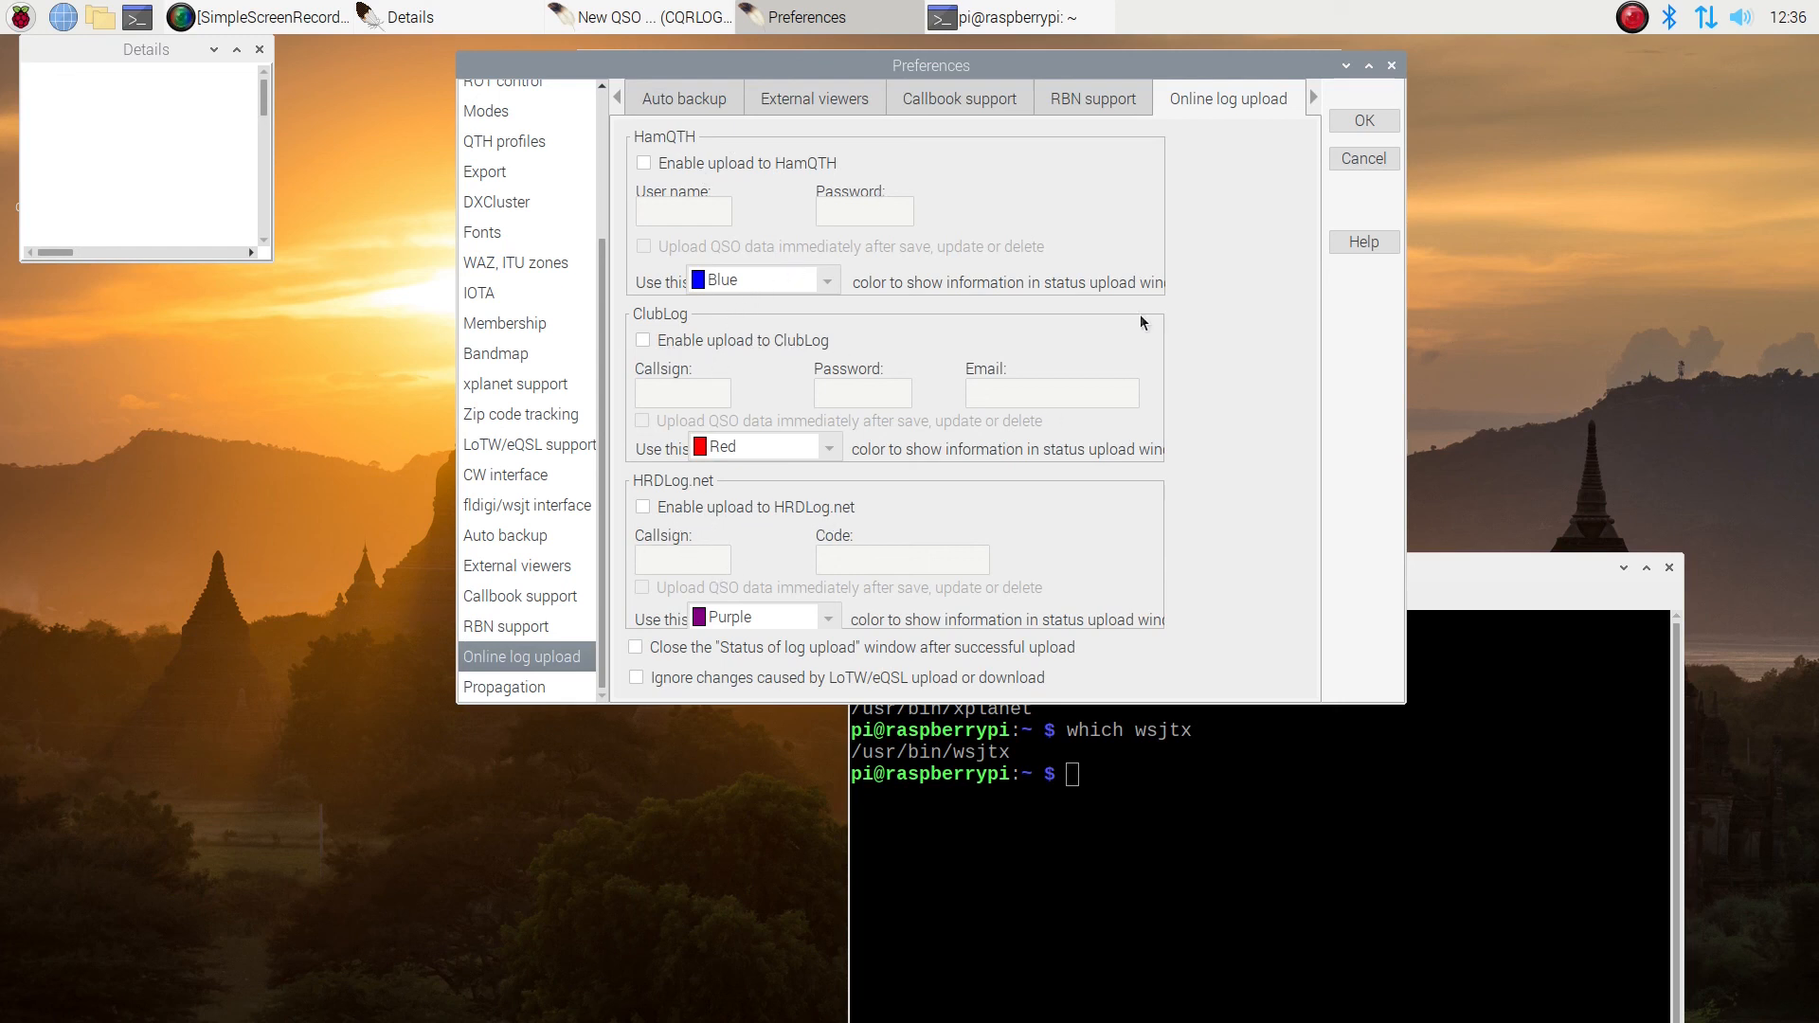
mouse_move(660, 593)
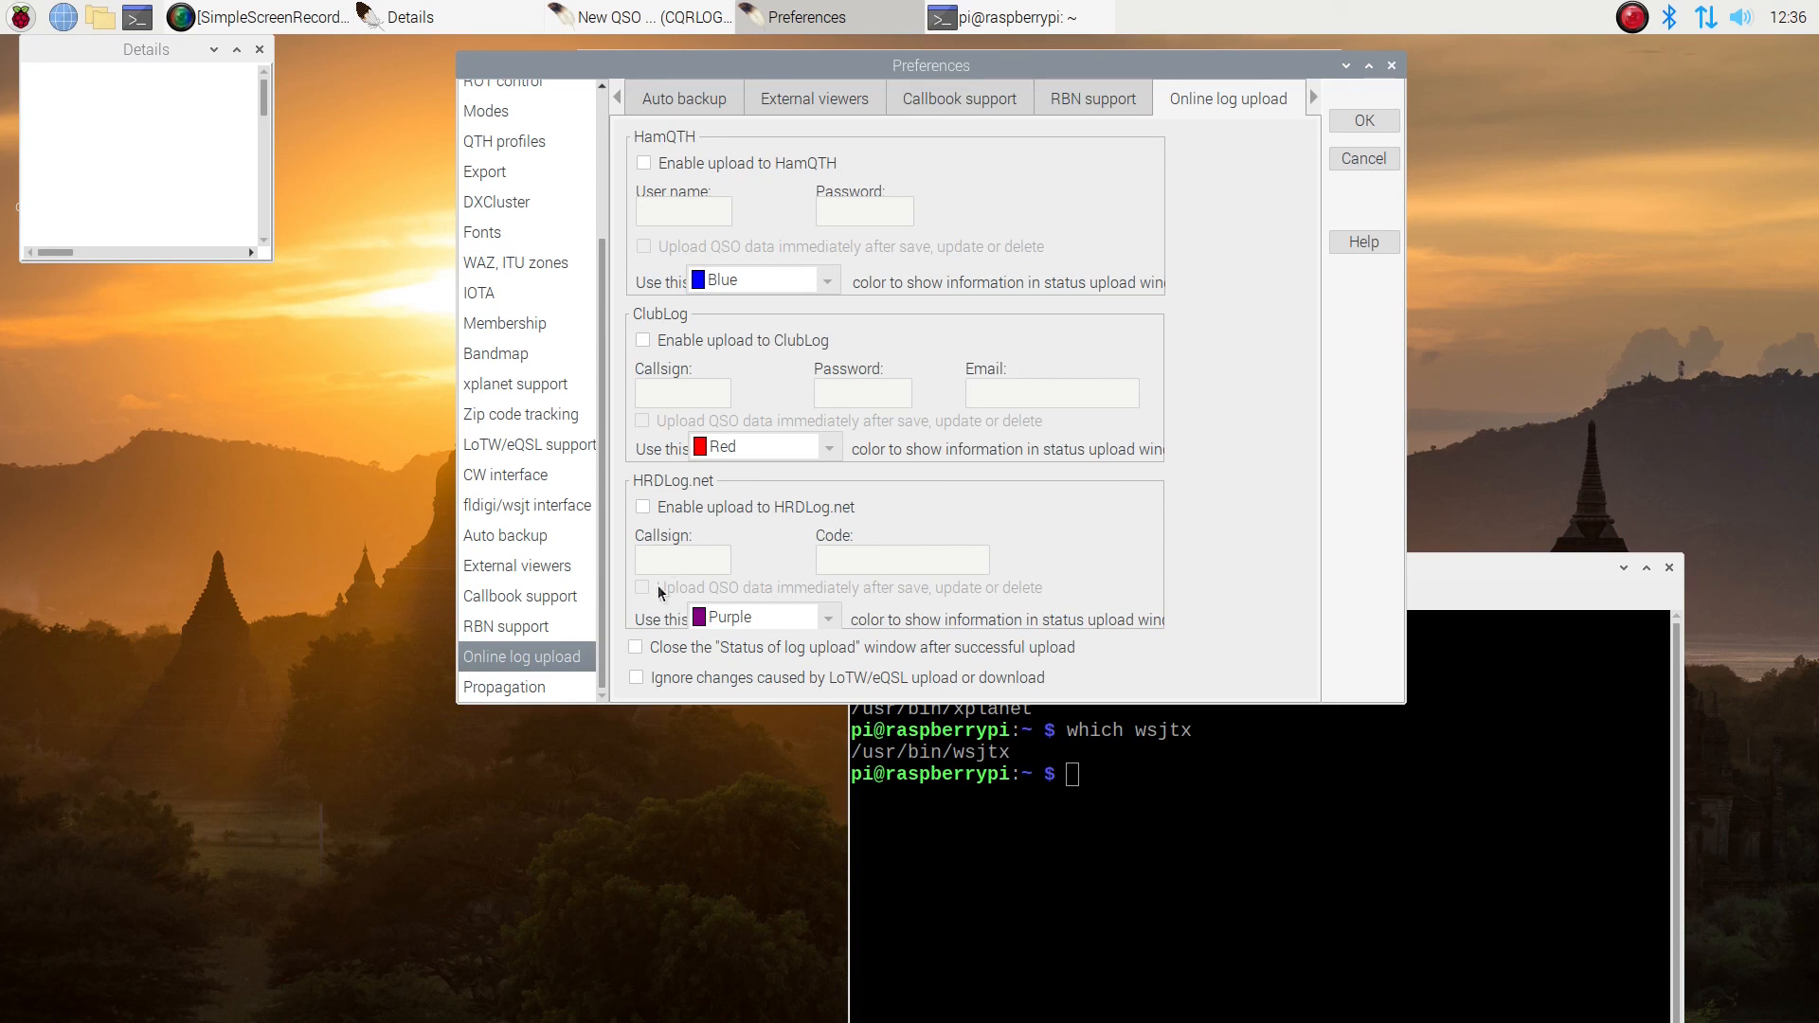
Leave online log upload unchanged and show the Propagation settings (image from hamqsl.com)
left_click(504, 686)
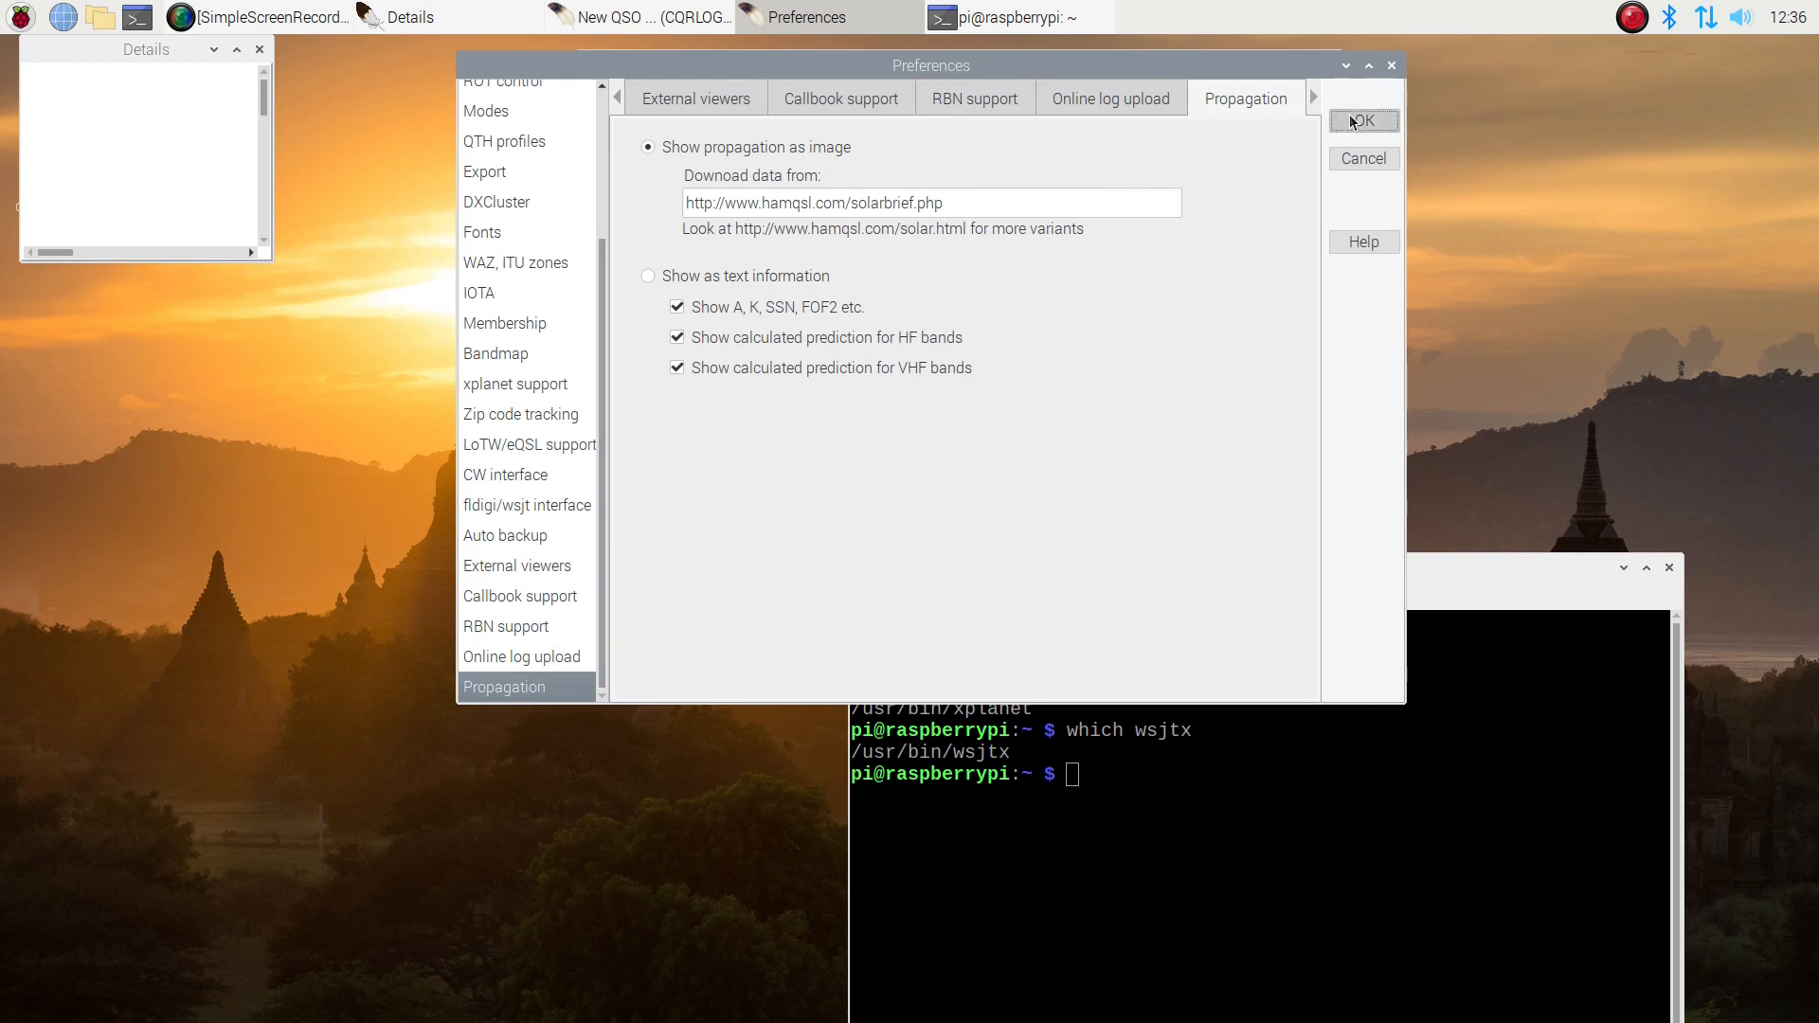
Confirm Preferences with OK and browse the File menu of the New QSO window
left_click(1362, 121)
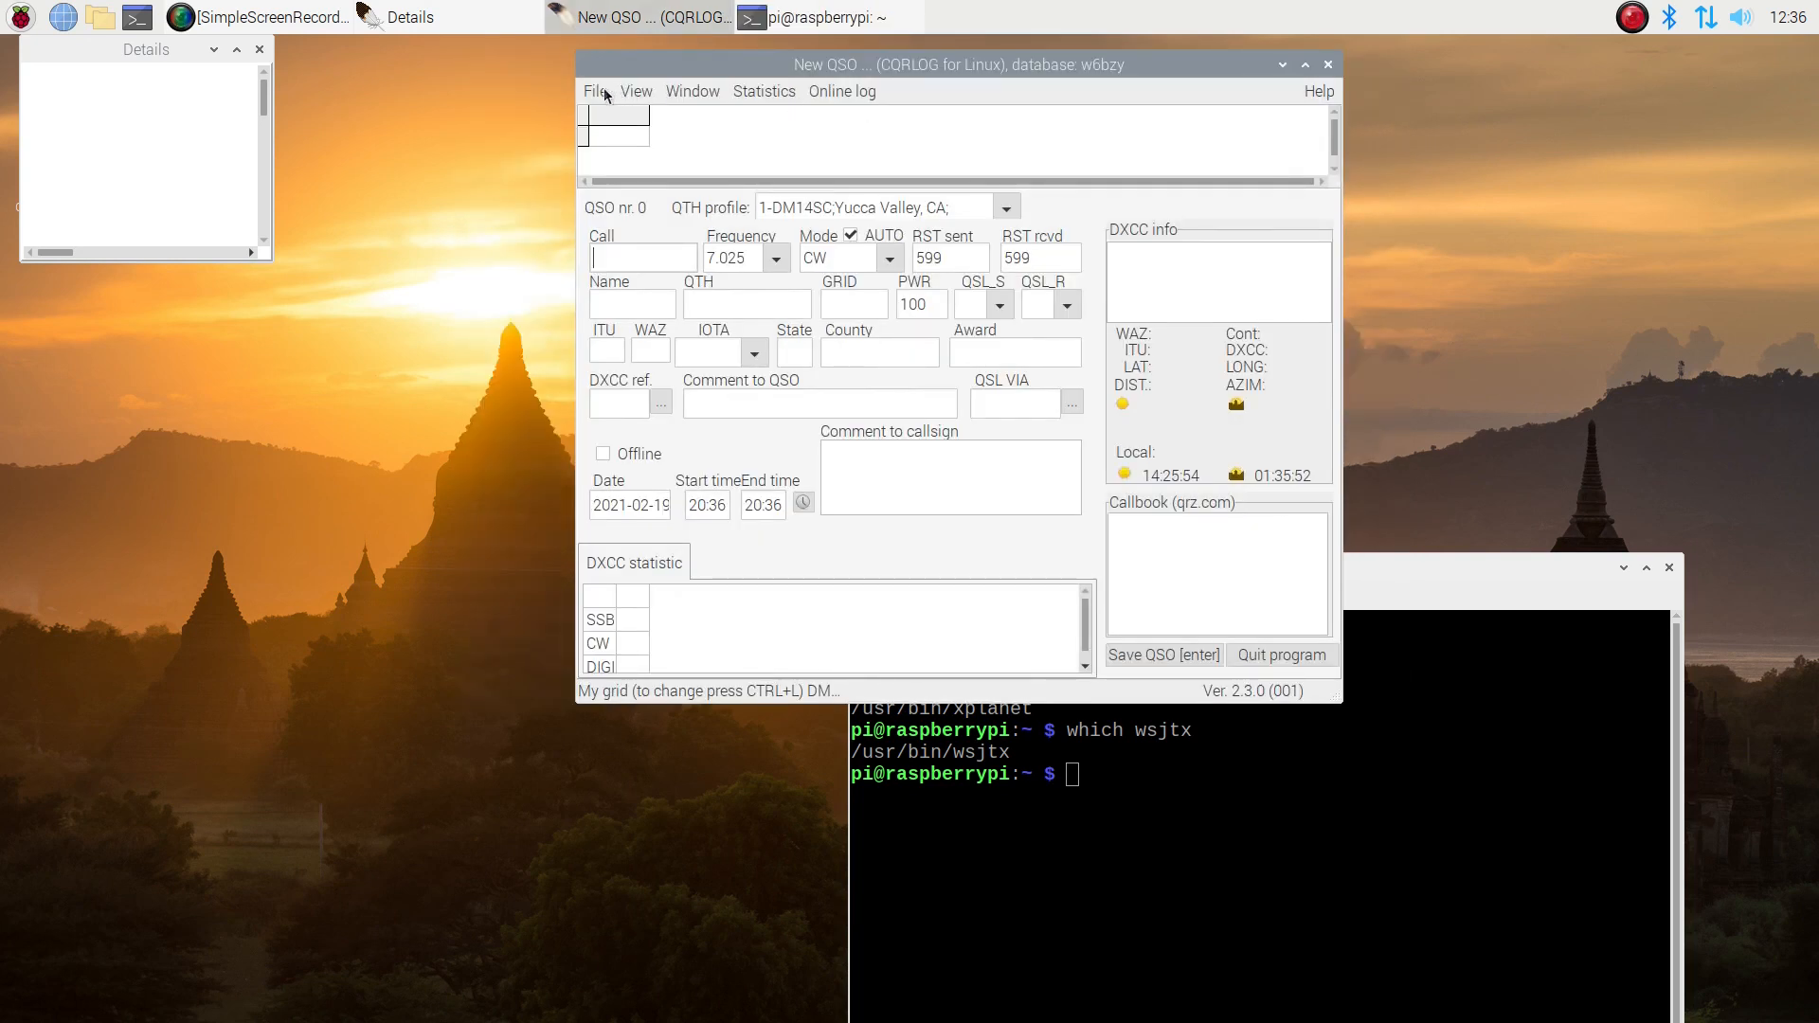
left_click(595, 91)
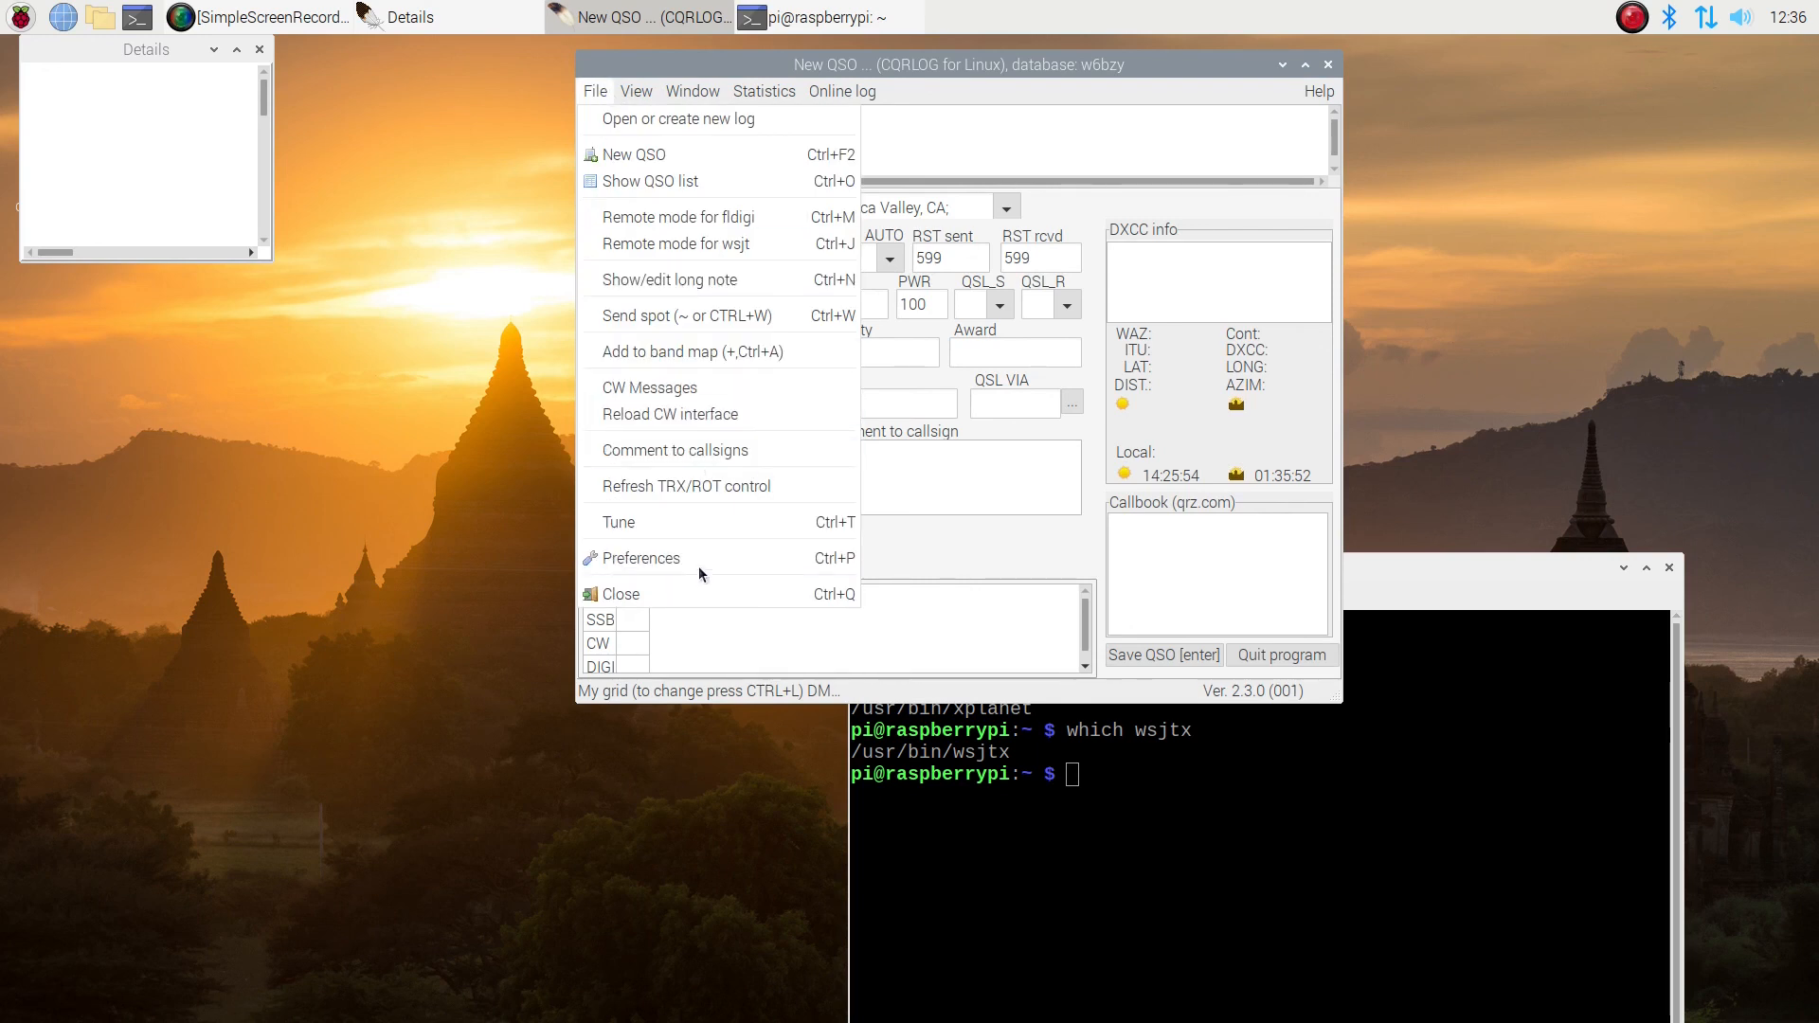
mouse_move(639, 557)
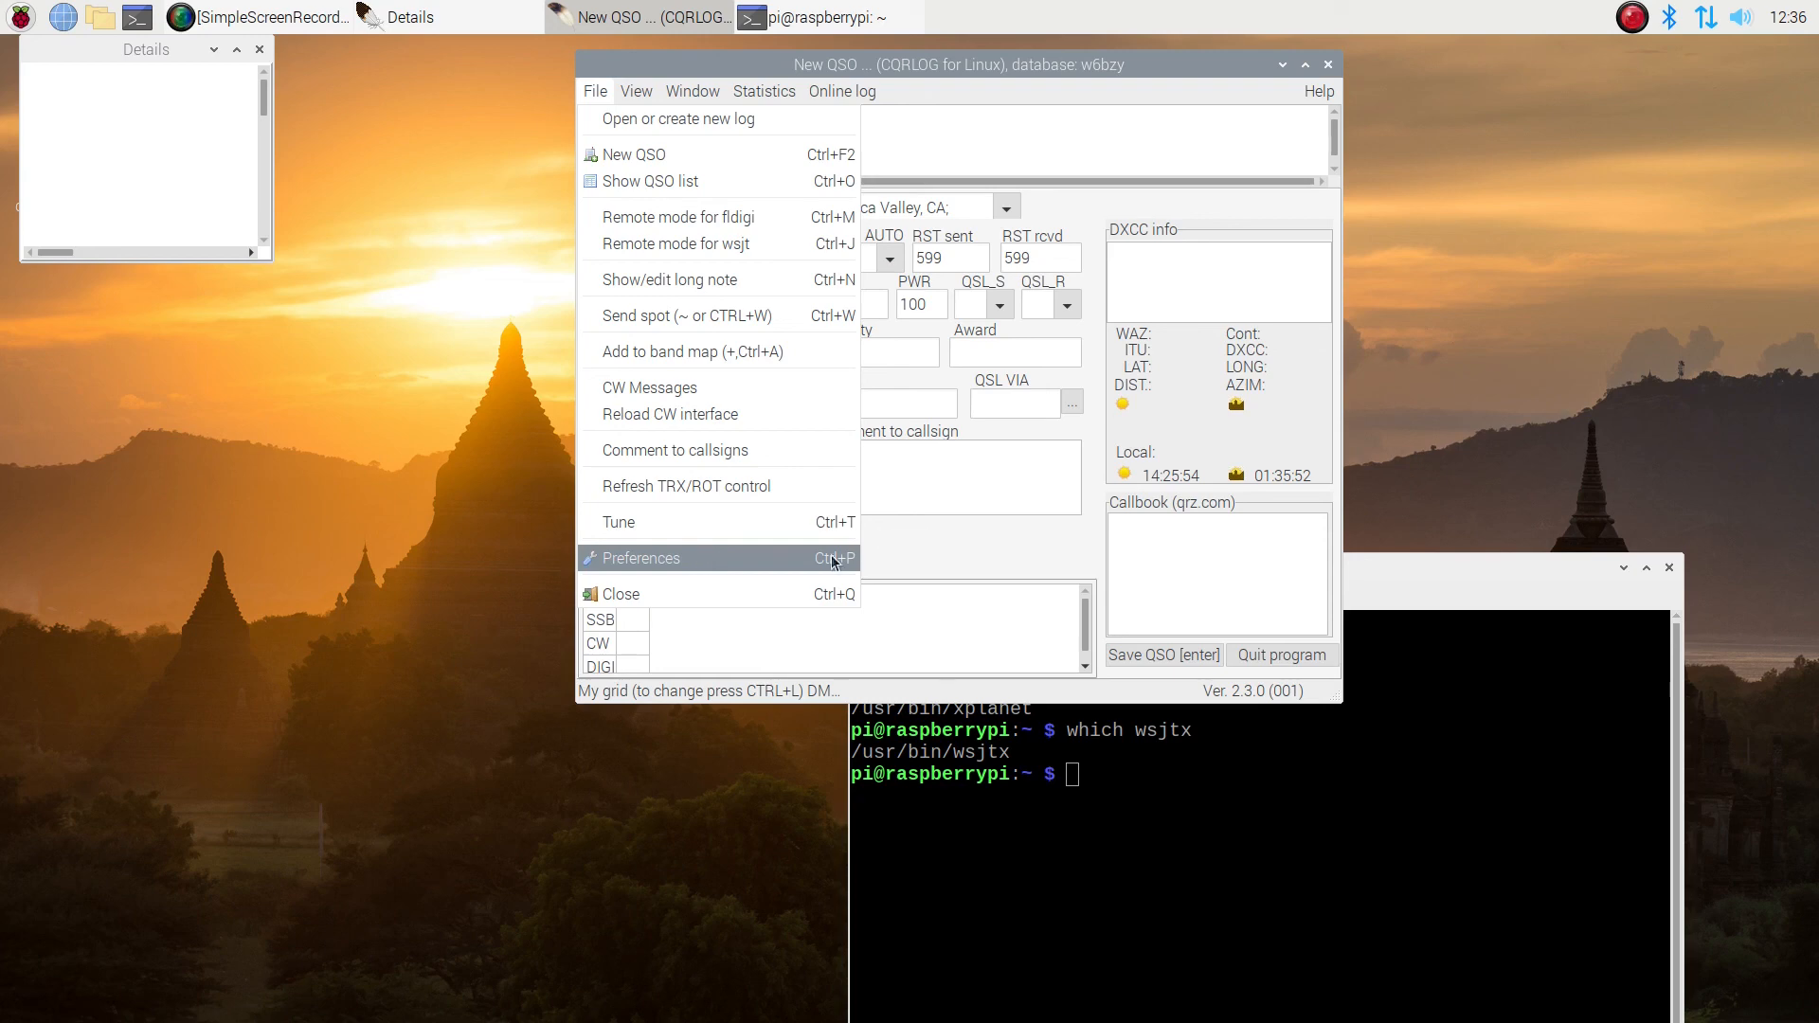